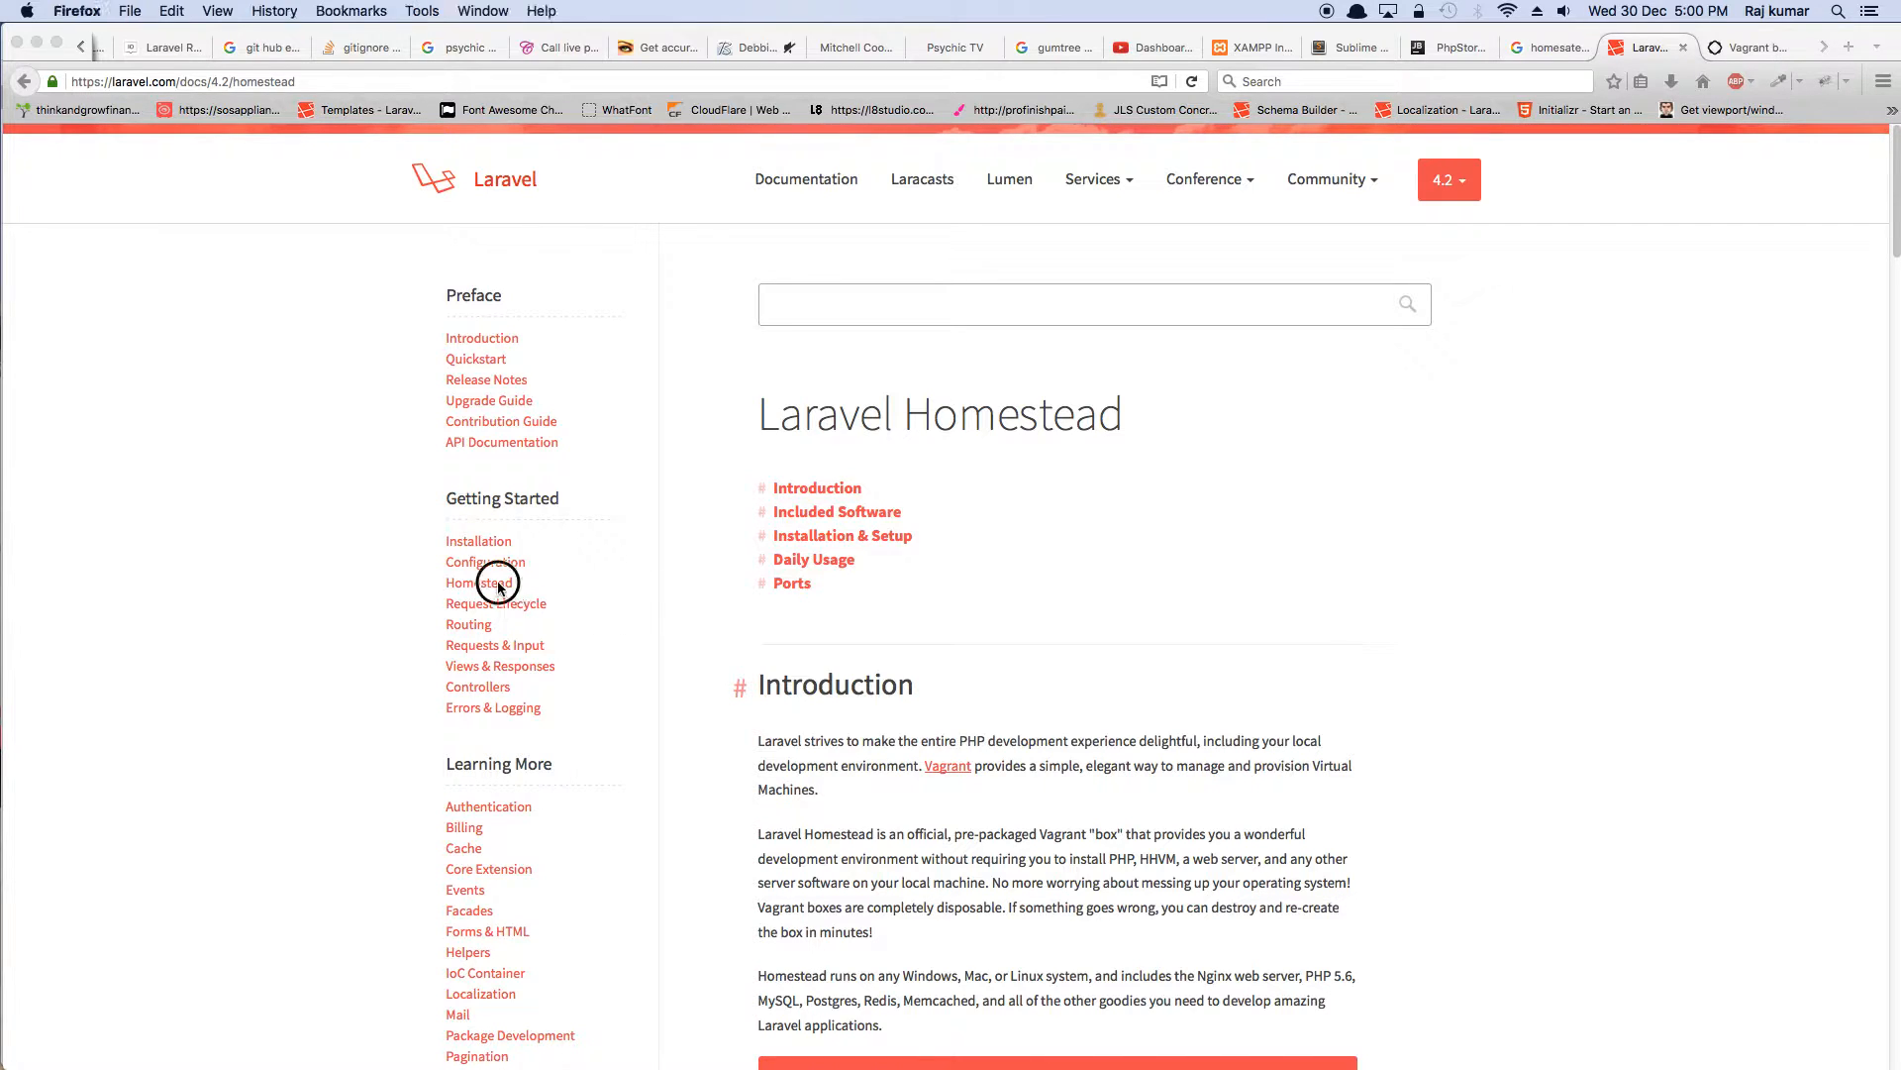
pyautogui.moveTo(479, 583)
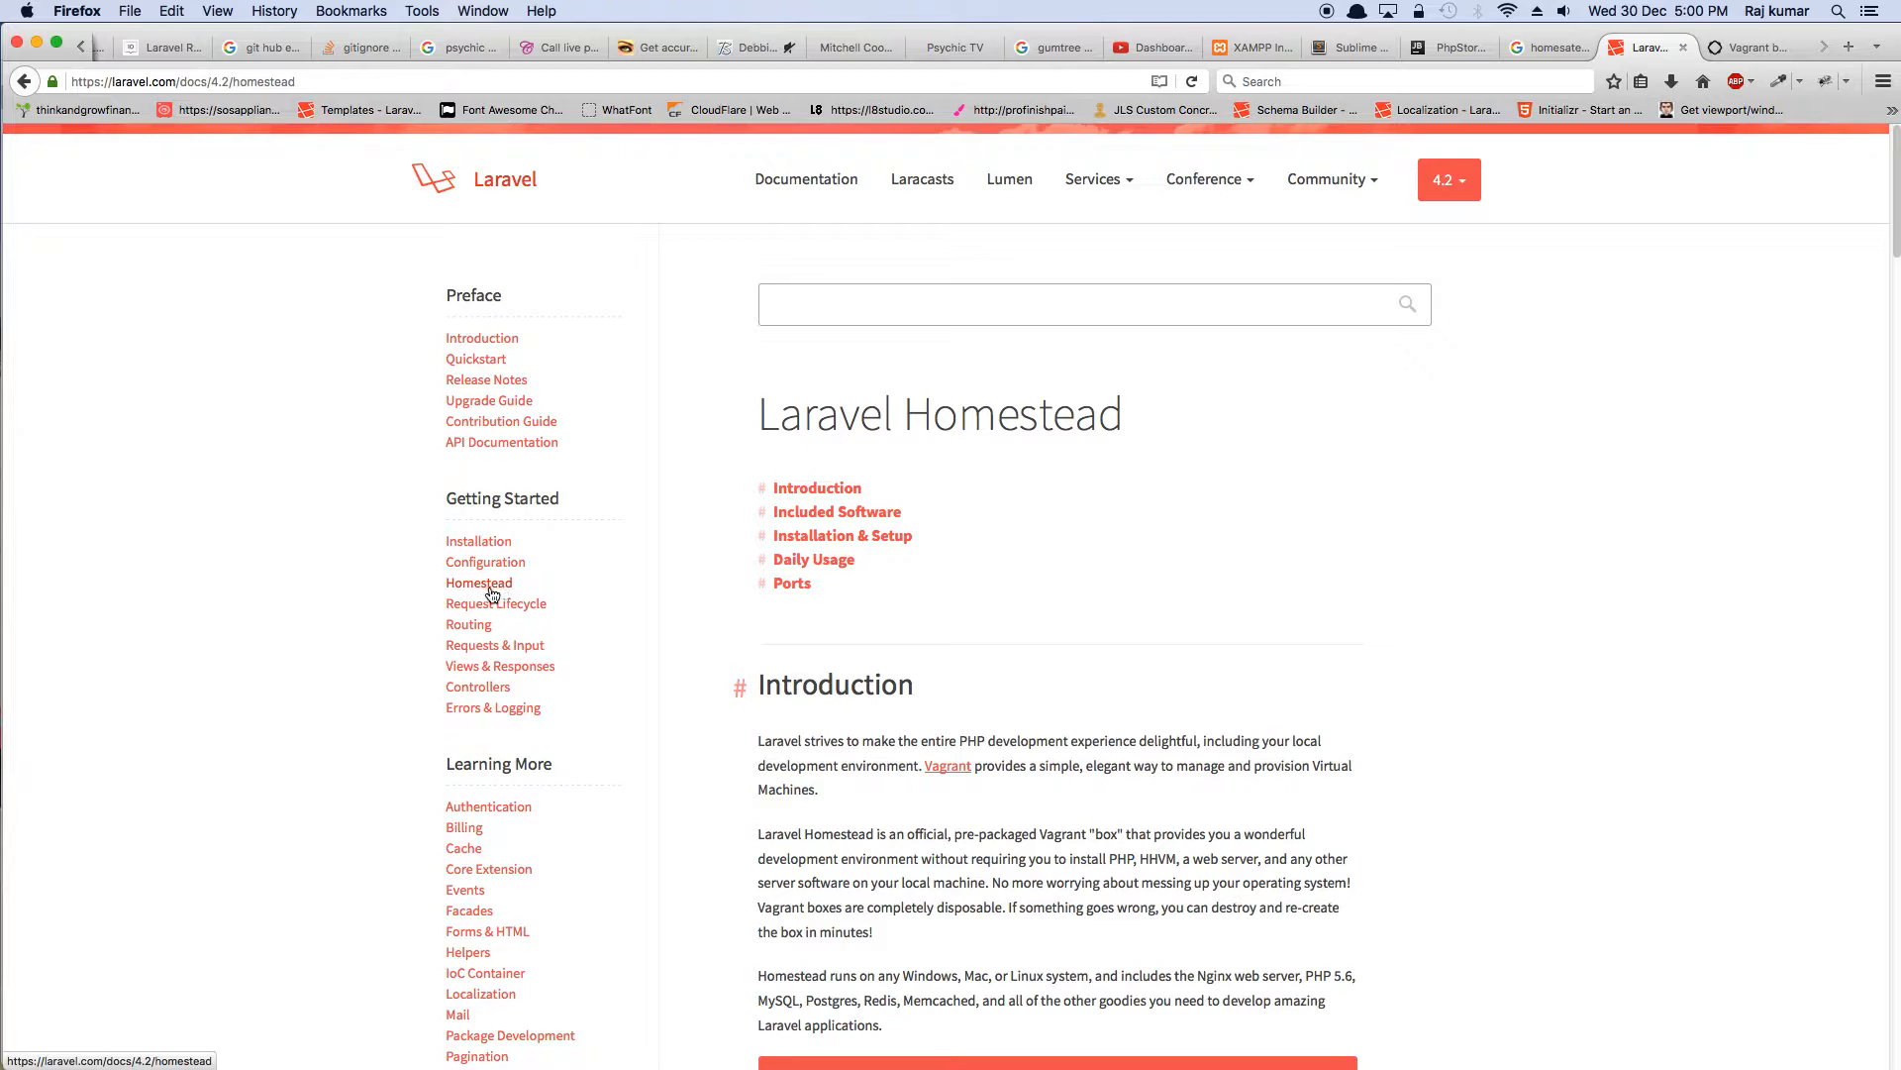
pyautogui.moveTo(1184, 738)
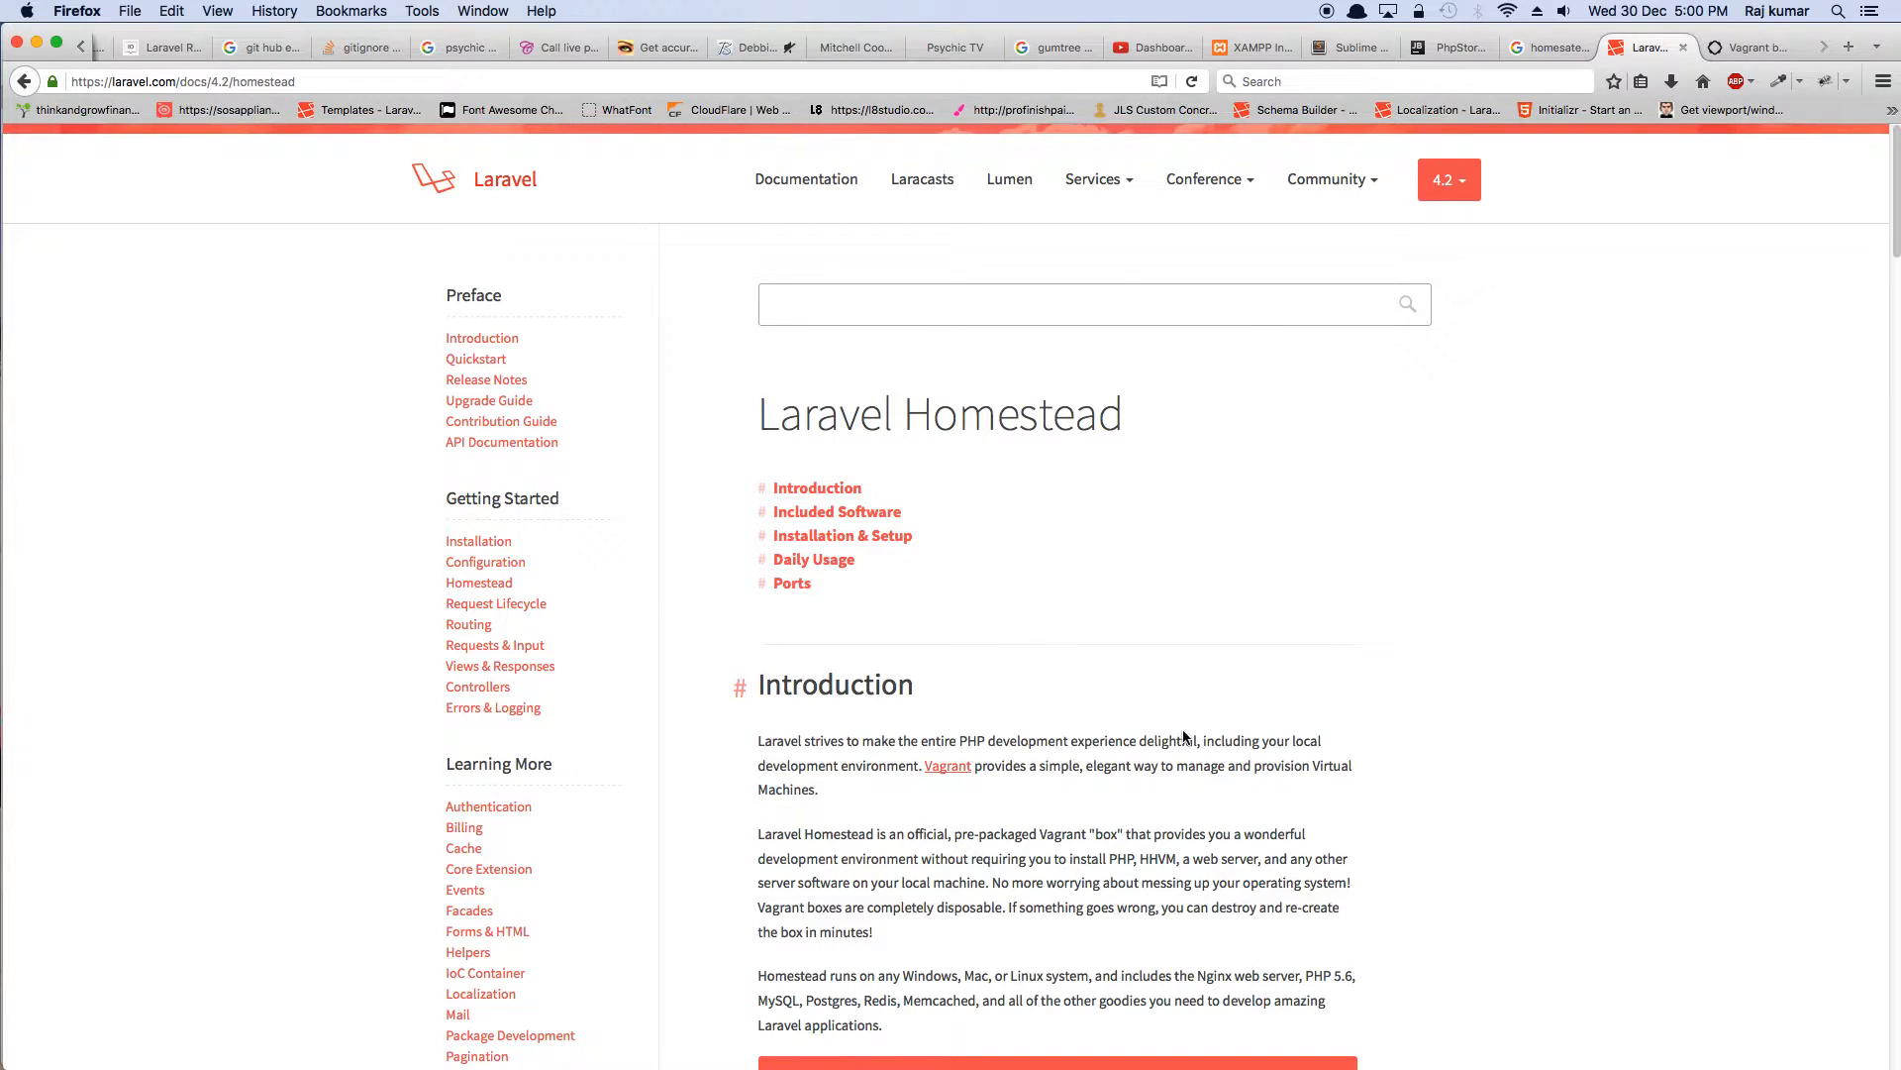
# - Scroll down through the Laravel Homestead documentation page in Firefox
pyautogui.scroll(-3)
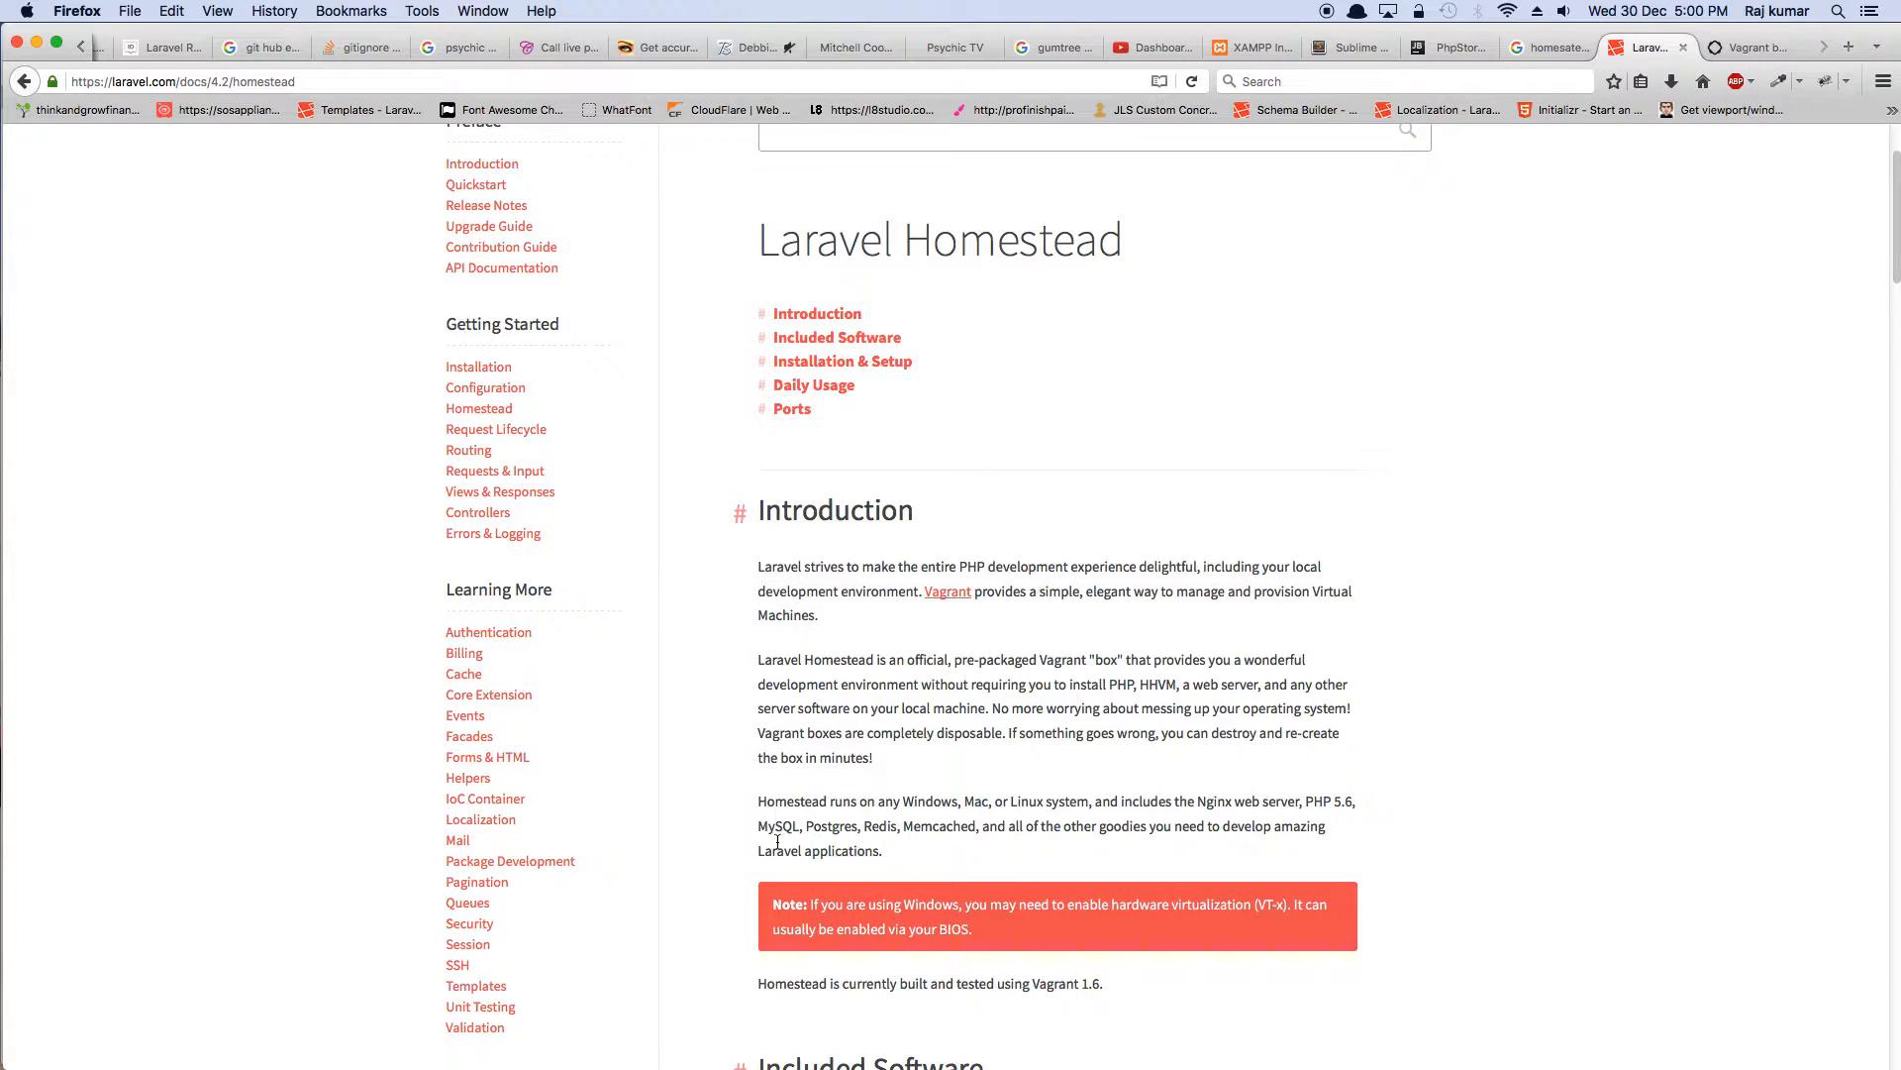
pyautogui.moveTo(977, 651)
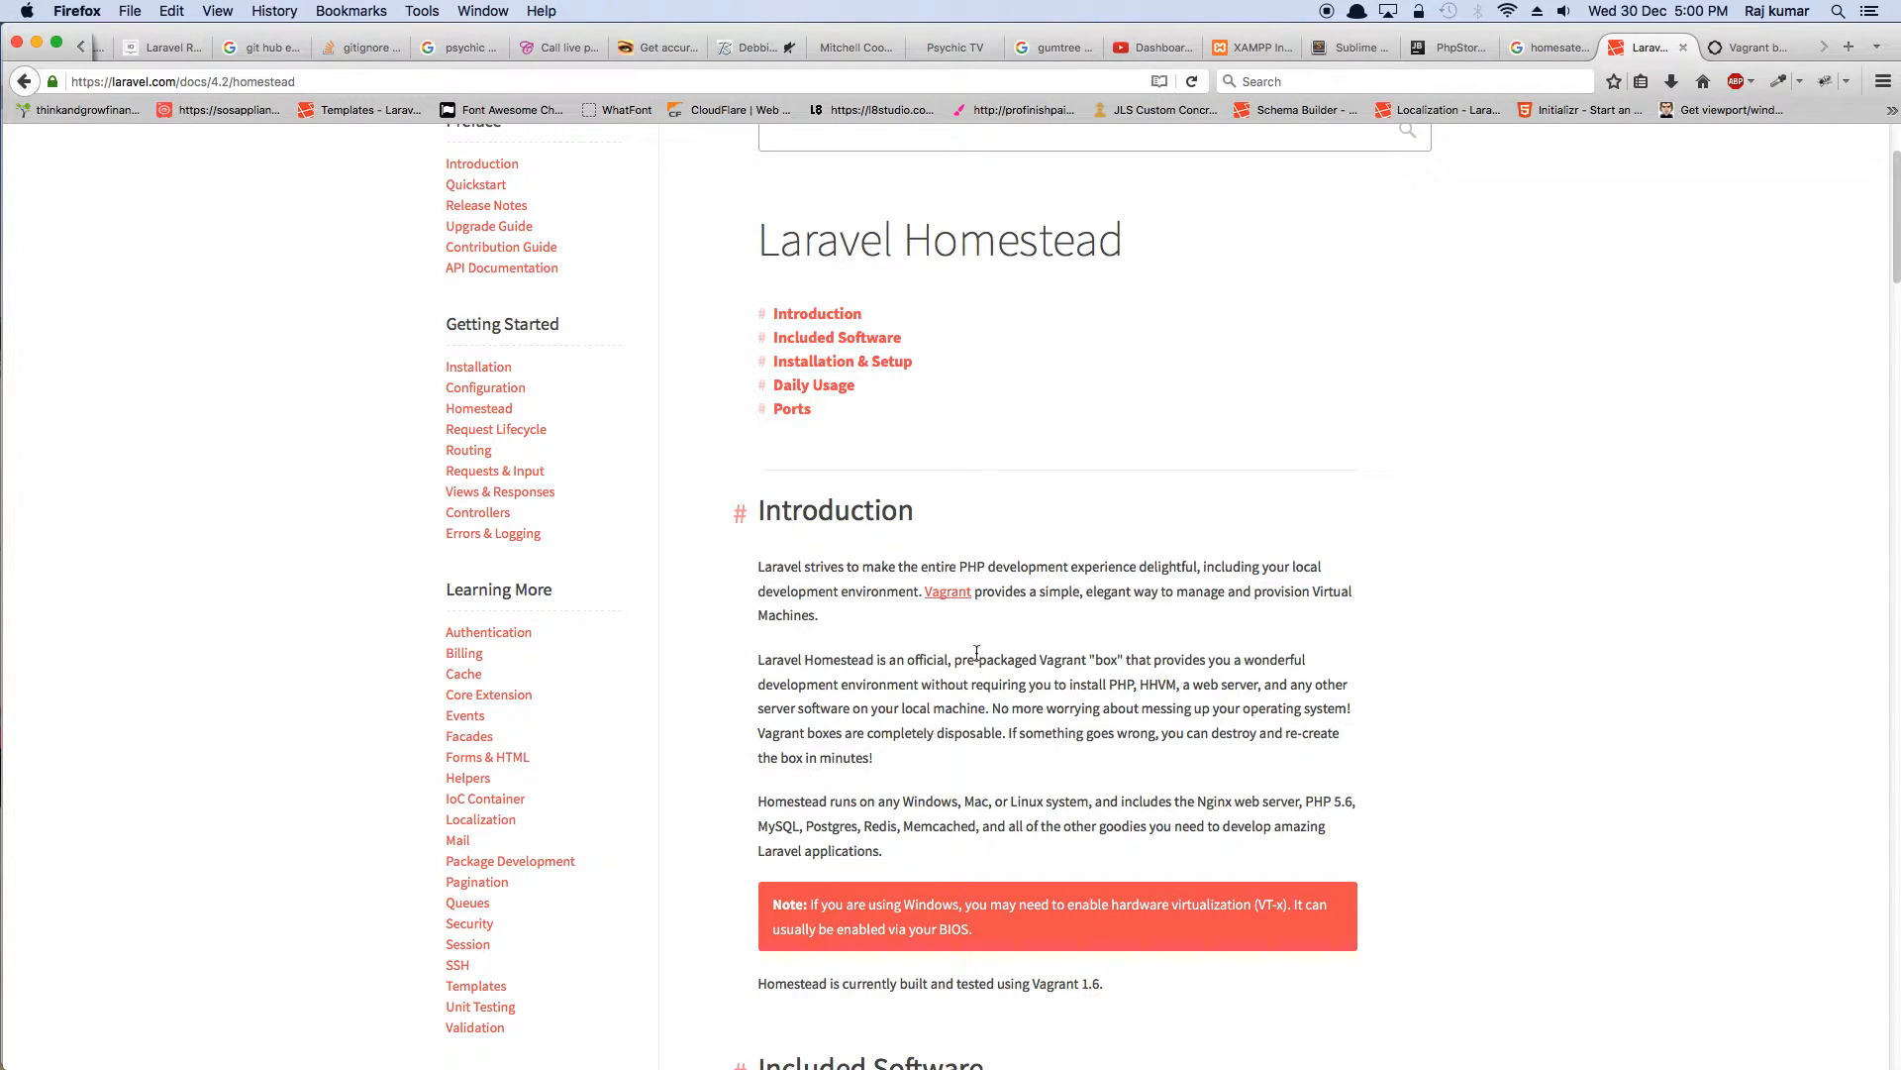
pyautogui.scroll(-3)
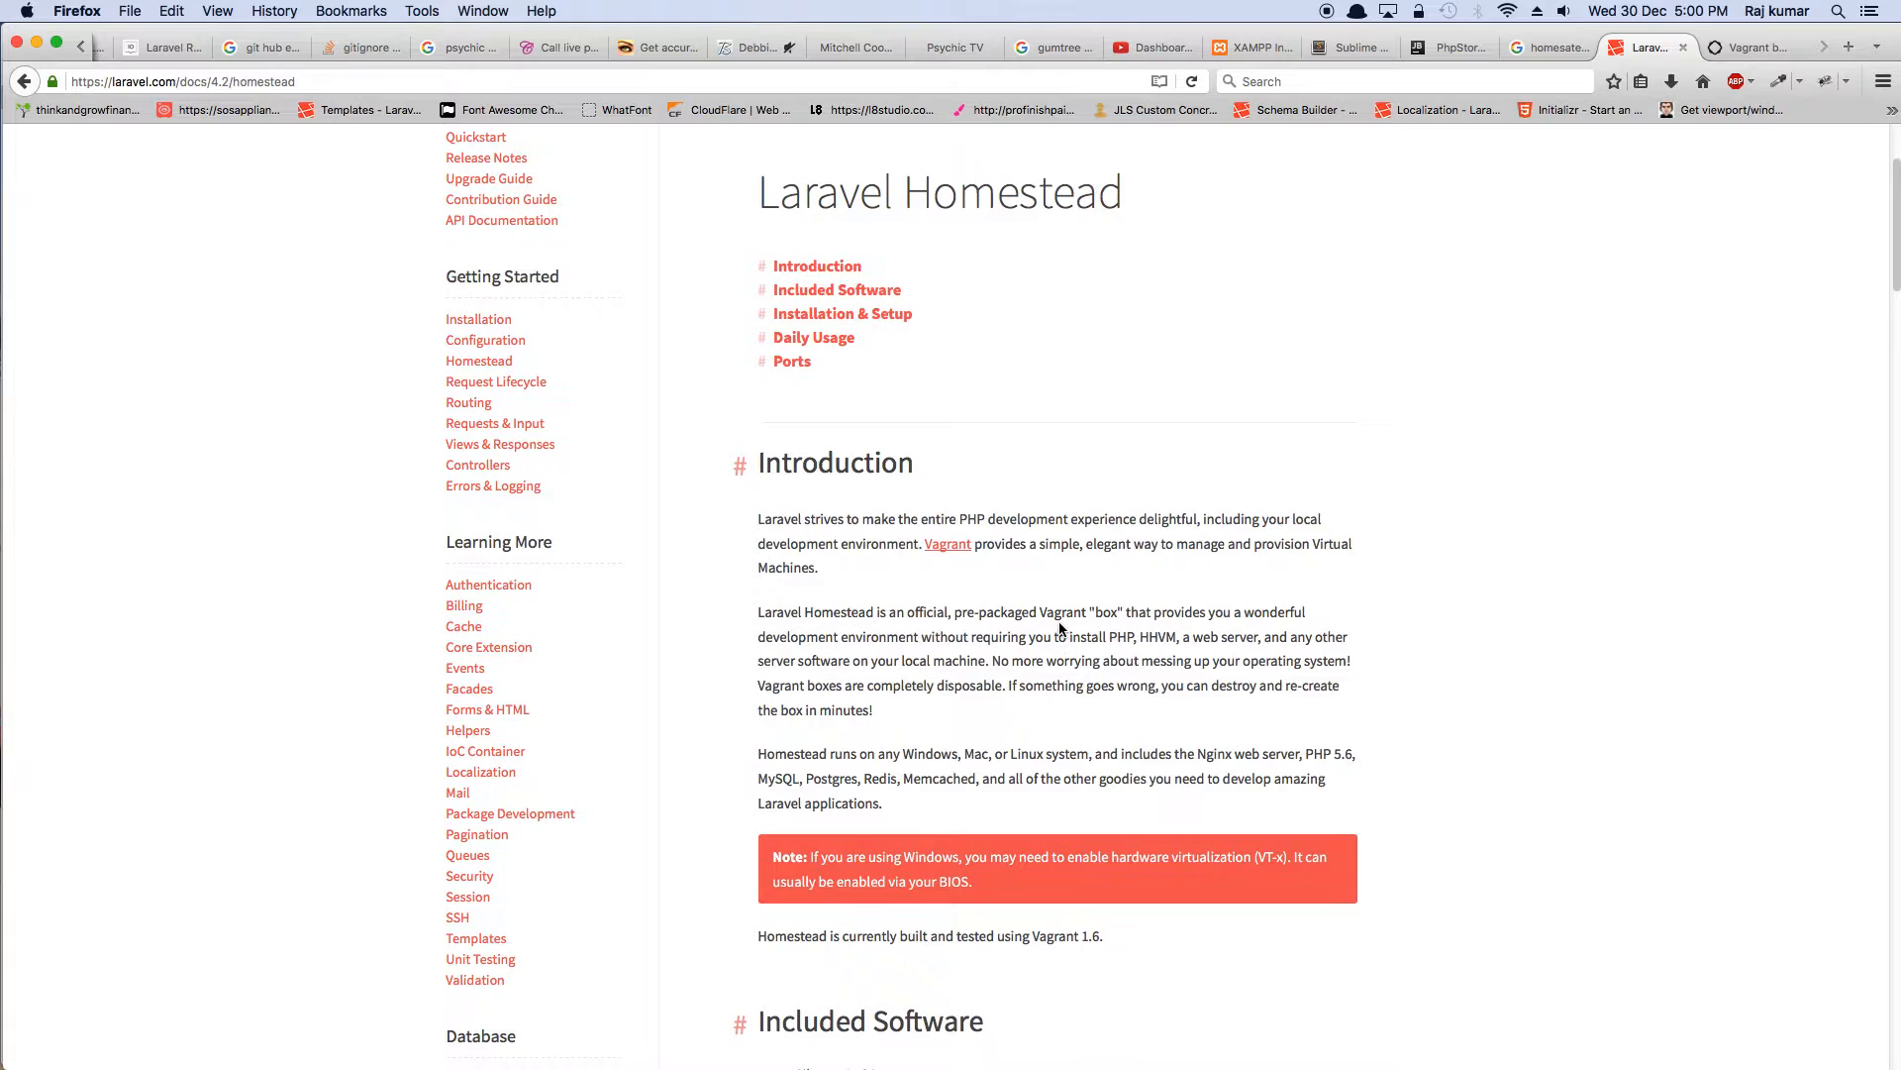
pyautogui.moveTo(934, 614)
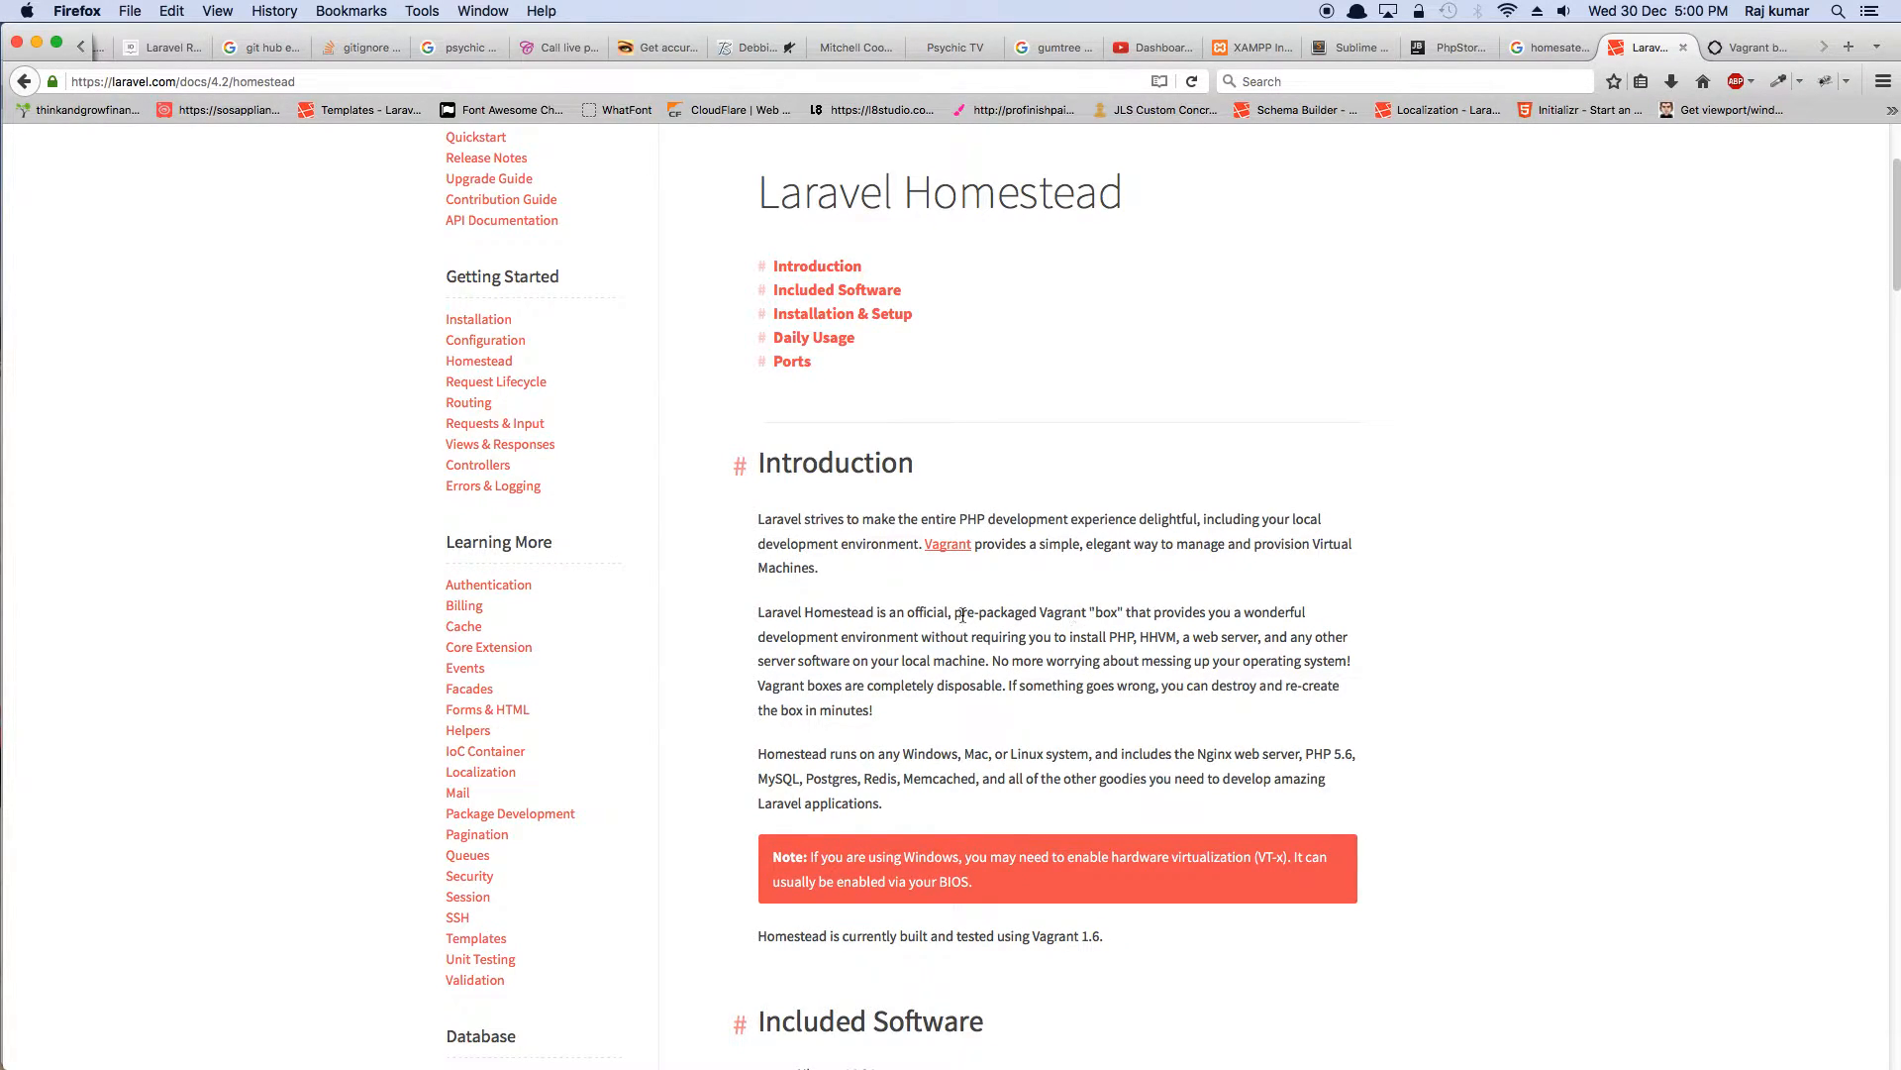
pyautogui.scroll(-3)
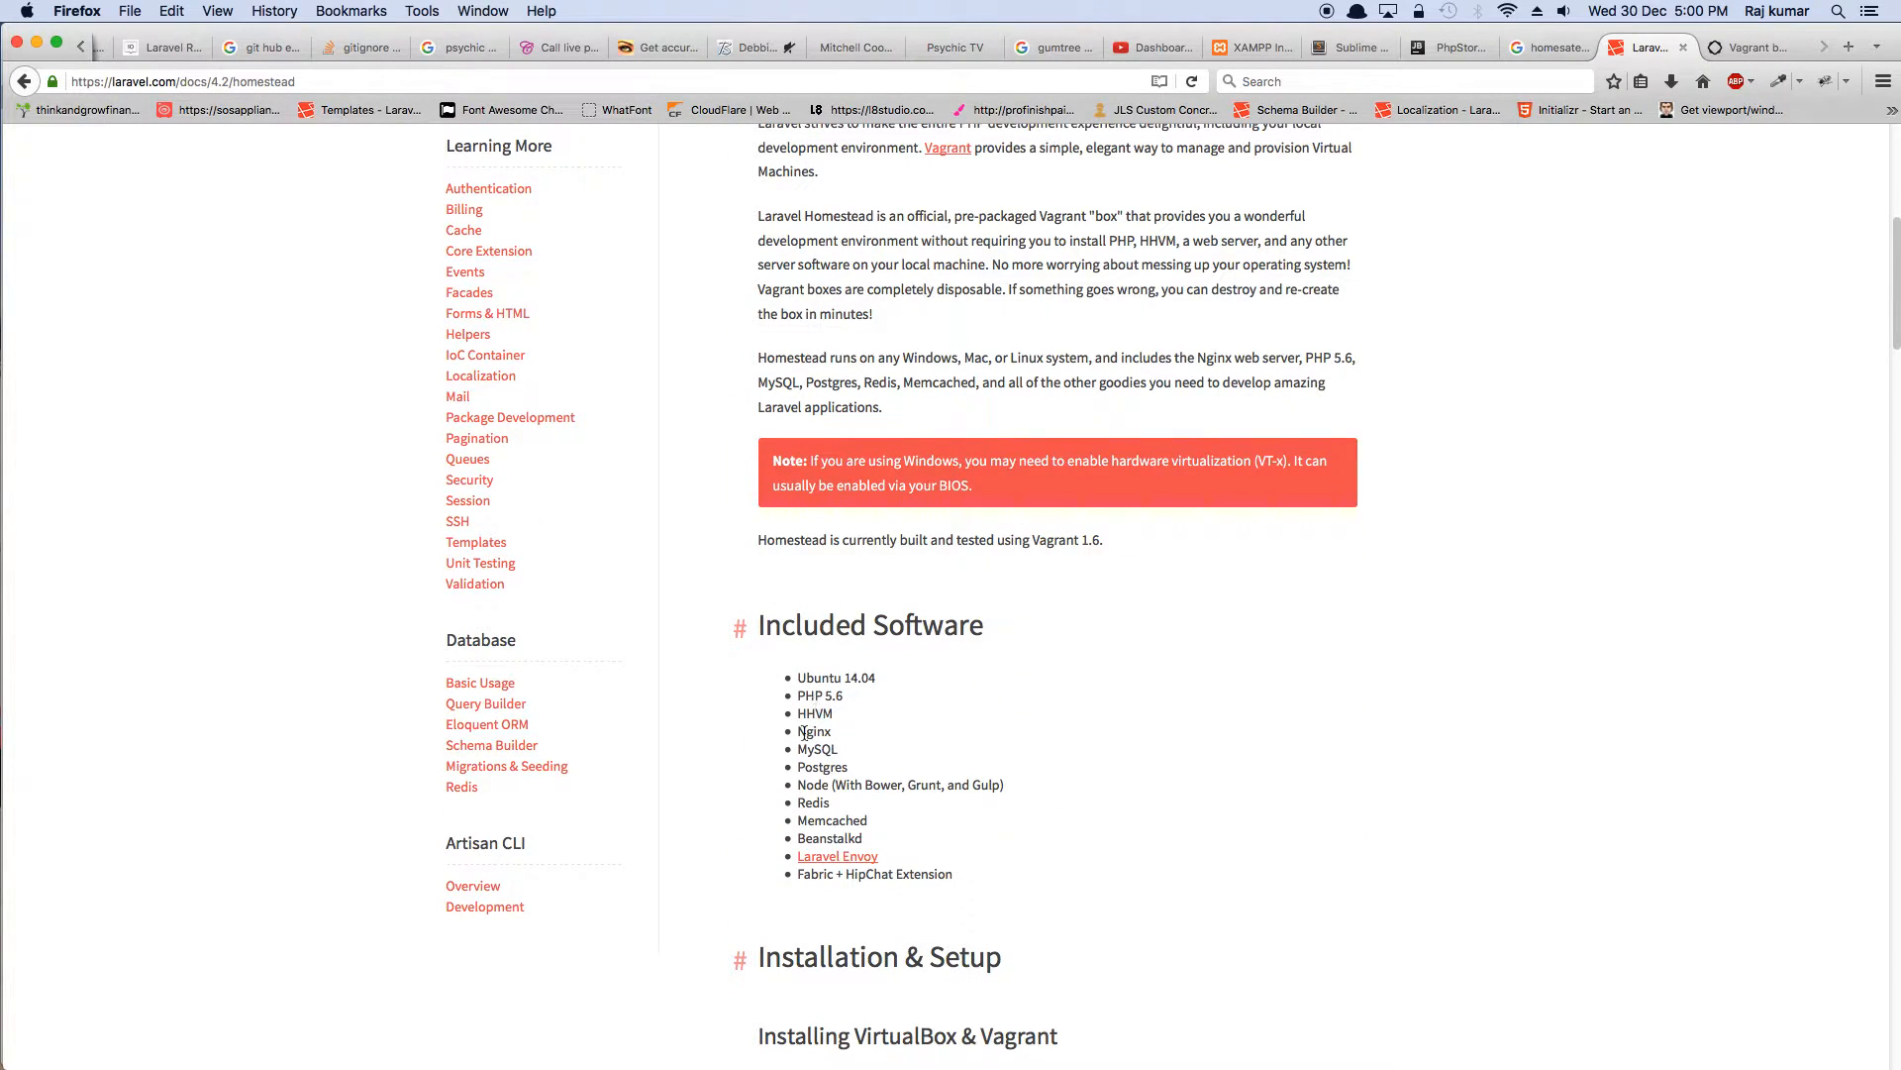
pyautogui.moveTo(800, 749)
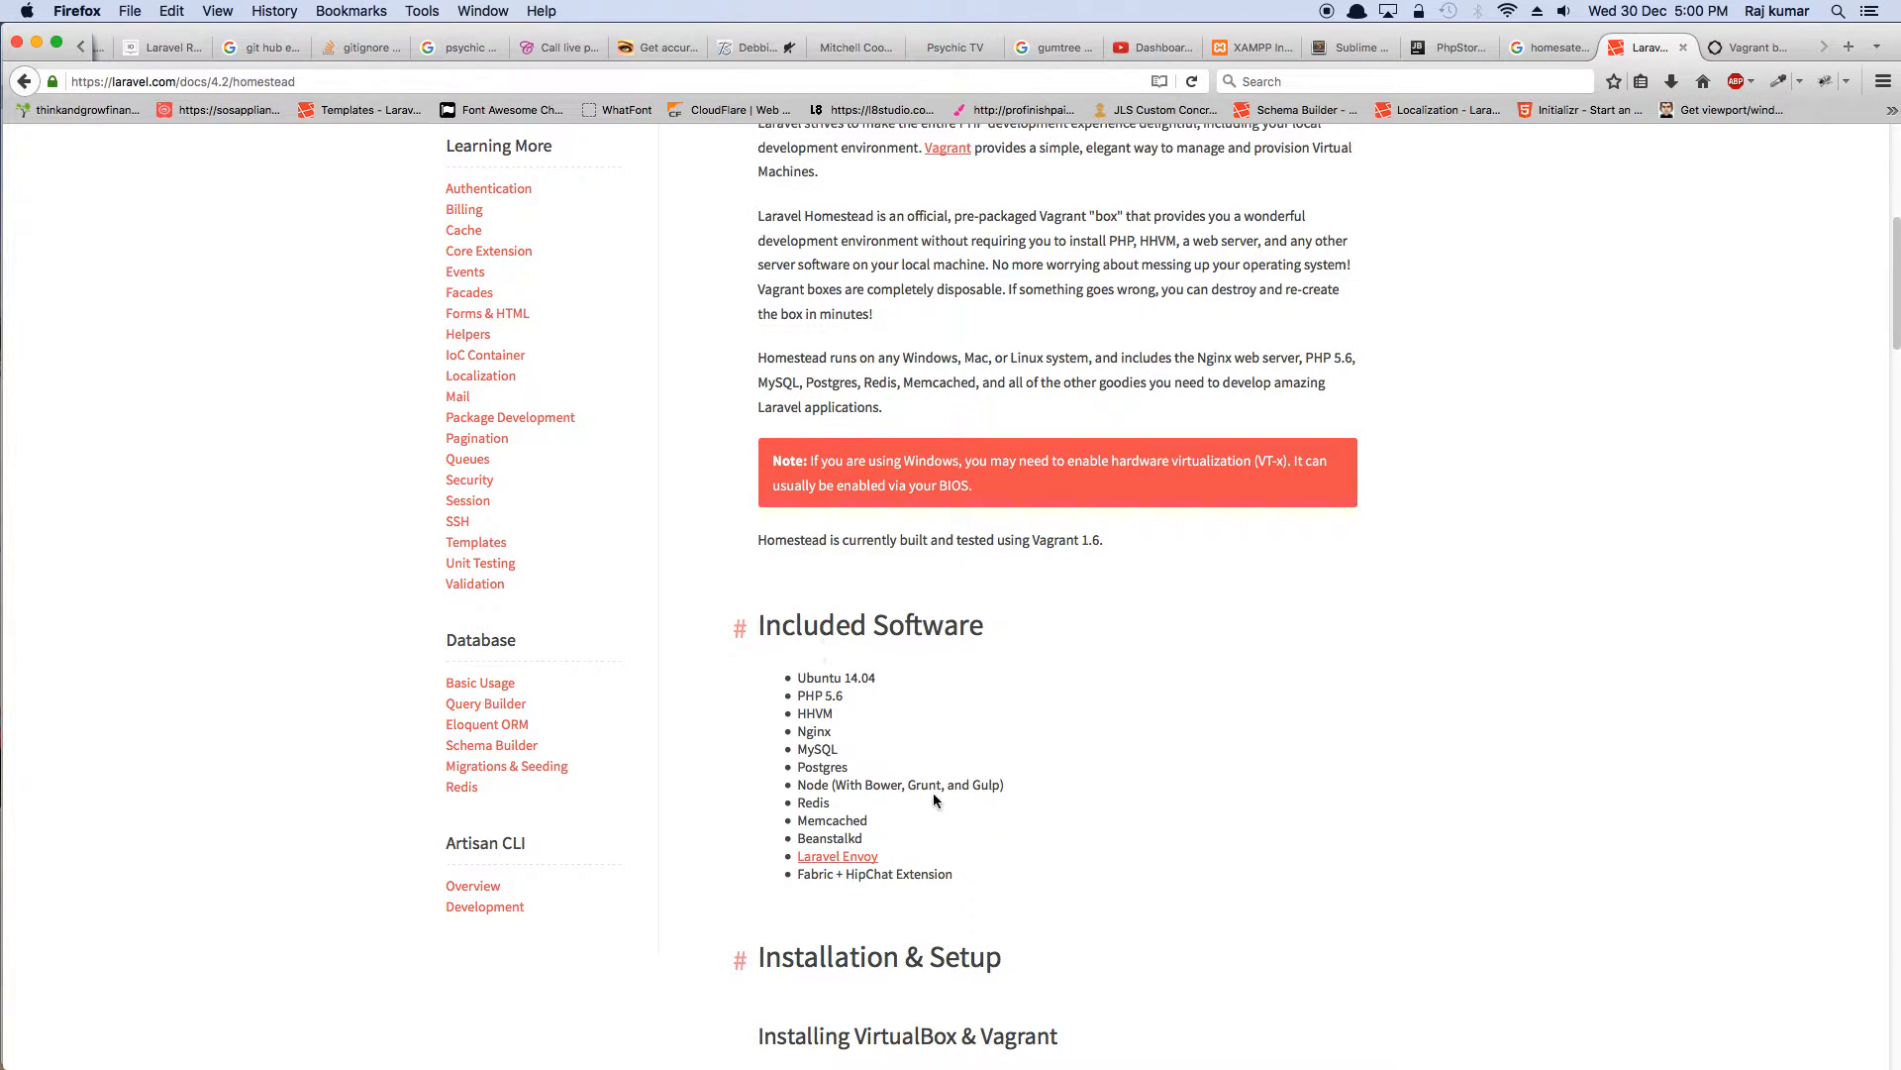
pyautogui.moveTo(1147, 736)
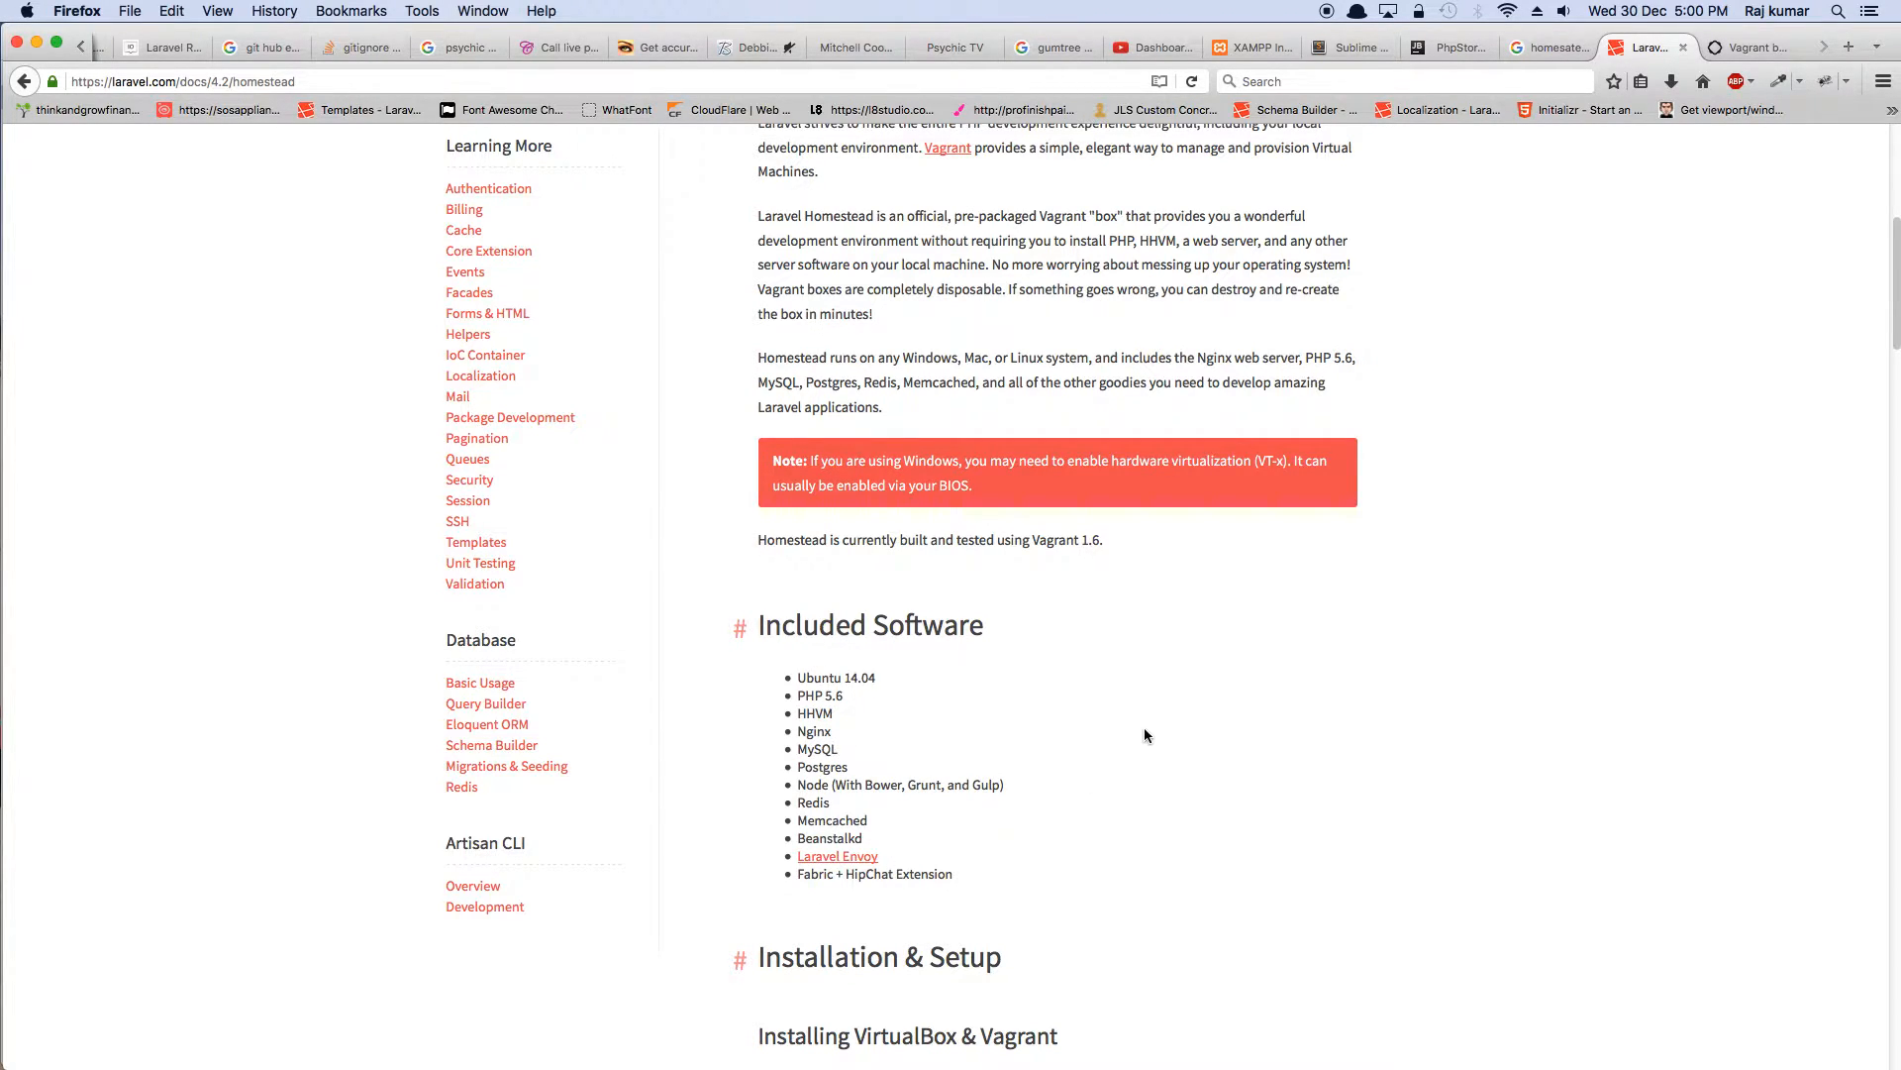
pyautogui.scroll(-3)
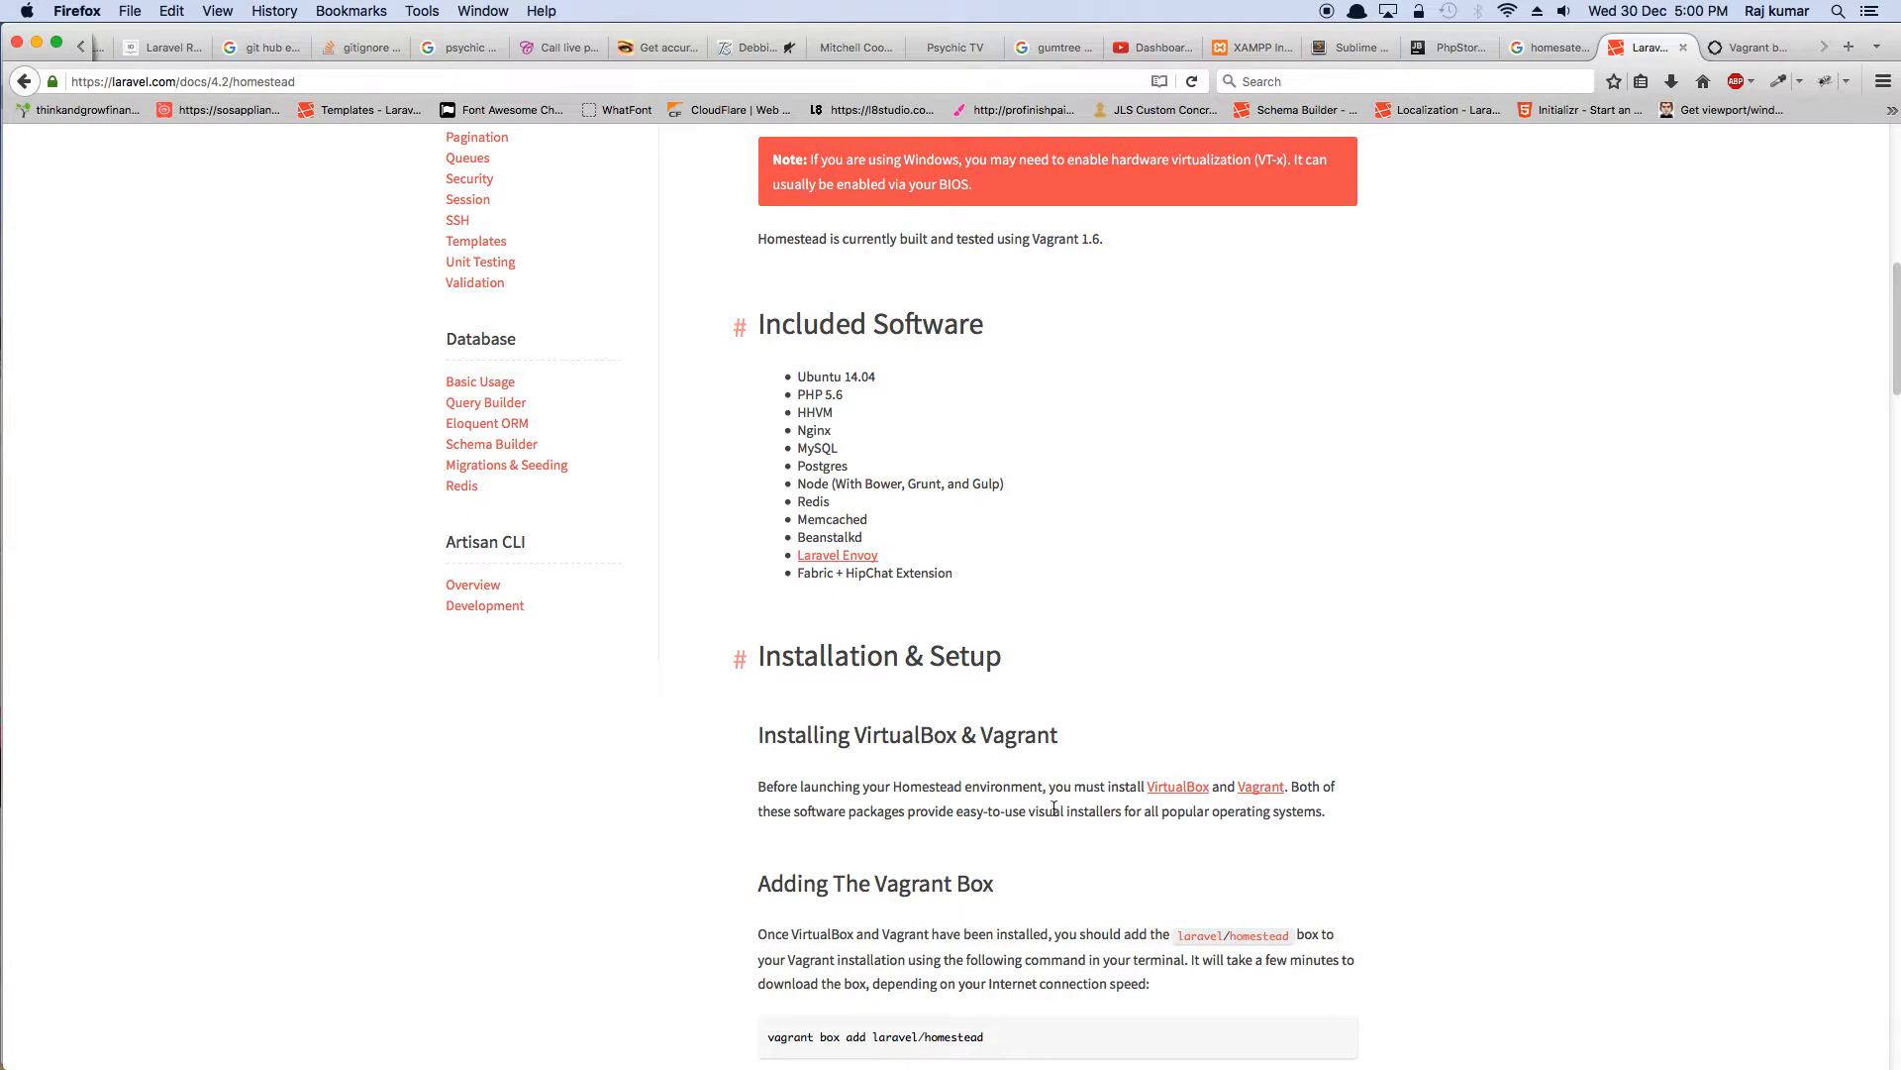
pyautogui.scroll(-3)
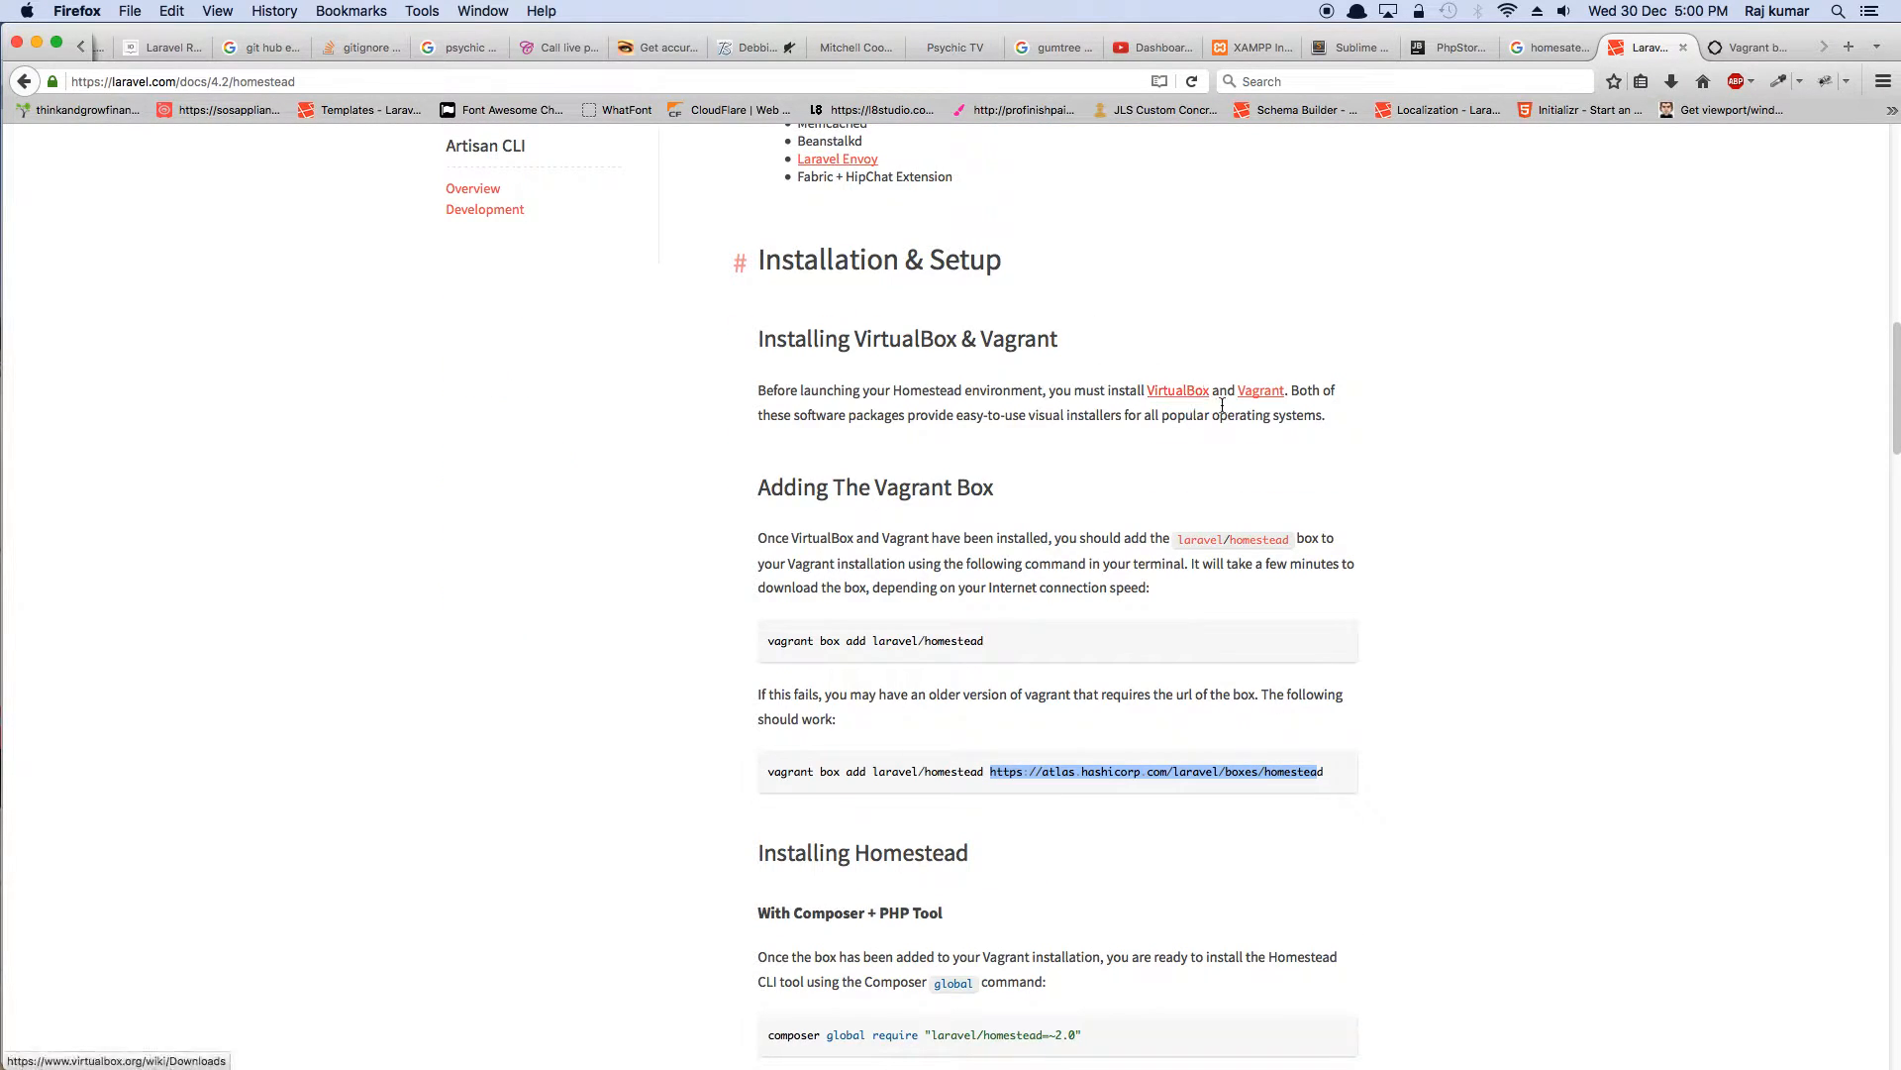
pyautogui.moveTo(1176, 390)
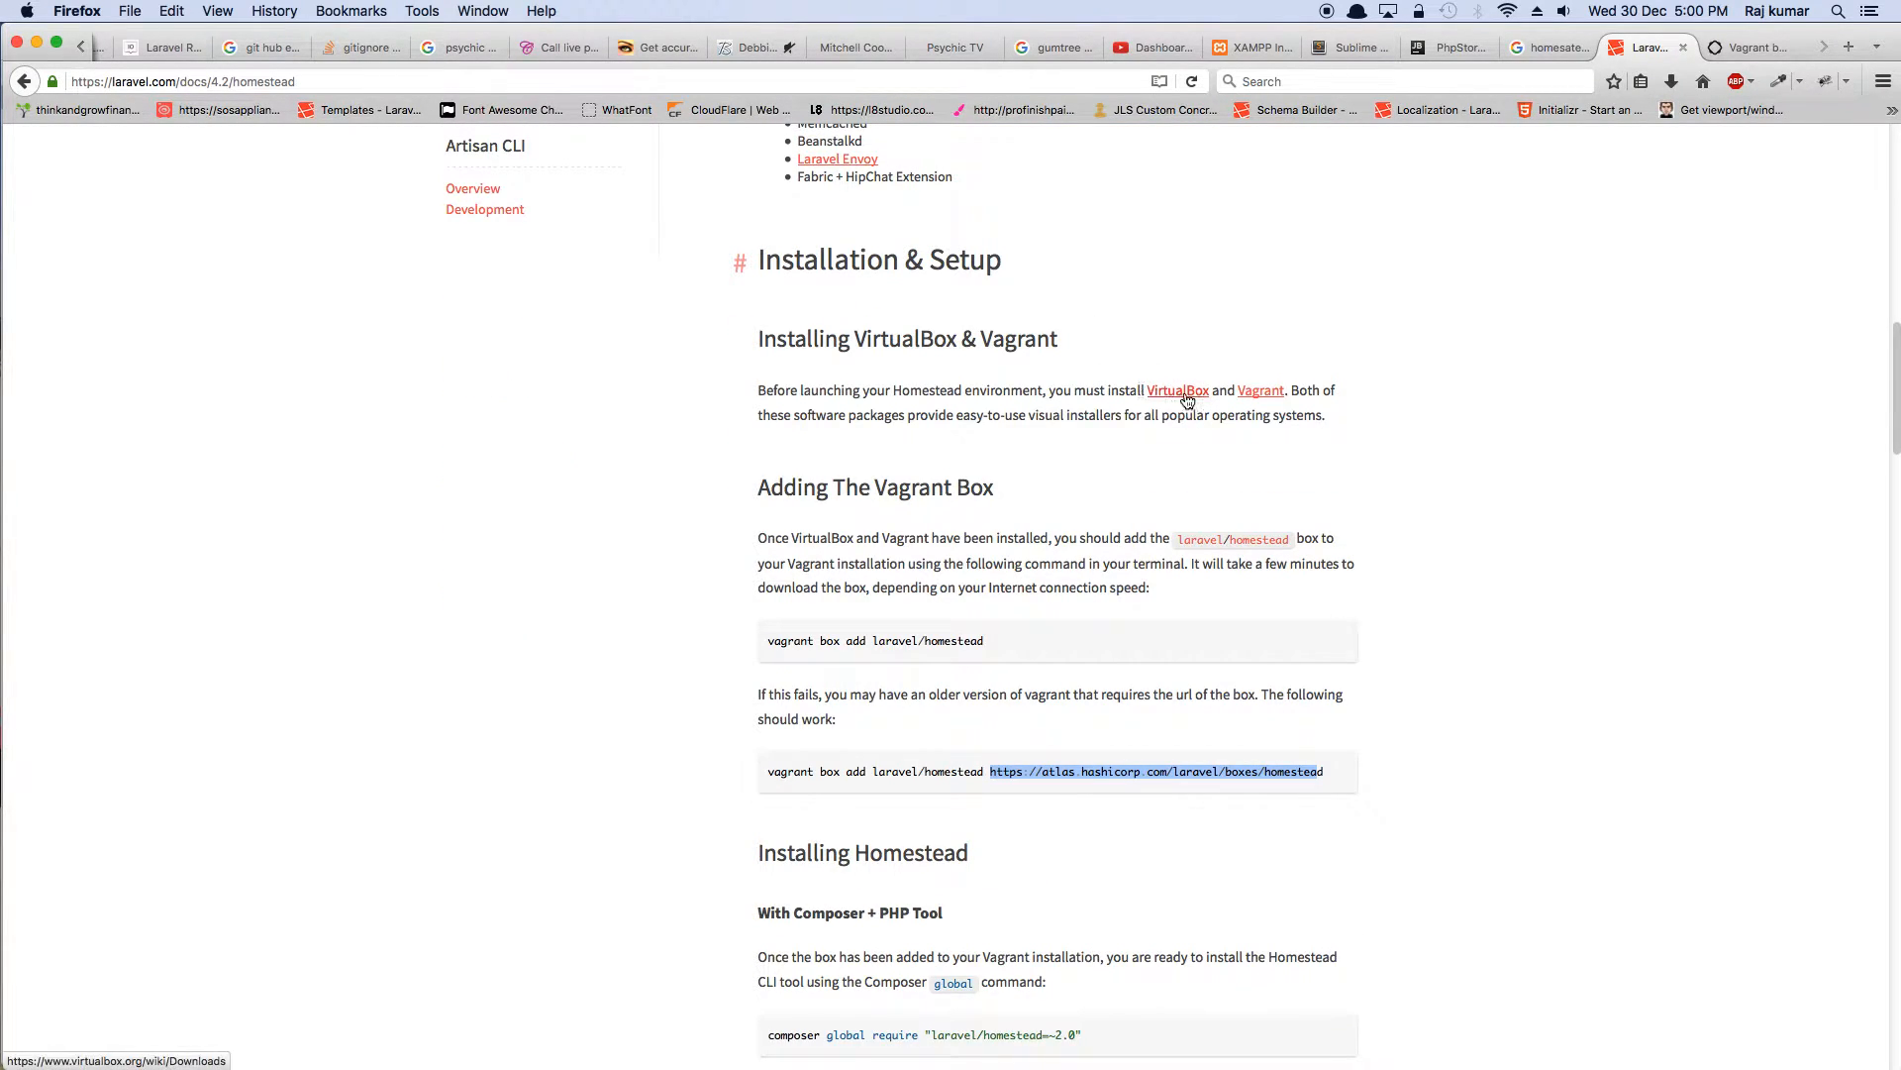
pyautogui.moveTo(1220, 390)
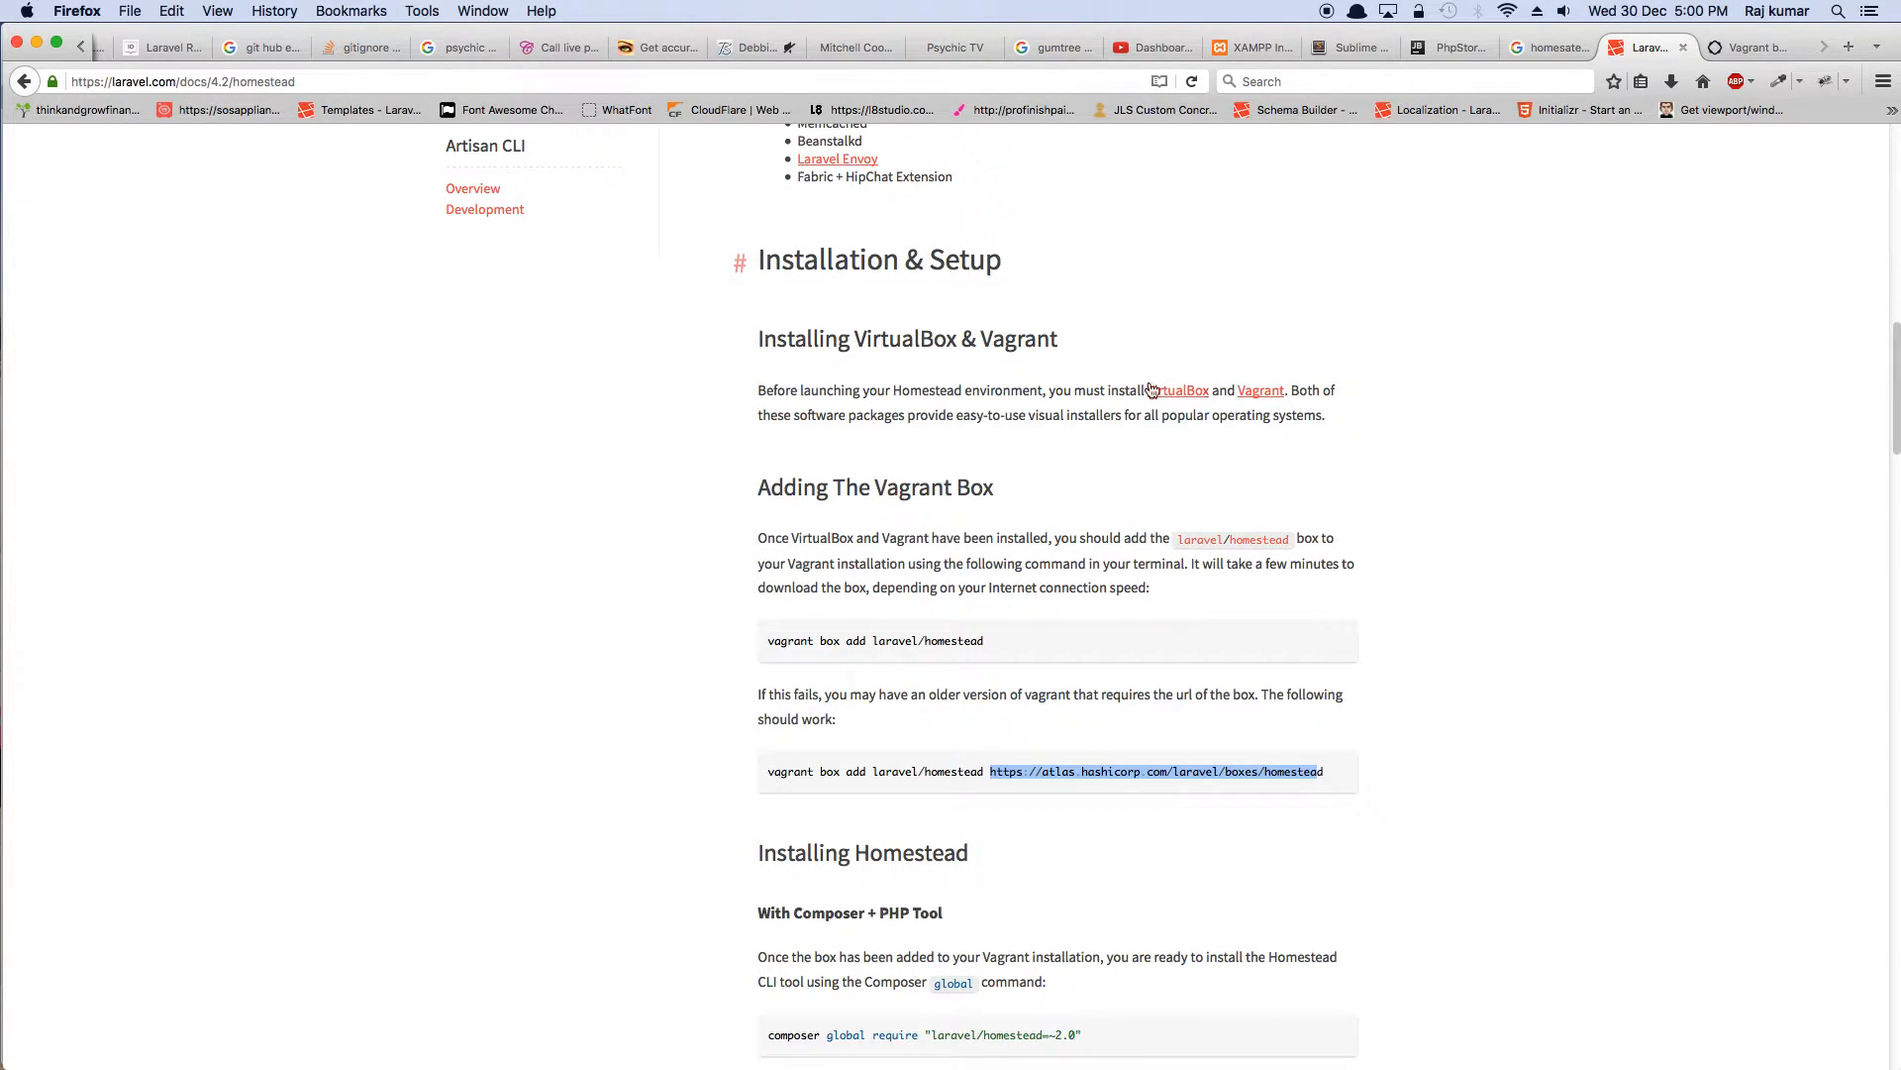
pyautogui.moveTo(1176, 390)
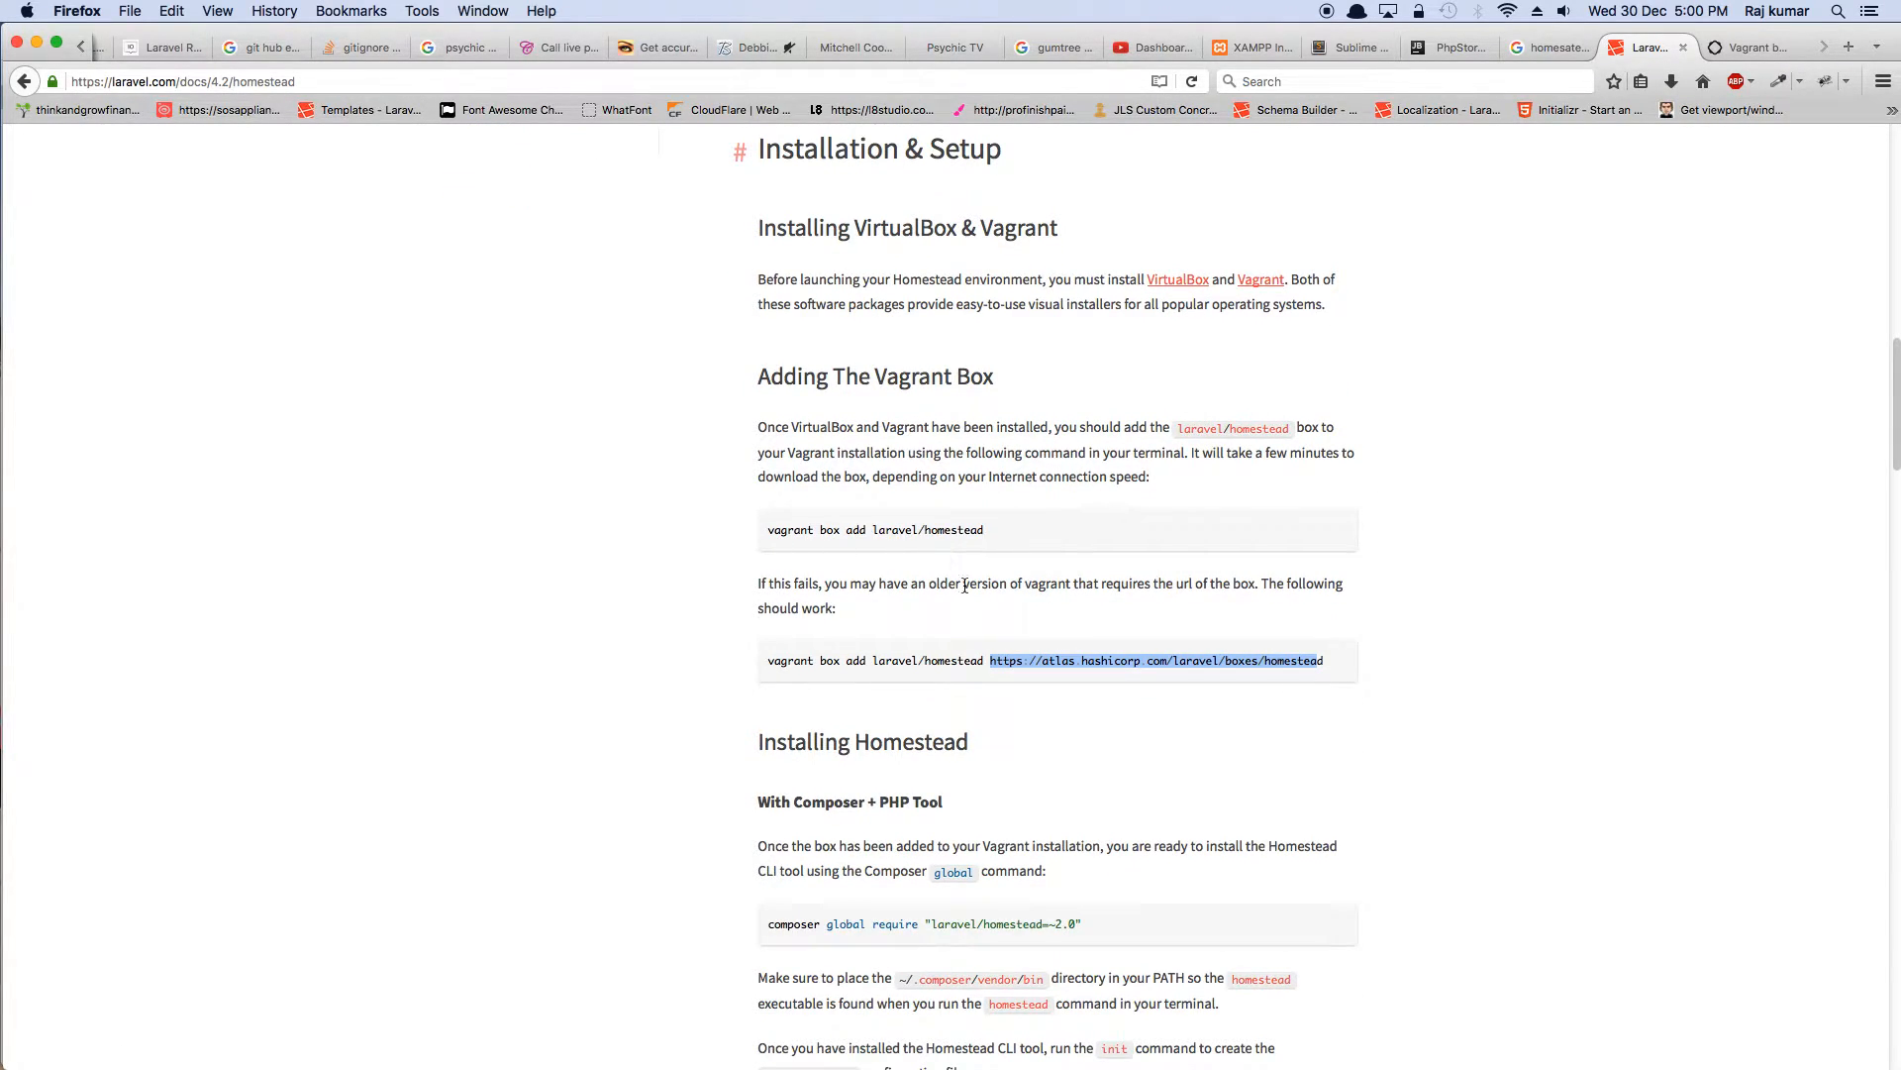
pyautogui.scroll(-3)
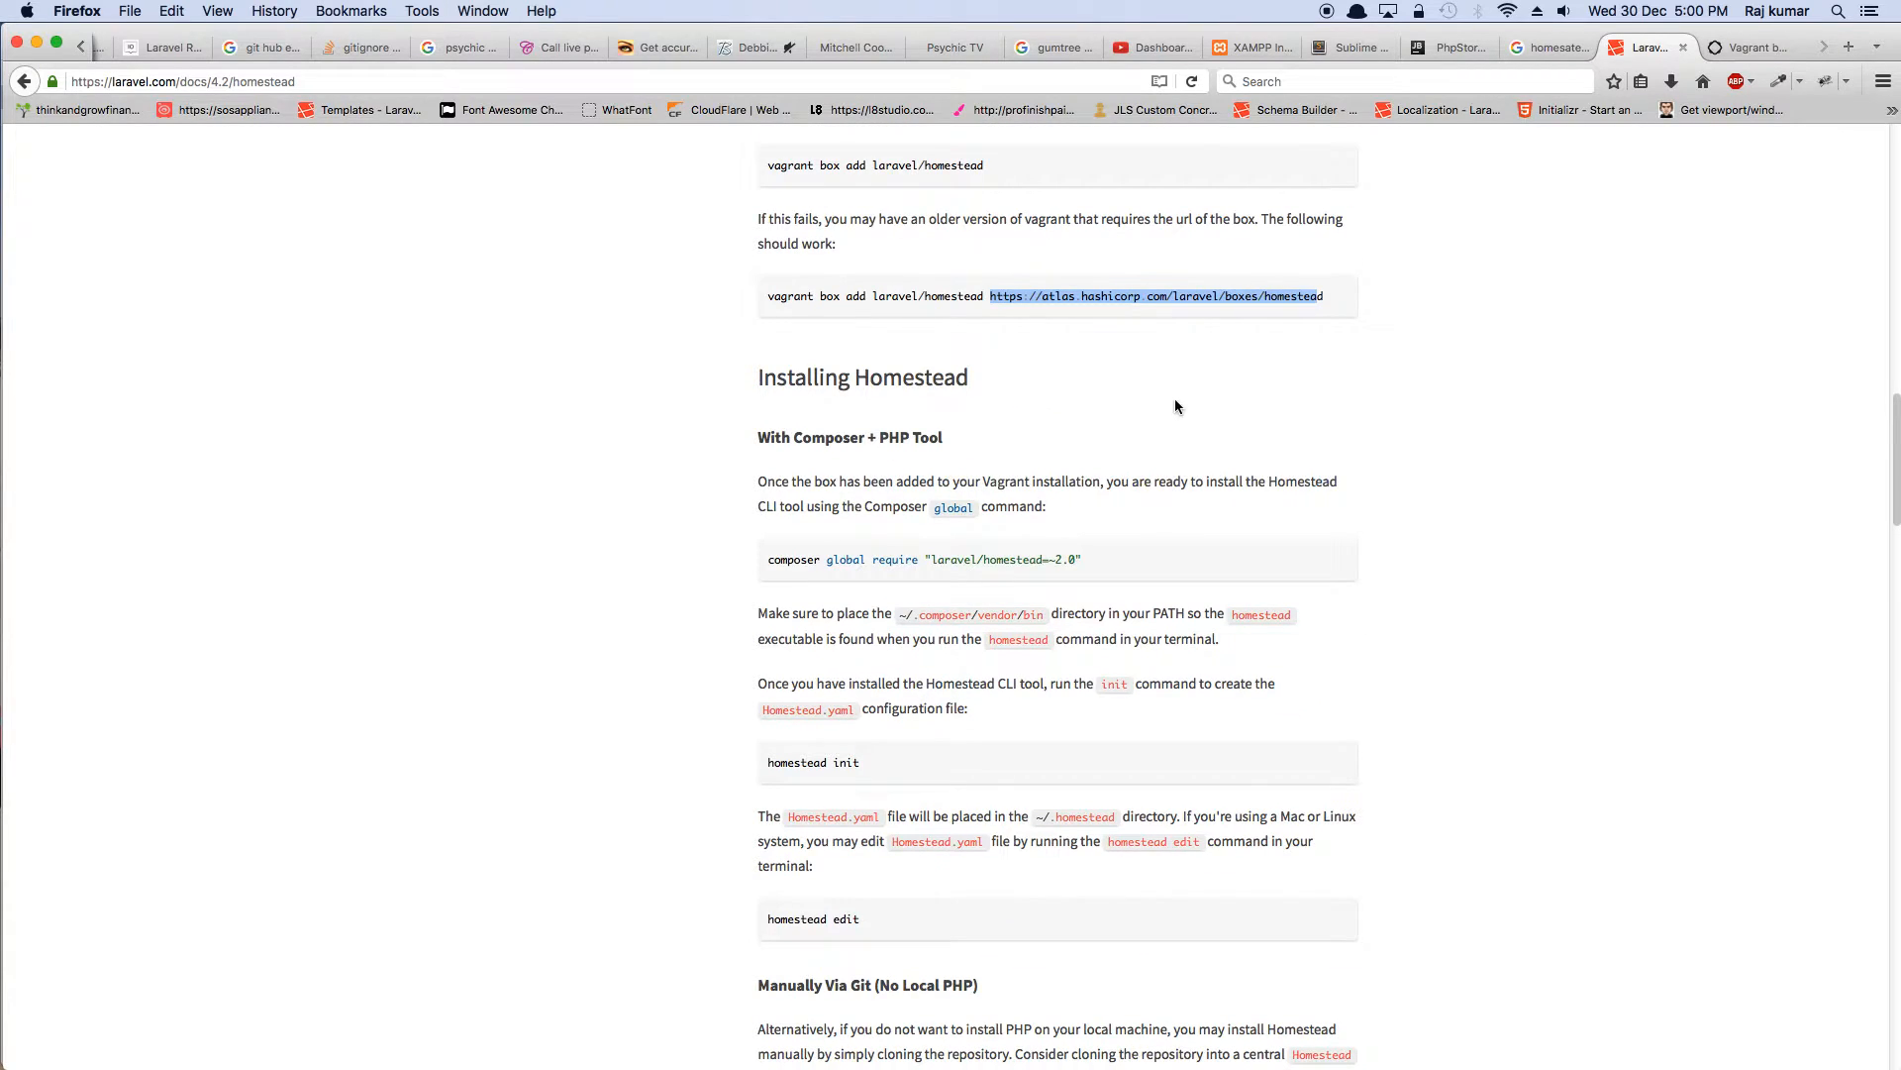
pyautogui.moveTo(933, 429)
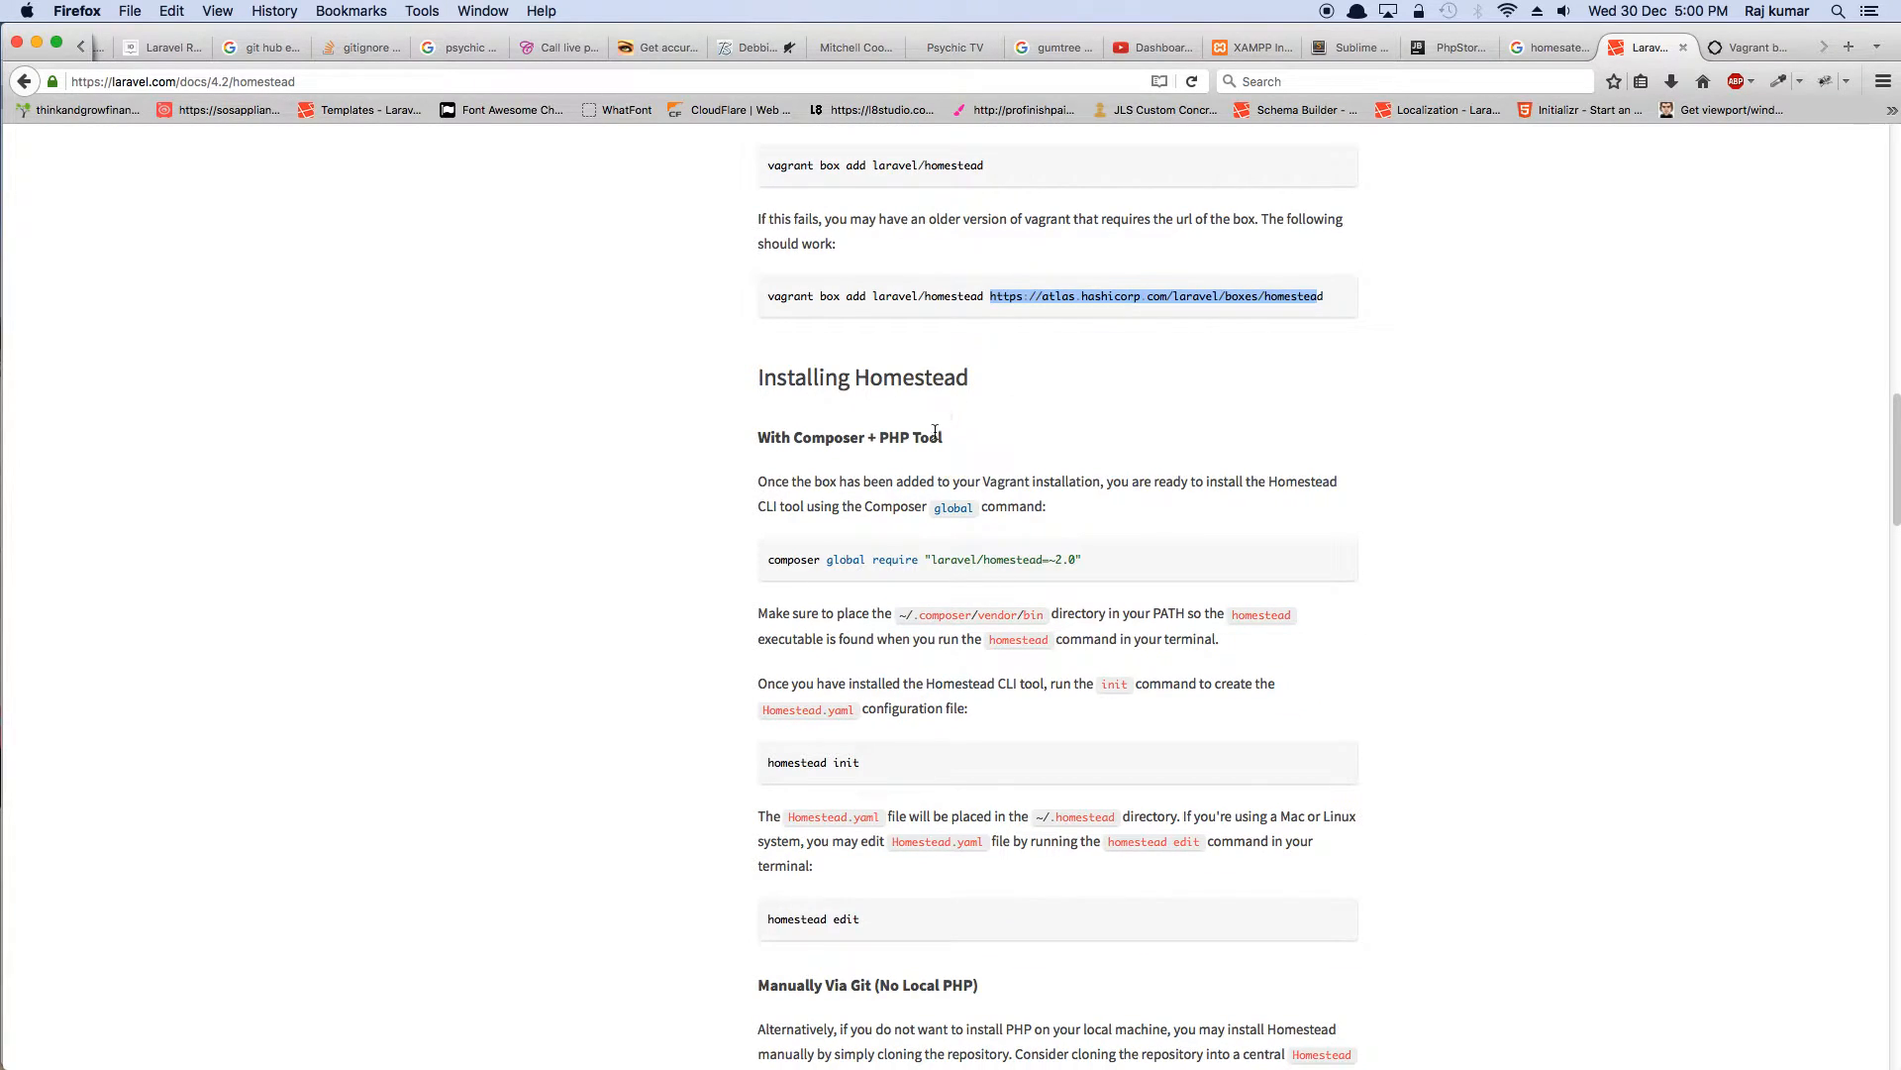
pyautogui.moveTo(947, 531)
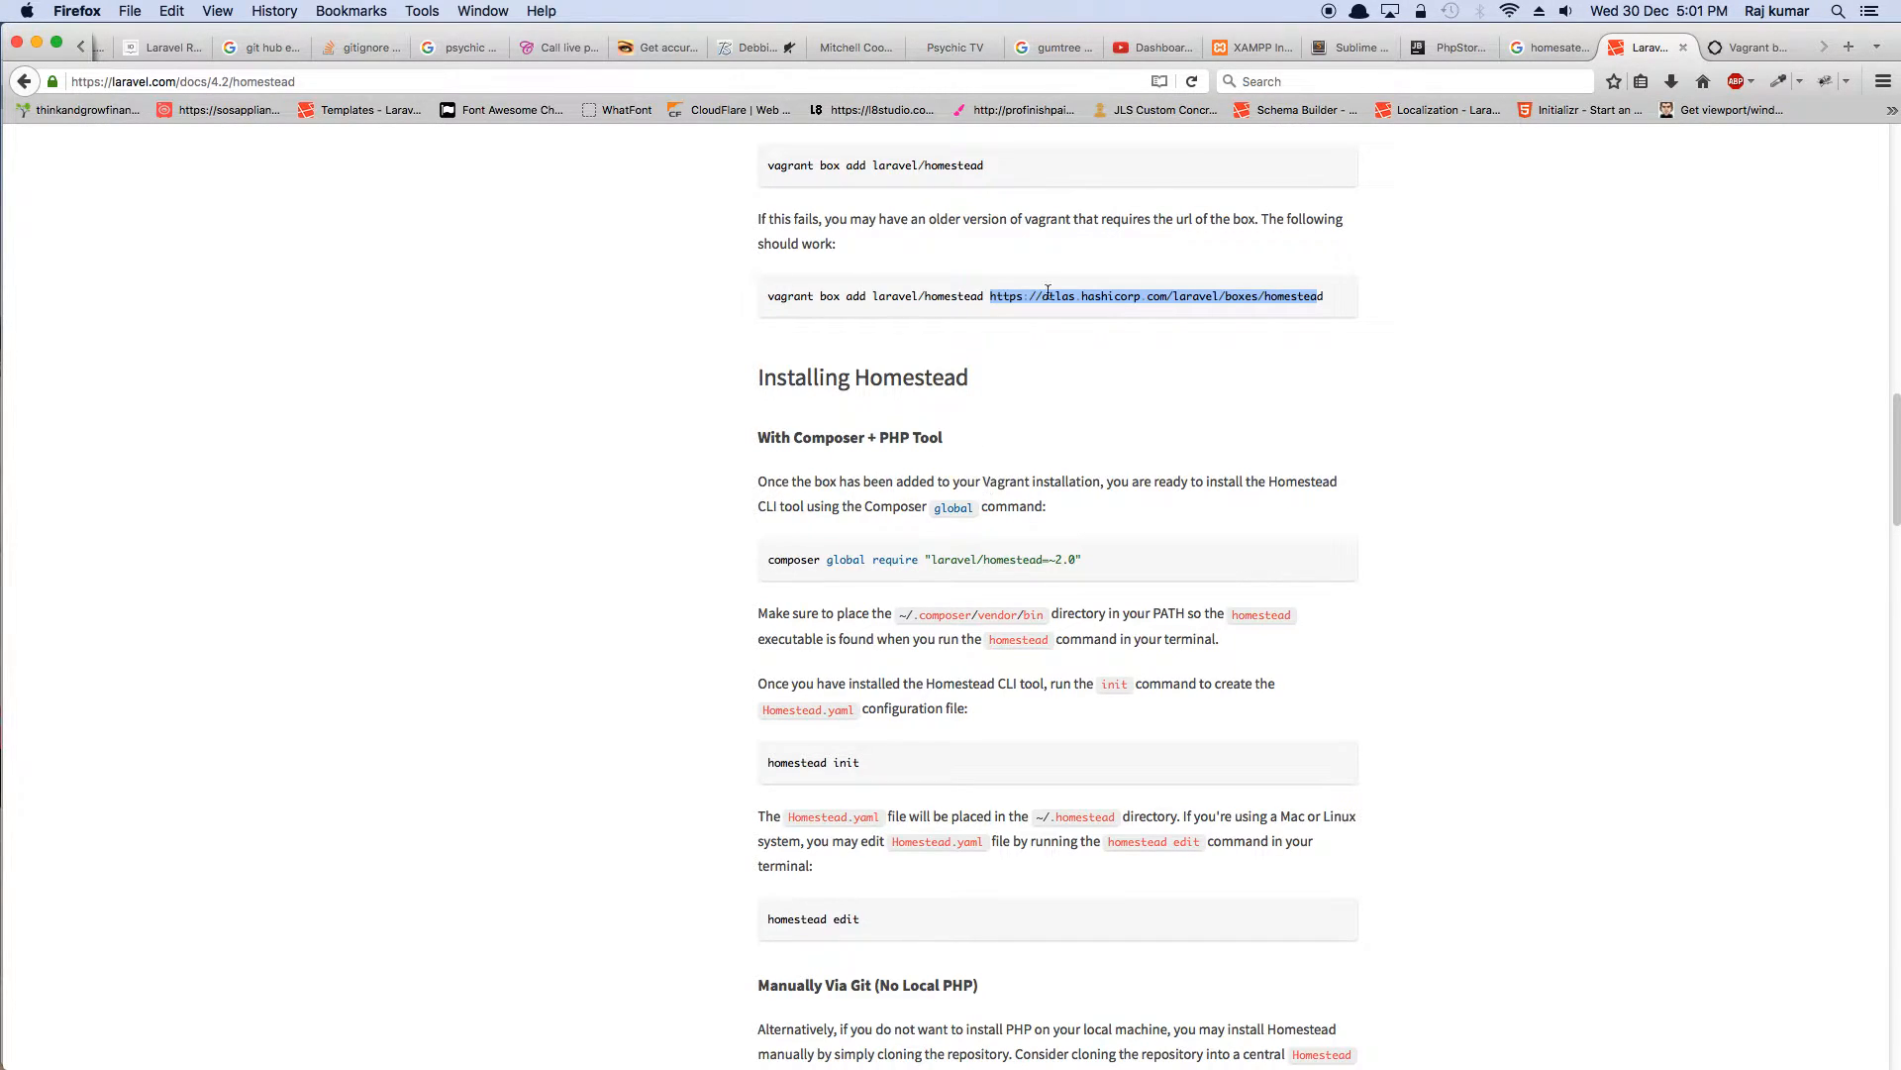
pyautogui.scroll(-3)
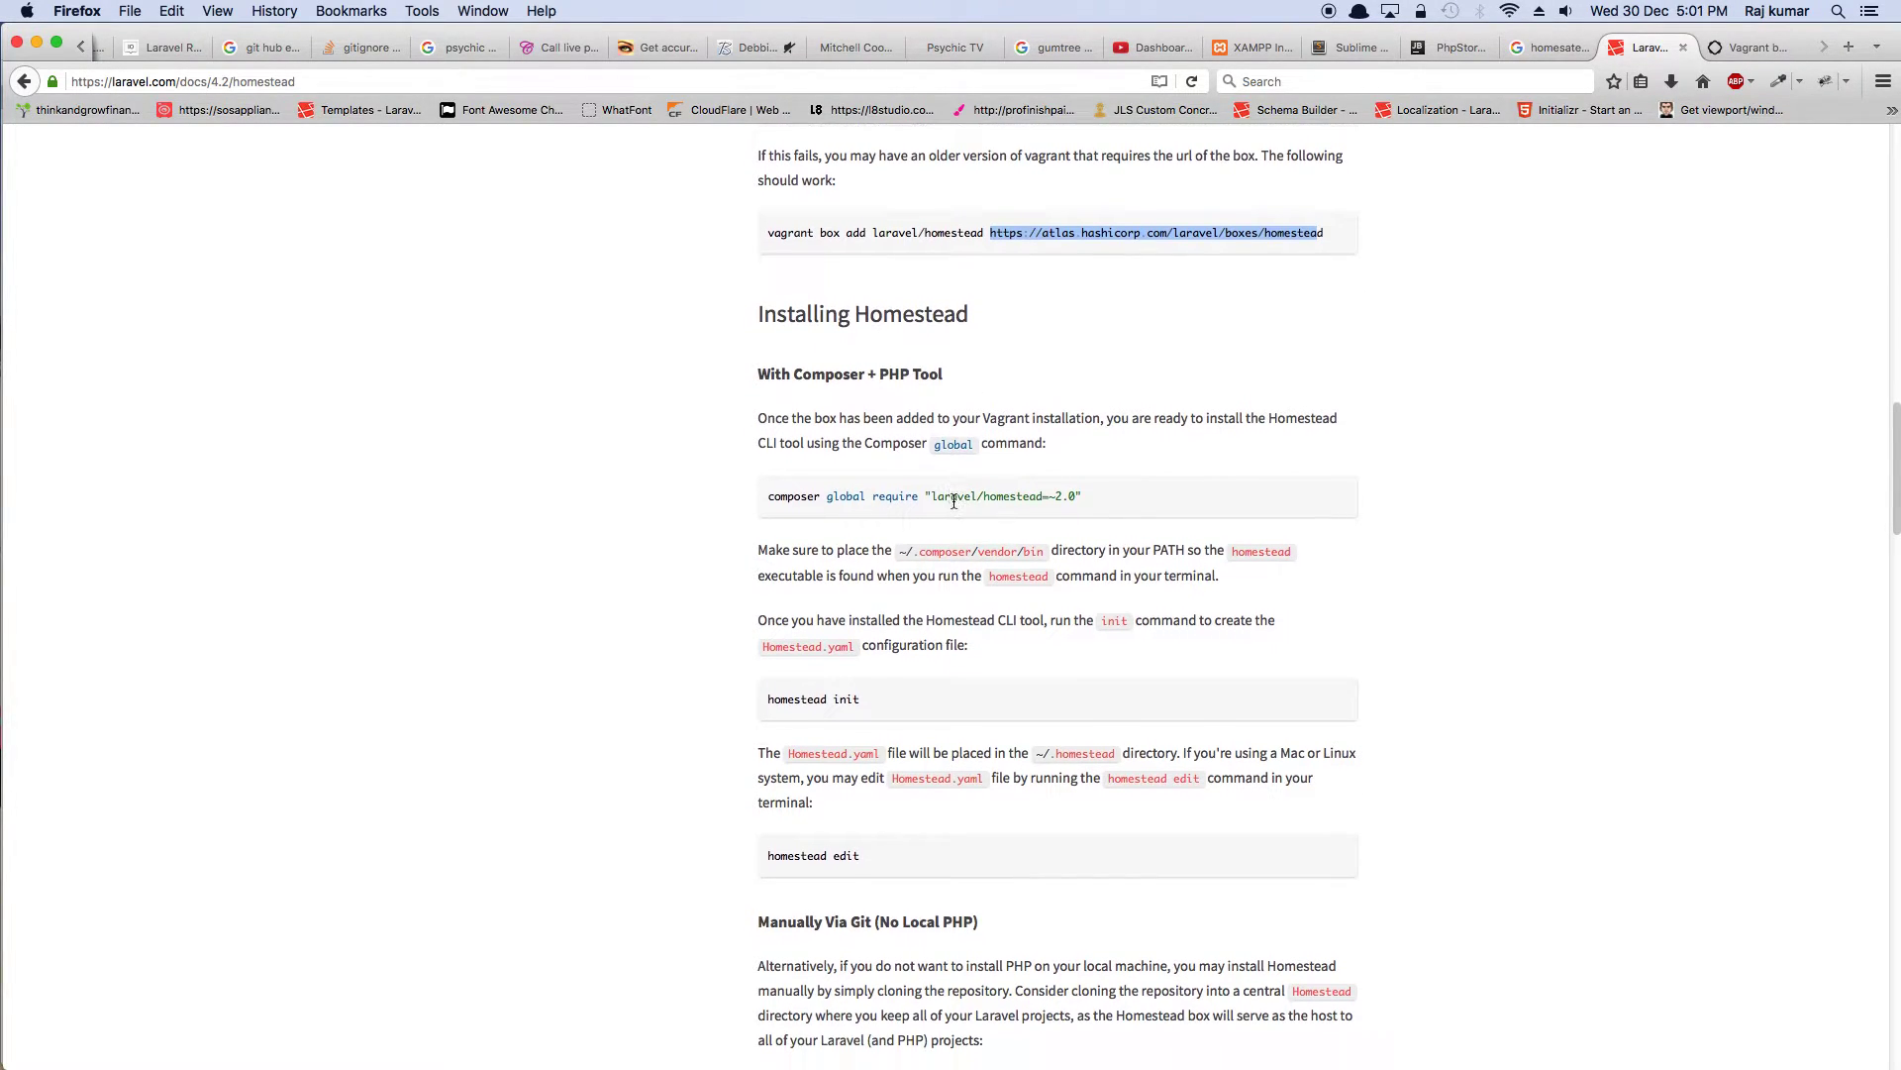
pyautogui.moveTo(947, 511)
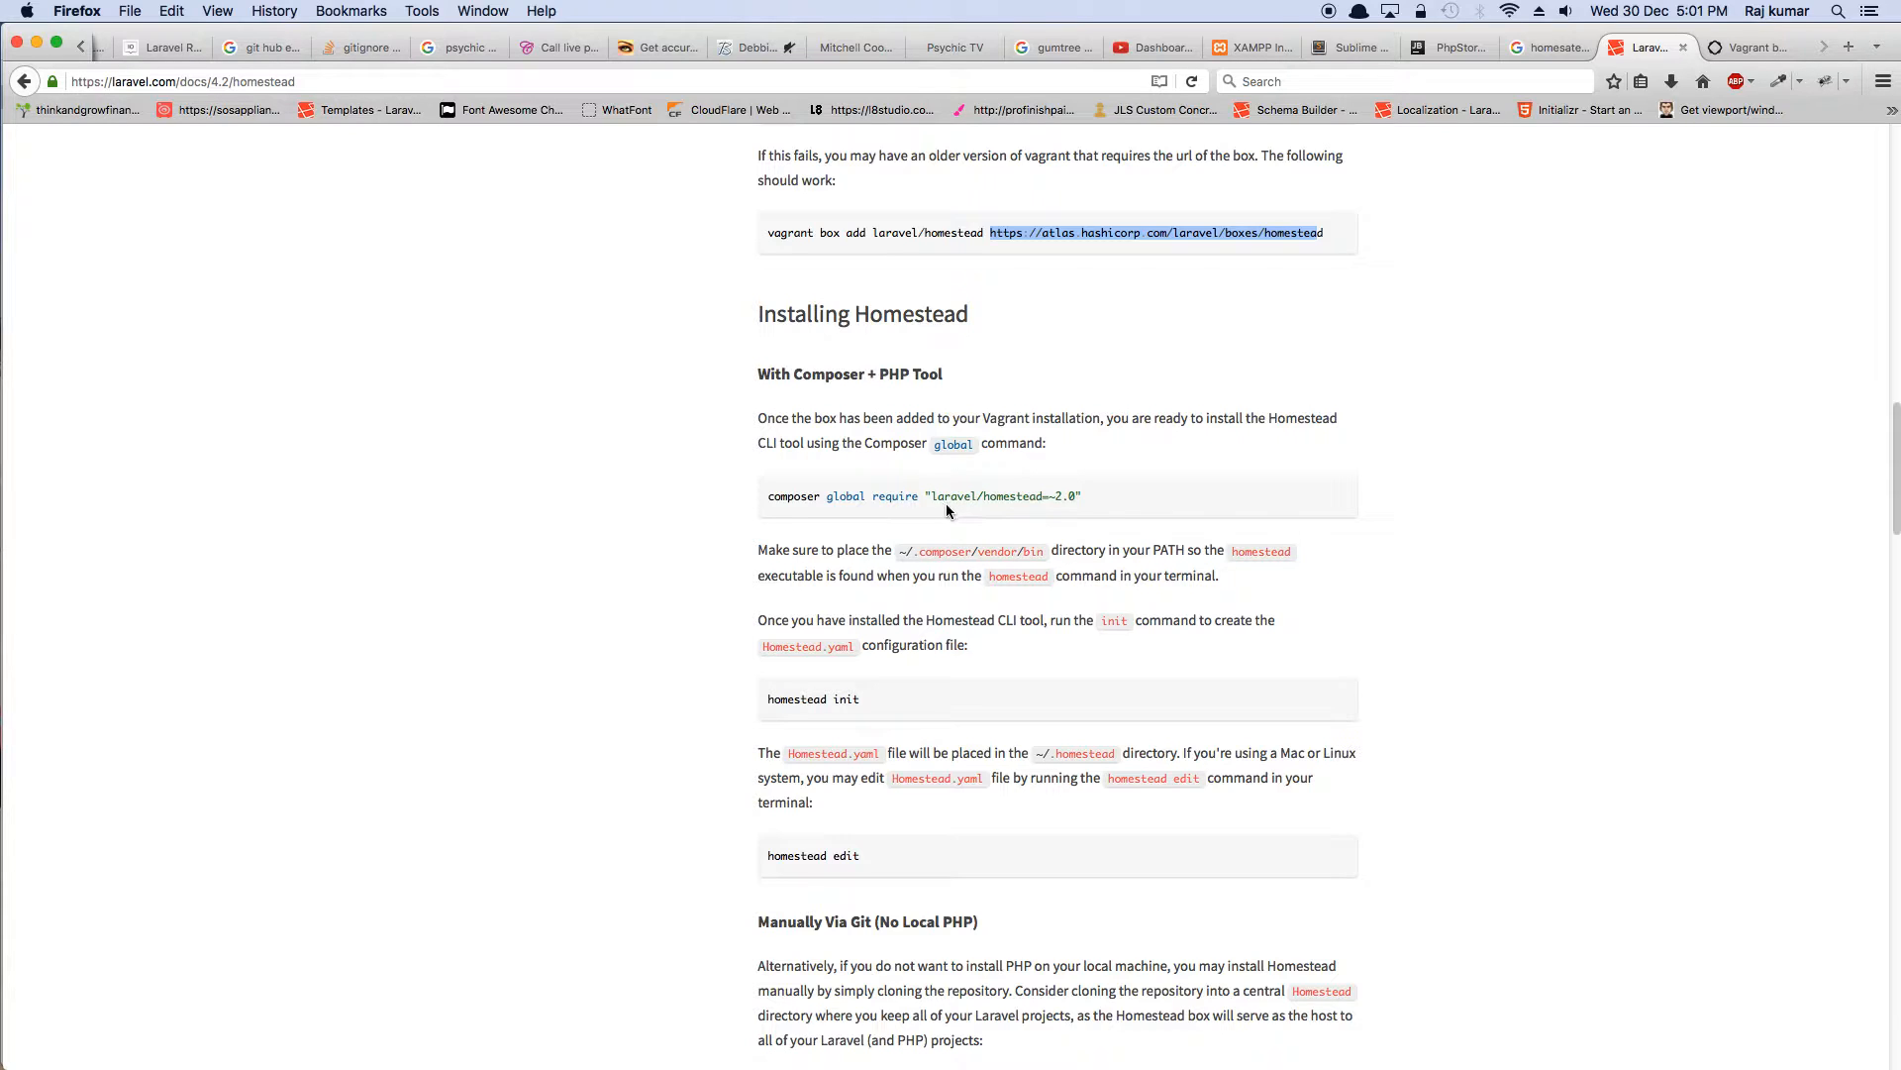
pyautogui.scroll(-3)
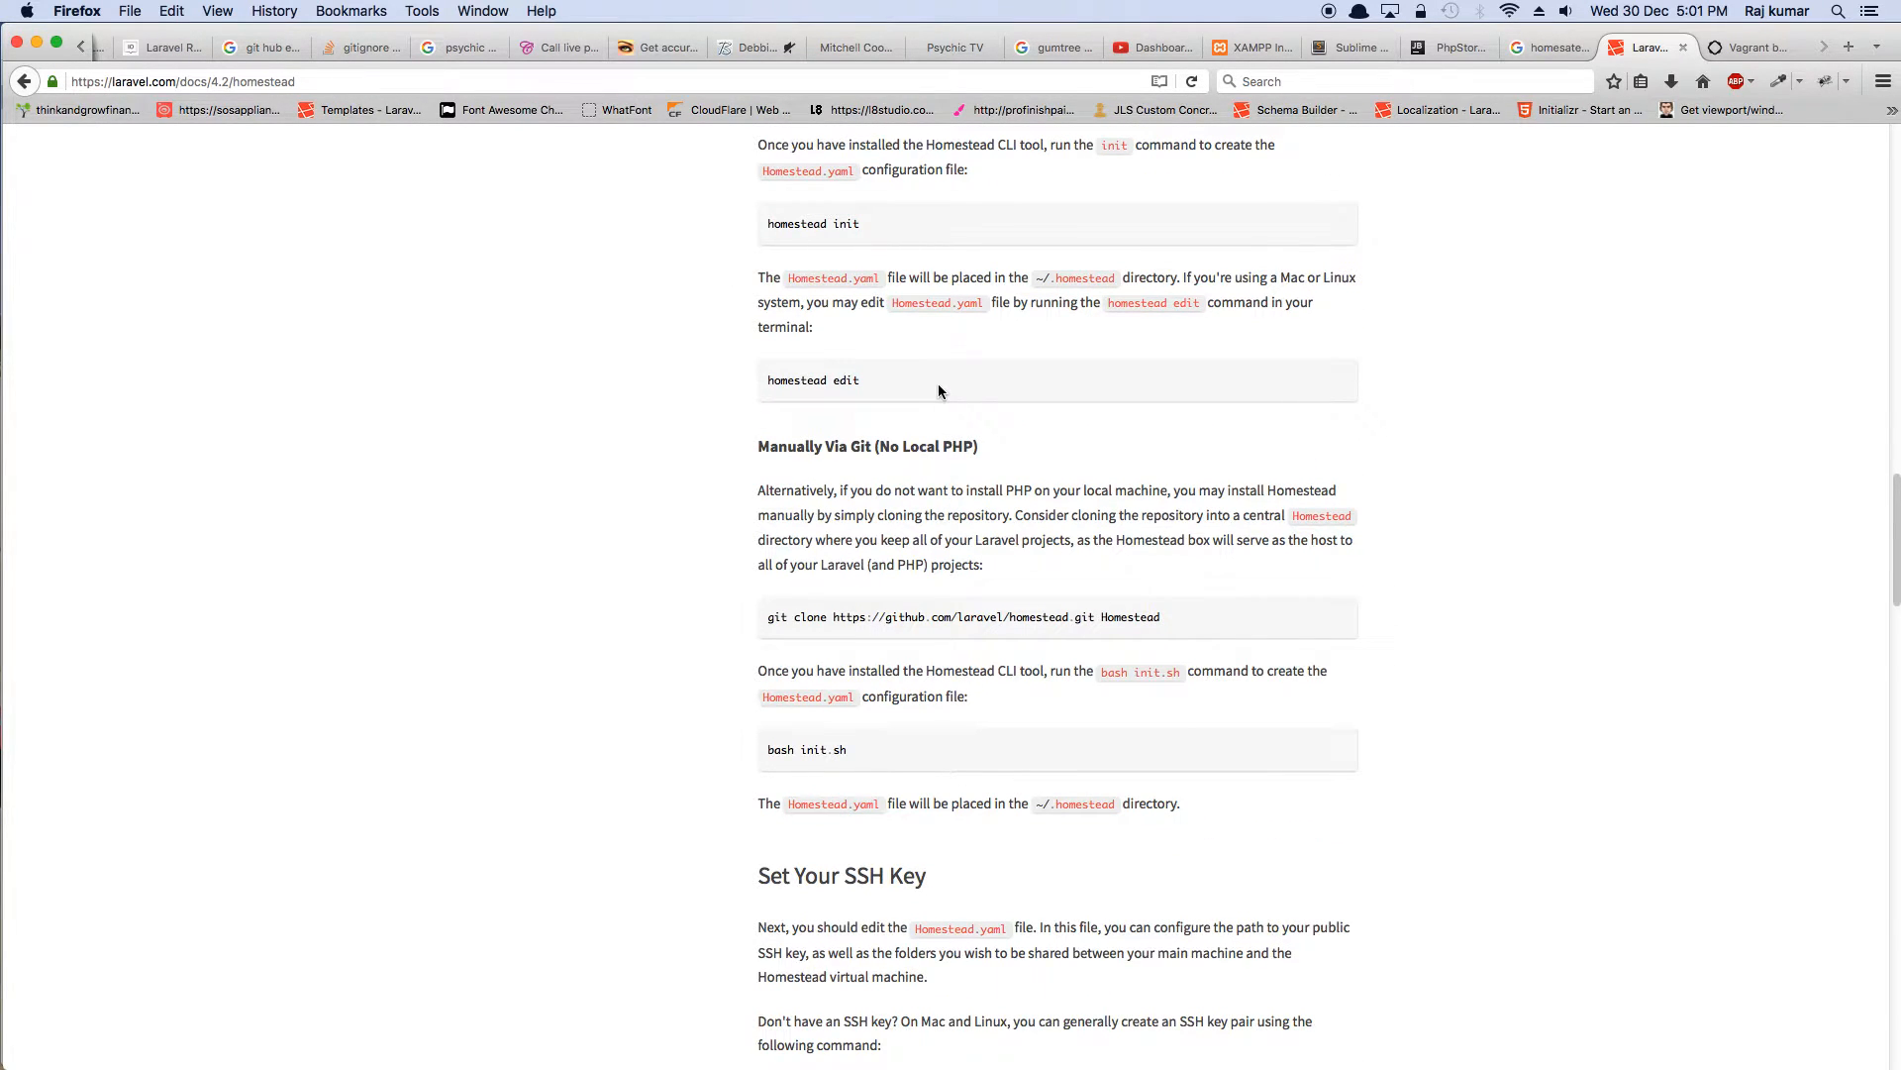
pyautogui.scroll(3)
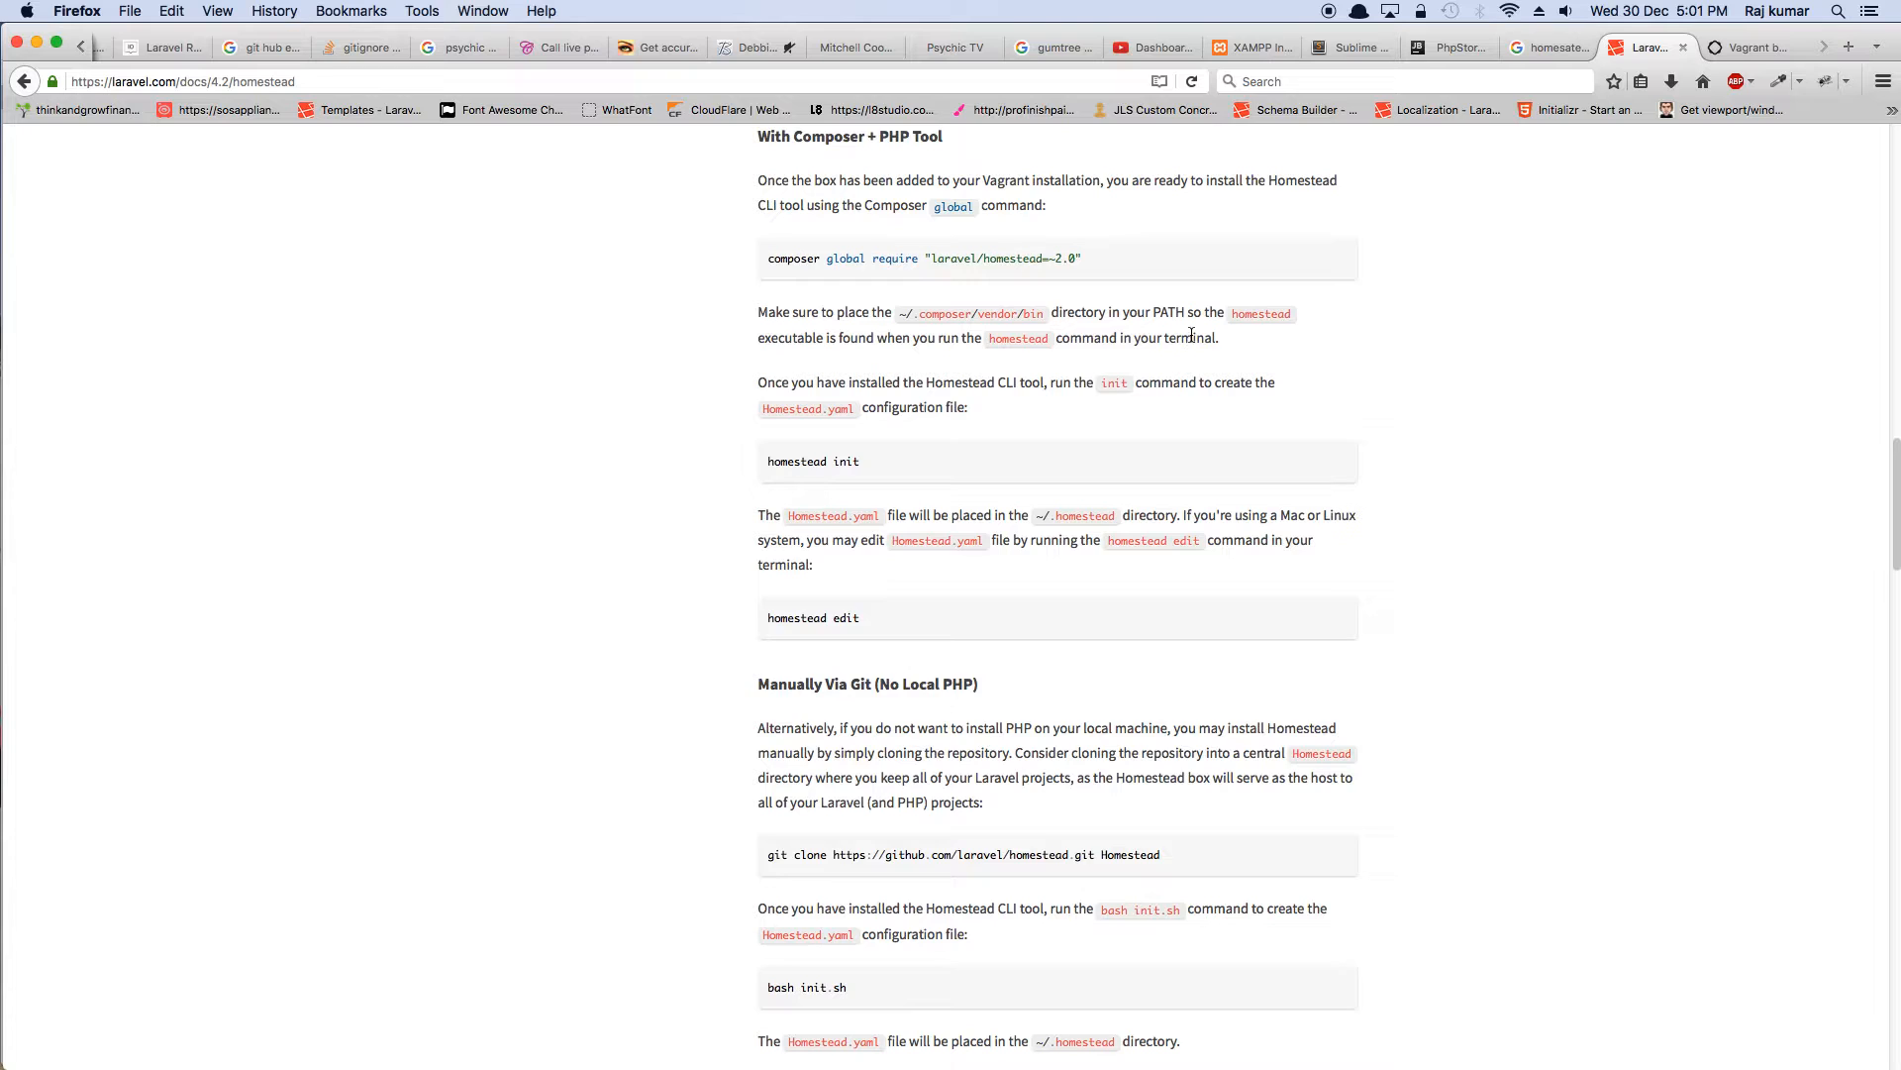
pyautogui.scroll(-3)
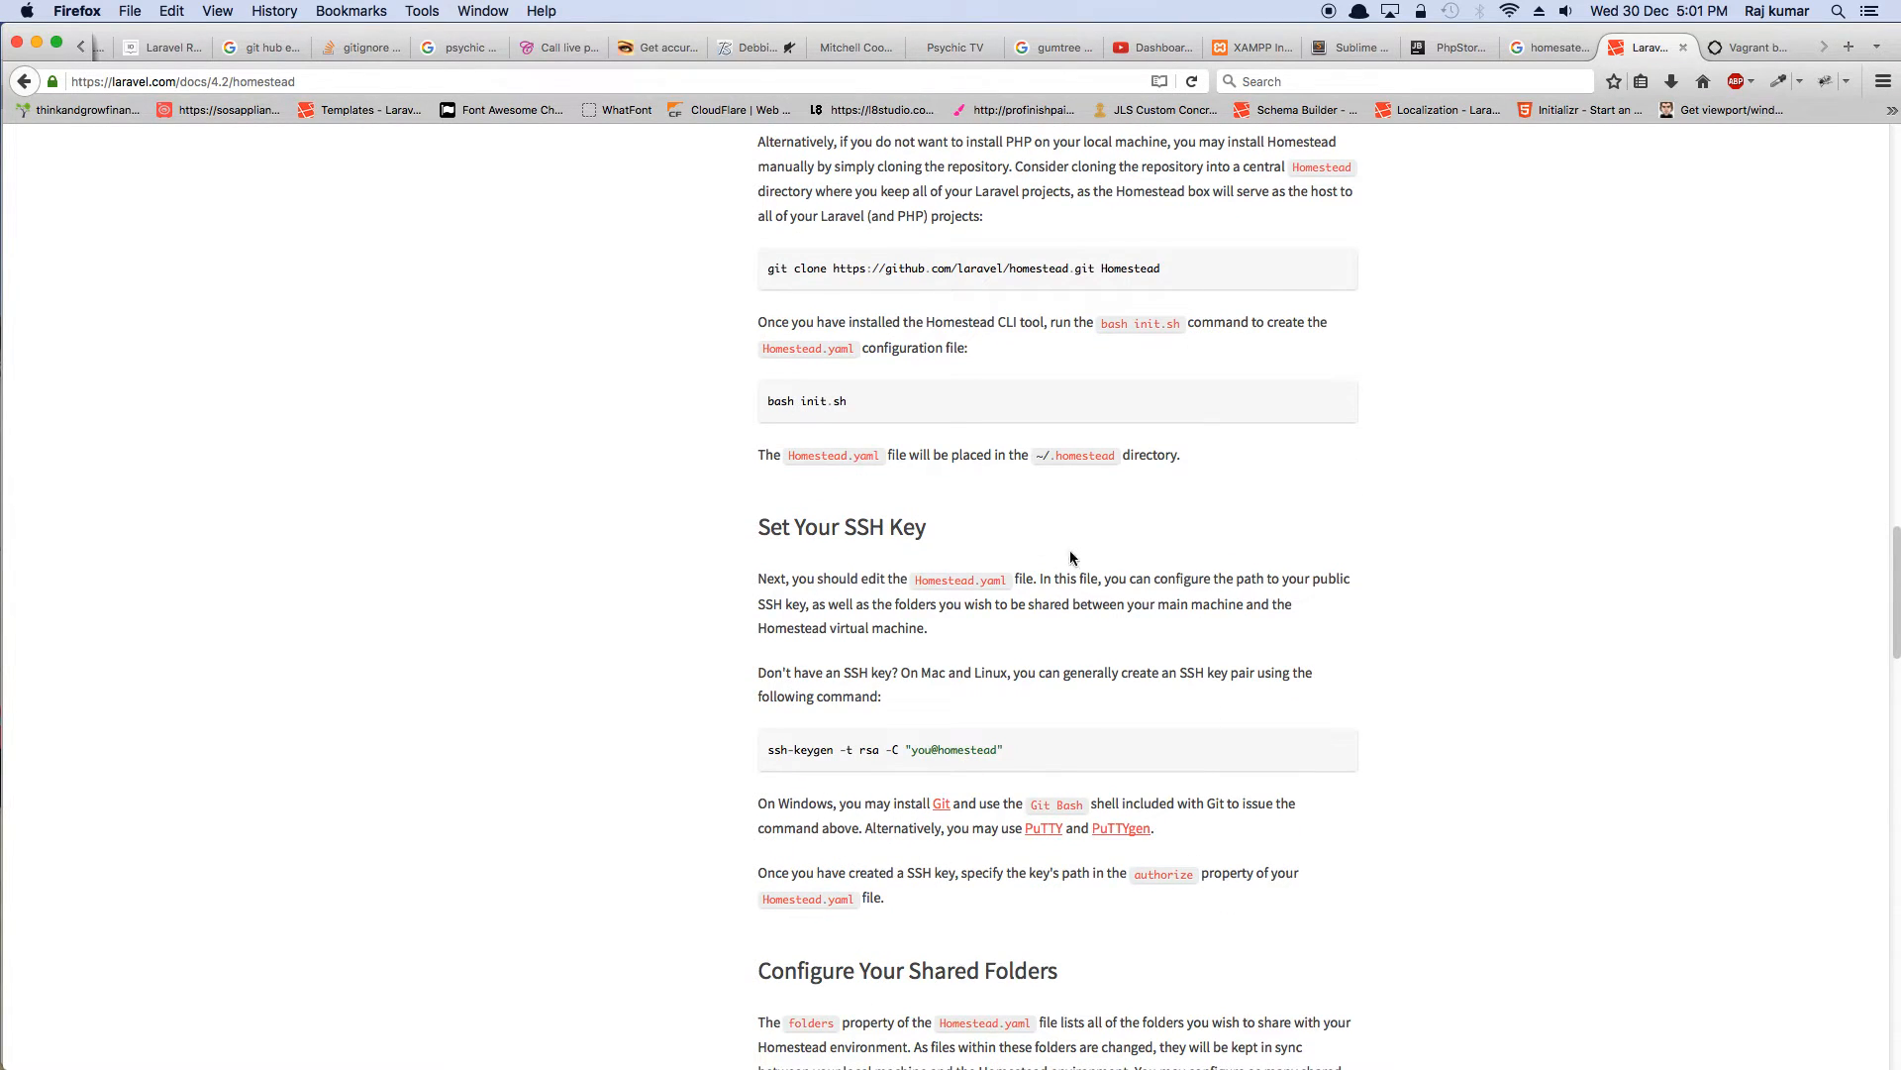
pyautogui.scroll(-3)
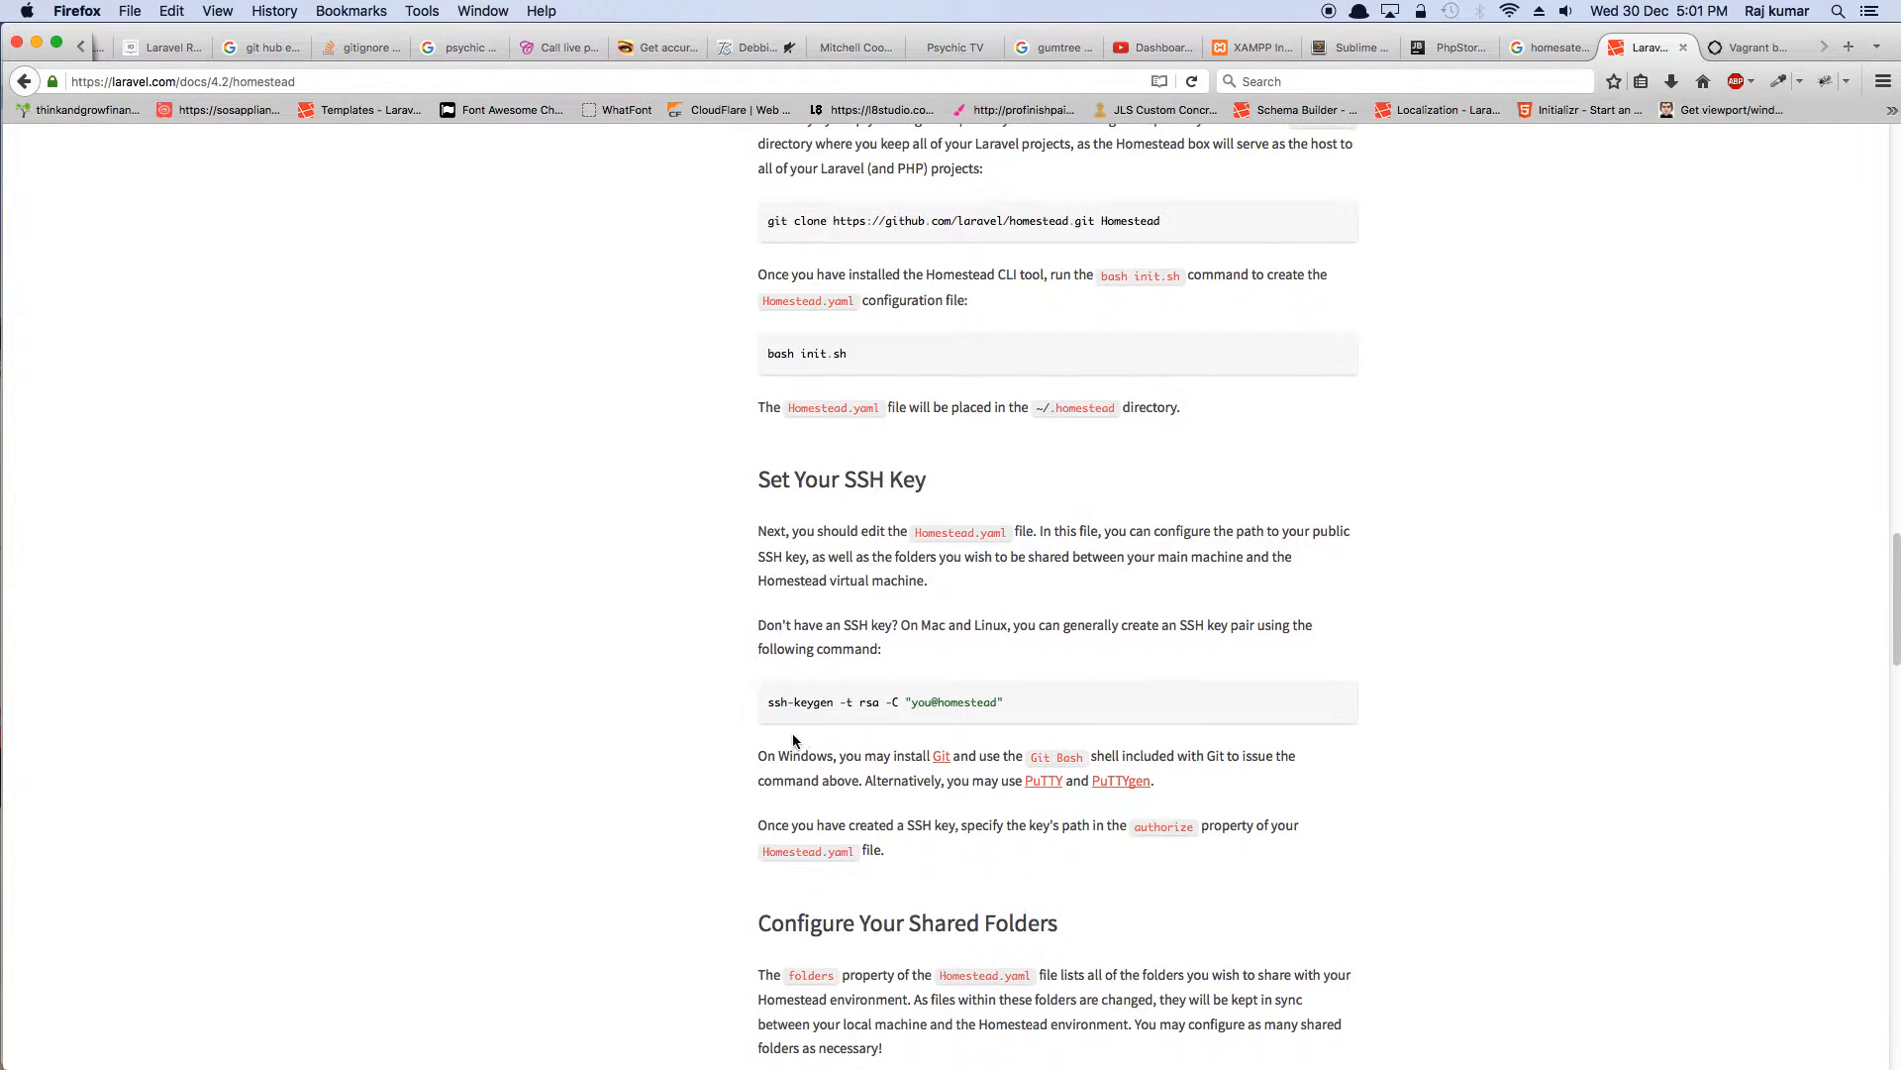
pyautogui.scroll(-3)
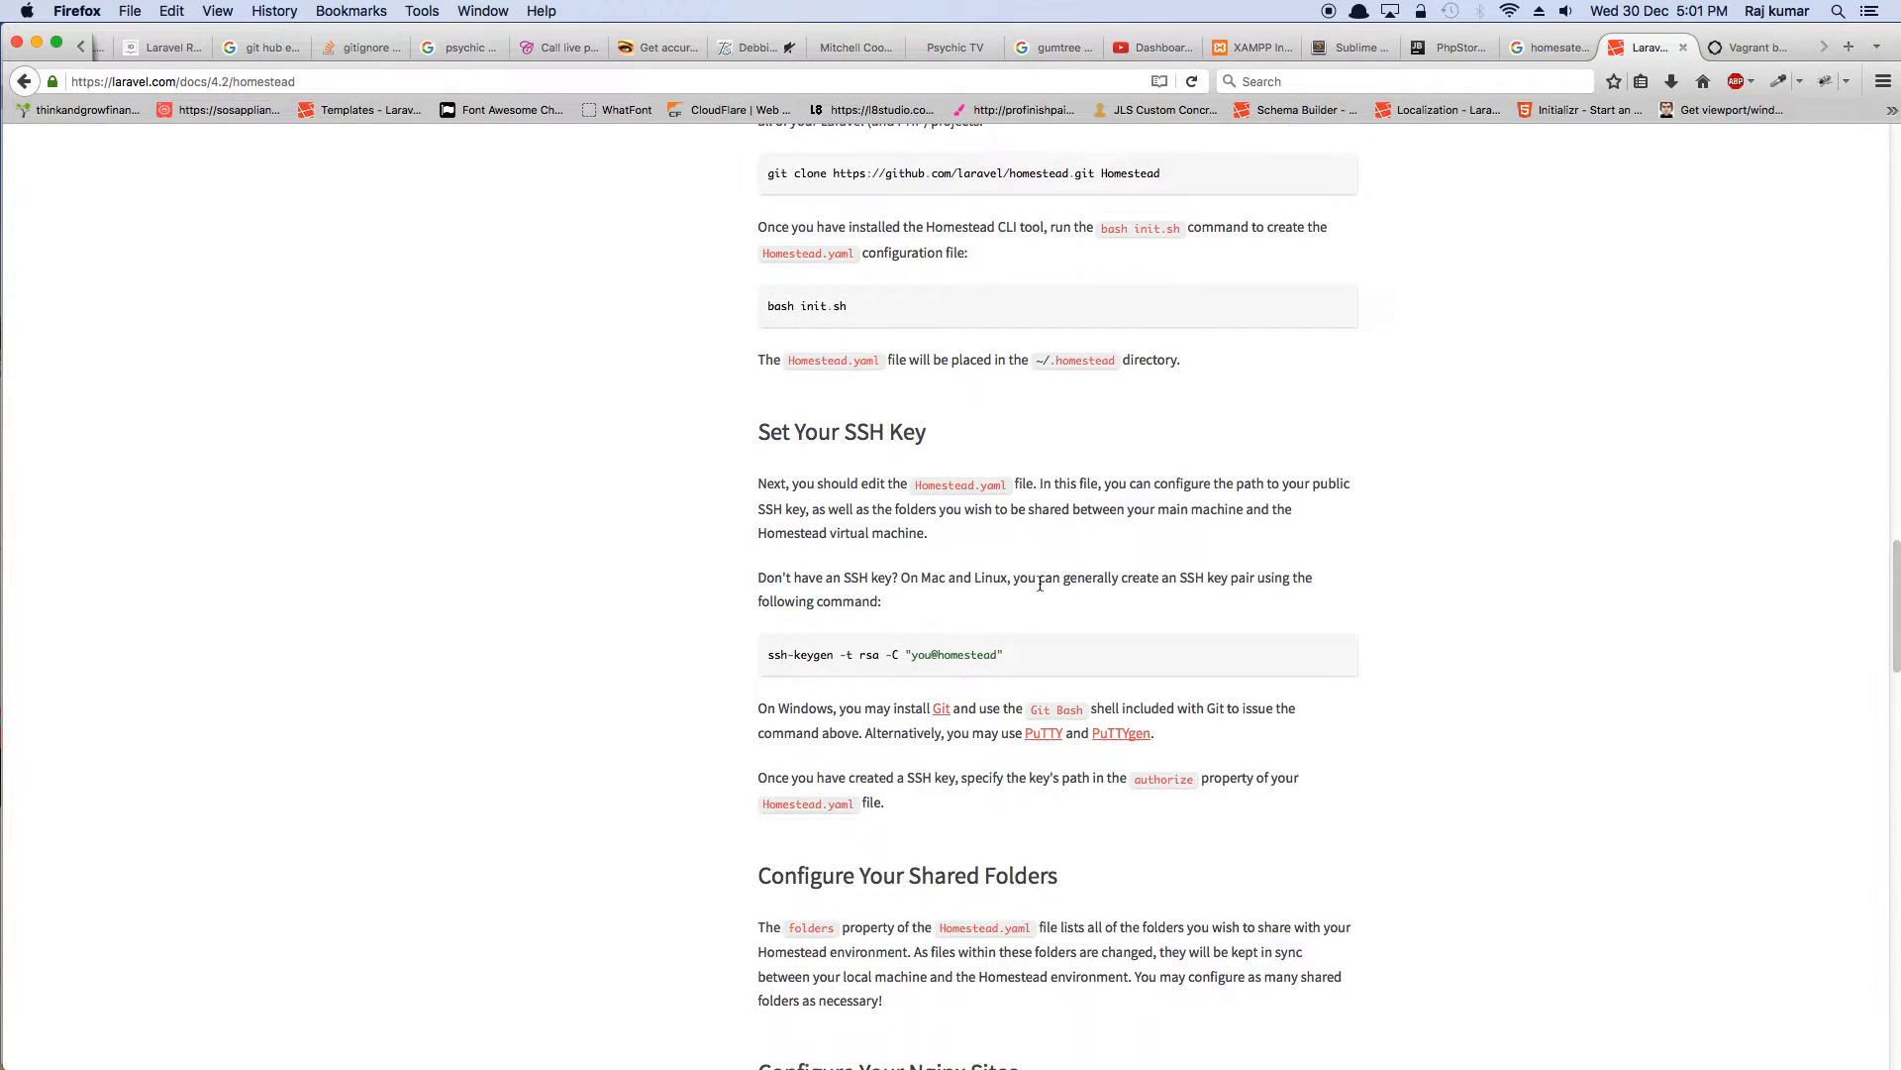
pyautogui.scroll(-3)
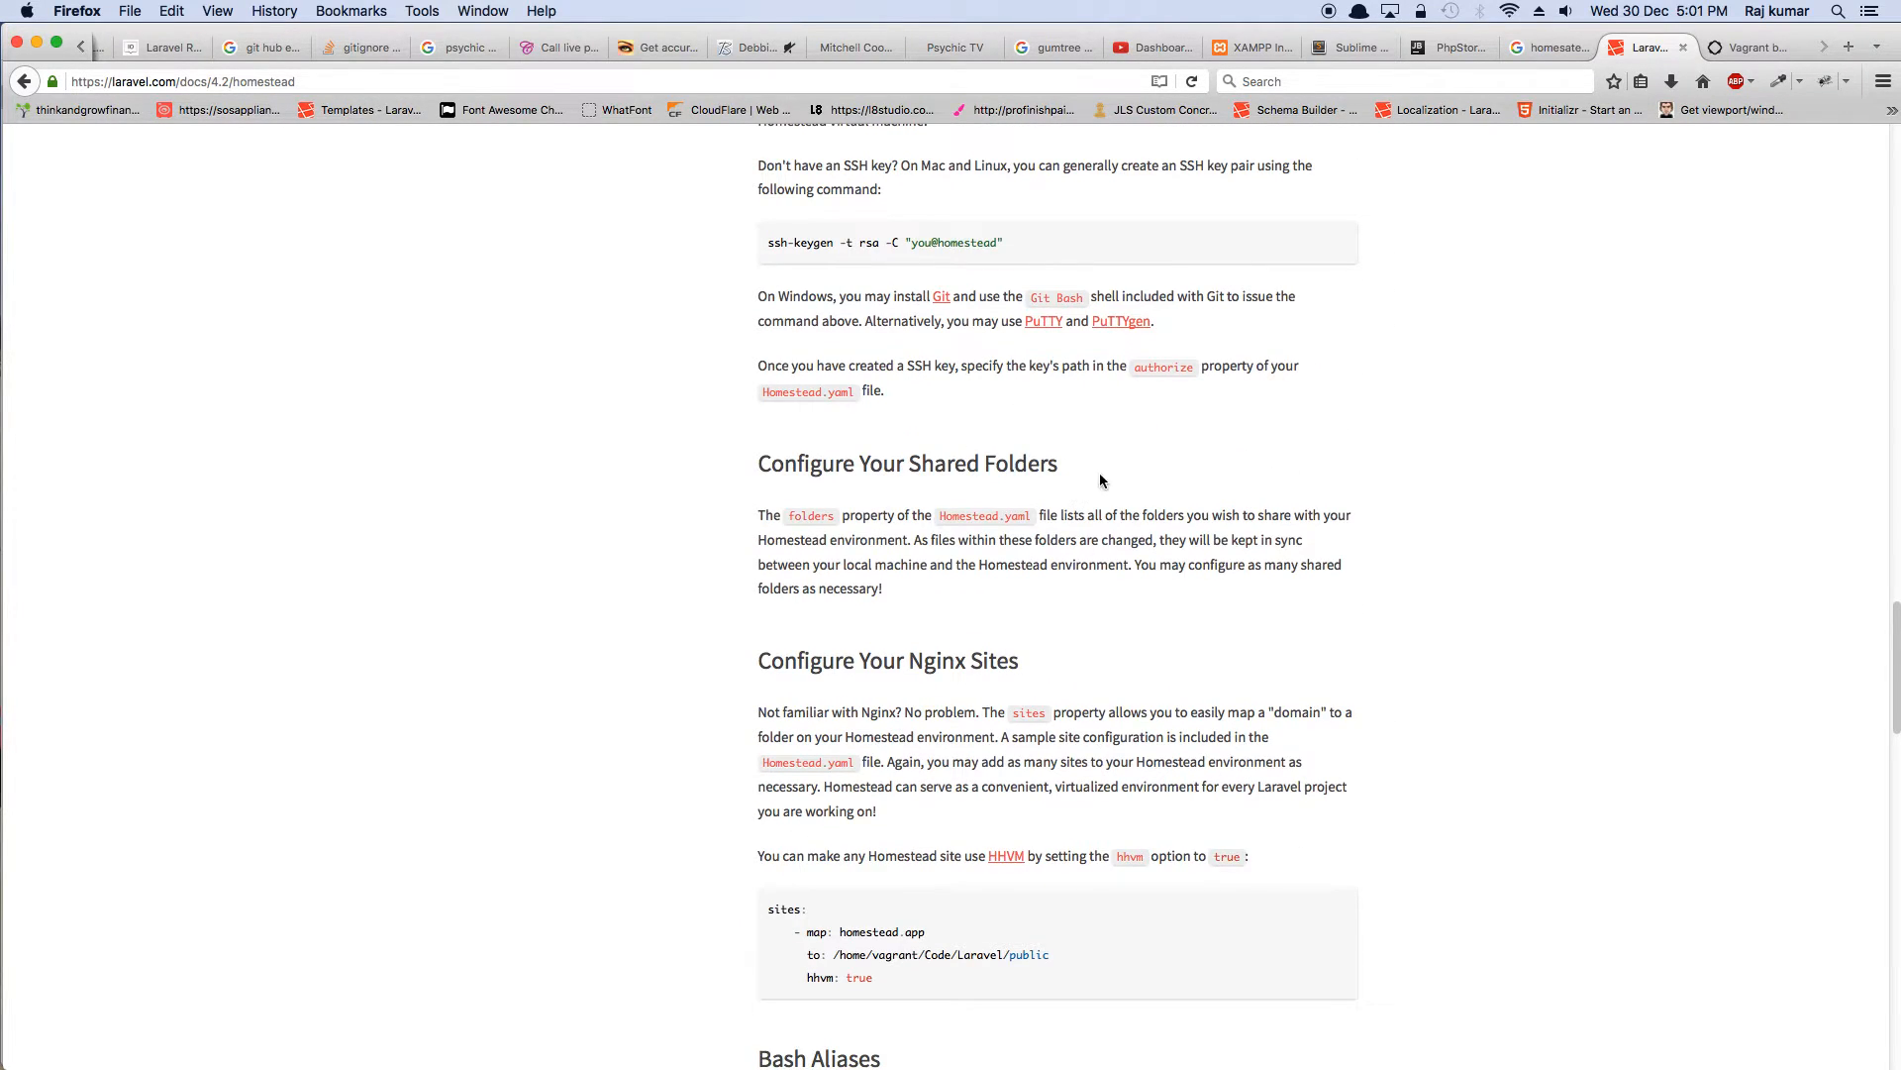
pyautogui.scroll(-3)
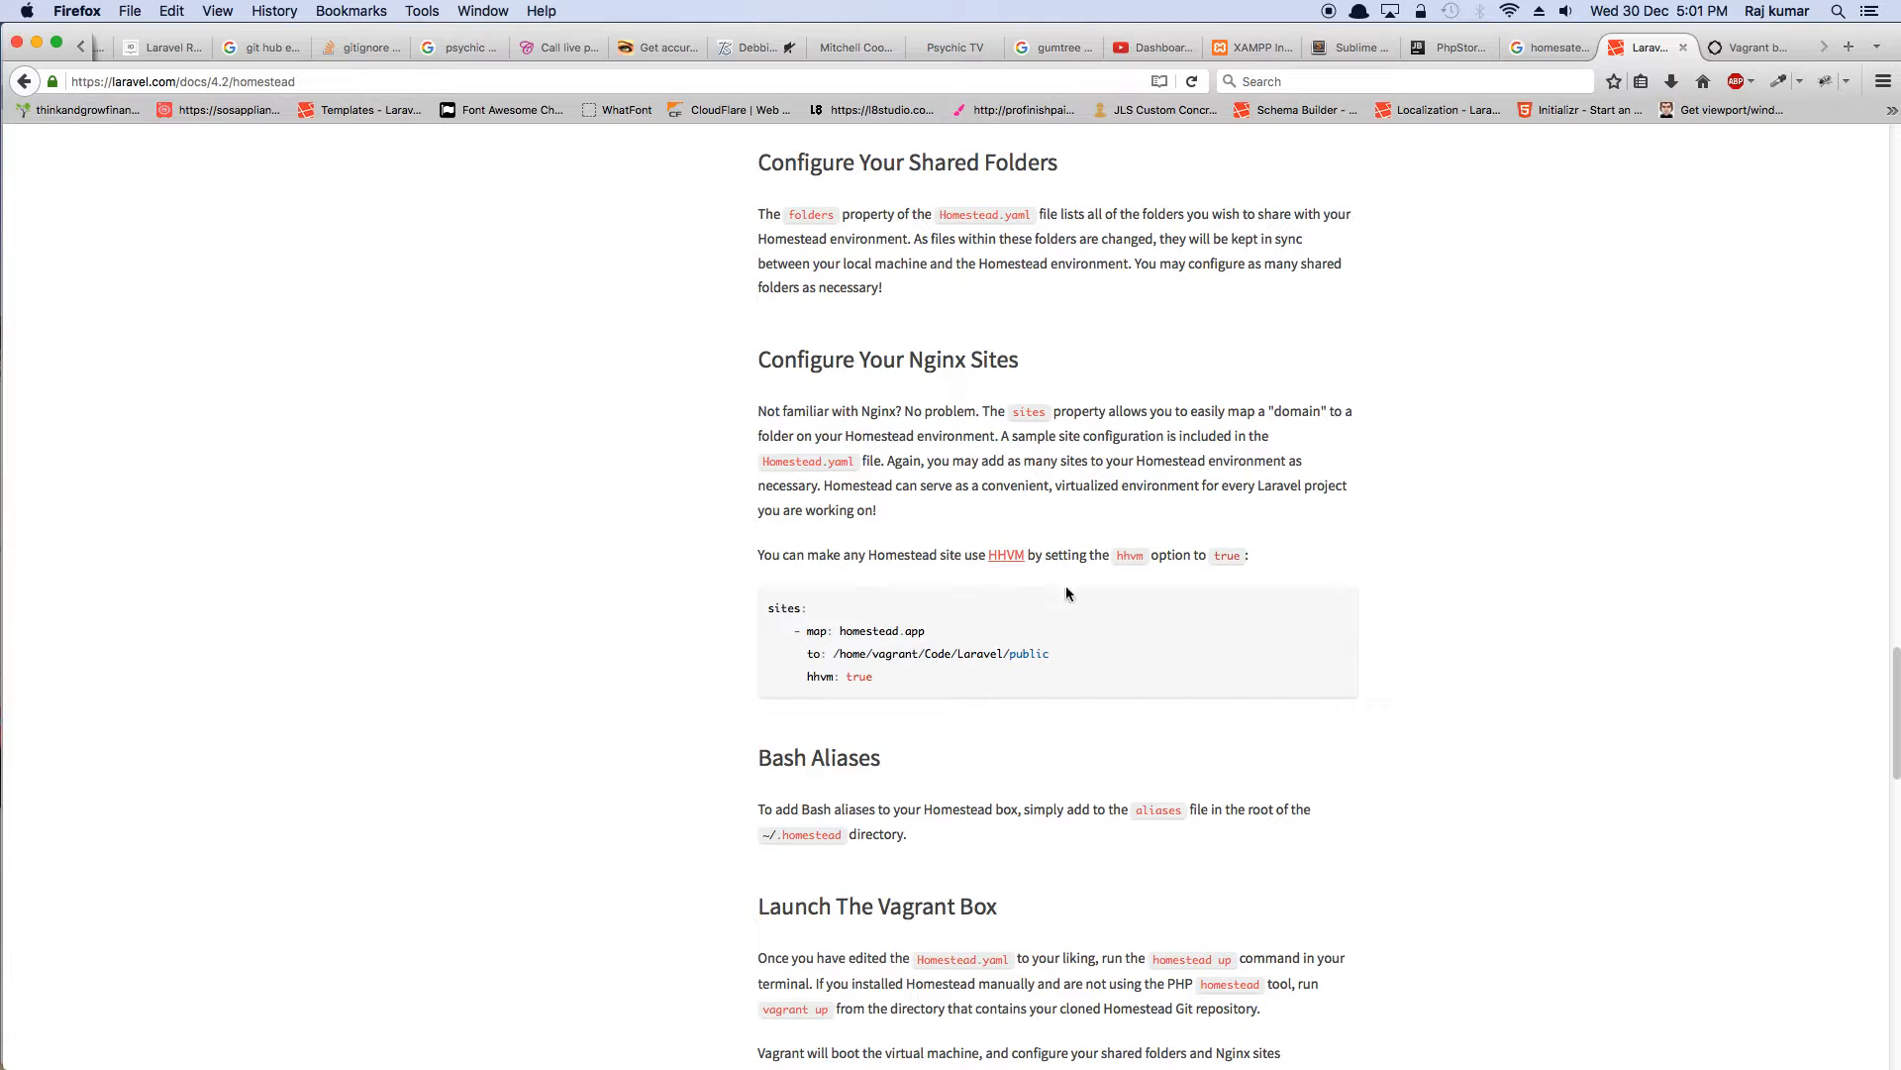
pyautogui.scroll(-3)
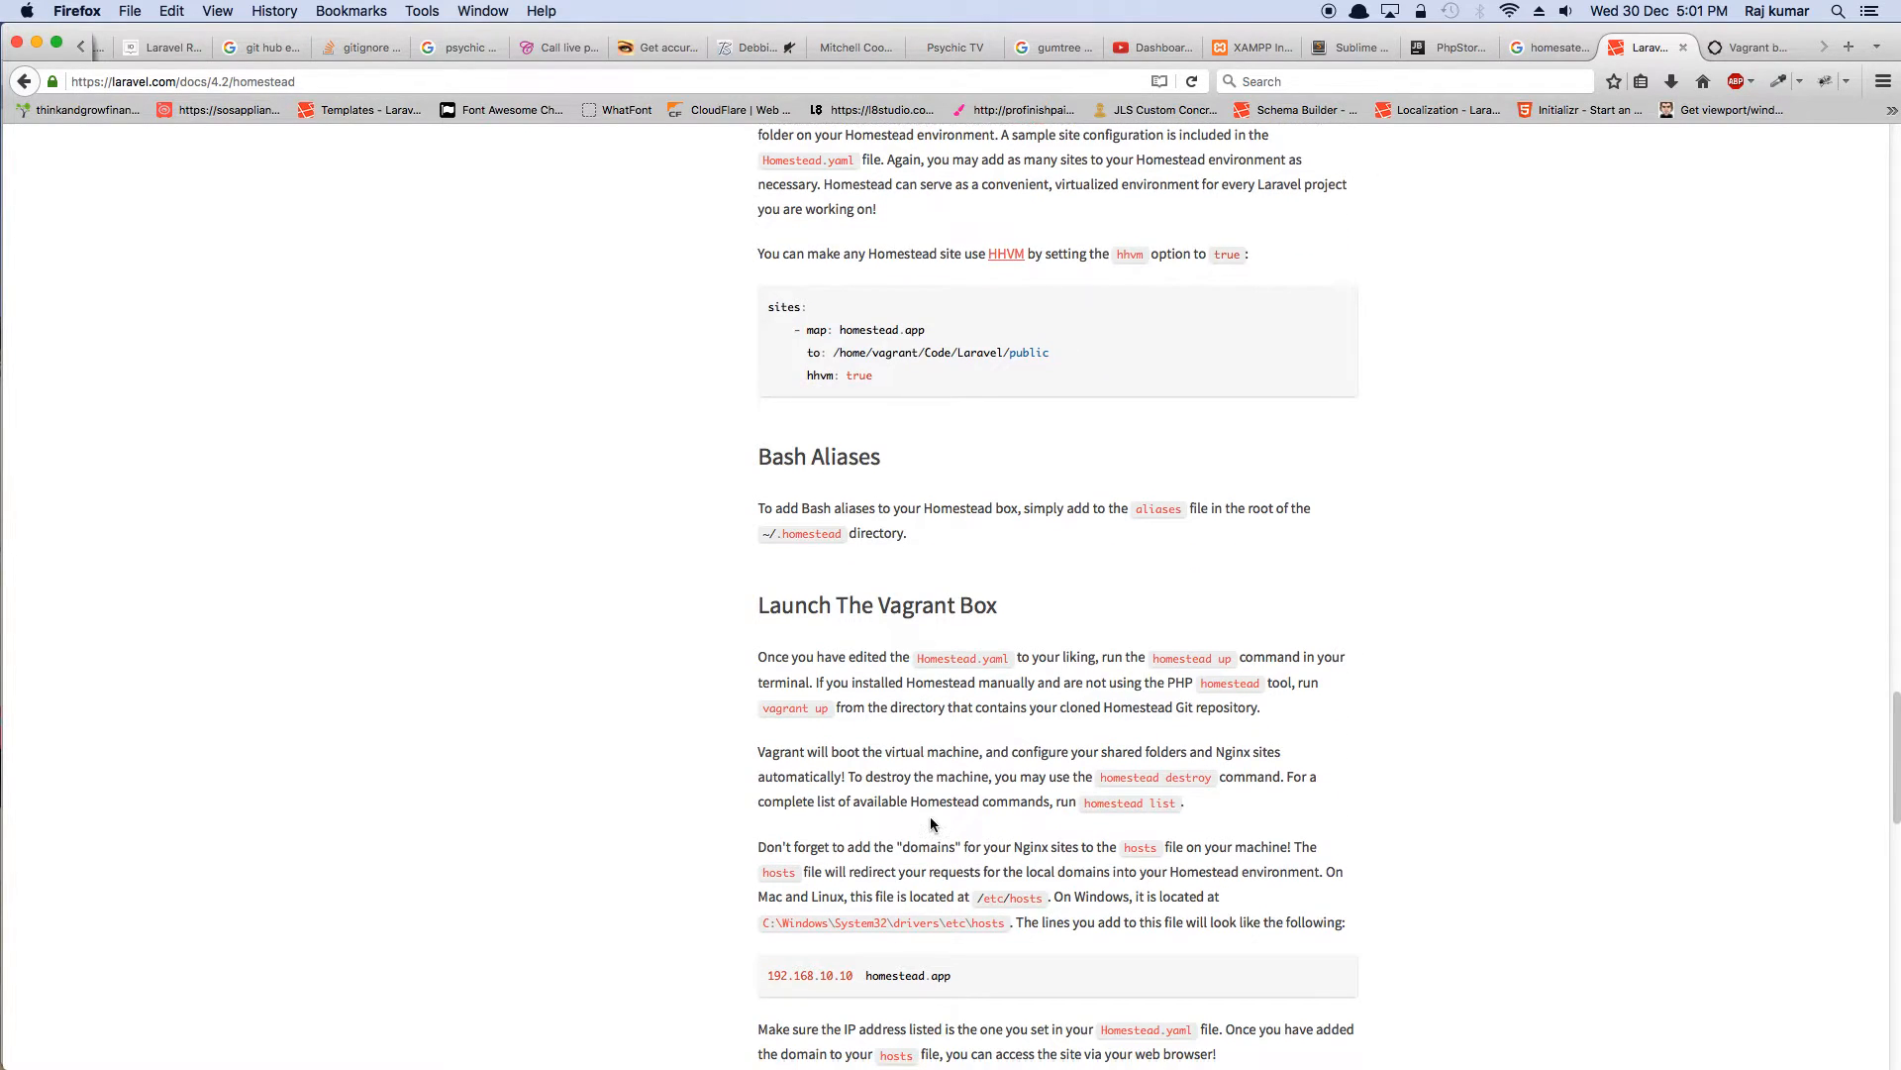
pyautogui.scroll(-3)
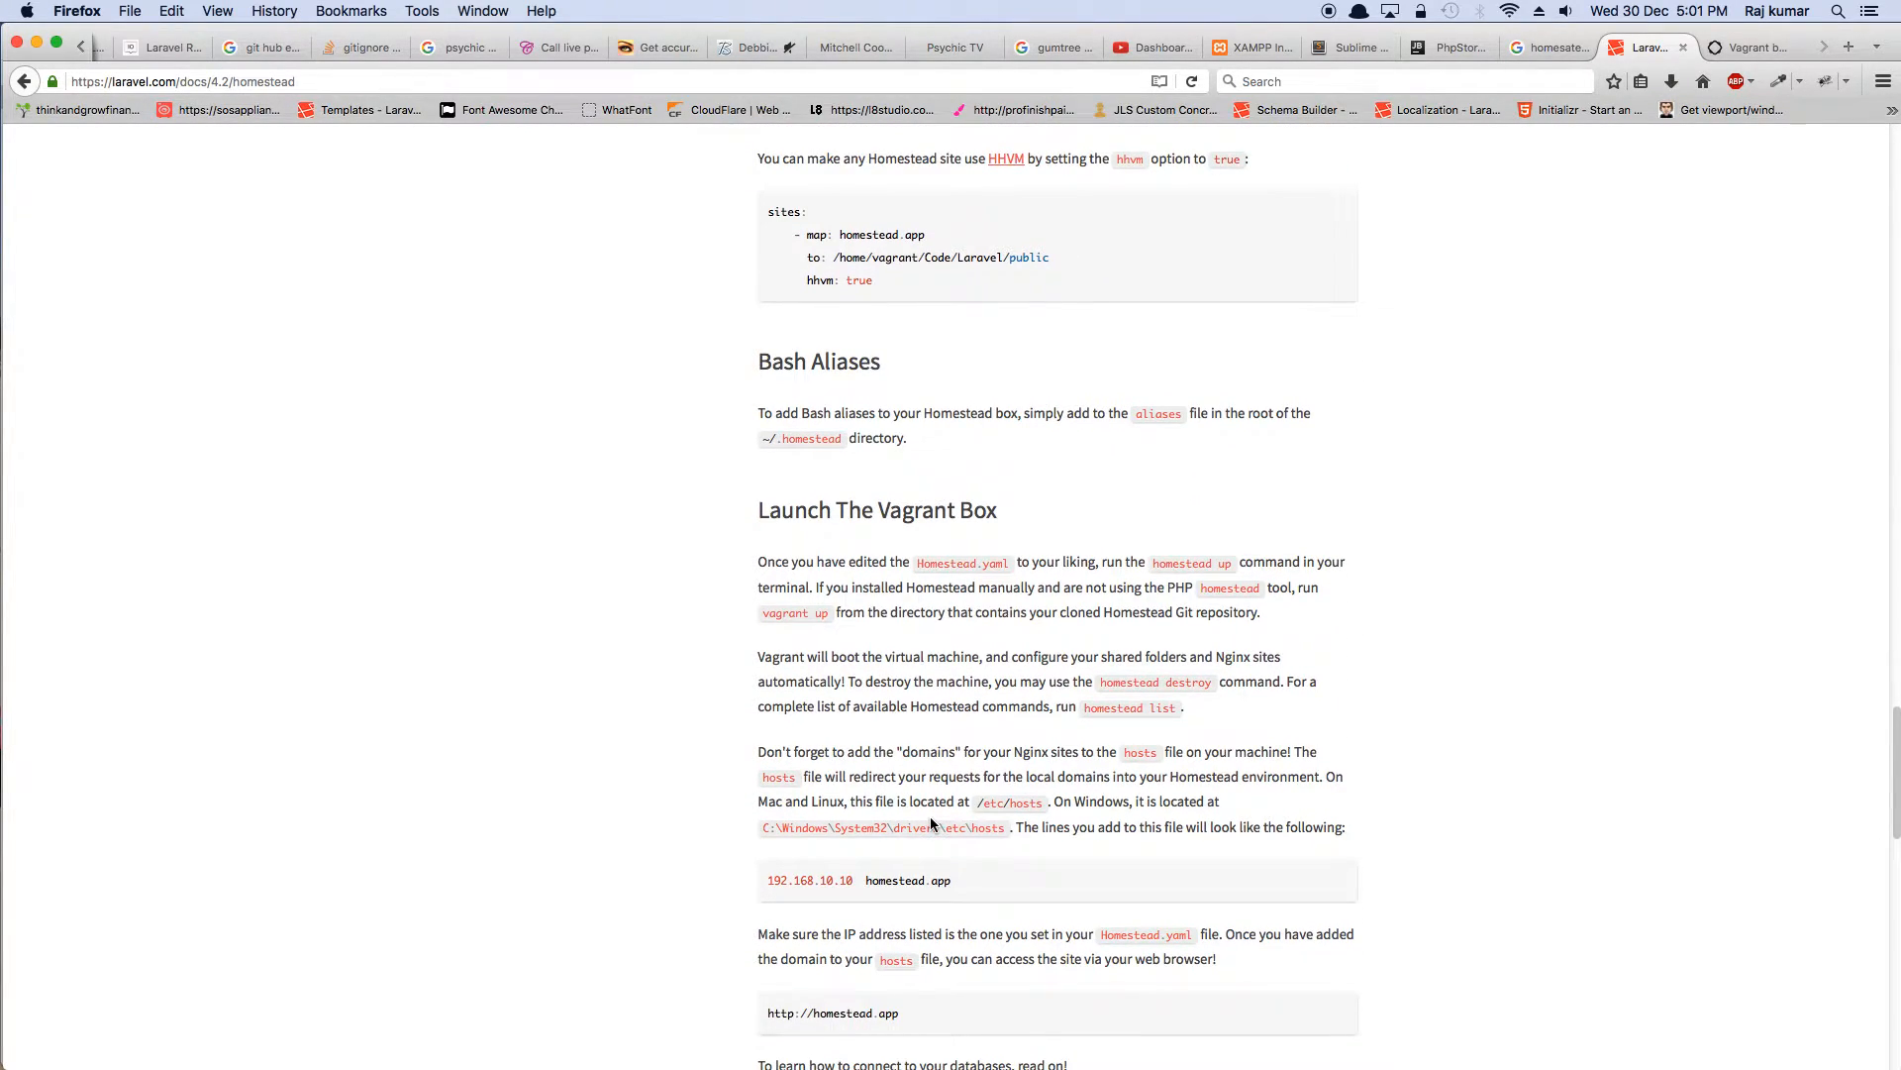
pyautogui.scroll(-3)
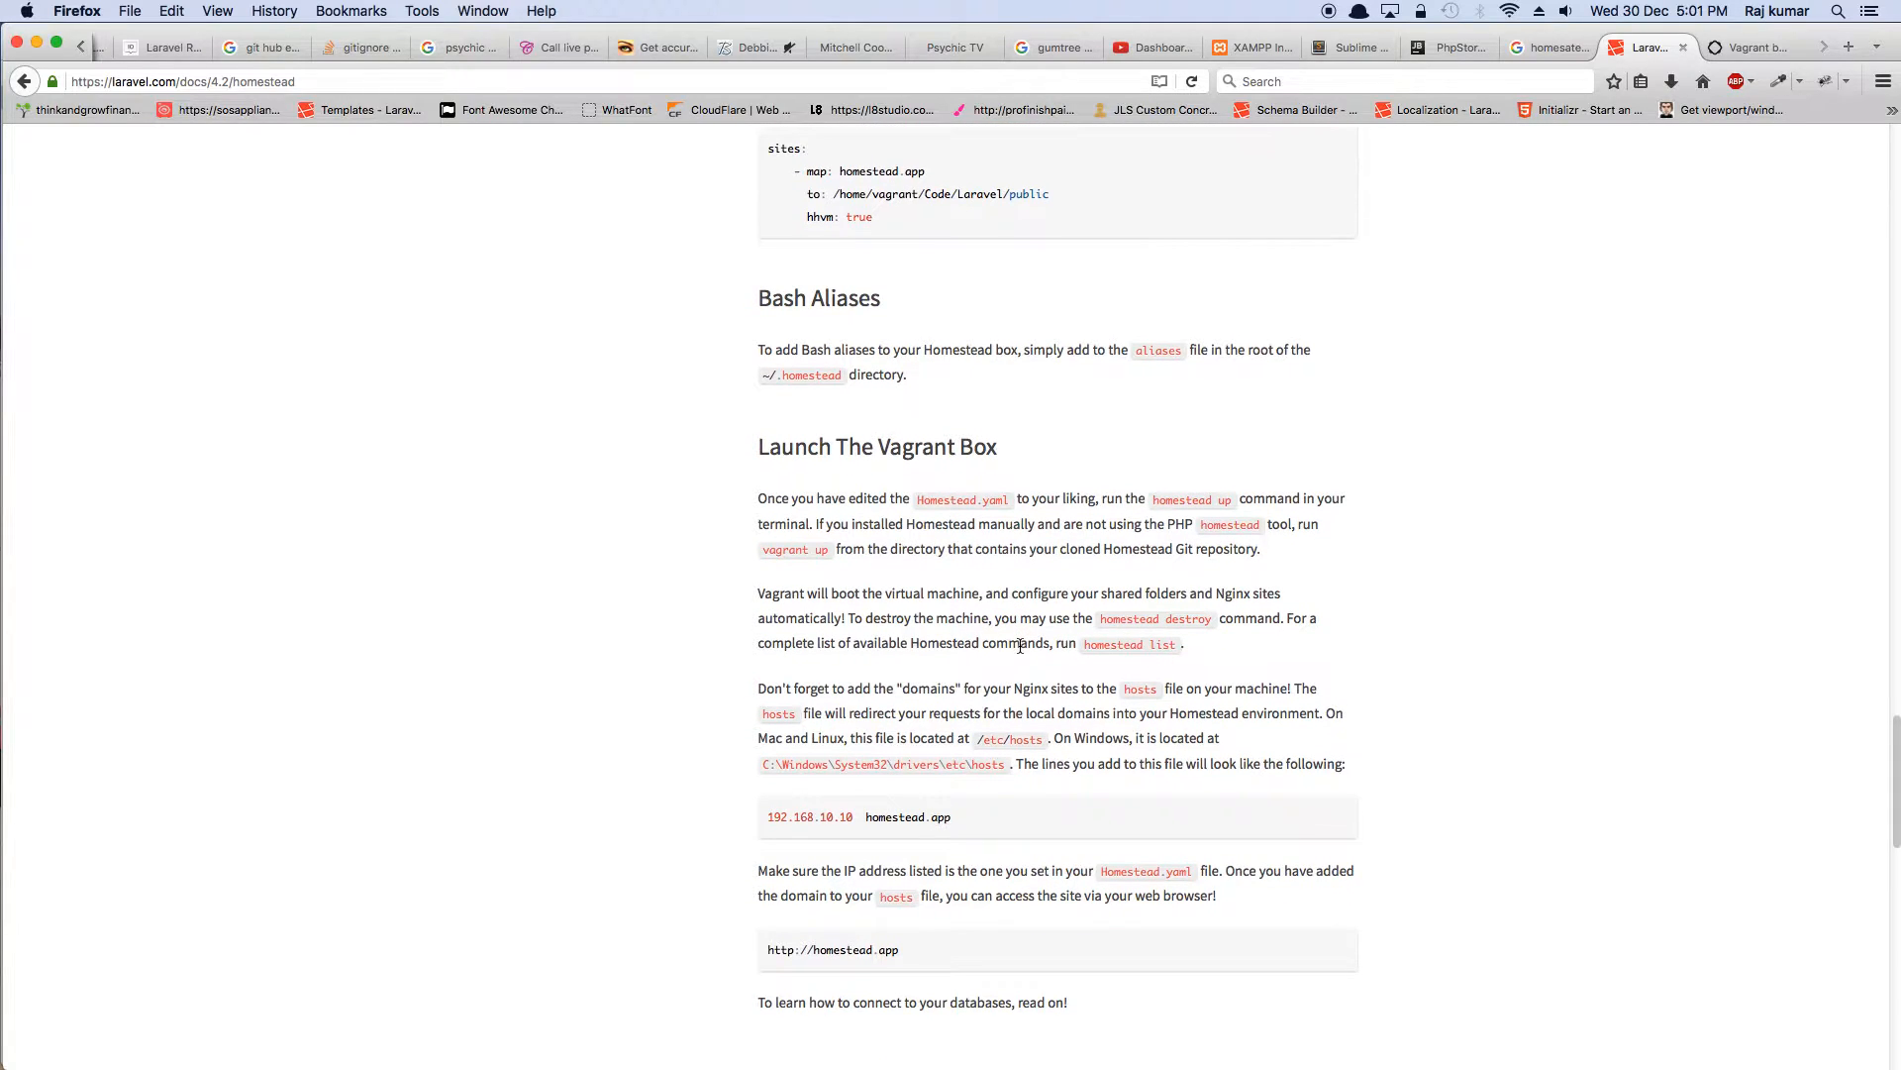
pyautogui.moveTo(925, 680)
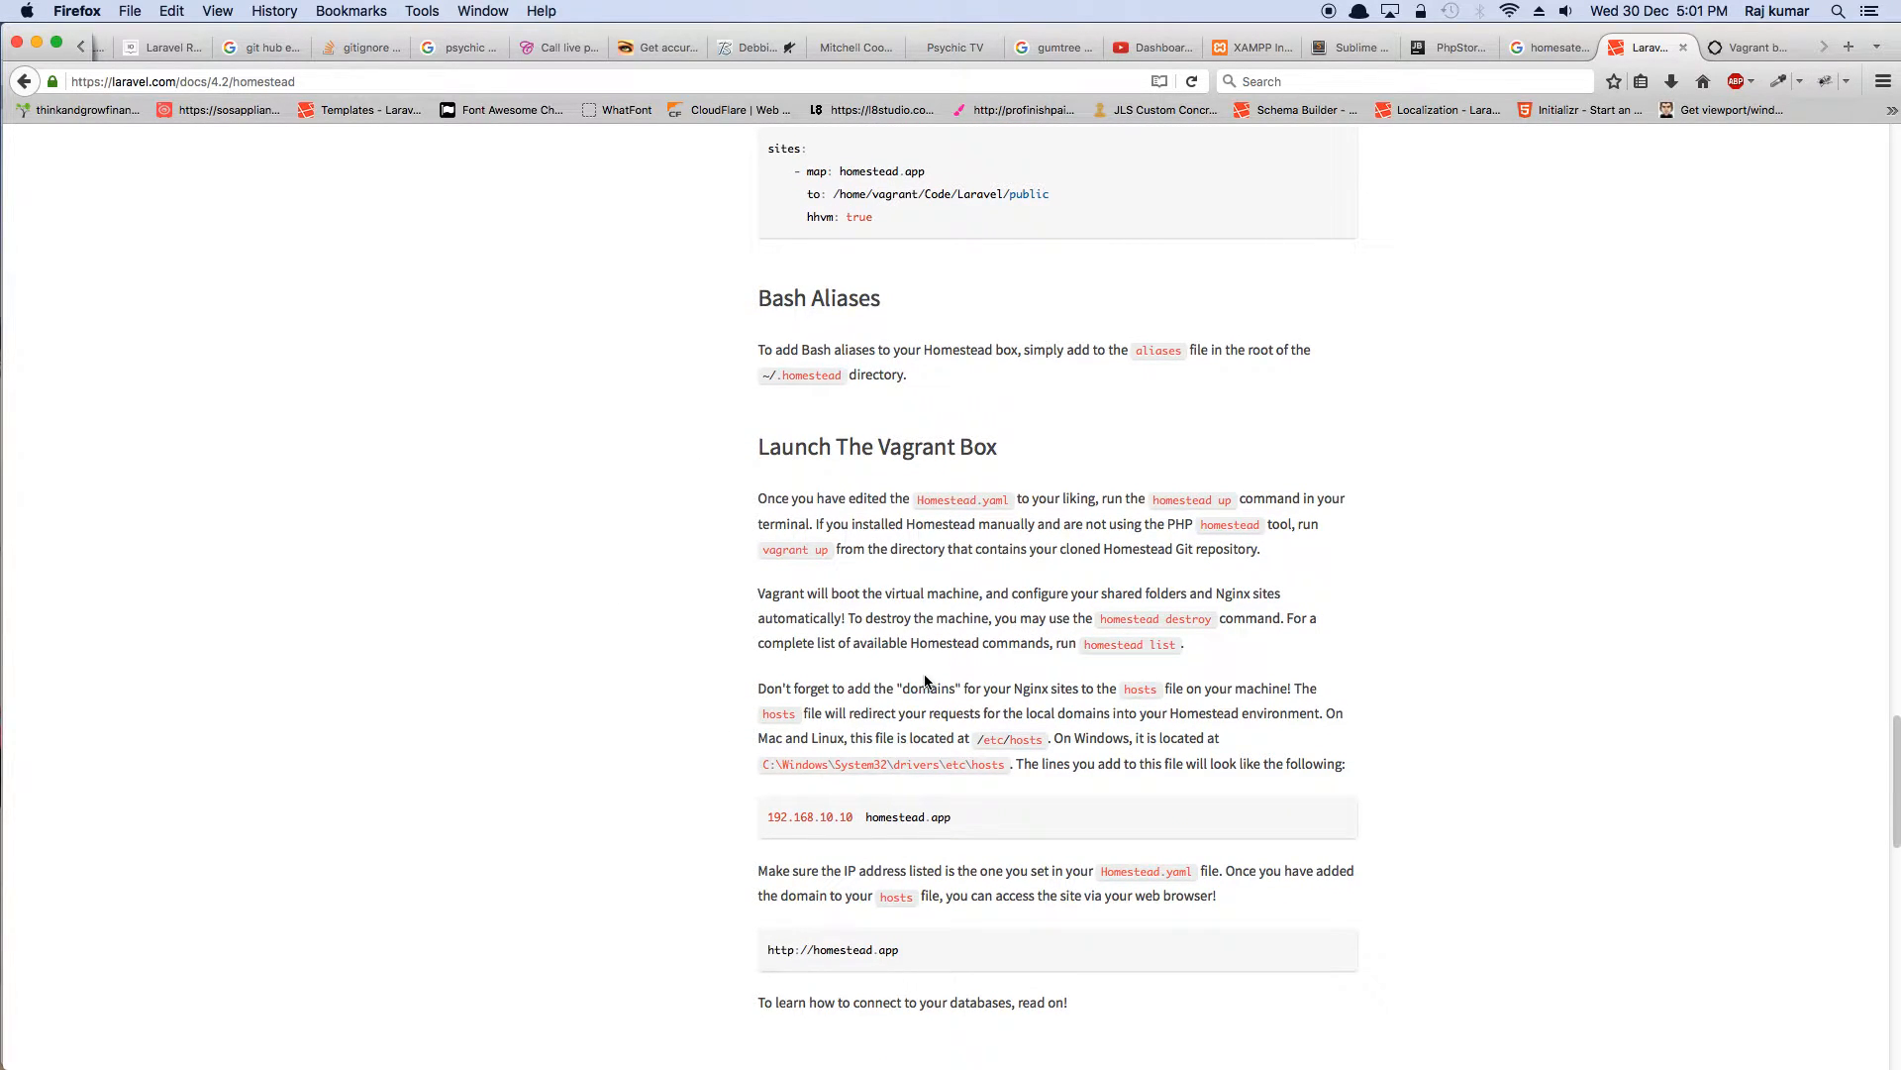
pyautogui.moveTo(1190, 598)
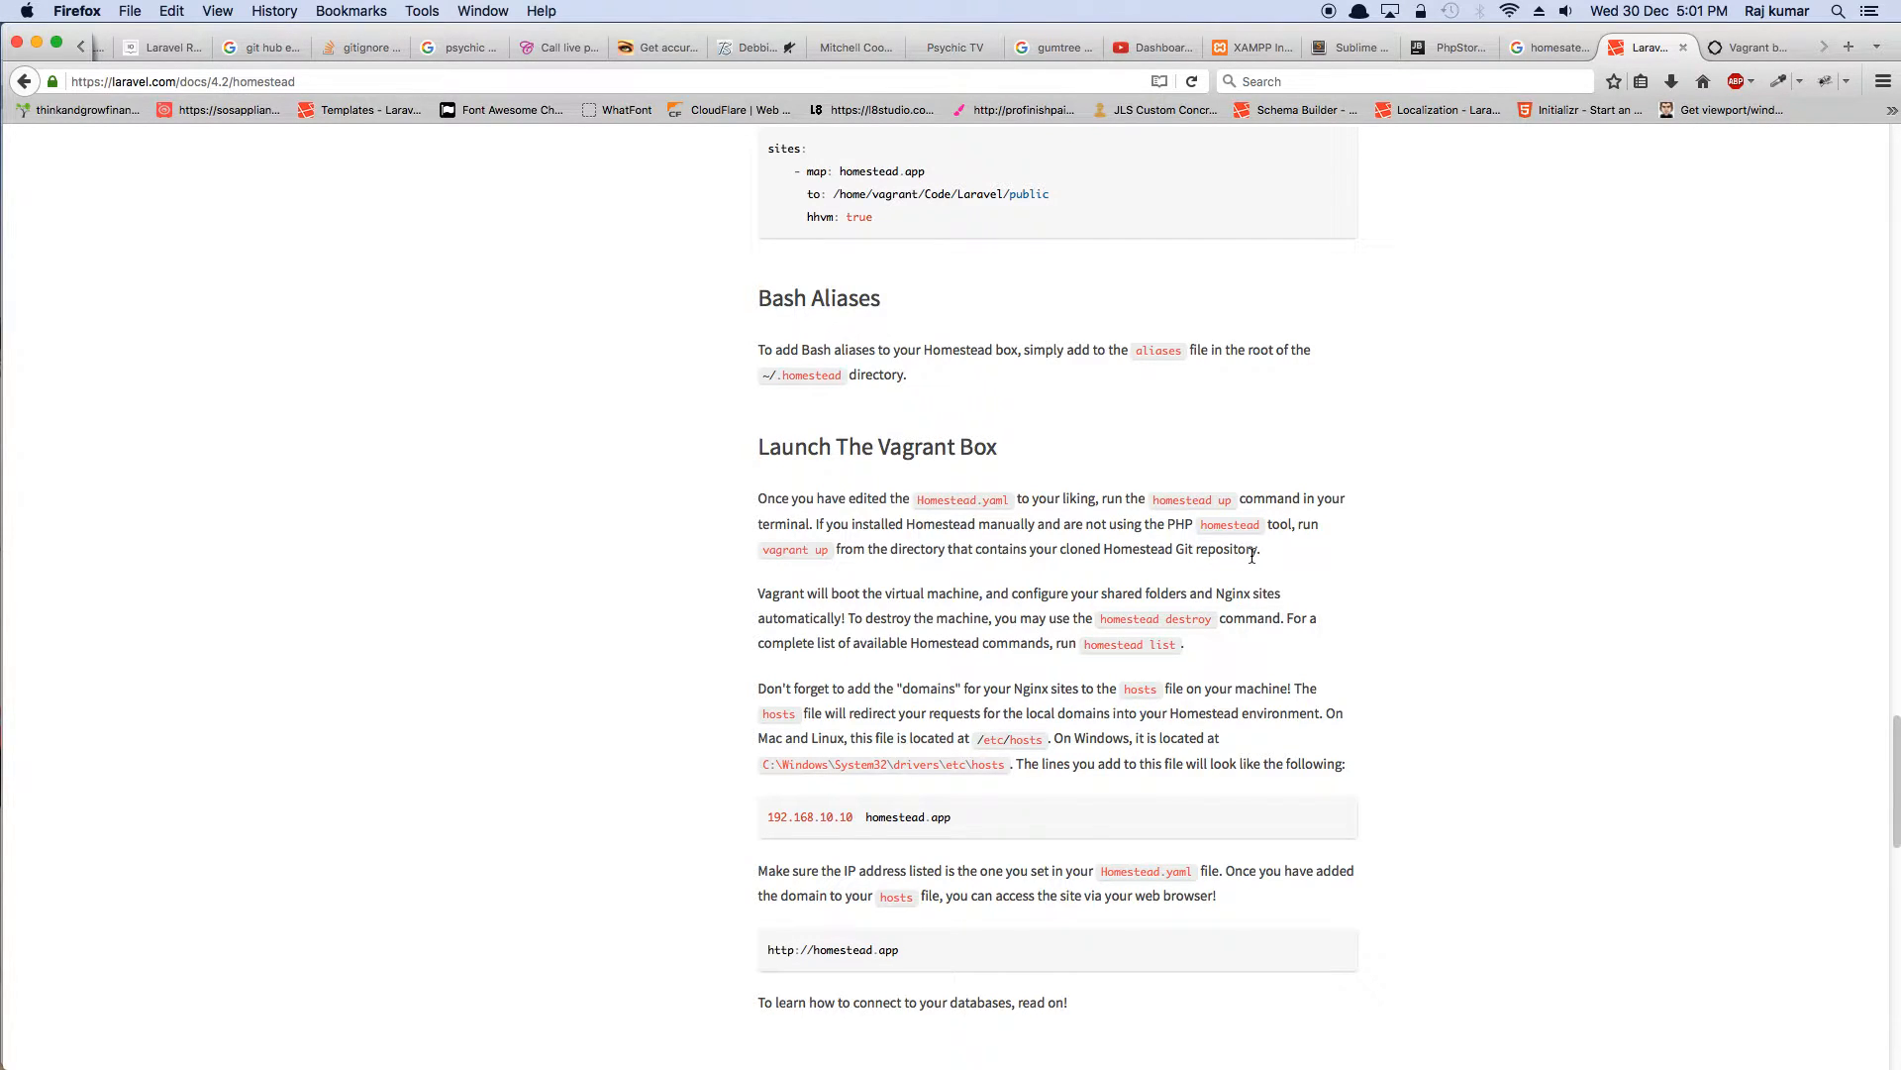
pyautogui.moveTo(1063, 752)
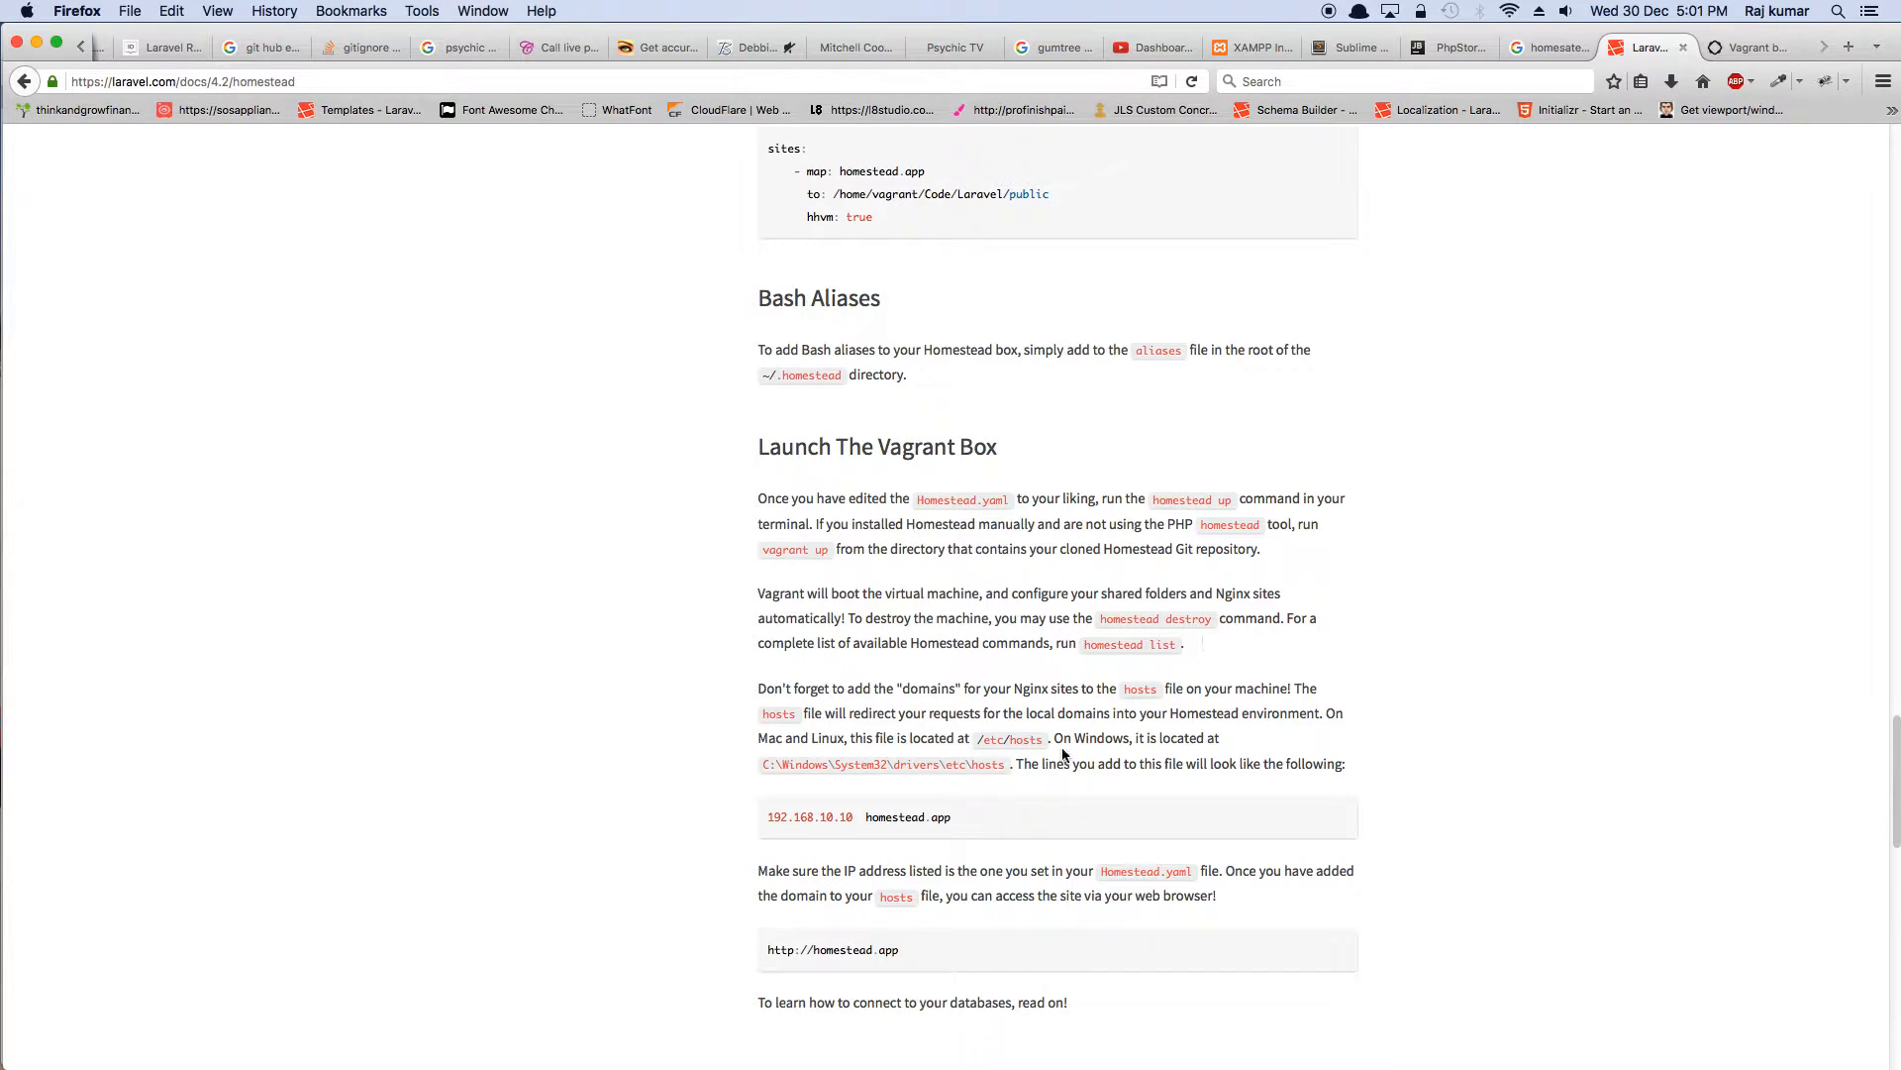
pyautogui.moveTo(1030, 414)
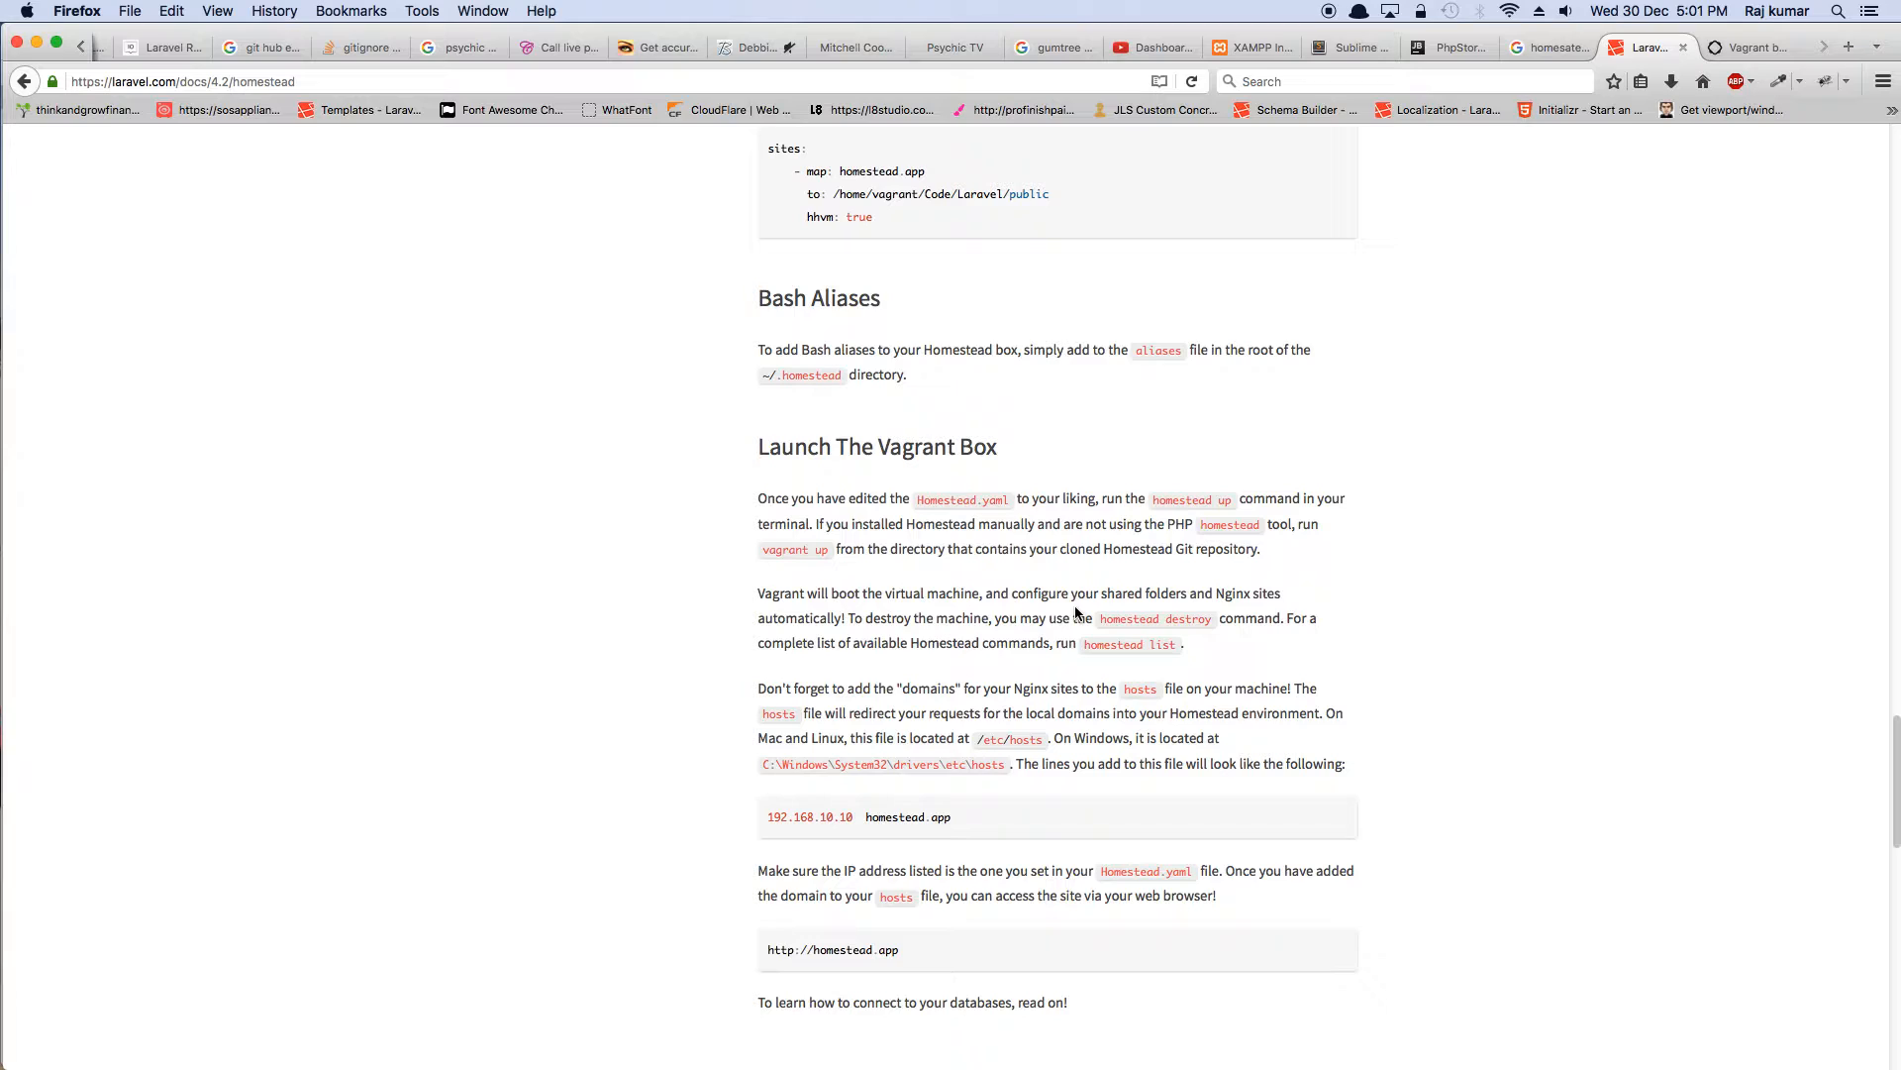
pyautogui.moveTo(1183, 888)
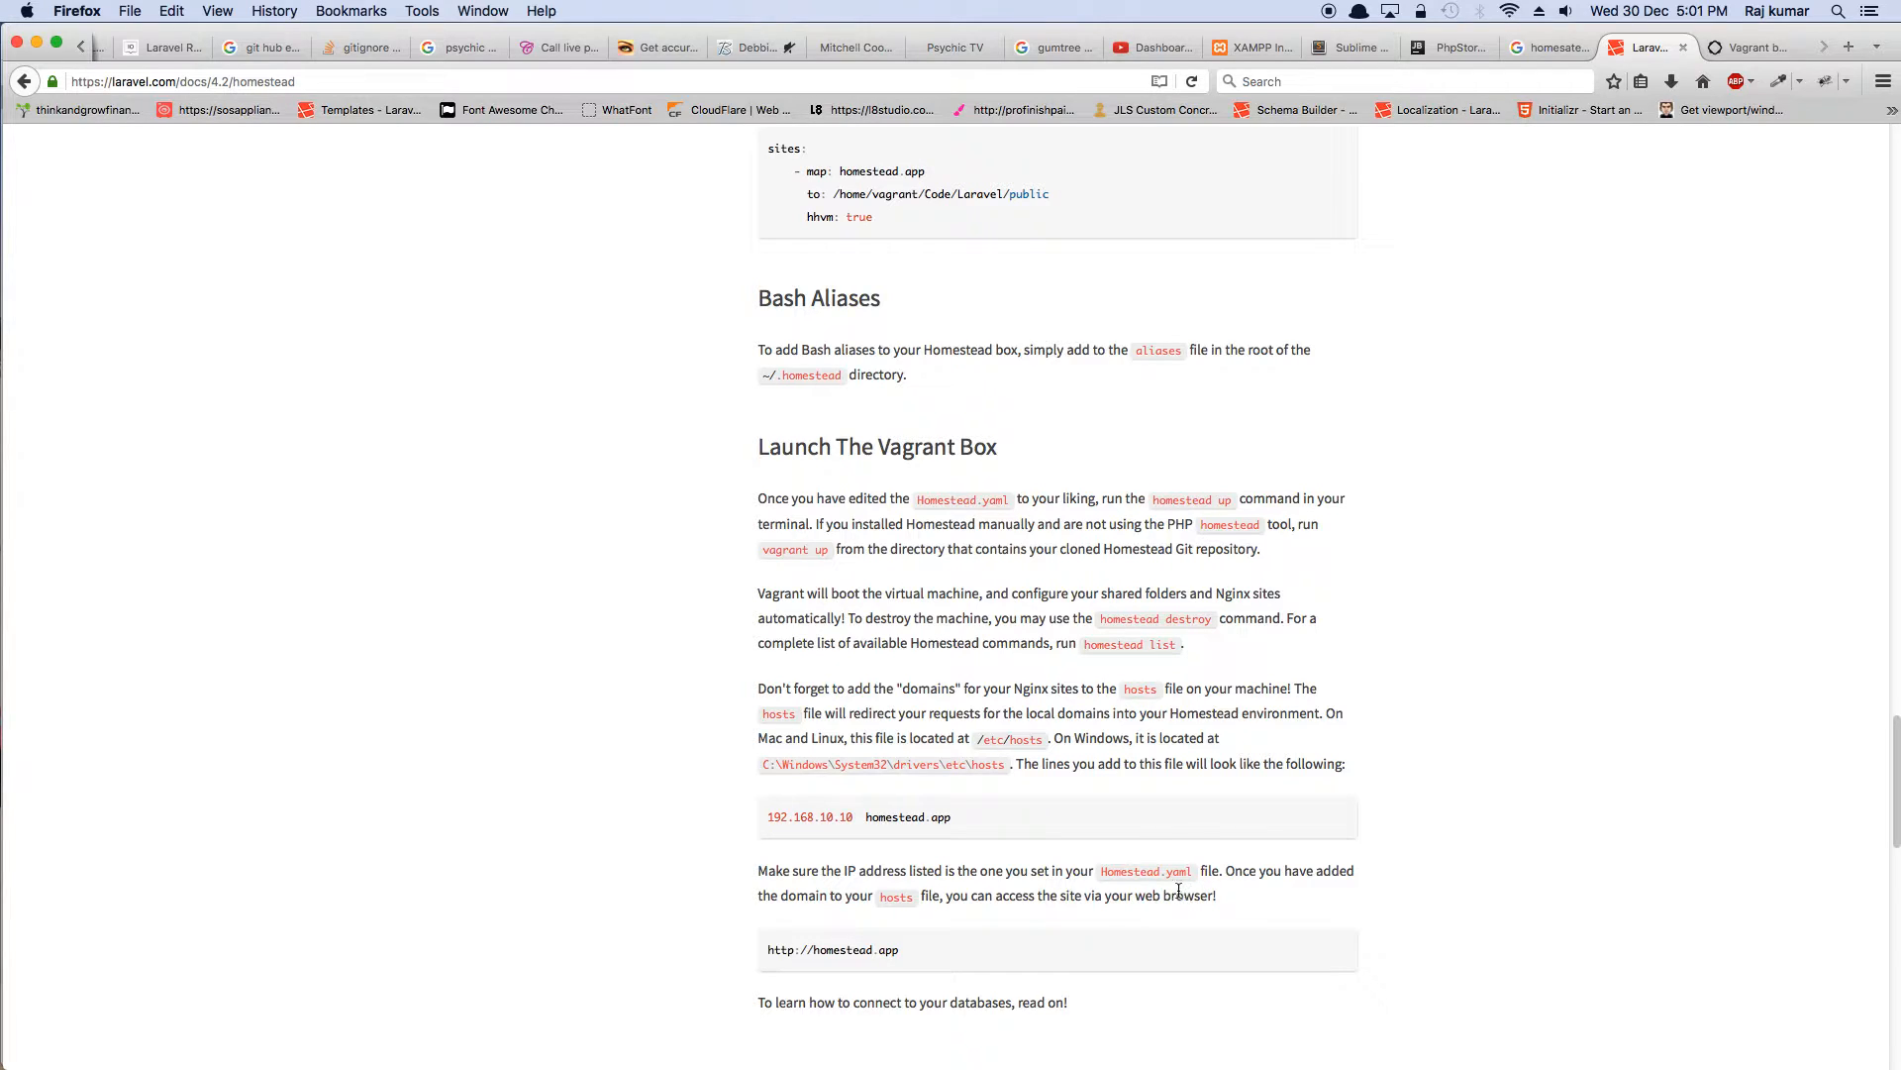
pyautogui.moveTo(915, 921)
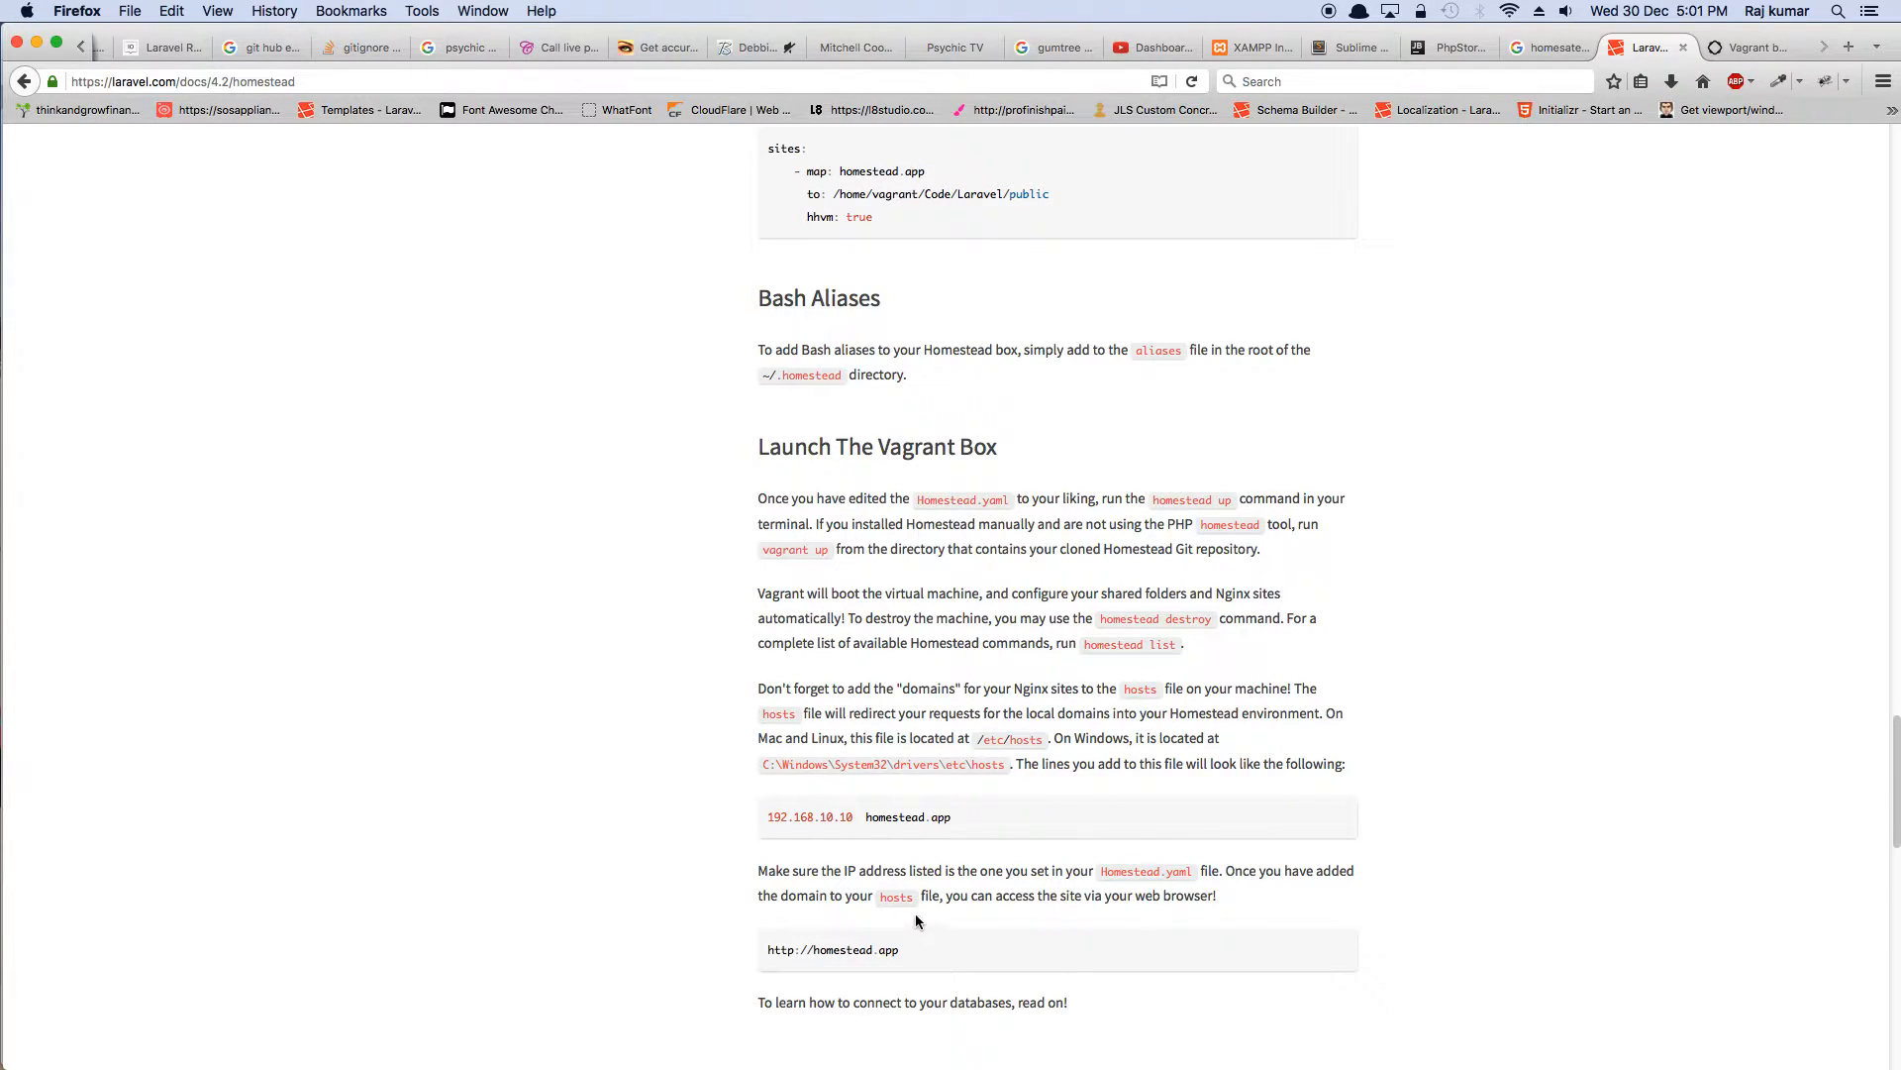
pyautogui.scroll(-3)
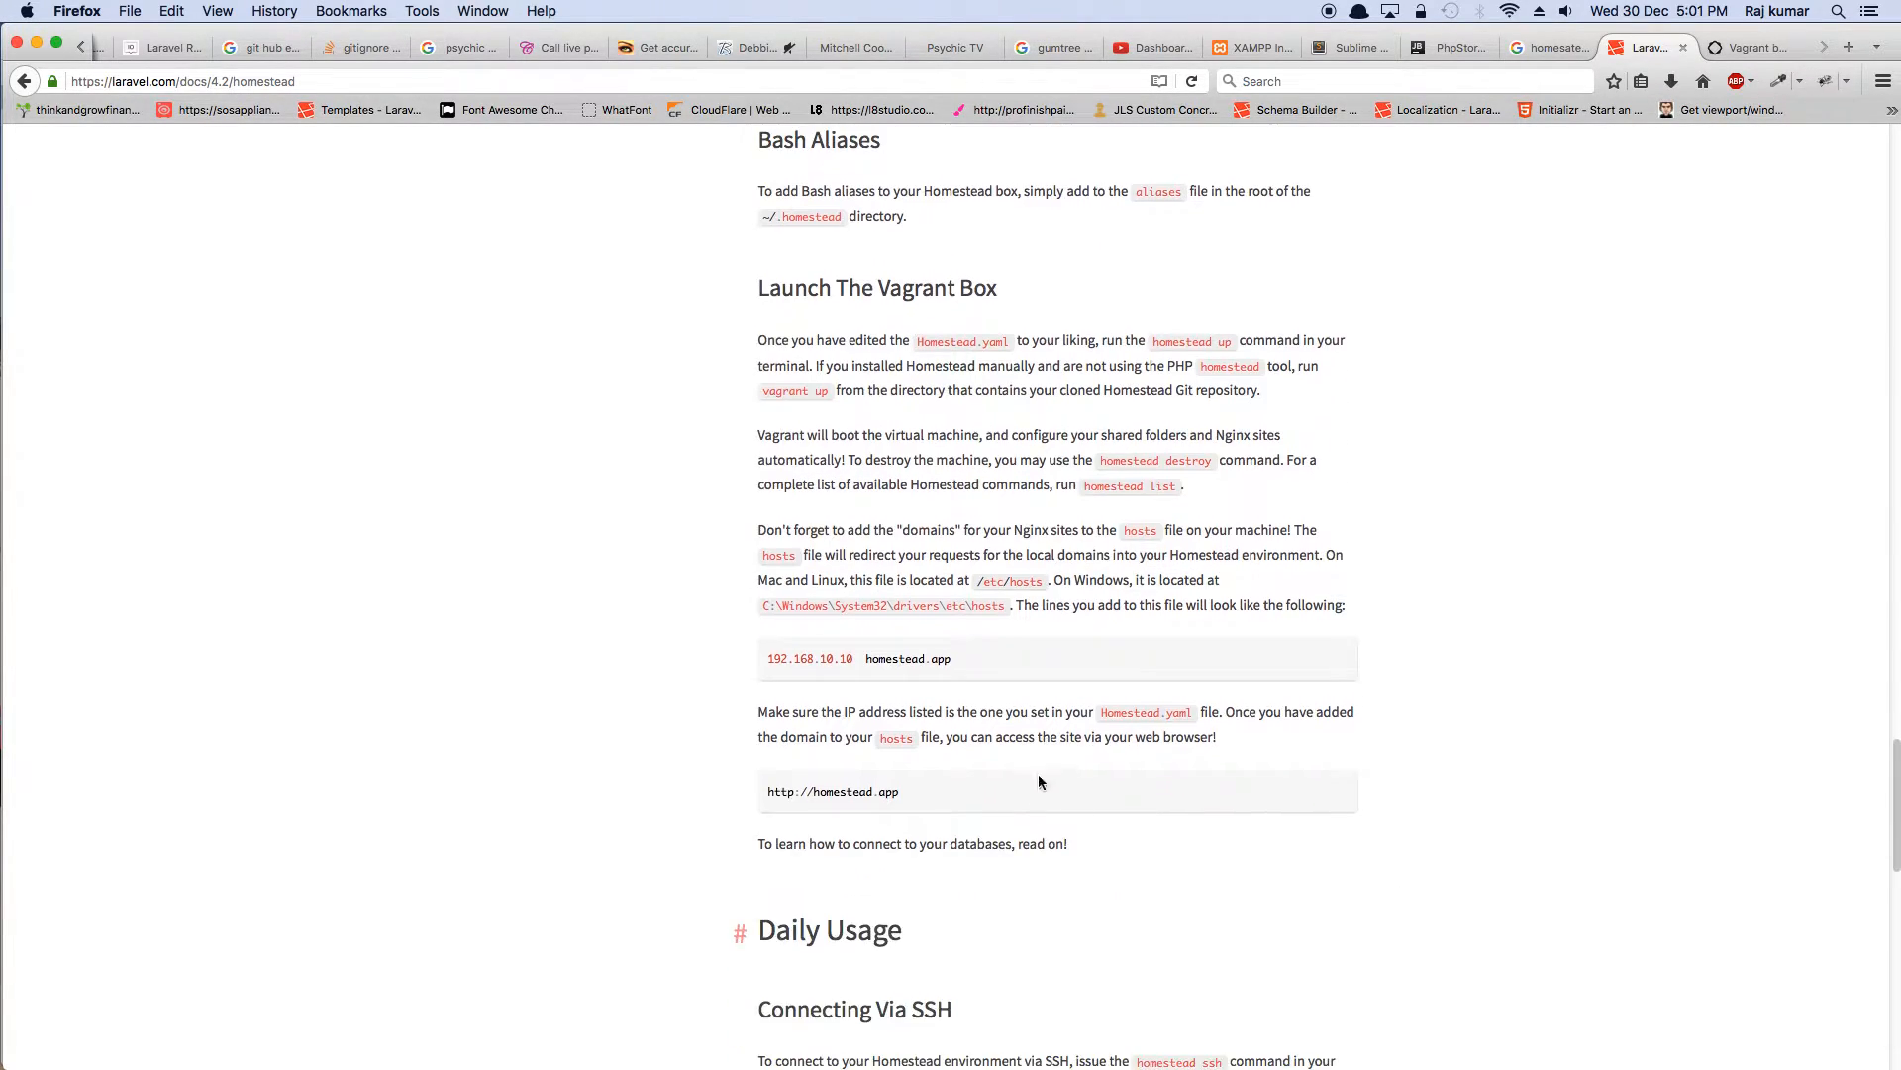
pyautogui.moveTo(1175, 800)
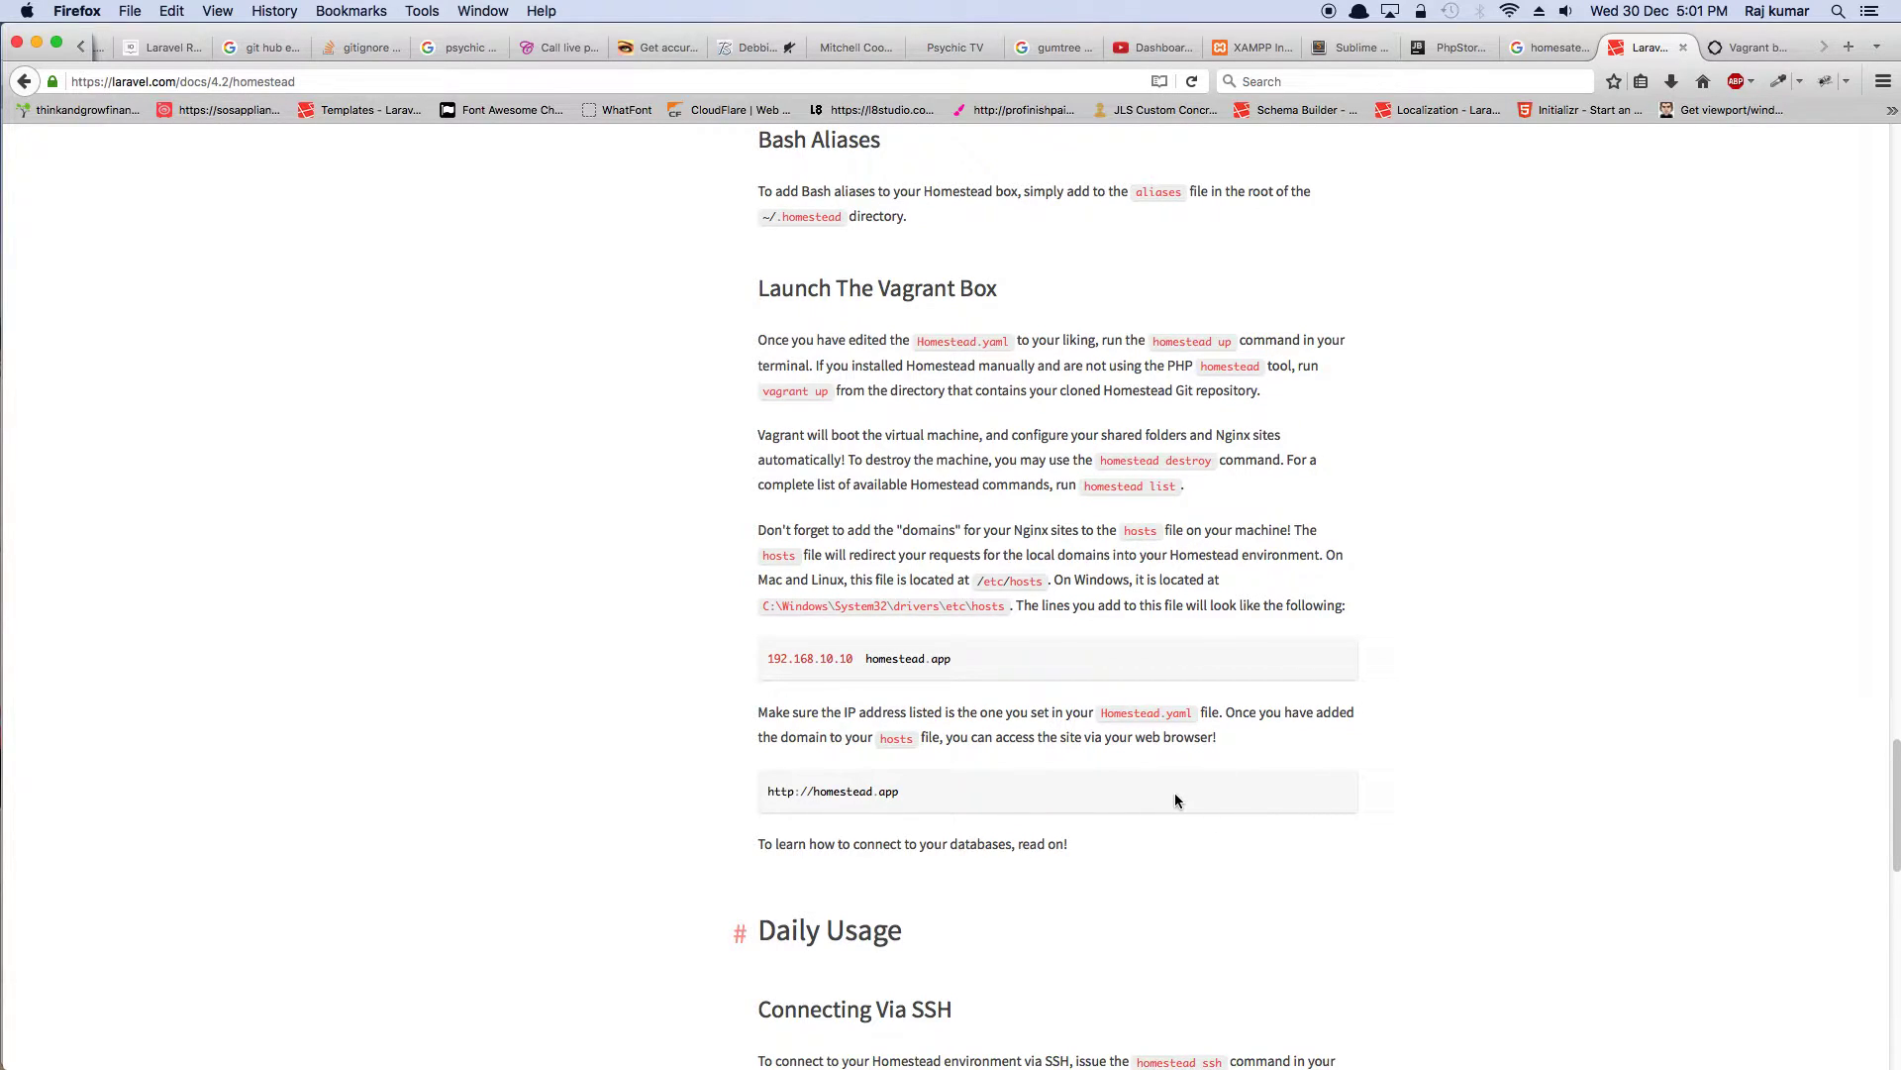
pyautogui.scroll(-3)
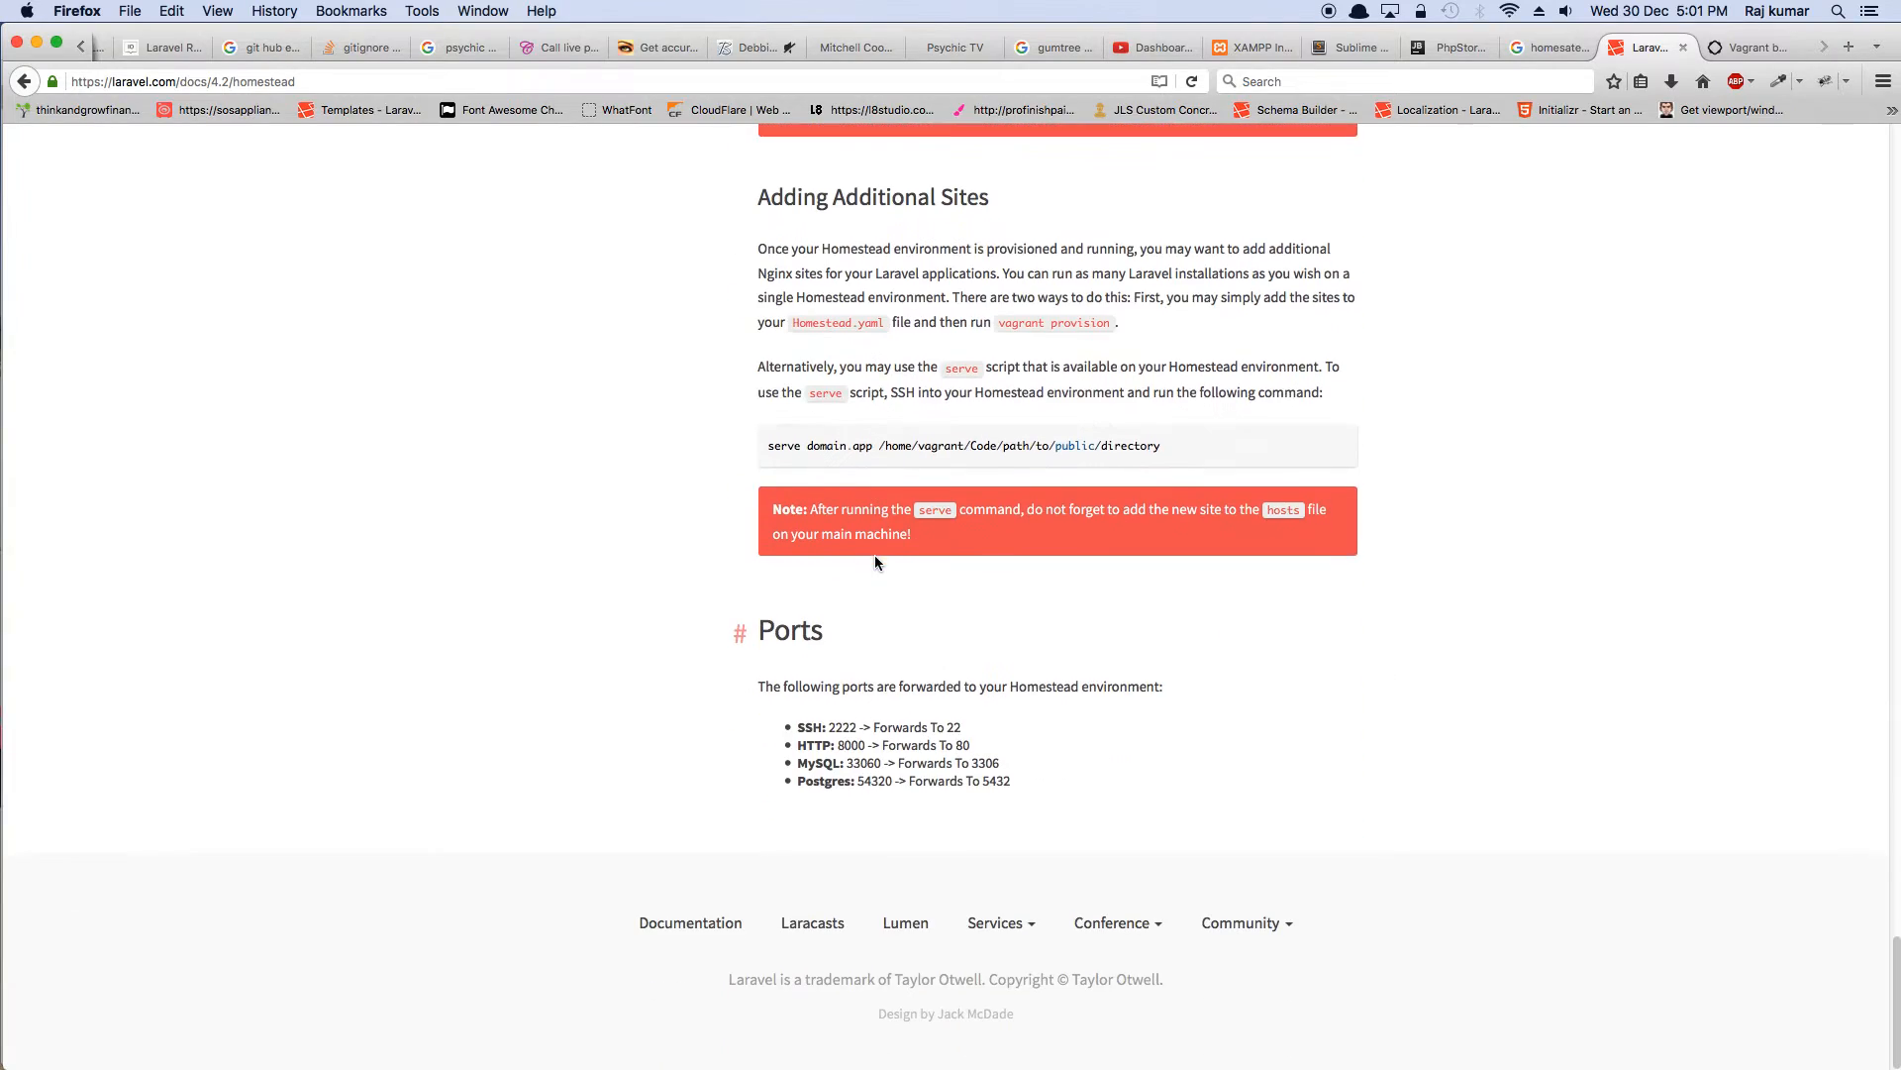
pyautogui.scroll(3)
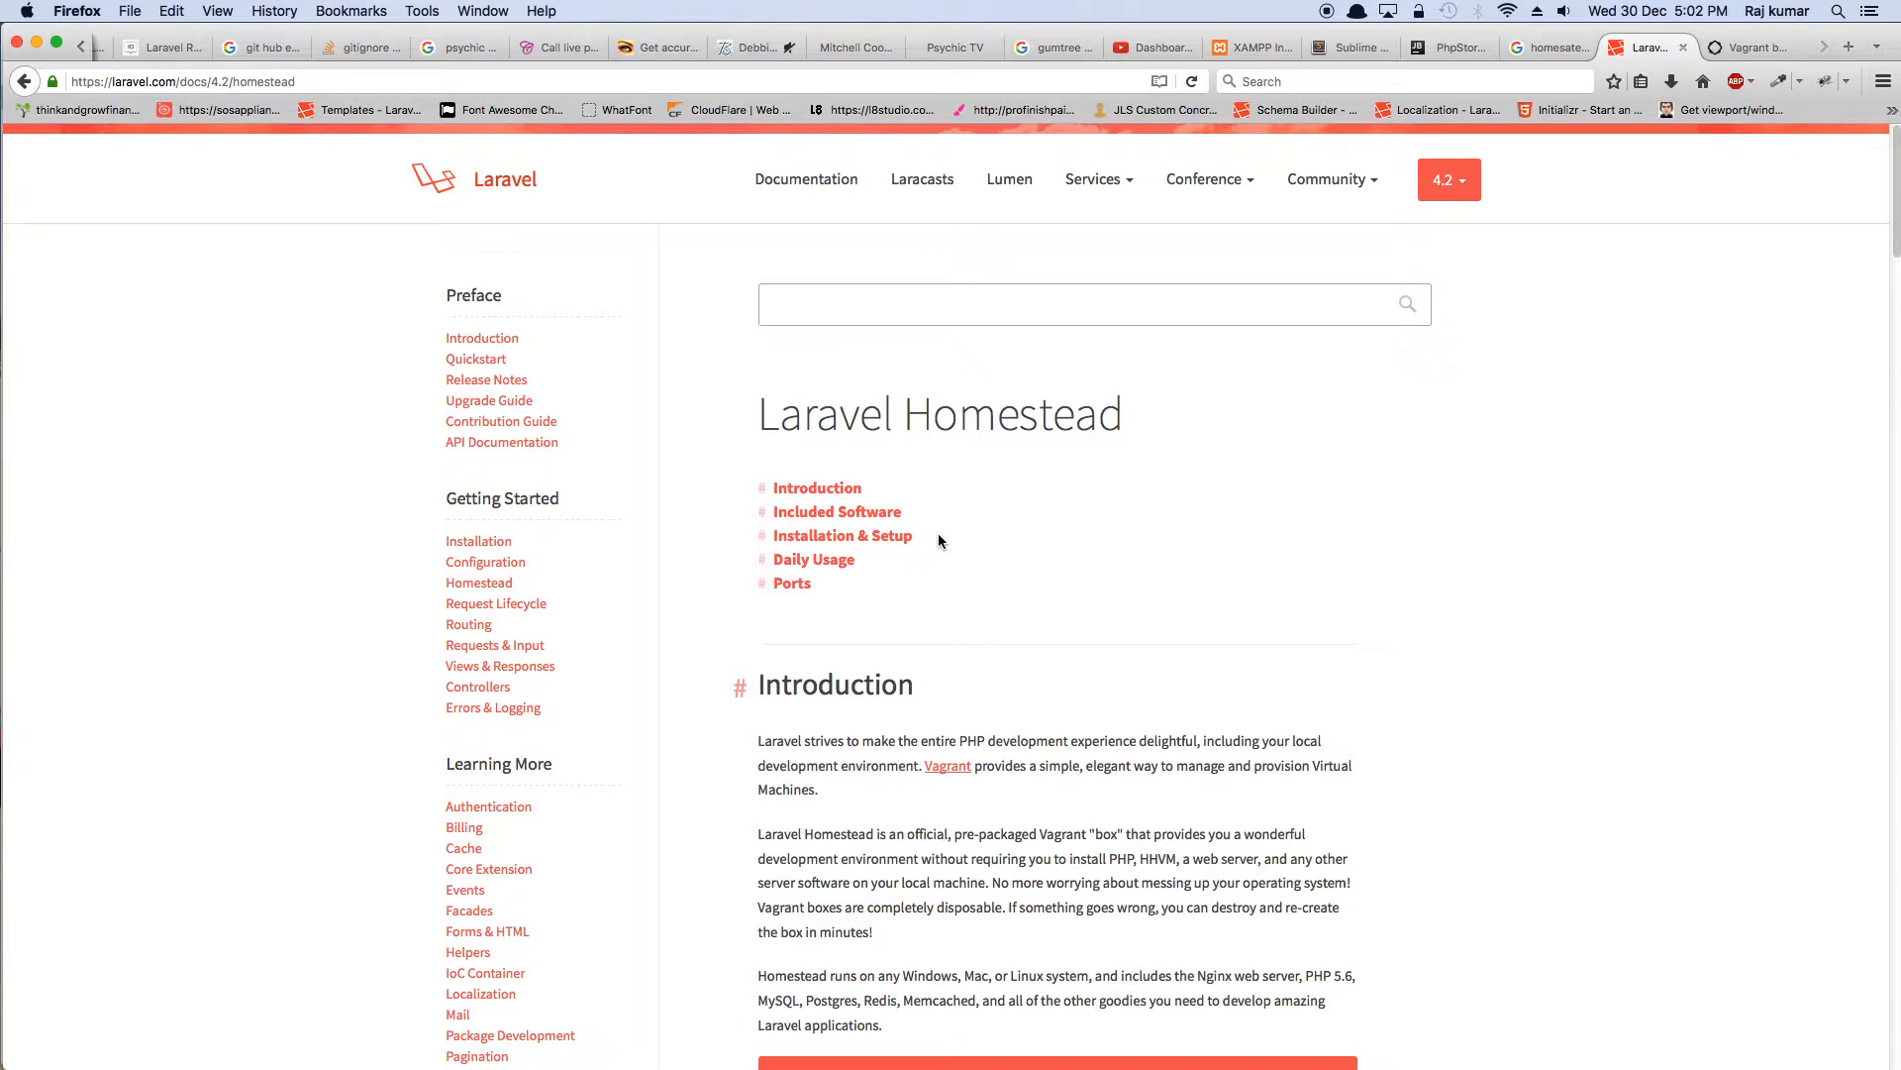
pyautogui.moveTo(1124, 509)
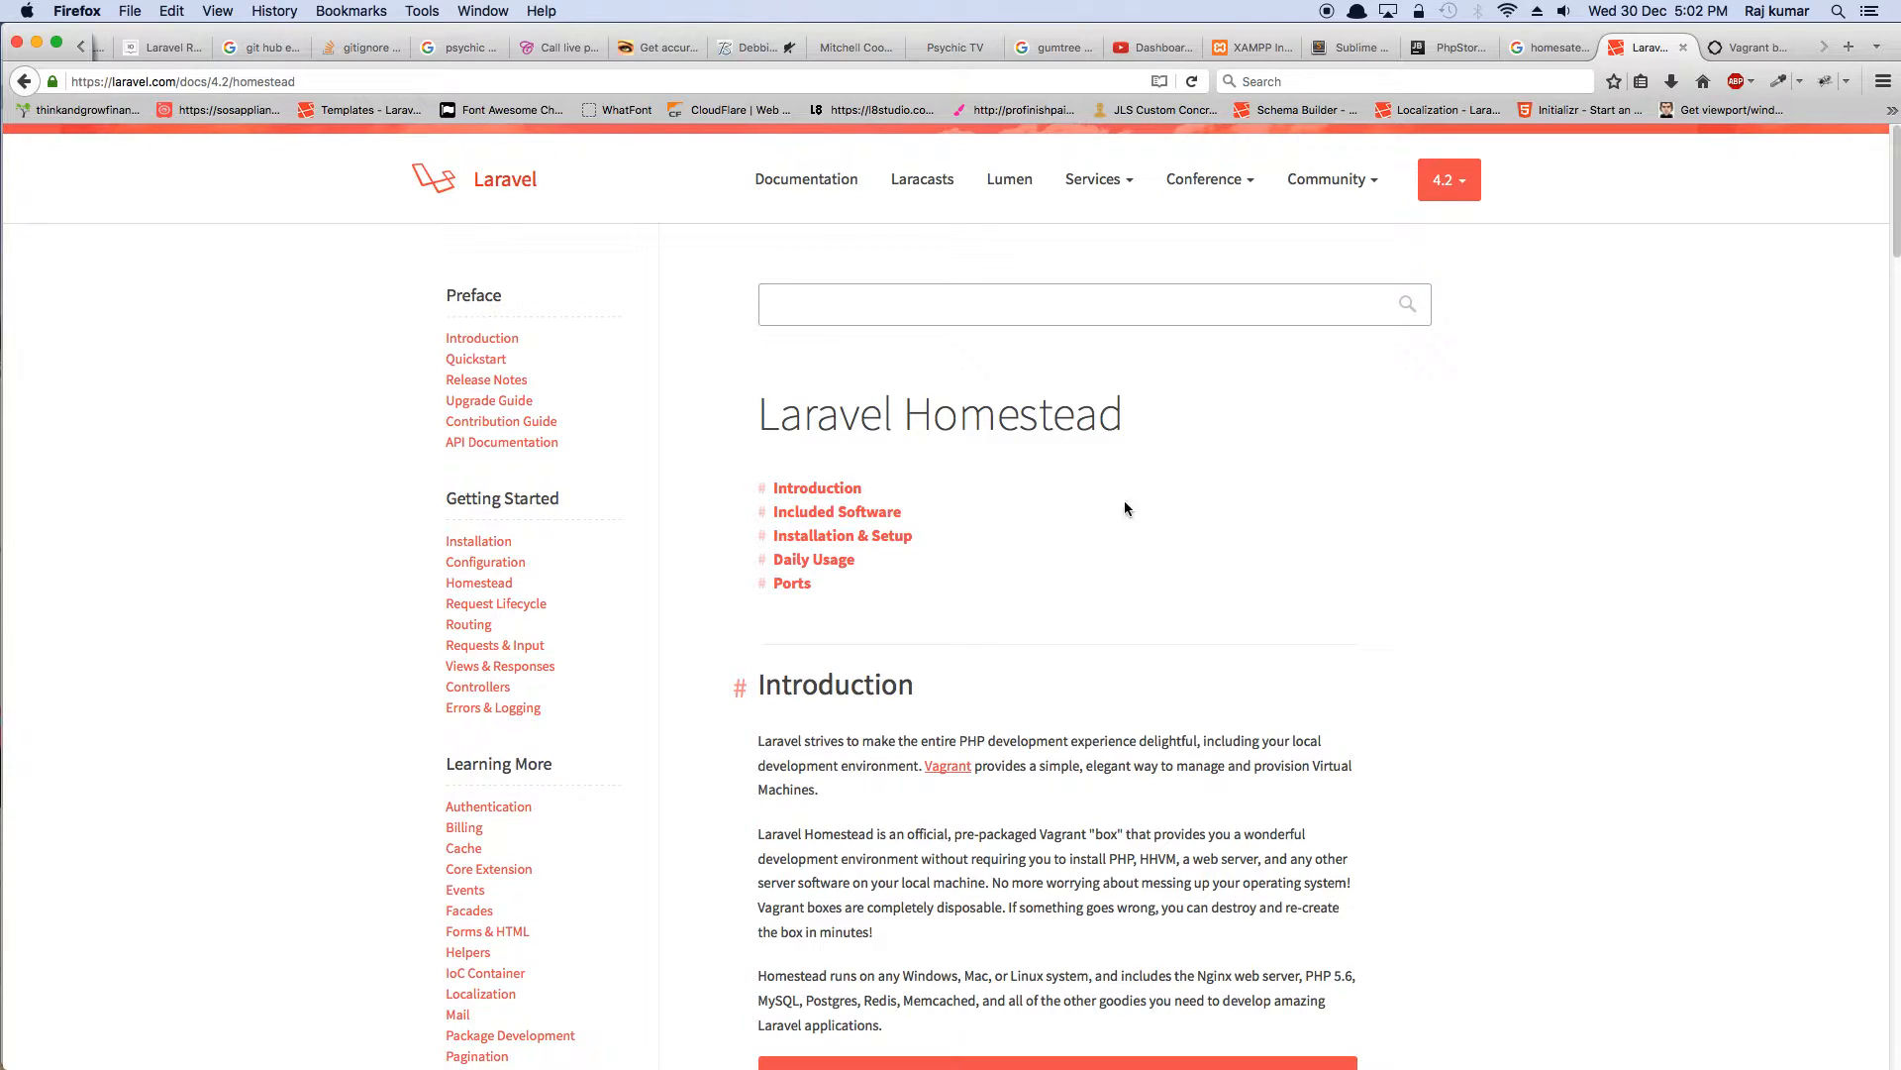
pyautogui.moveTo(1137, 455)
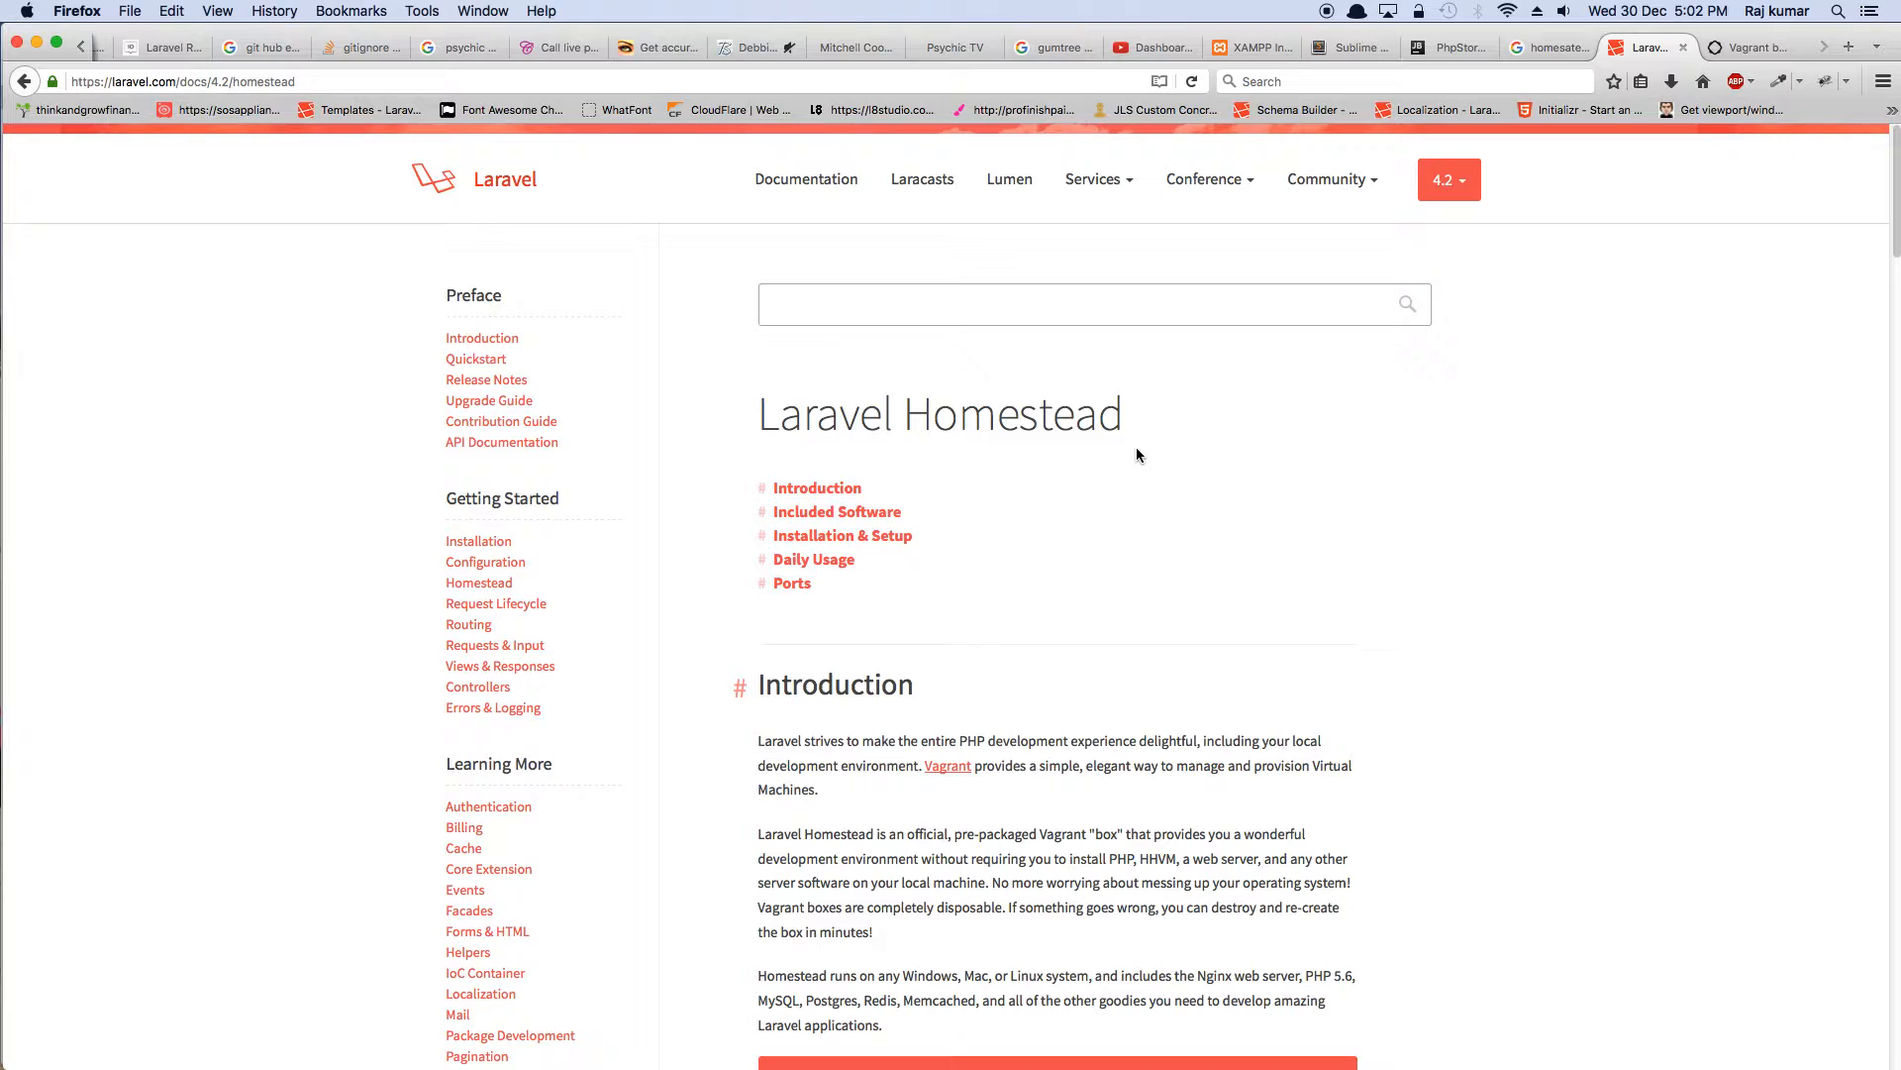
pyautogui.moveTo(1743, 81)
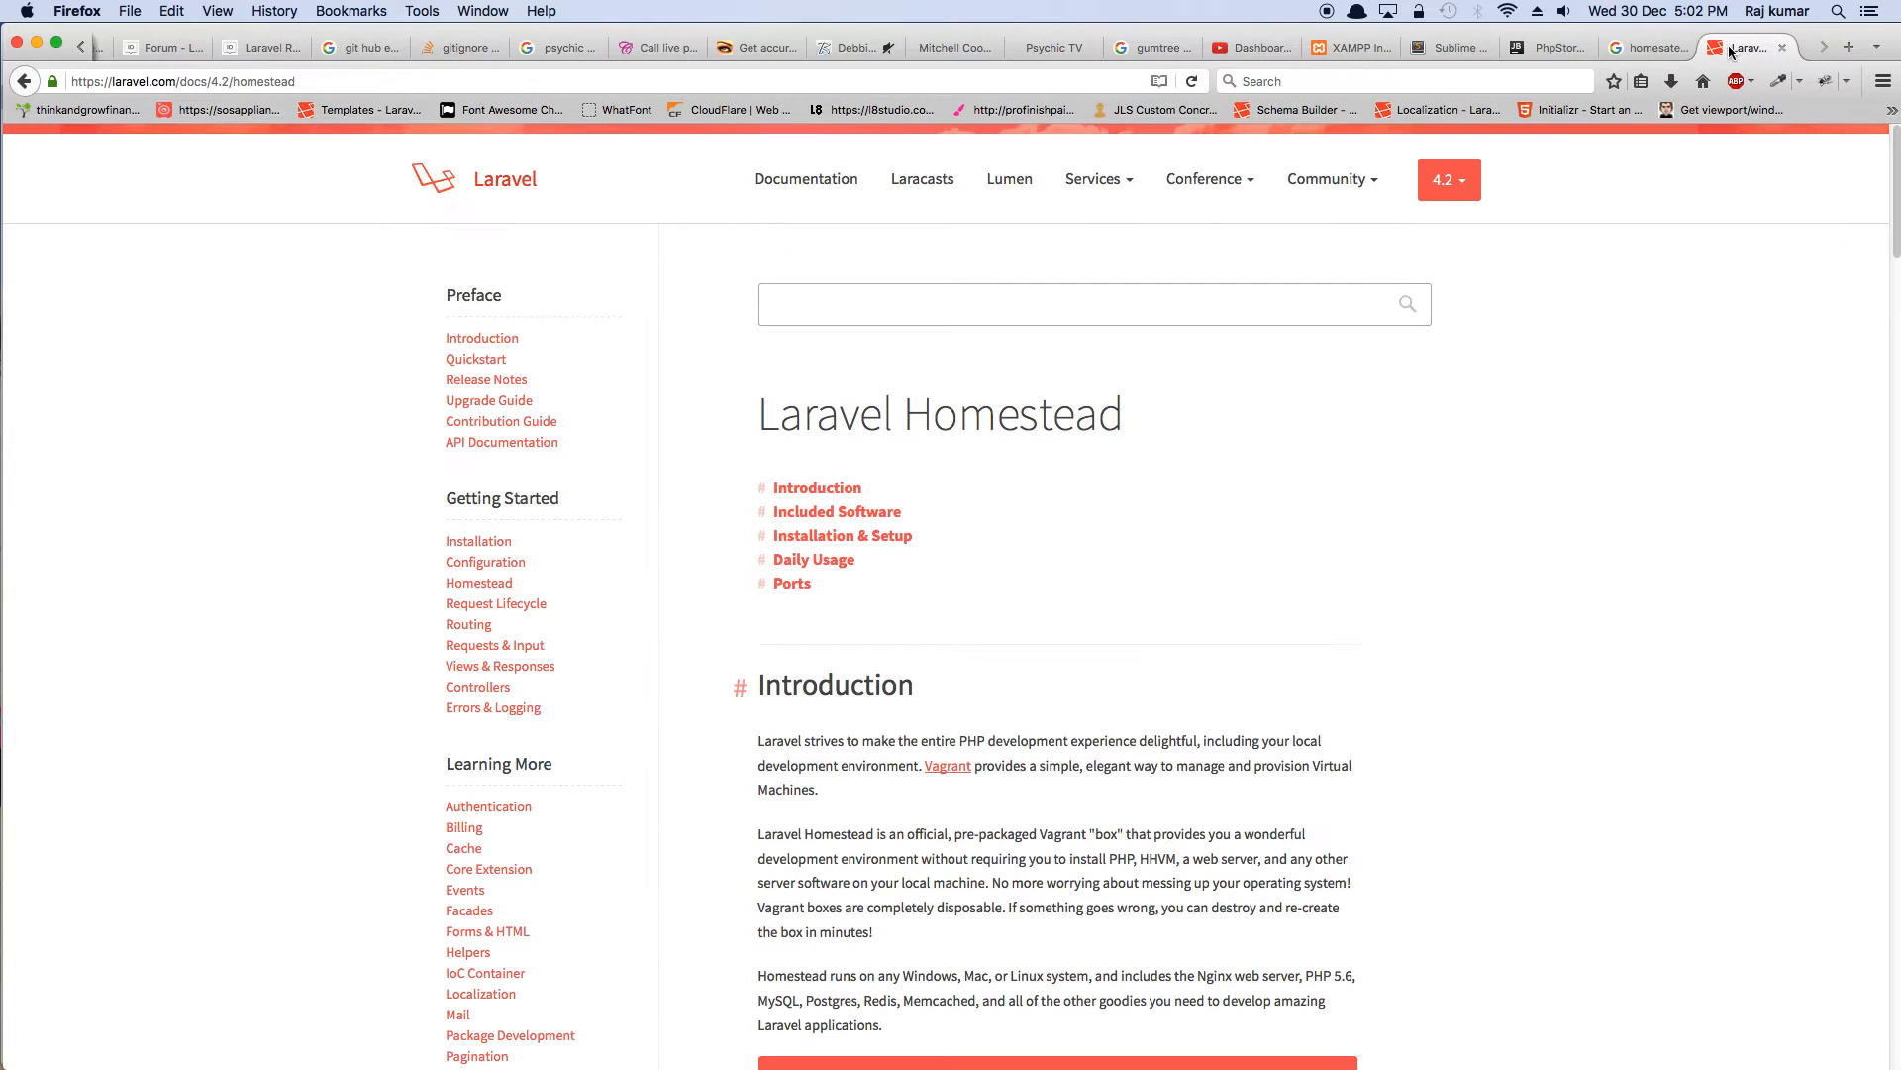
pyautogui.moveTo(1703, 52)
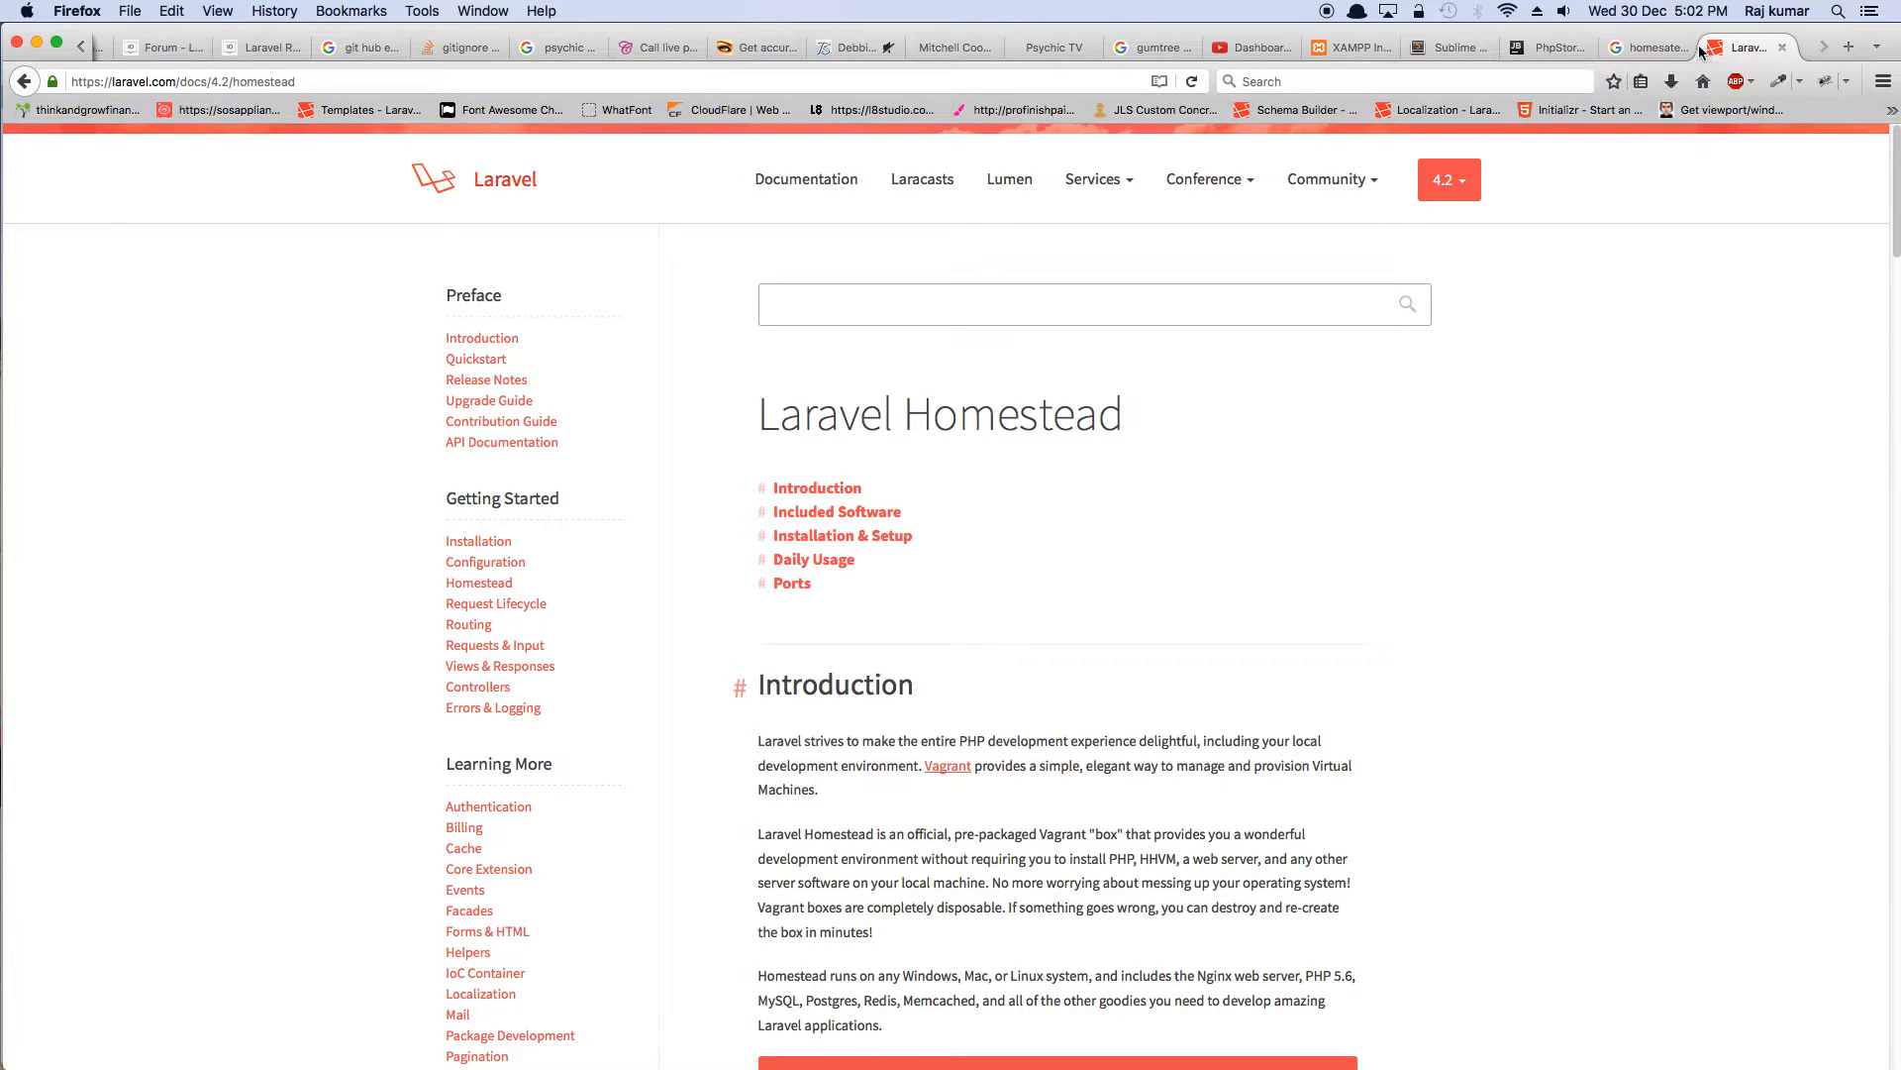
# - Switch between the Sublime Text and PhpStorm tabs, ending on PhpStorm's code-understanding features section
pyautogui.click(1450, 46)
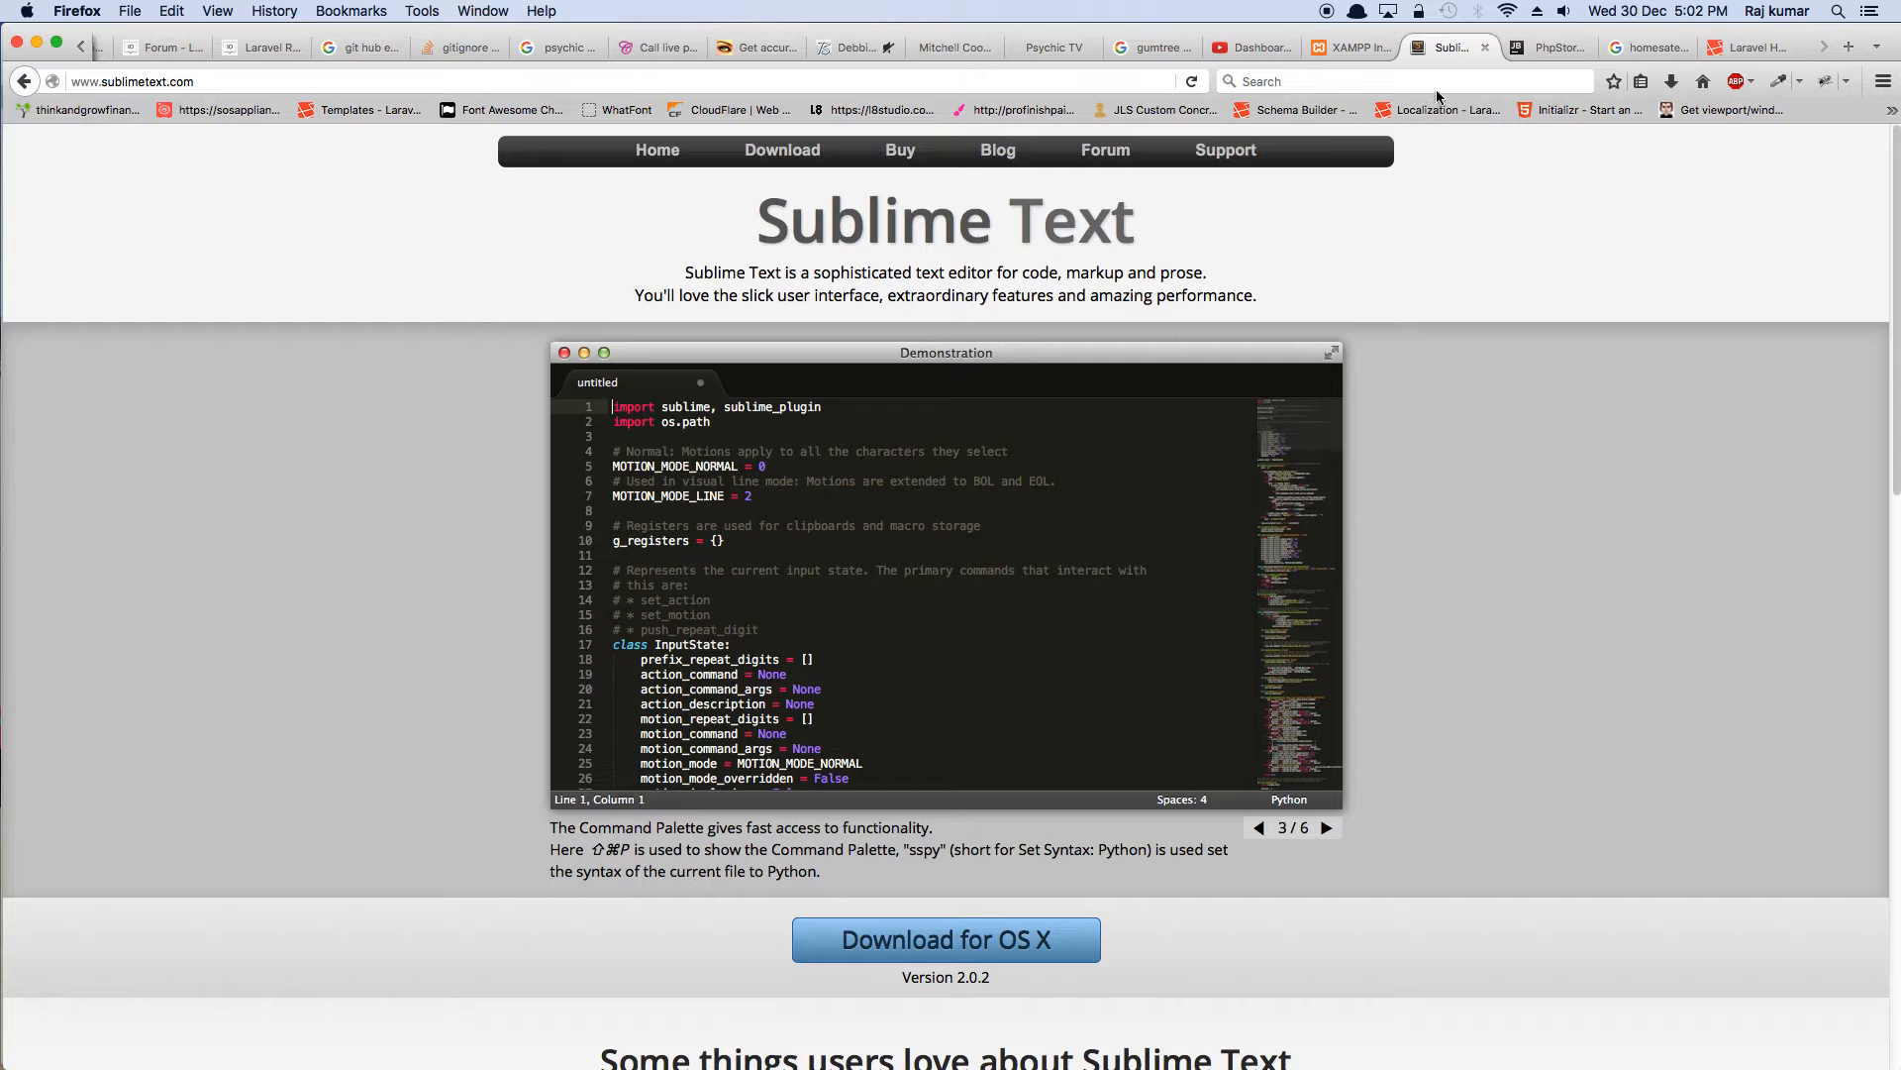
pyautogui.click(1547, 47)
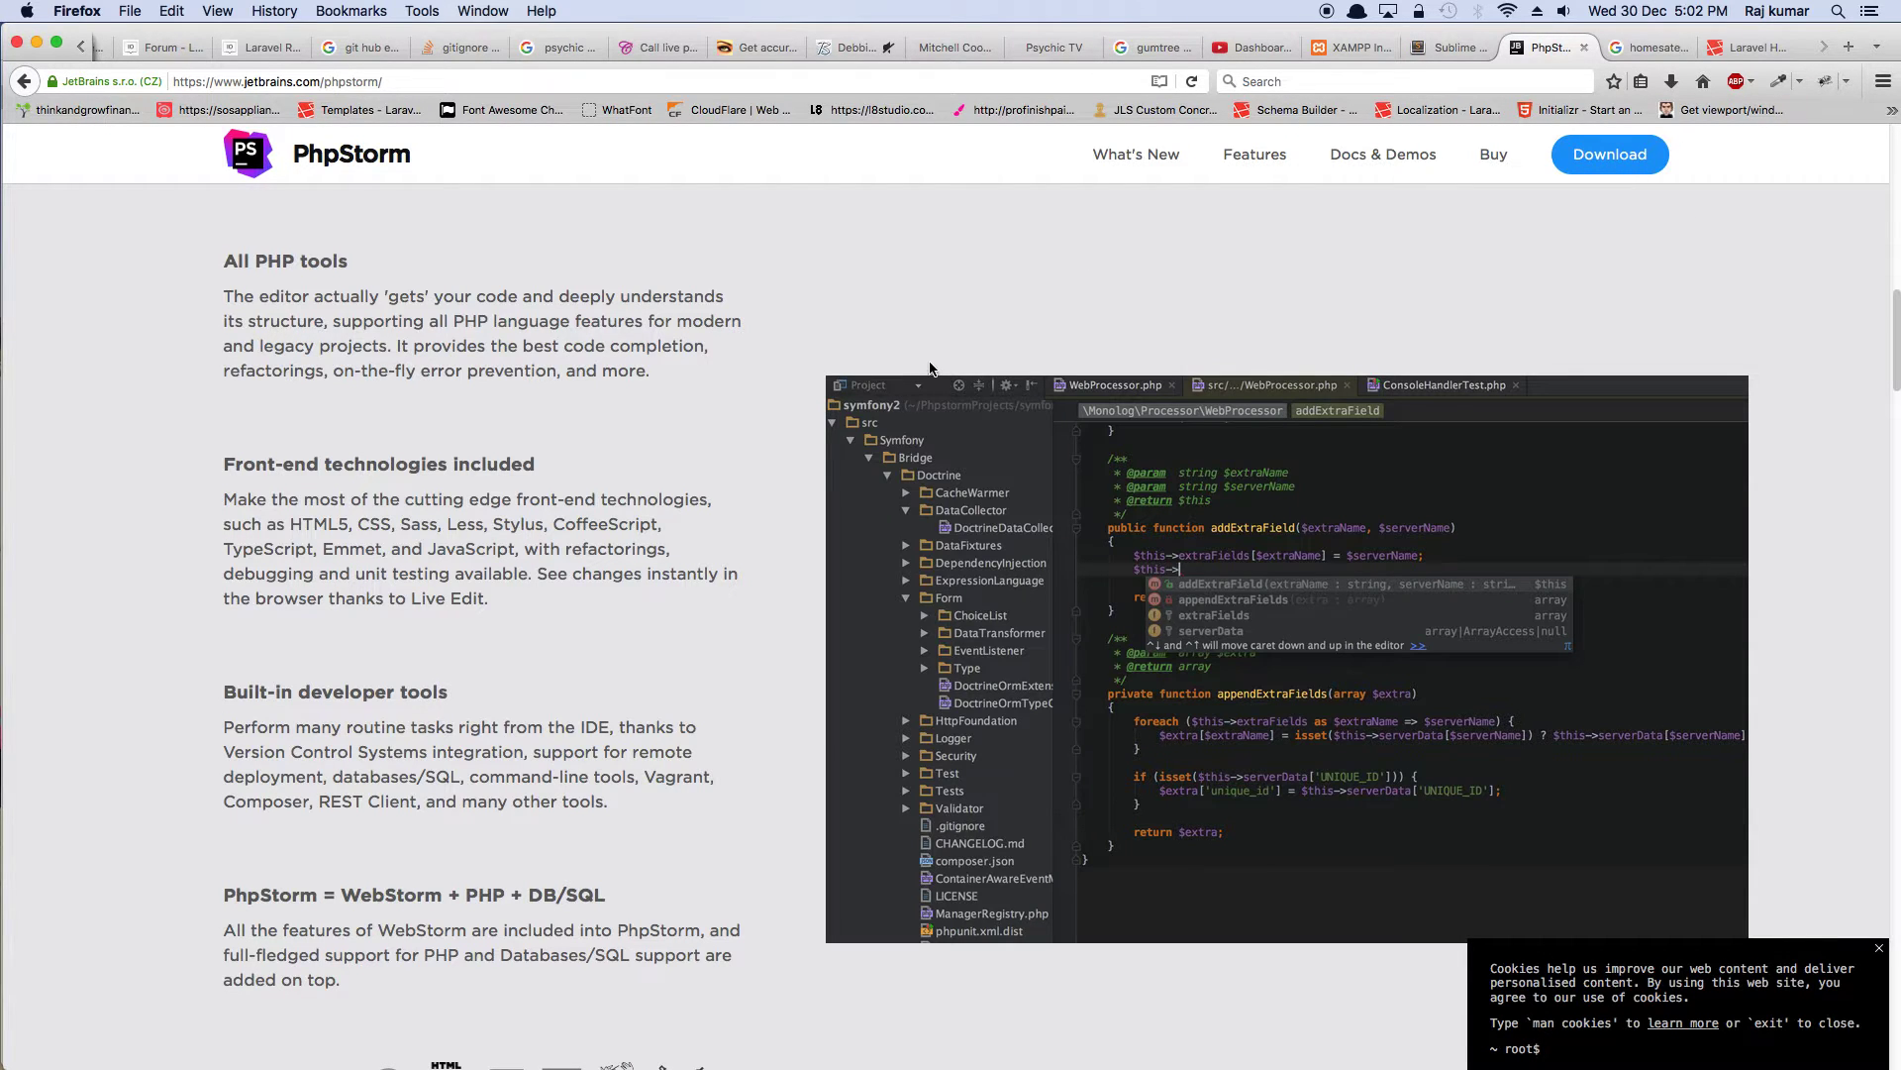
pyautogui.scroll(3)
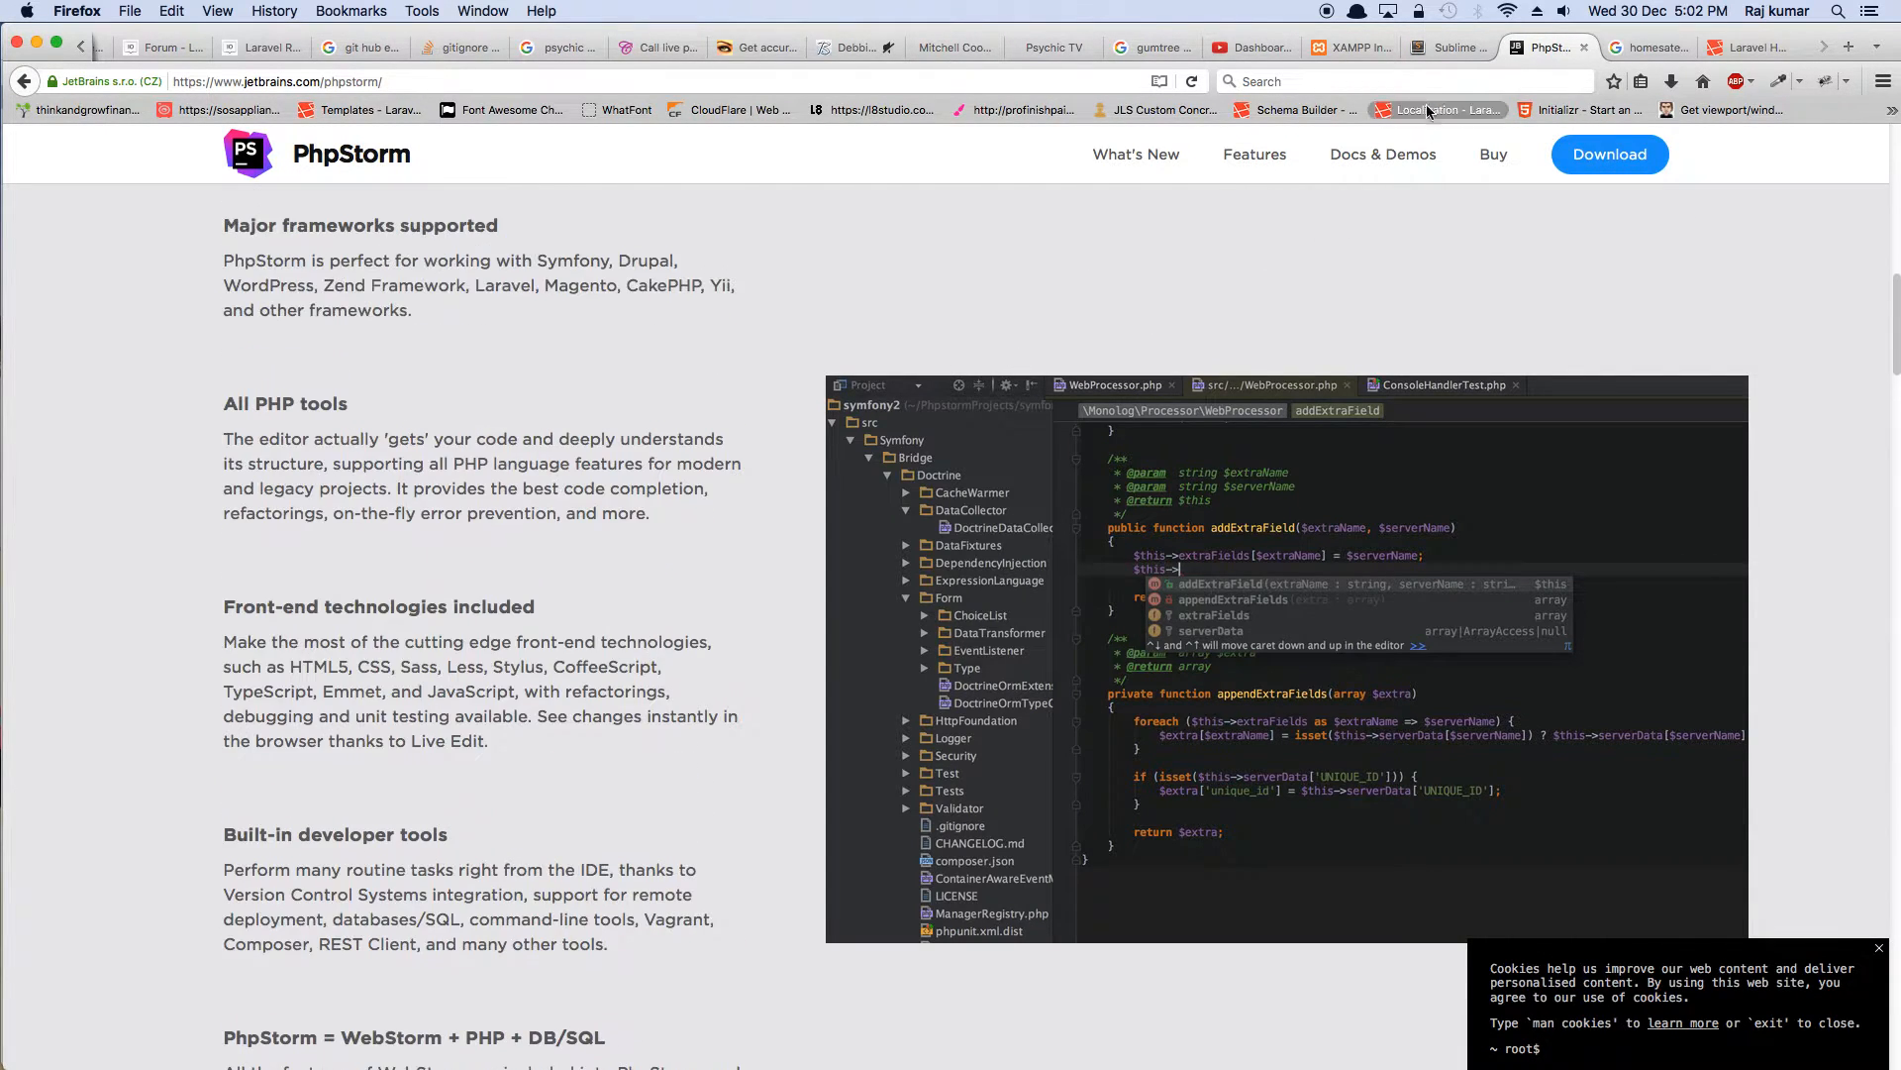
pyautogui.click(1445, 48)
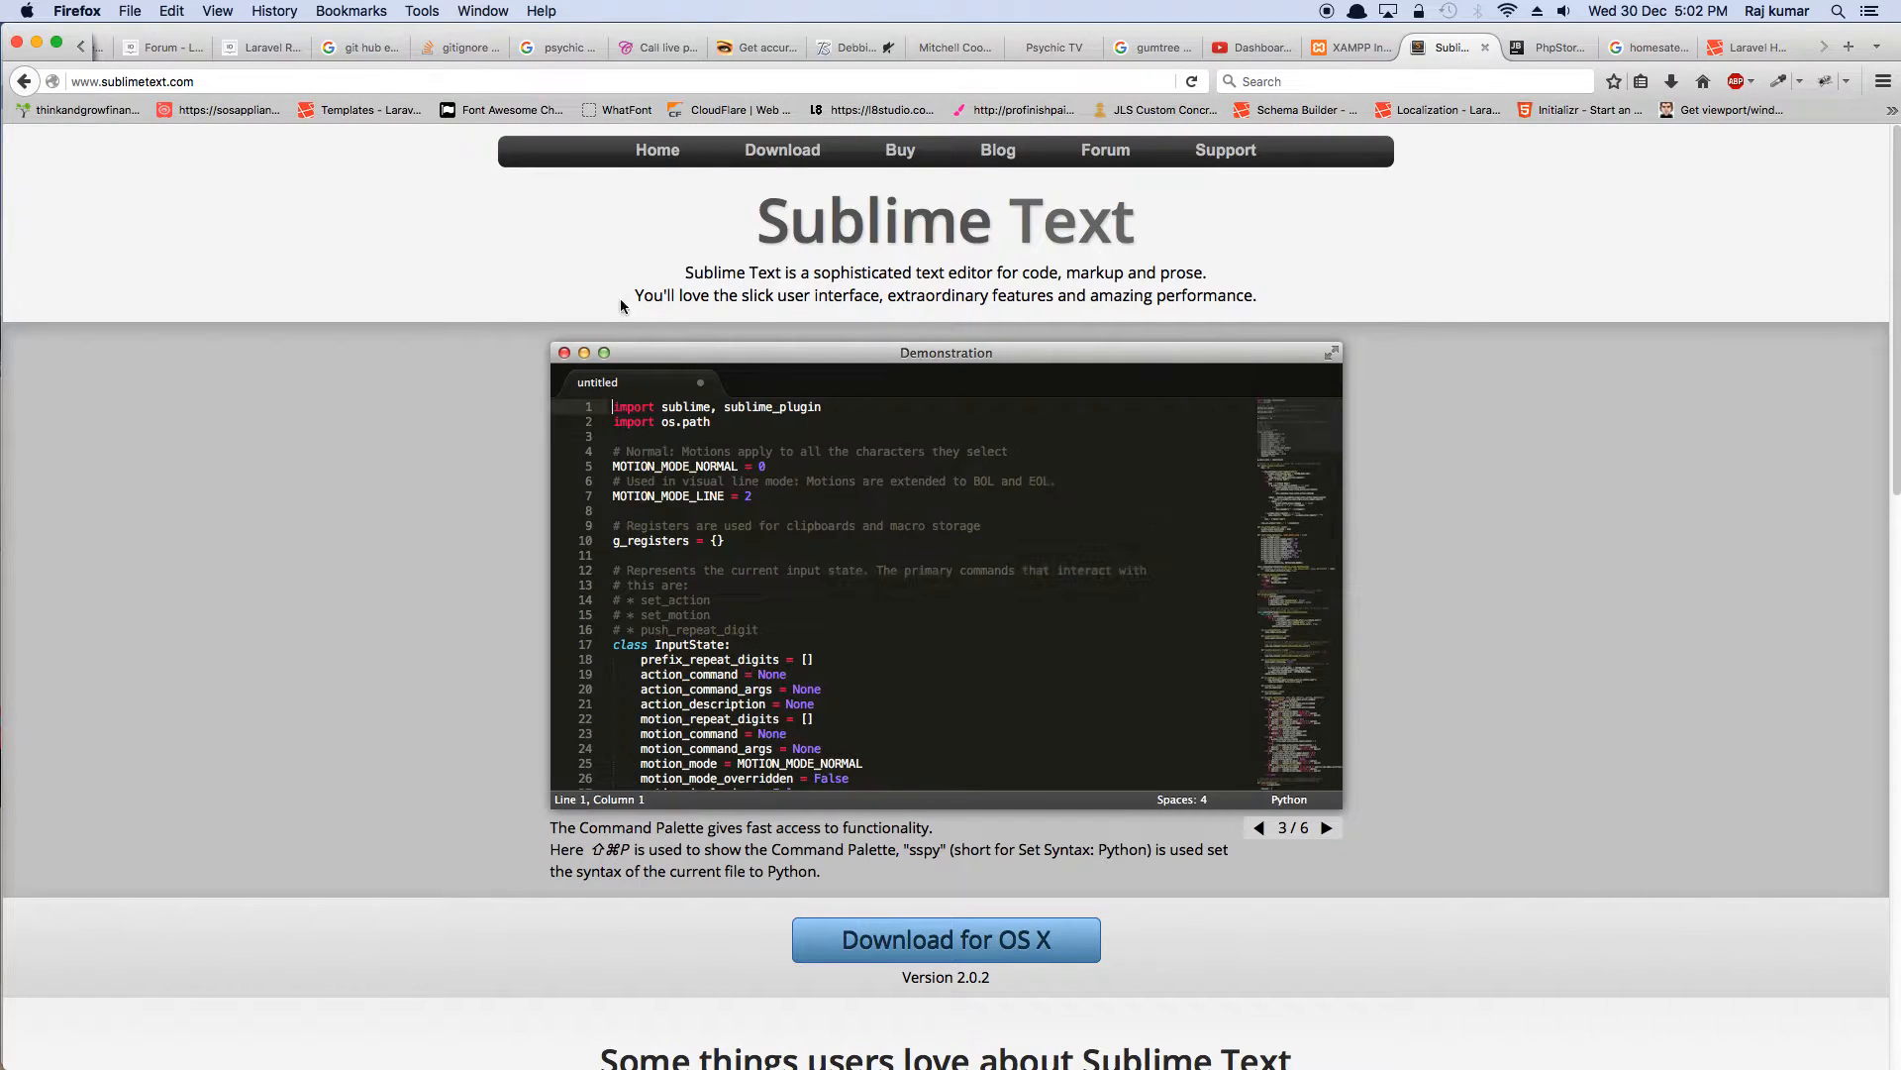
pyautogui.moveTo(1011, 220)
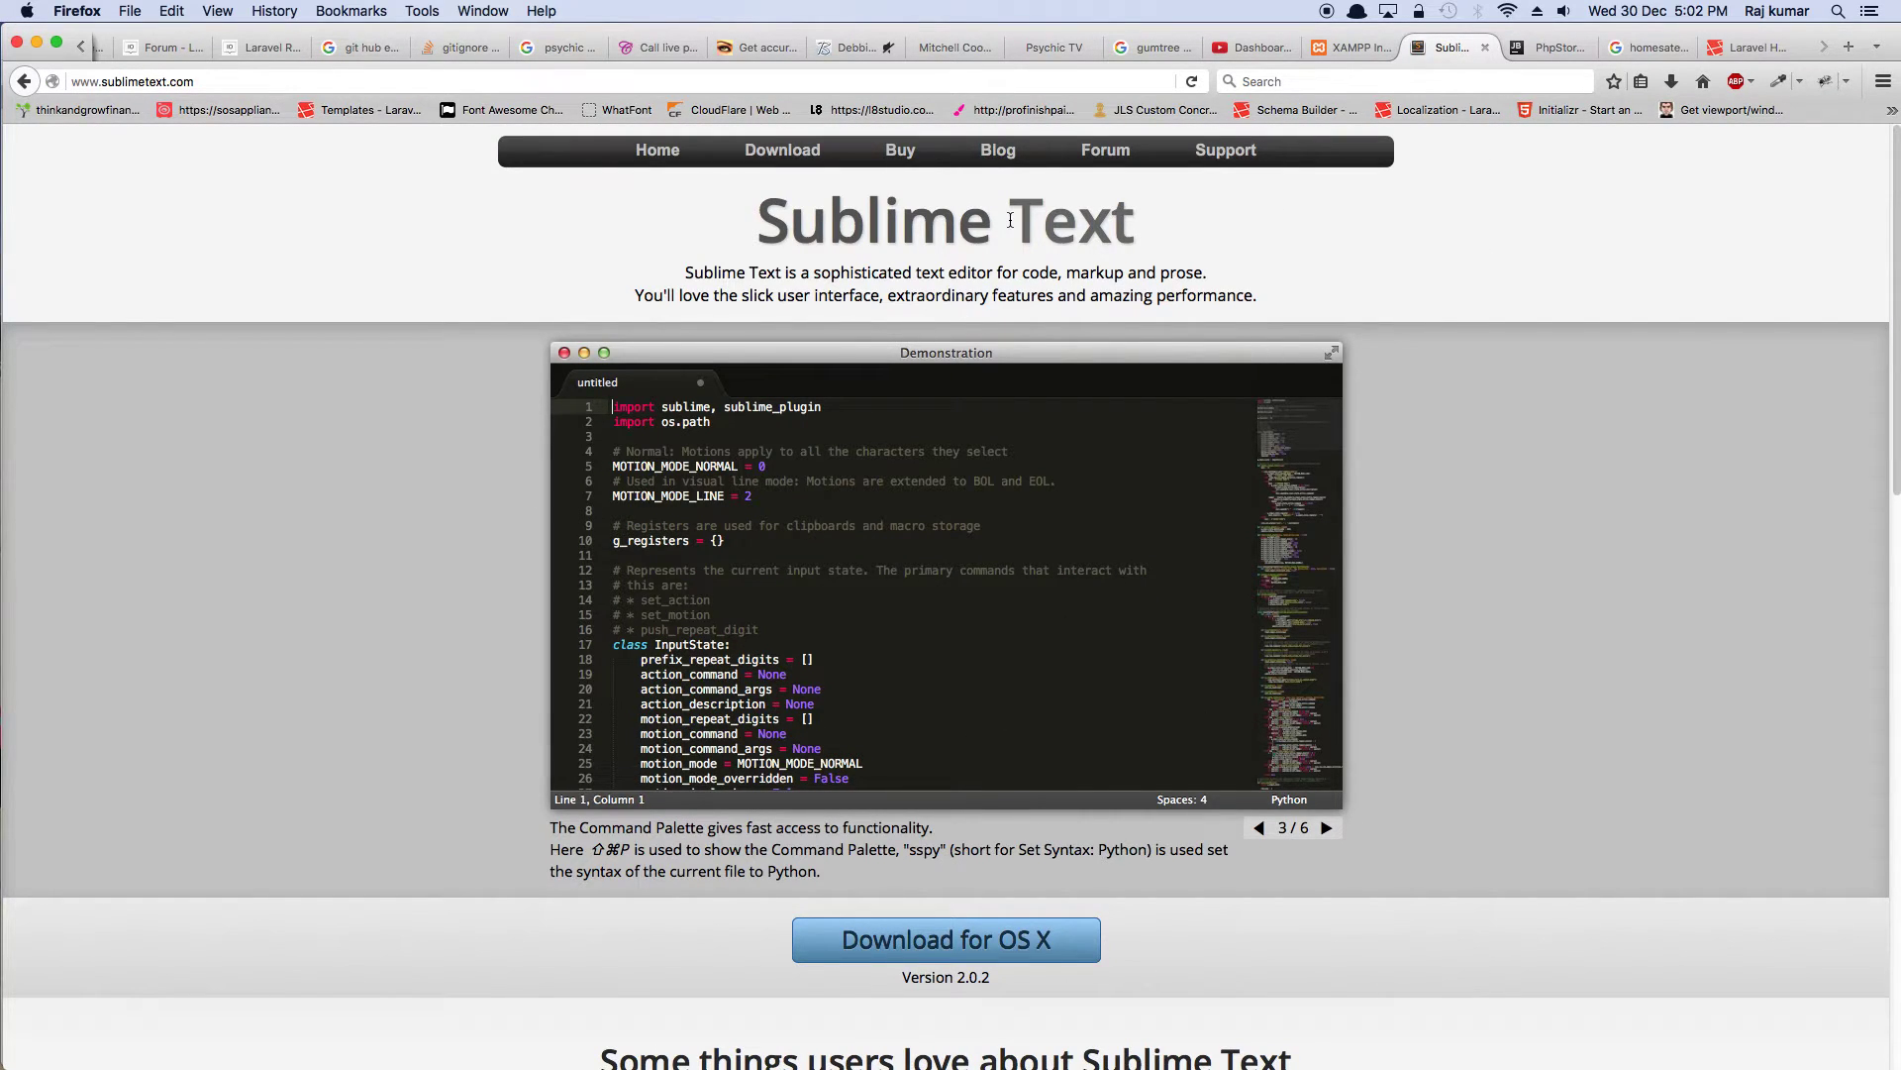
pyautogui.click(1325, 827)
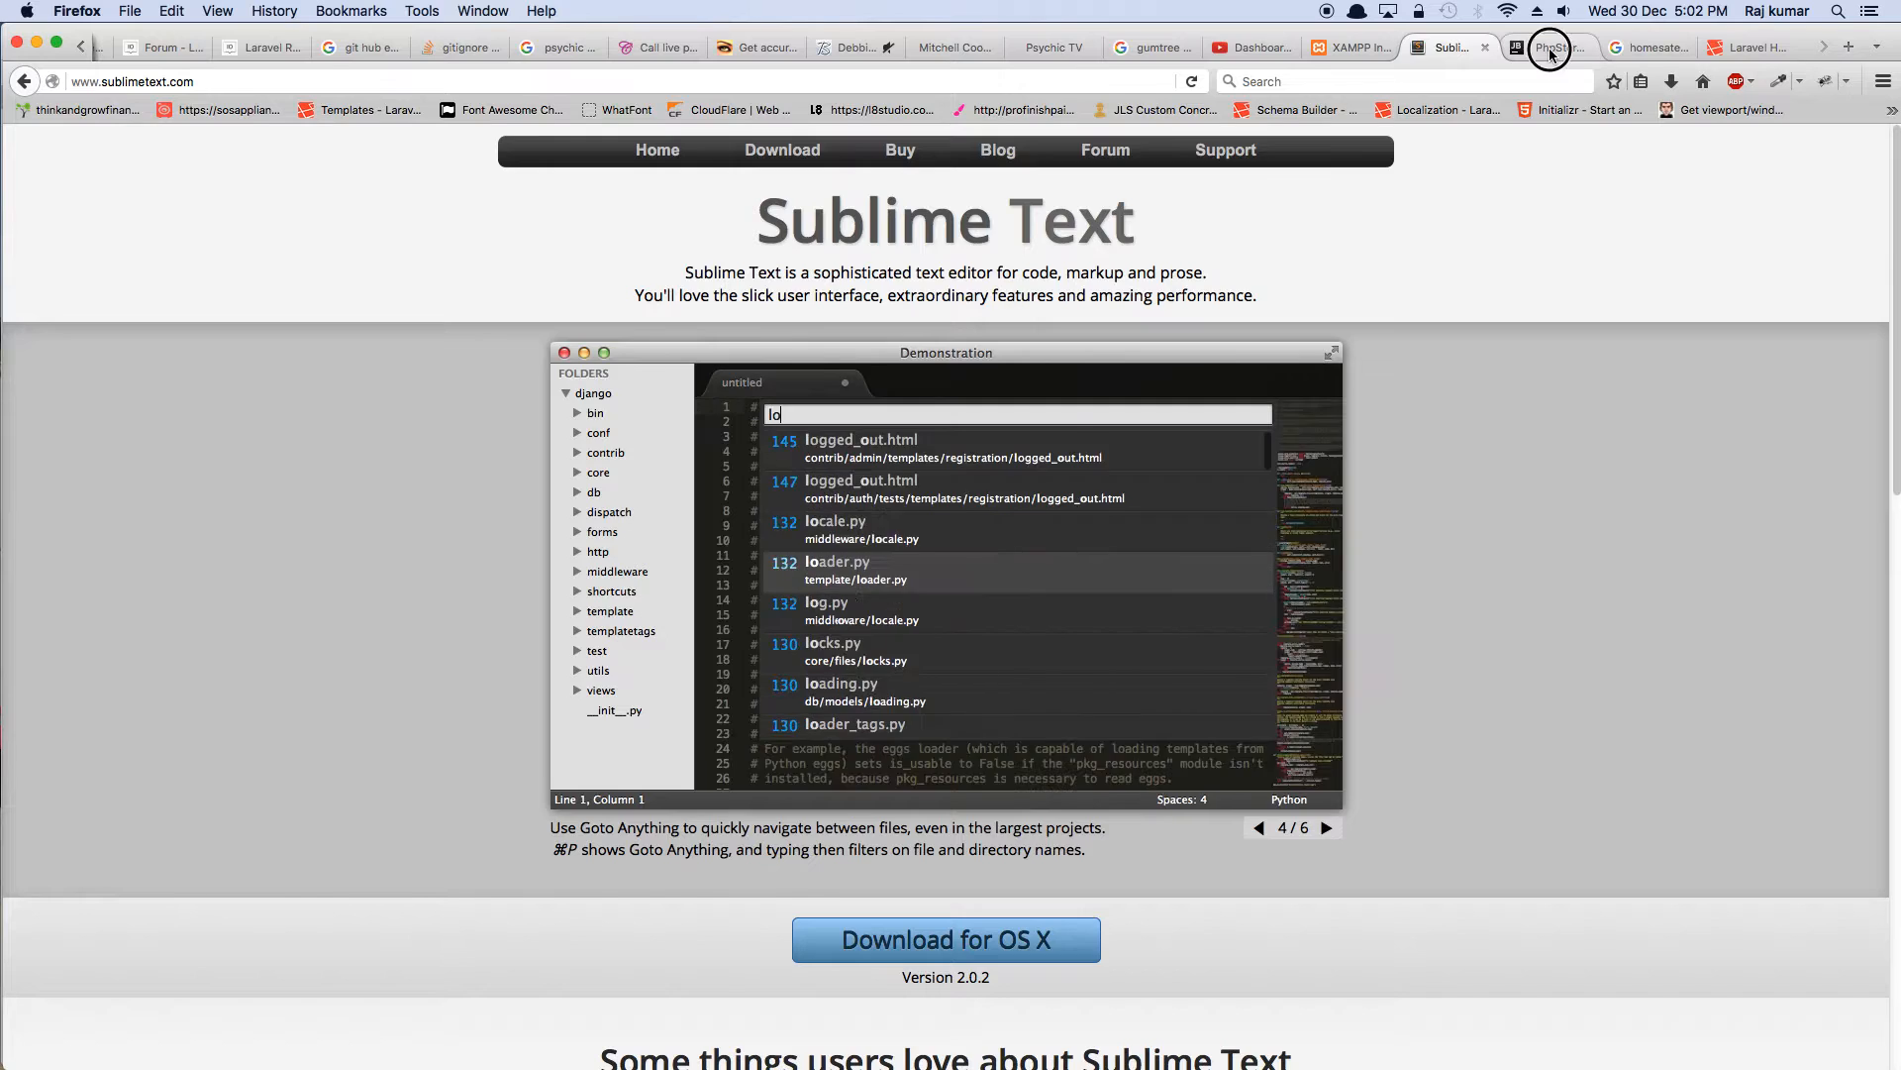
pyautogui.click(1549, 47)
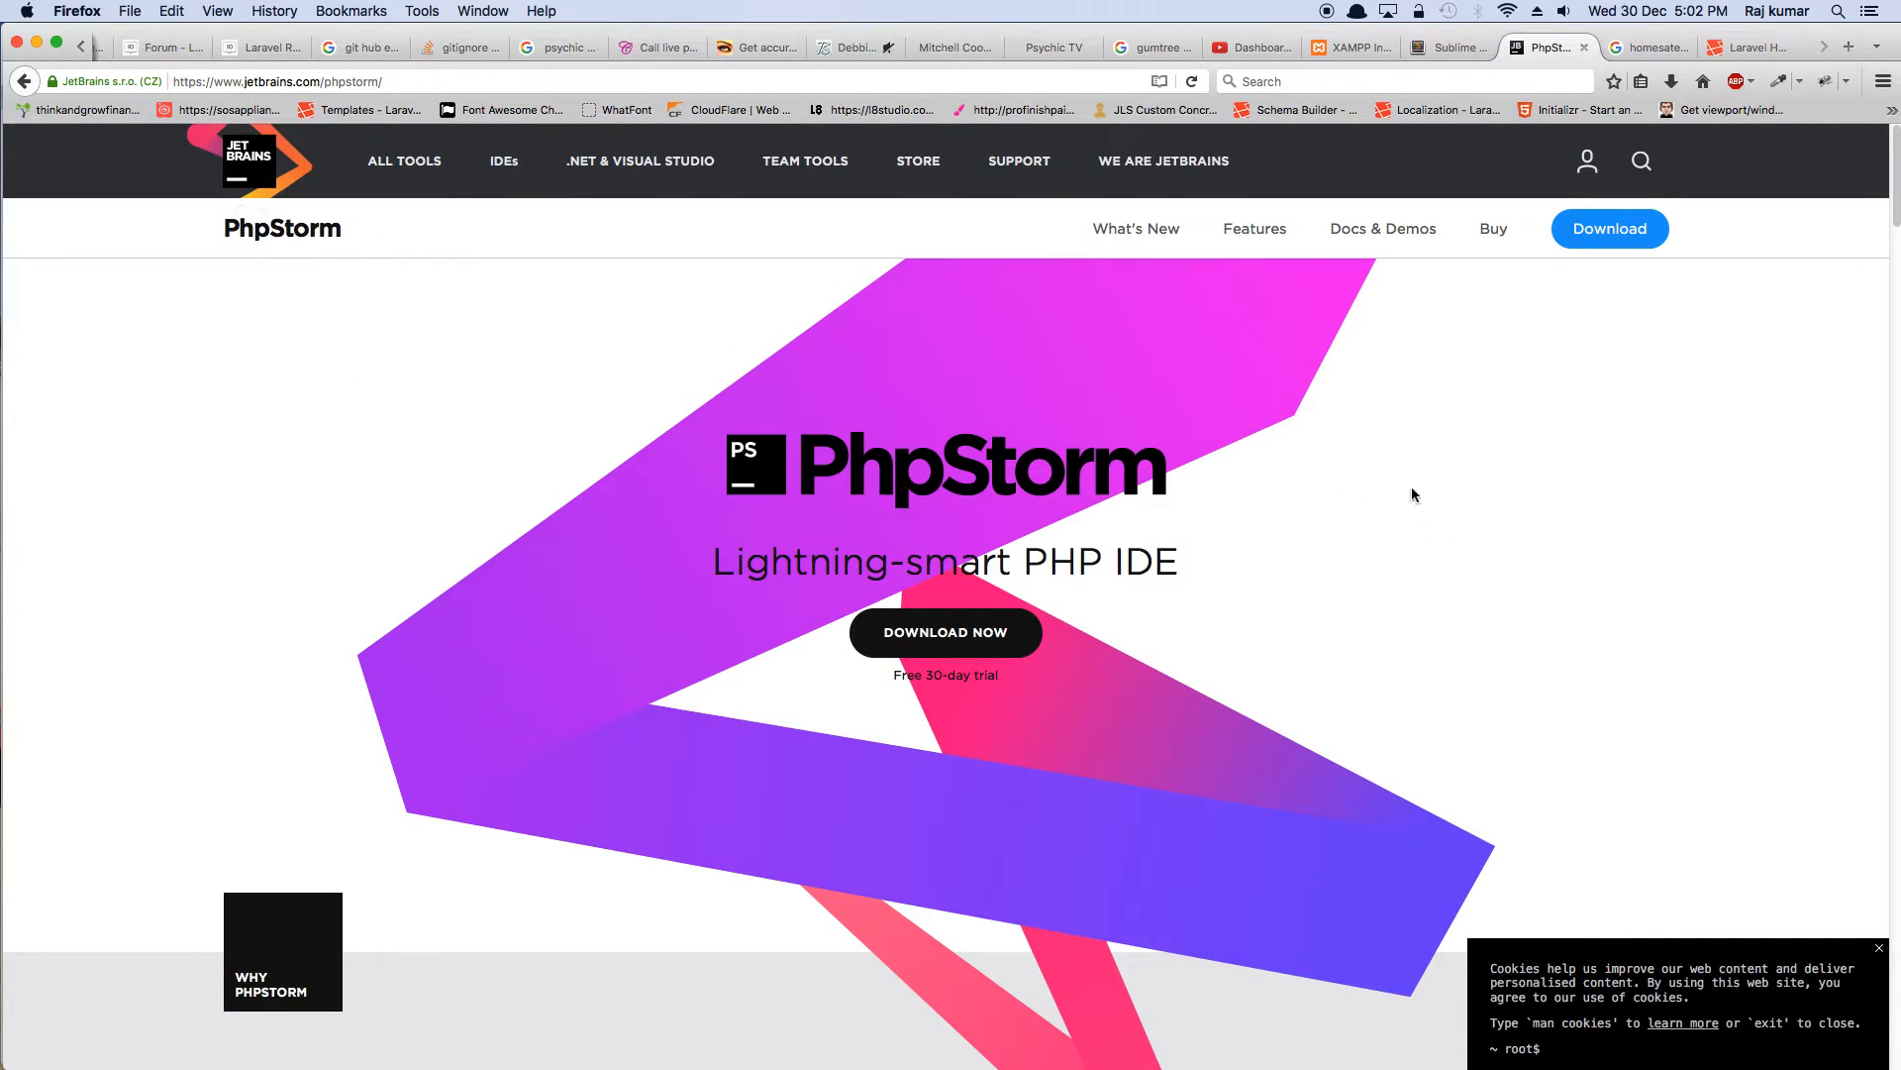
pyautogui.scroll(-3)
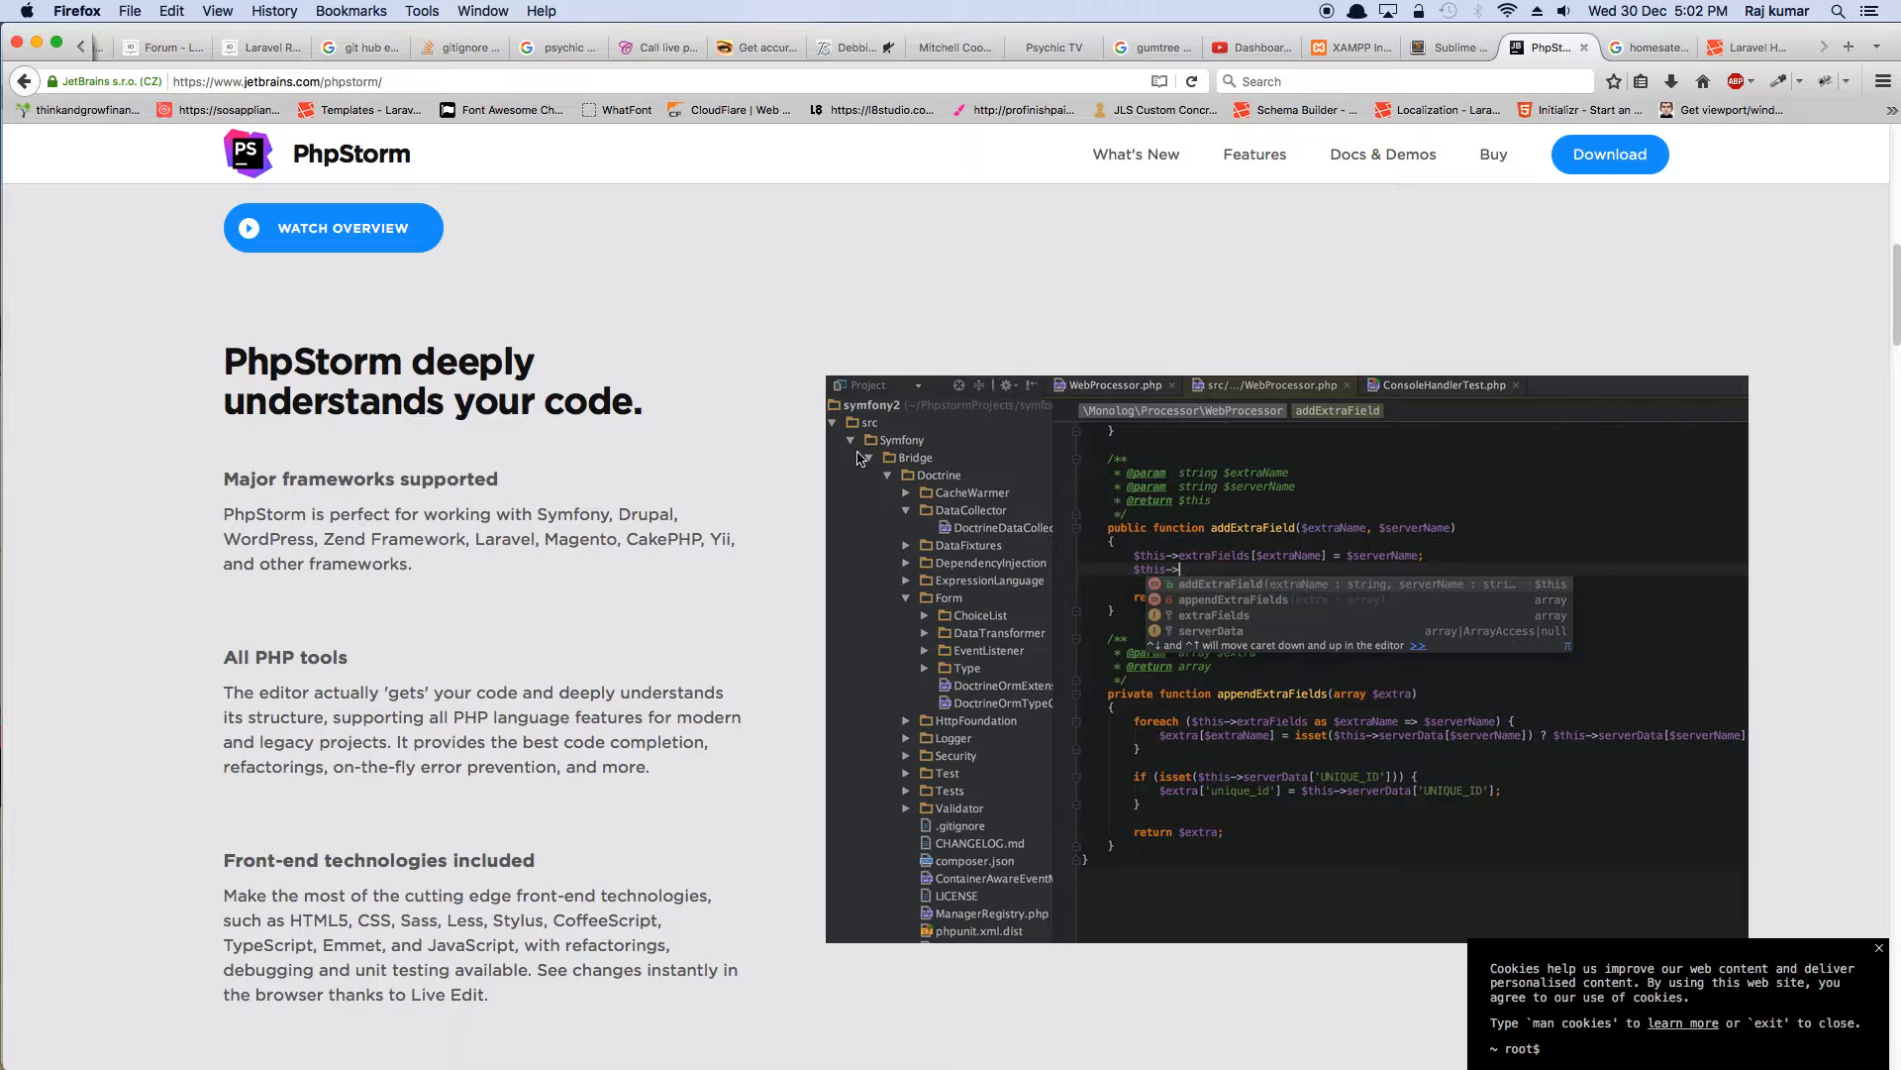
pyautogui.moveTo(736, 370)
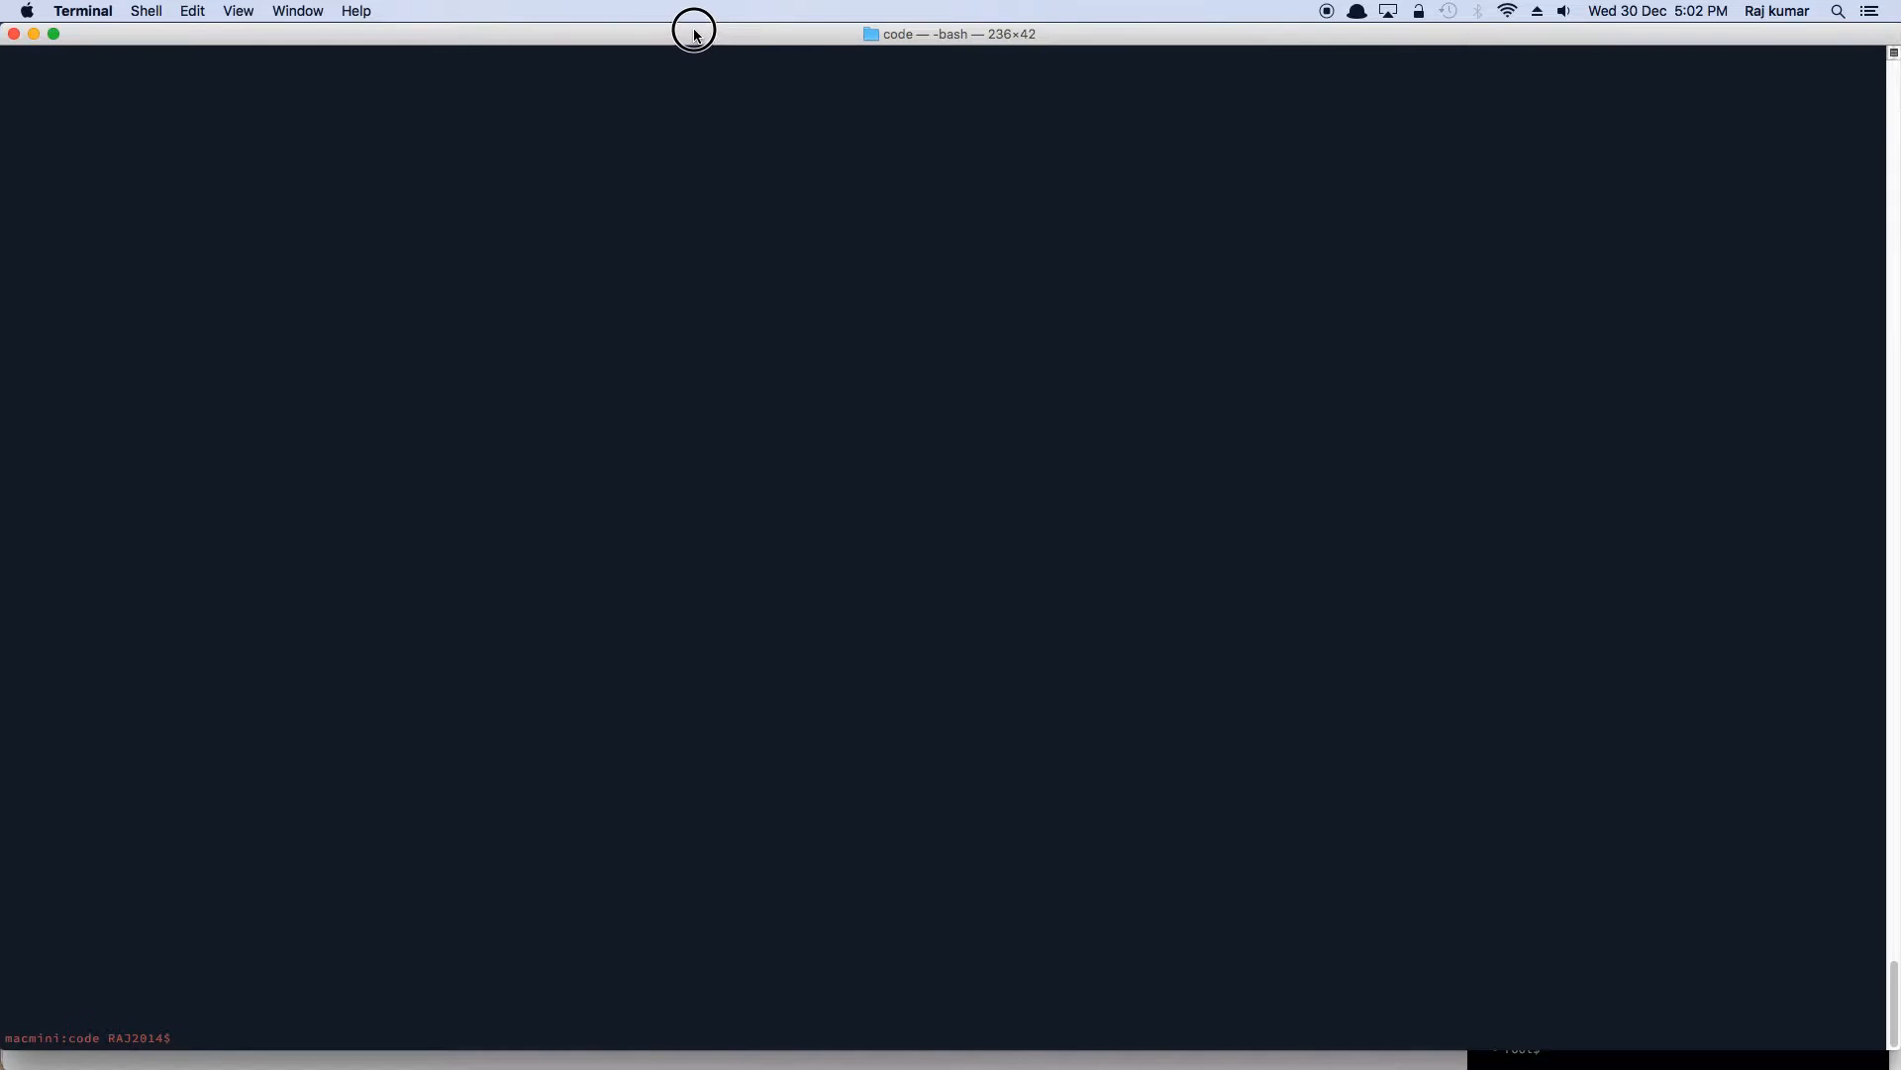
# - Clear the screen and launch composer create-project laravel/laravel ToDoApp2016 5.0 --prefer-dist
pyautogui.write('clear')
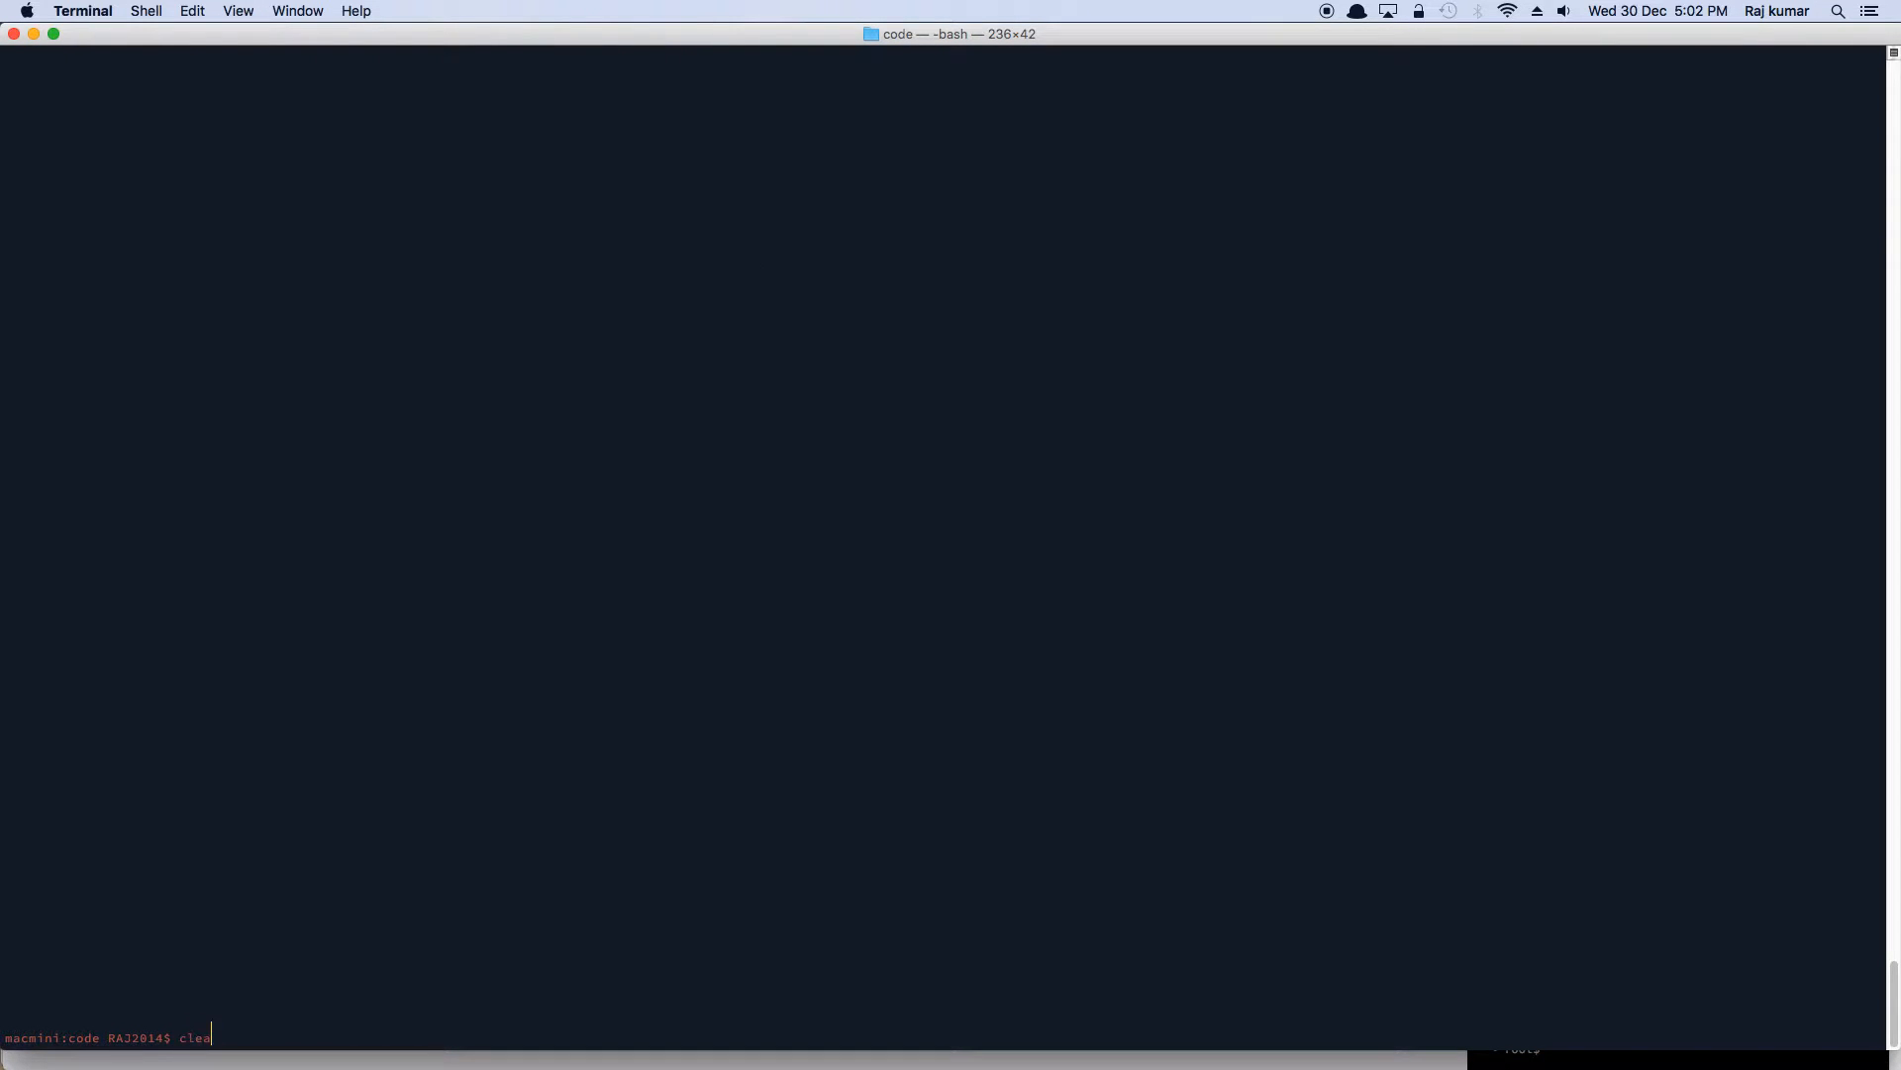
pyautogui.press('Return')
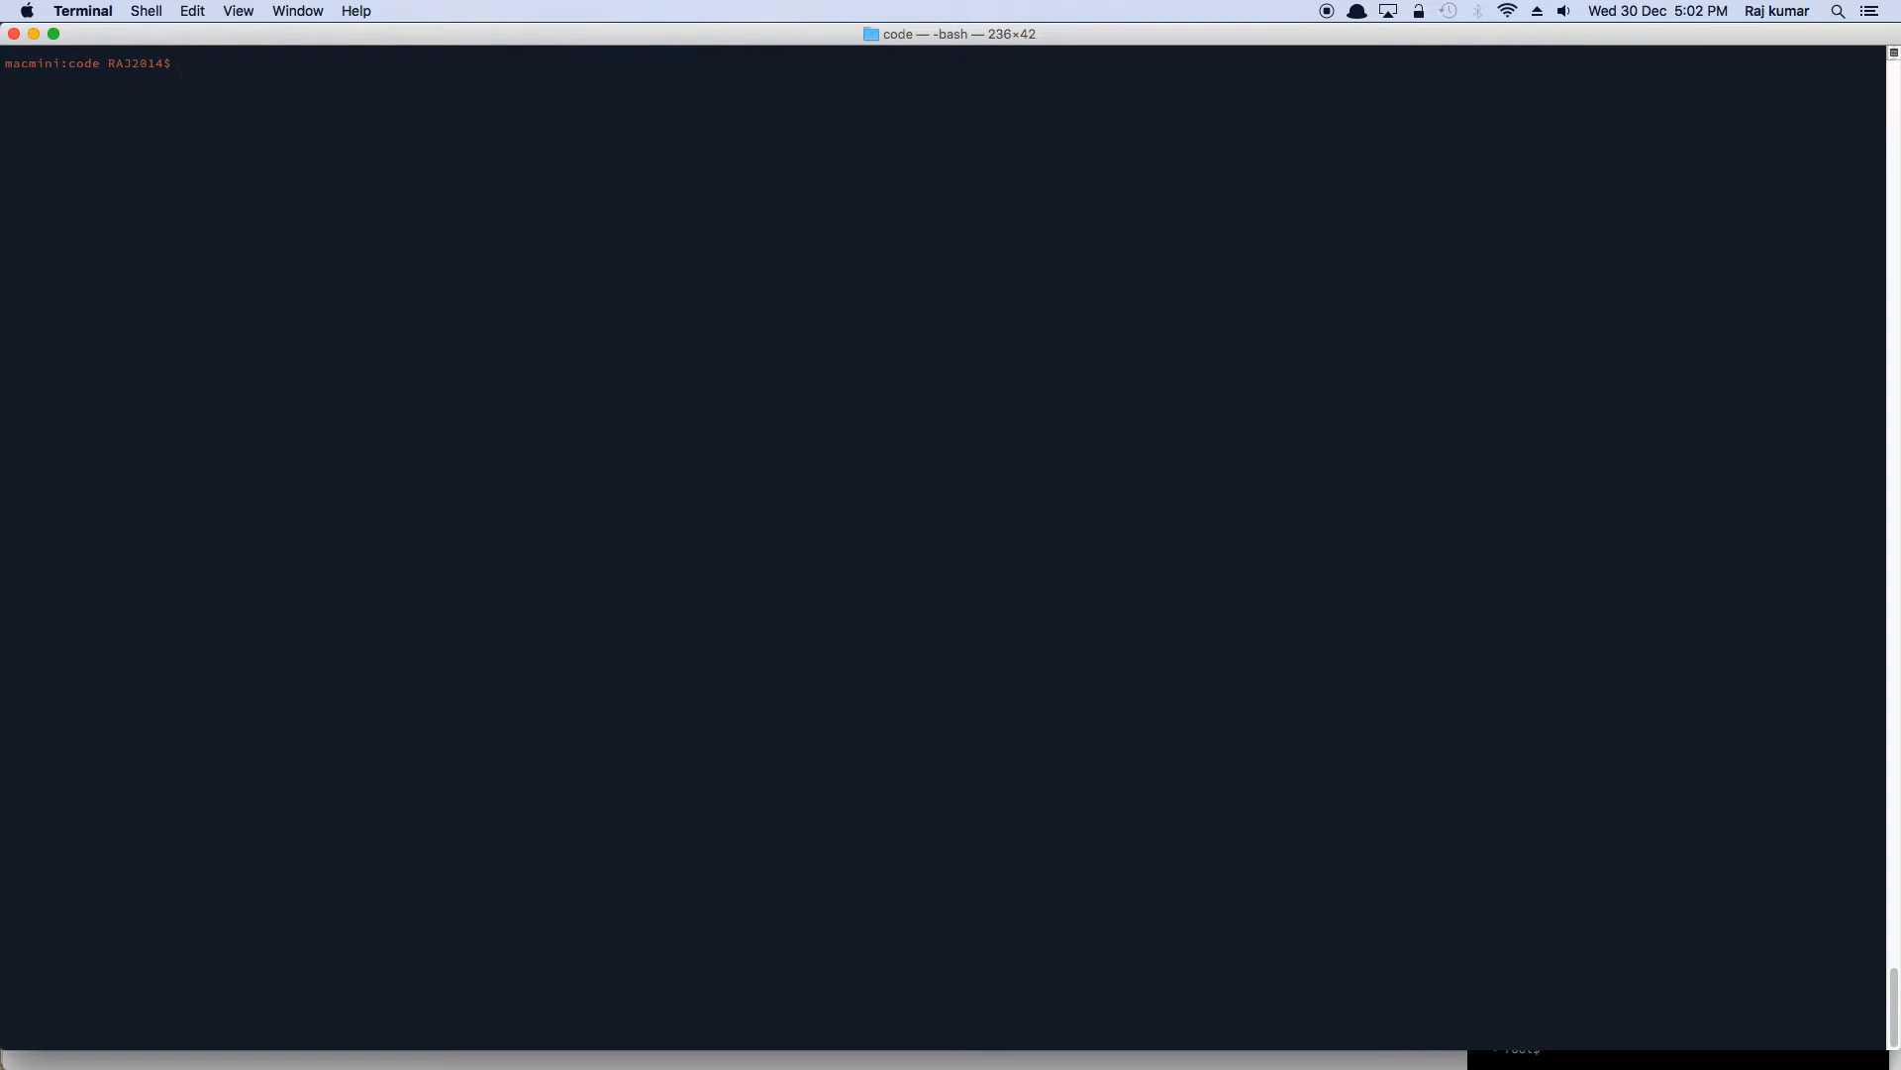
pyautogui.write('composer create-project')
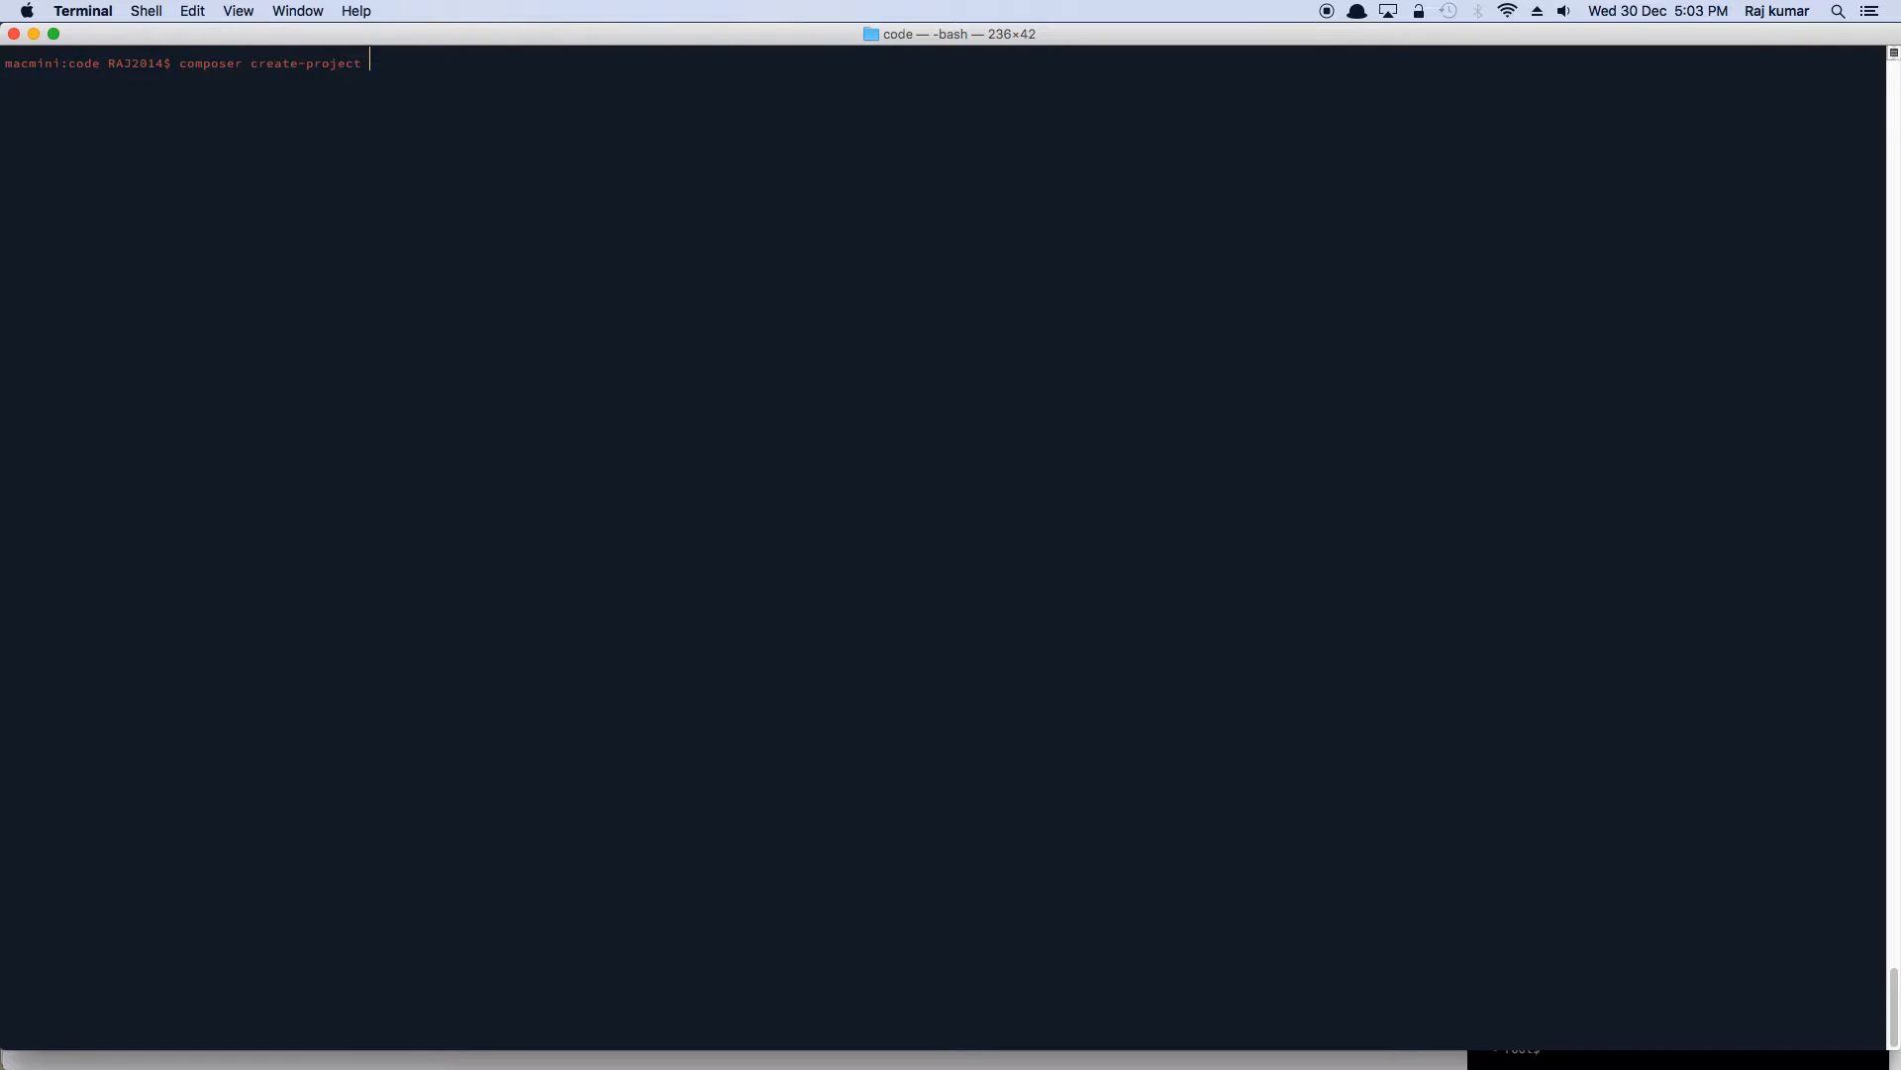
pyautogui.write('laravel/l')
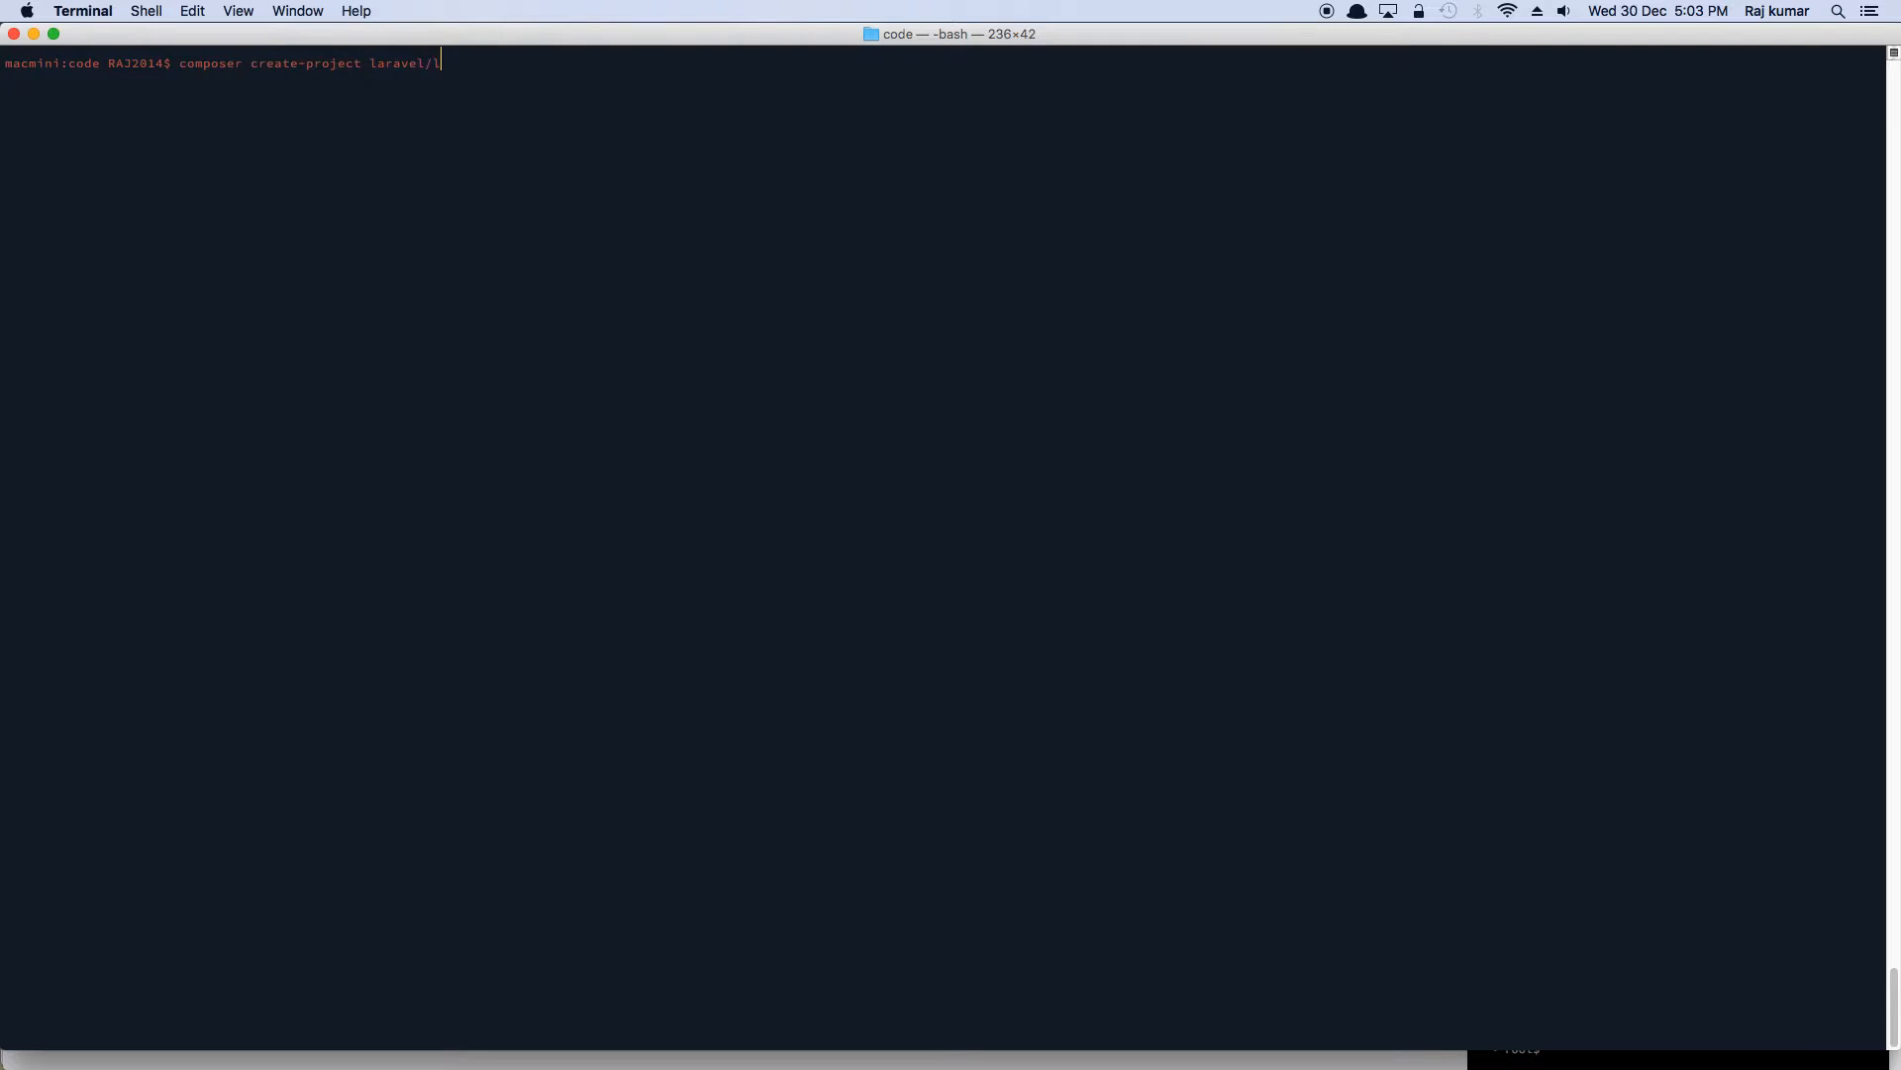
pyautogui.write('aravel')
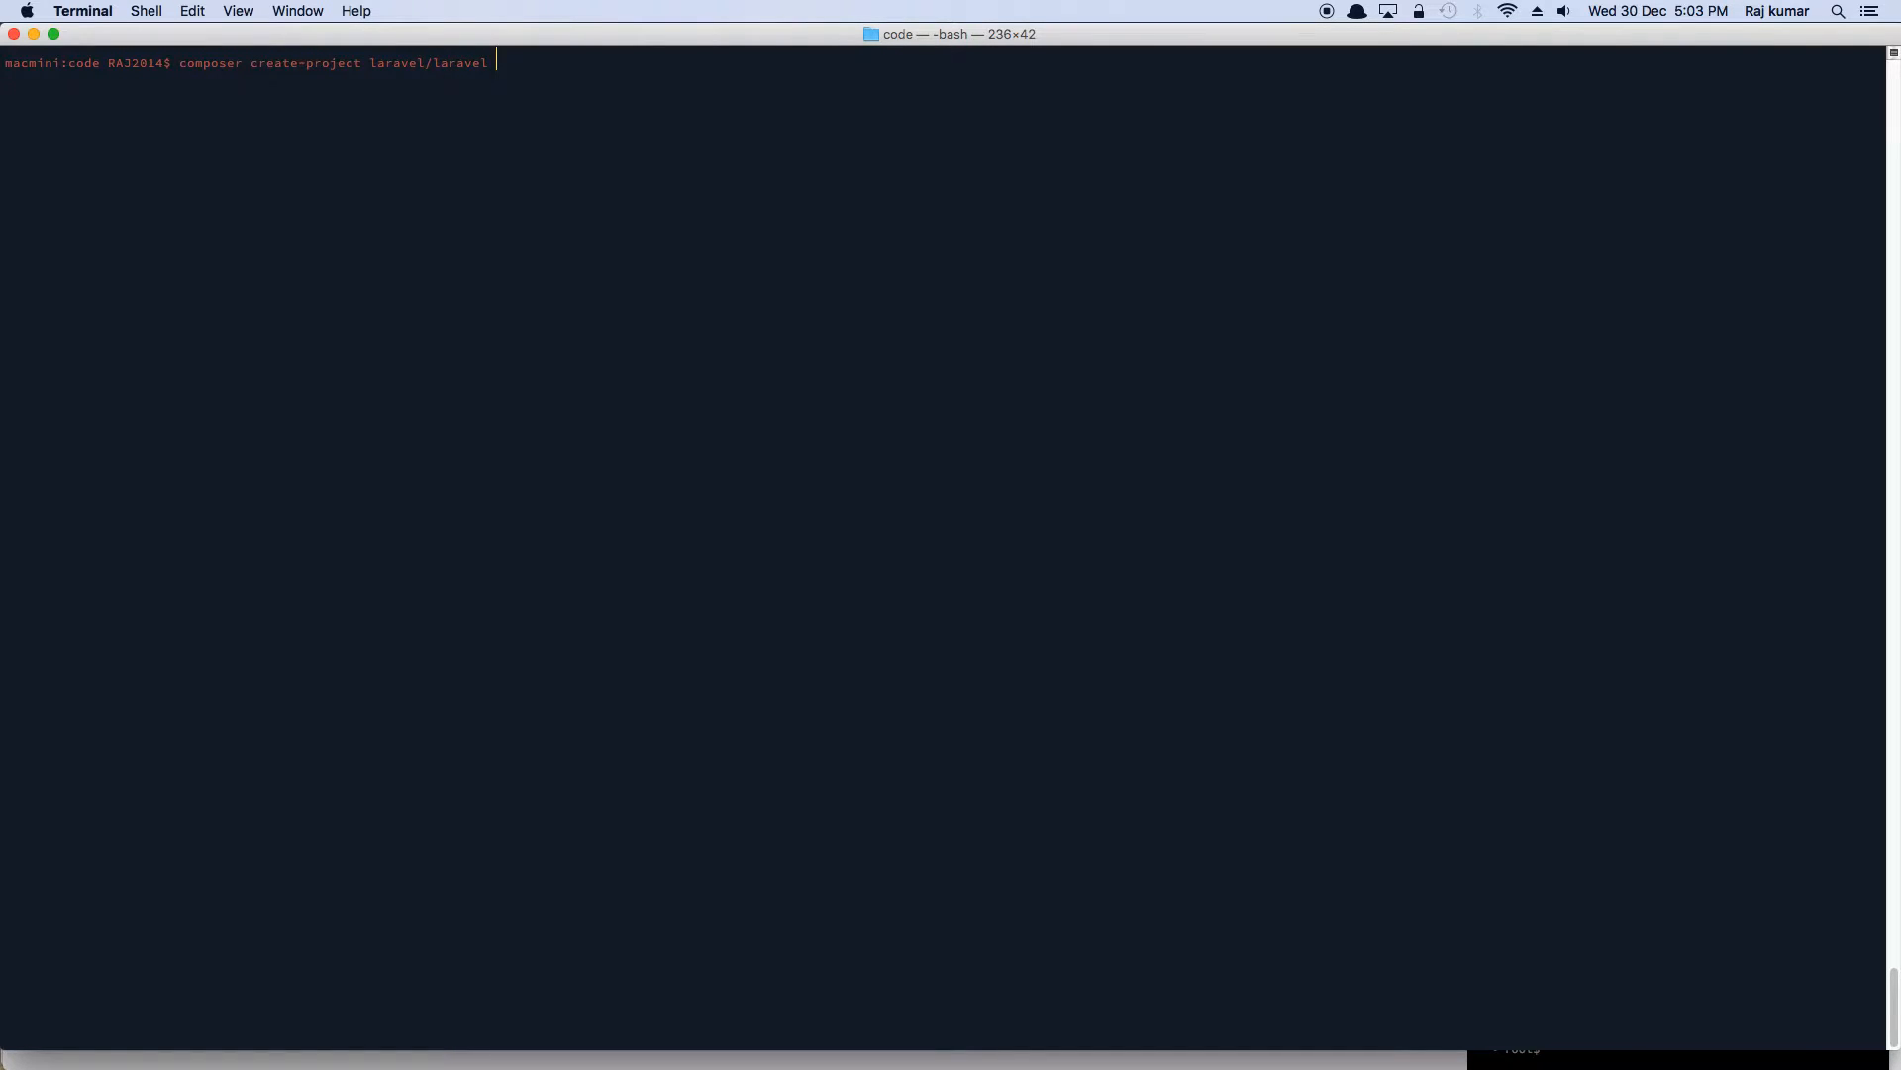
pyautogui.write('ToDO')
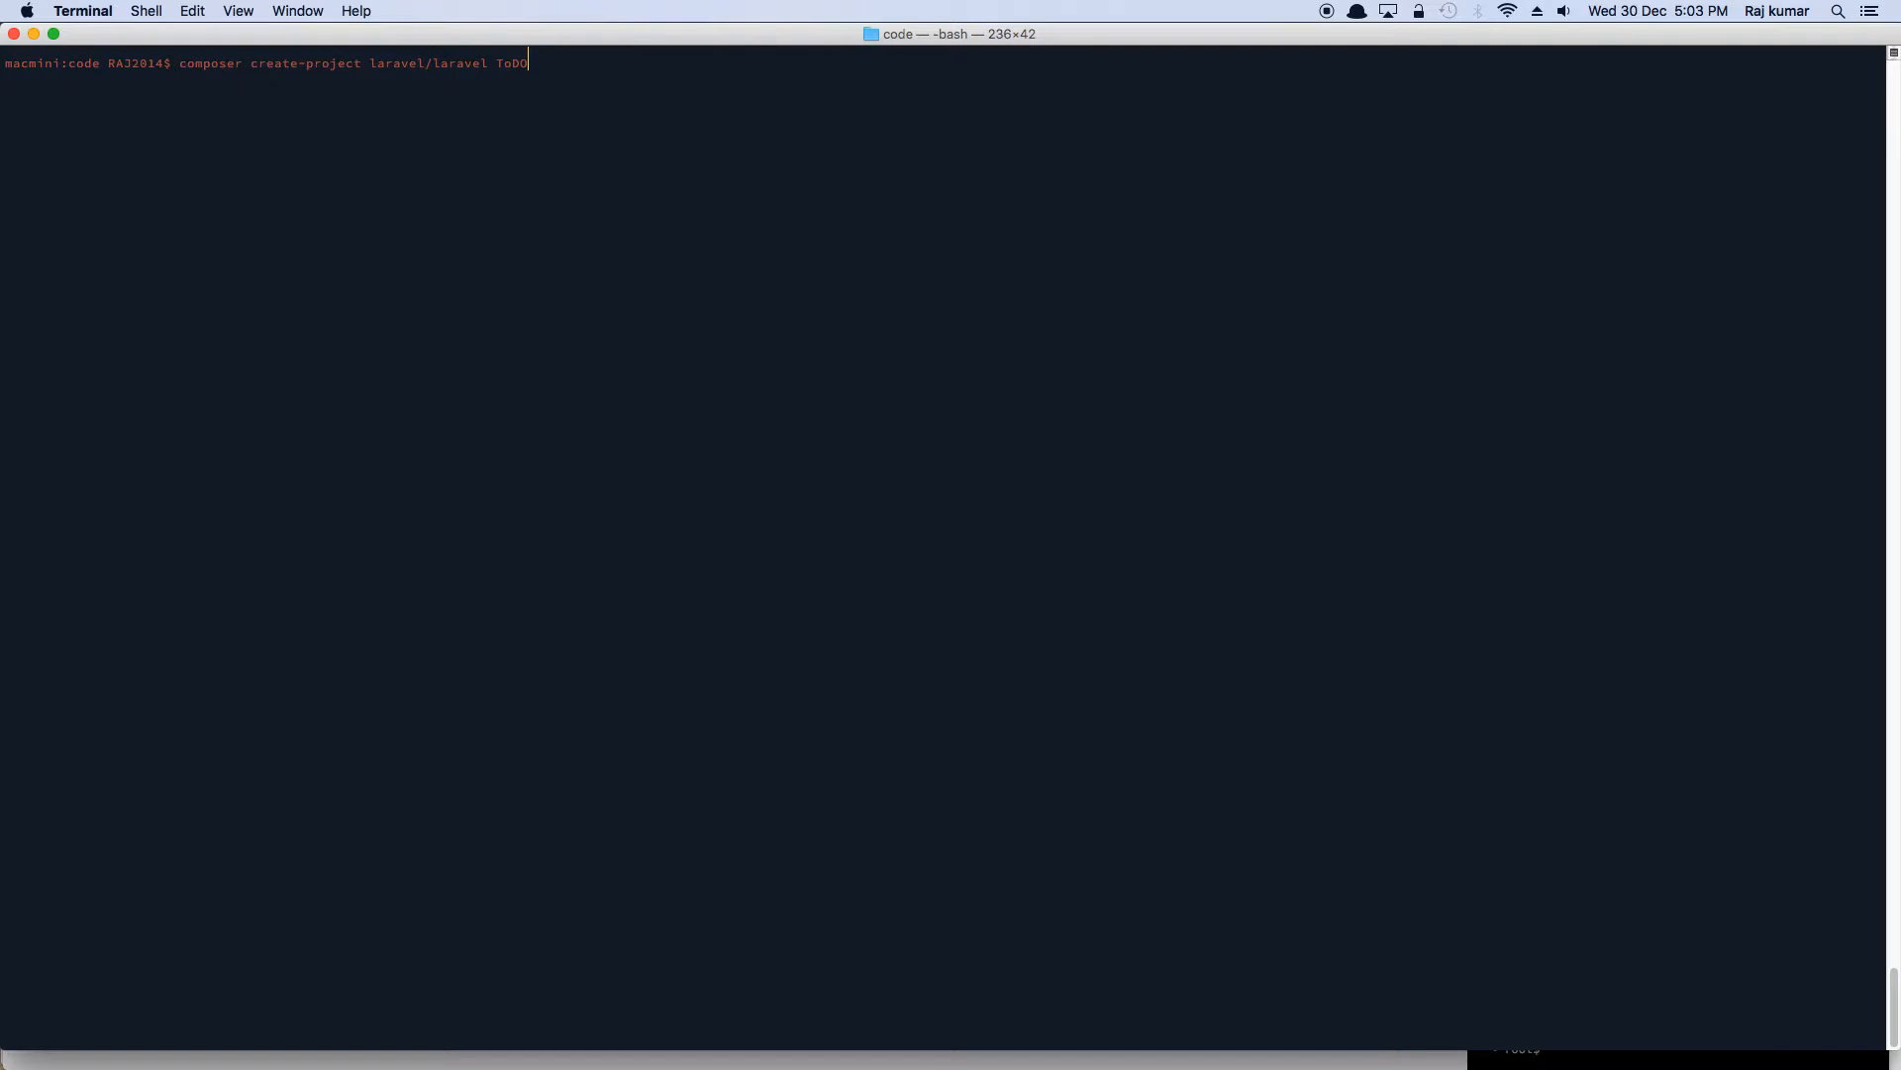
pyautogui.write('App2016')
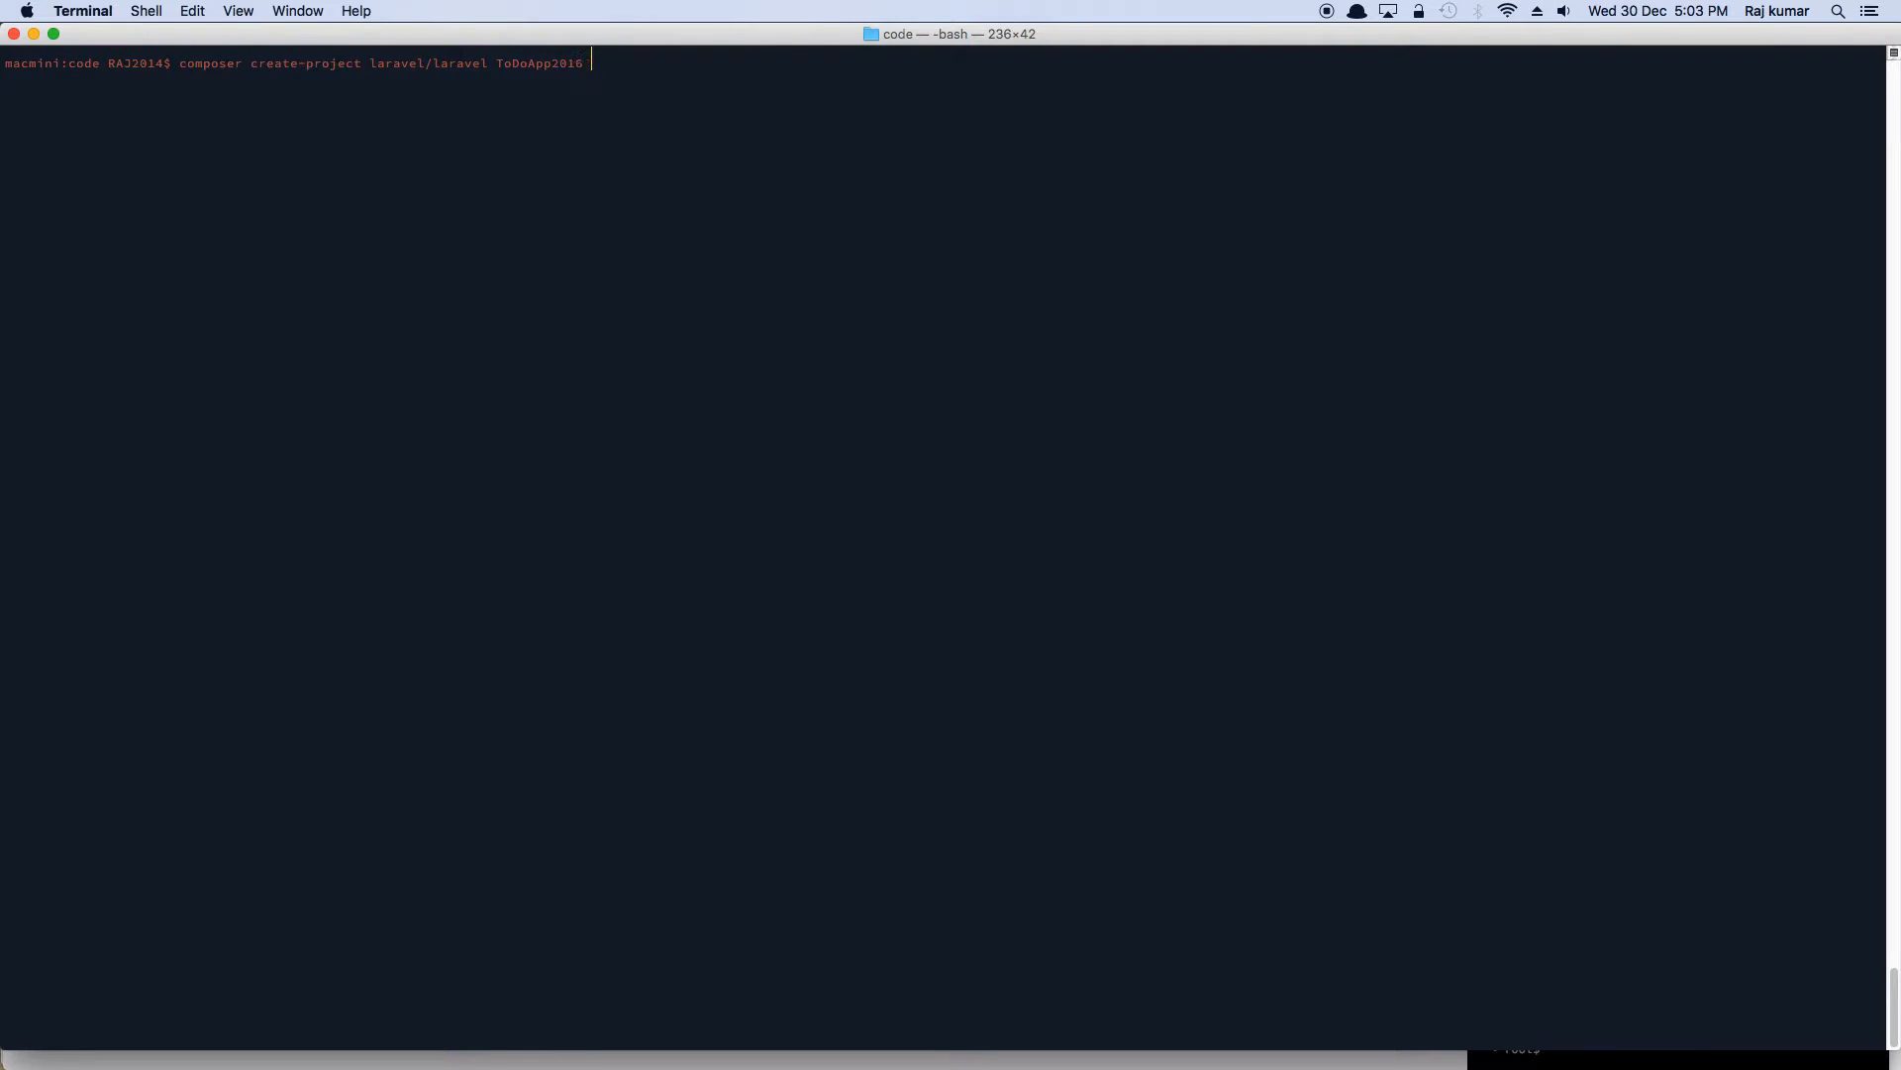
pyautogui.write('5.0')
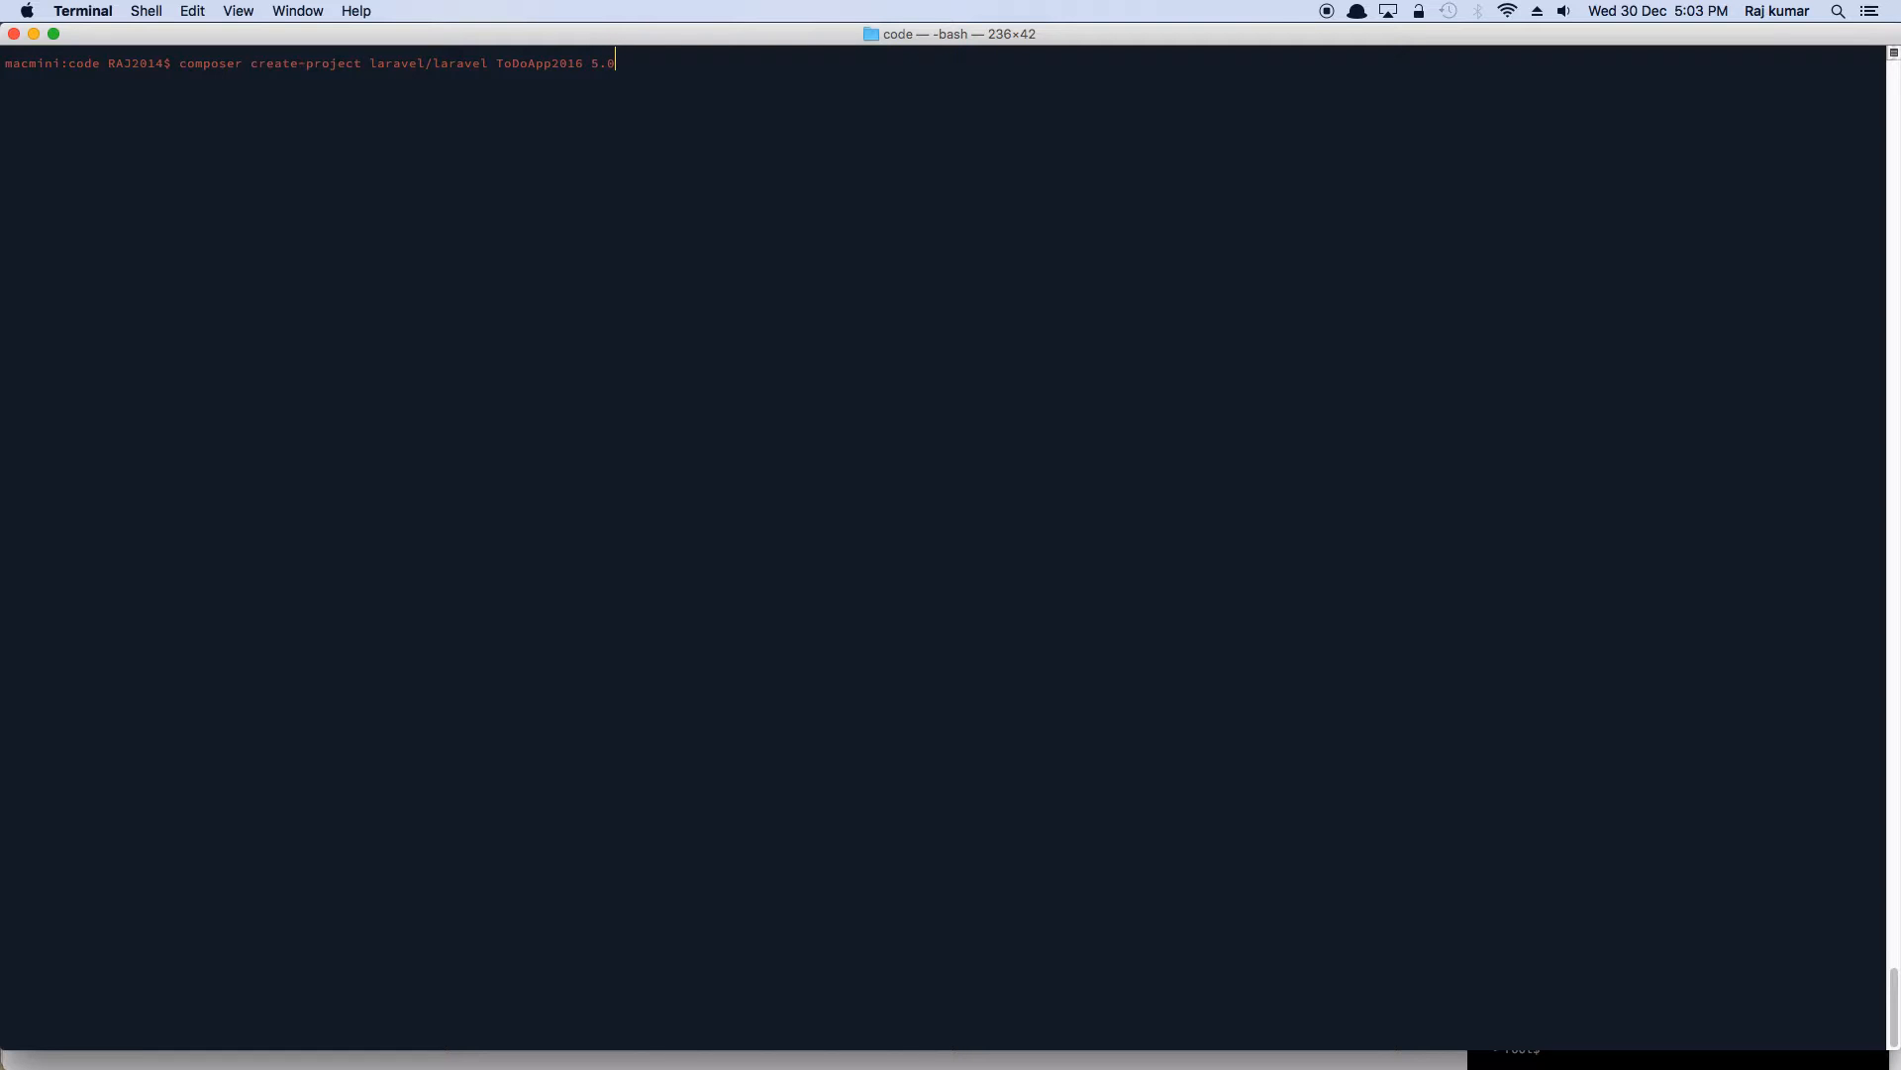
pyautogui.write('--prefer-')
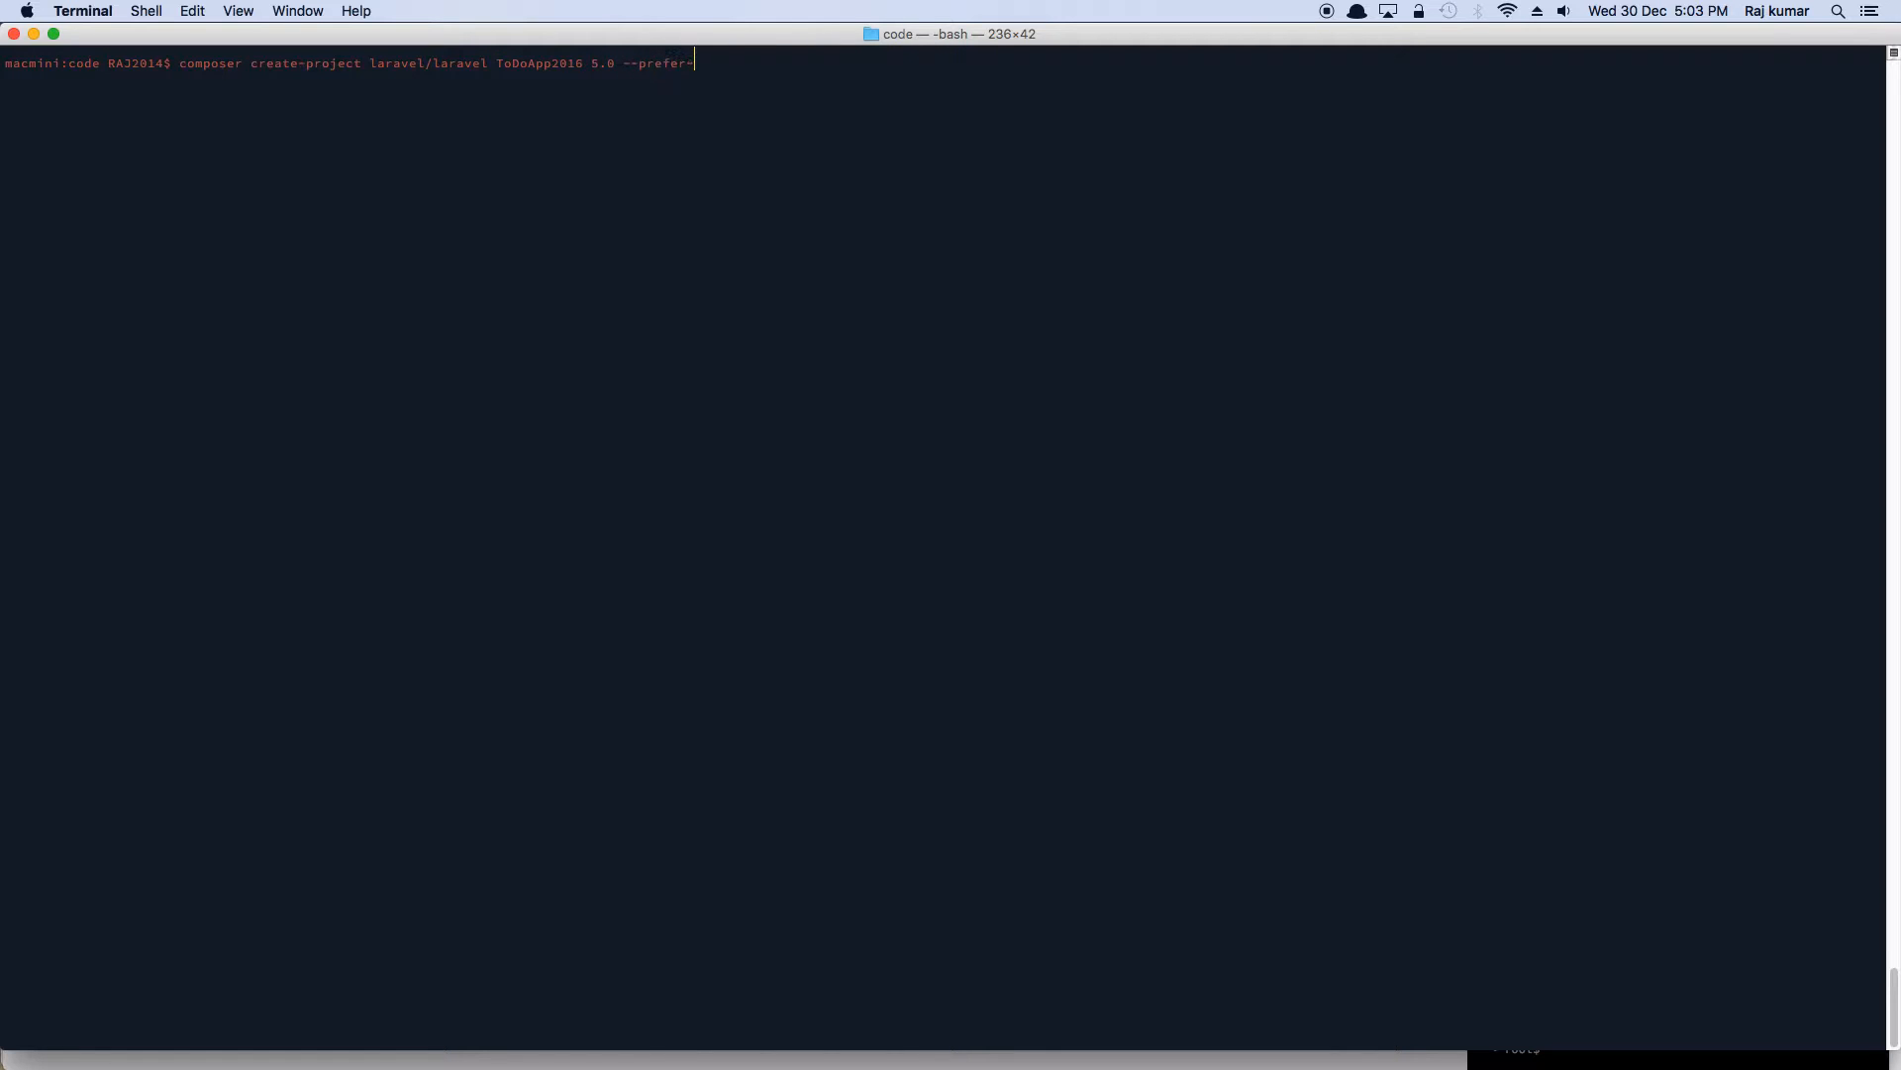
pyautogui.write('dist')
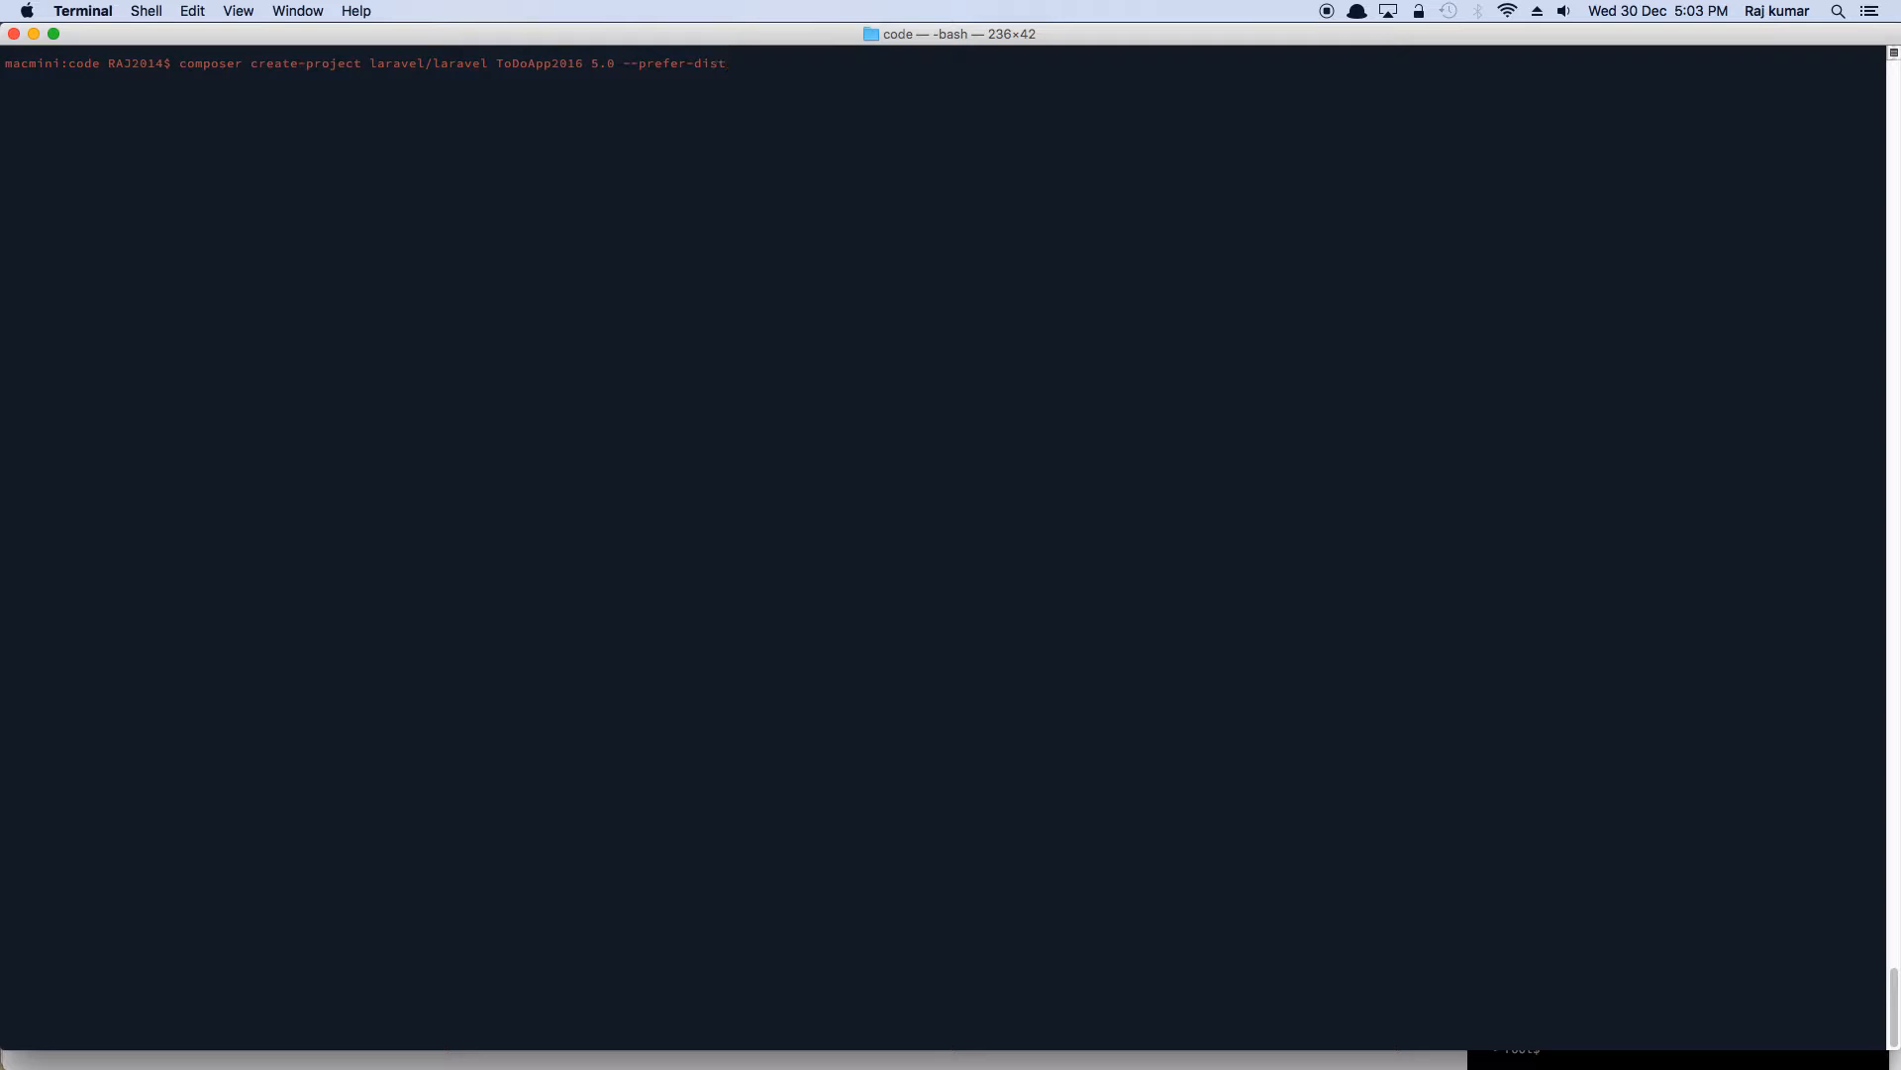
pyautogui.press('Return')
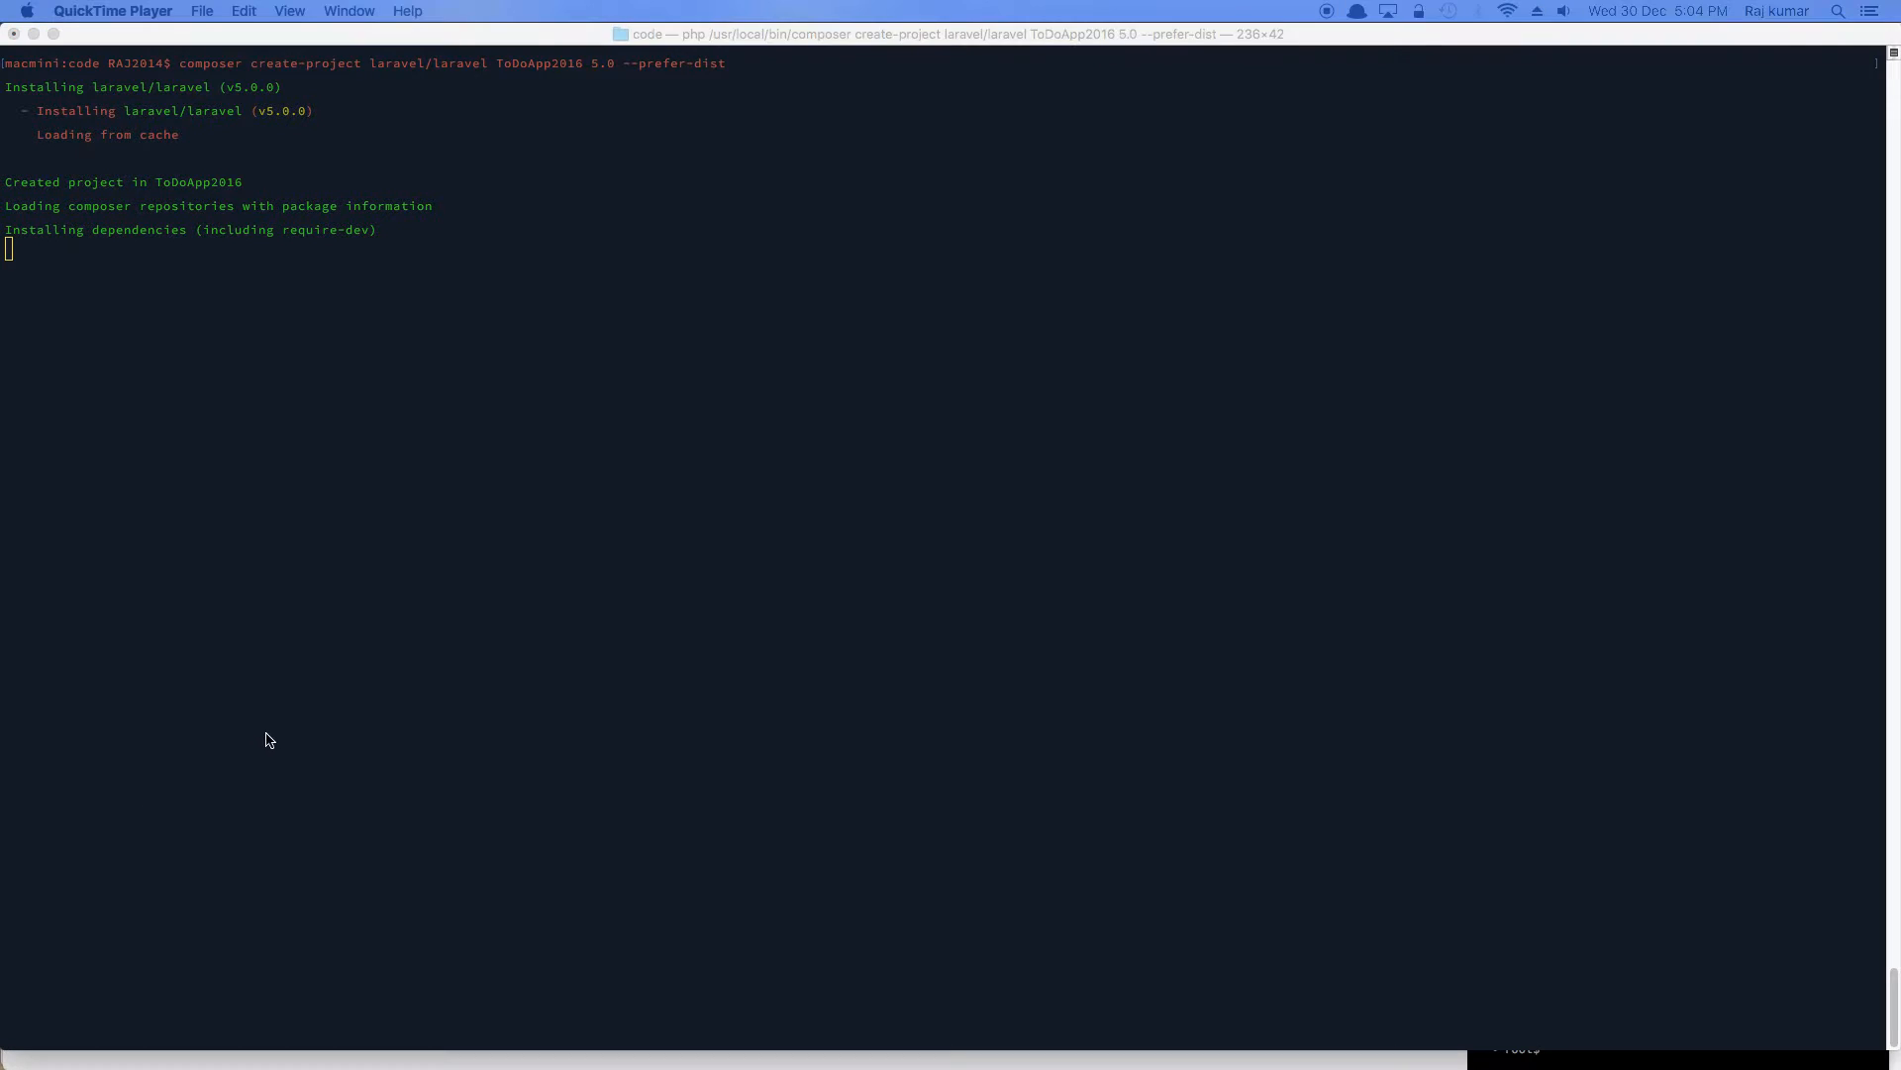
pyautogui.moveTo(1073, 111)
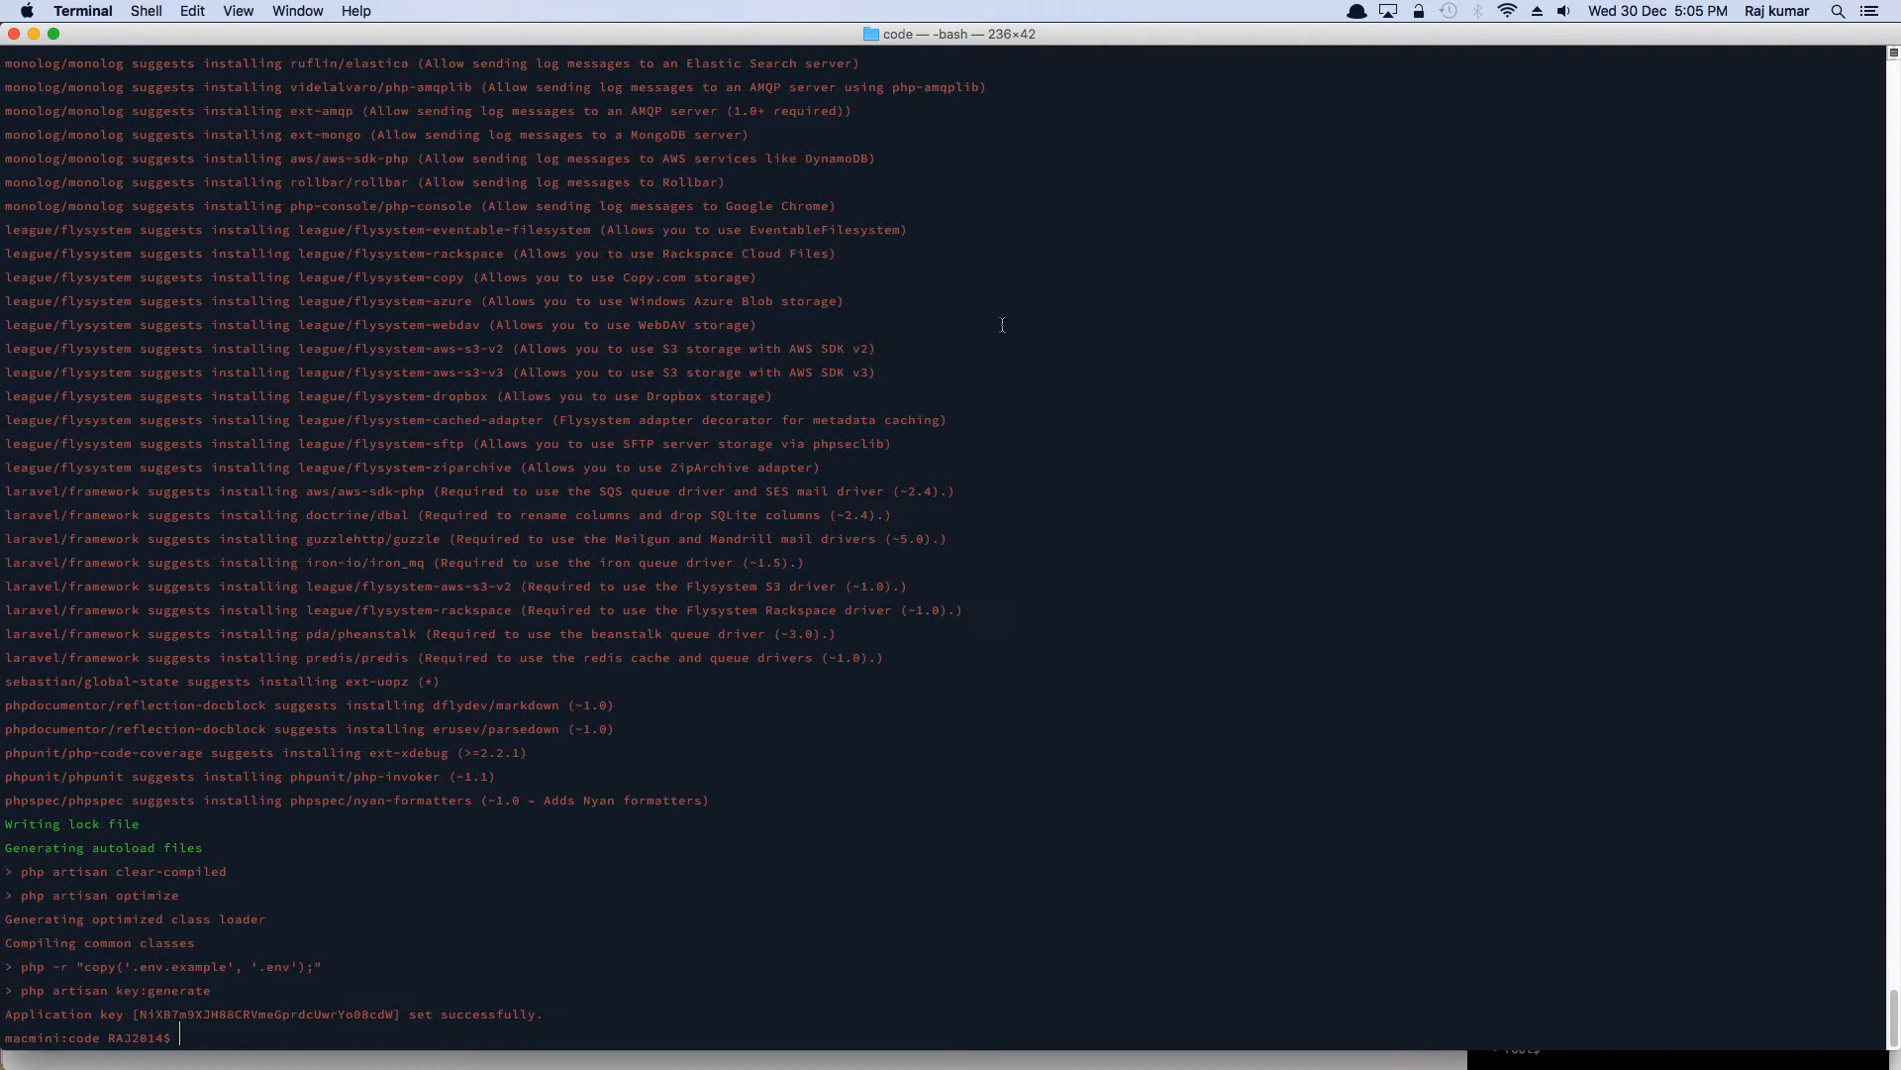
pyautogui.moveTo(200, 1032)
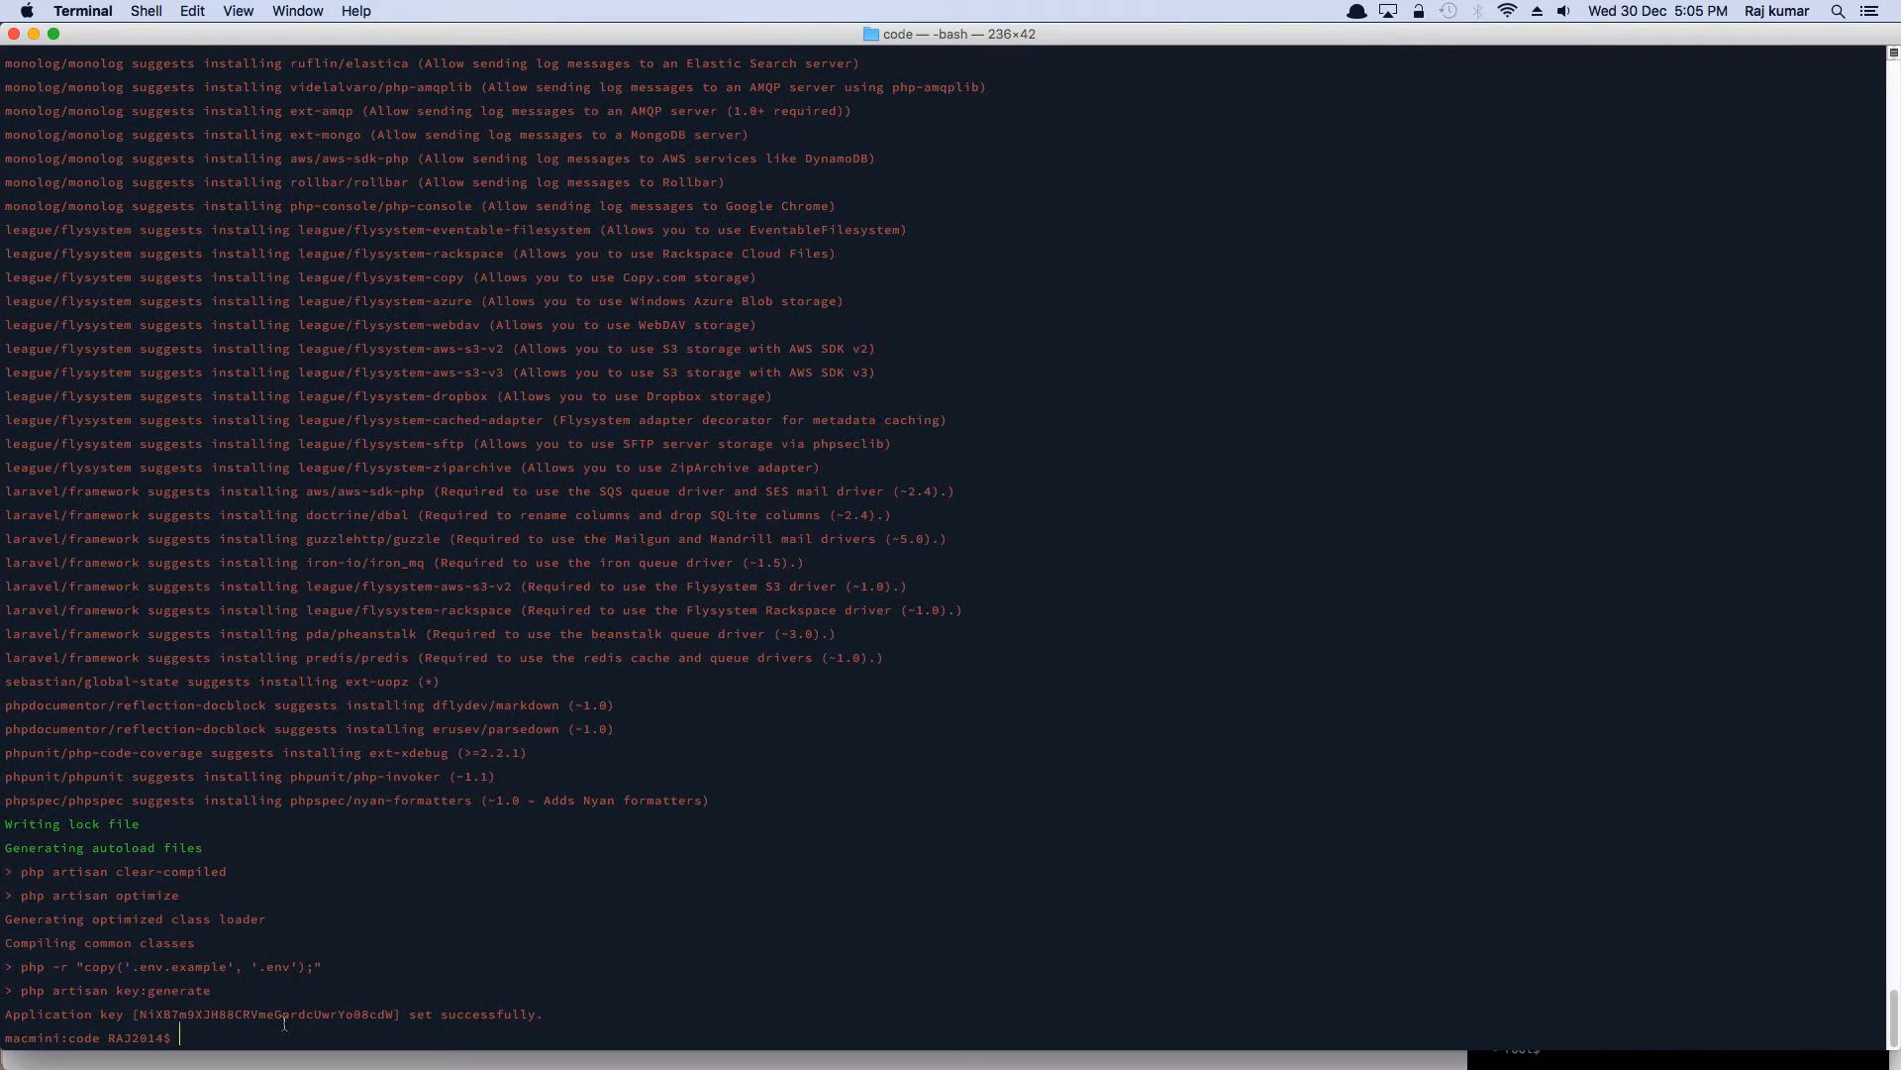
# - Move into the todoapp2016 project folder and type composer update at the prompt
pyautogui.write('cd todoap')
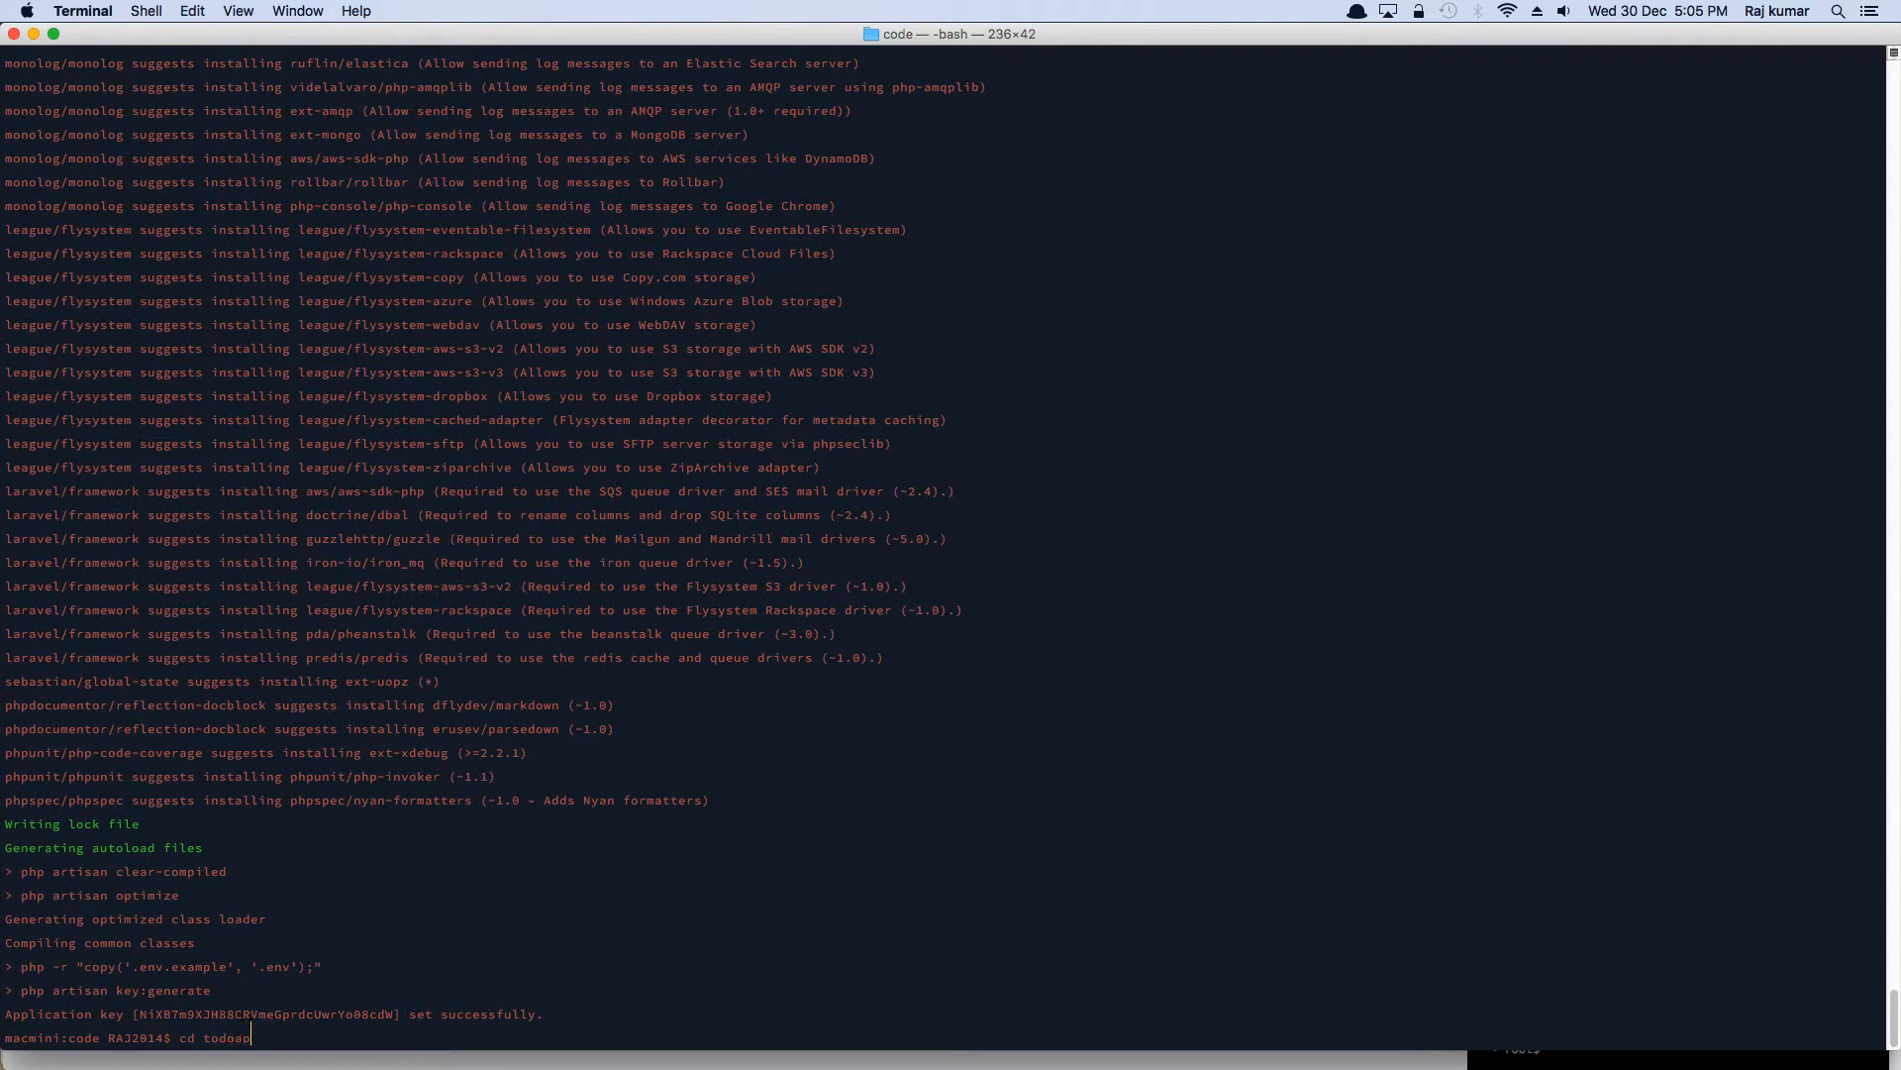
pyautogui.press('Return')
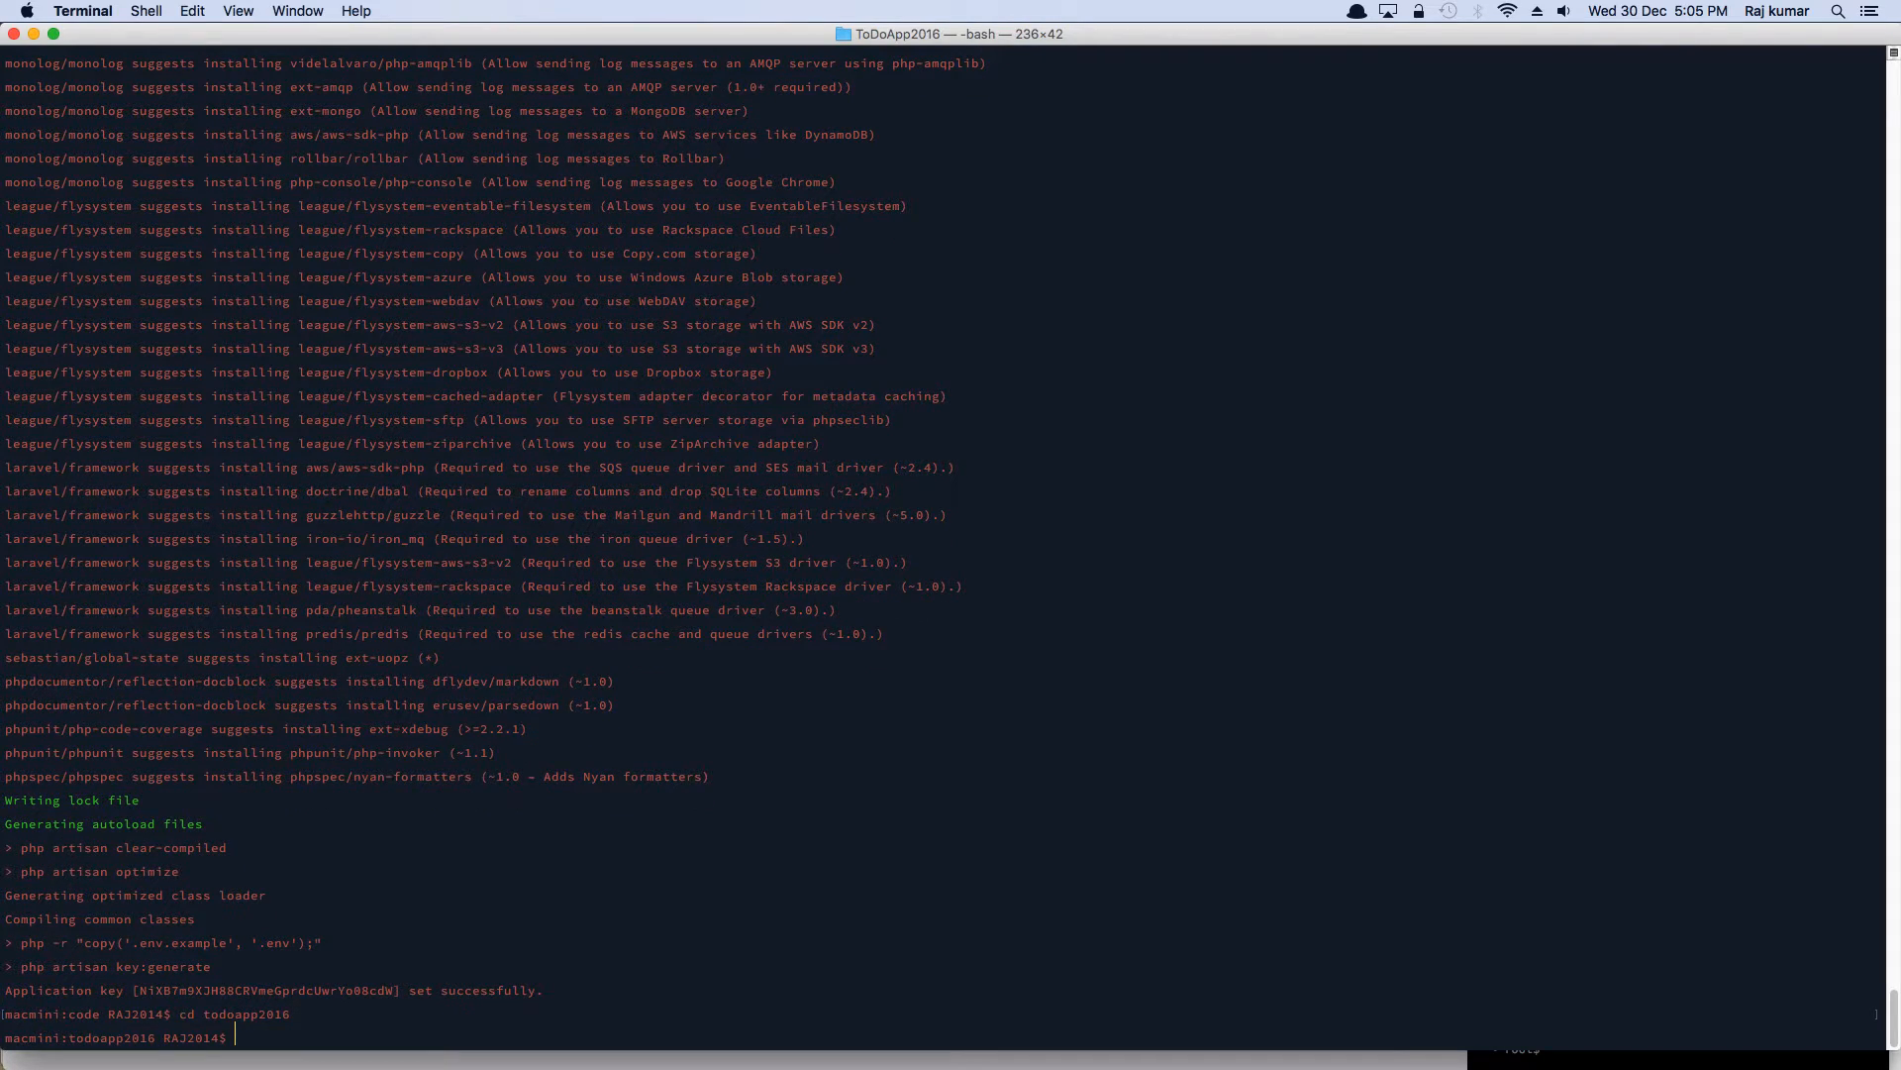
pyautogui.write('composer update')
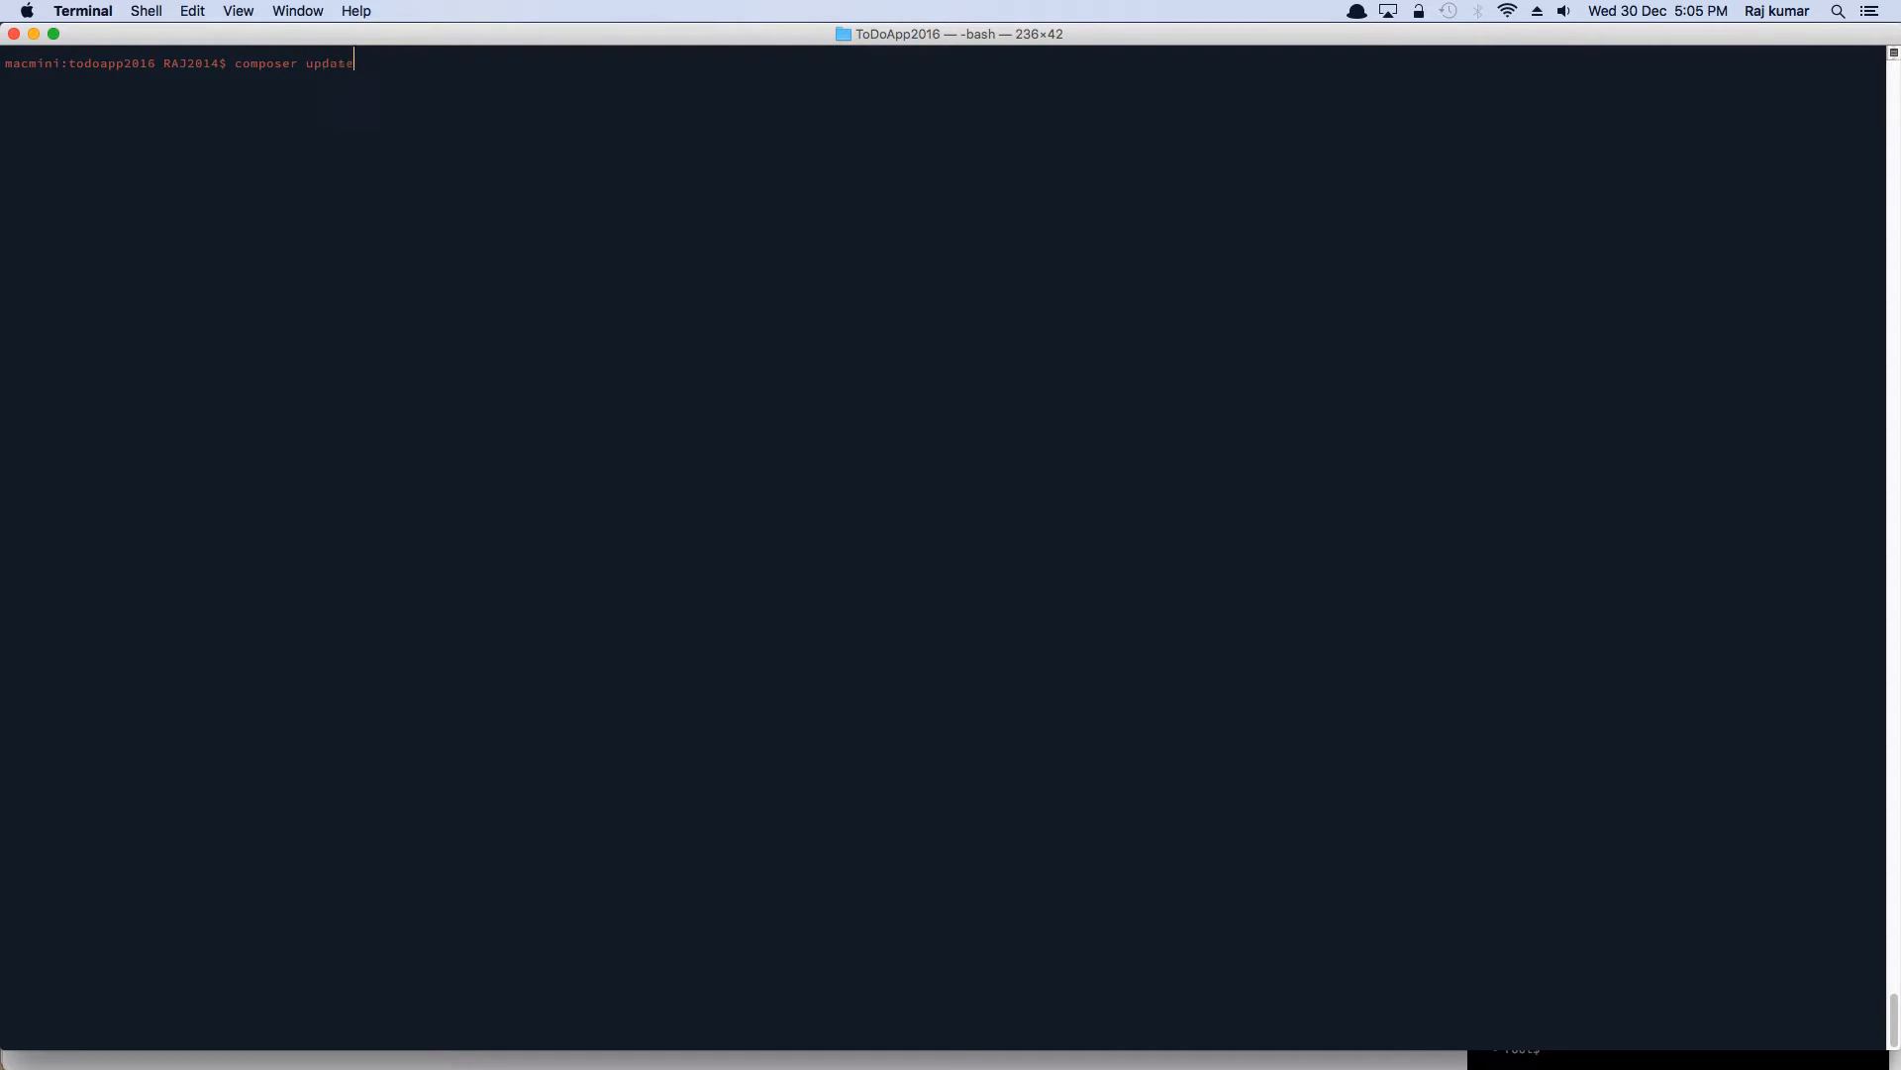
# - Run composer update, which reports nothing to install and regenerates the class loader
pyautogui.press('Return')
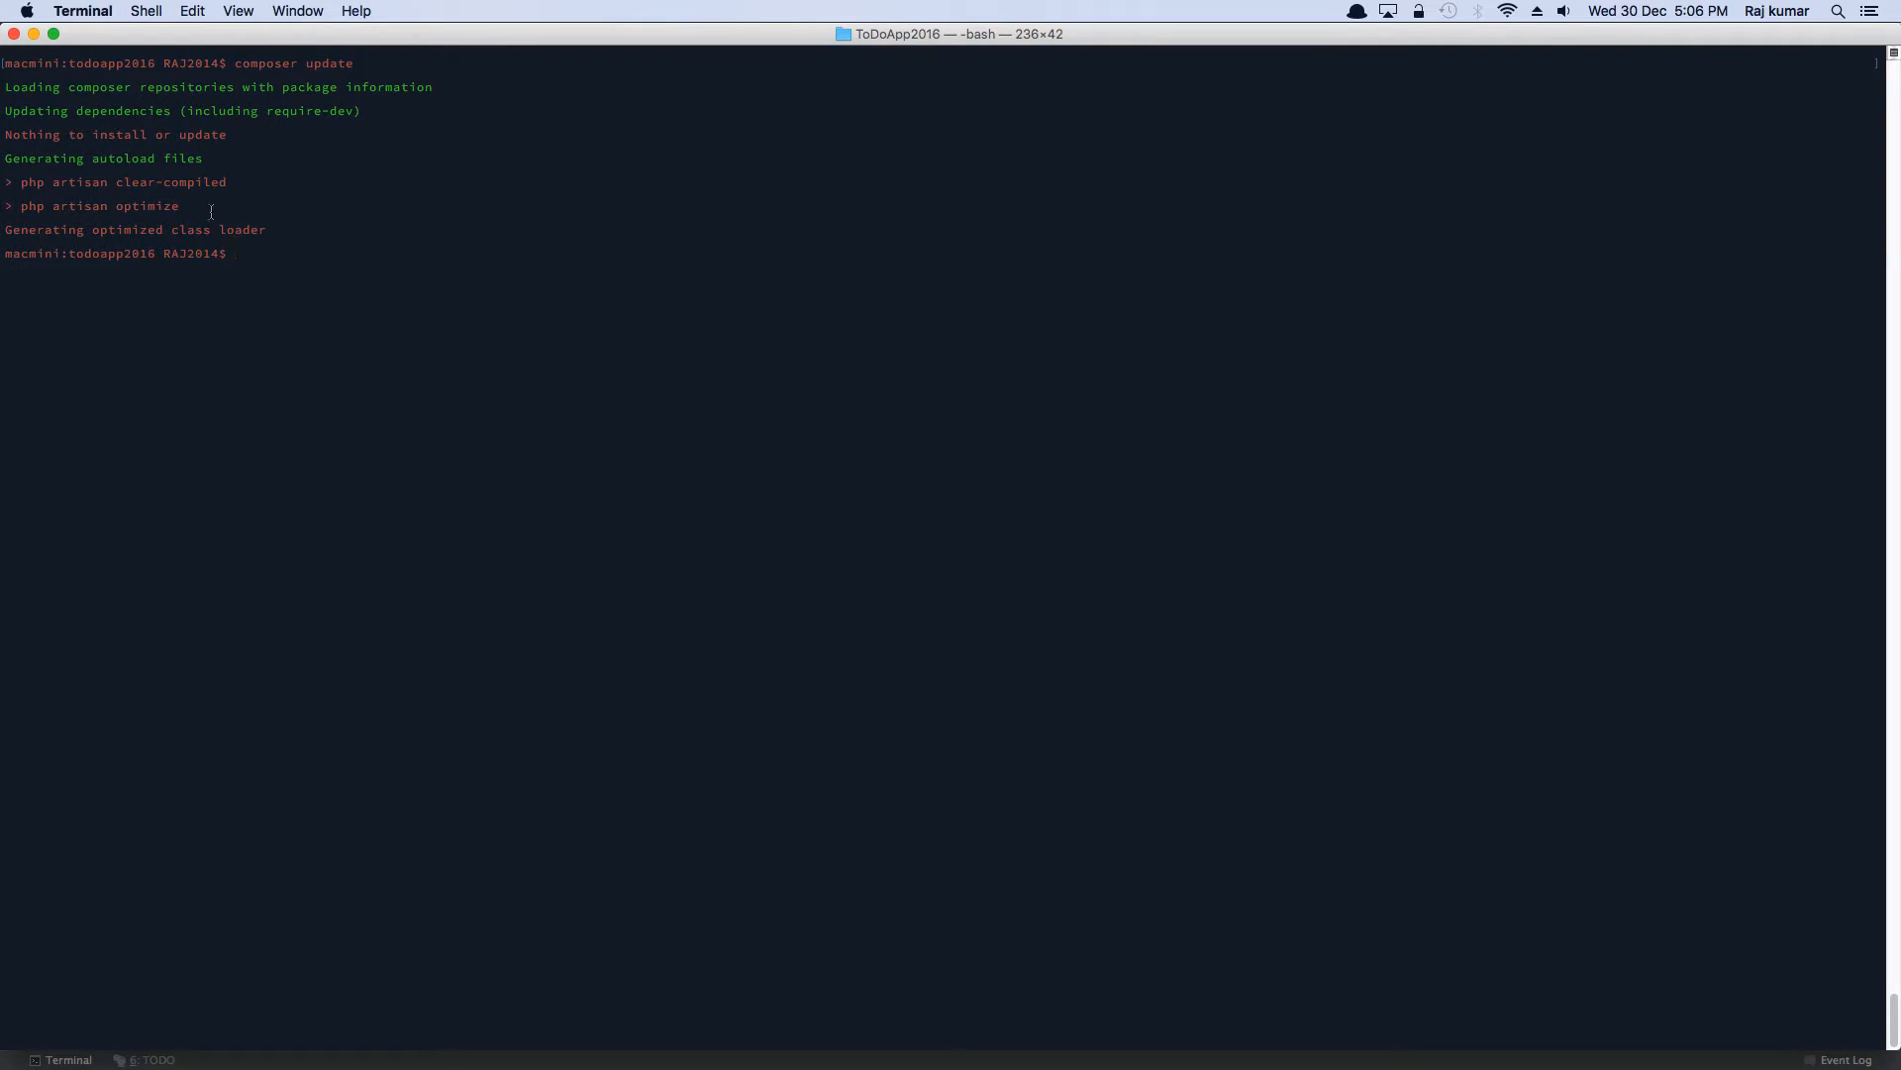
pyautogui.moveTo(521, 646)
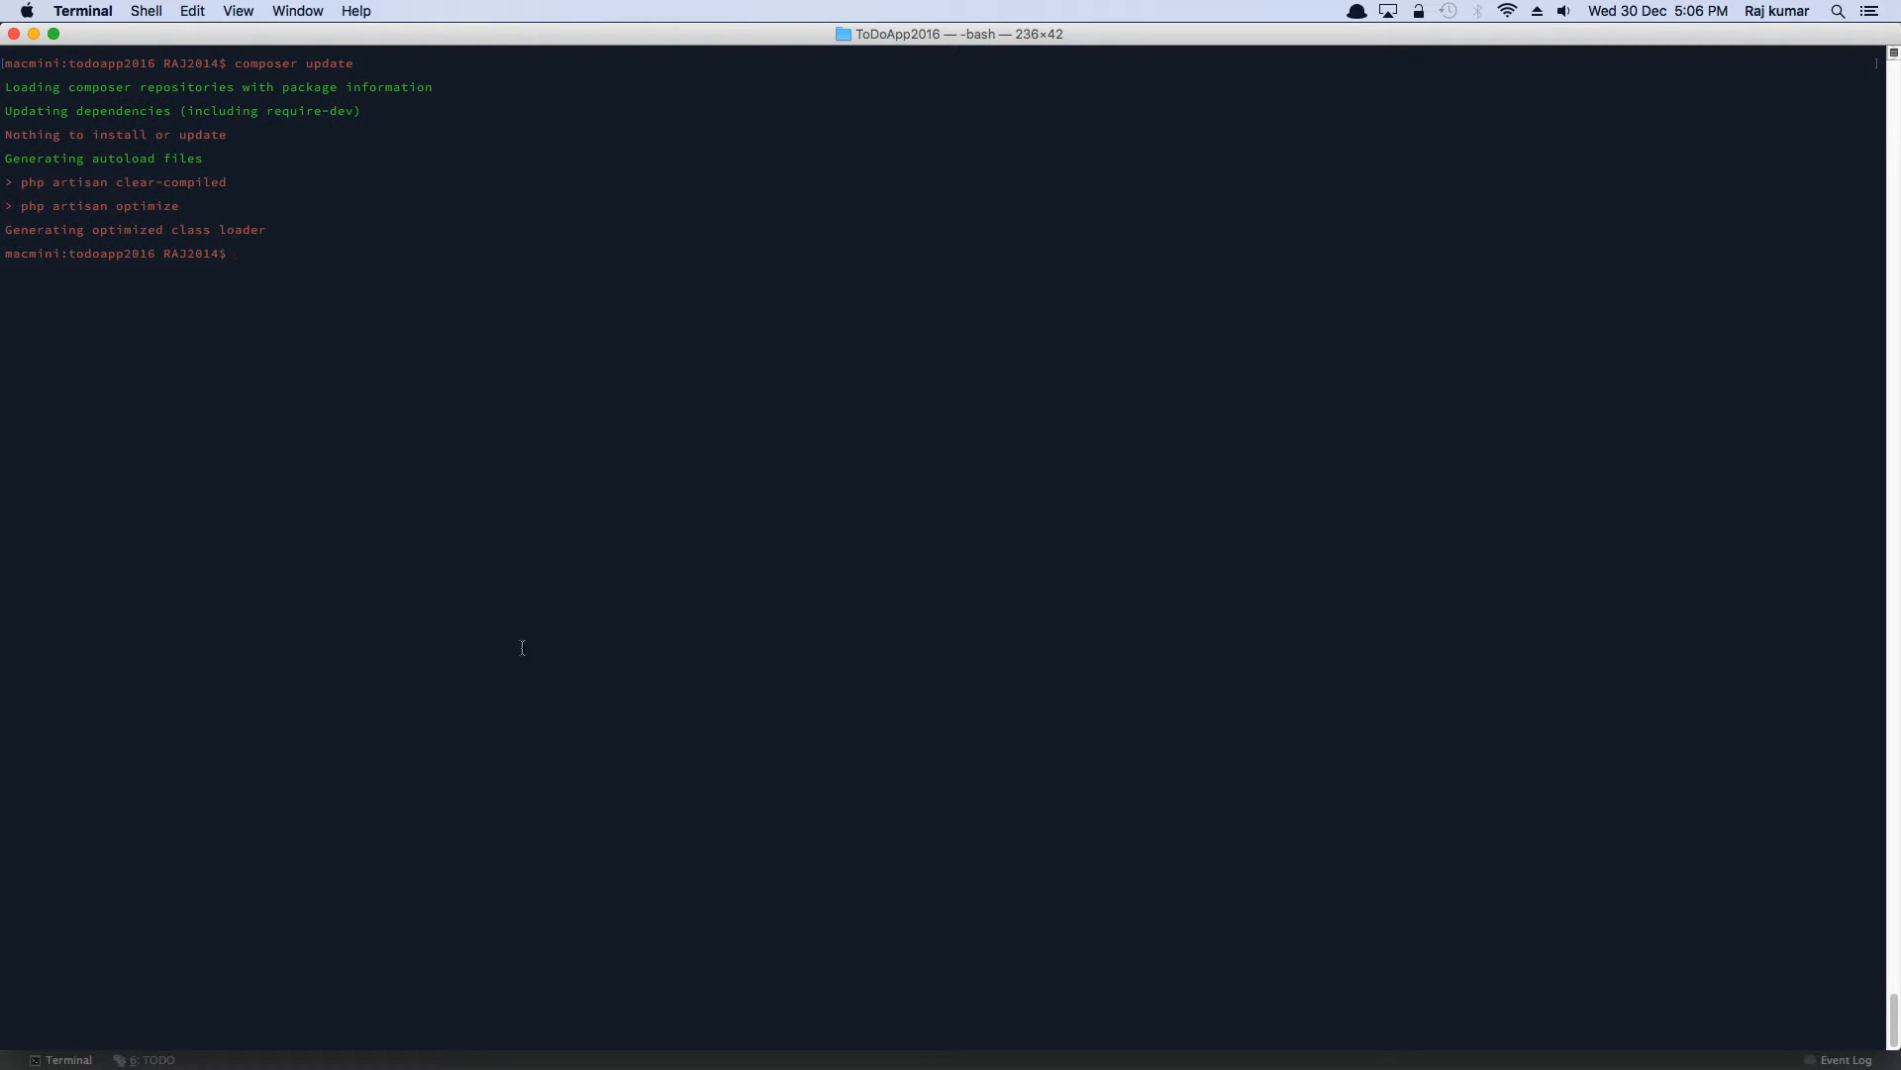
pyautogui.moveTo(660, 412)
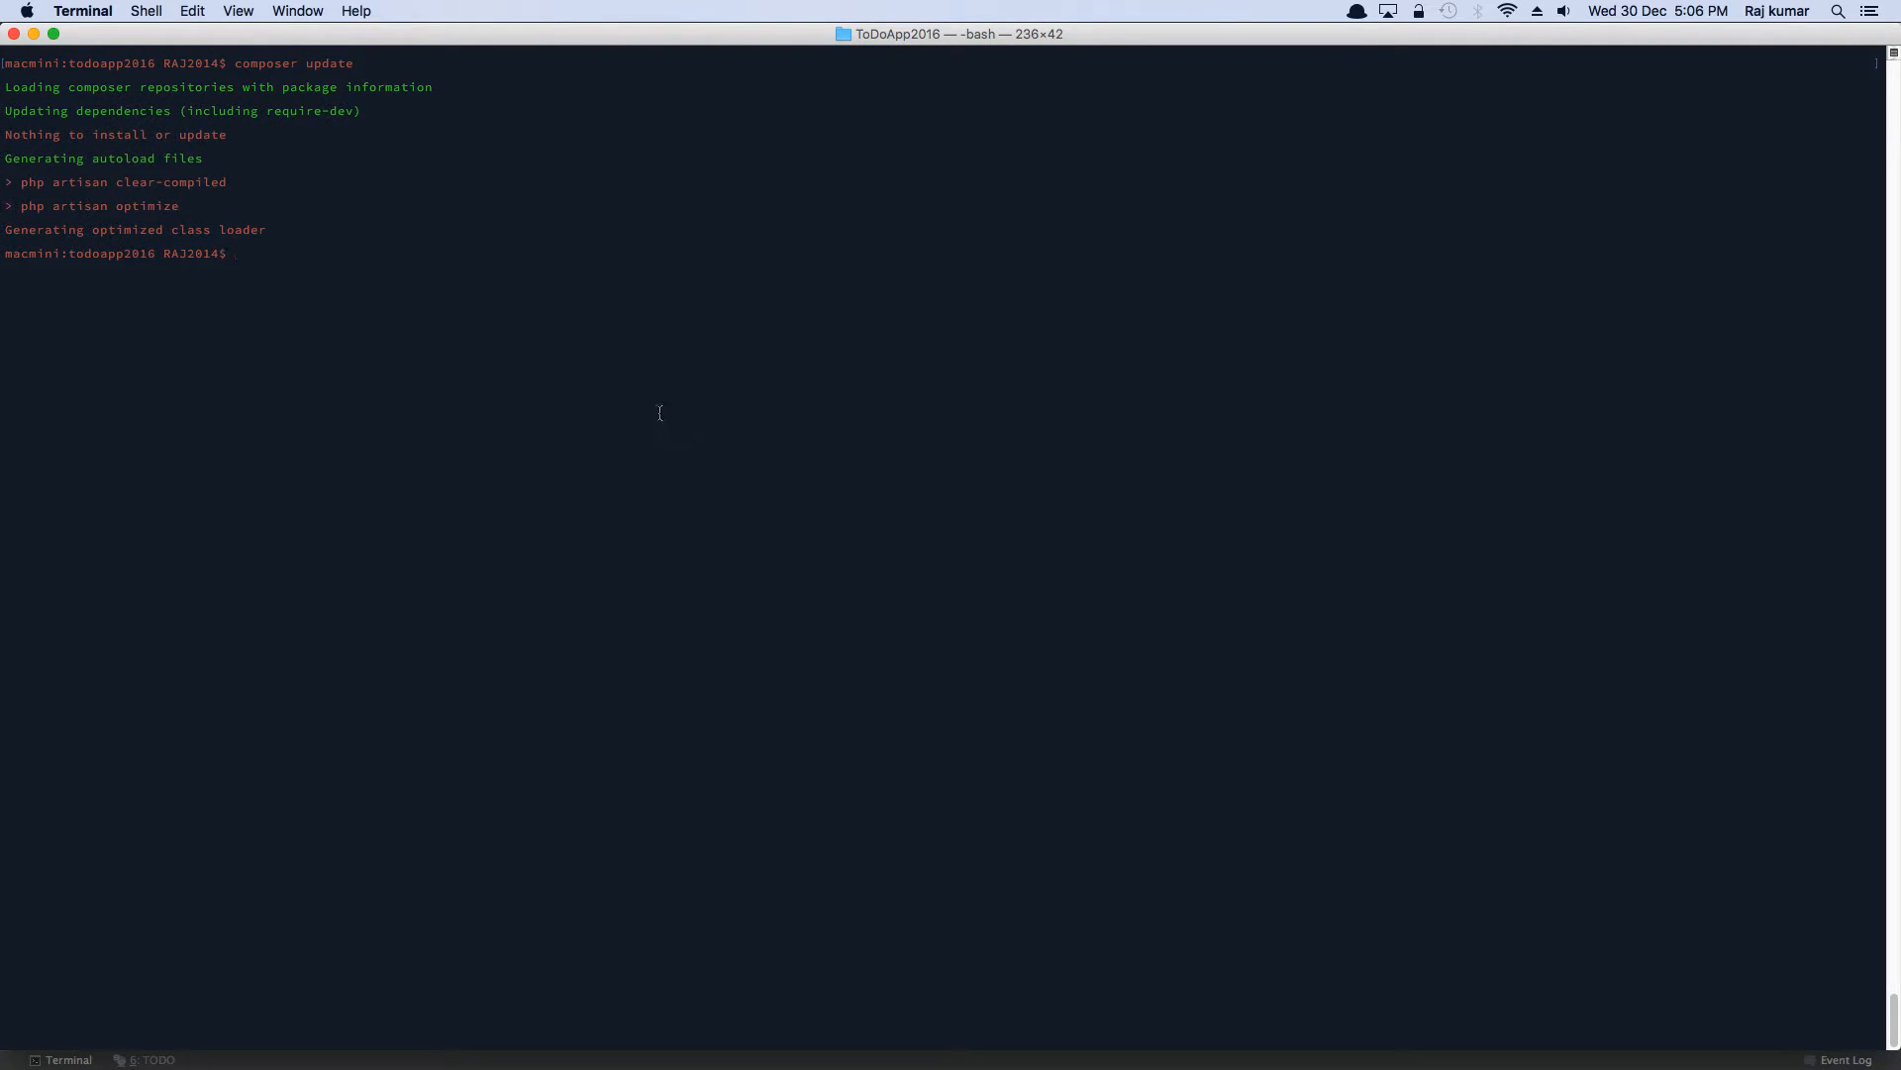
pyautogui.moveTo(464, 798)
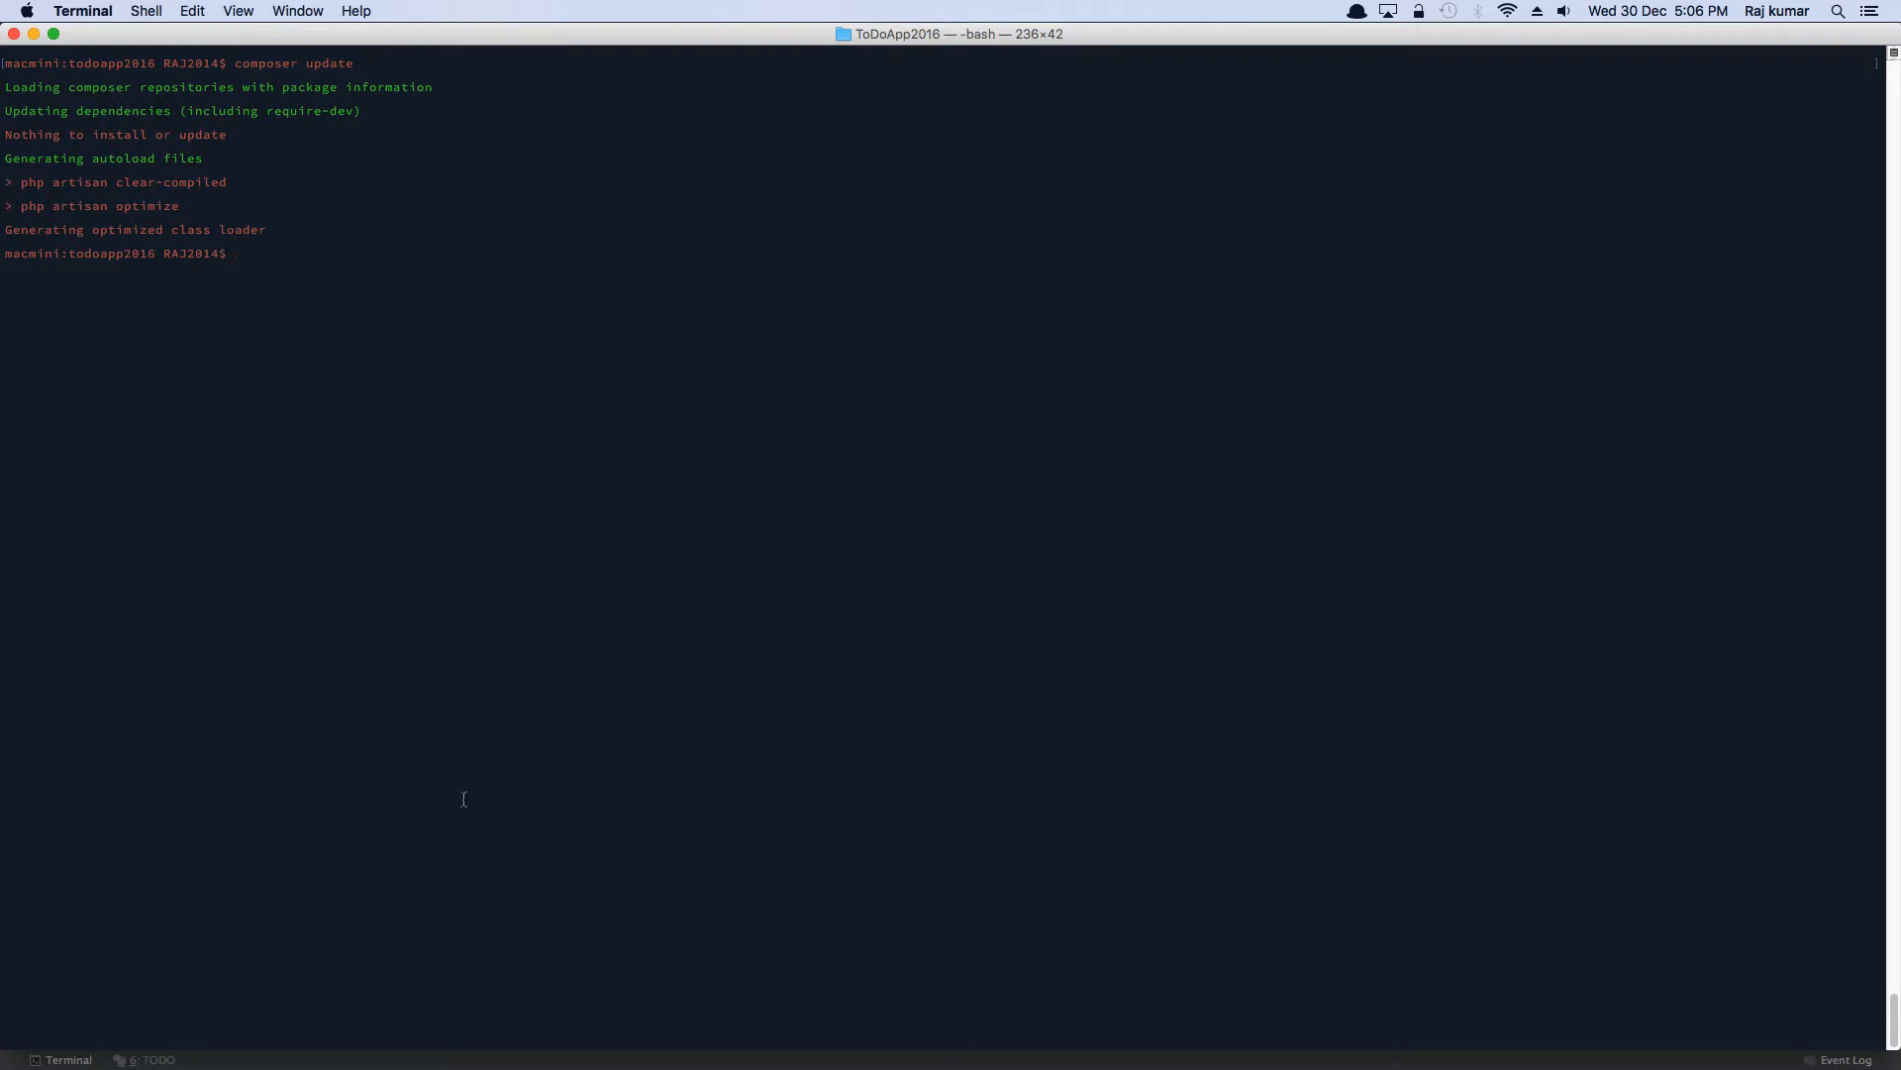
pyautogui.moveTo(602, 590)
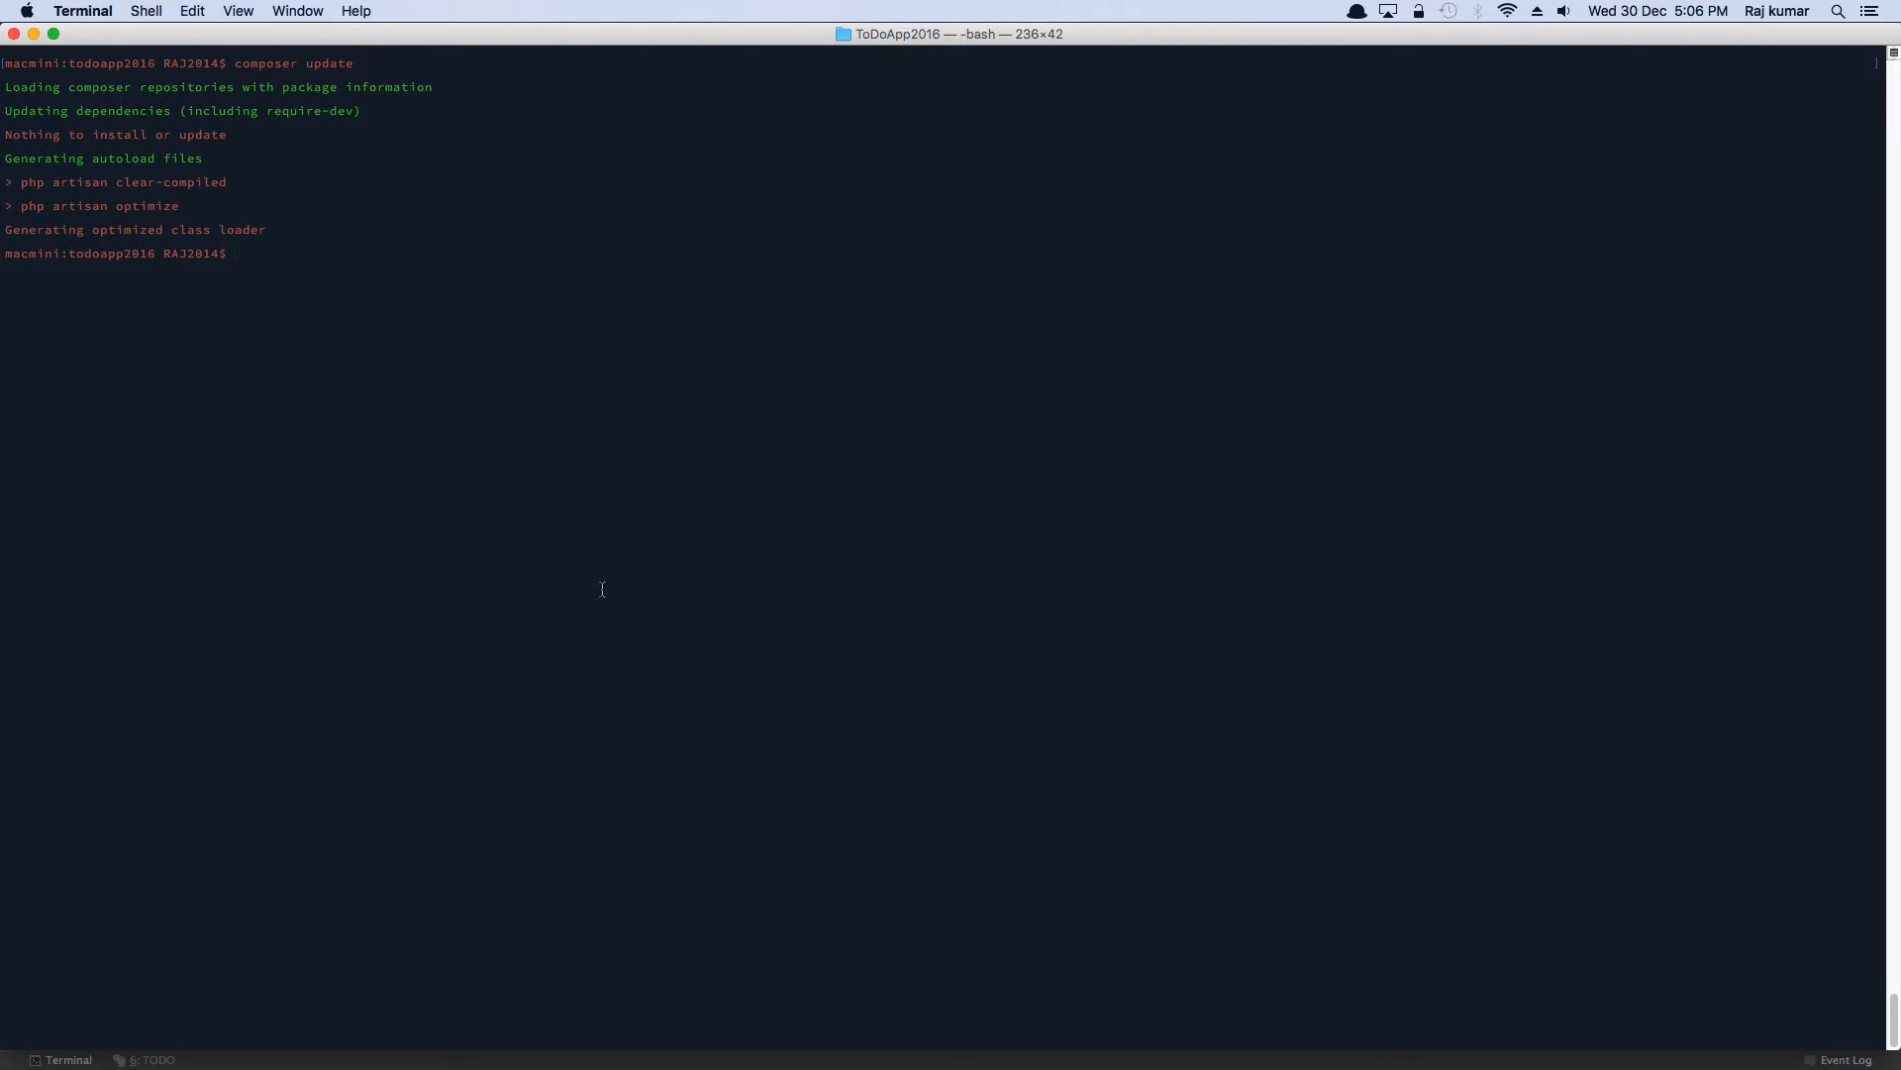
pyautogui.moveTo(448, 408)
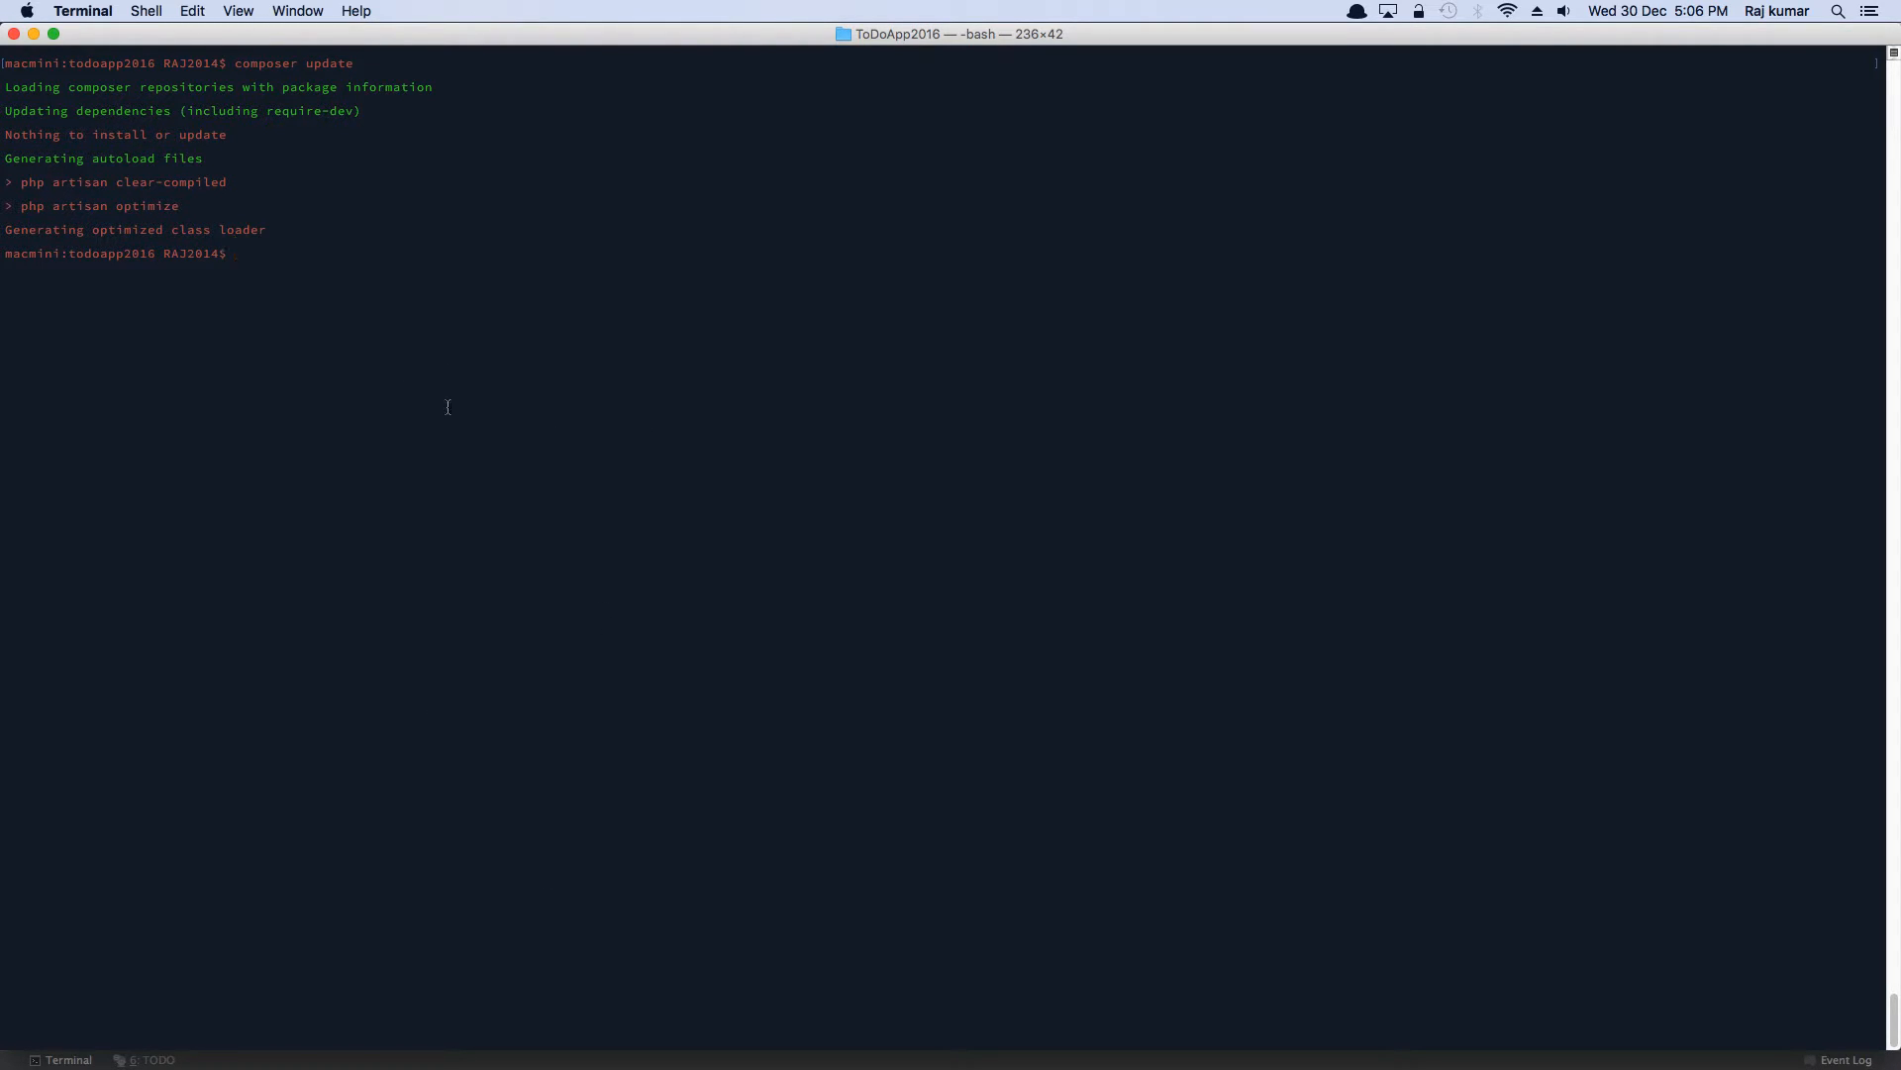
# - Run composer require illuminate/html, adding ^5.0 to composer.json and installing v5.0.0
pyautogui.write('compose')
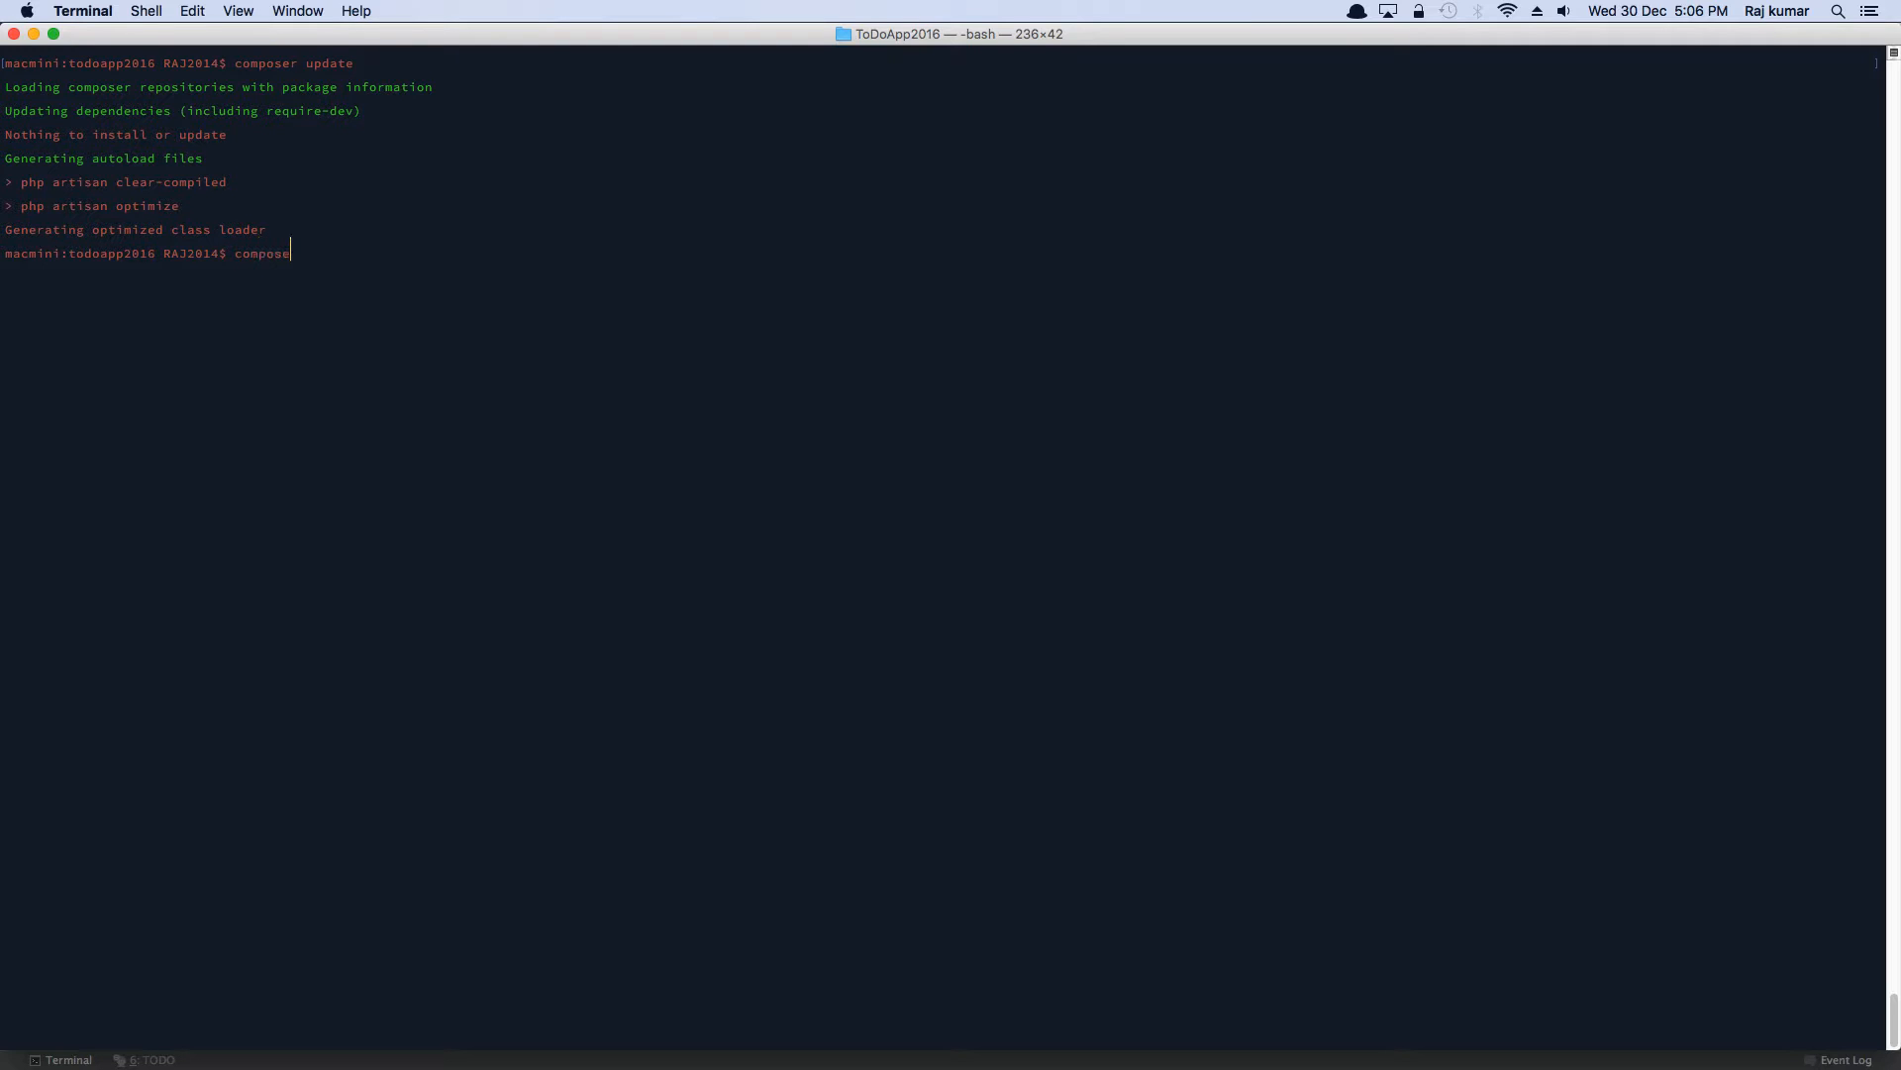
pyautogui.write('require illumin')
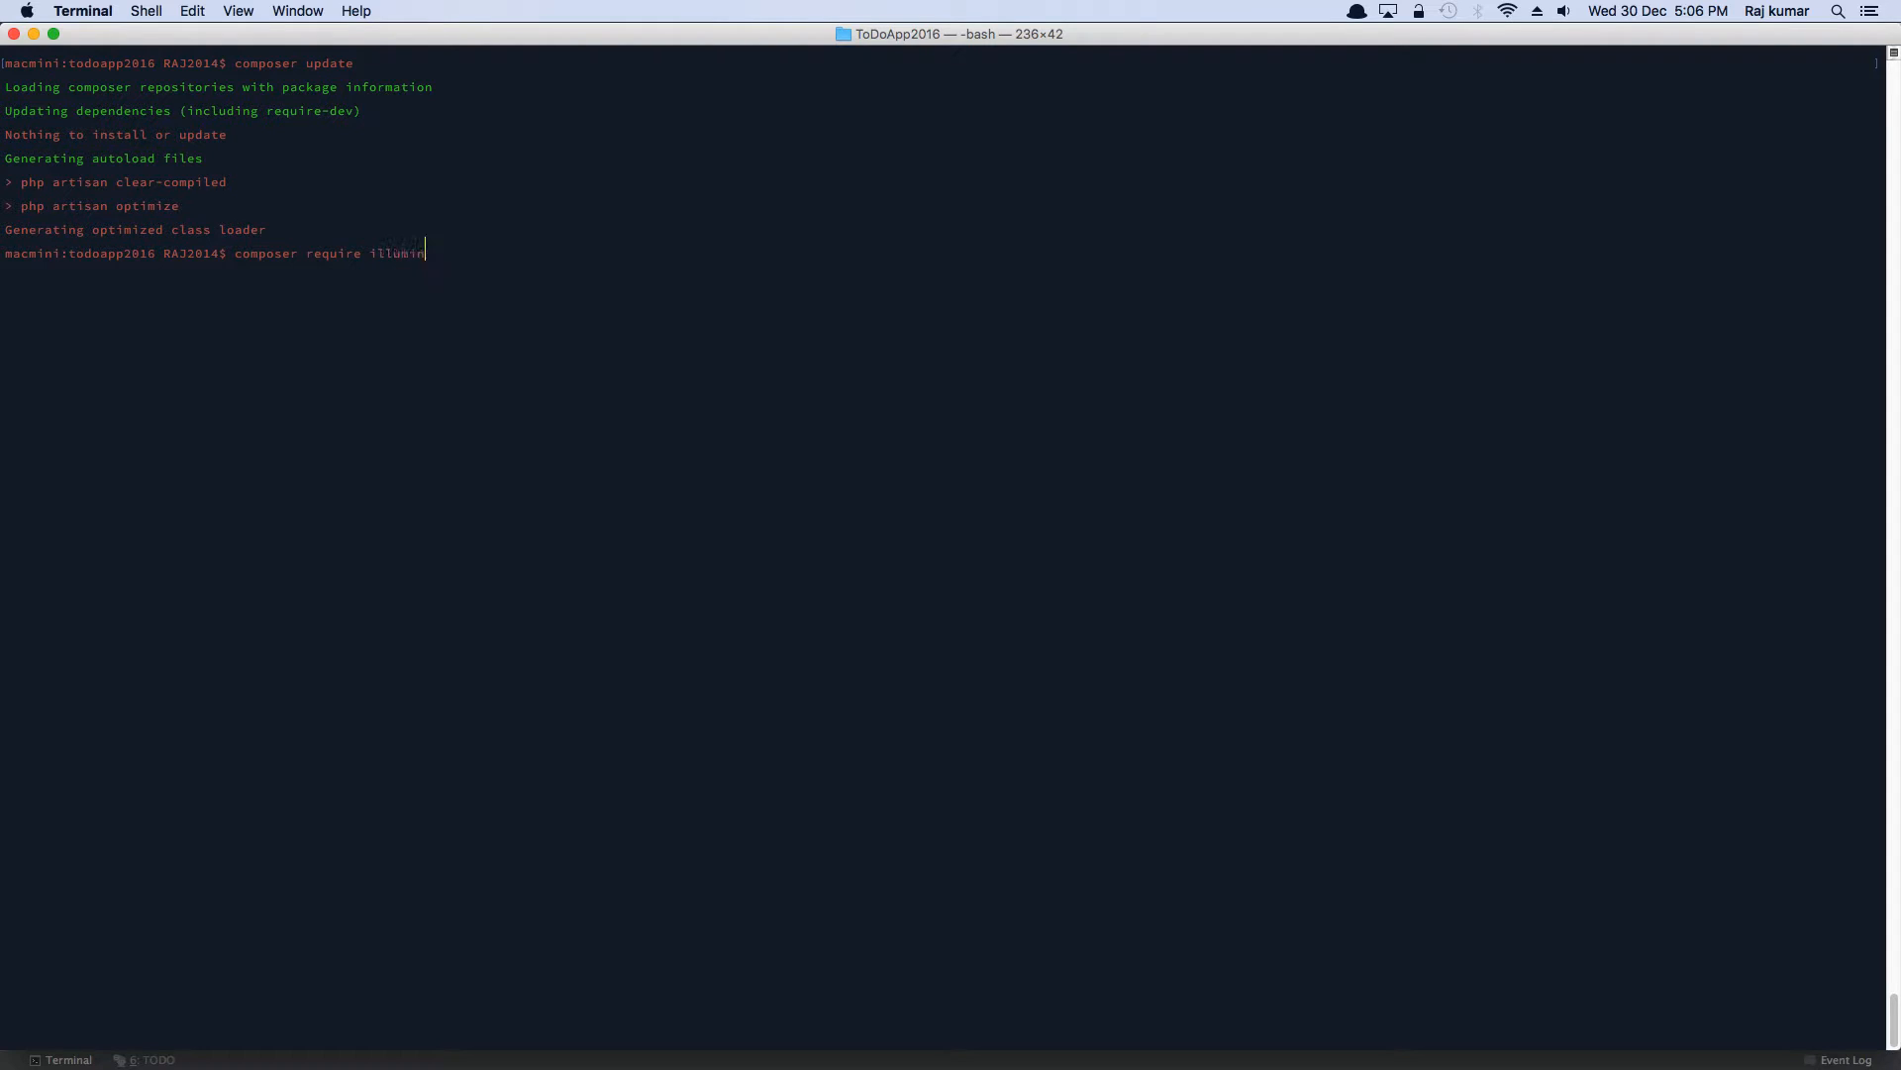
pyautogui.write('ate/html')
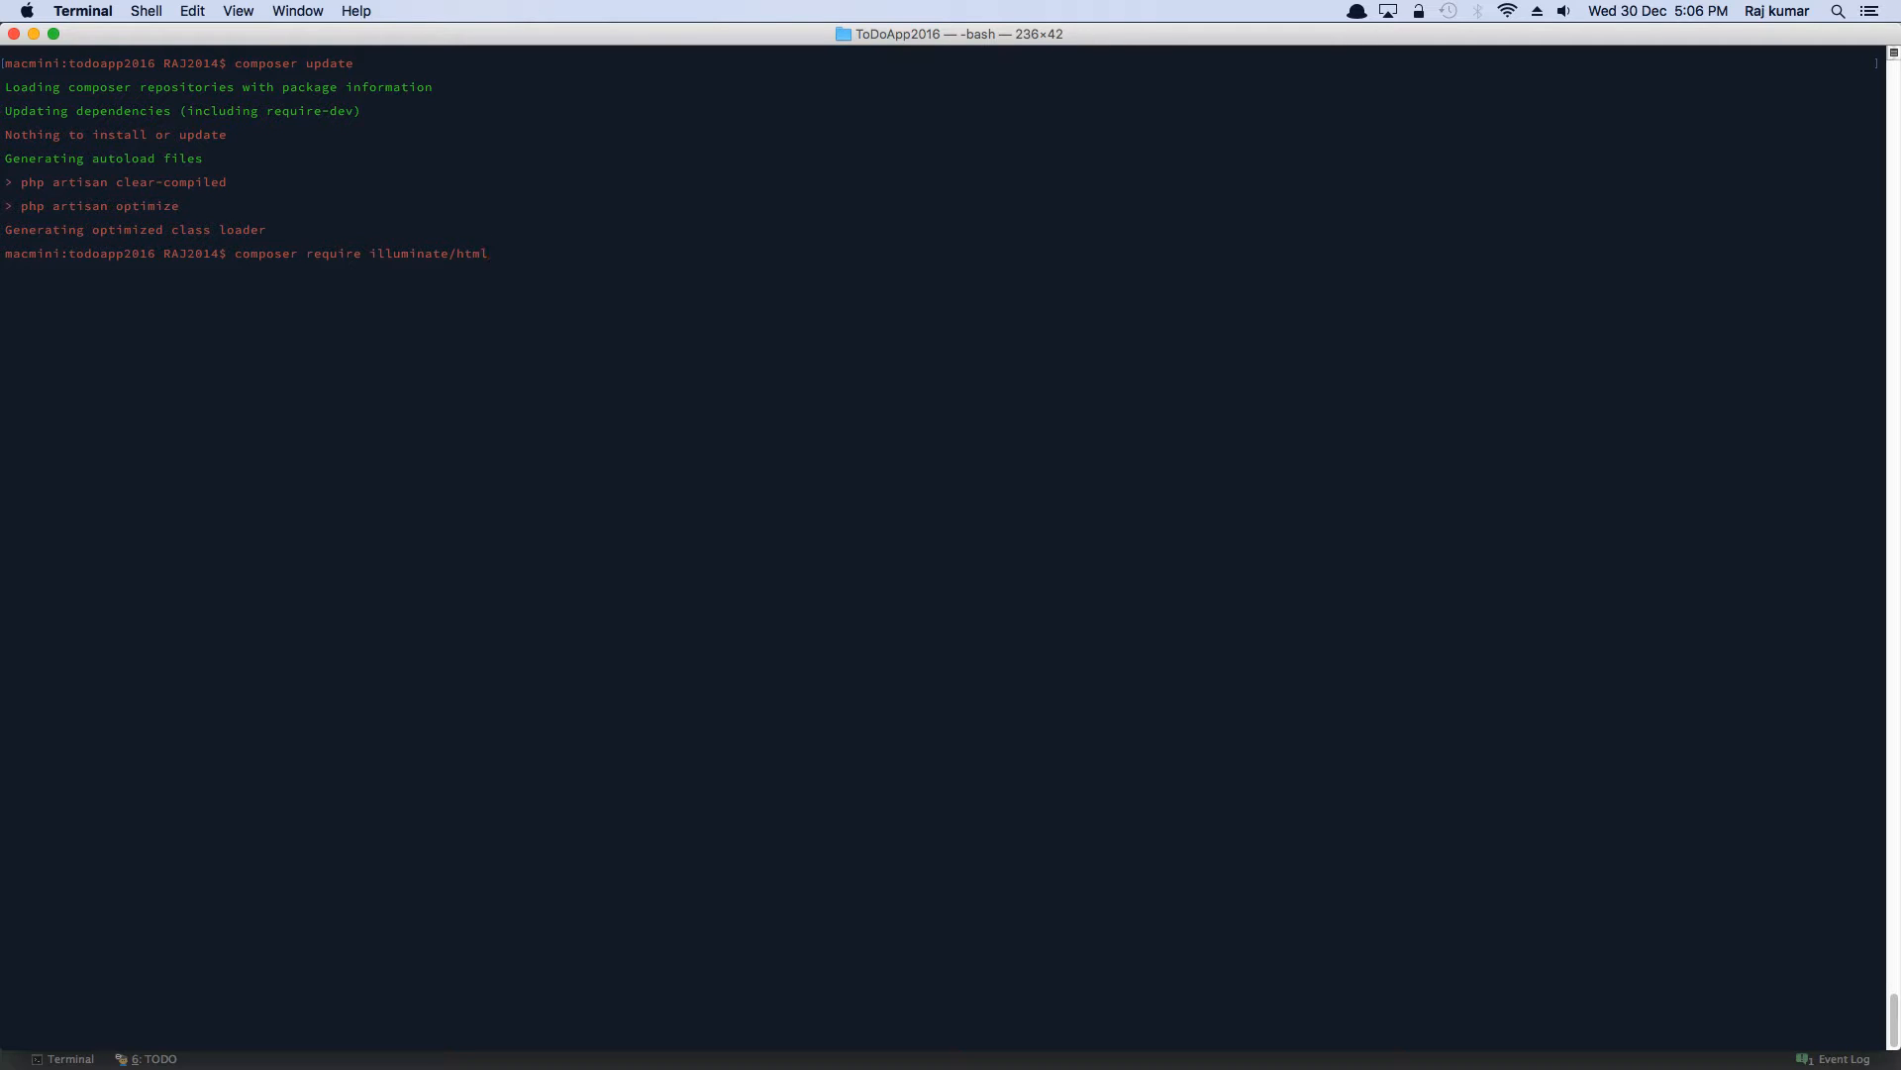
pyautogui.press('Return')
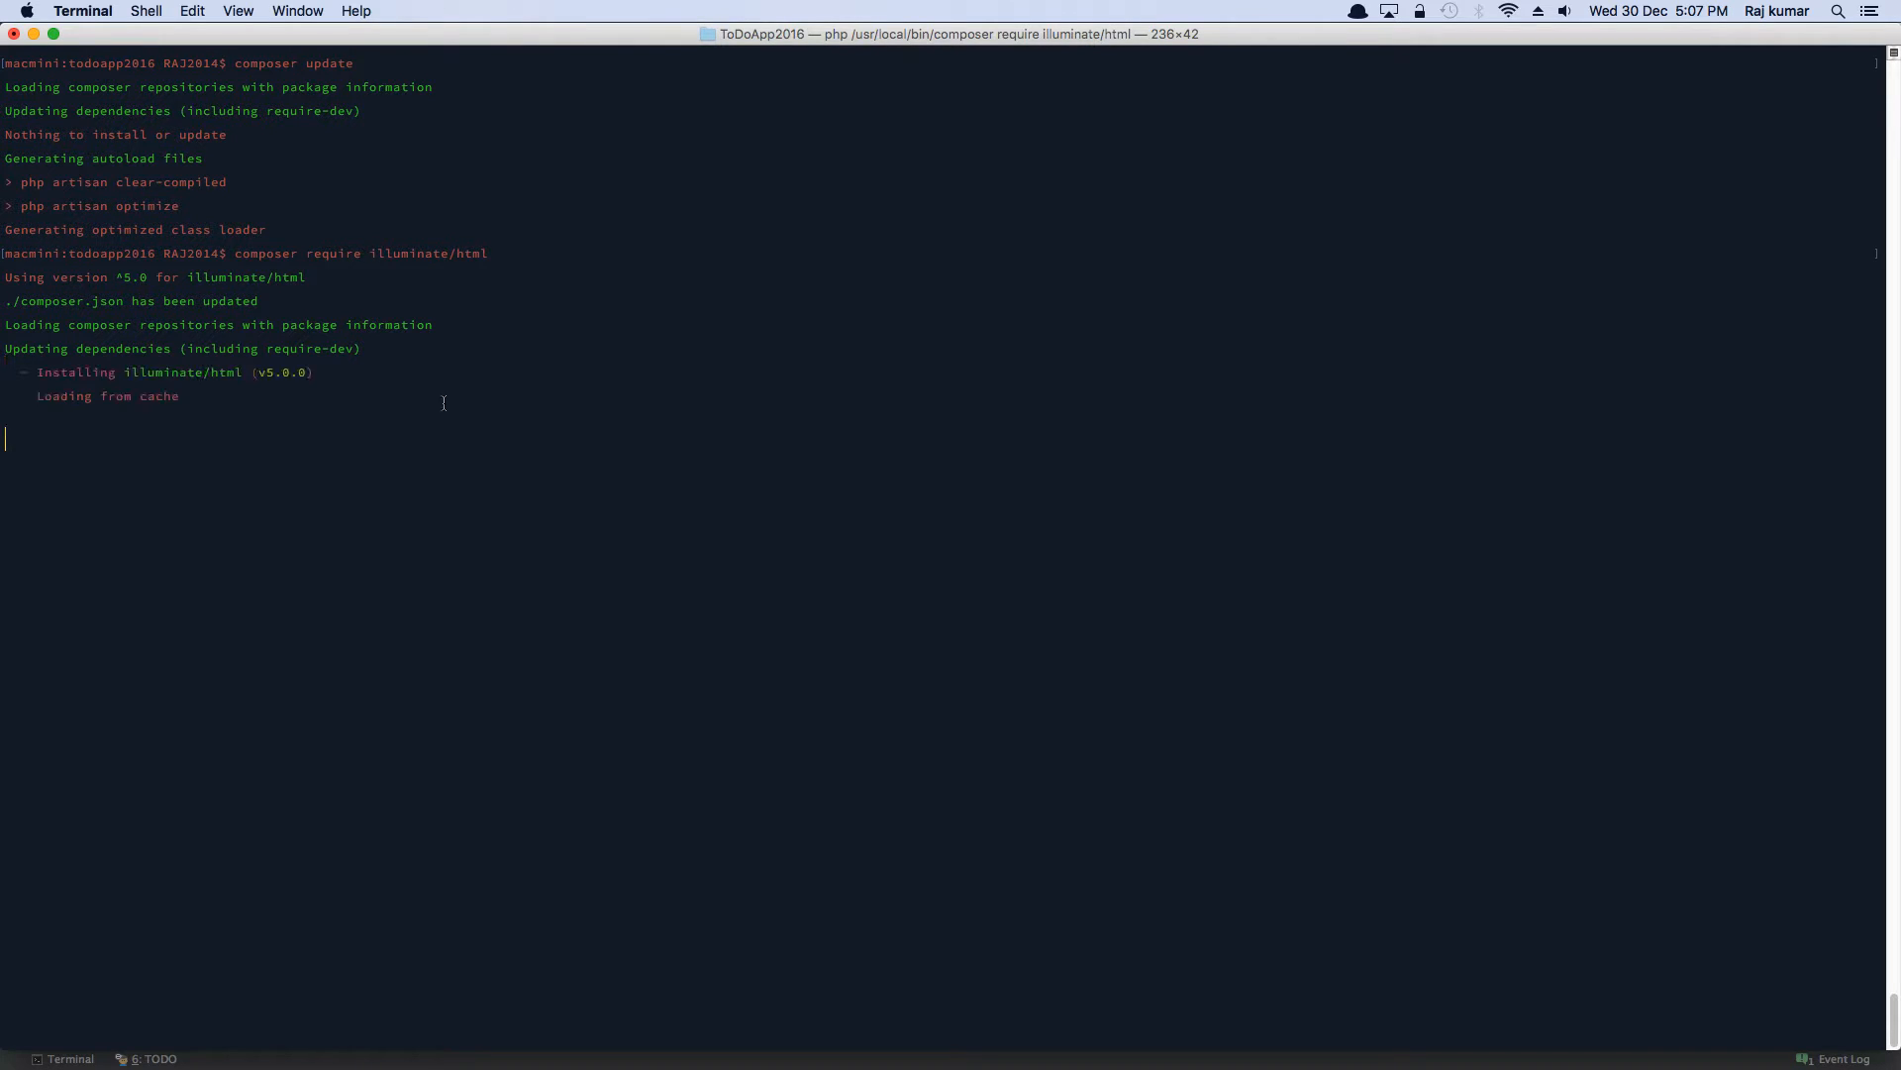
pyautogui.moveTo(553, 463)
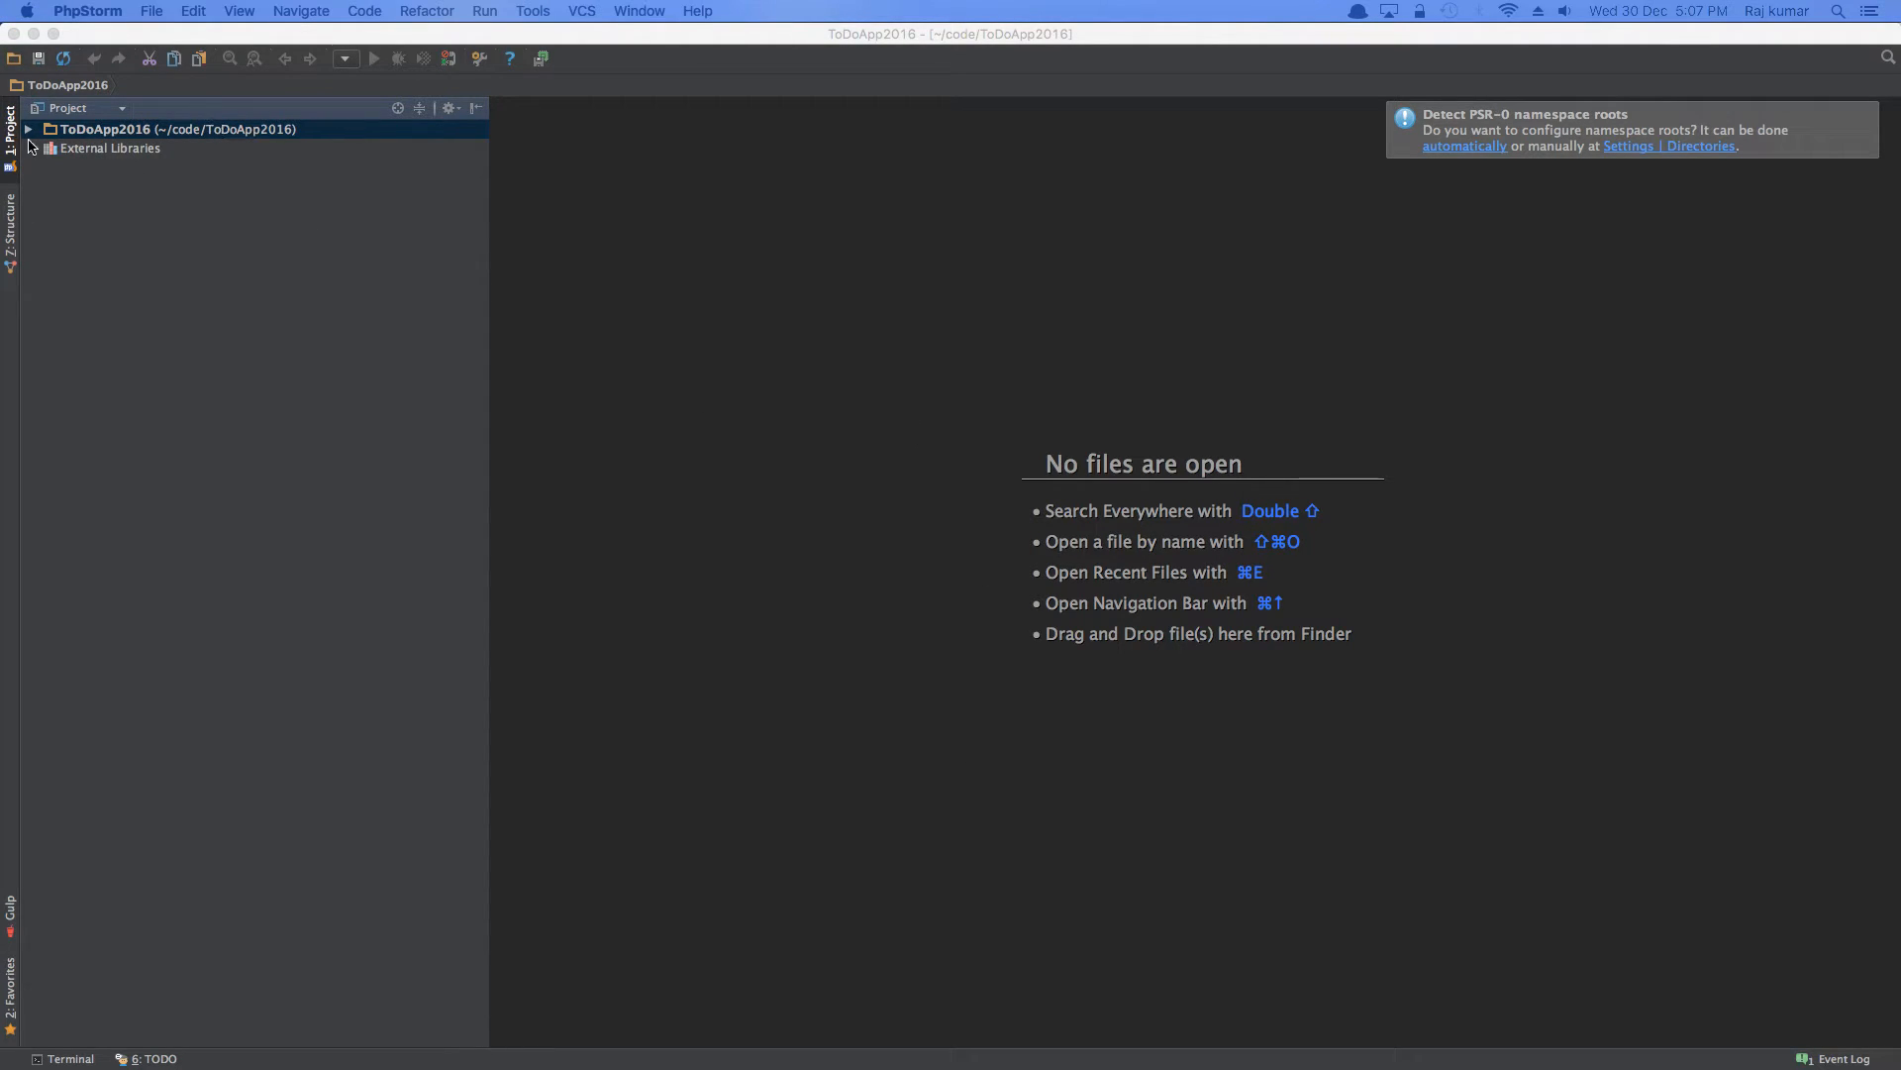
# - Expand the ToDoApp2016 project tree and show PhpStorm's built-in terminal at the project prompt
pyautogui.click(28, 129)
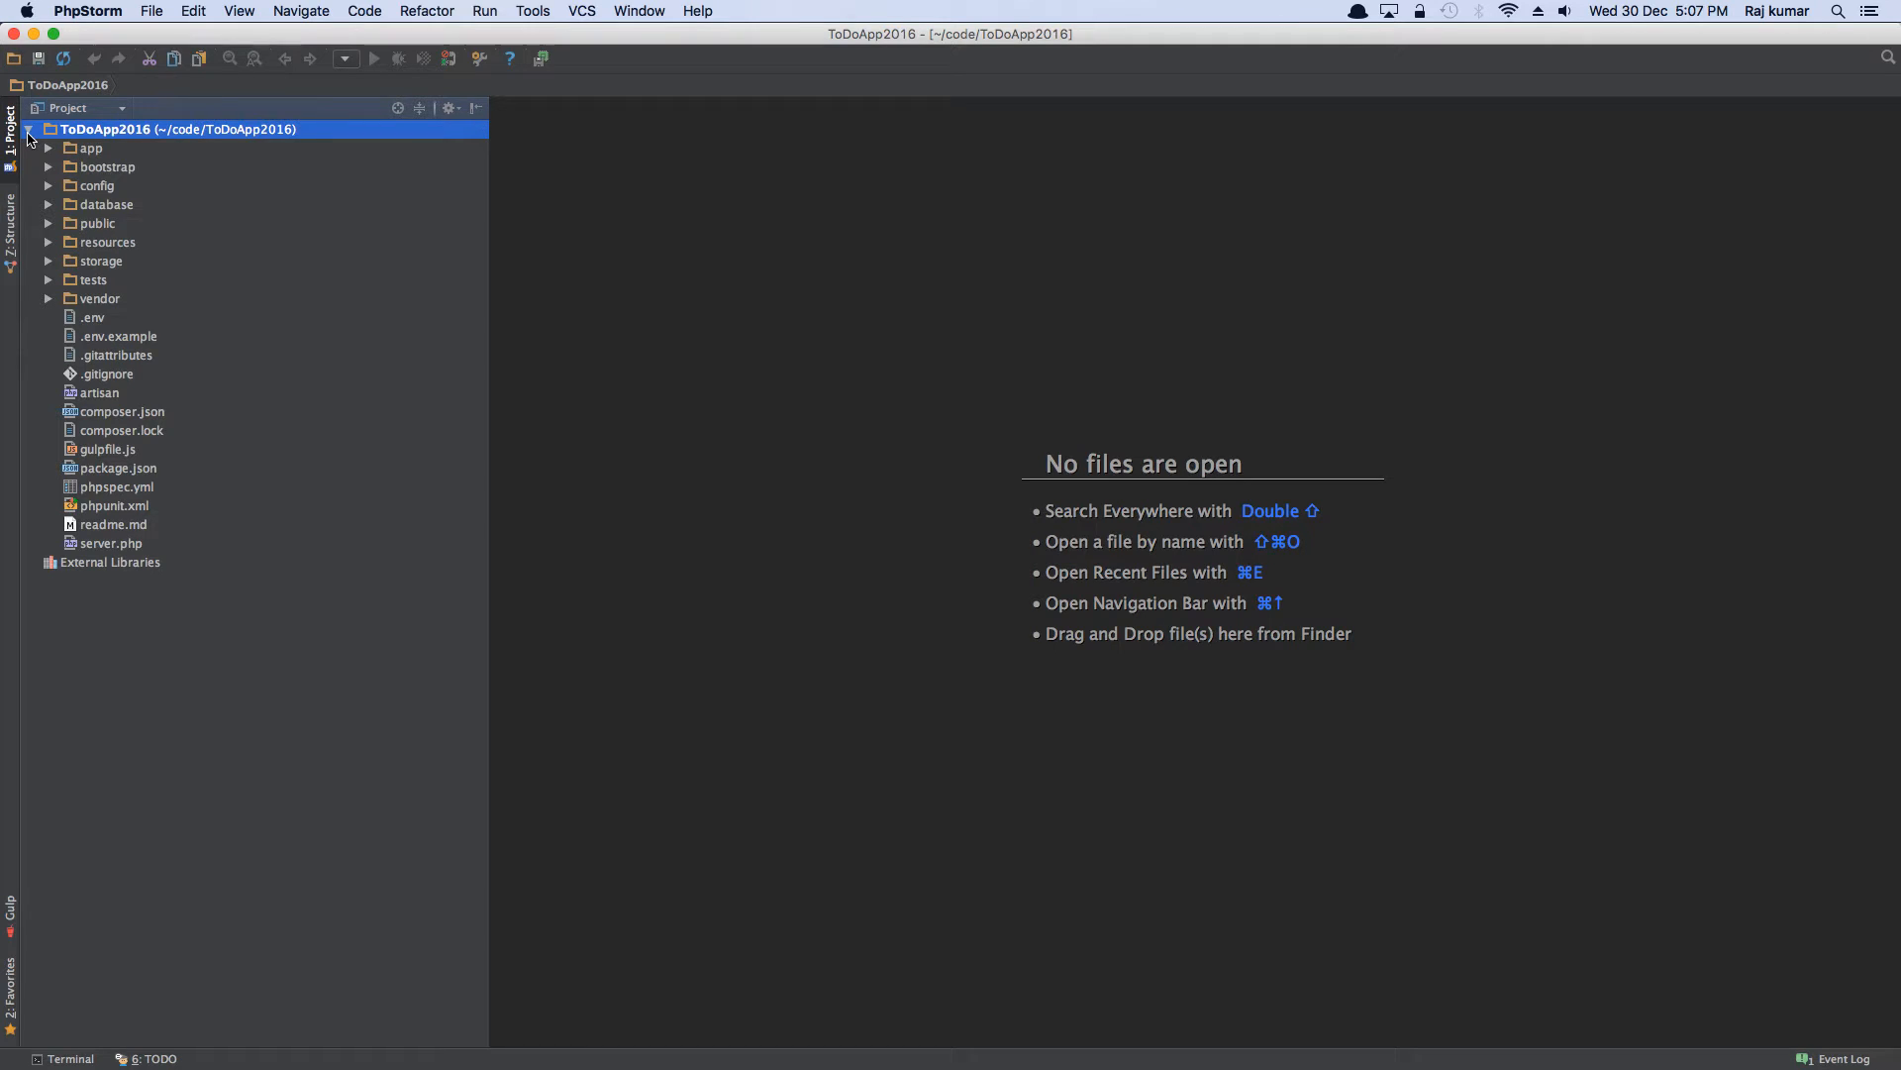
pyautogui.moveTo(125, 186)
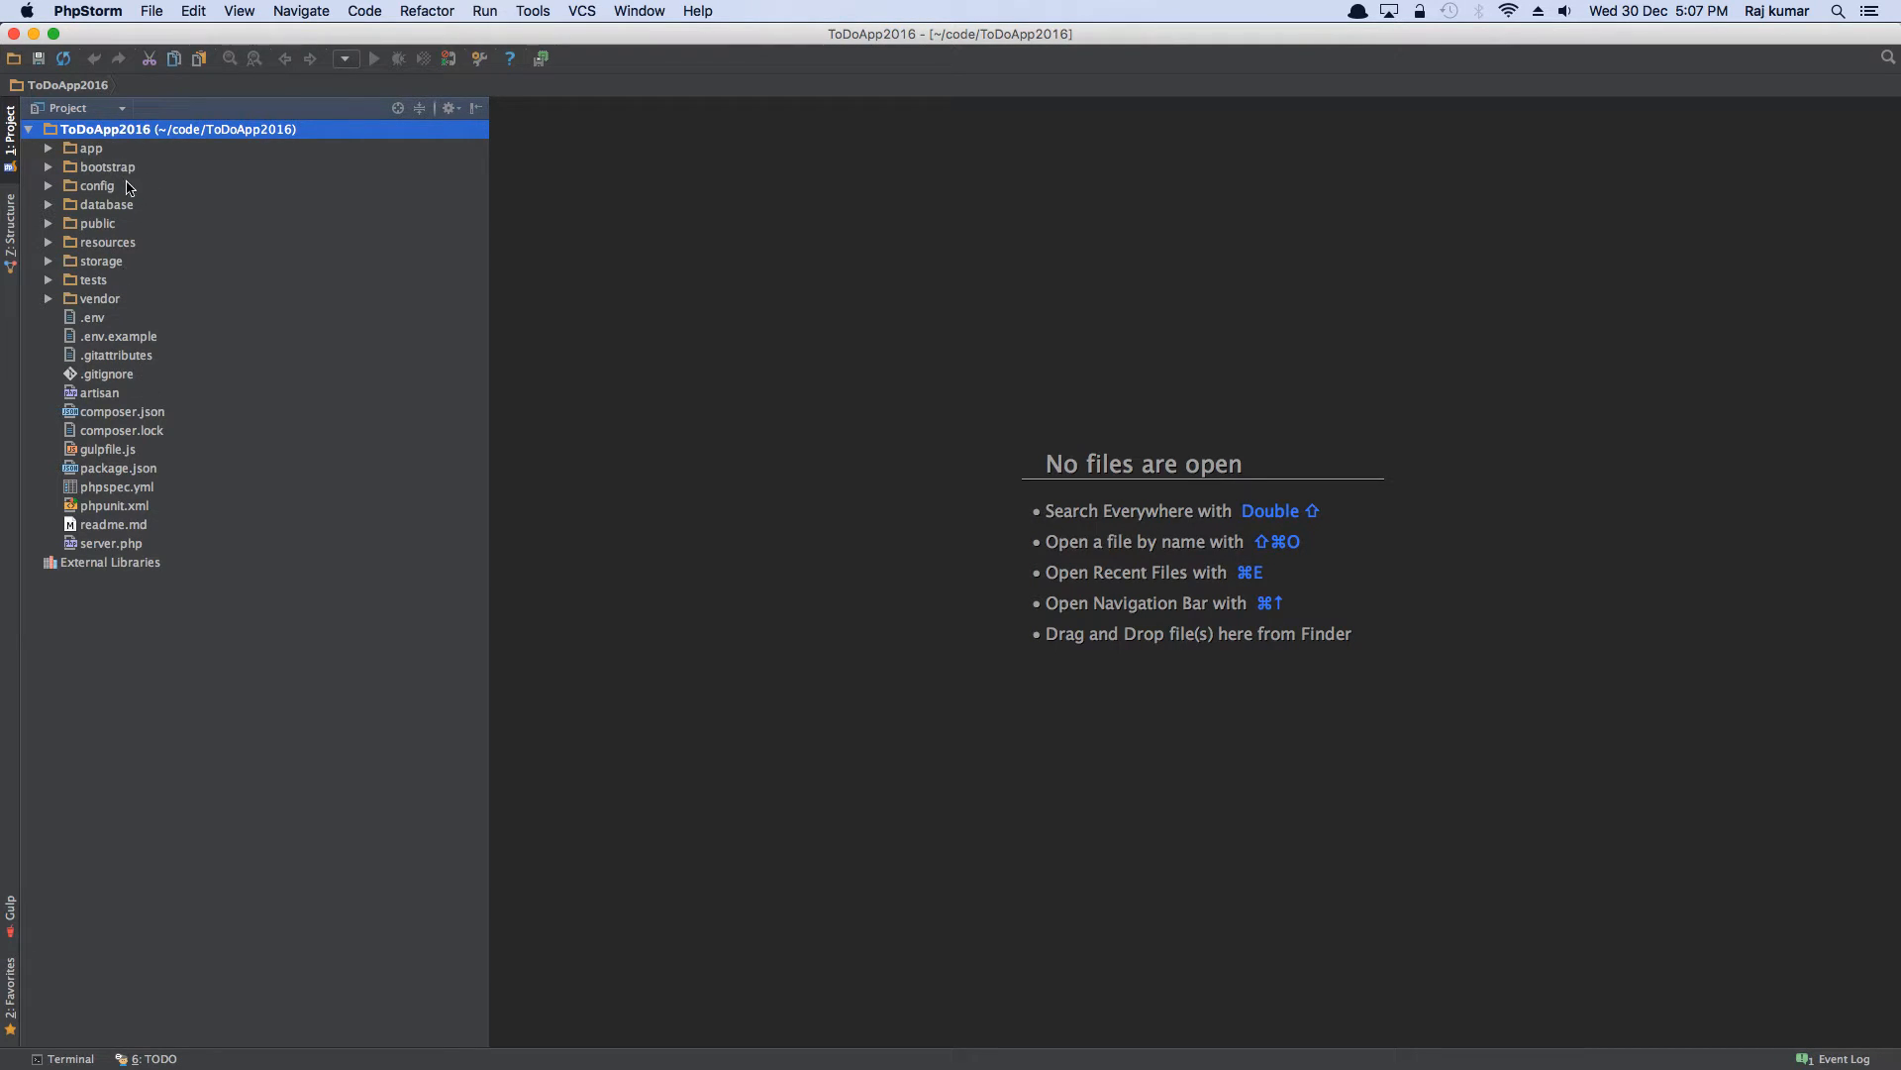
pyautogui.moveTo(132, 220)
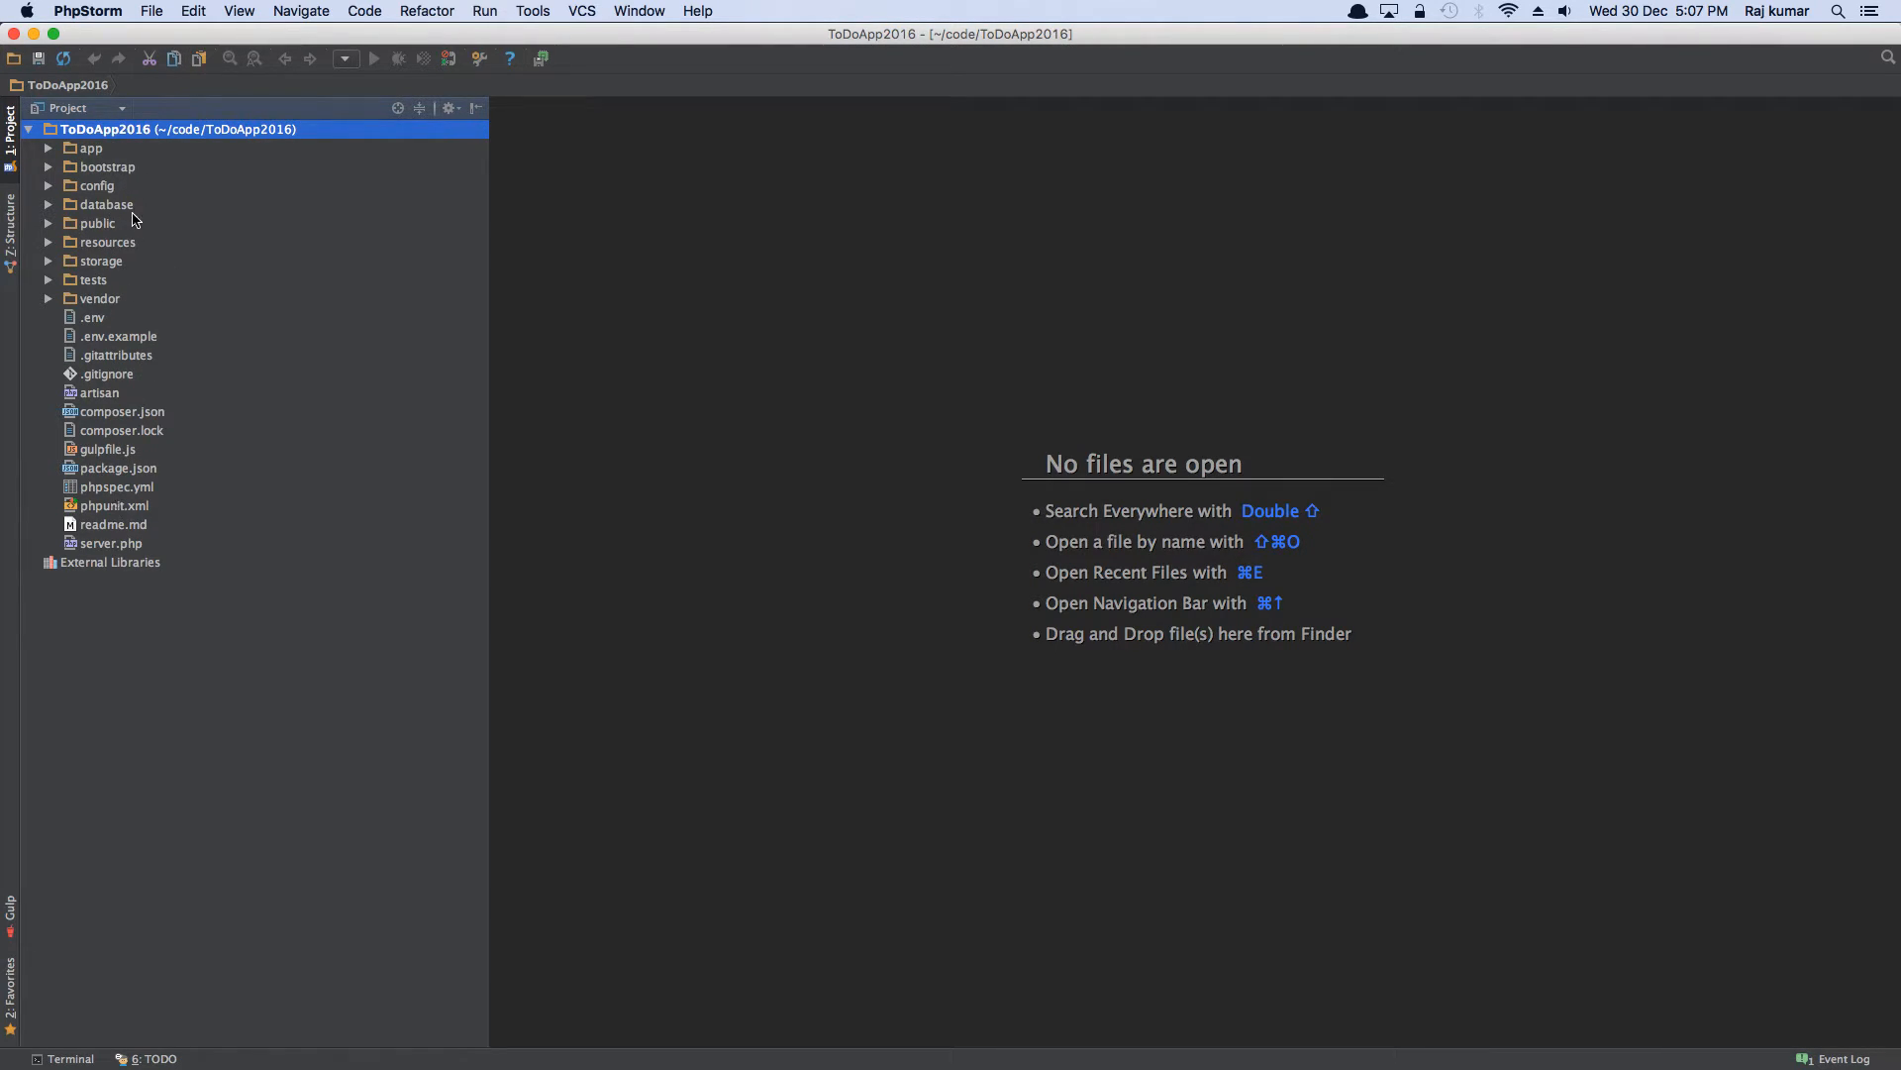
pyautogui.moveTo(115, 180)
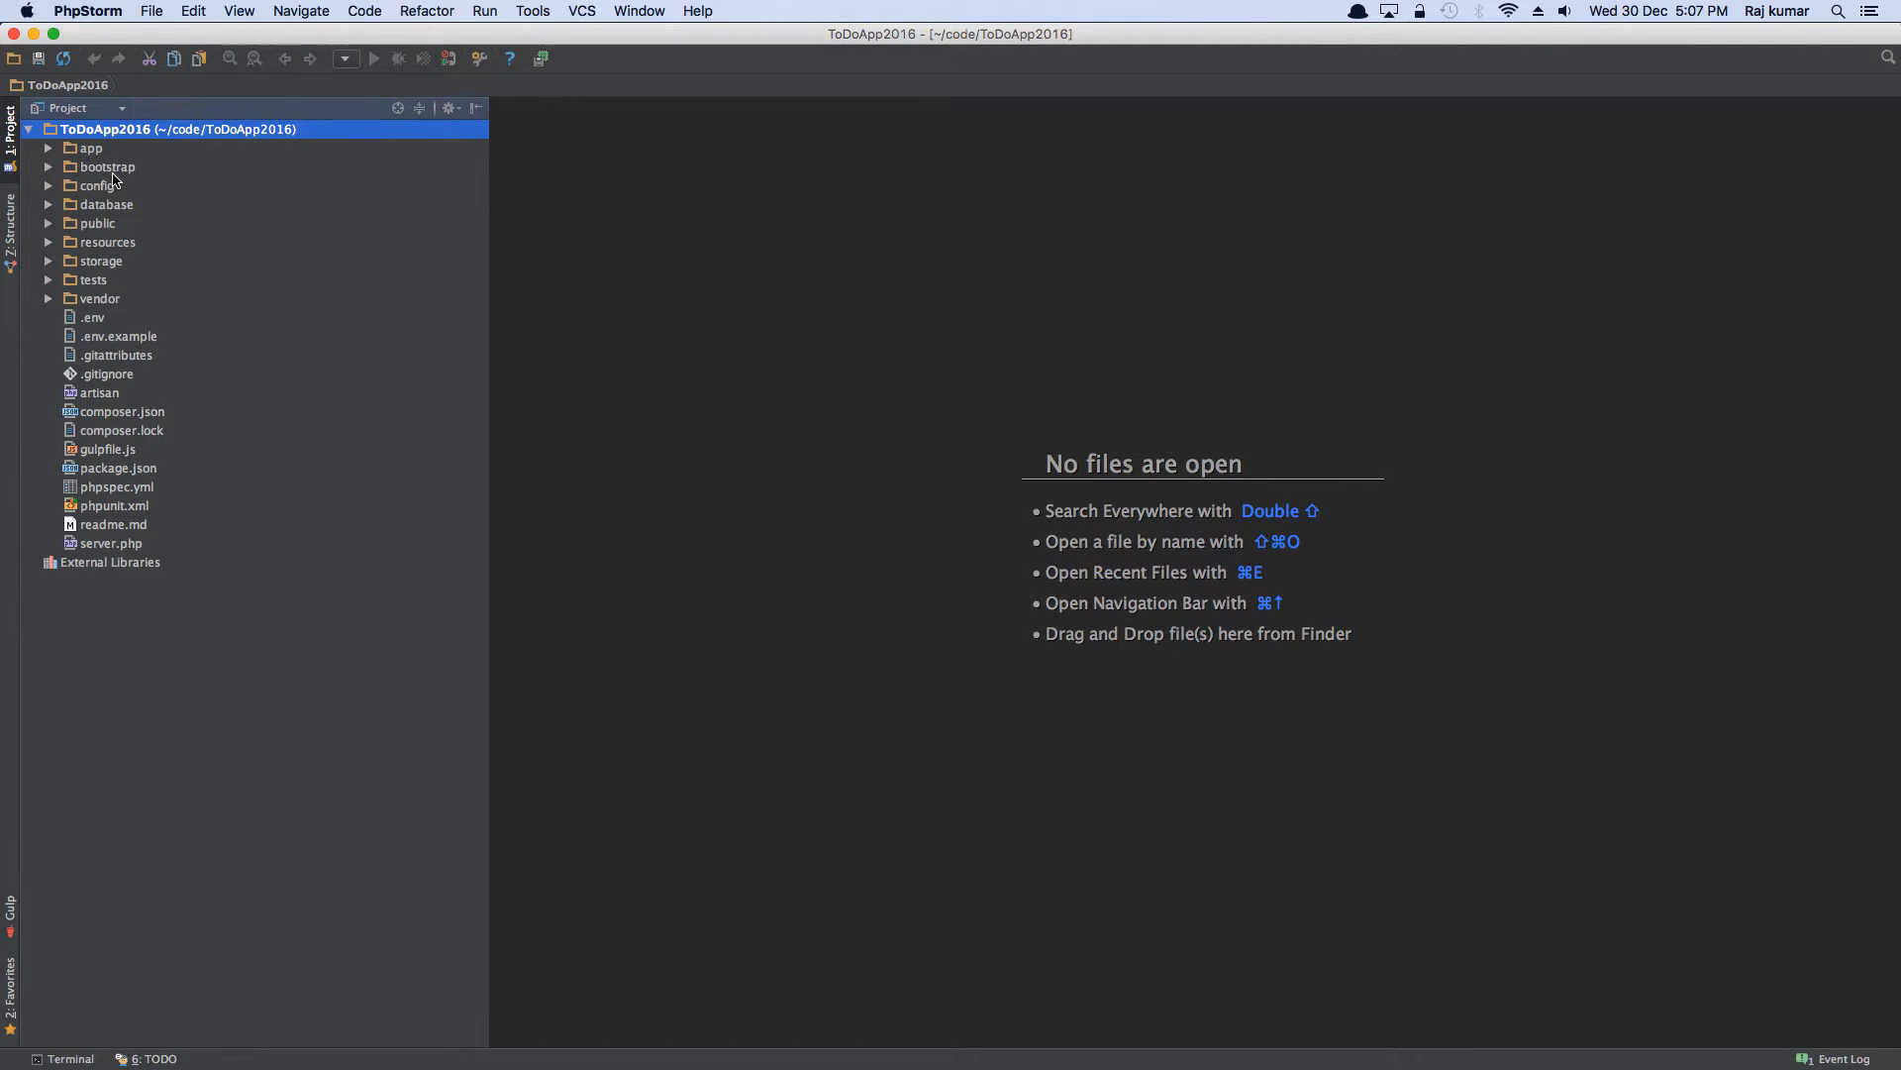
pyautogui.moveTo(198, 370)
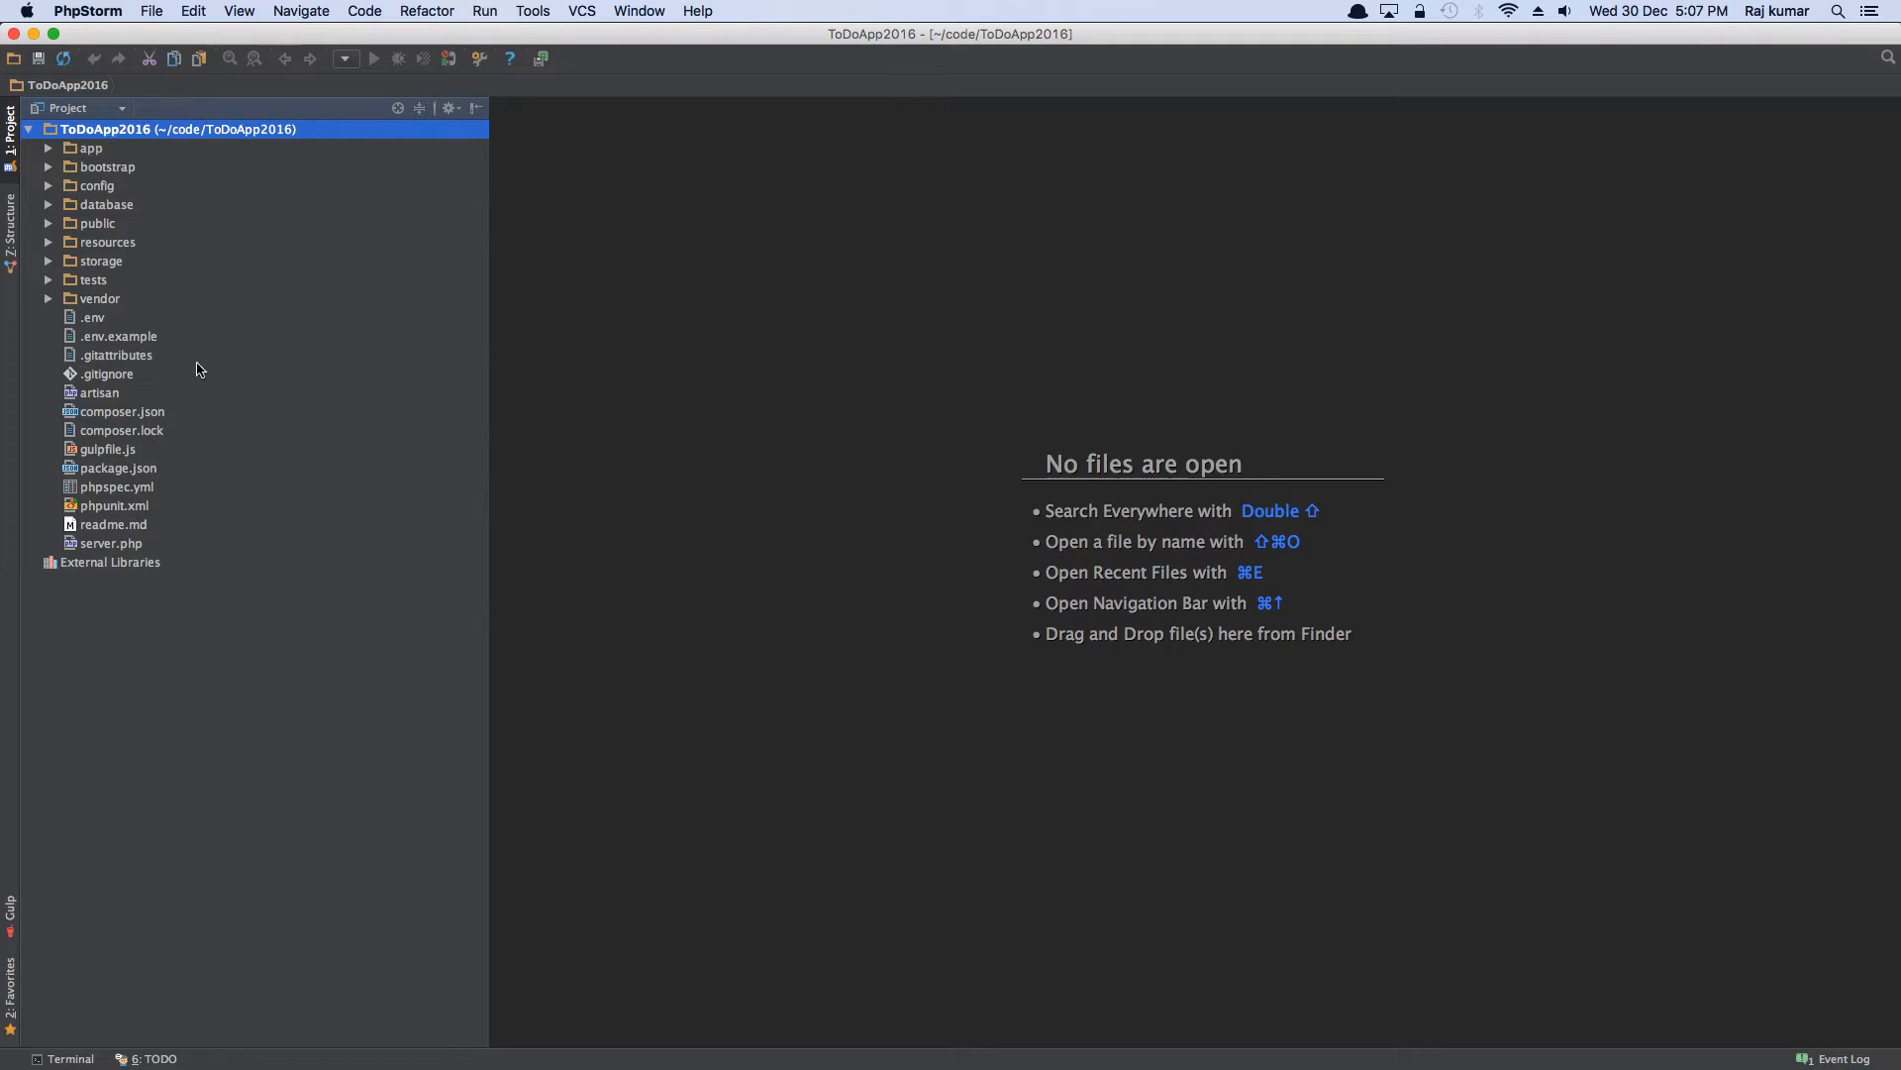
pyautogui.moveTo(189, 1057)
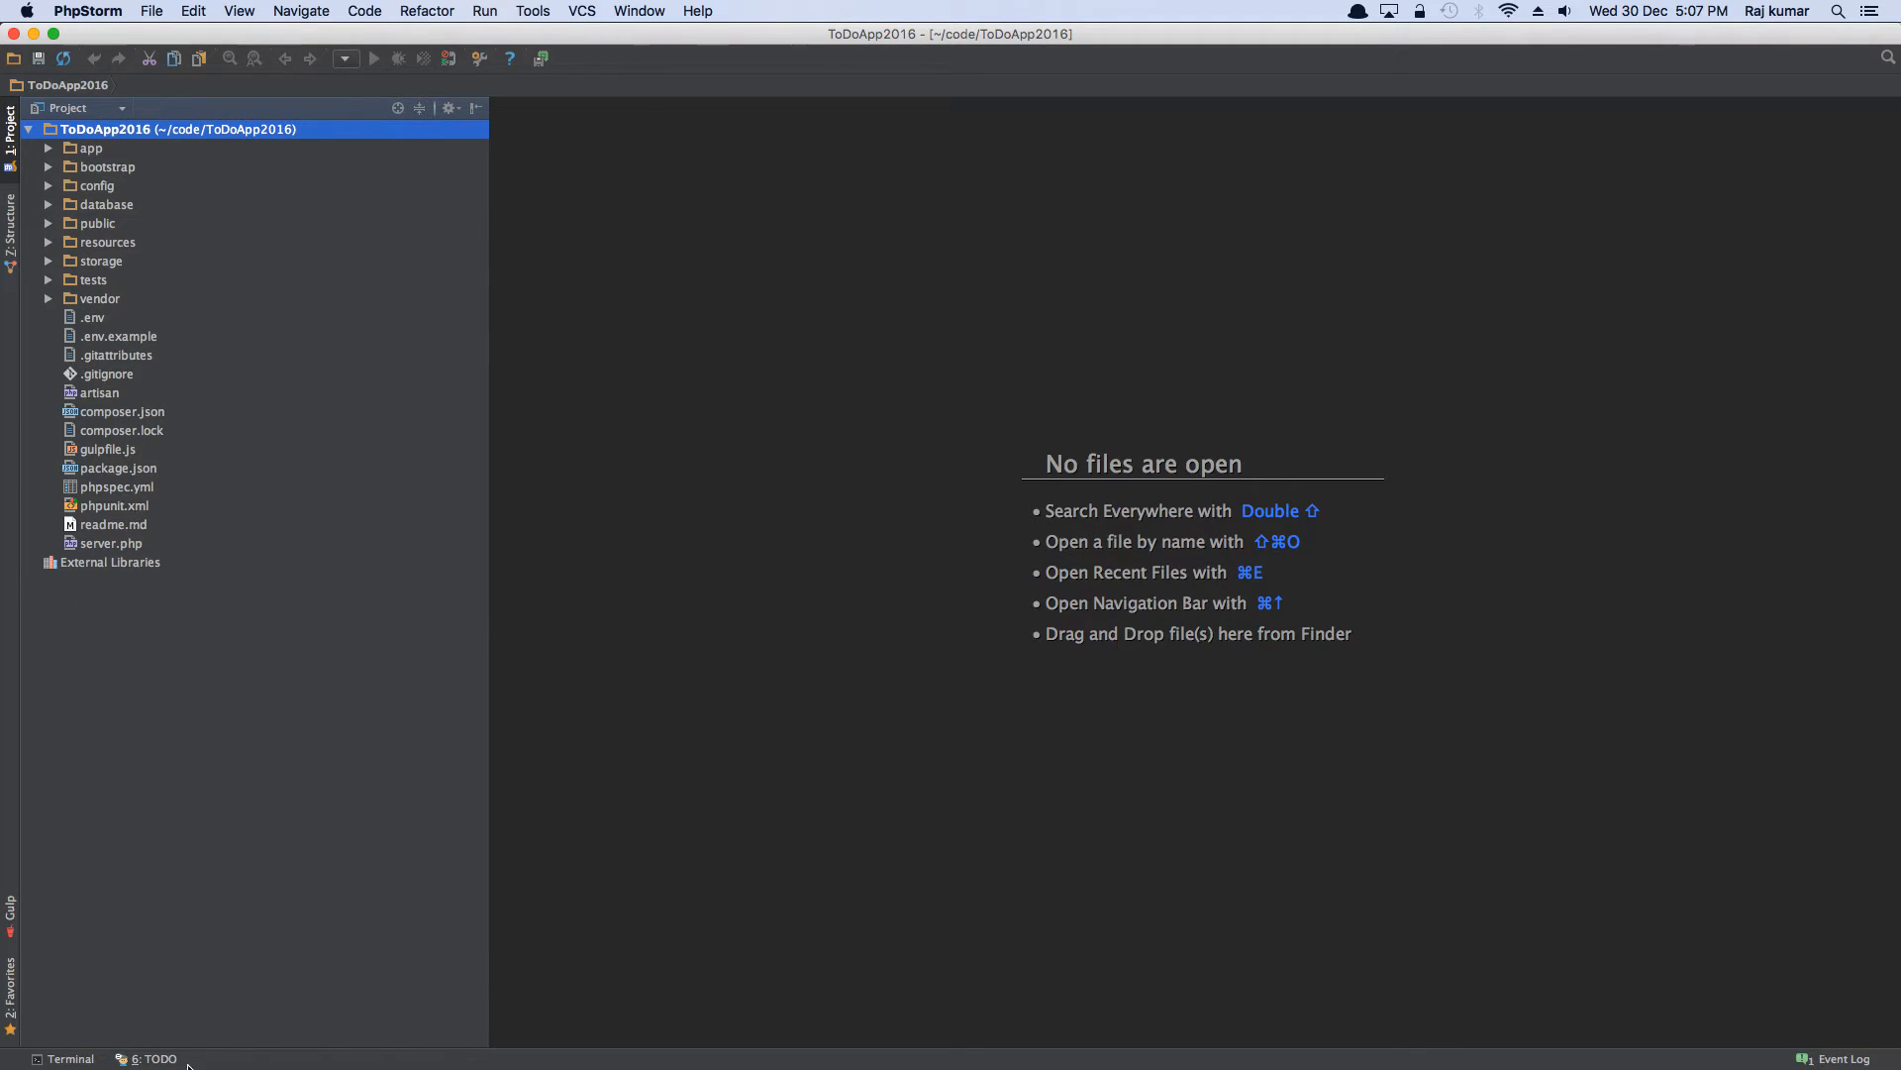
pyautogui.click(69, 1057)
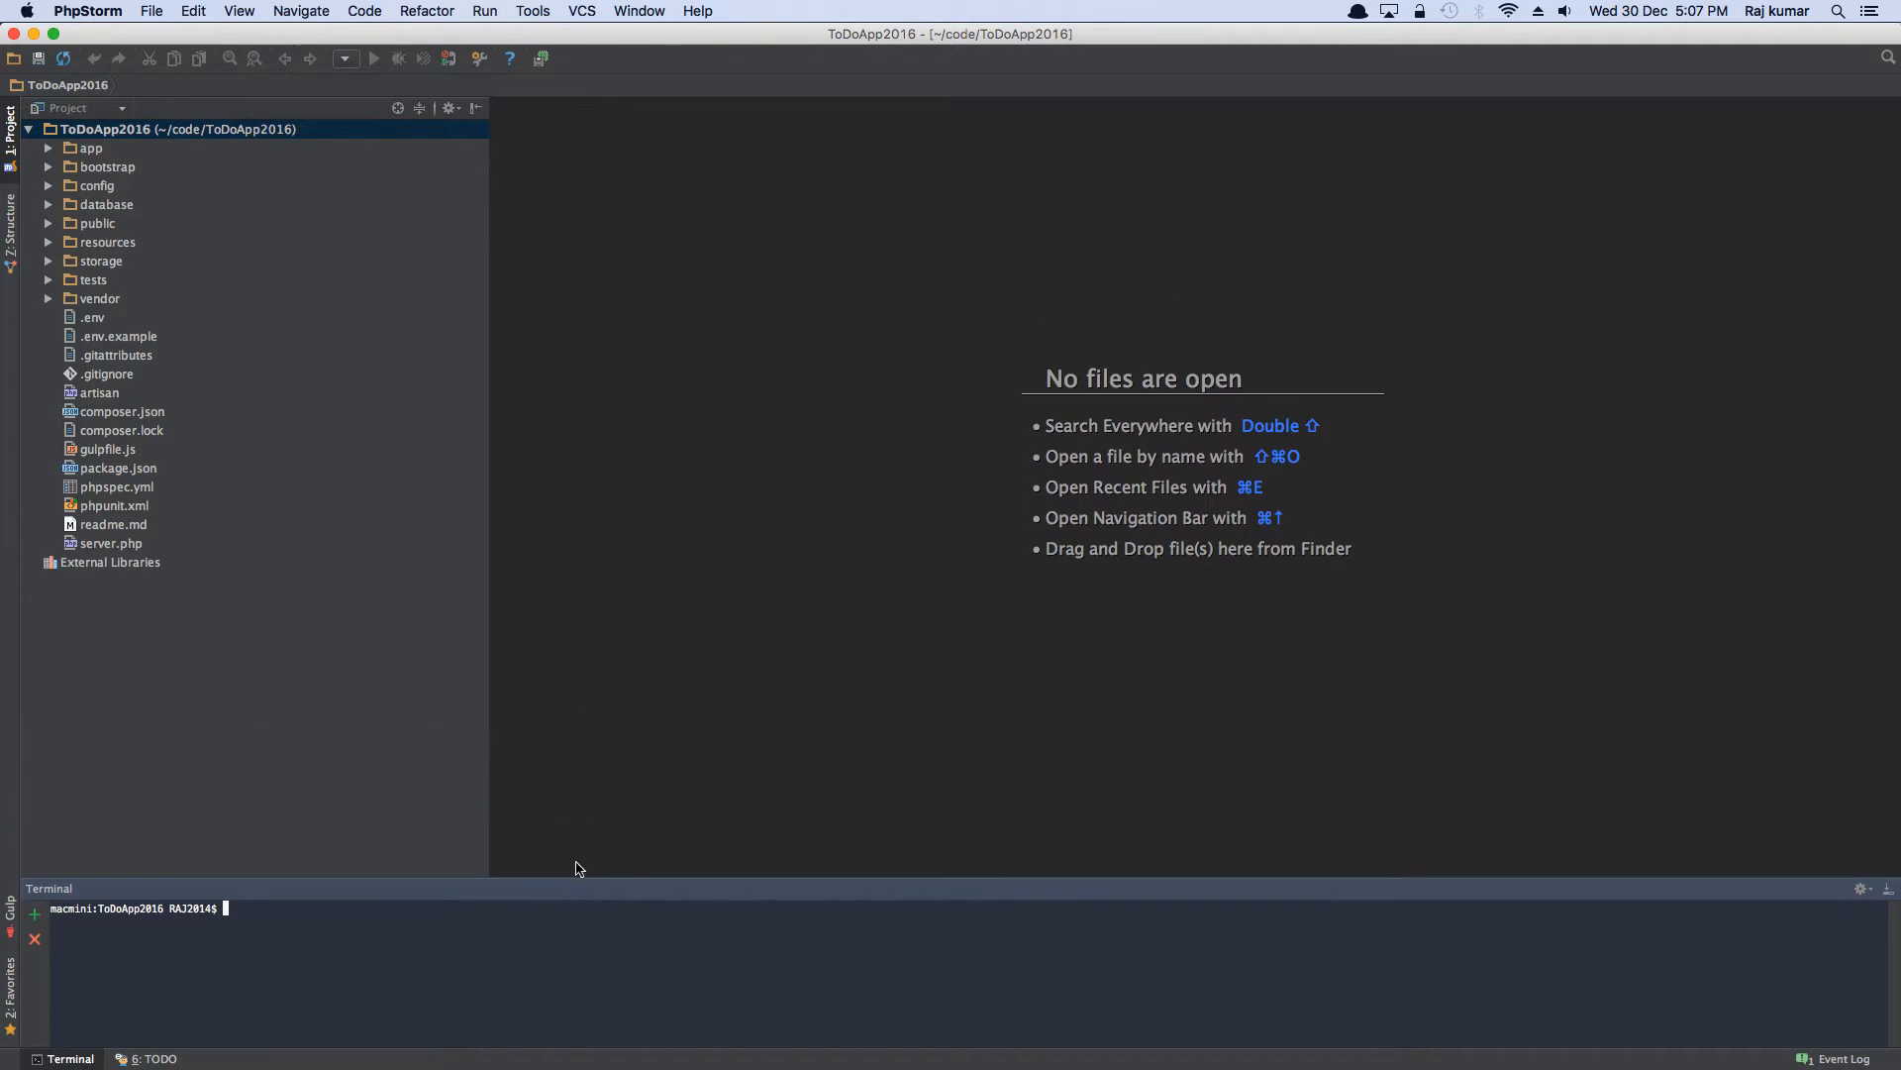
pyautogui.moveTo(449, 519)
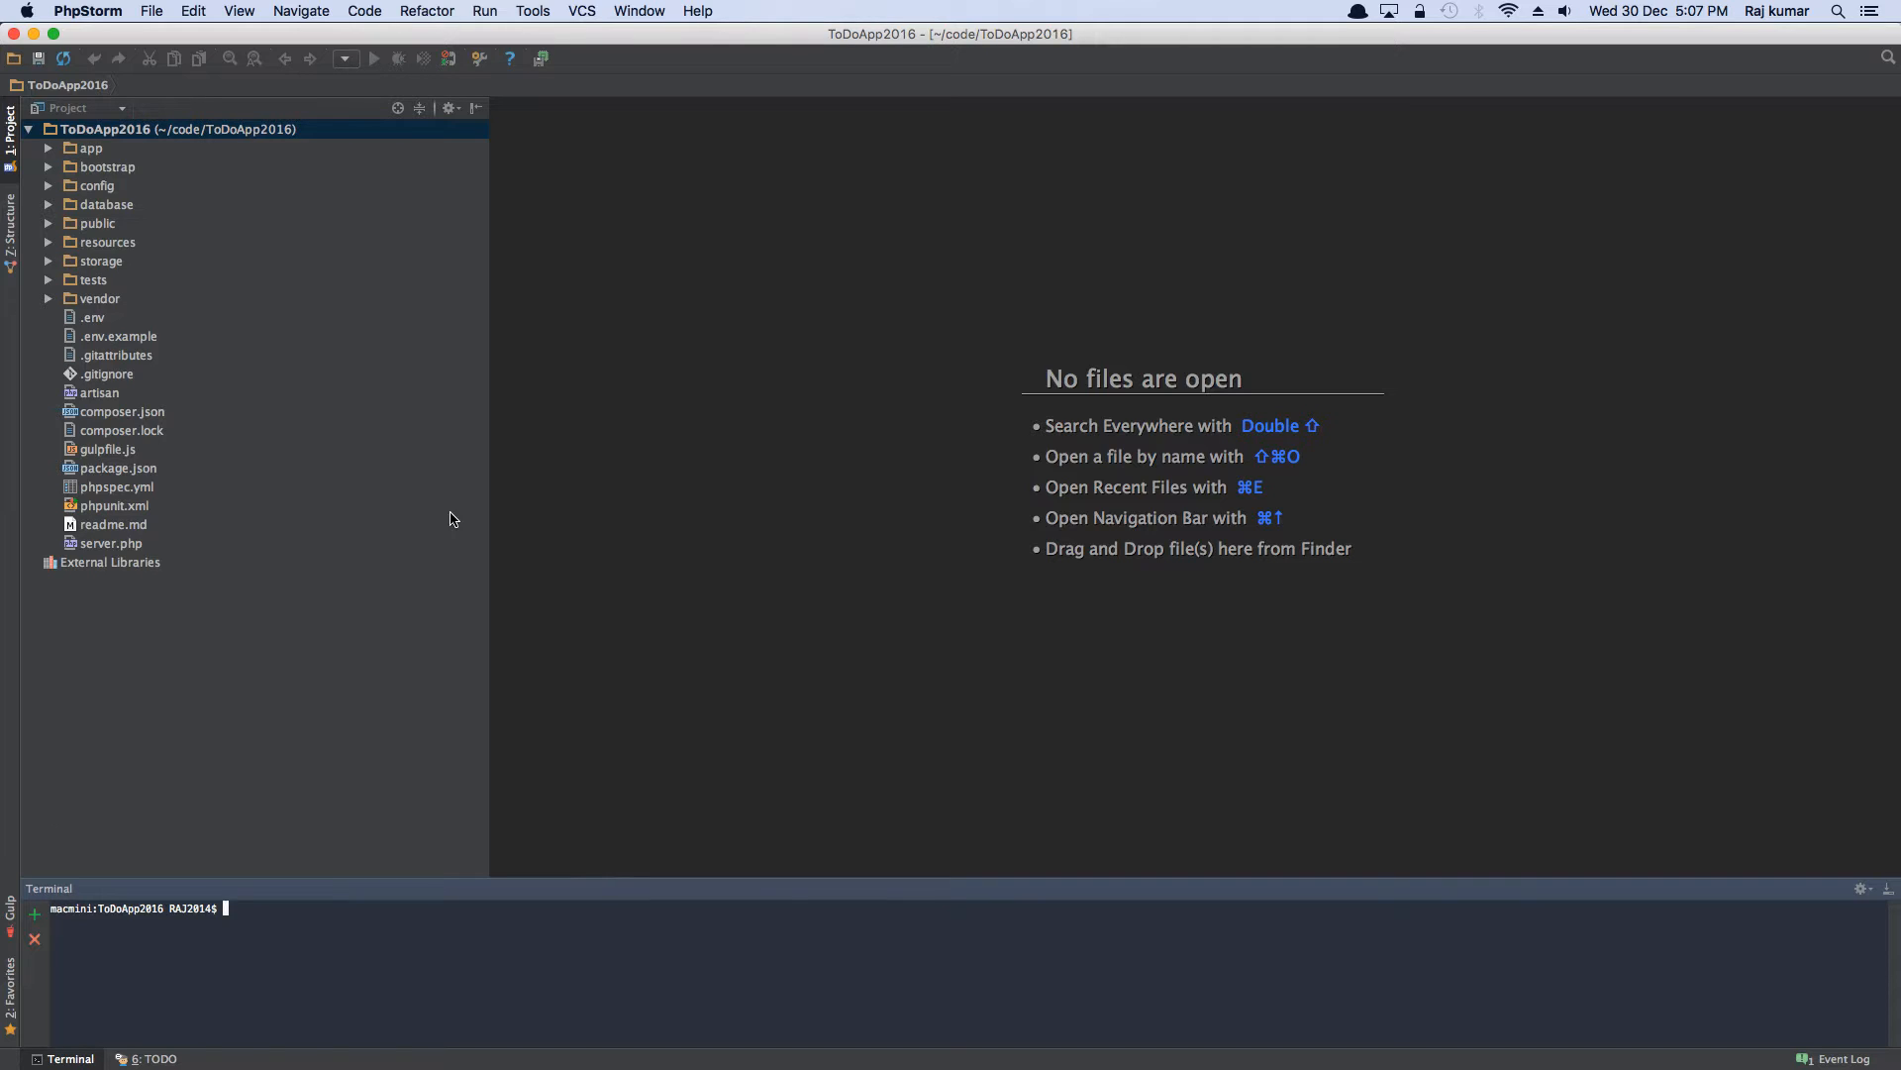
pyautogui.moveTo(574, 489)
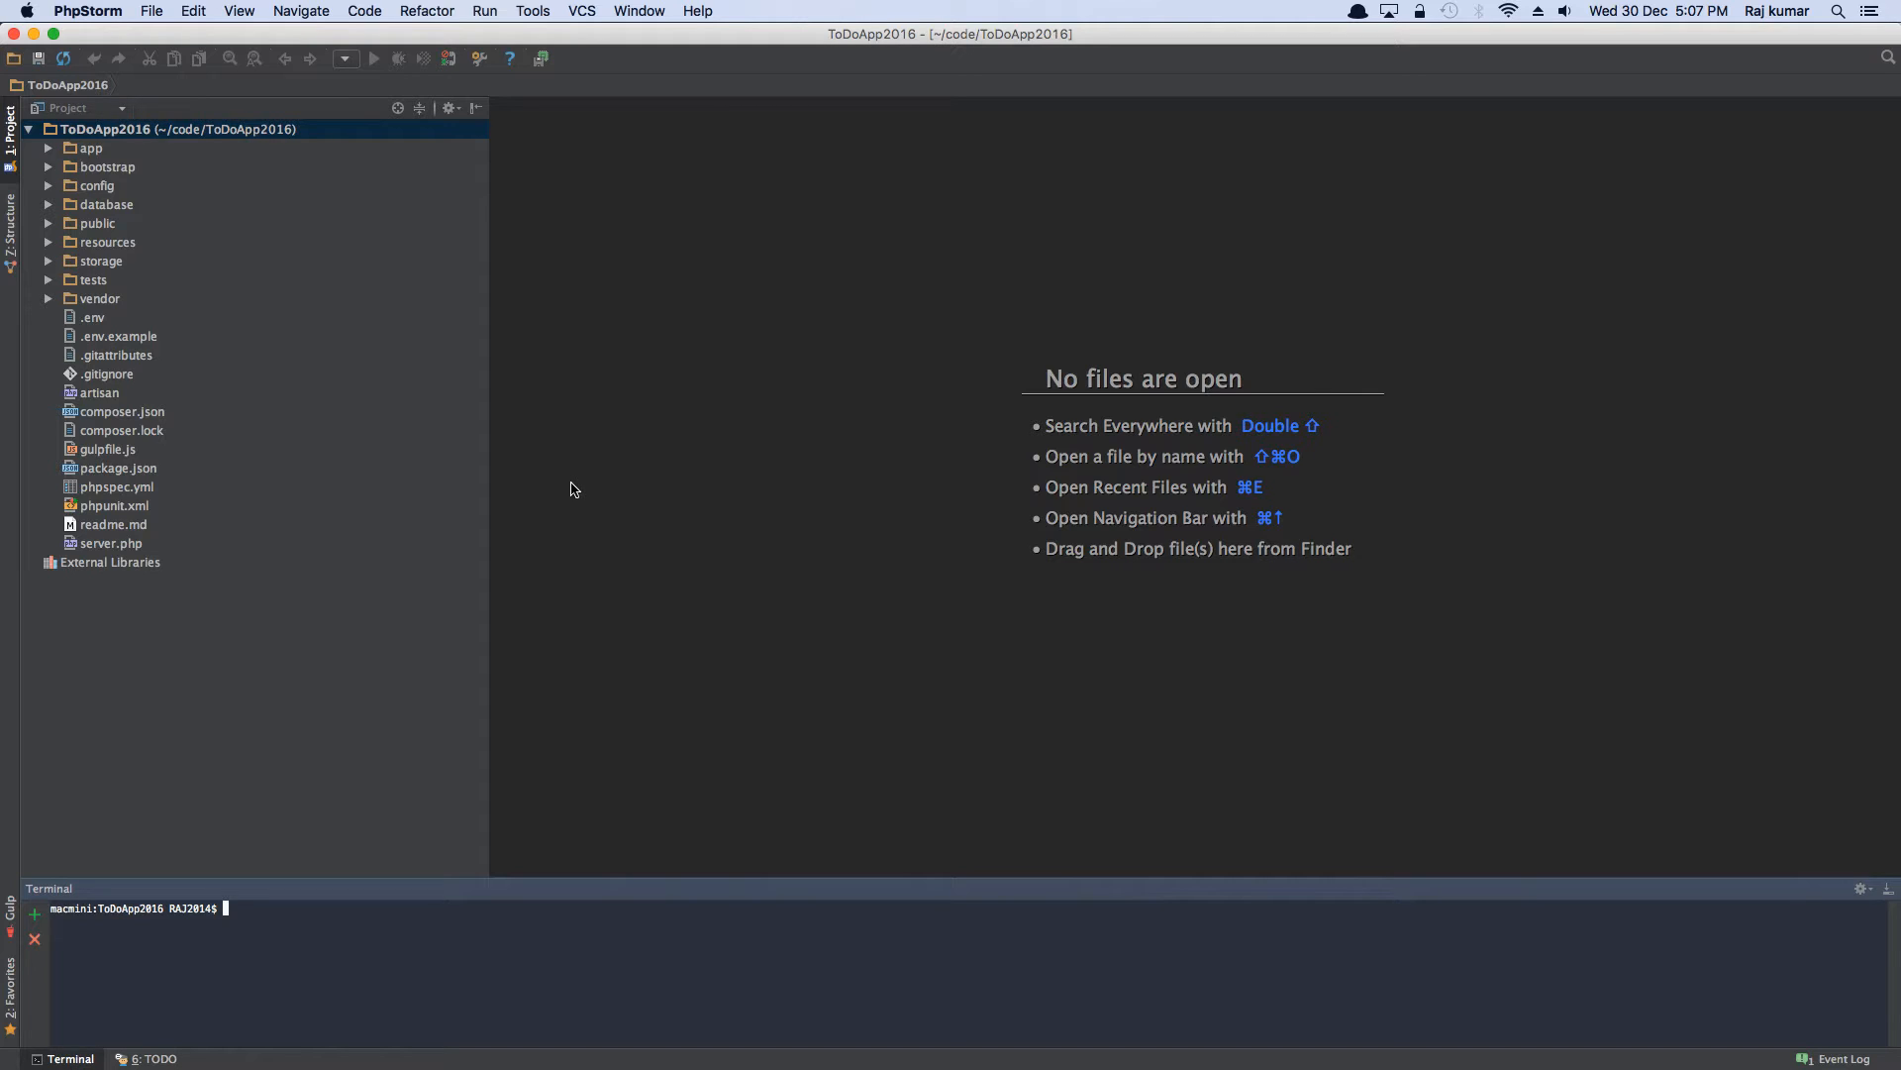
pyautogui.moveTo(198, 372)
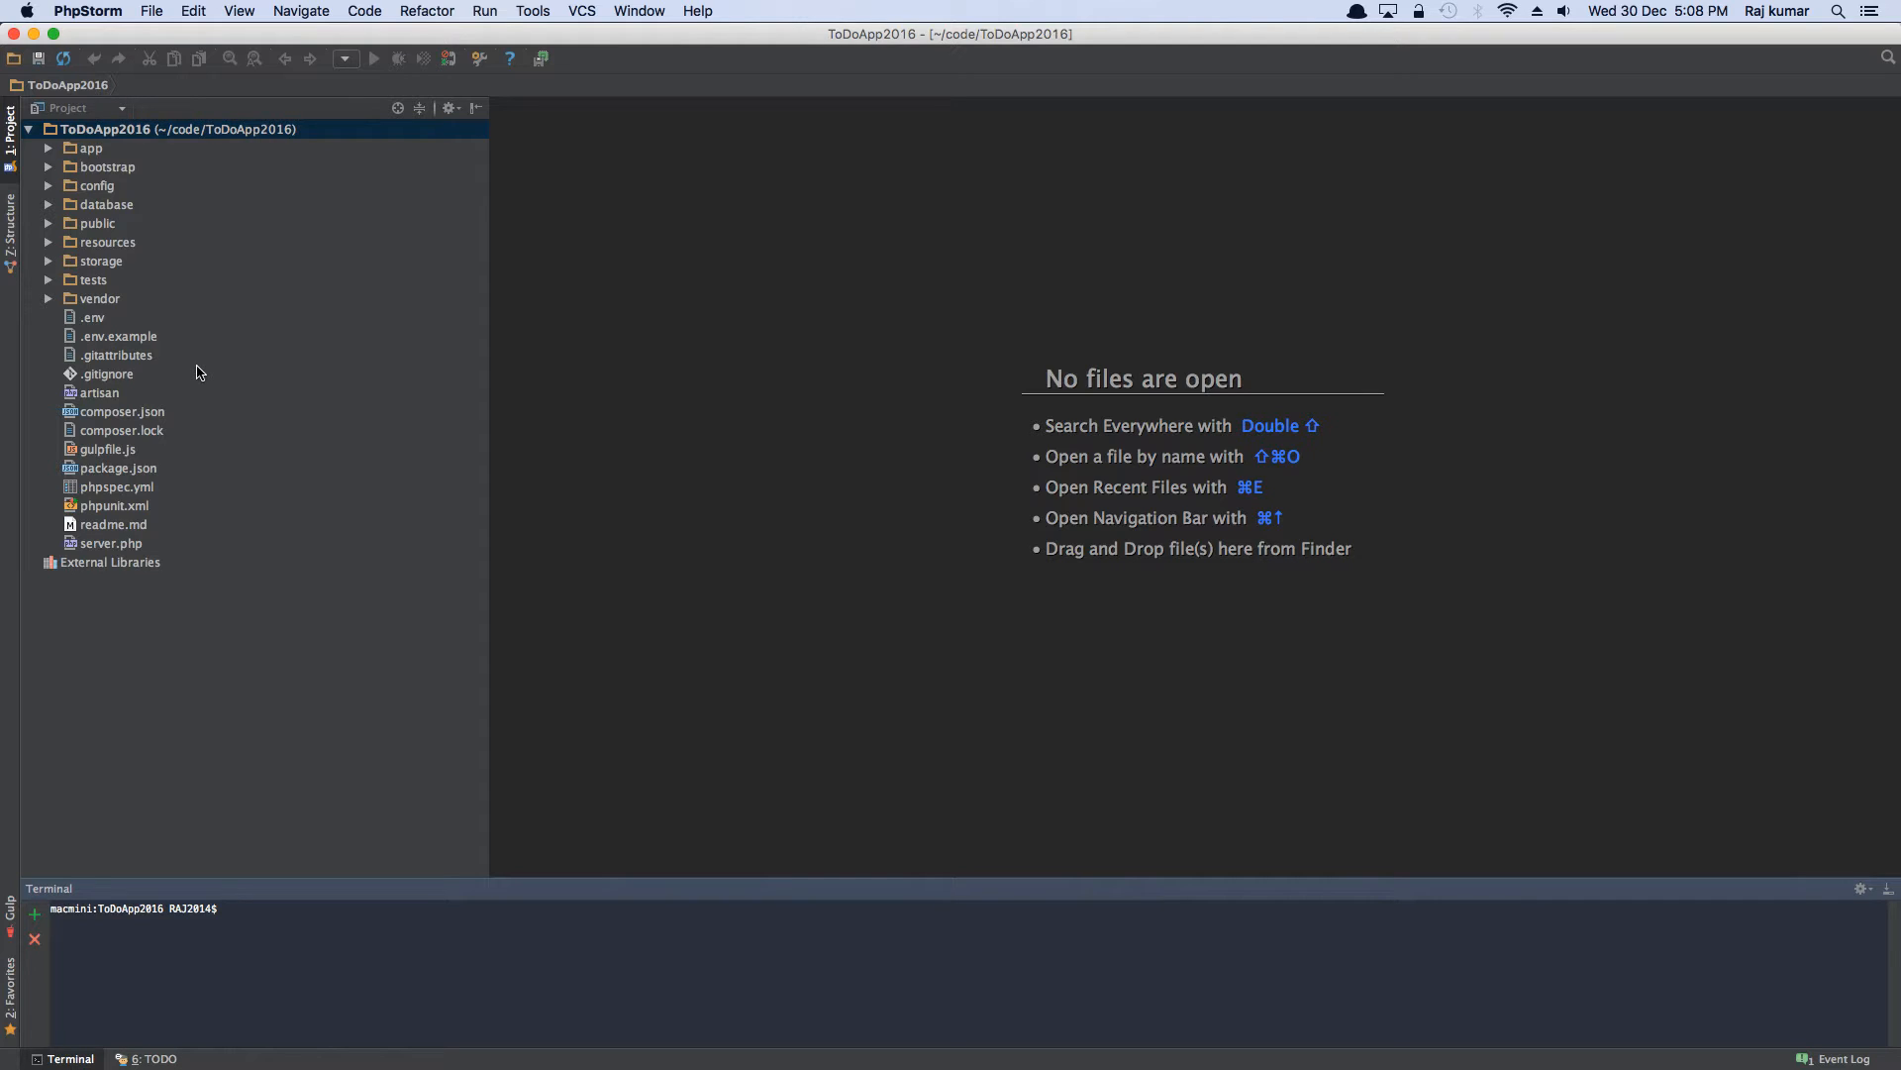
pyautogui.moveTo(204, 459)
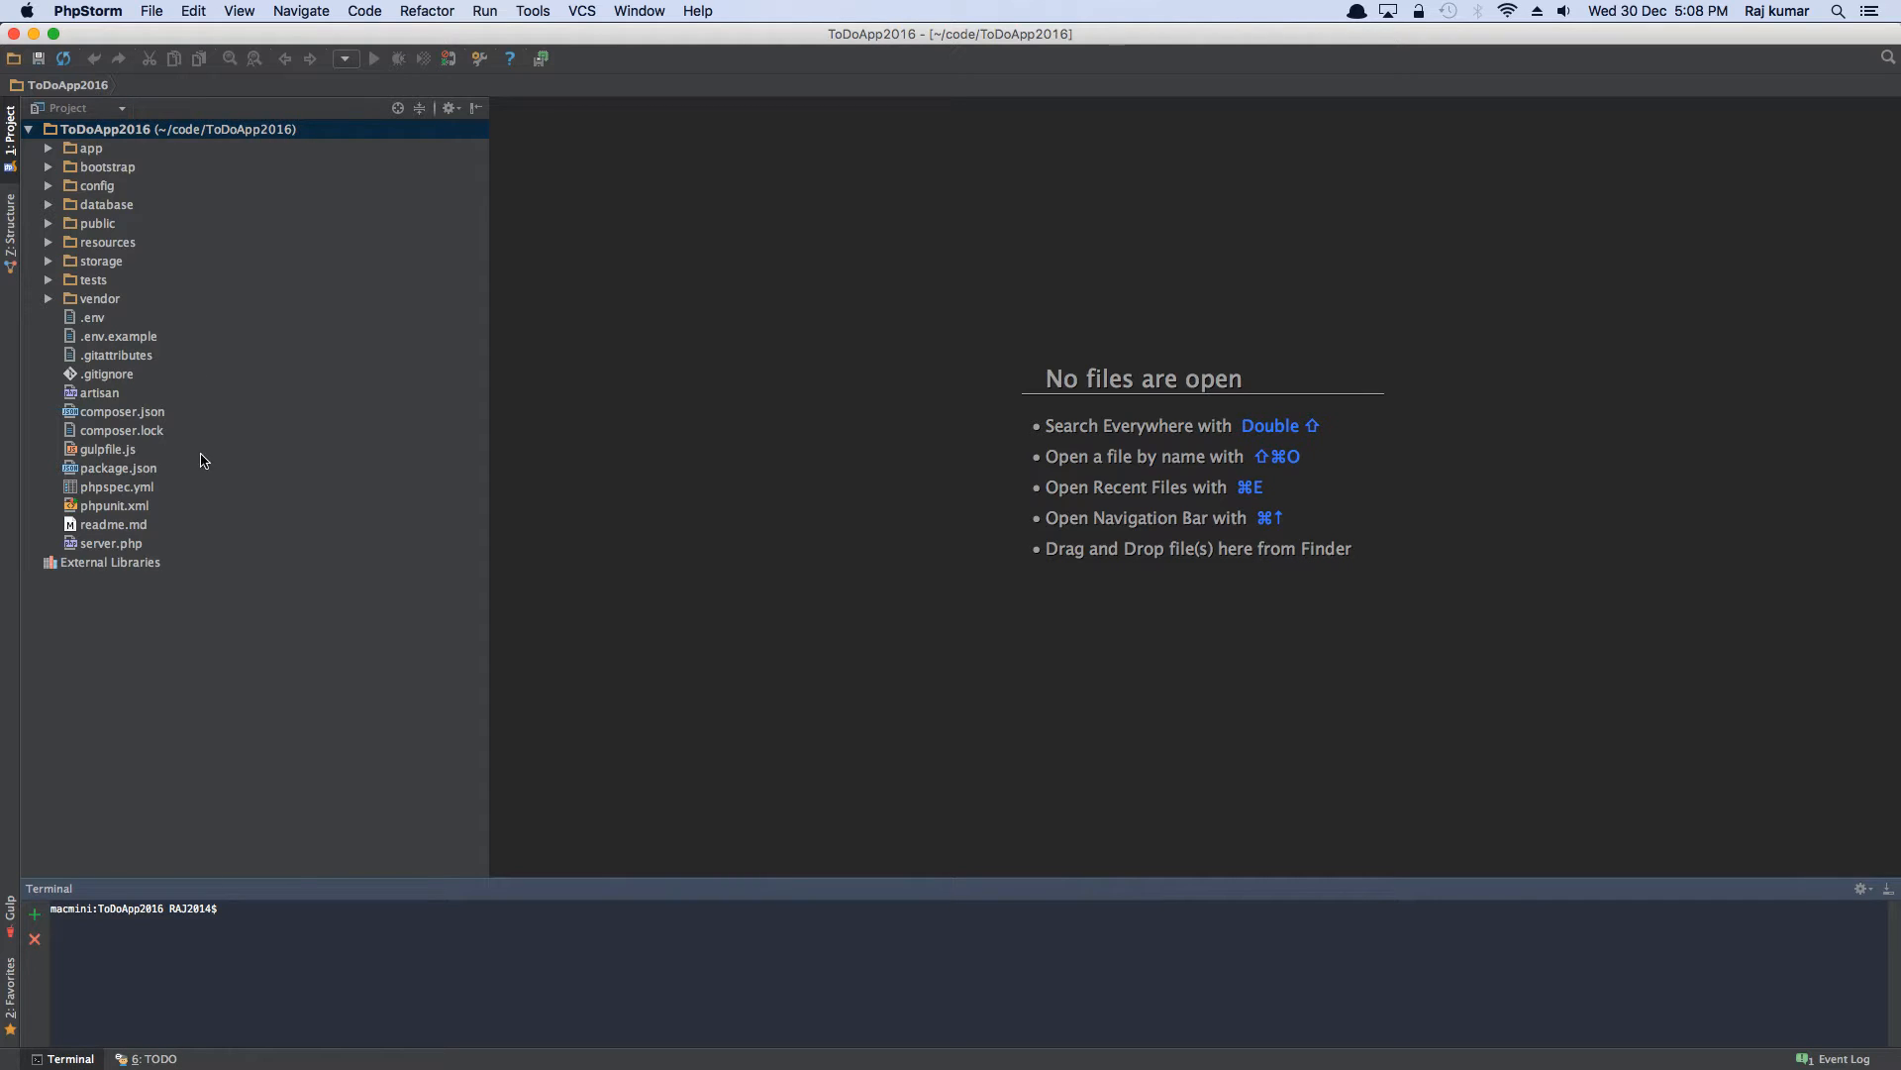
pyautogui.moveTo(224, 453)
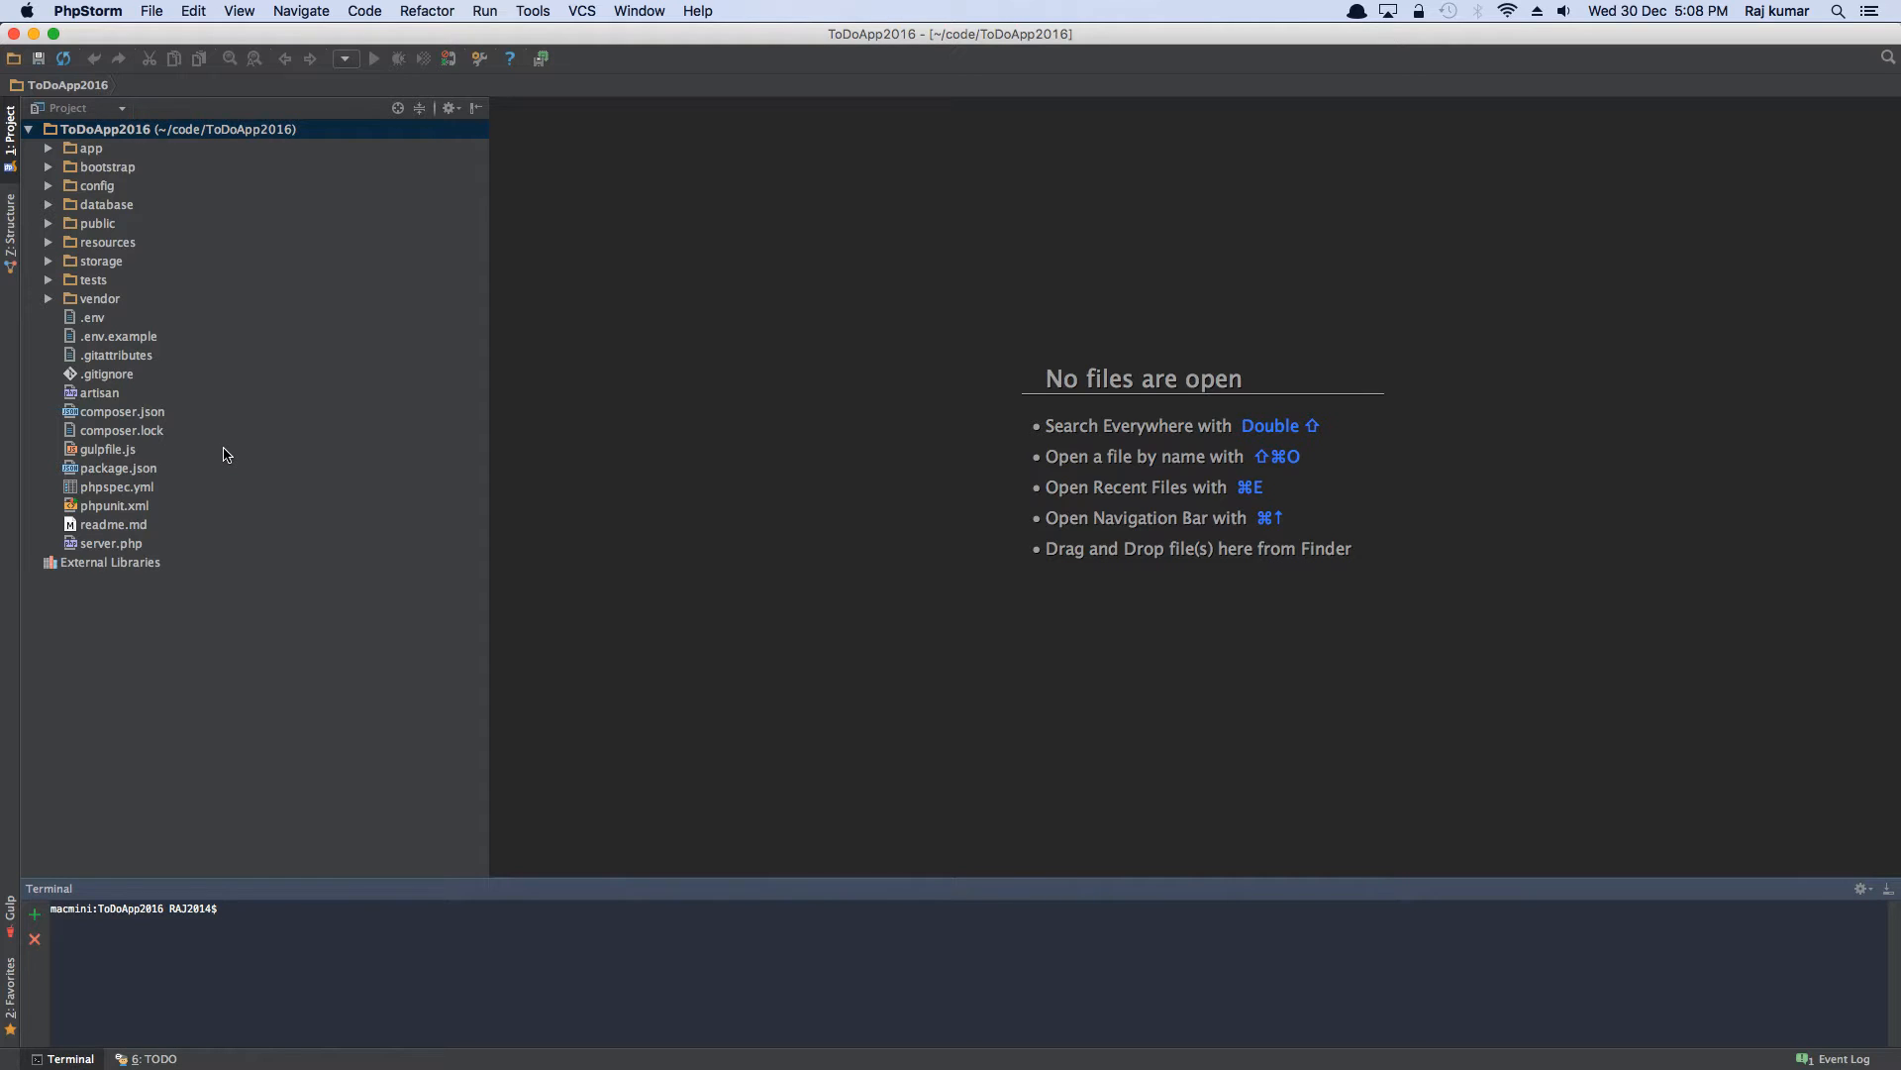
pyautogui.moveTo(175, 632)
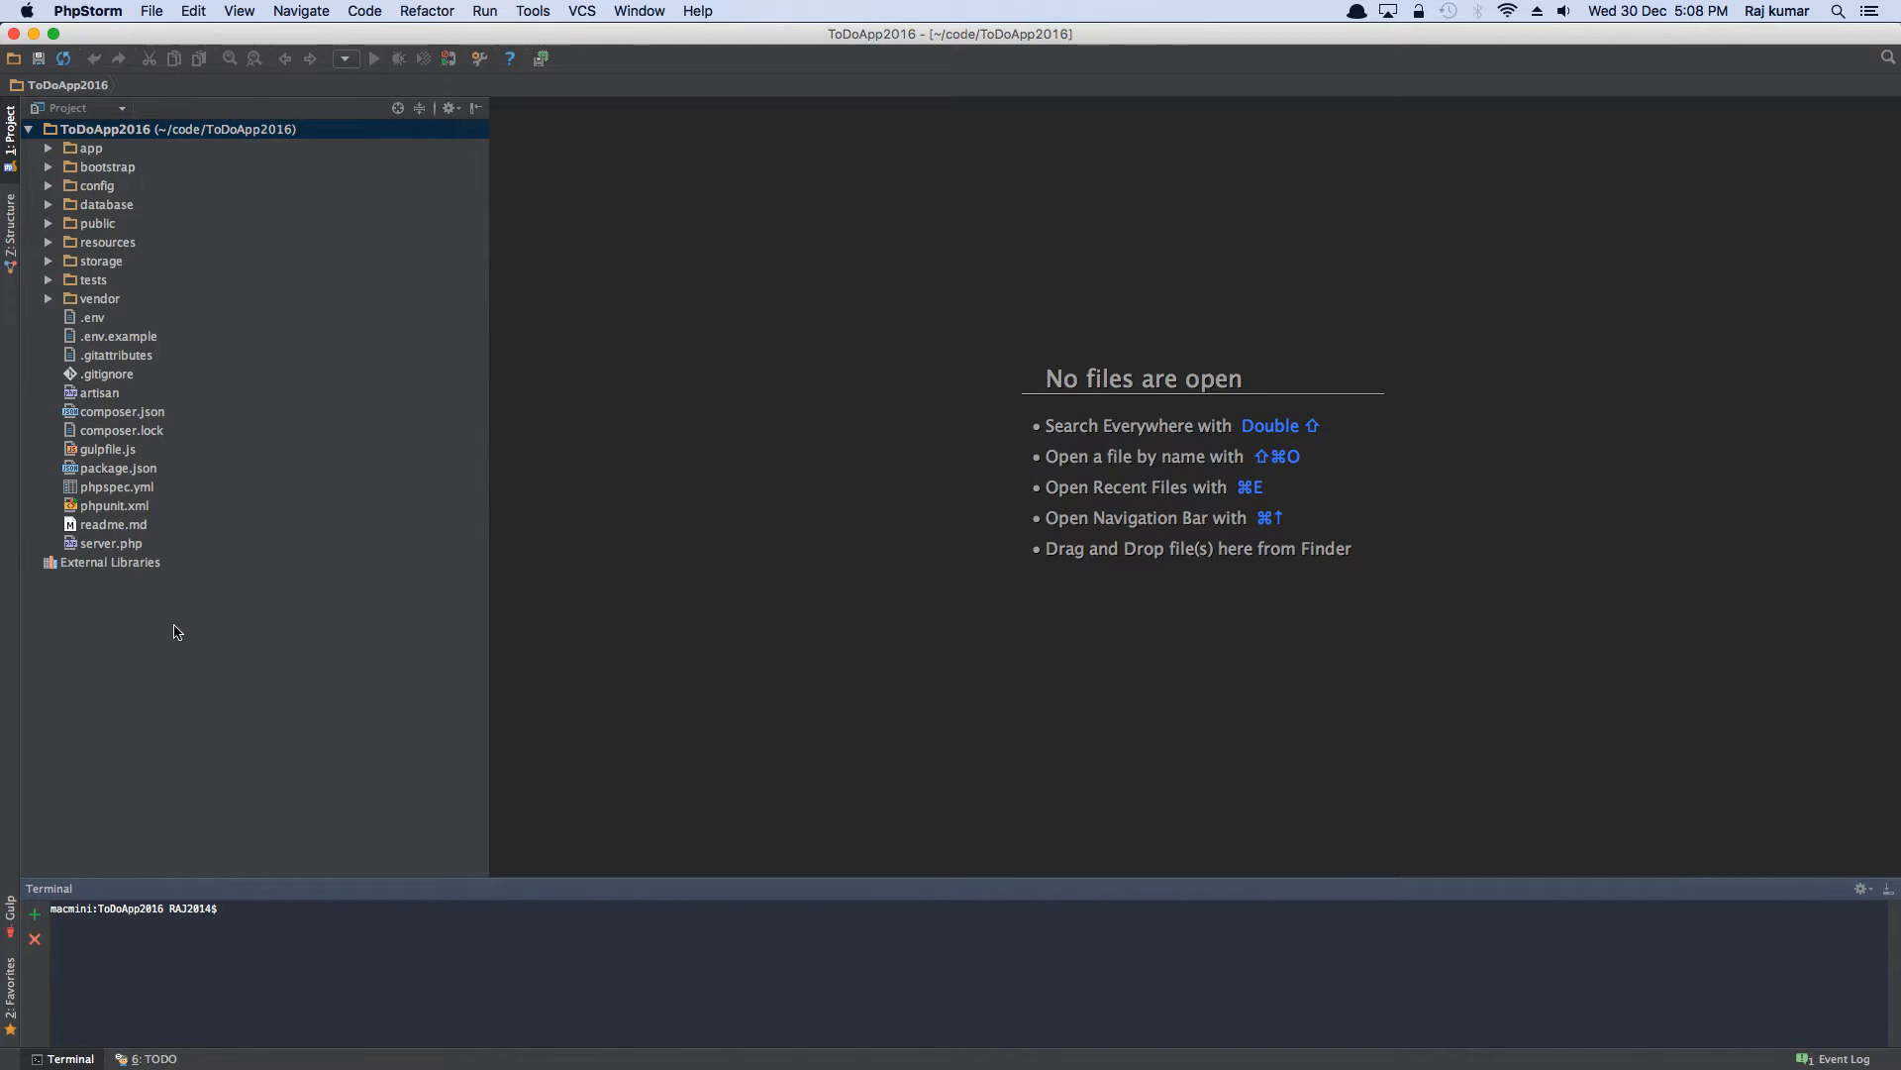
pyautogui.moveTo(200, 327)
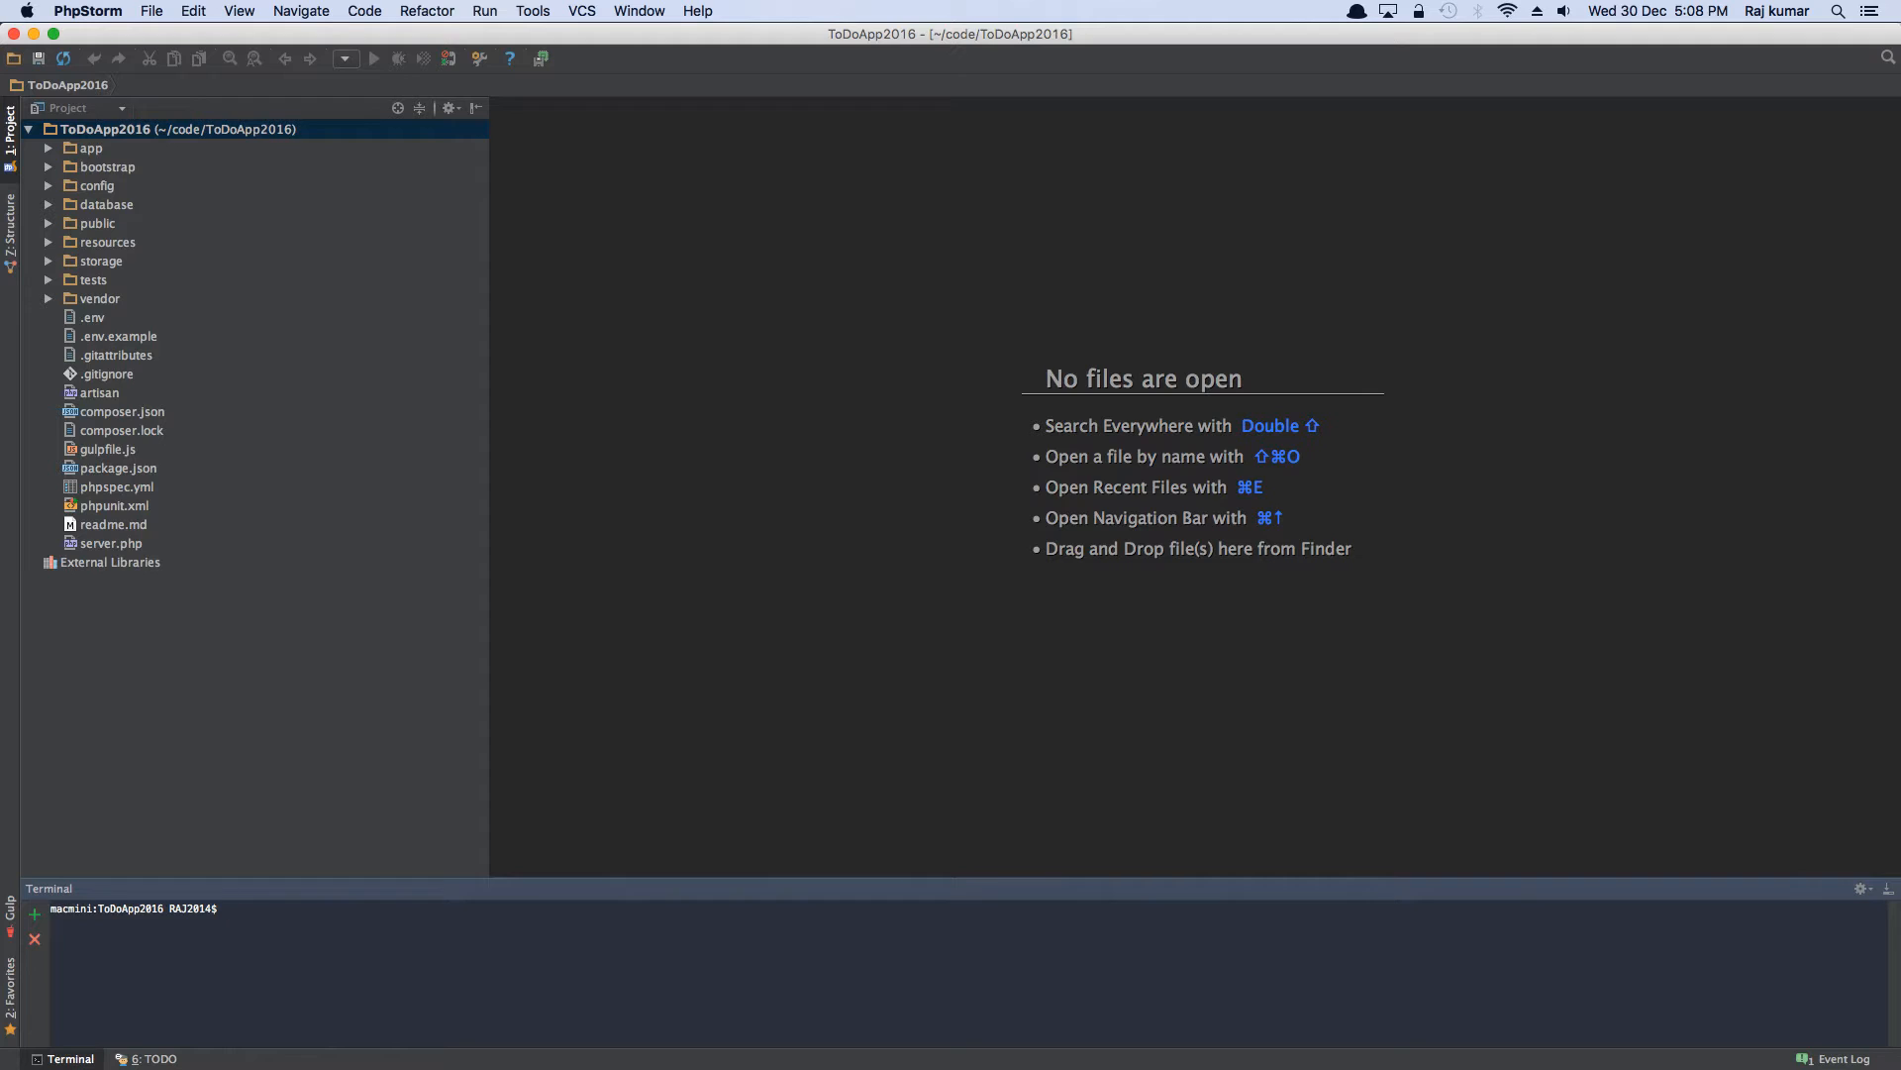
pyautogui.moveTo(291, 358)
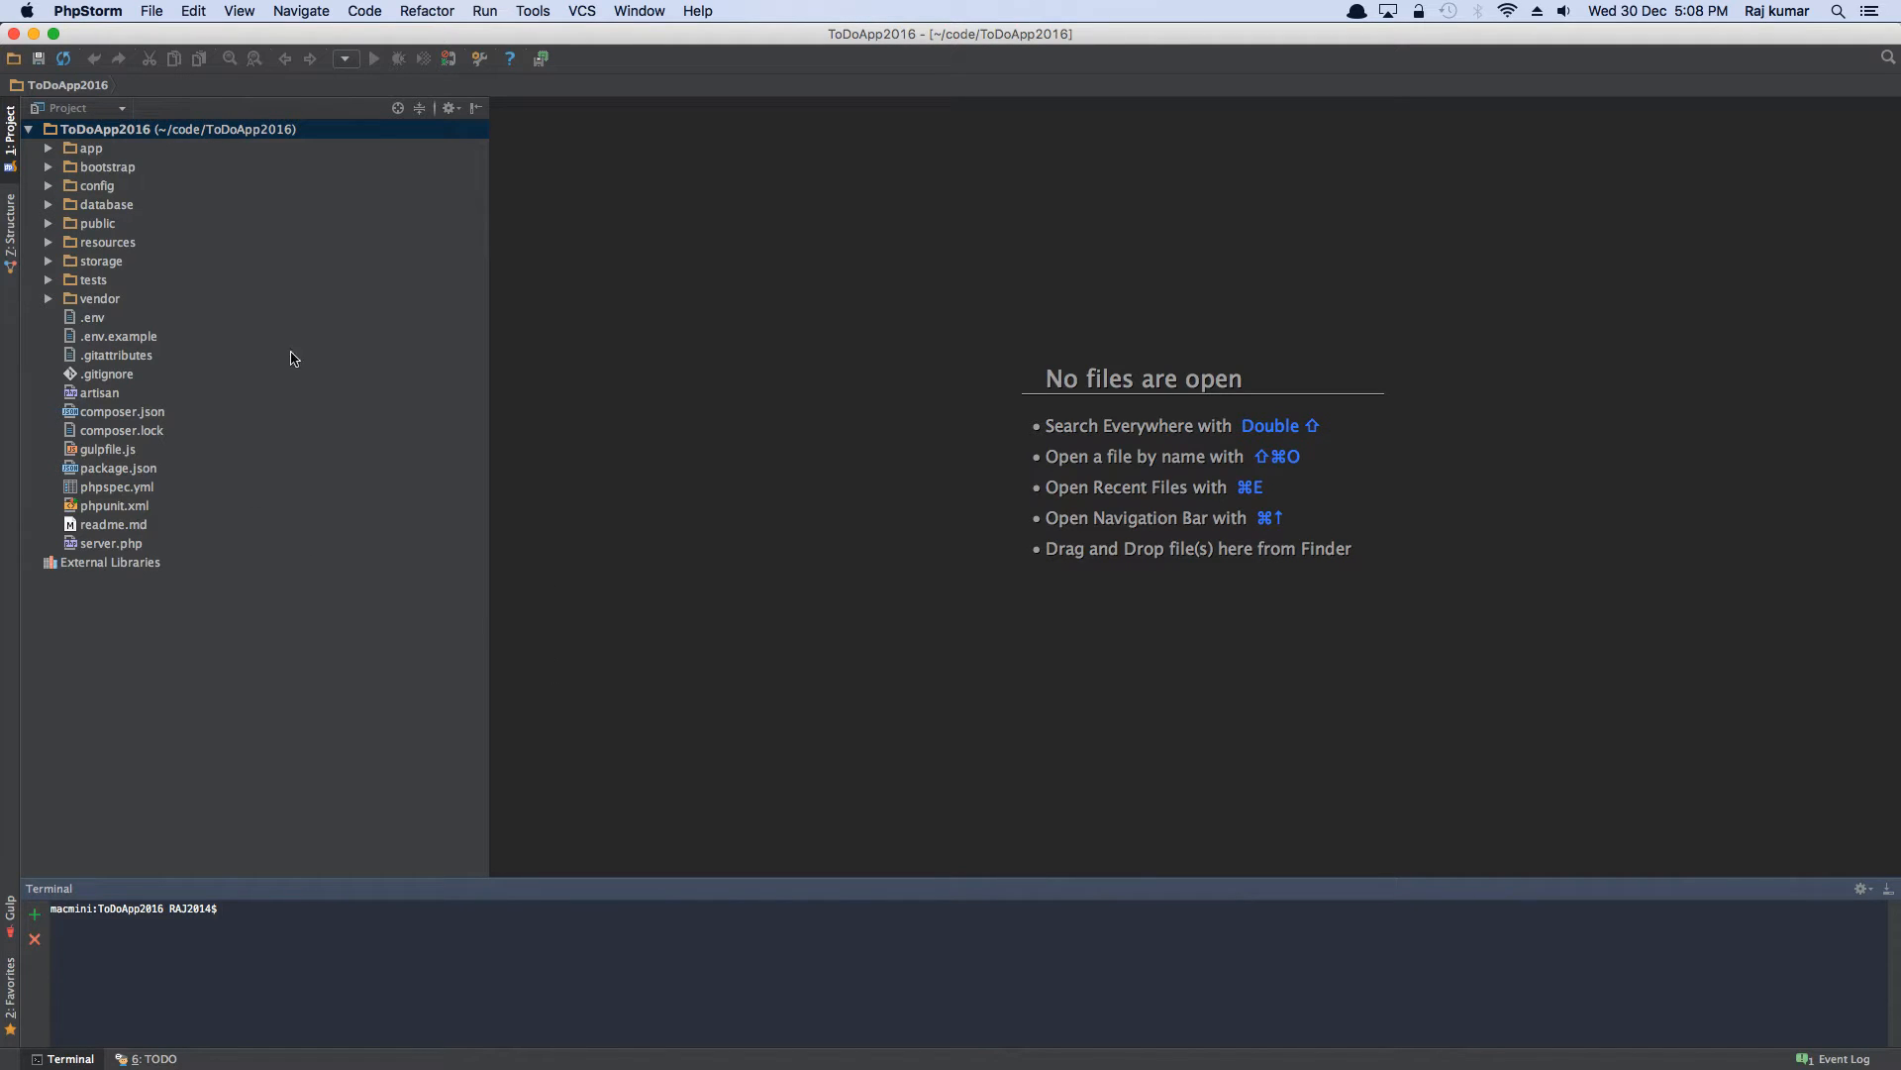
pyautogui.moveTo(57, 317)
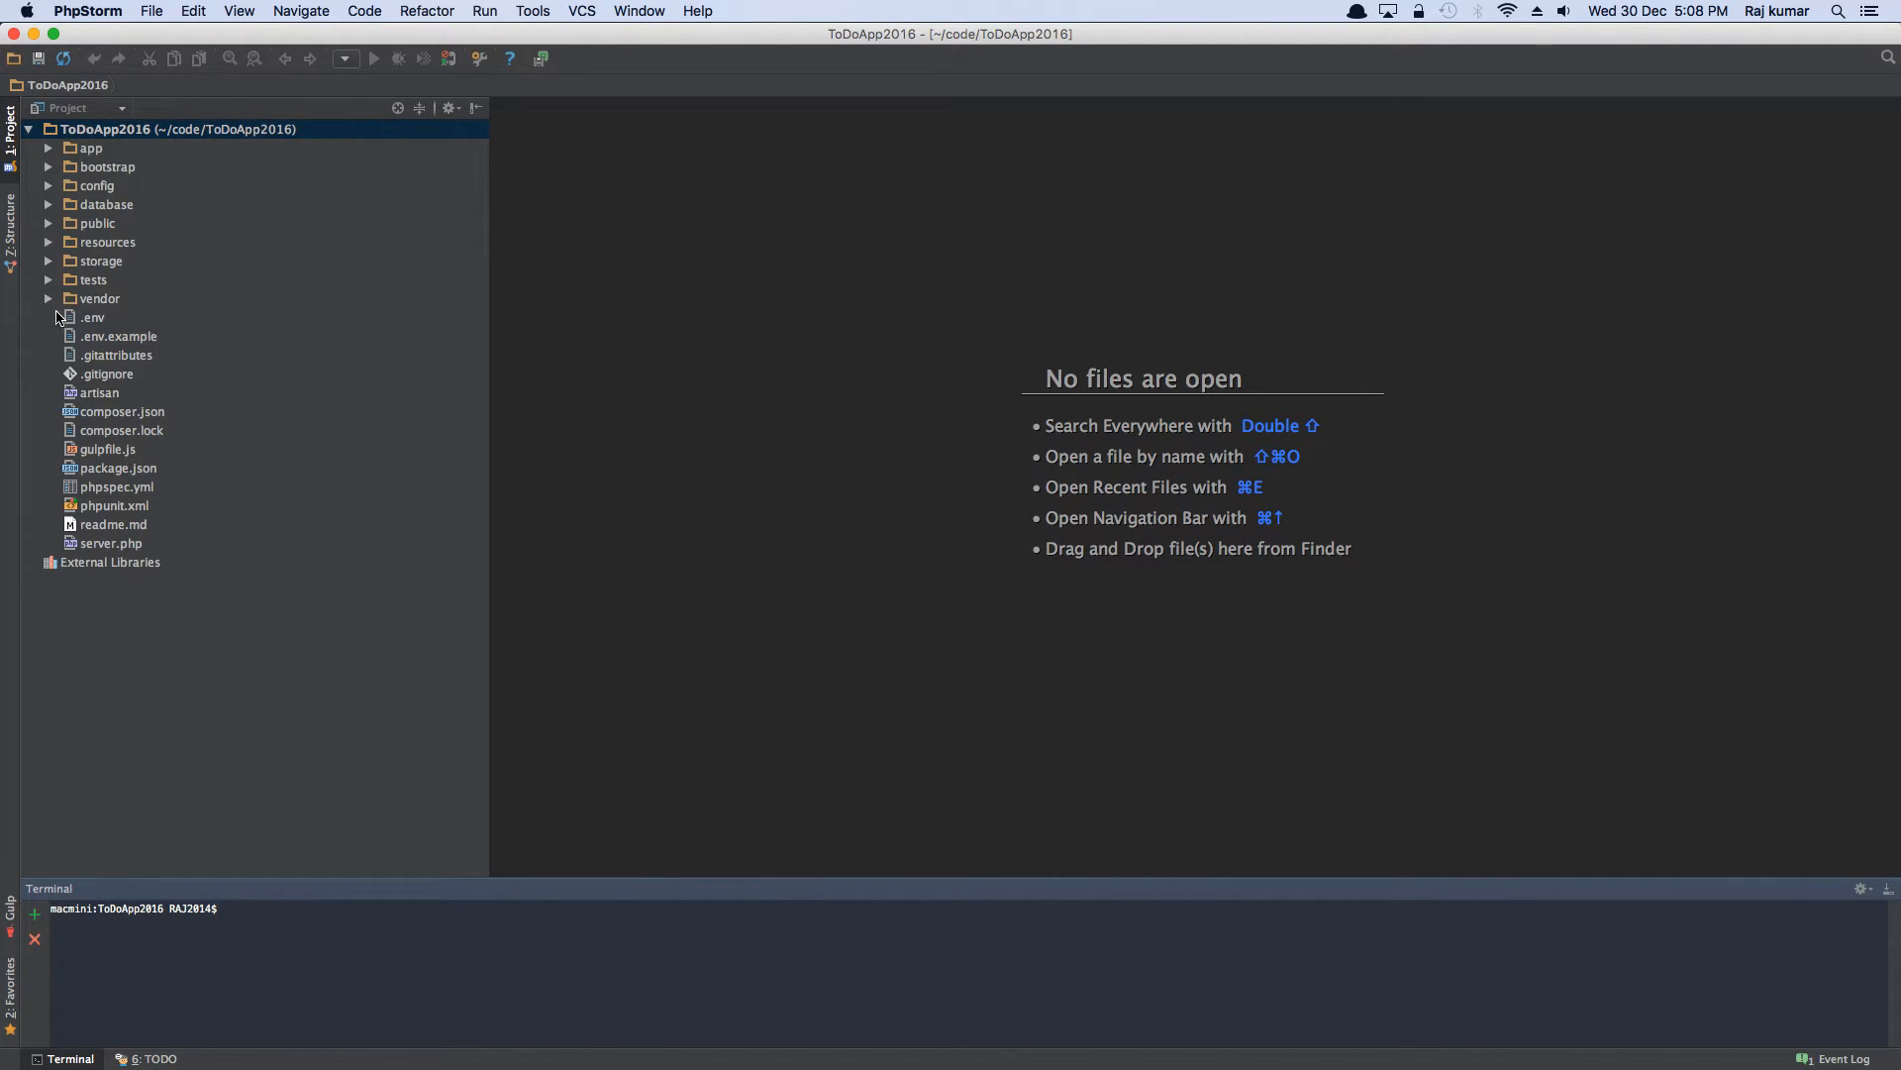
pyautogui.moveTo(231, 336)
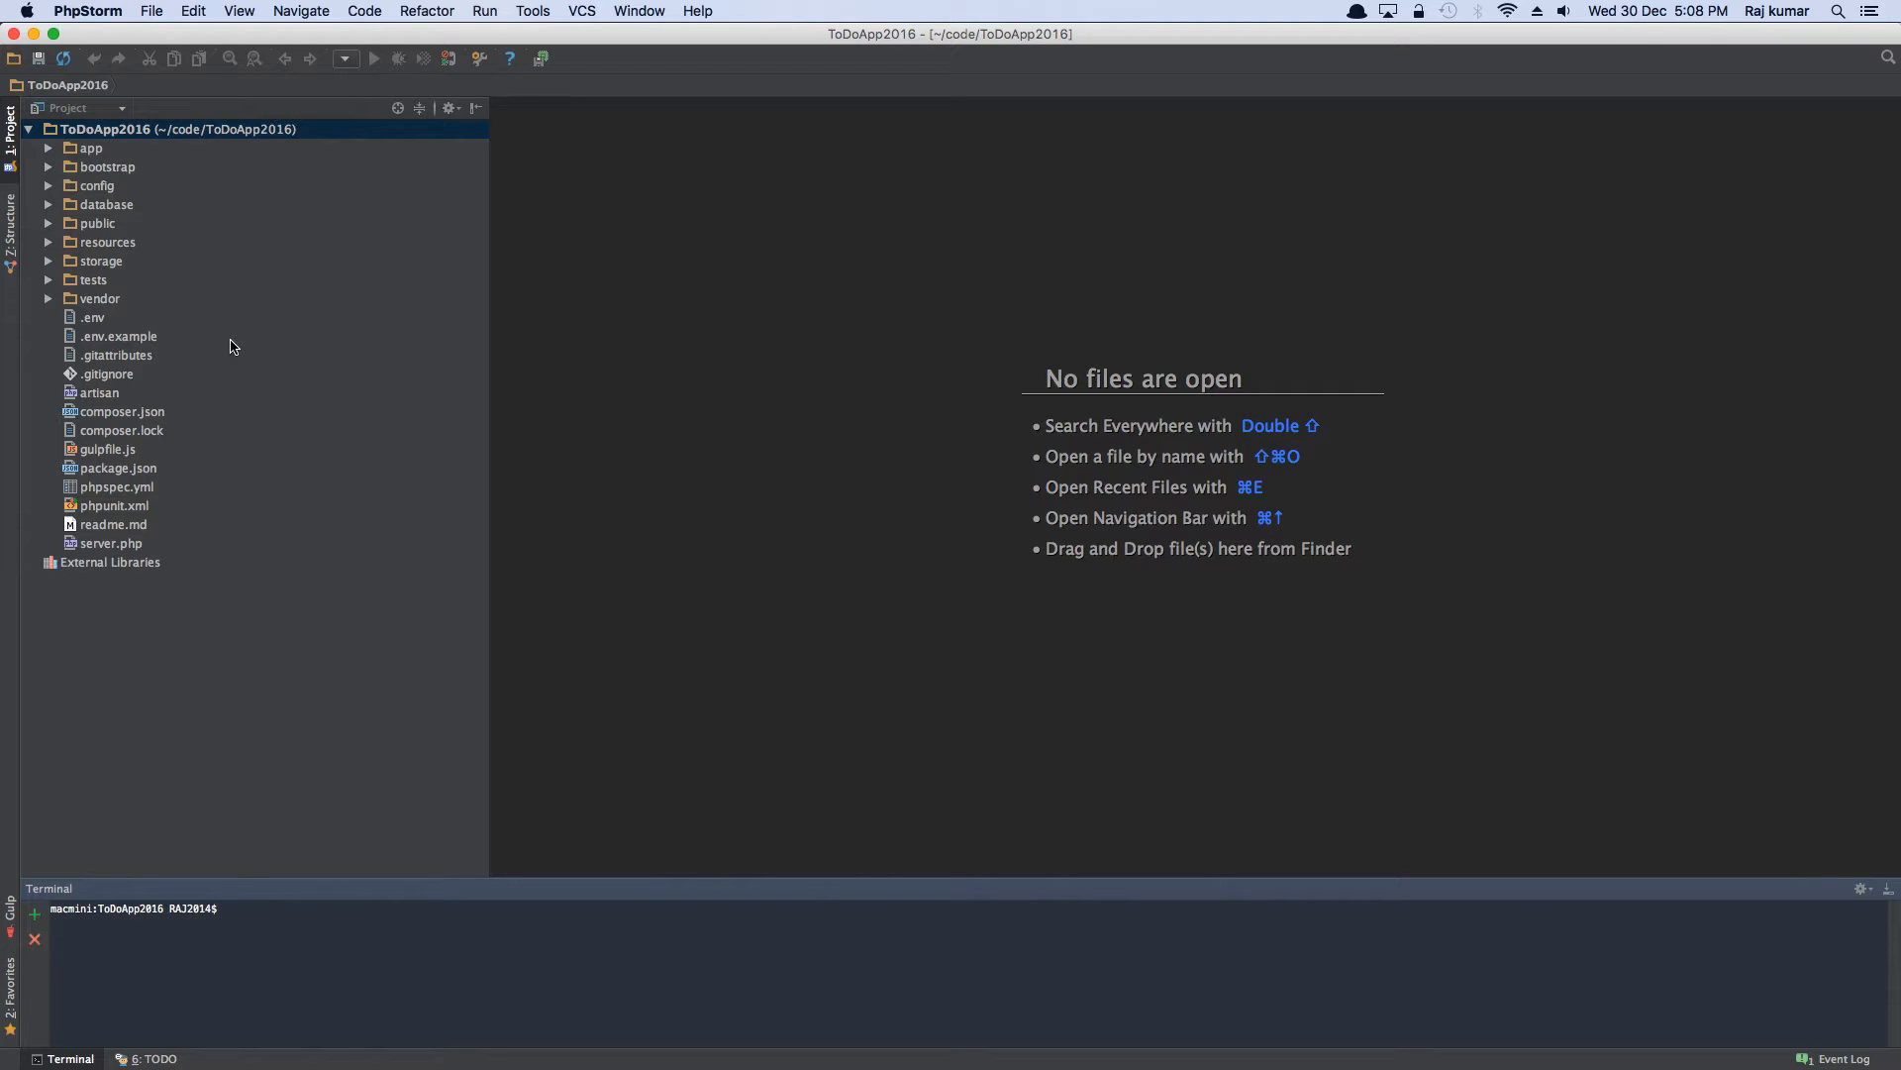
pyautogui.moveTo(204, 455)
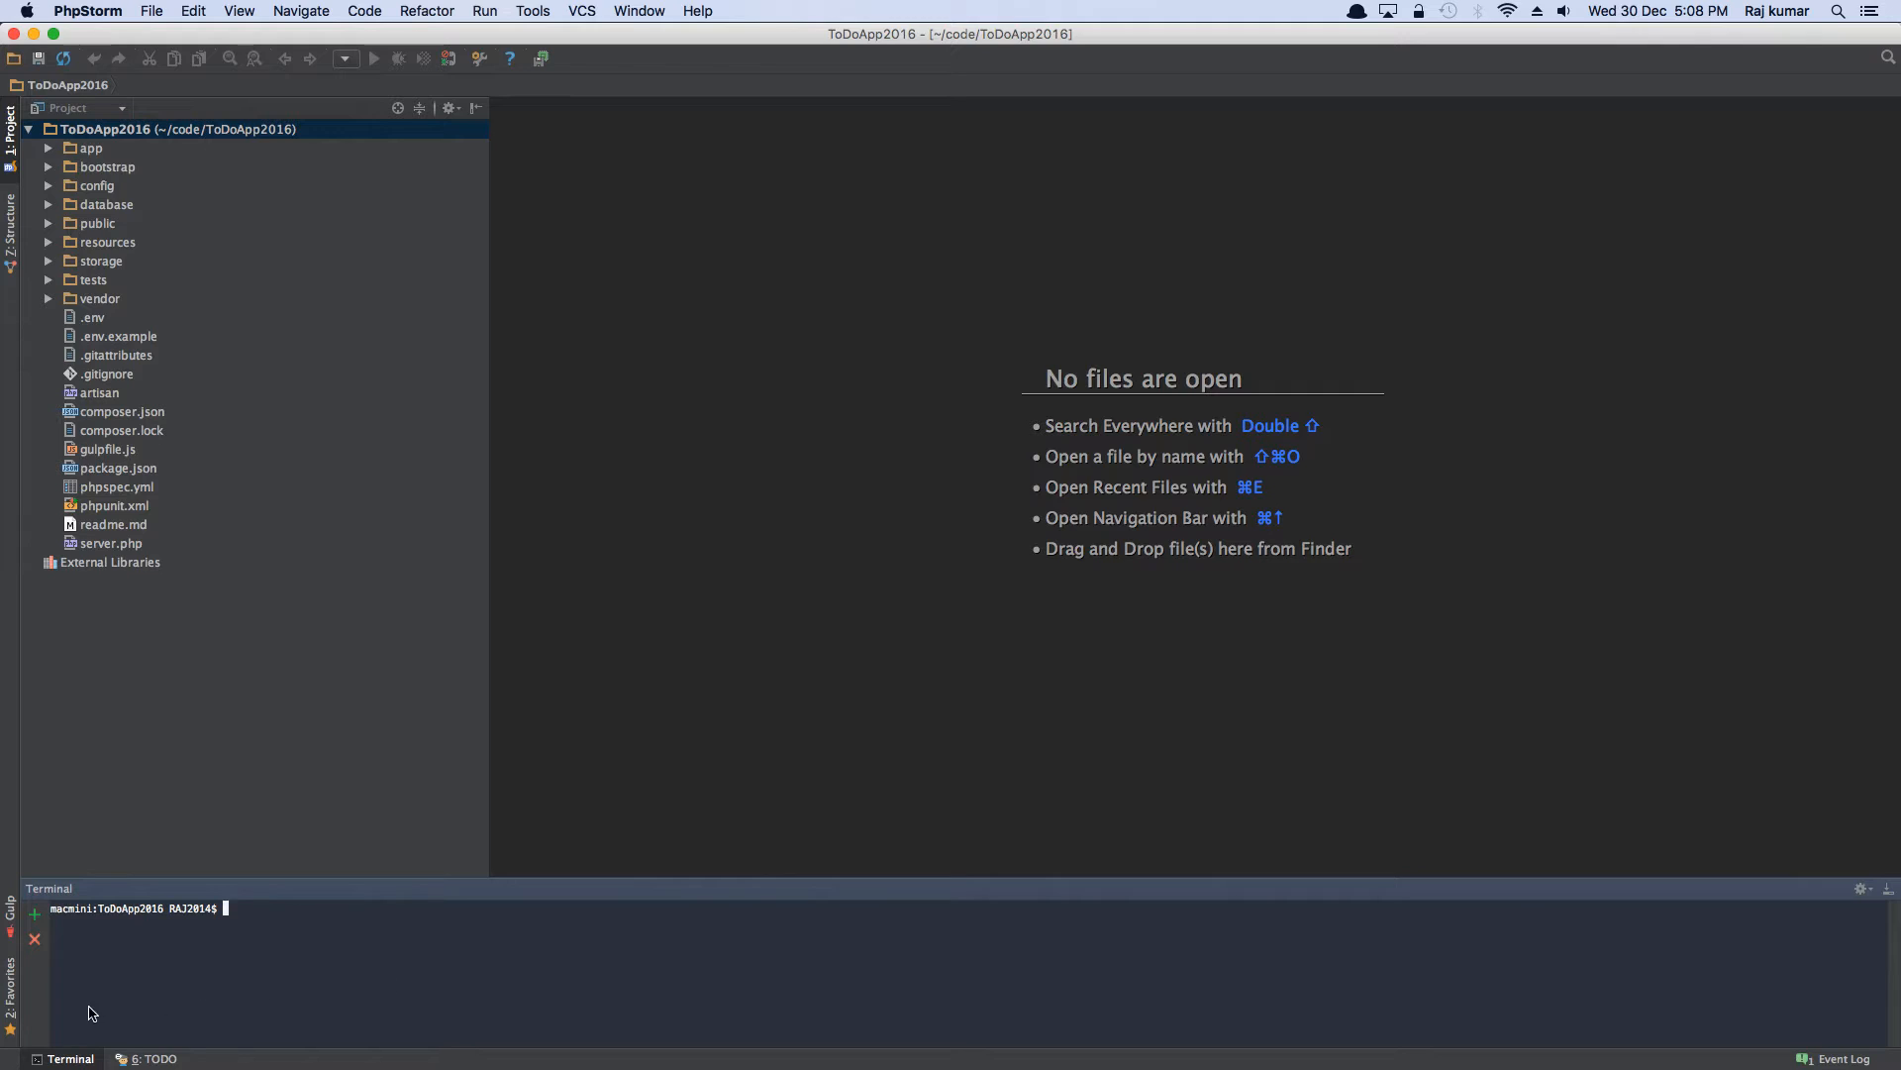
pyautogui.moveTo(220, 333)
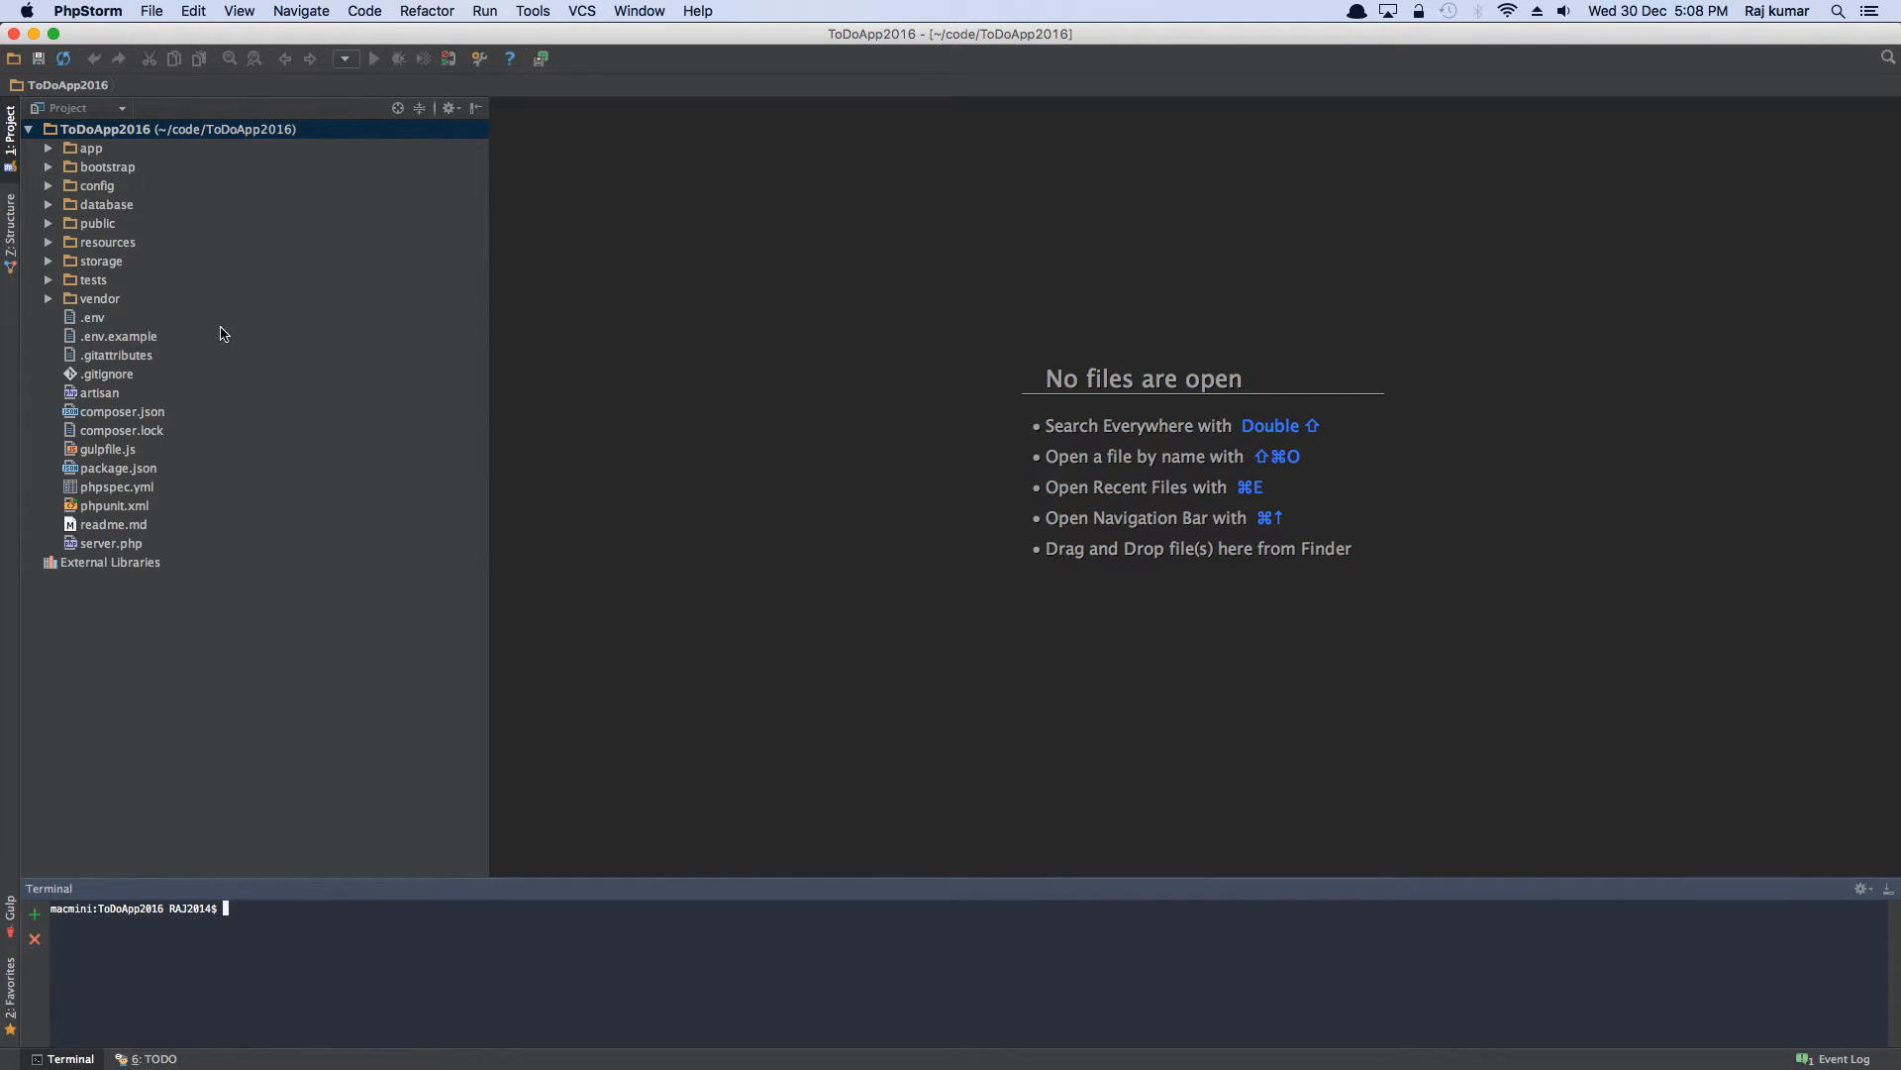
# - Open the project's .env file showing the app key and homestead database credentials
pyautogui.doubleClick(93, 317)
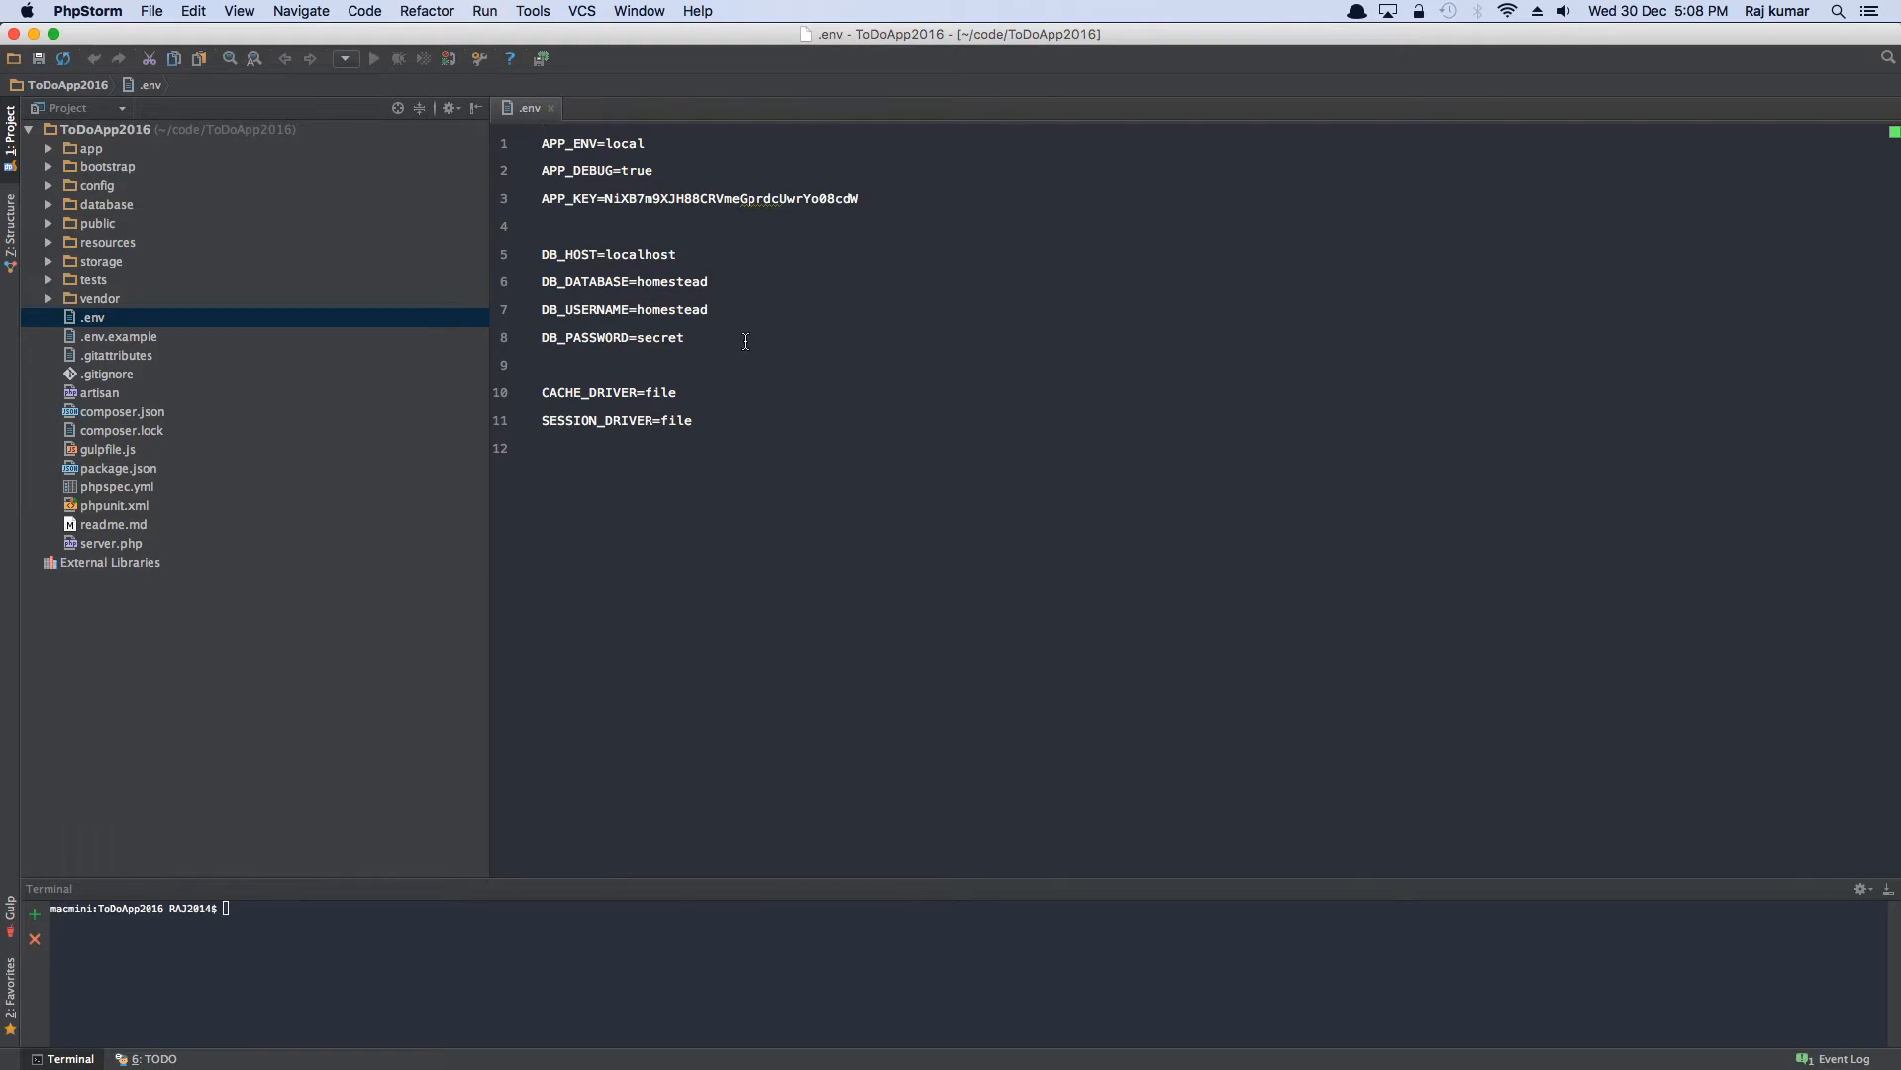
pyautogui.moveTo(661, 272)
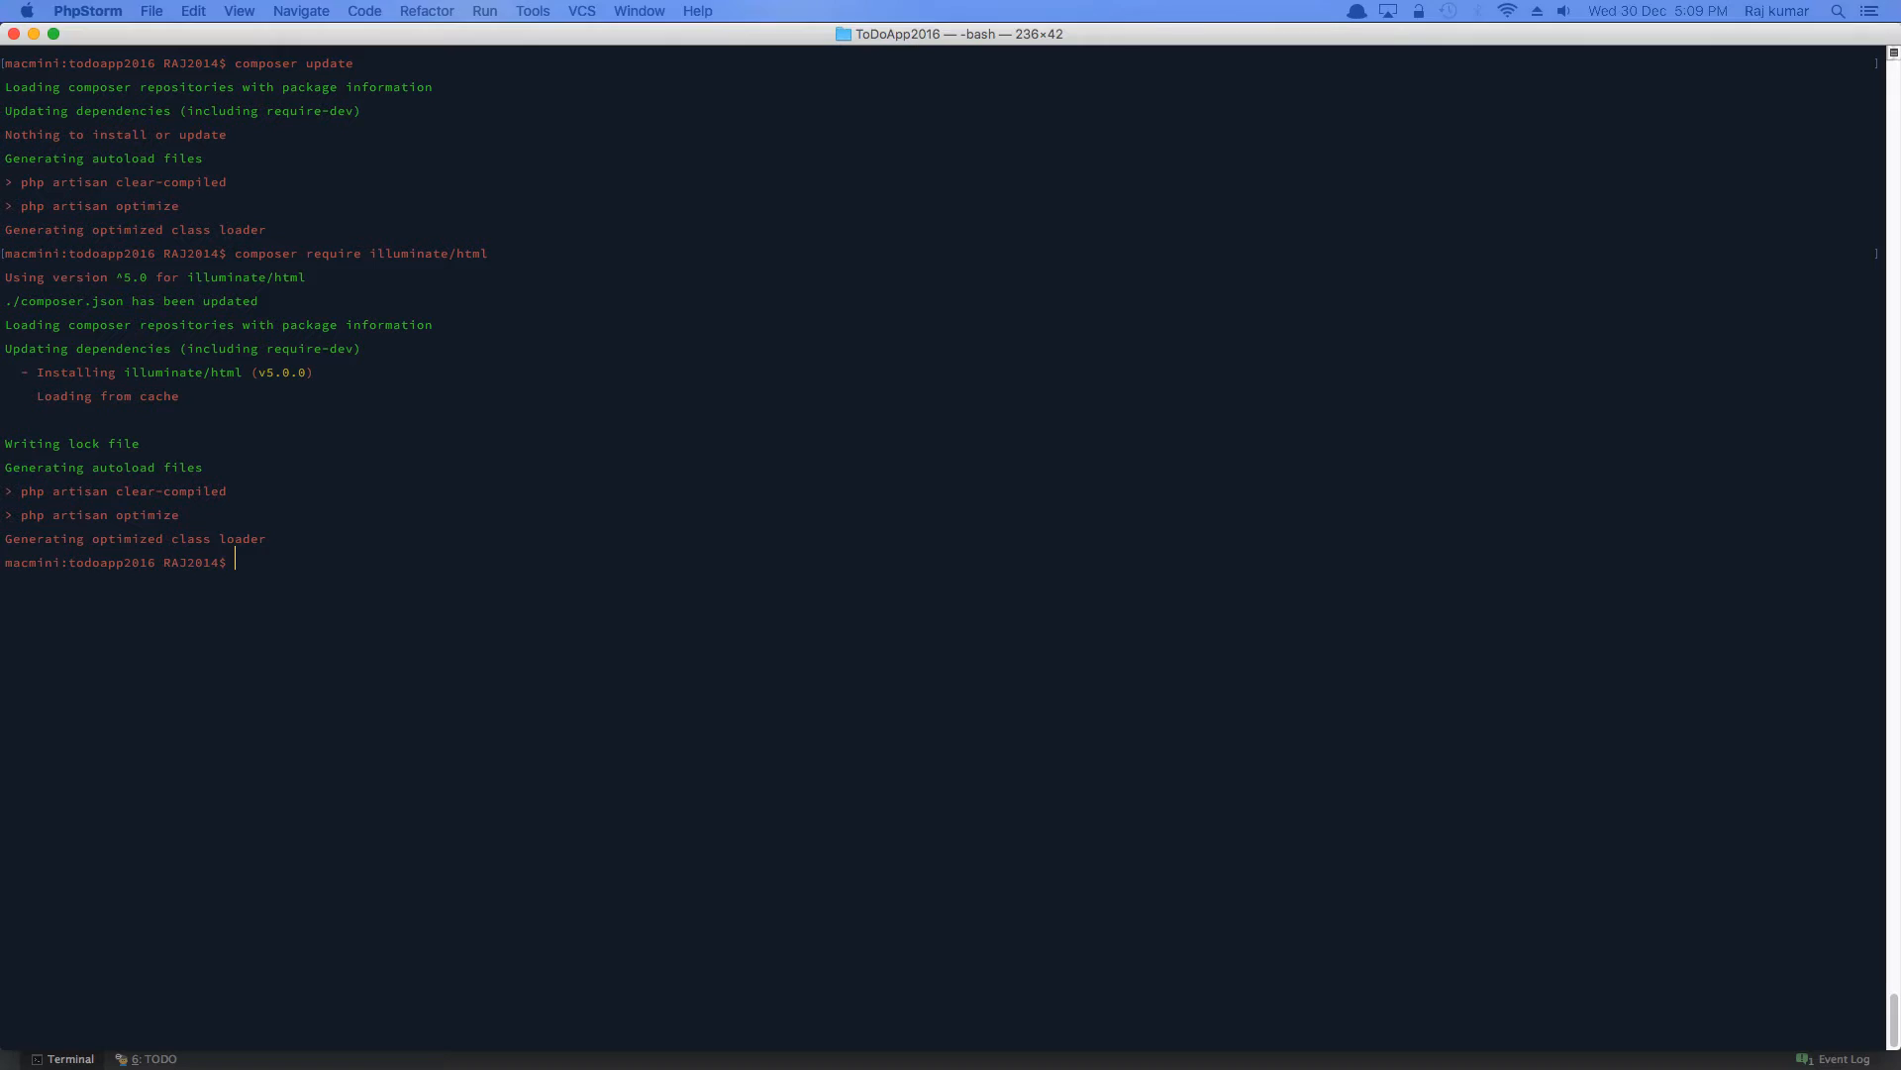
# - Focus Terminal, clear it, and attempt homestead resume, which fails because port 8000 is in use
pyautogui.click(612, 632)
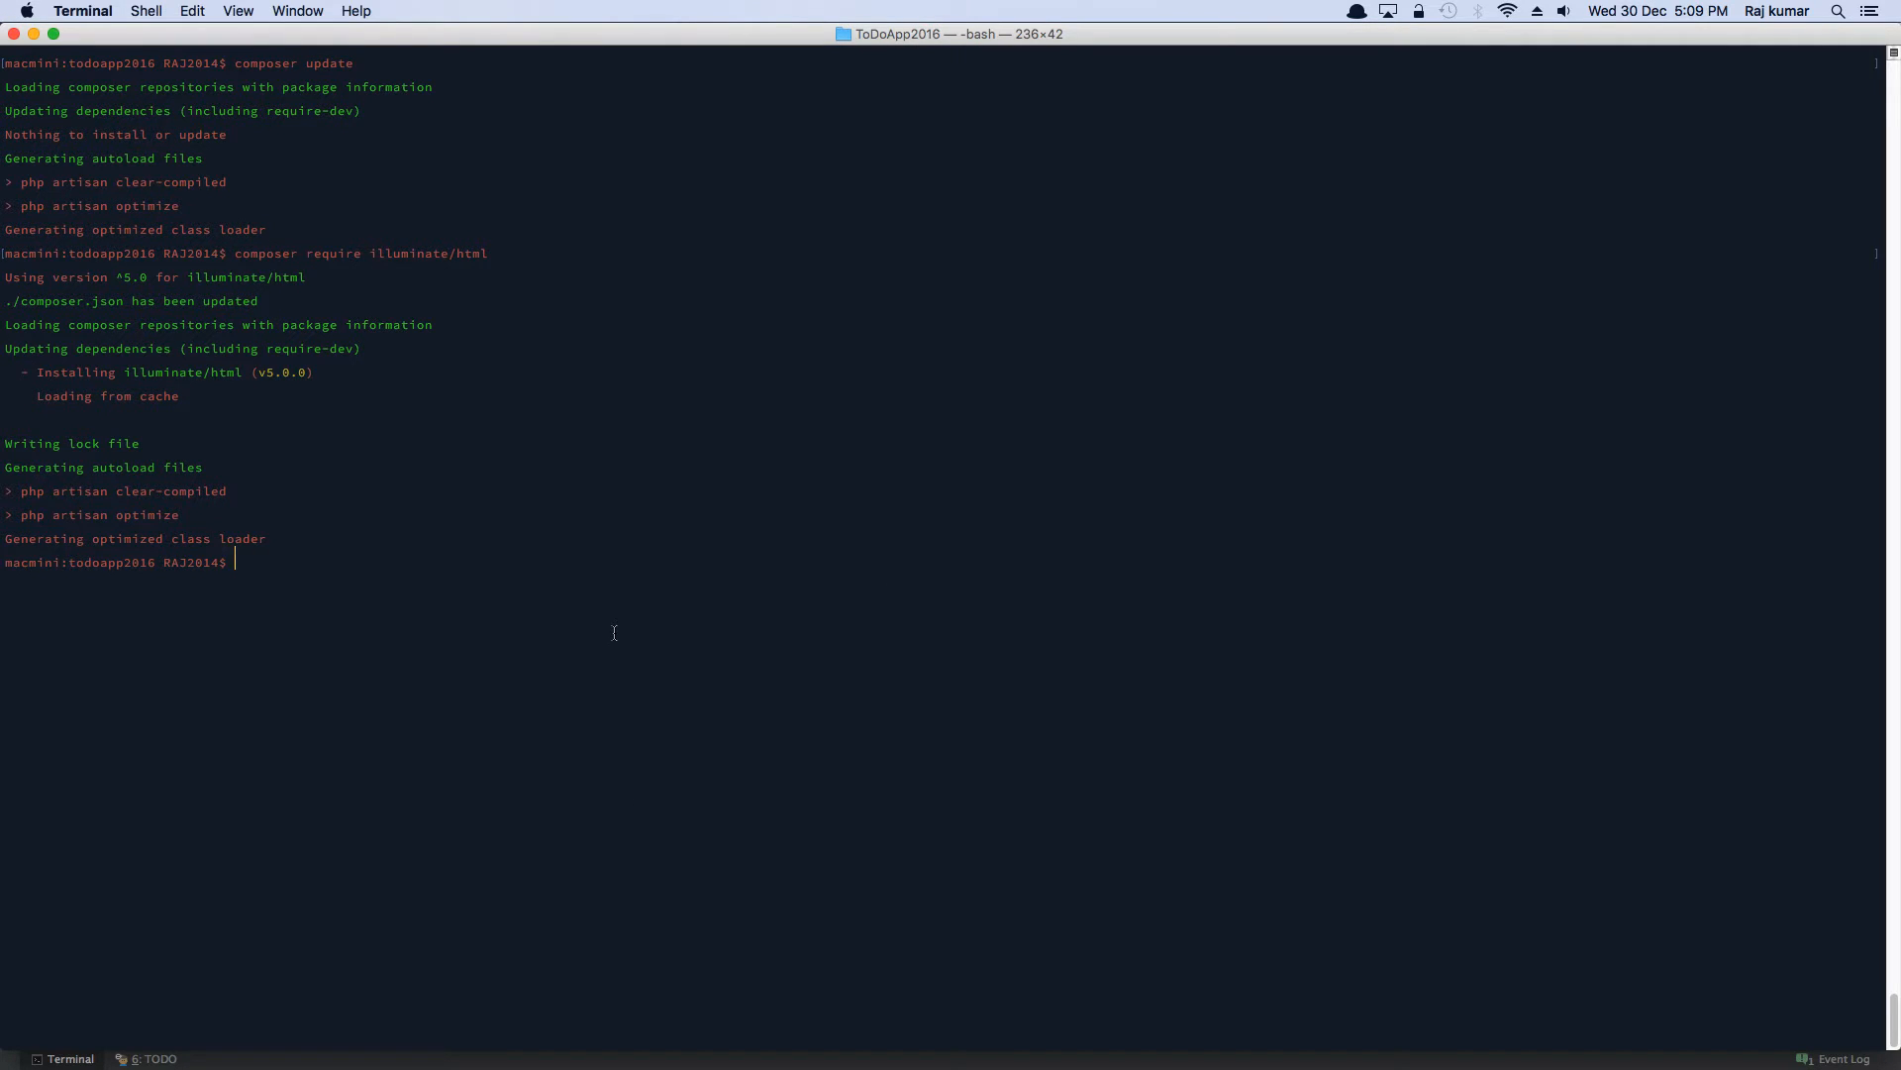
pyautogui.moveTo(542, 550)
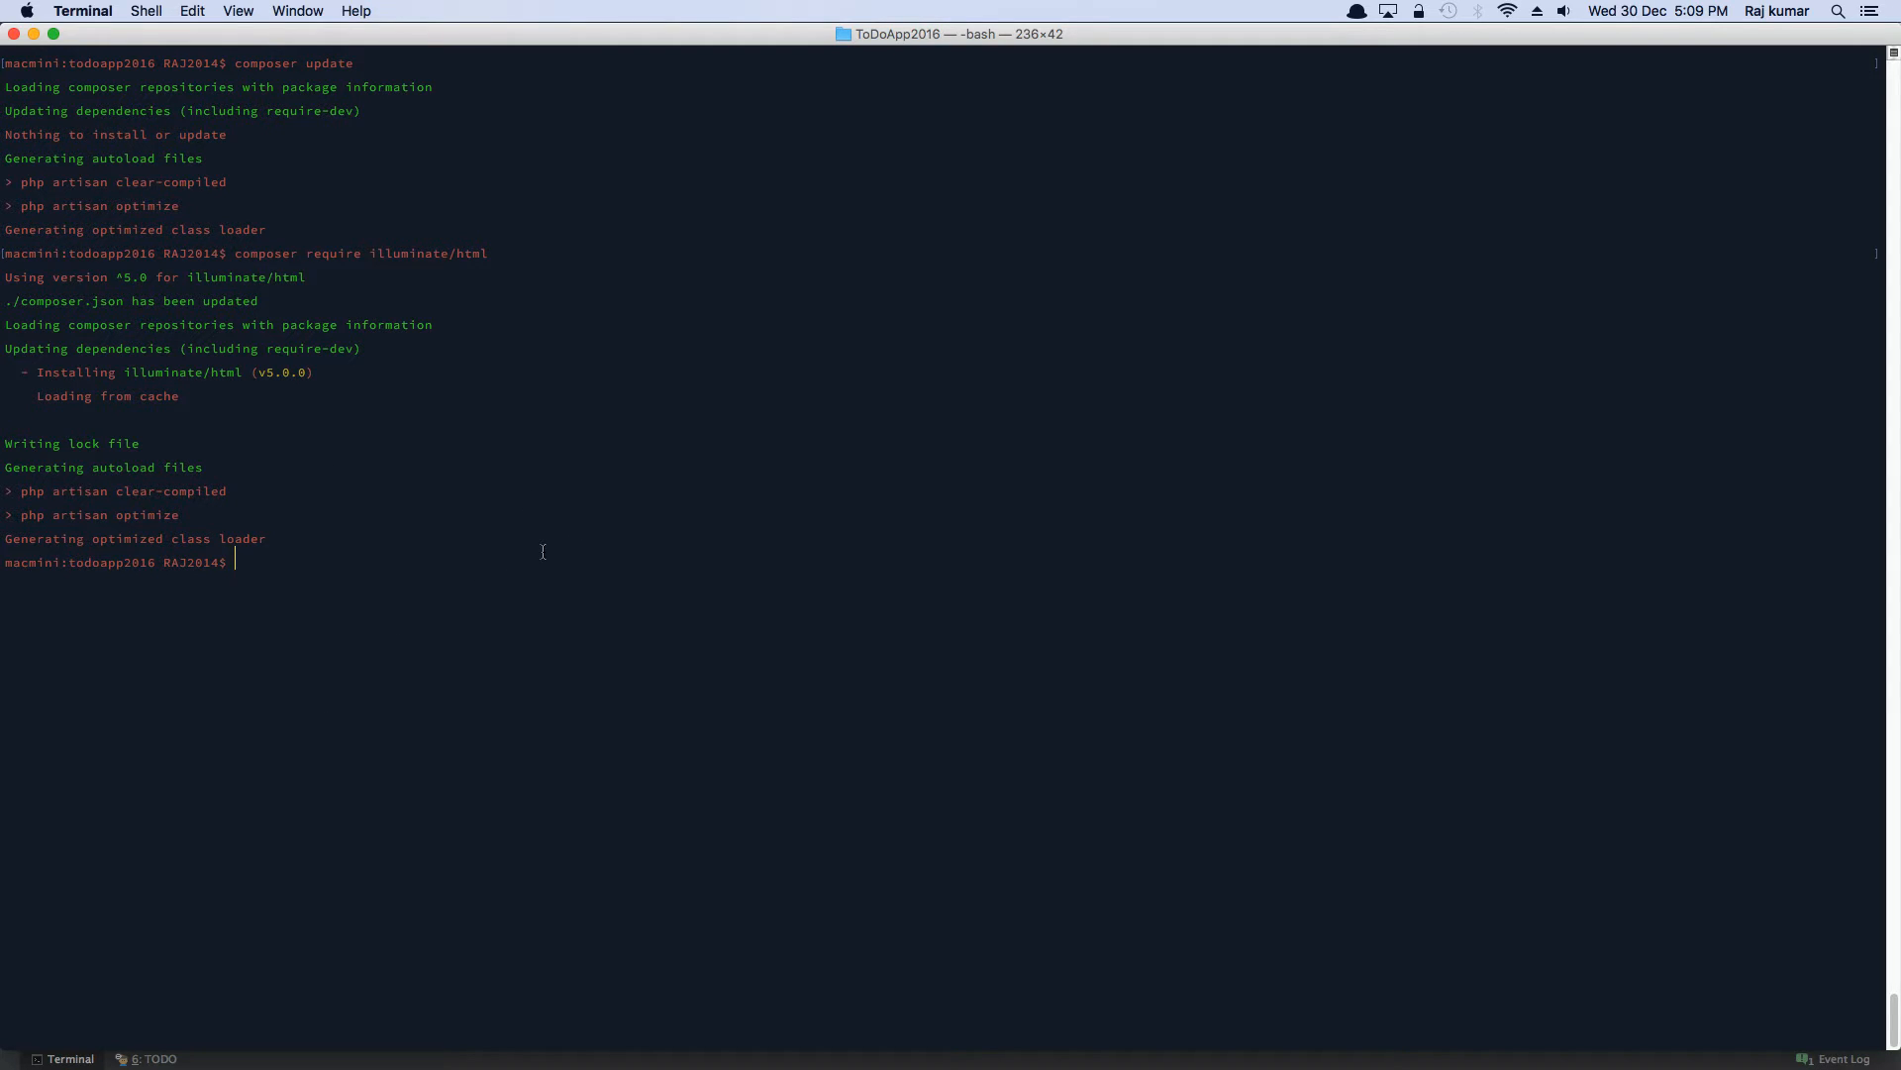
pyautogui.write('cle')
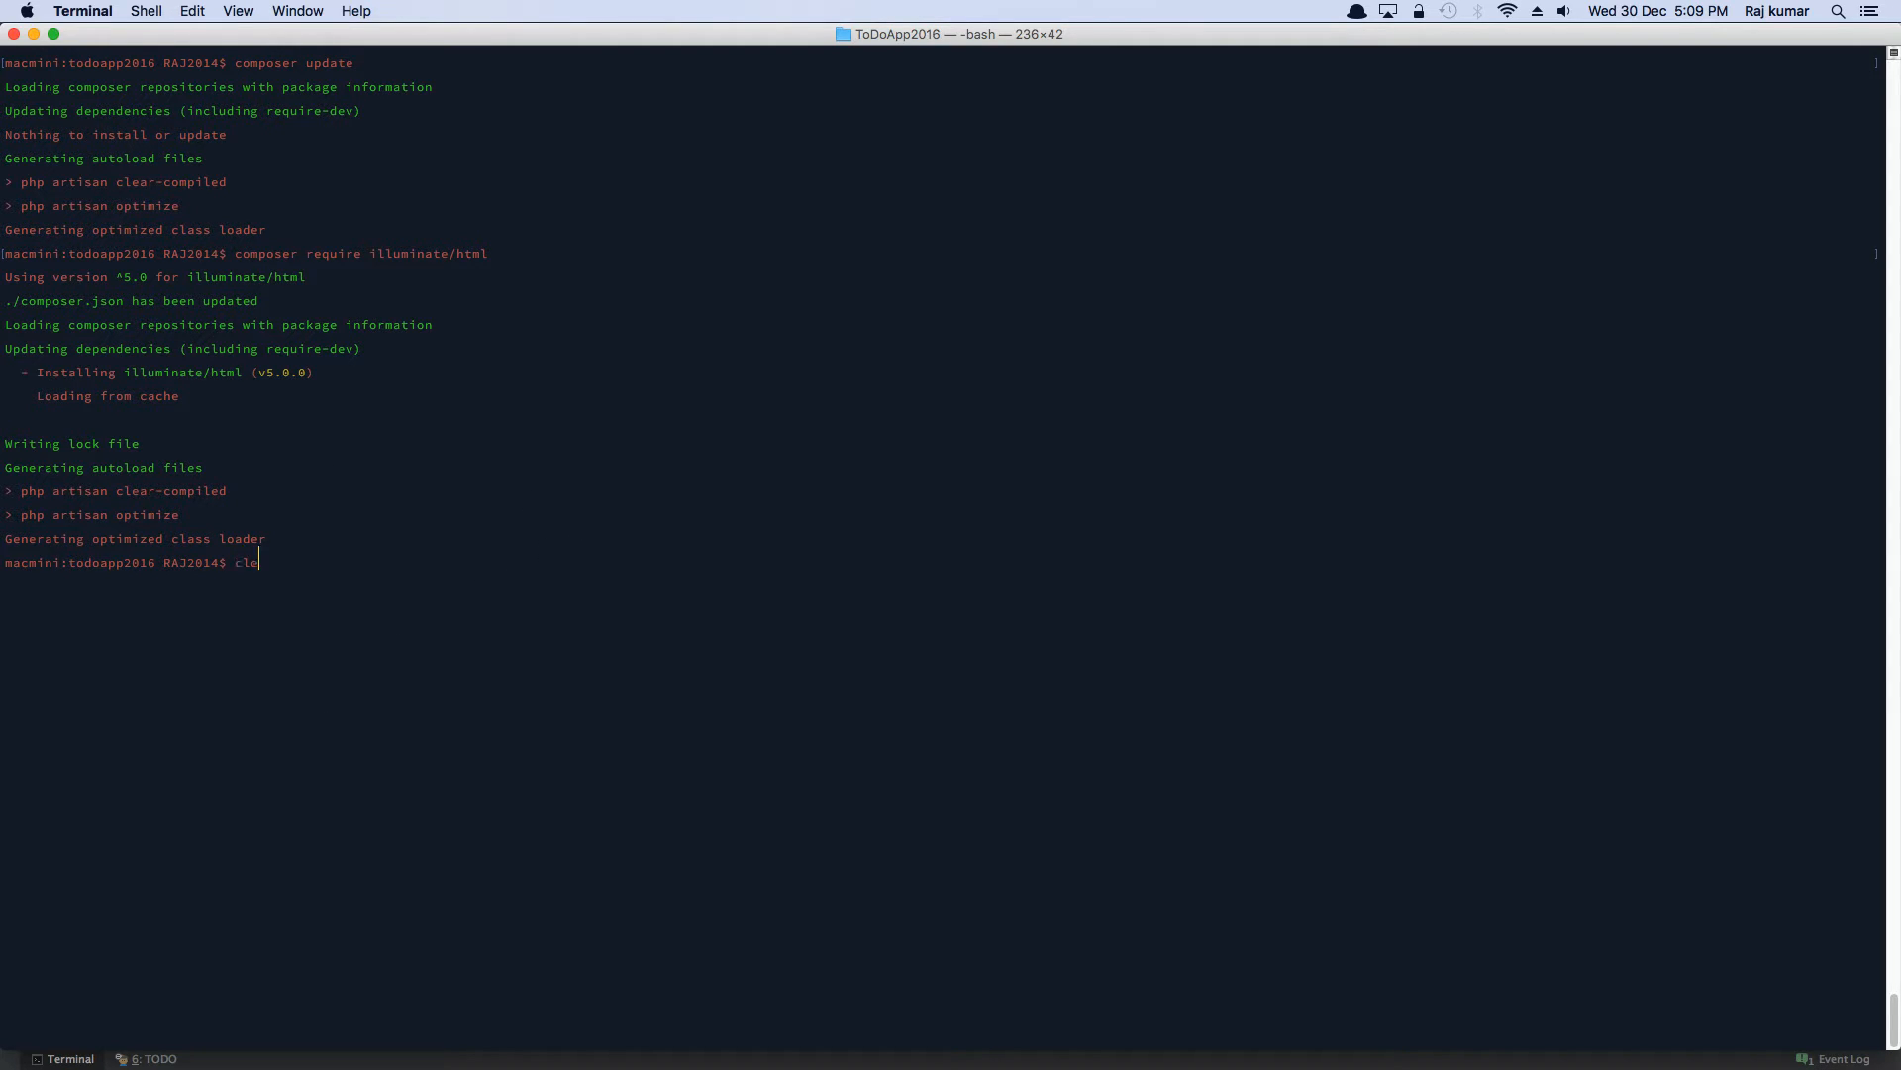
pyautogui.press('Return')
pyautogui.write('hr')
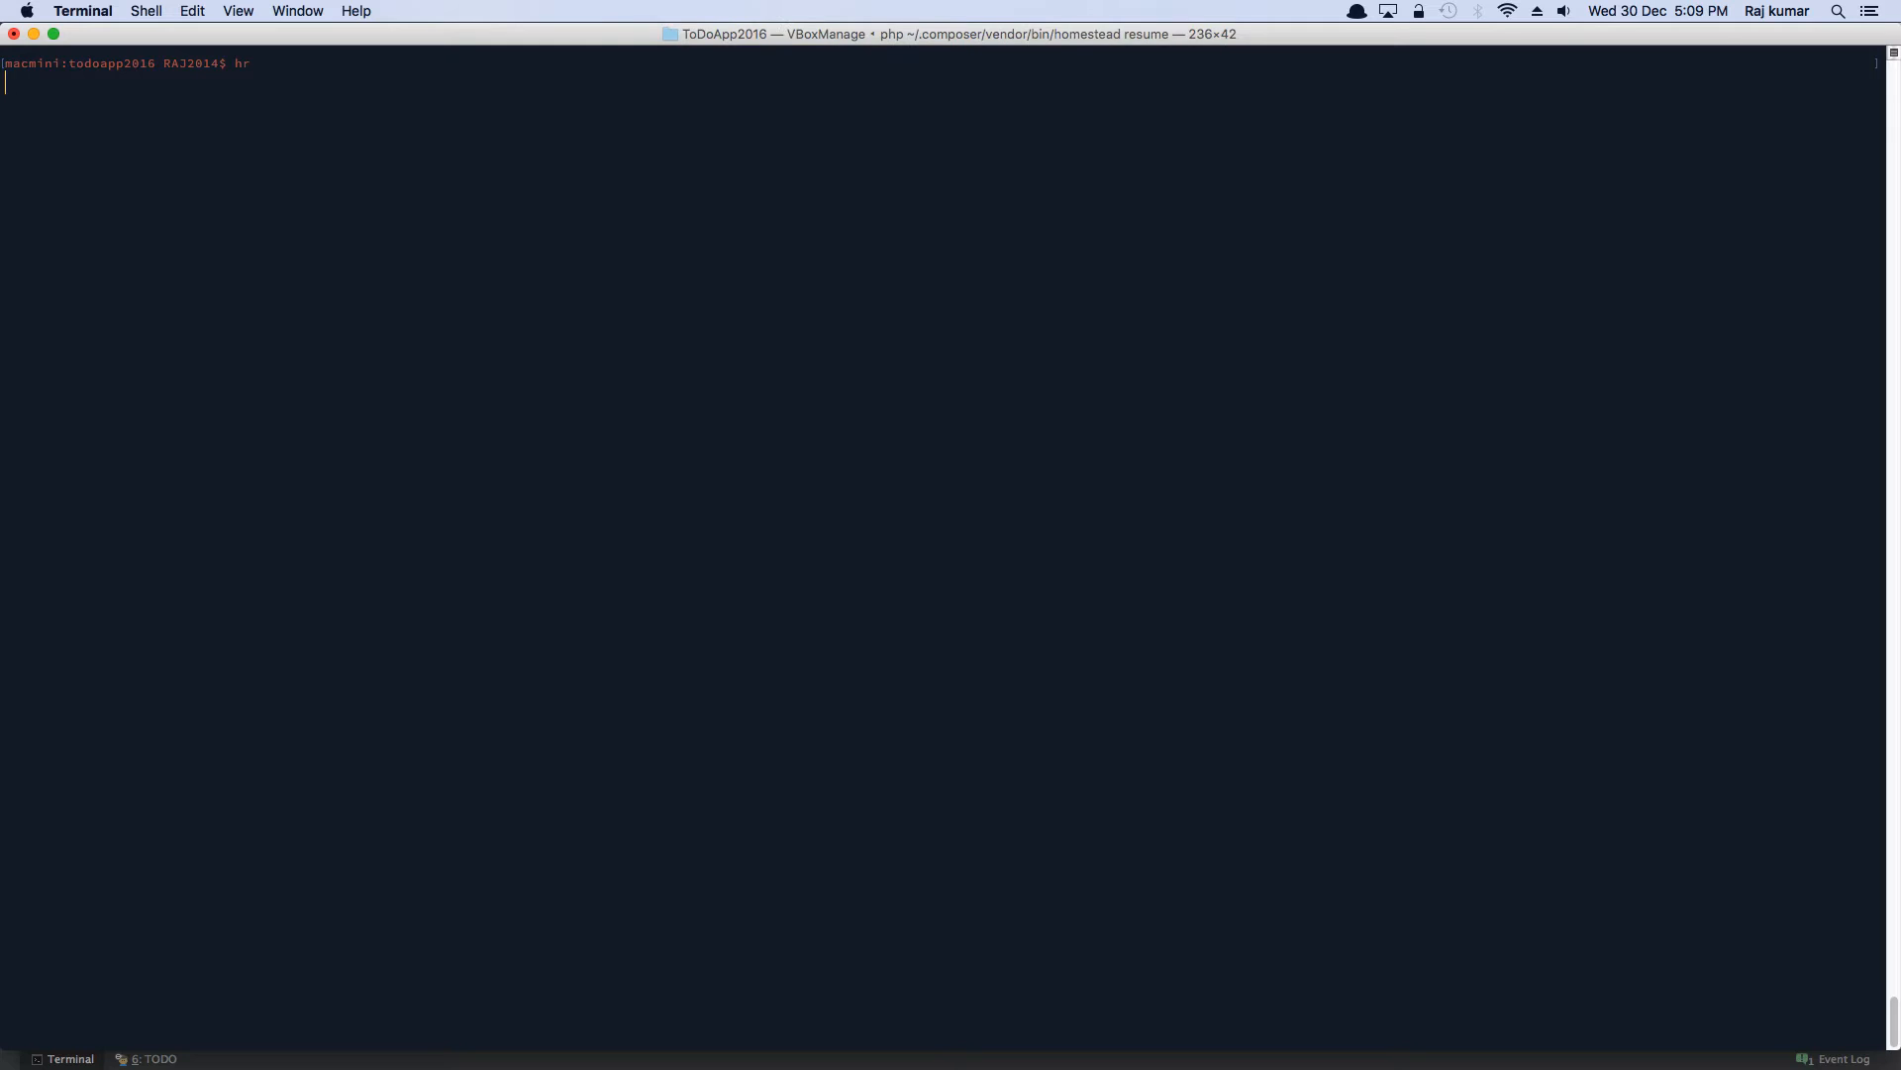
pyautogui.press('Return')
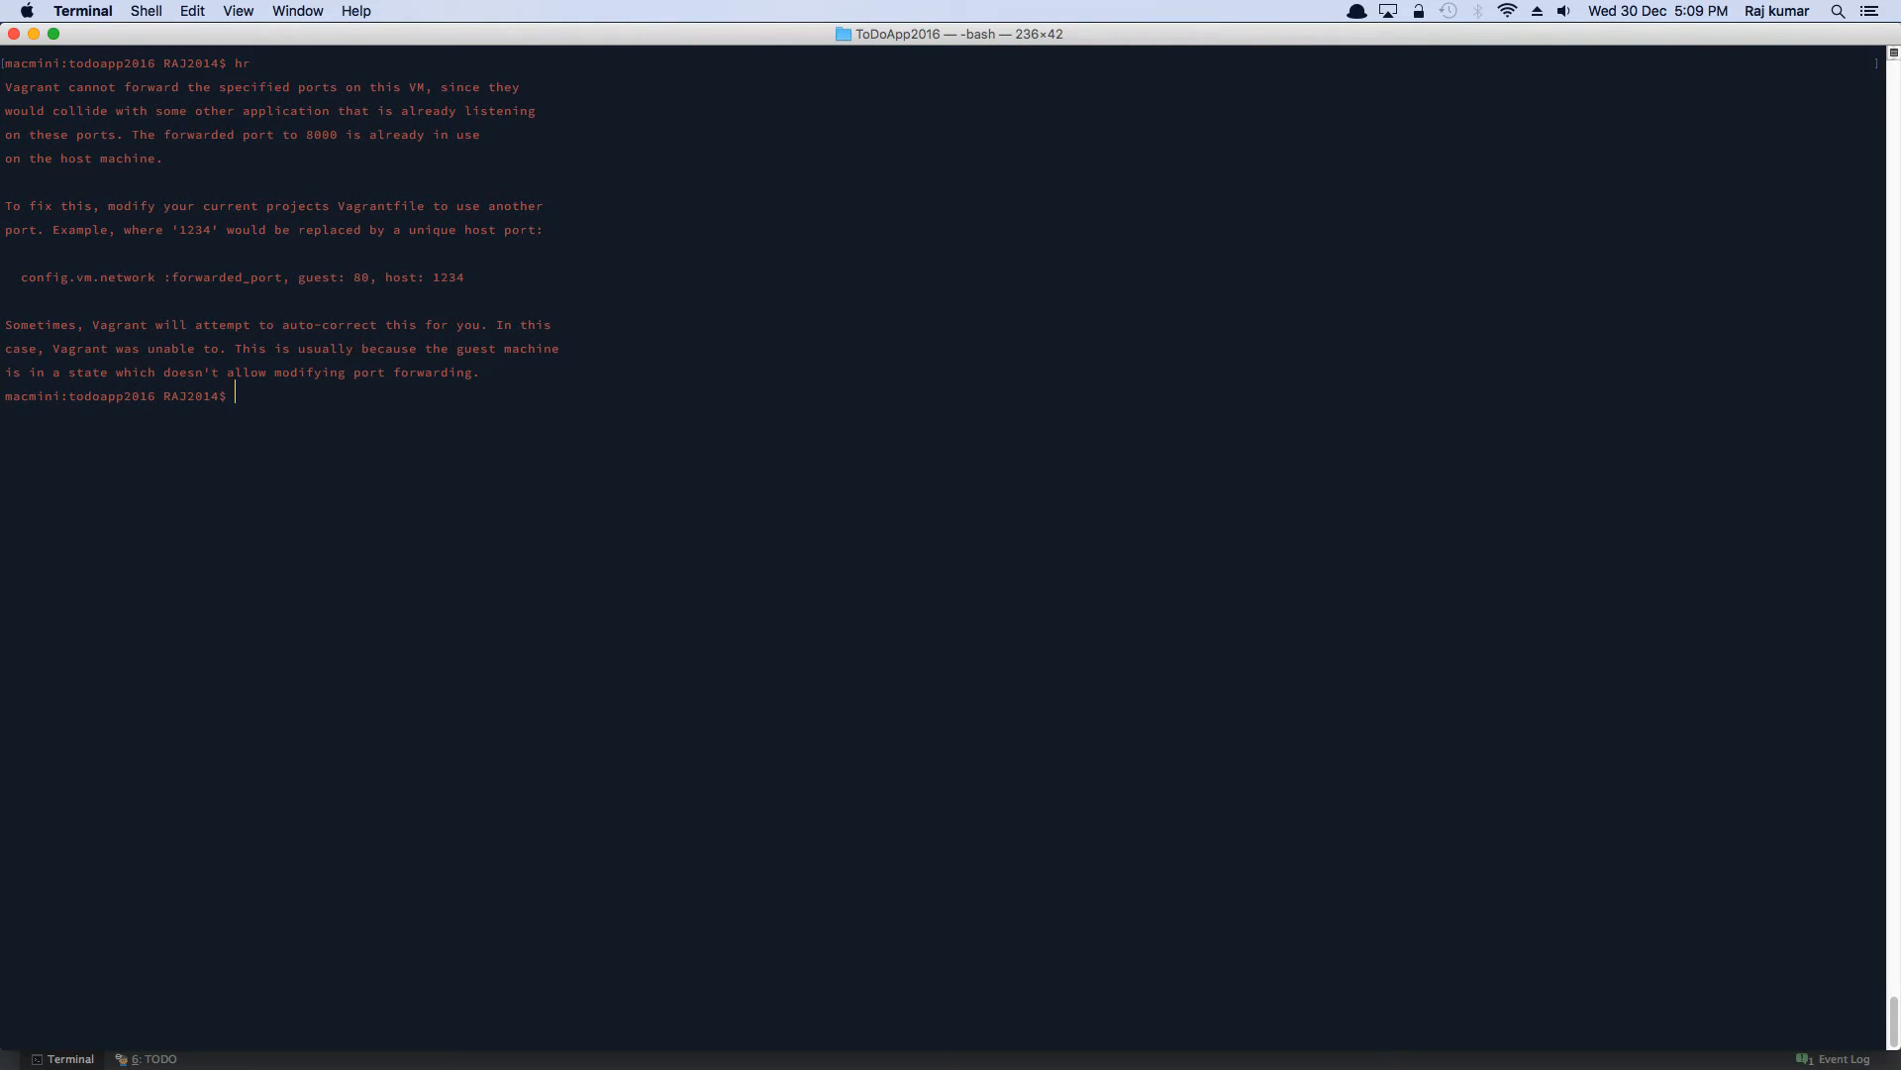
pyautogui.press('Return')
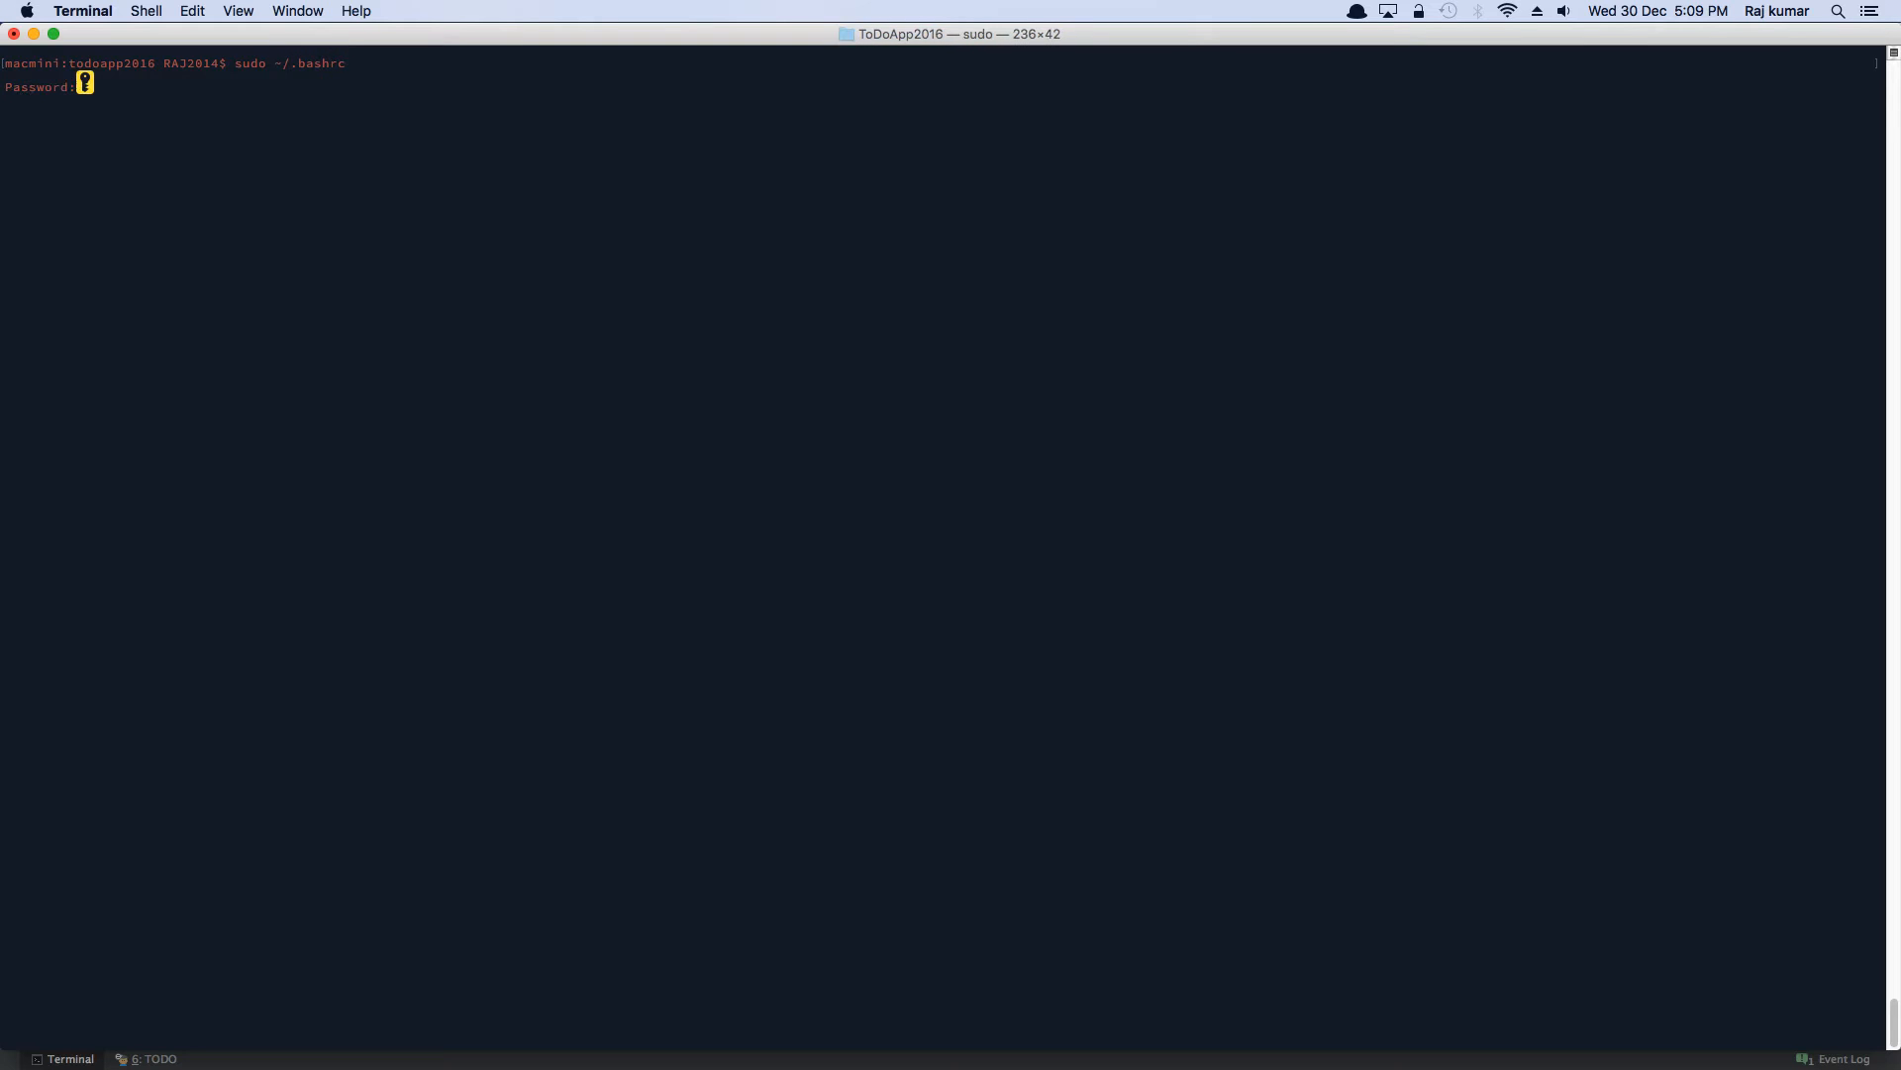
# - Submit the sudo password and inspect ~/.bashrc in nano, then exit back to the shell
pyautogui.press('Return')
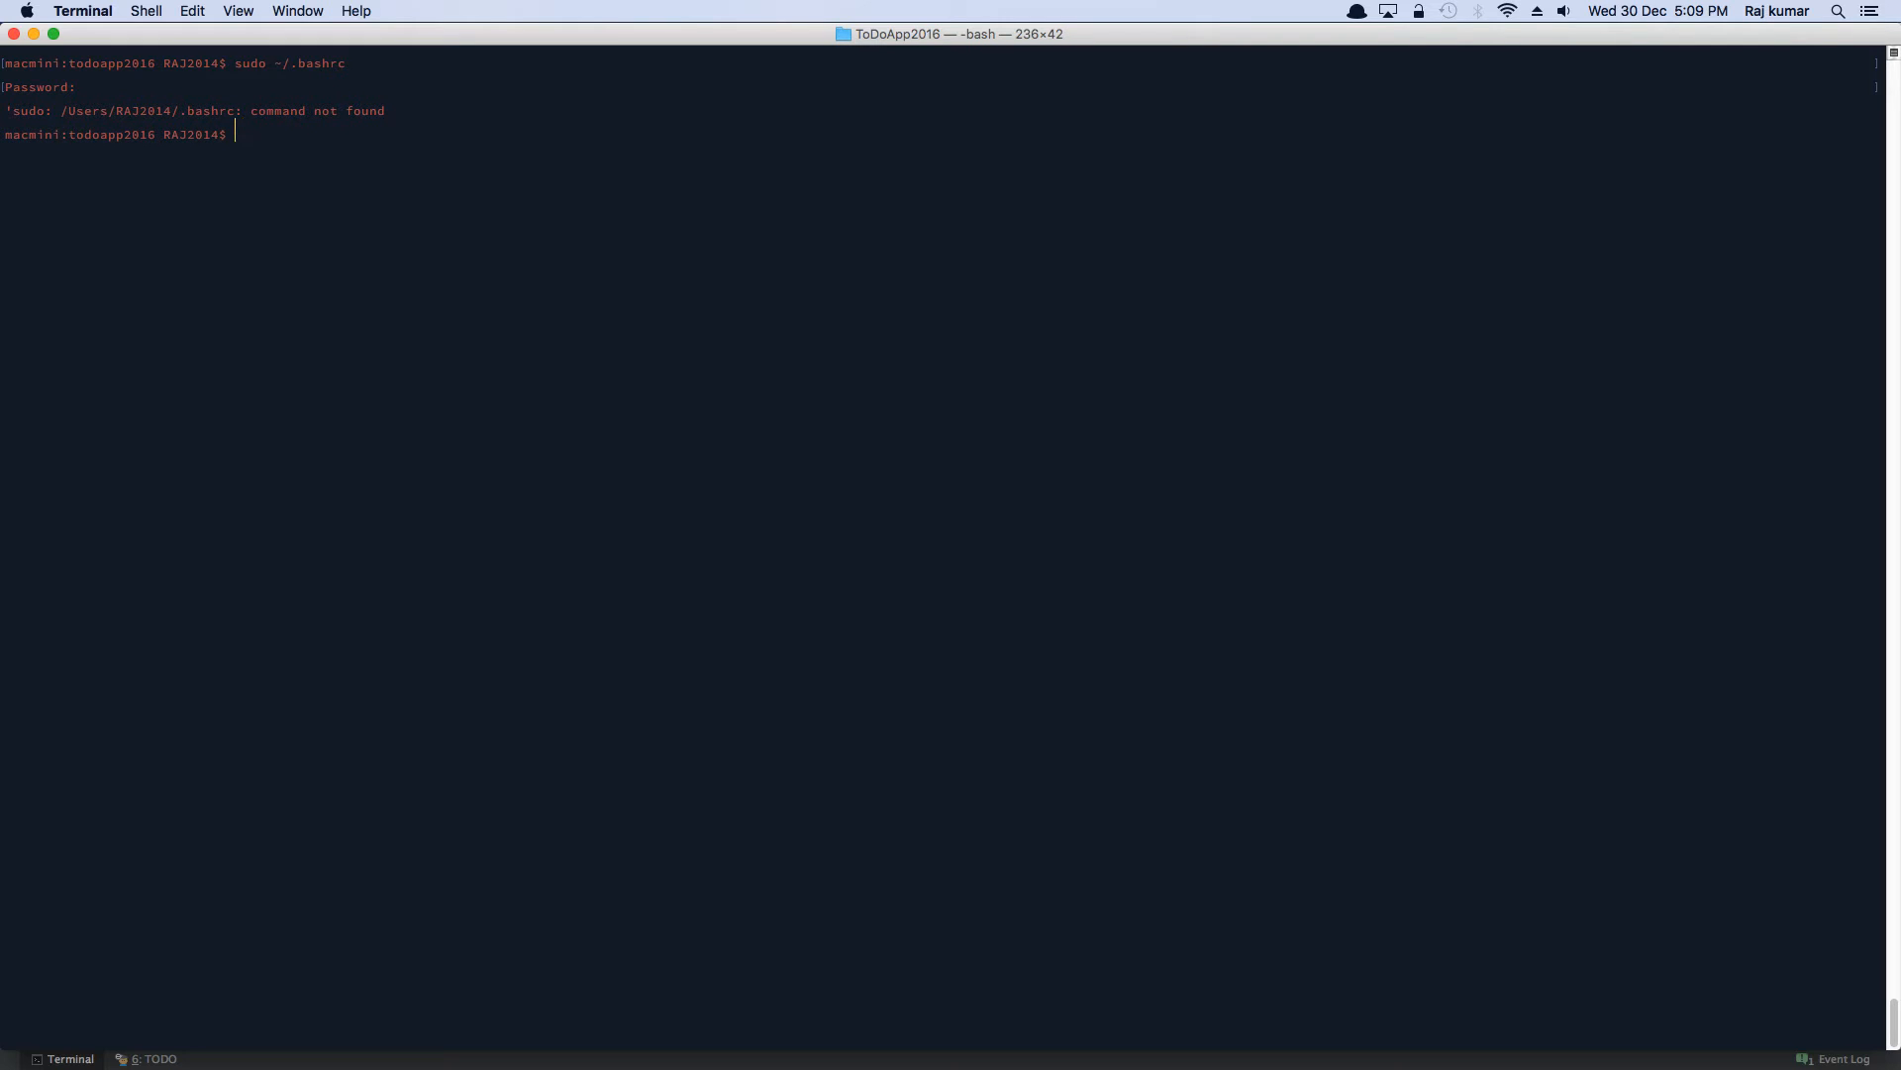
pyautogui.press('Return')
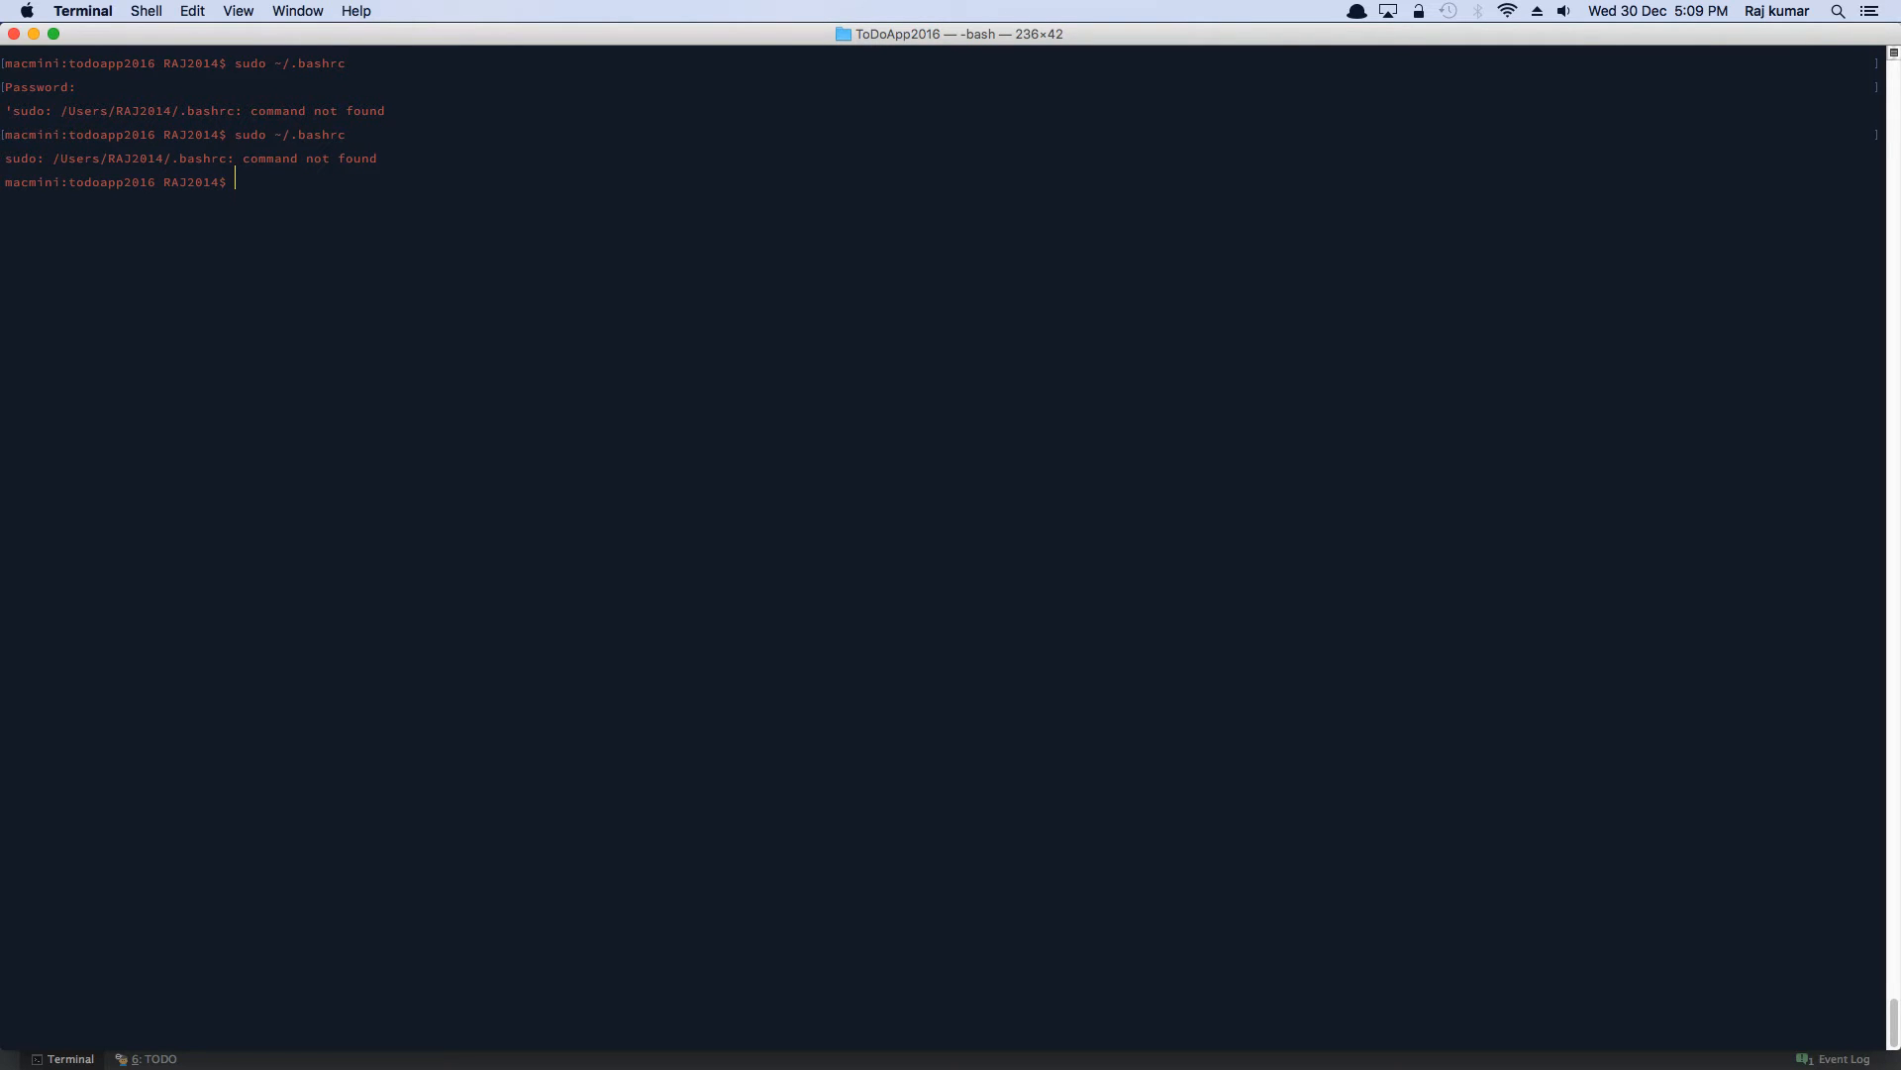
pyautogui.write('sudo ~/.bashrc')
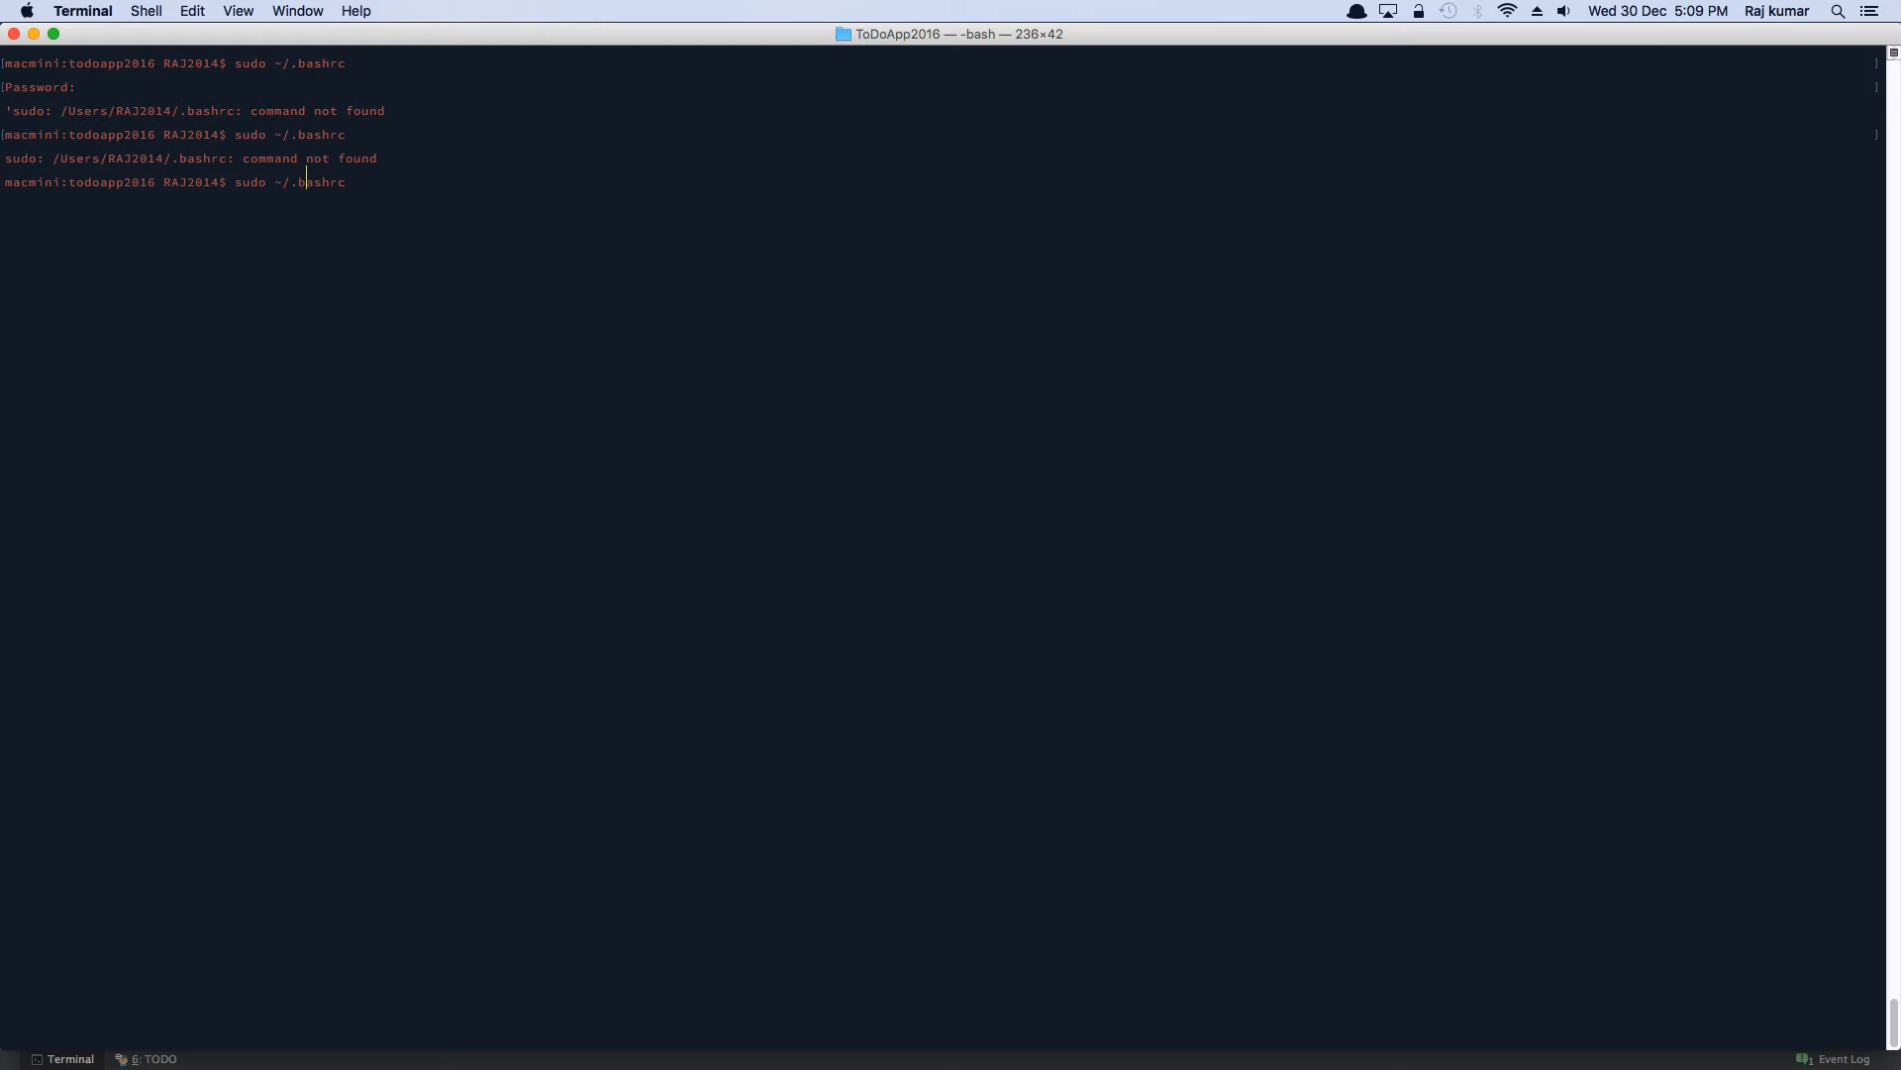
pyautogui.press('Return')
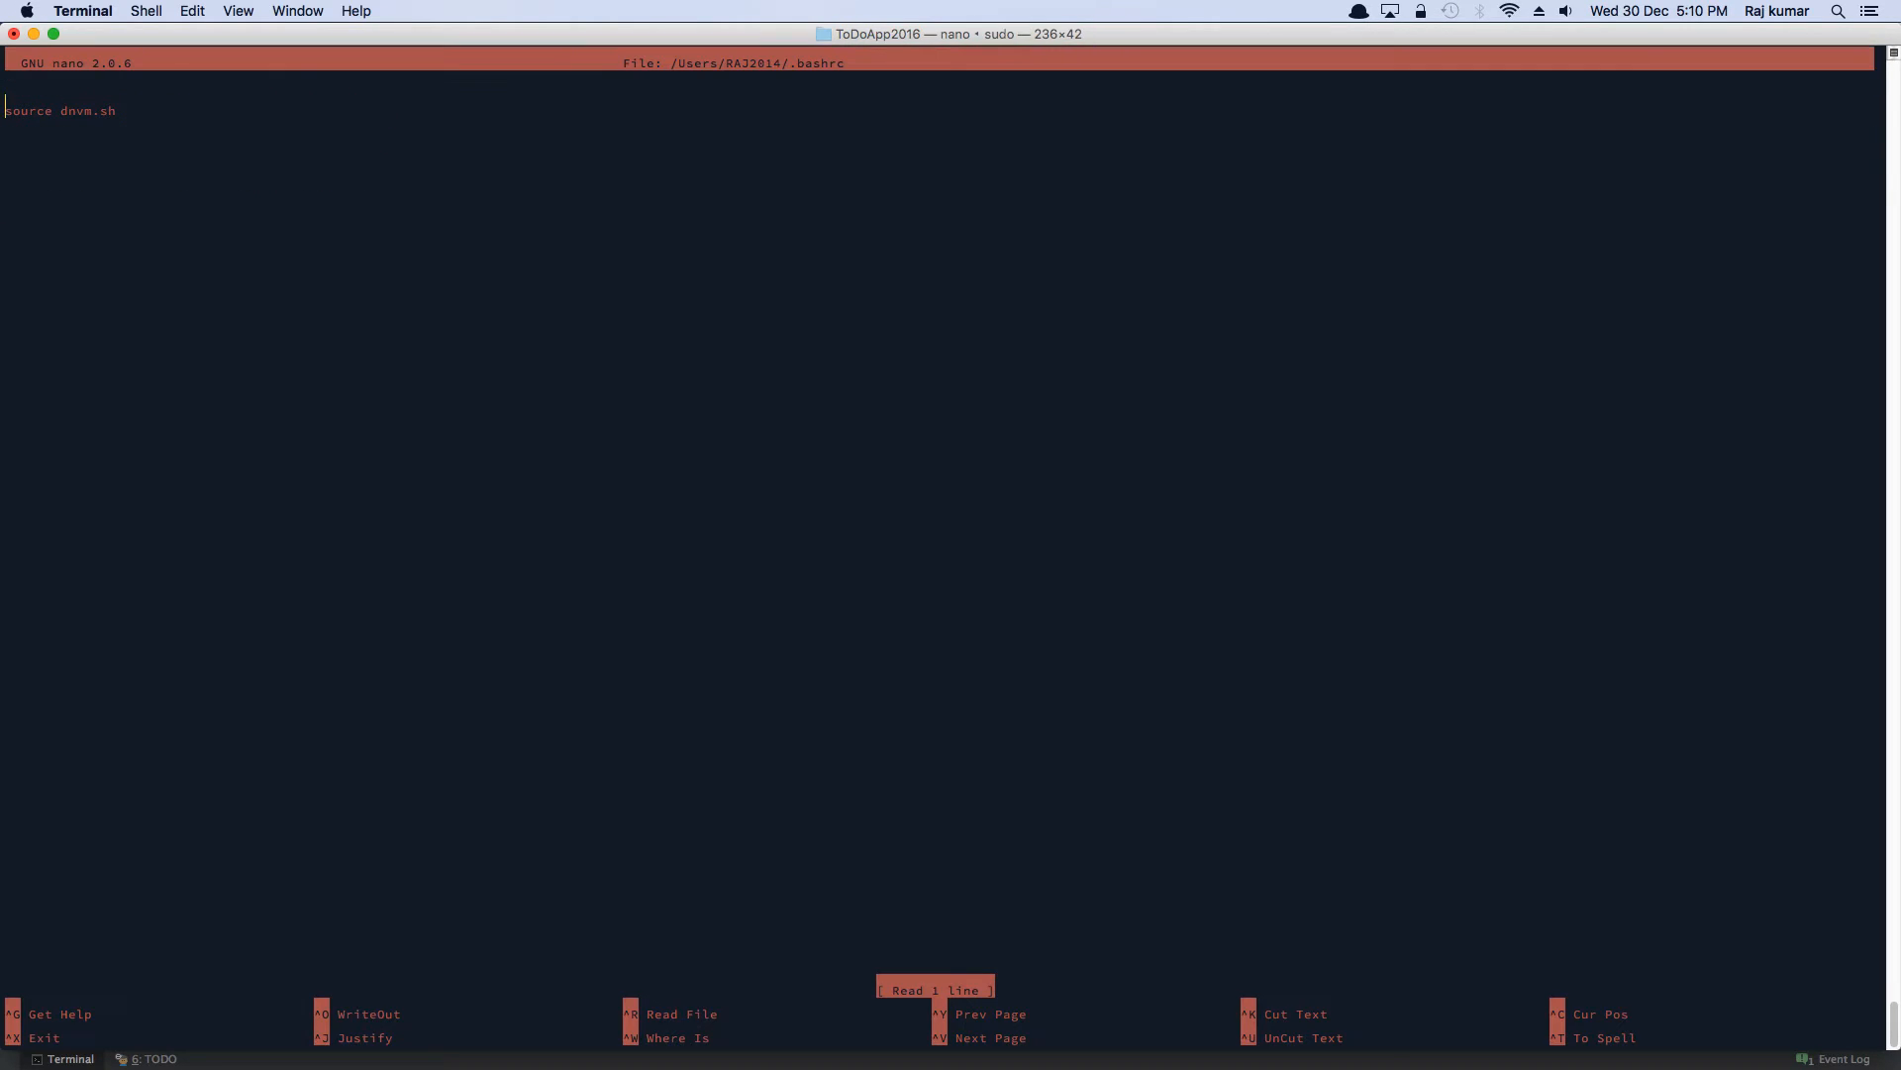
pyautogui.press('ctrl+x')
pyautogui.write('sudo nano ~/.bash_profi')
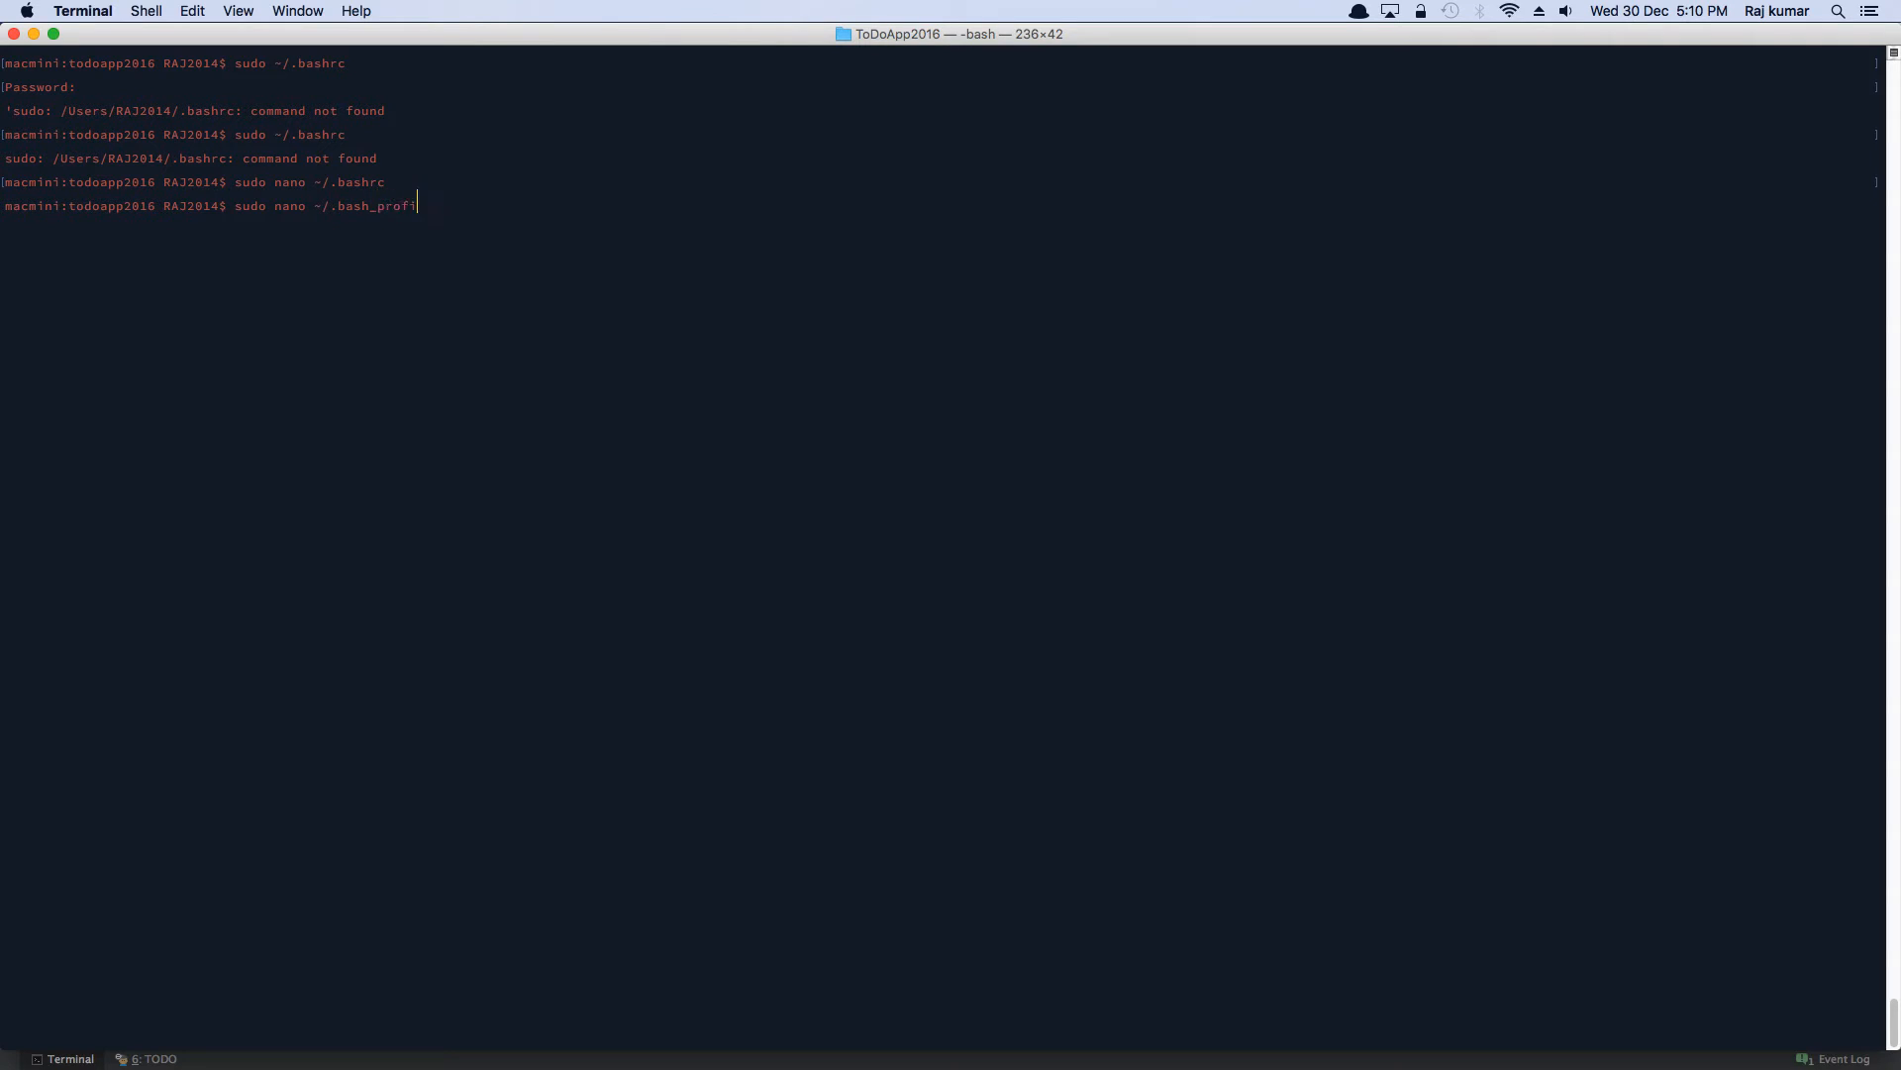
# - Inspect ~/.bash_profile in nano to confirm the vm alias for SSHing into Homestead
pyautogui.press('Return')
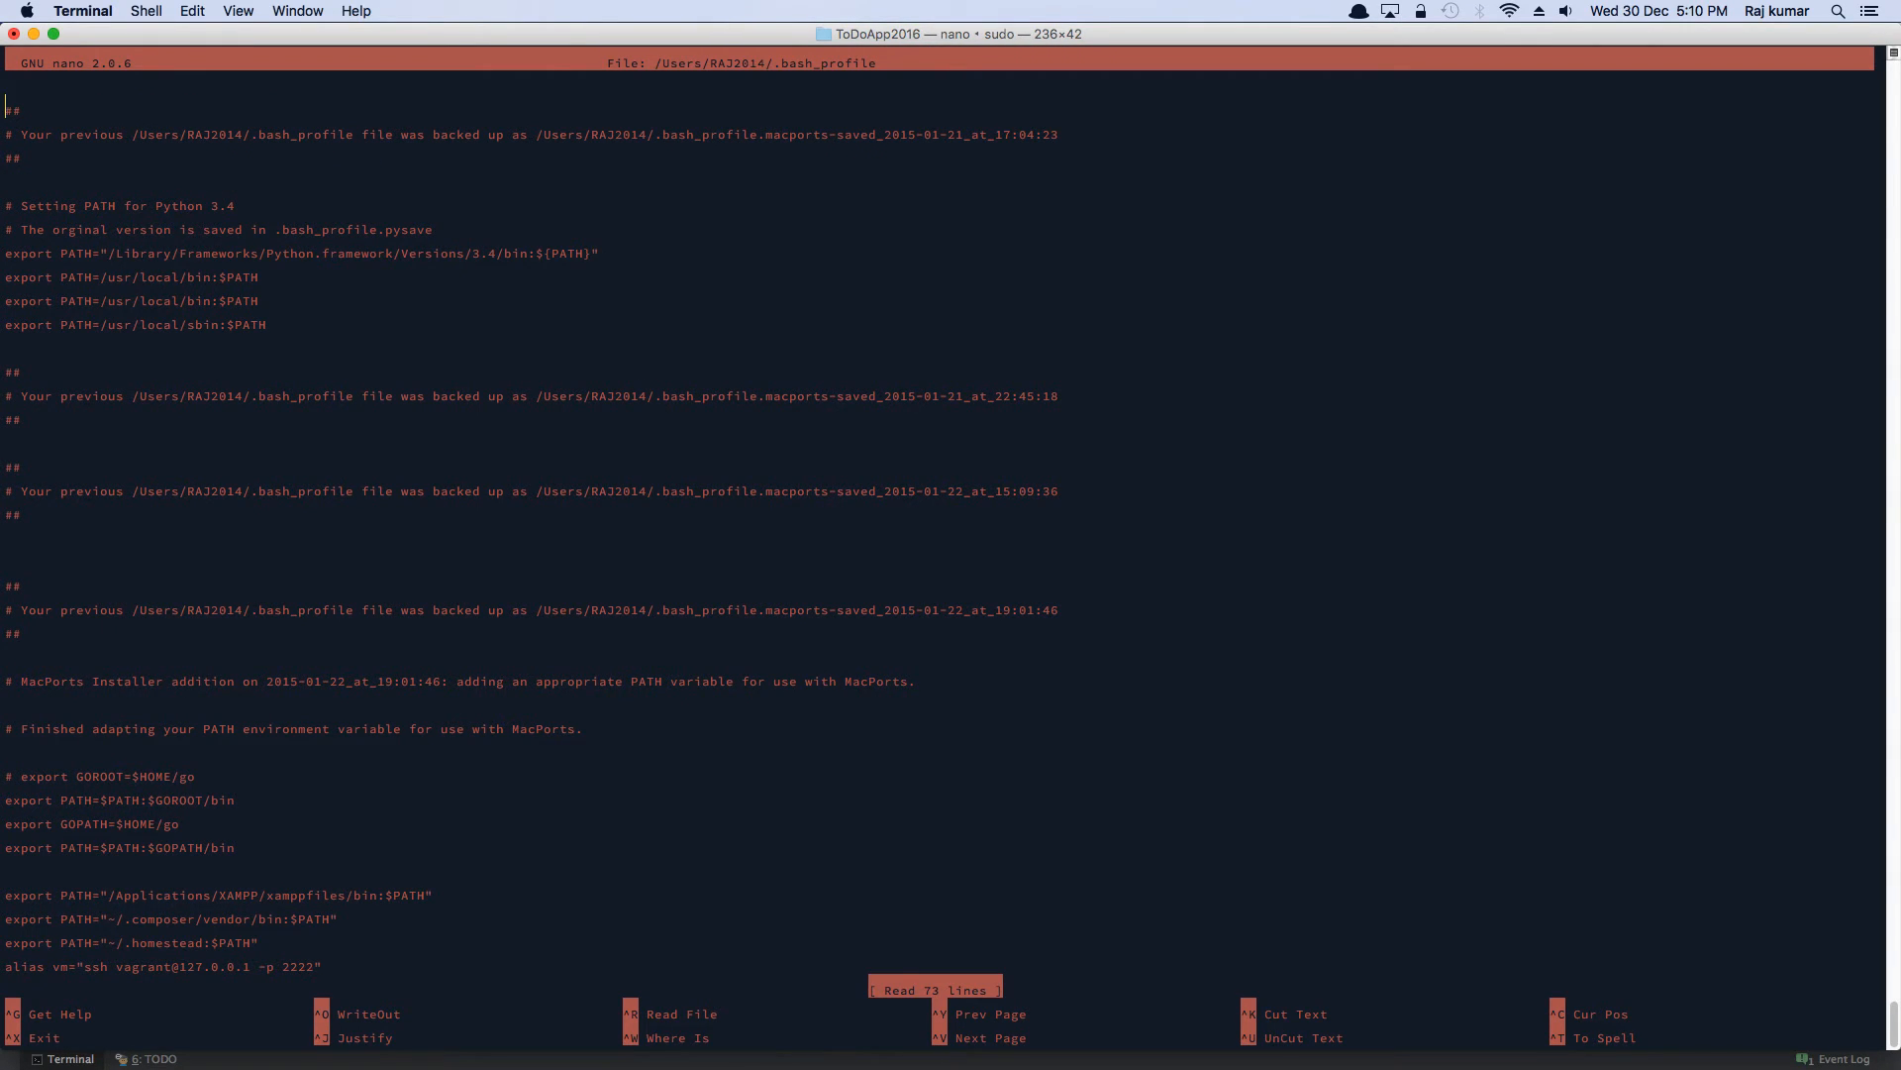
pyautogui.scroll(-3)
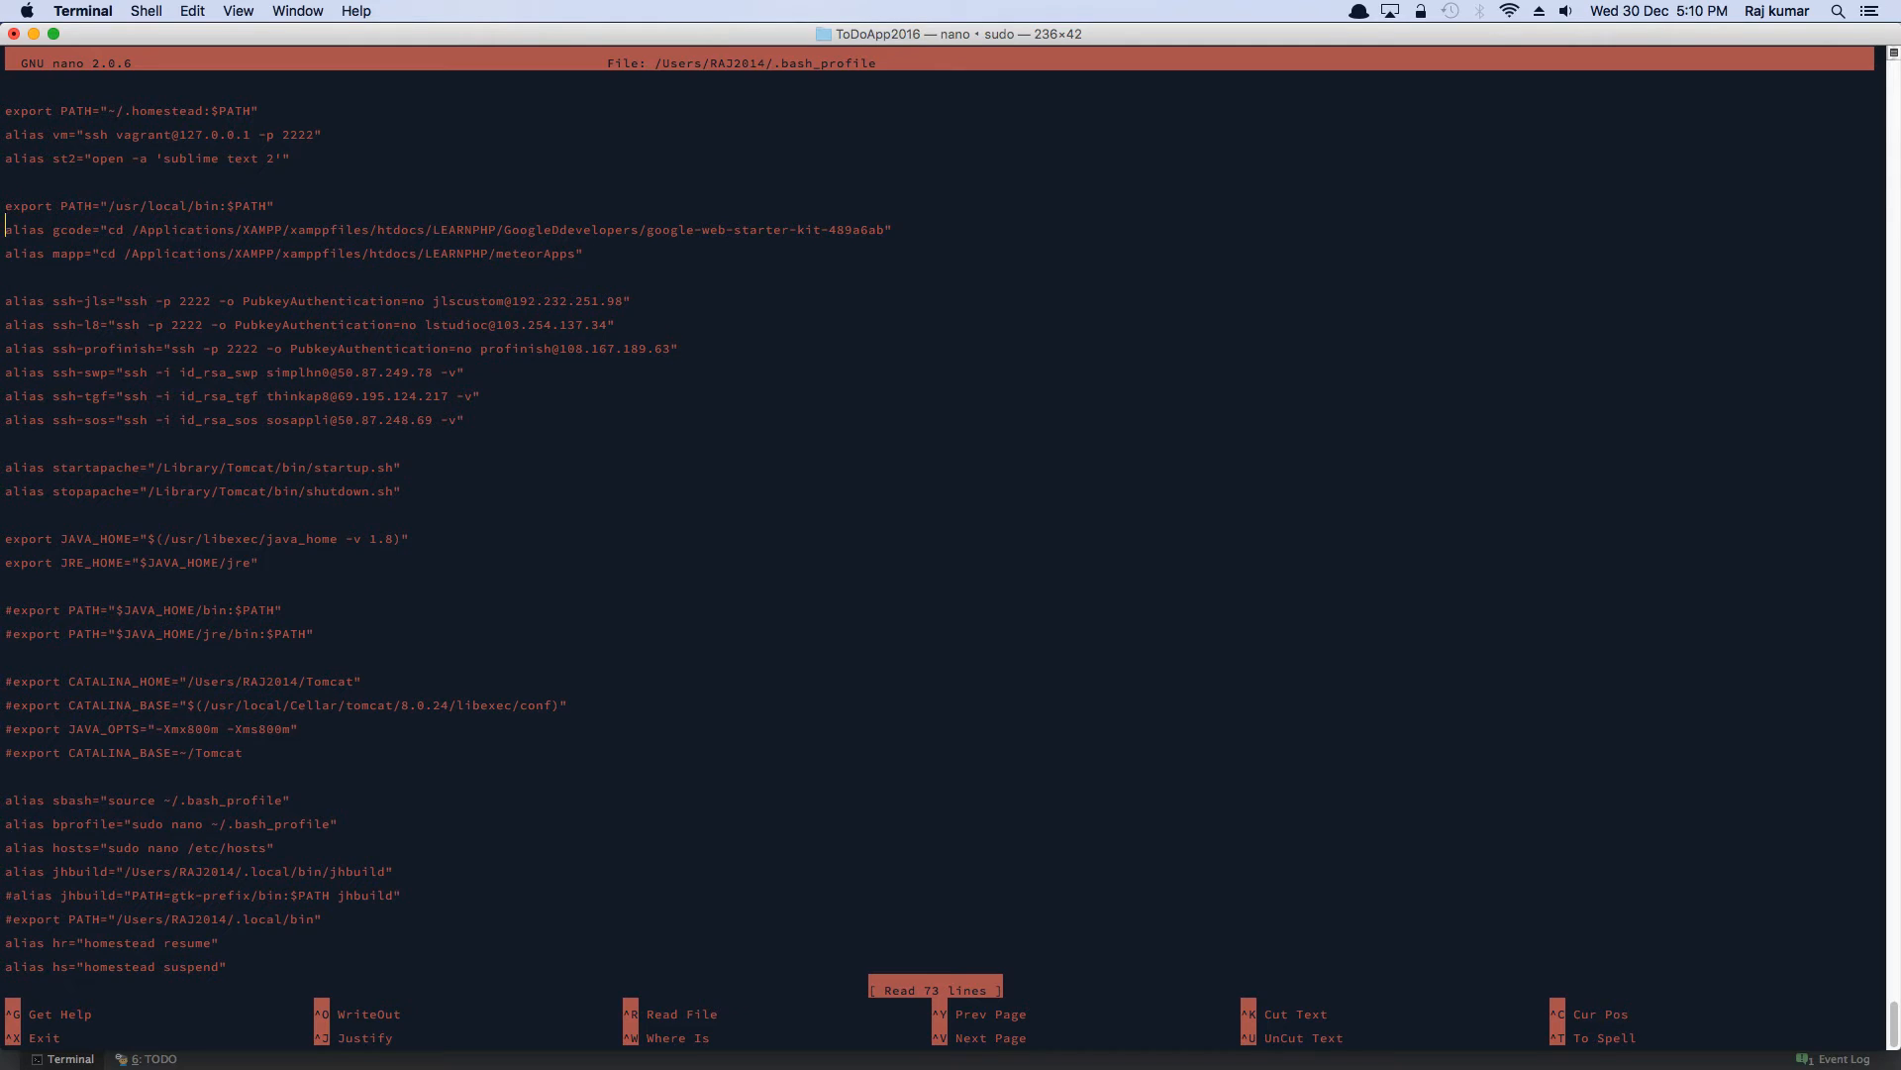
pyautogui.press('ctrl+x')
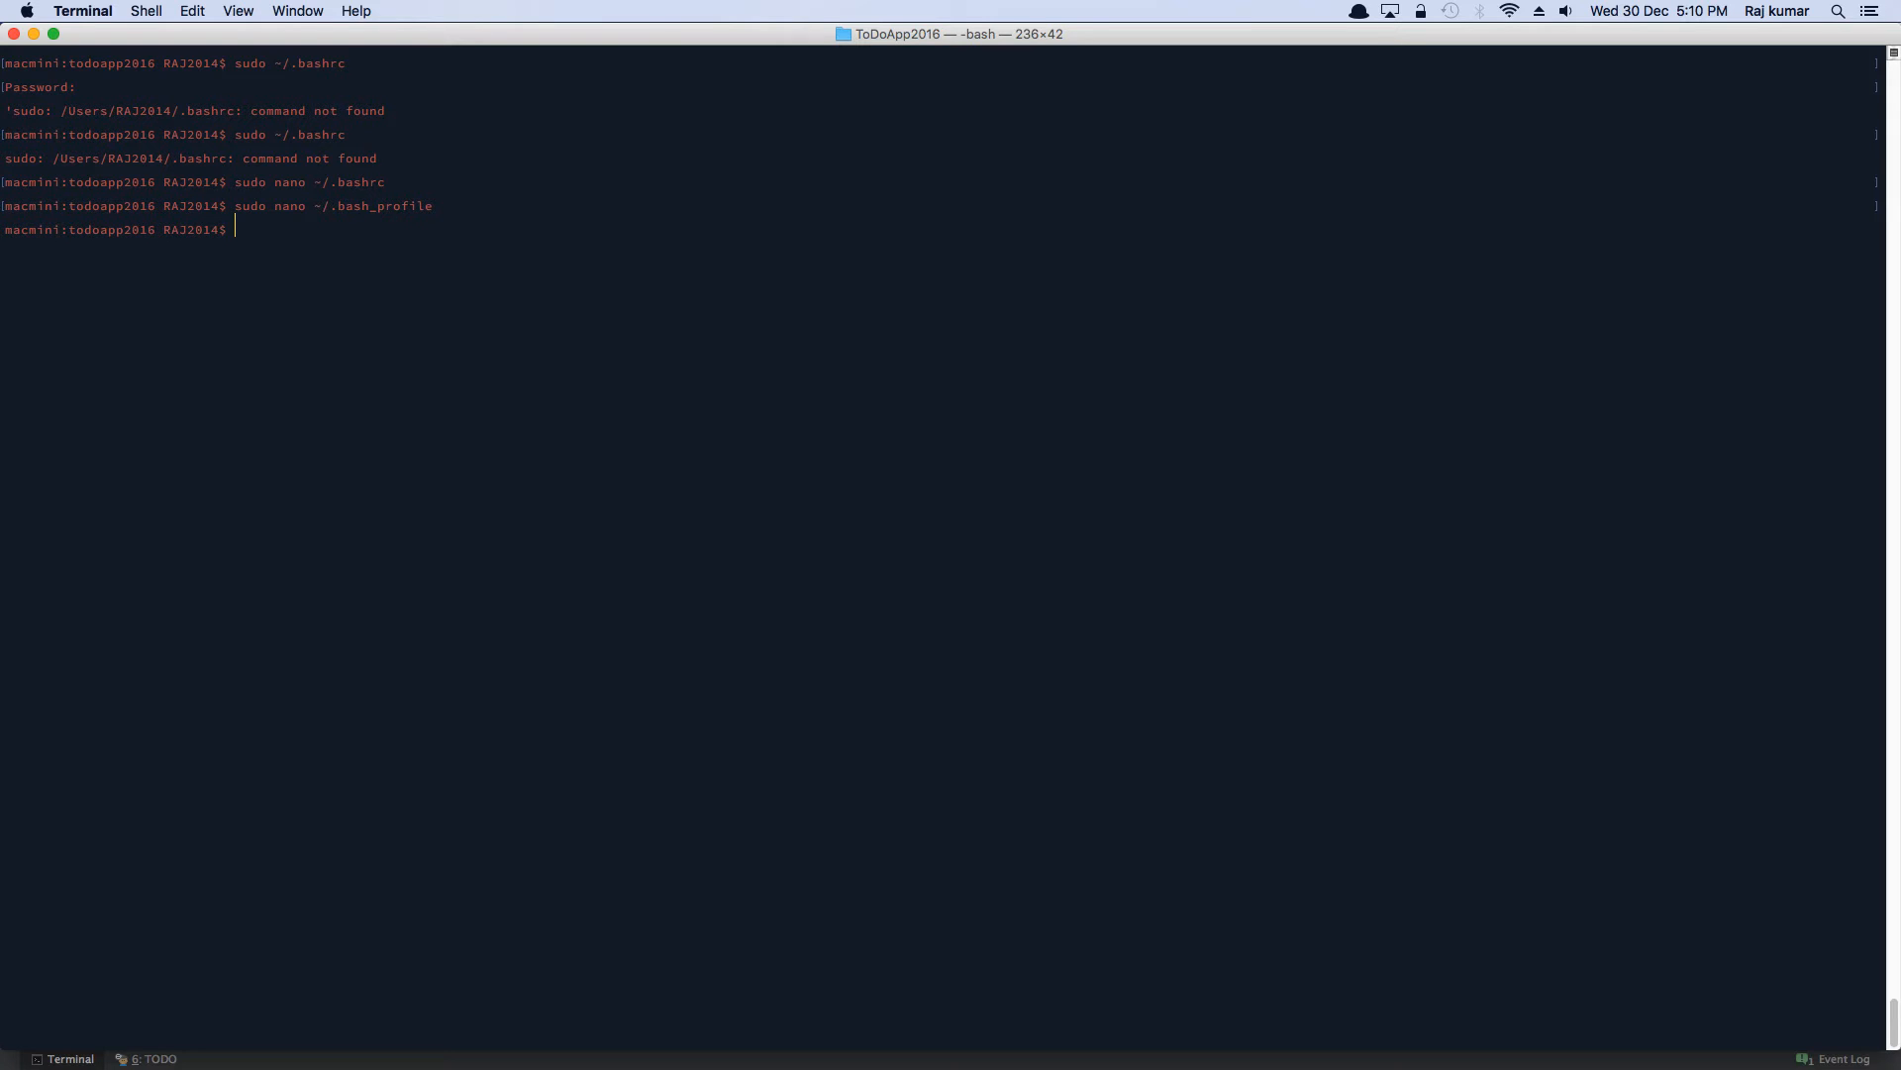
pyautogui.write('clea')
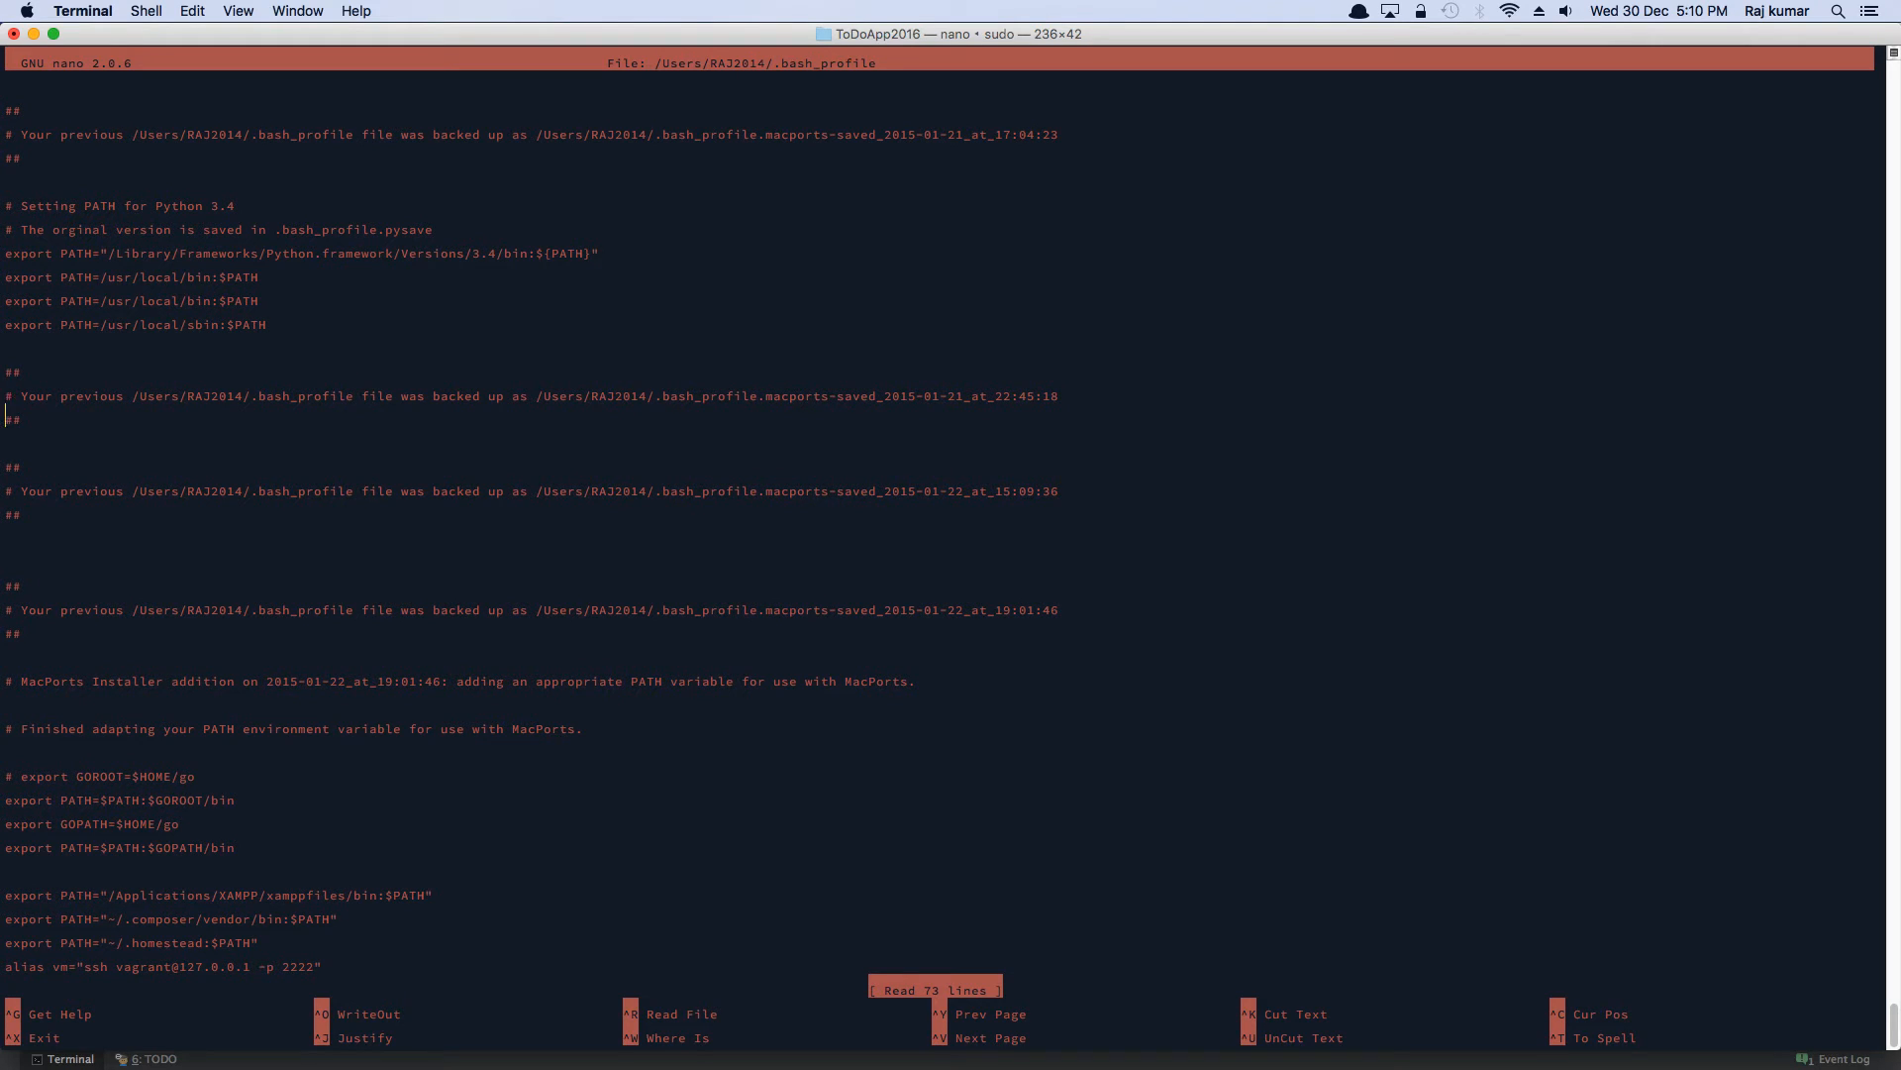
pyautogui.scroll(-3)
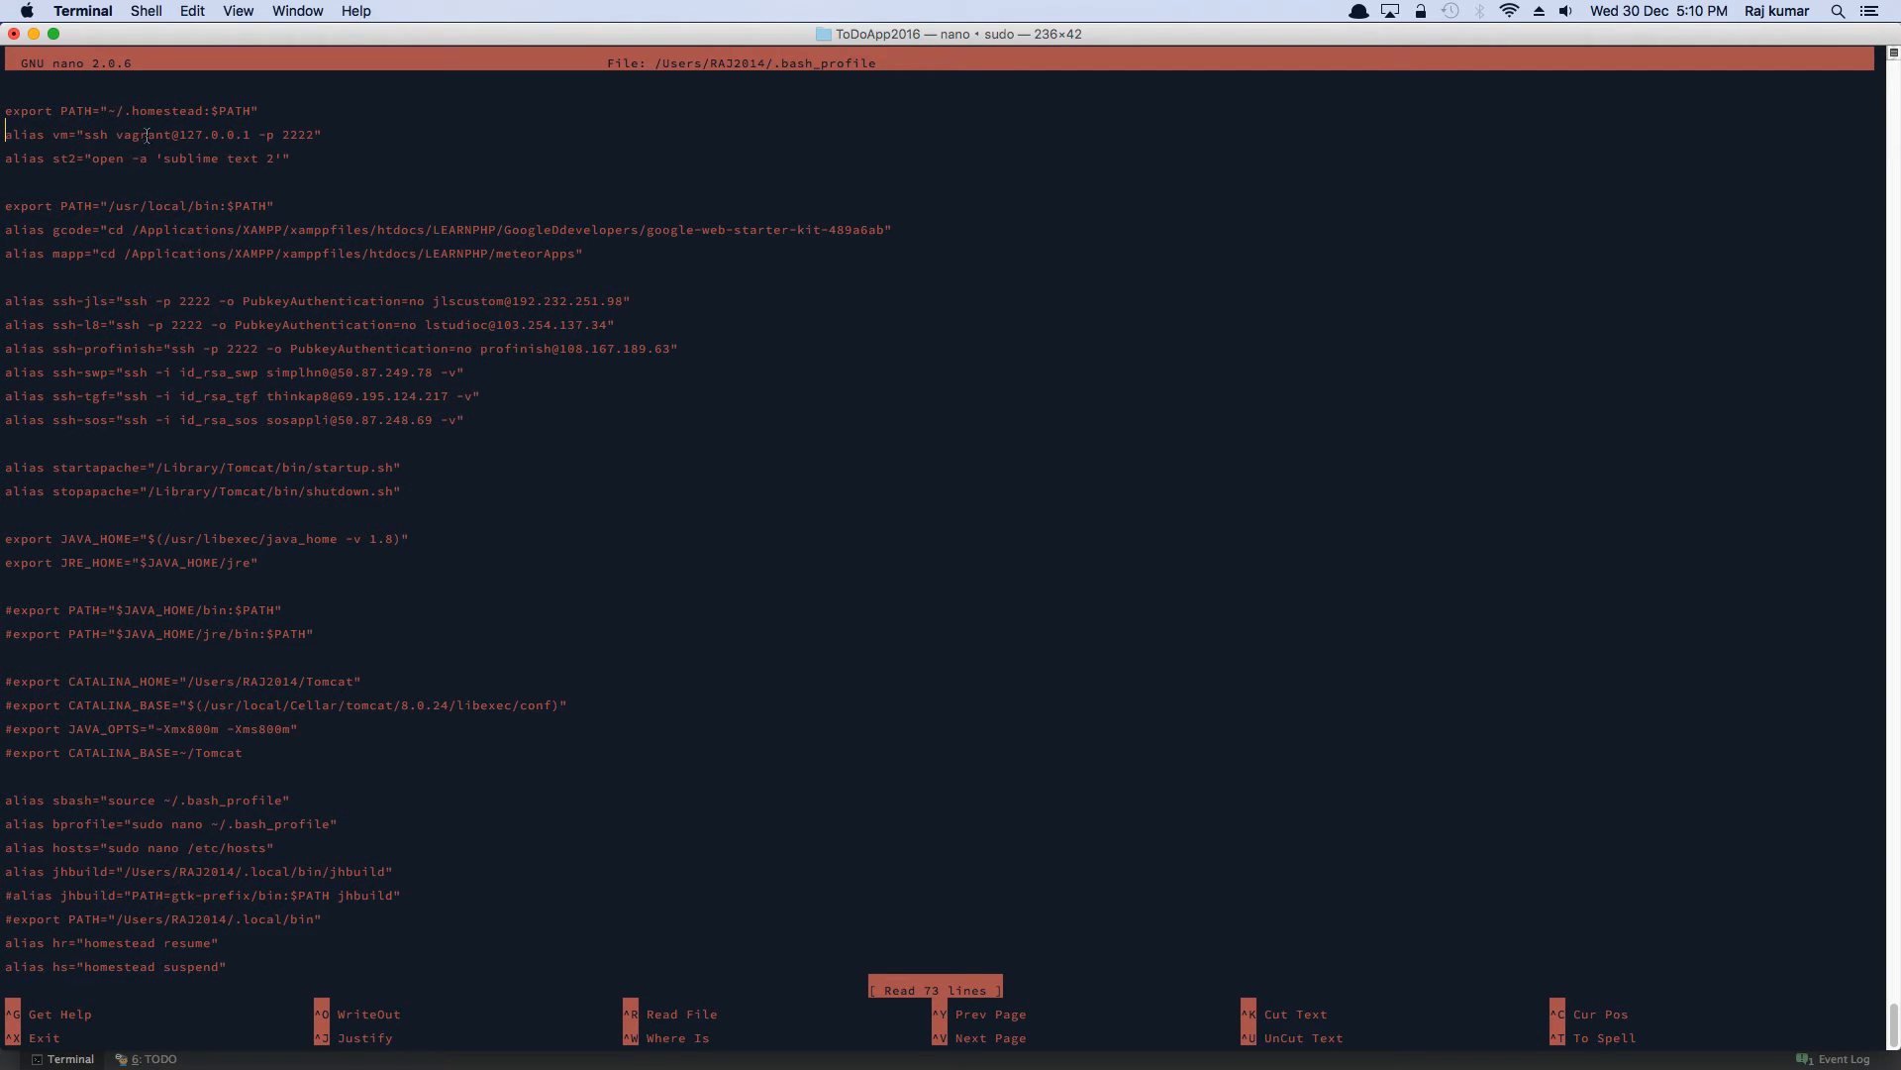
pyautogui.moveTo(250, 137)
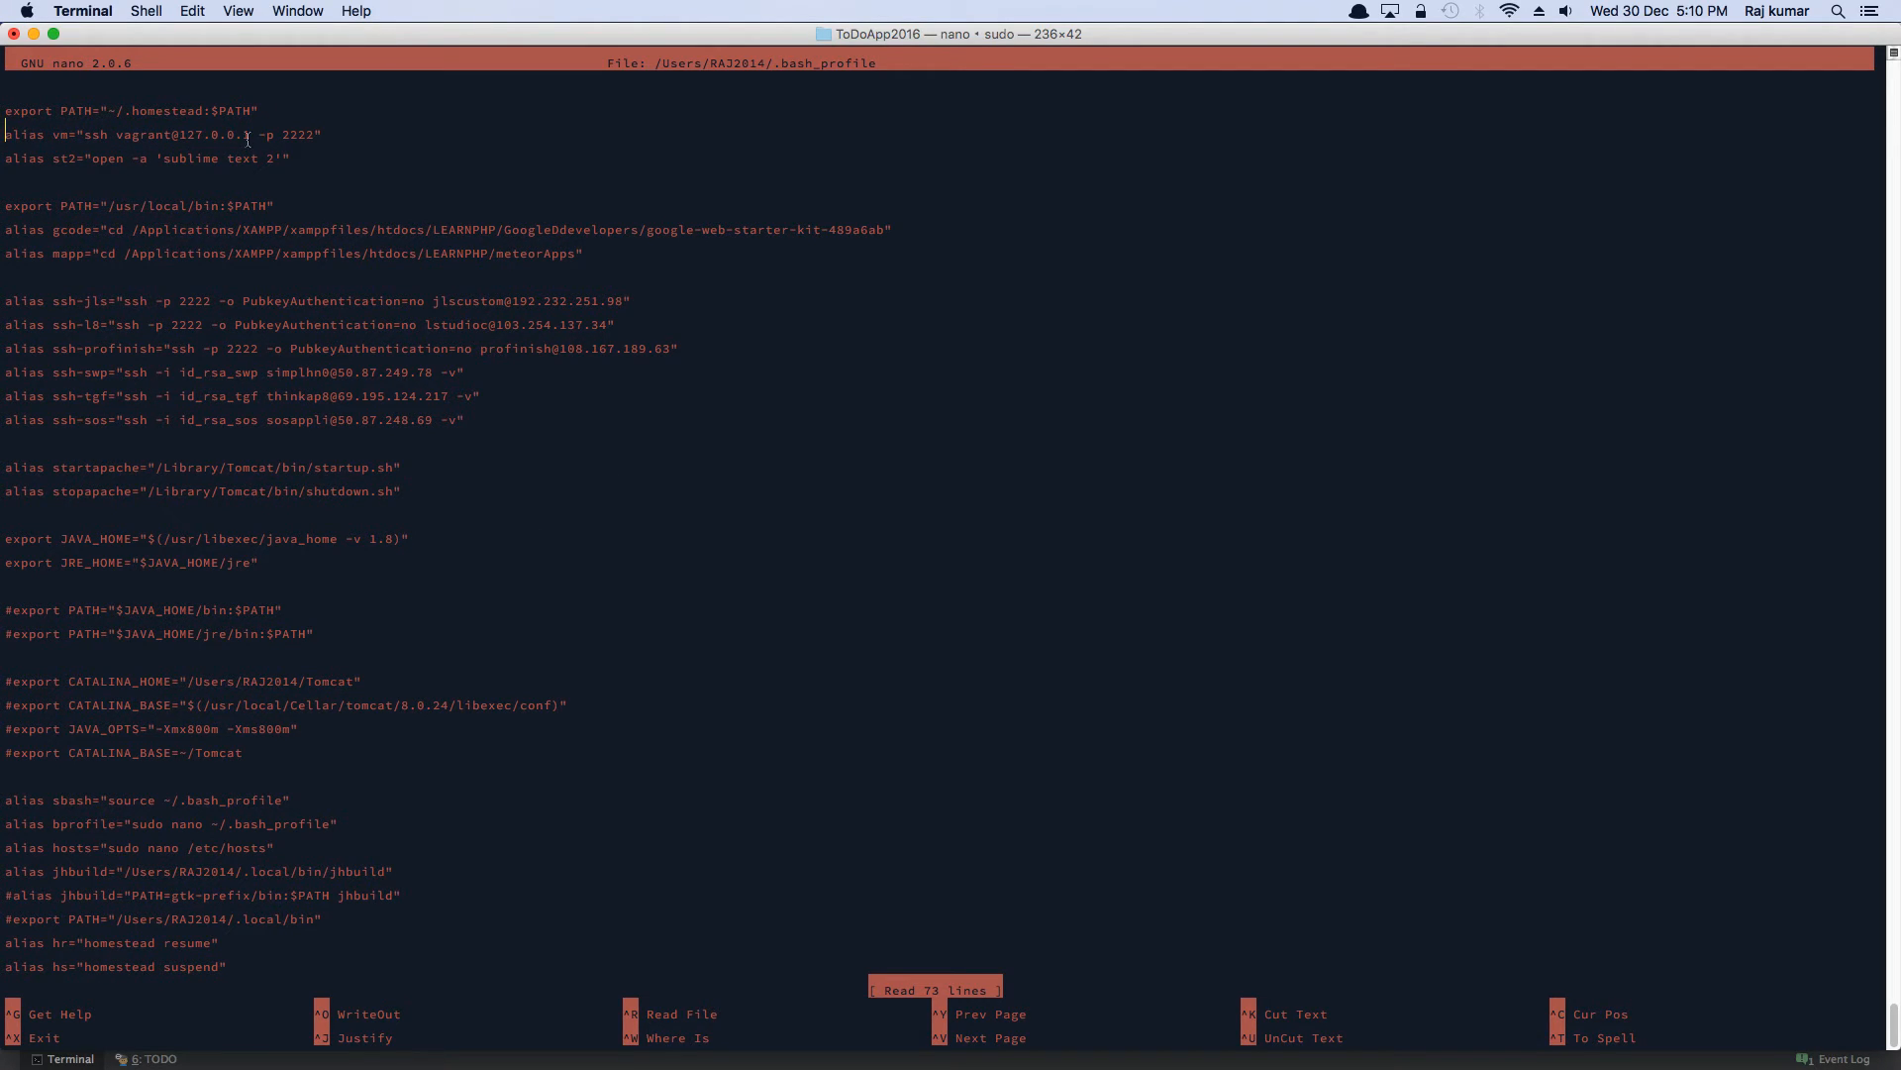
pyautogui.press('ctrl+x')
pyautogui.write('vm')
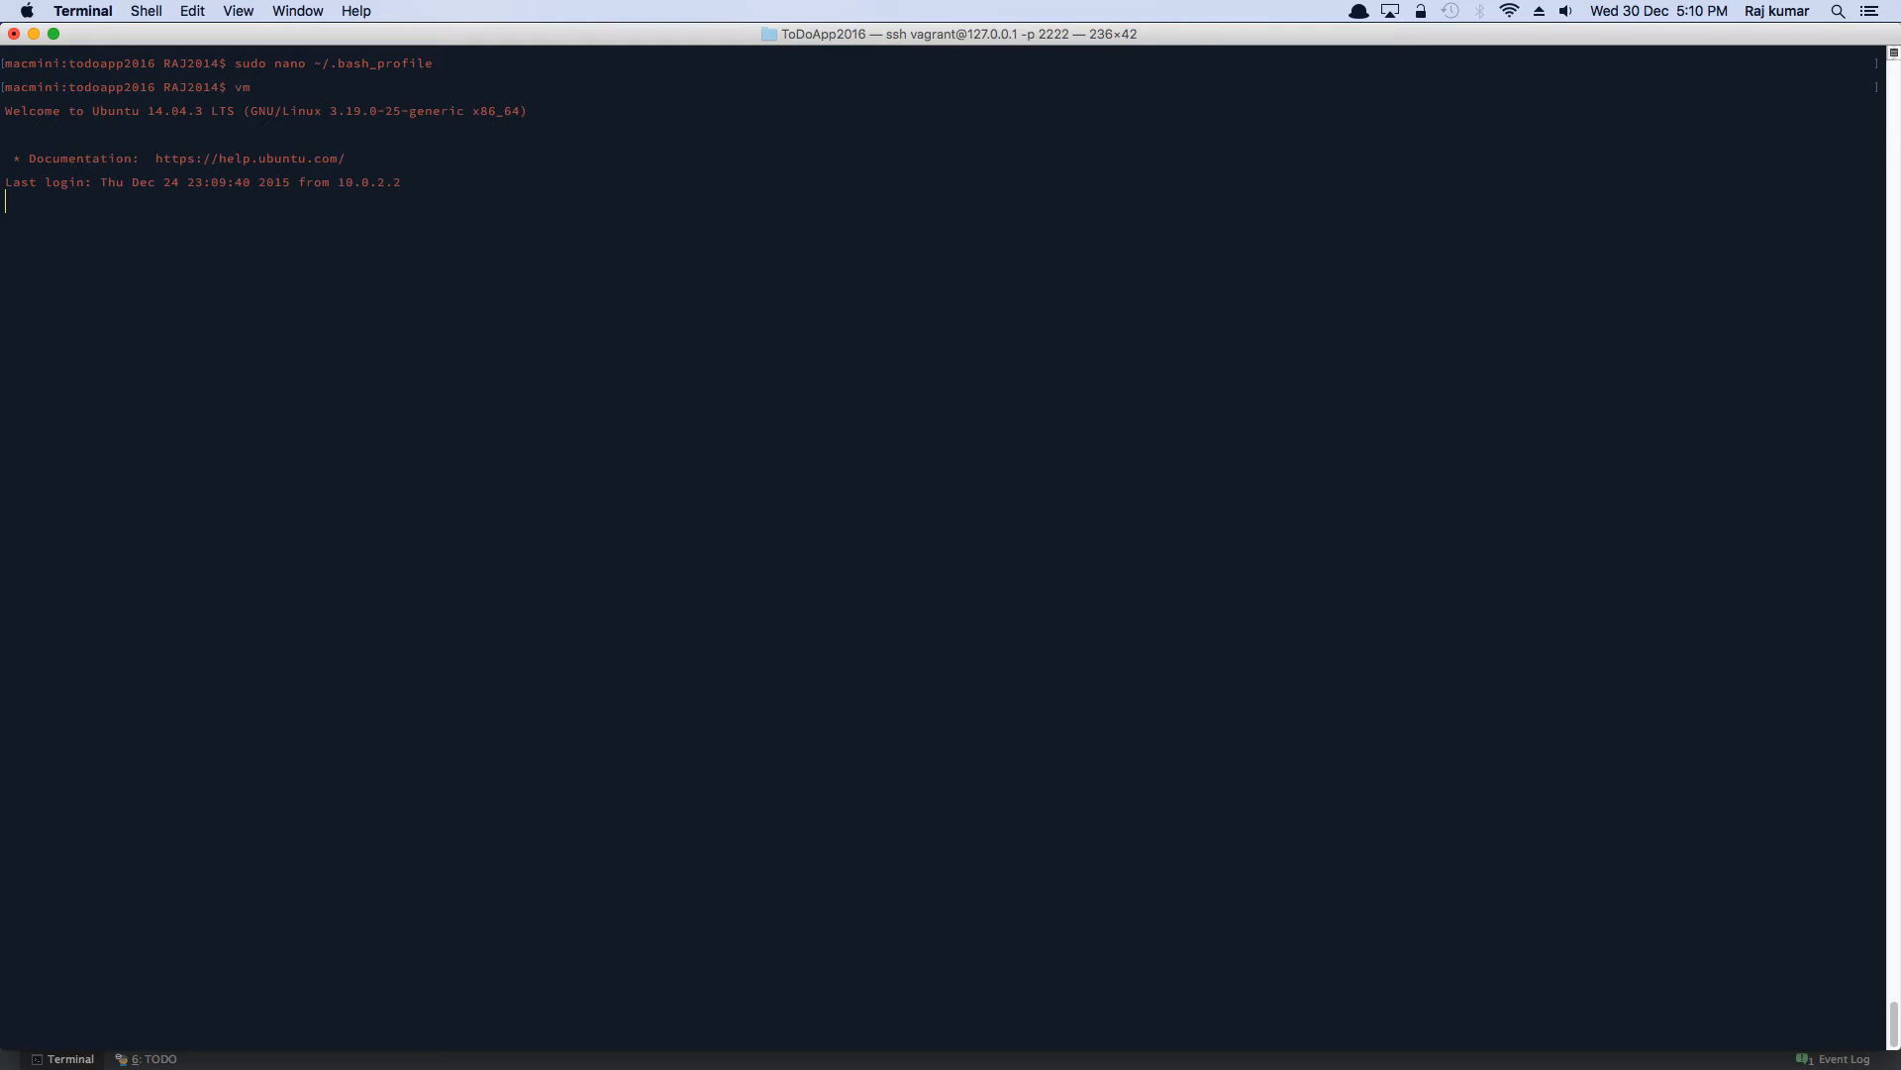
# - Log into MySQL on the Homestead box as the homestead user
pyautogui.write('cd code')
pyautogui.write('msyq')
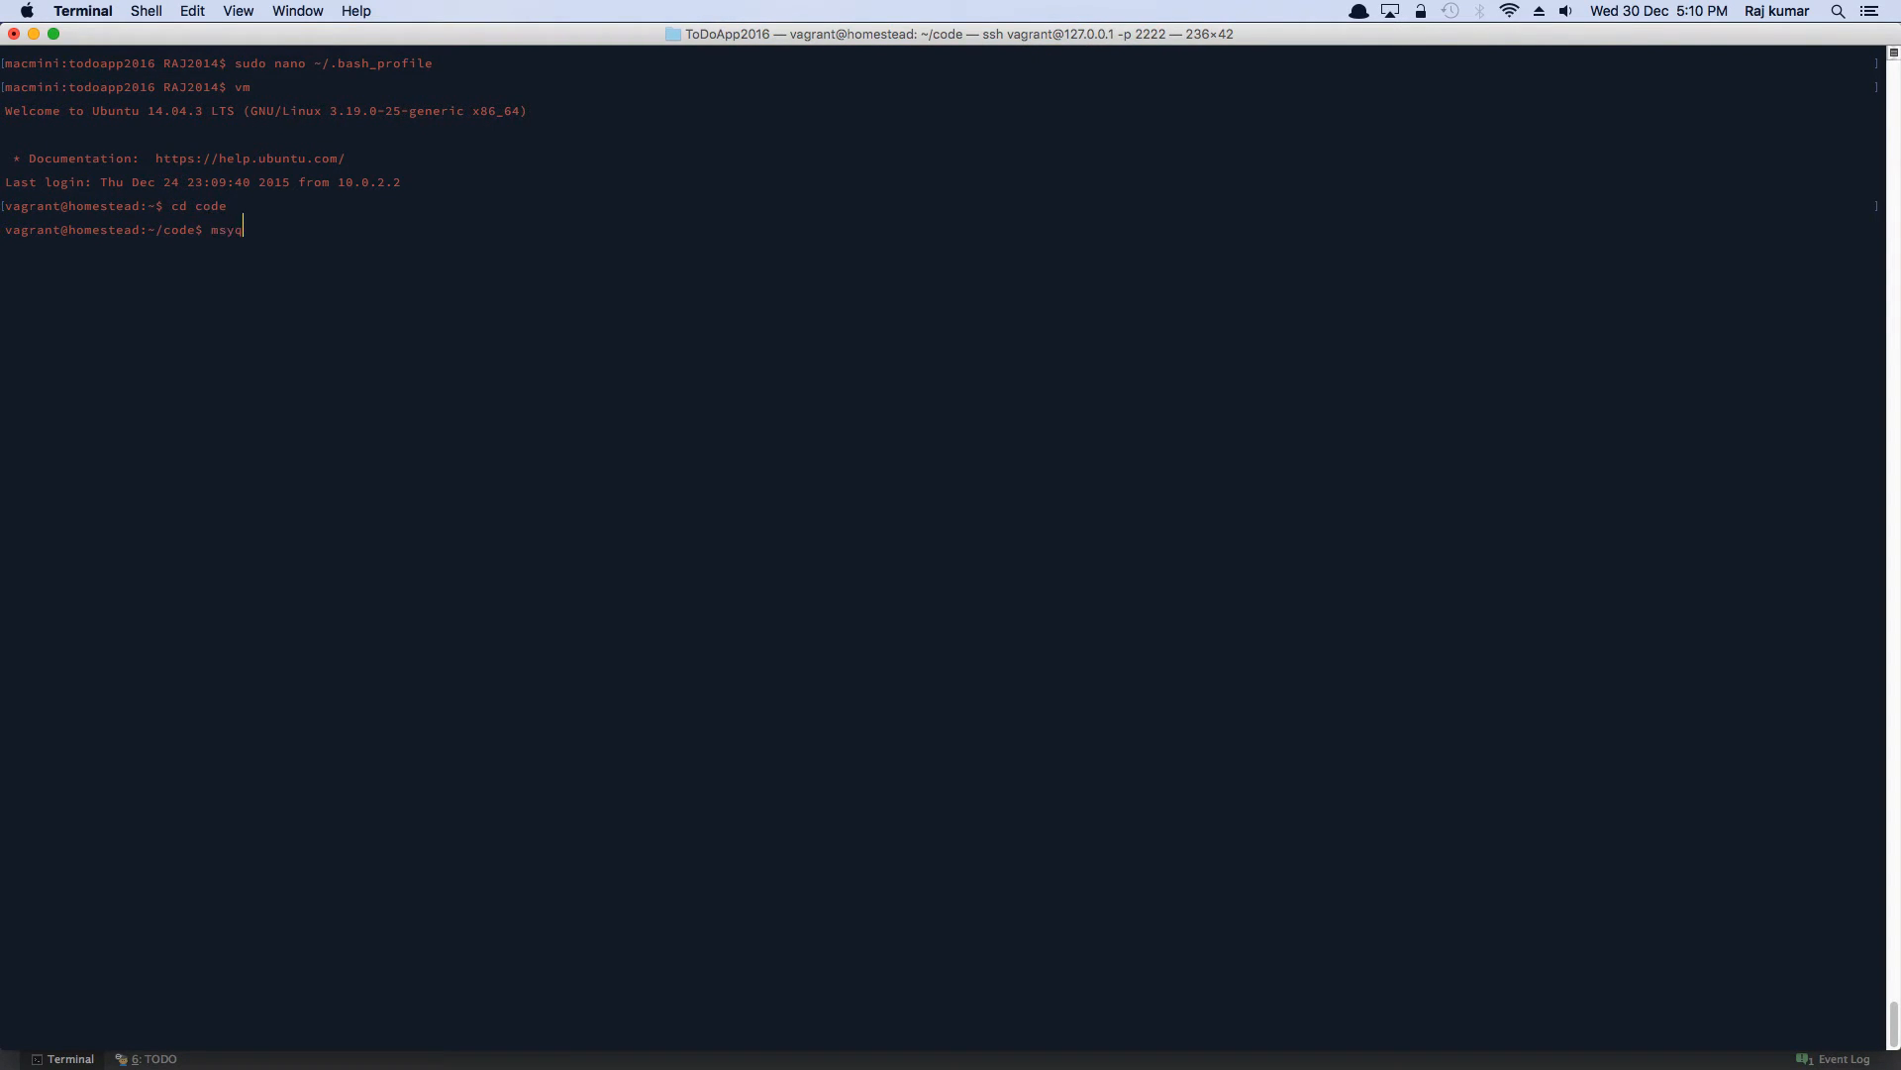
pyautogui.write('l -uhomest')
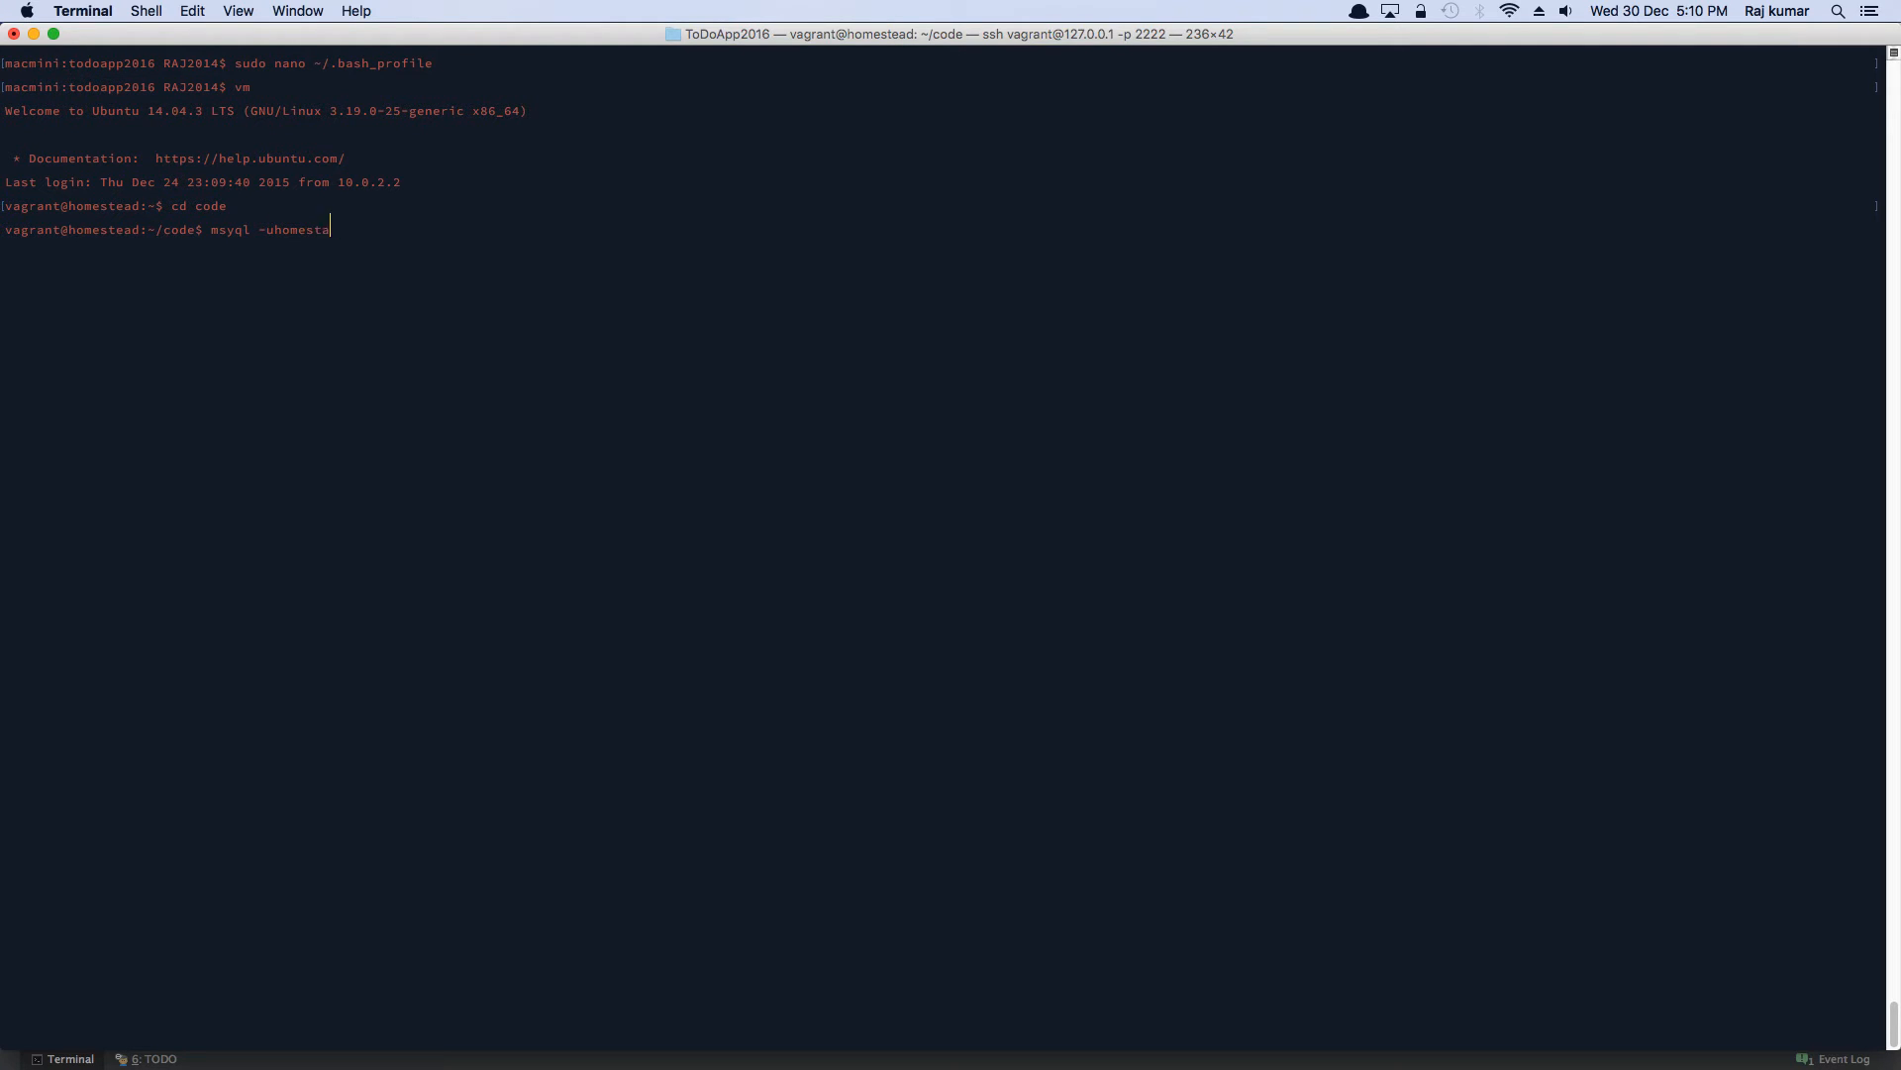
pyautogui.write('ad')
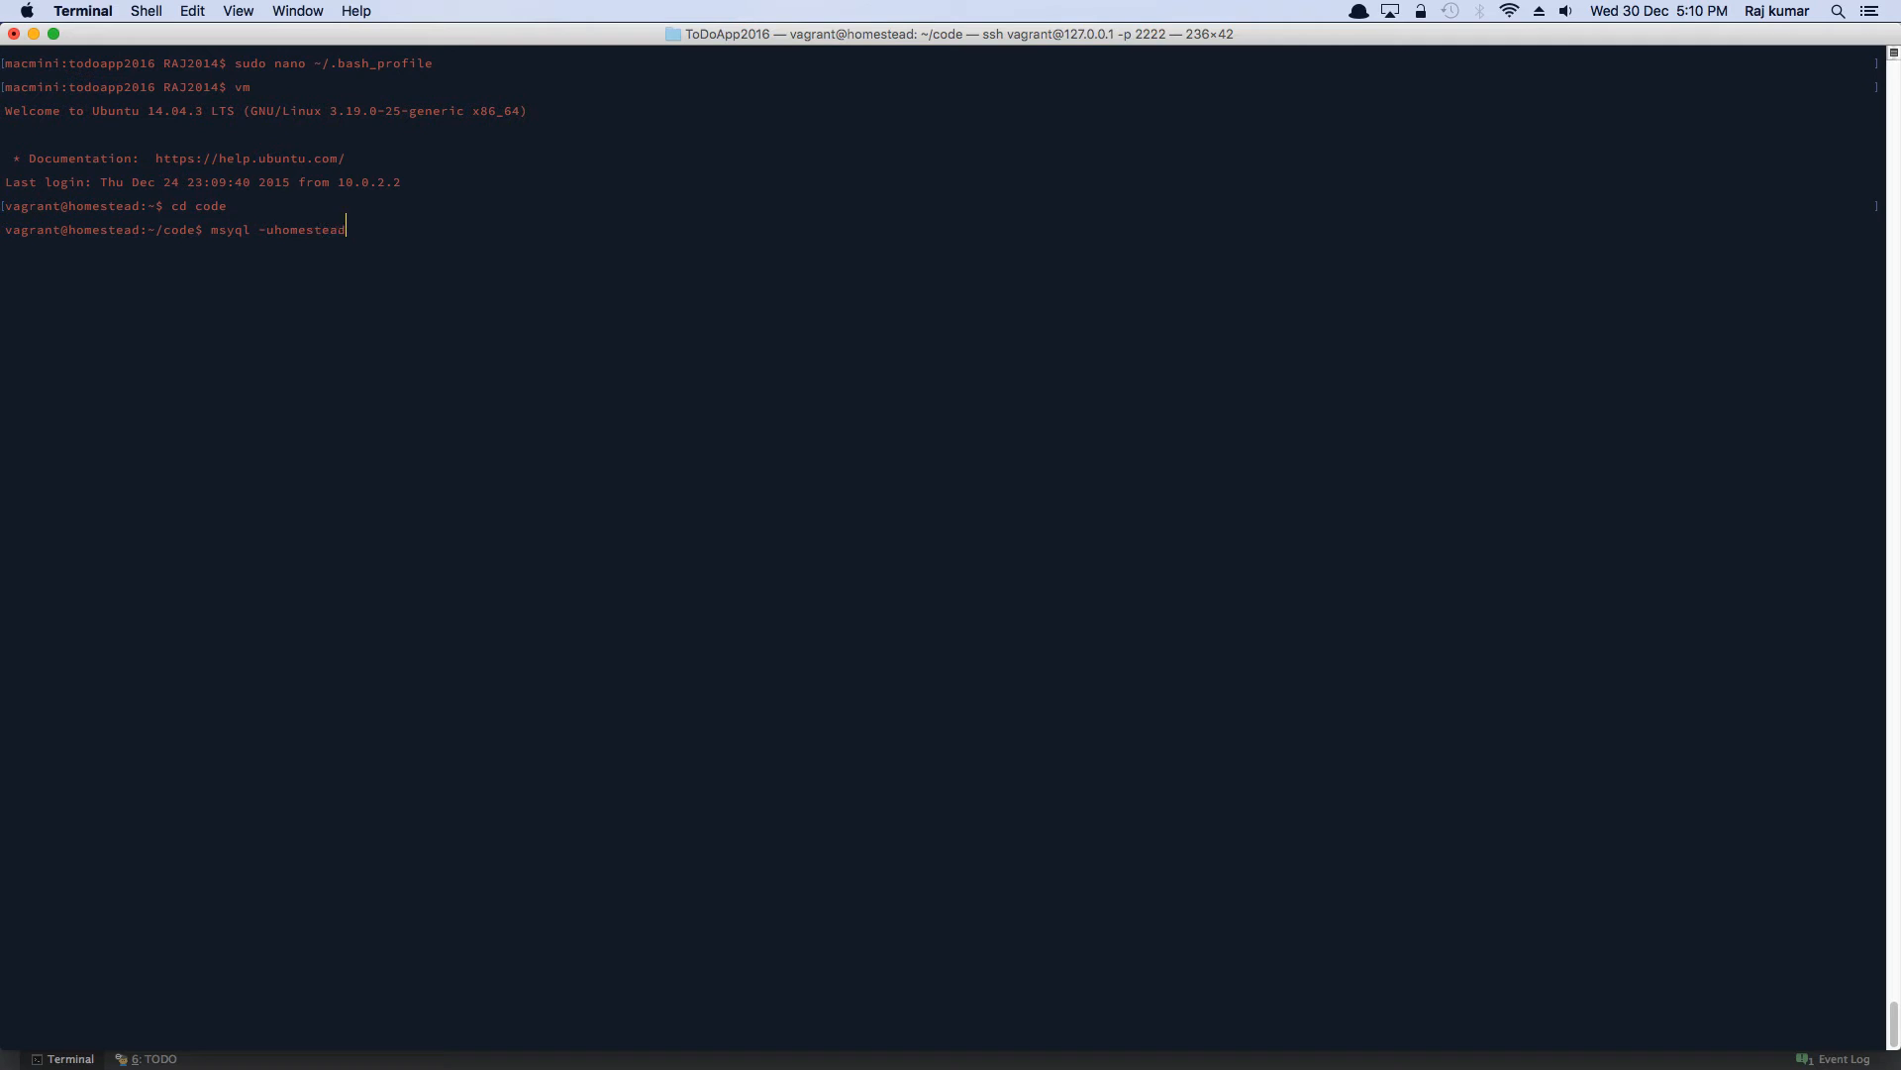
pyautogui.press('Return')
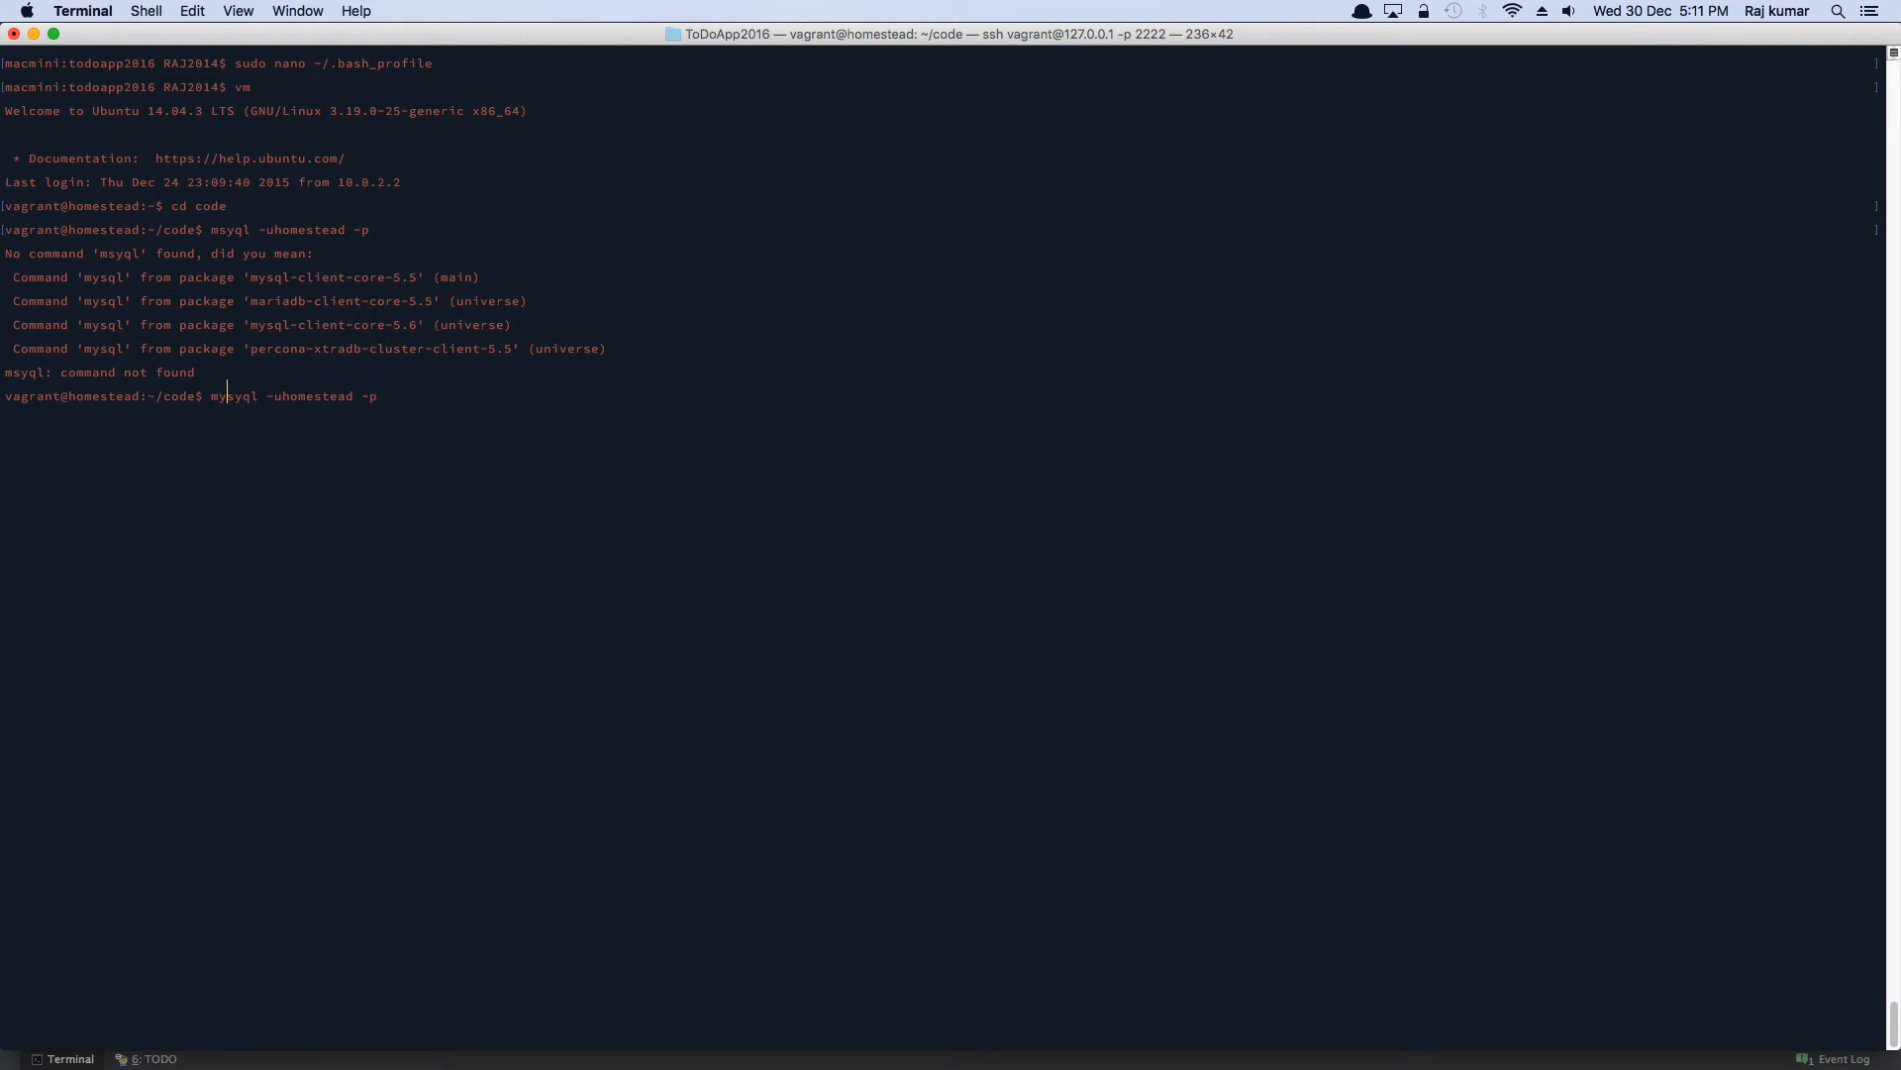
pyautogui.press('Return')
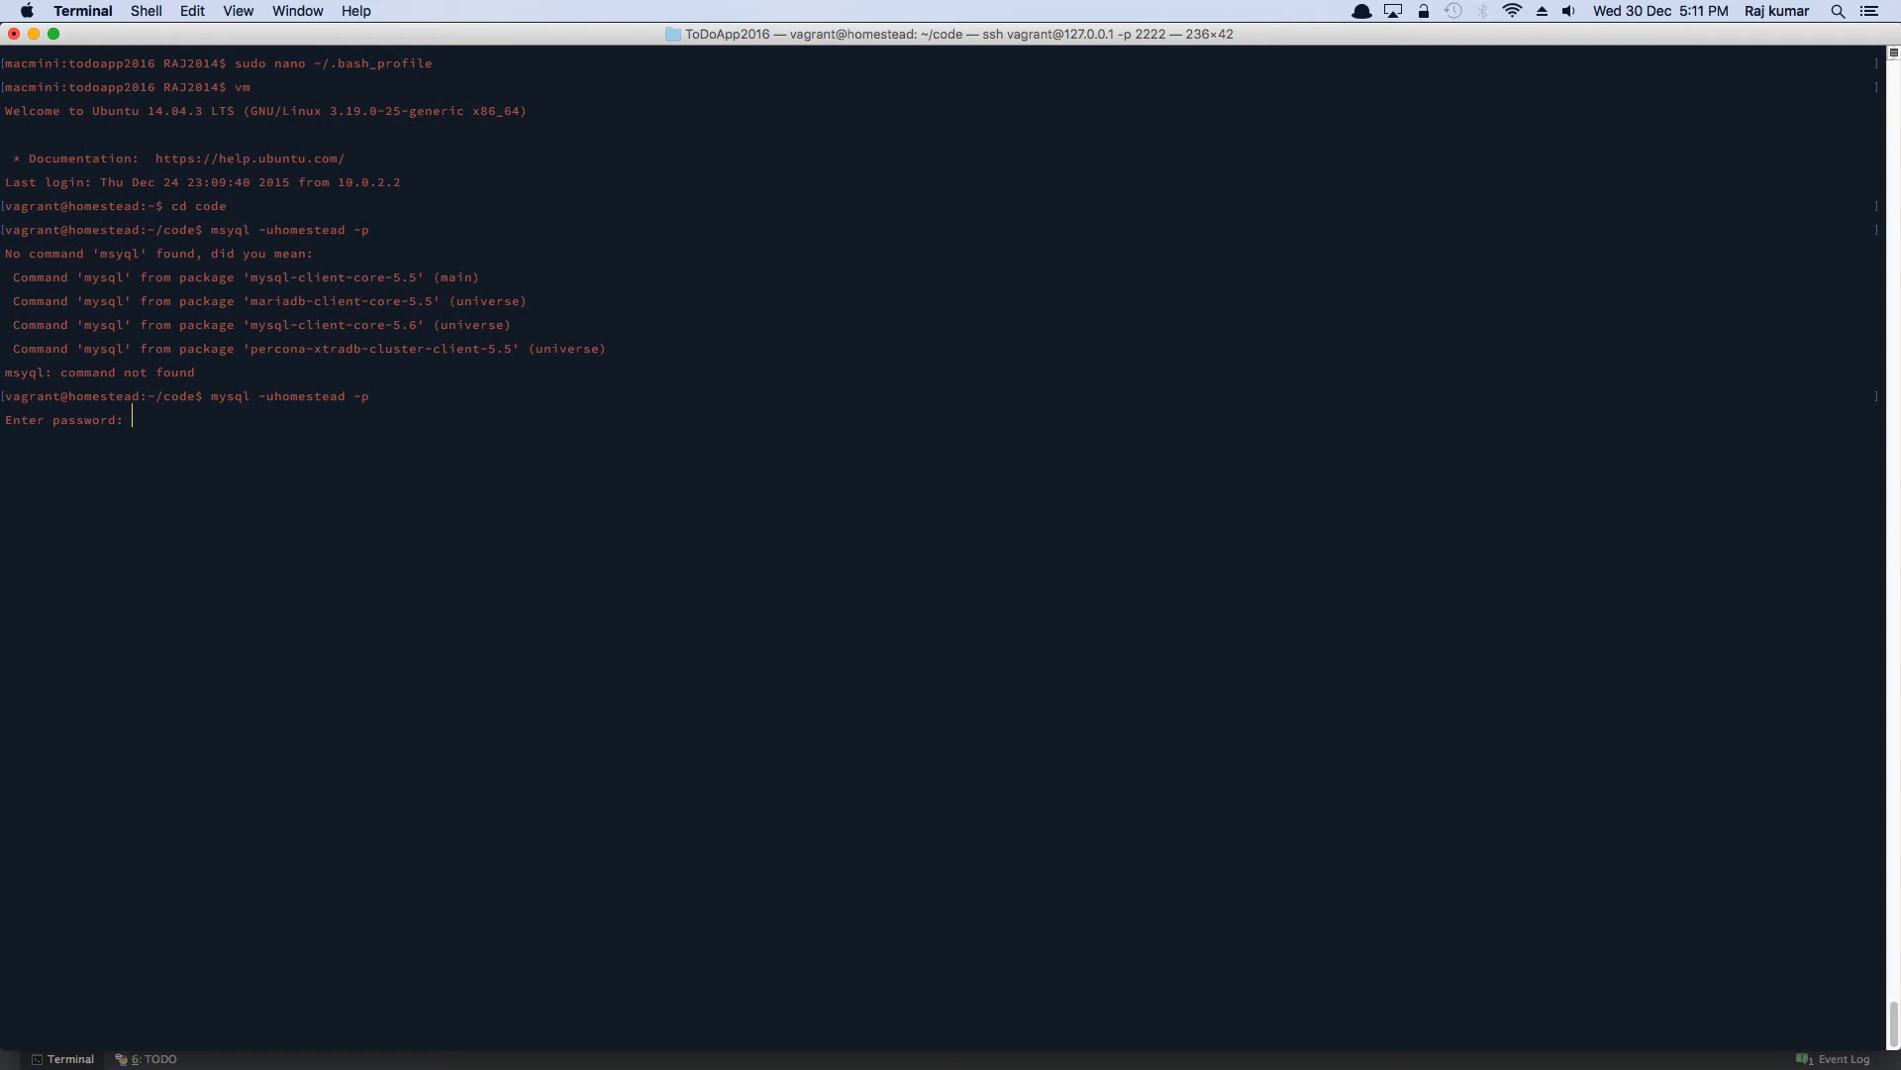
# - Enter create database todoapp2016; at the MySQL prompt
pyautogui.write('sw')
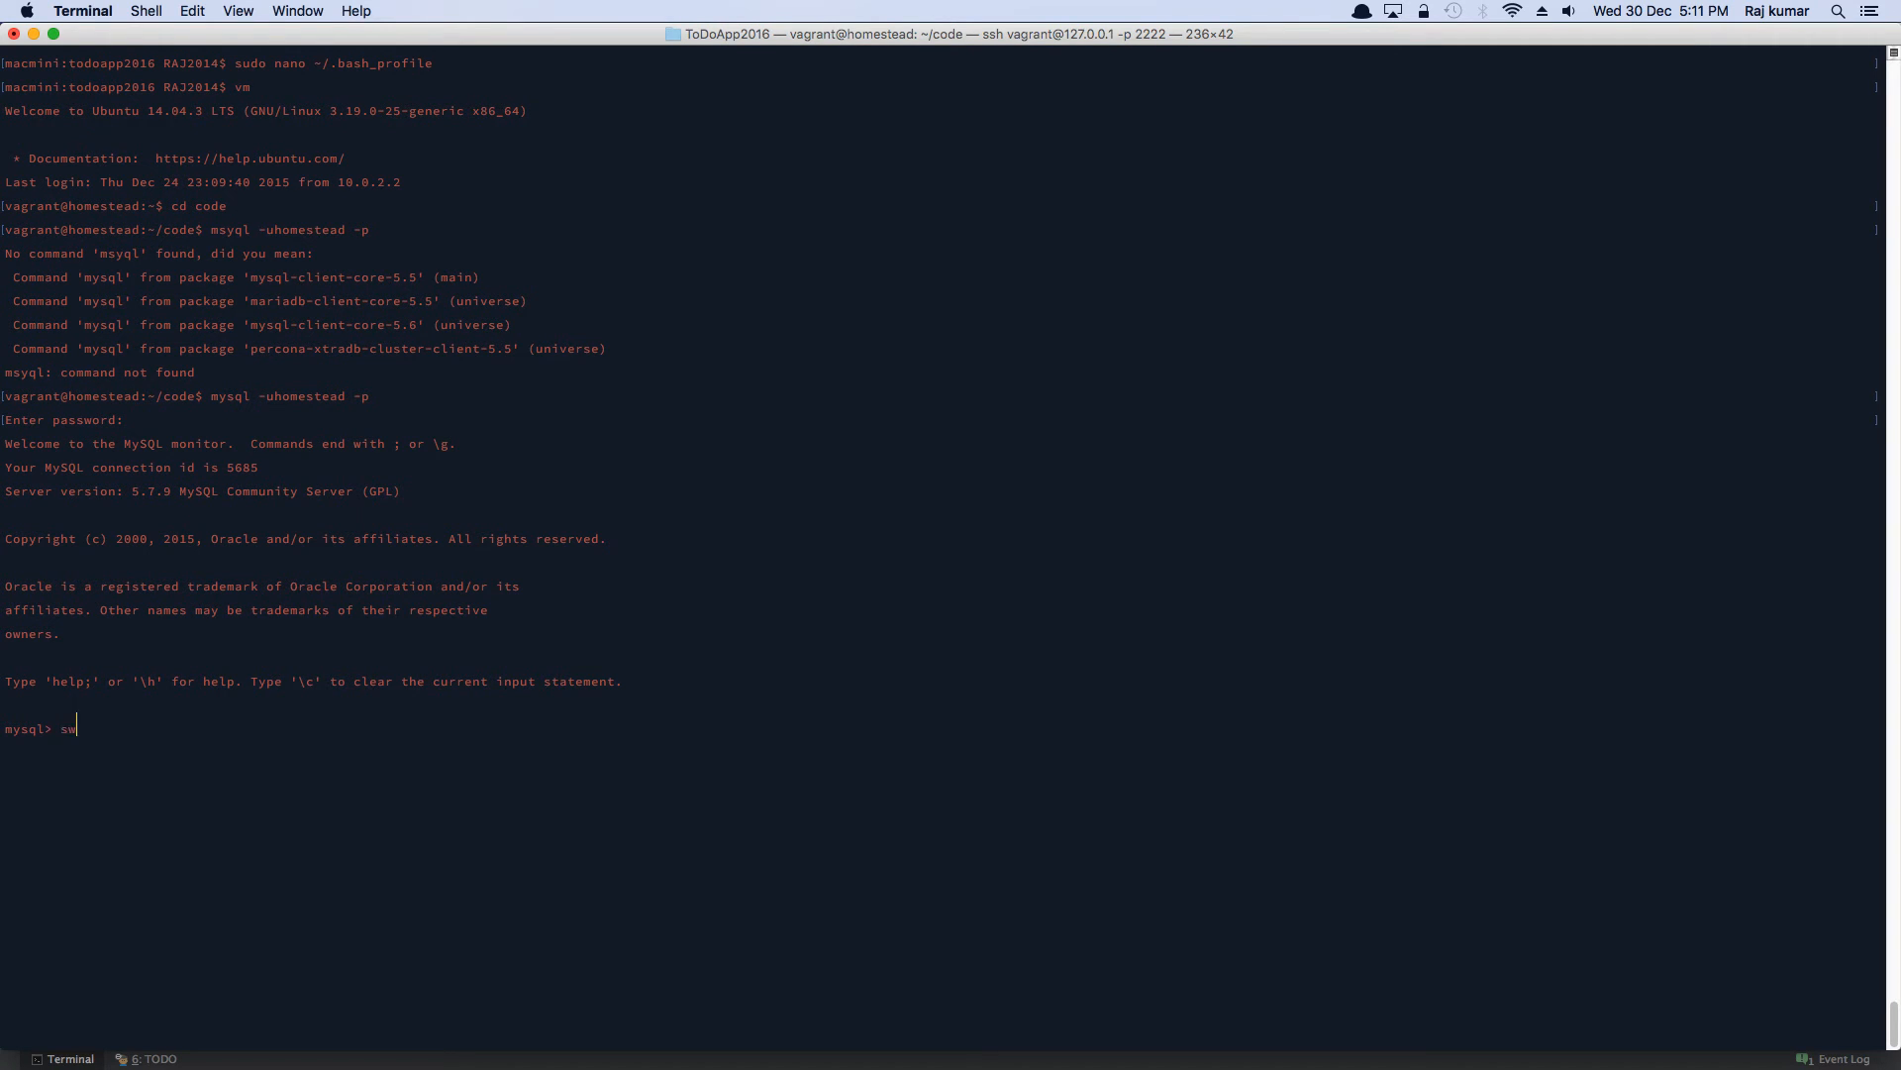
pyautogui.write('create d')
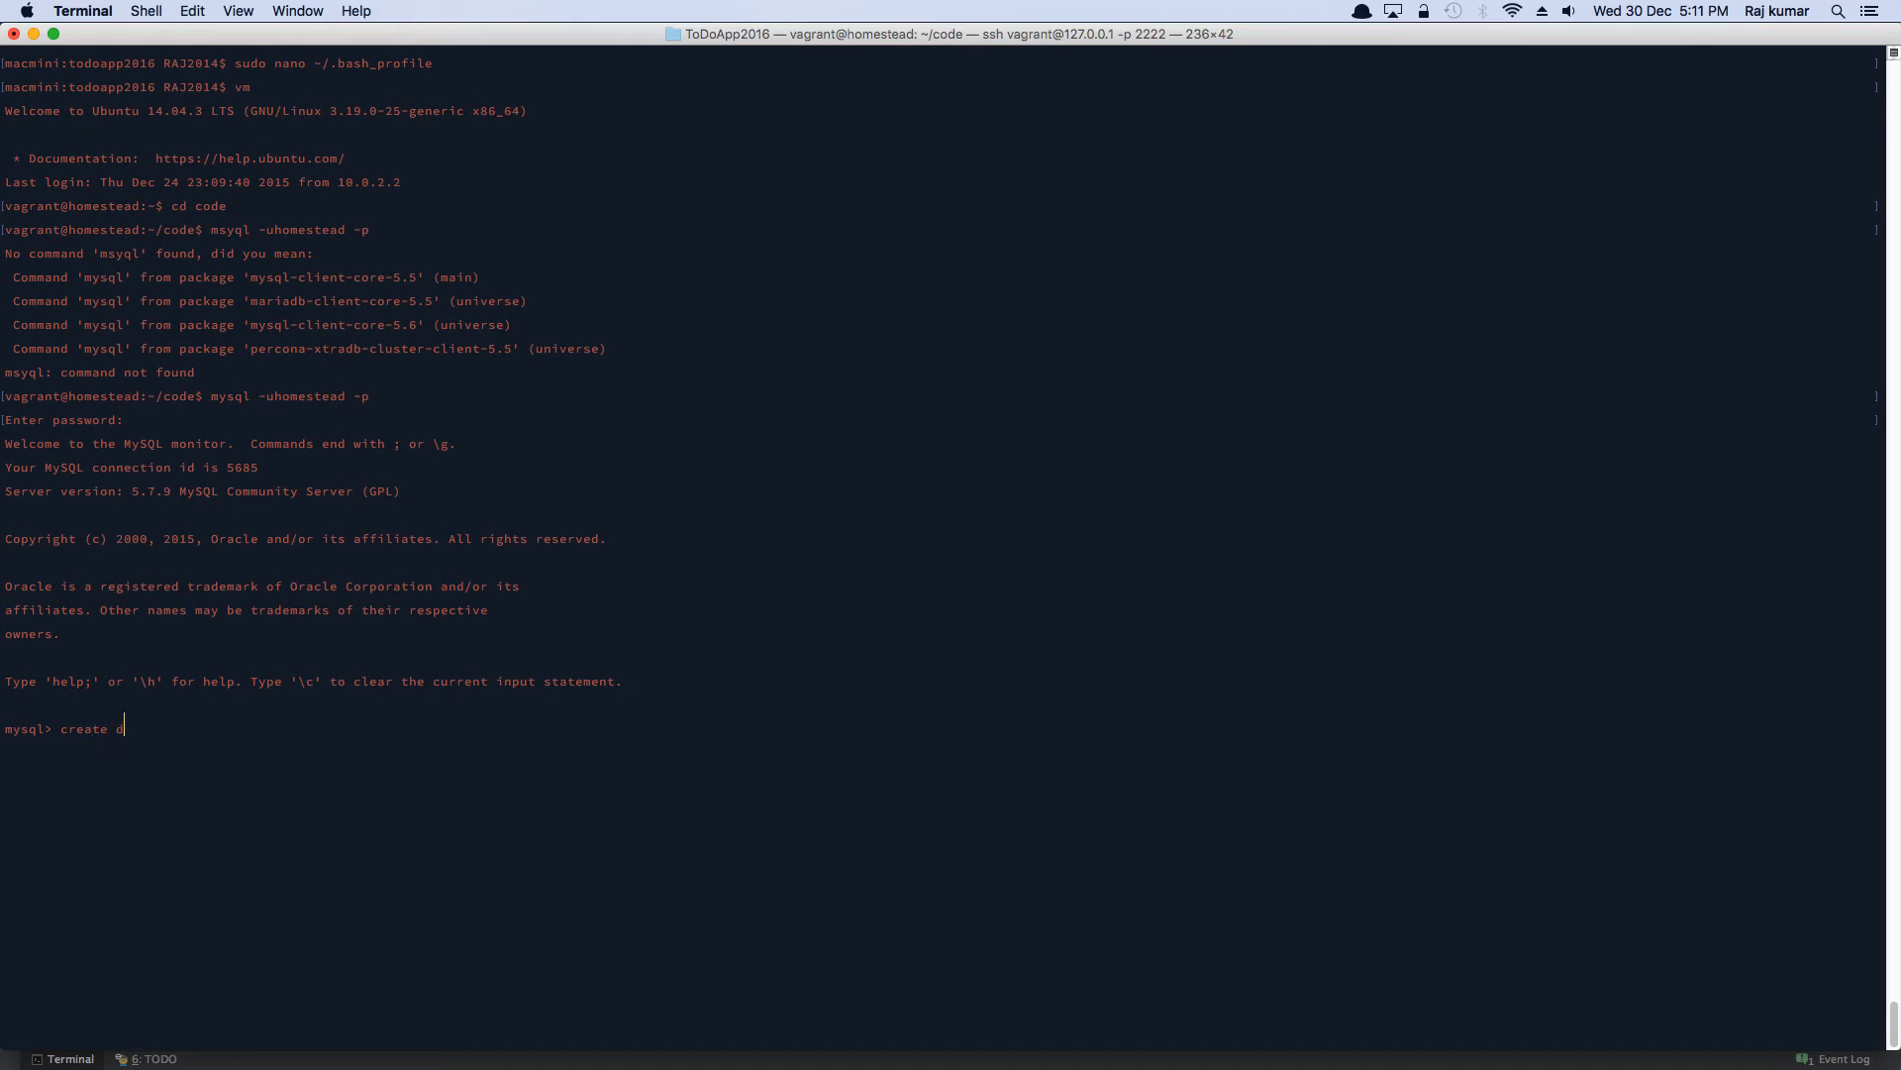
pyautogui.write('database to')
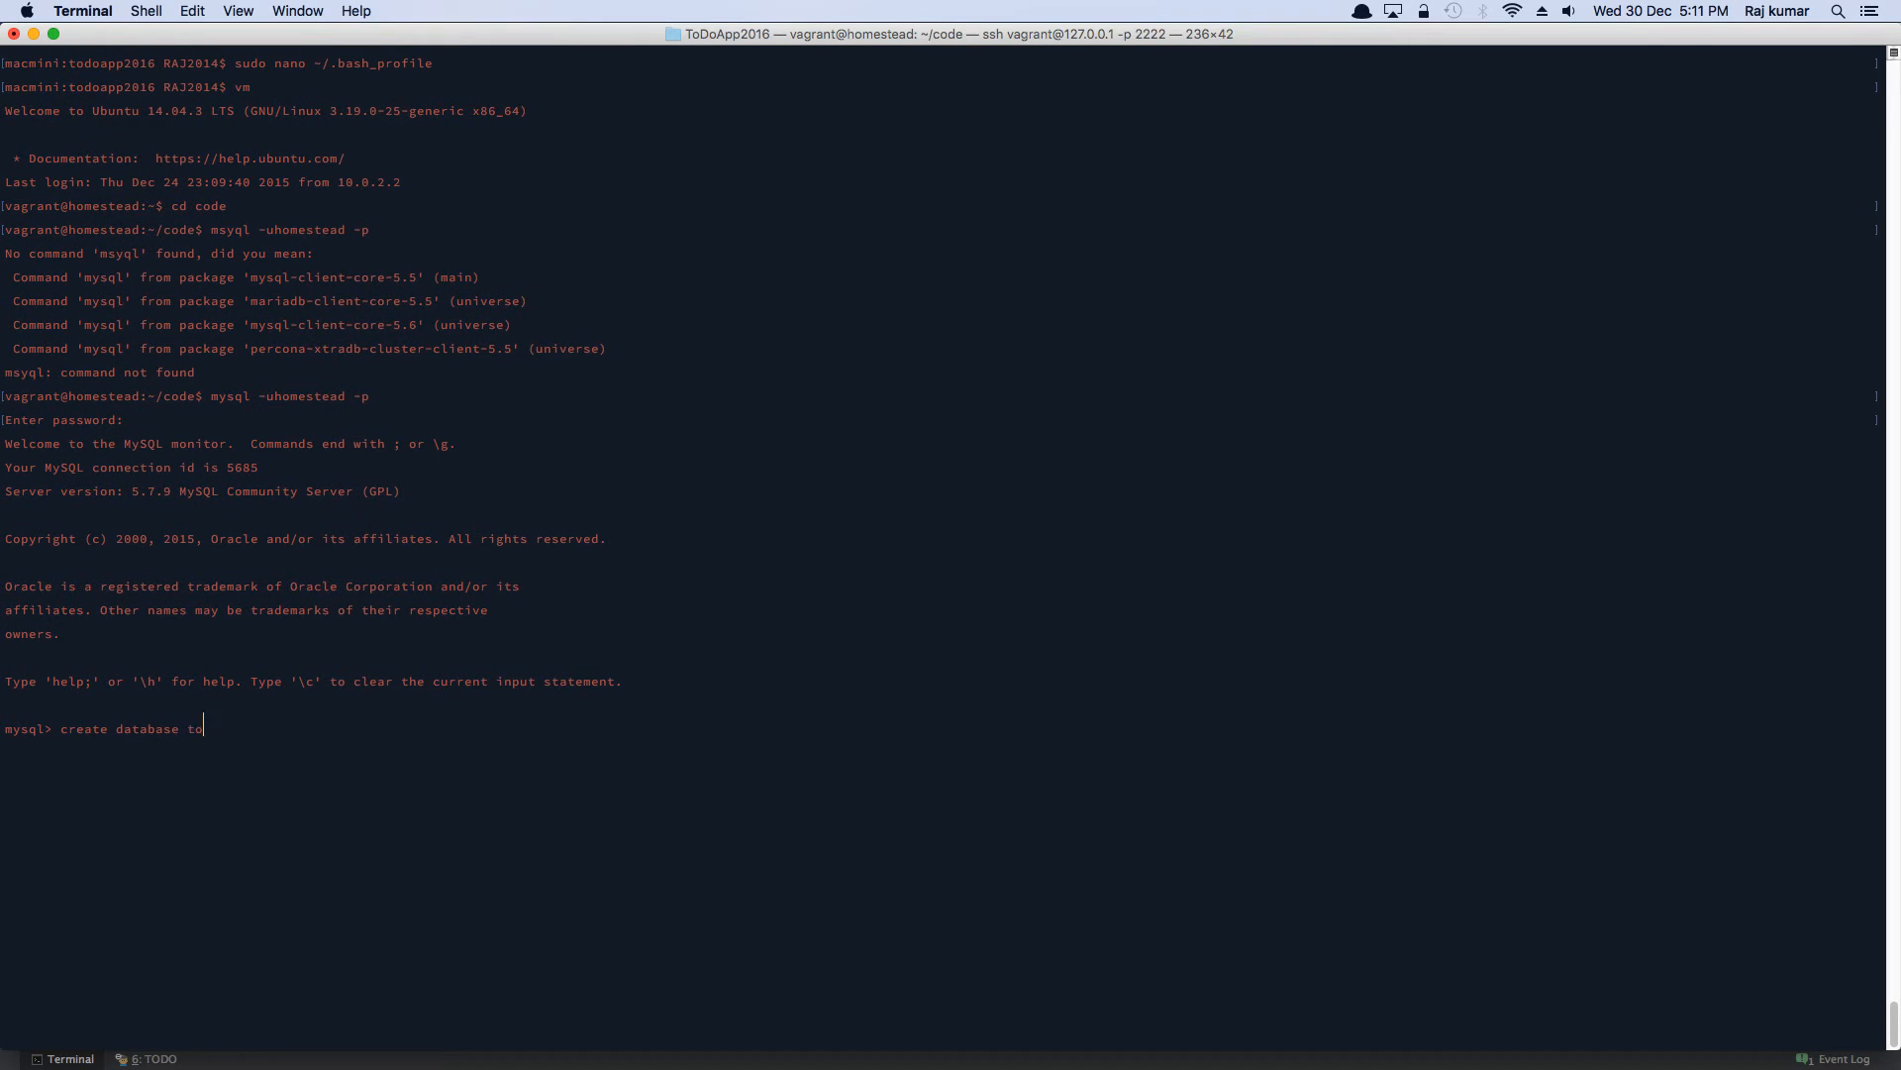
pyautogui.write('doapp2016;')
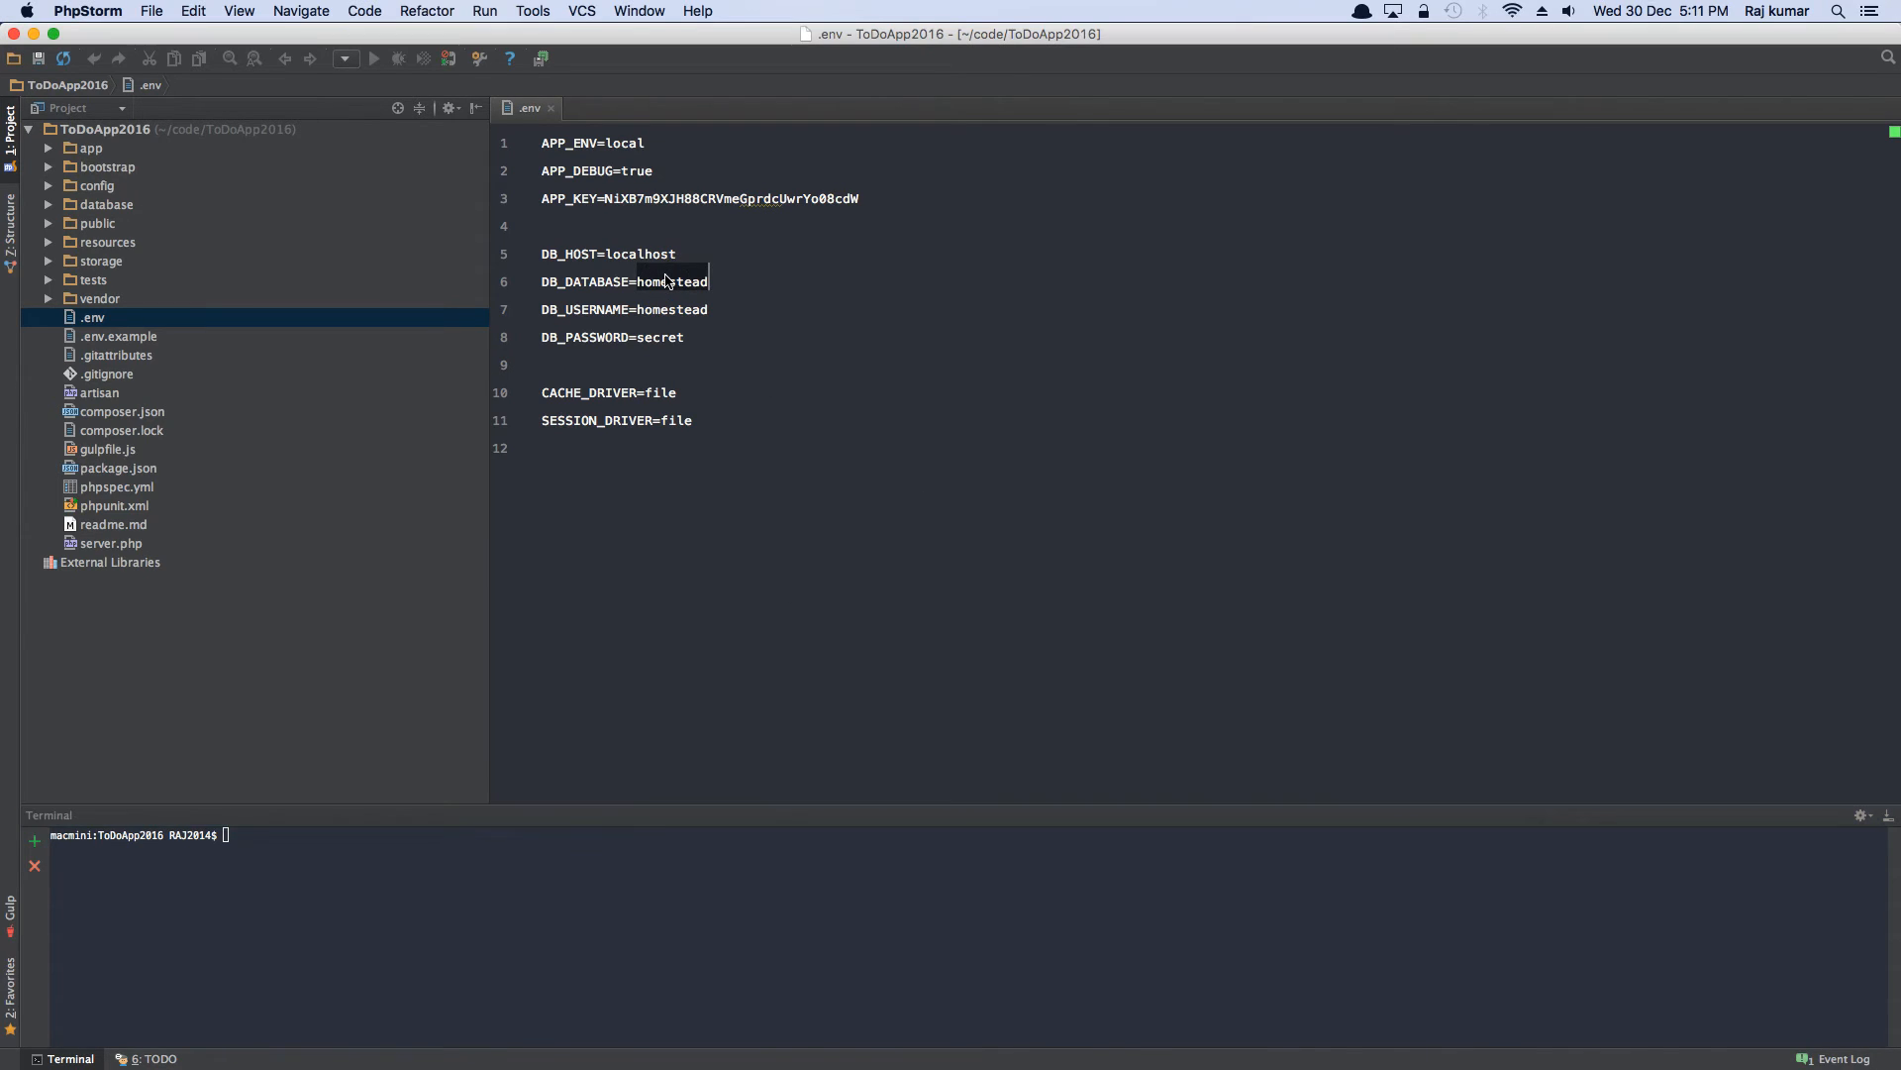
# - Change DB_DATABASE from homestead to todoapp2016 in .env and close the file
pyautogui.write('todoap')
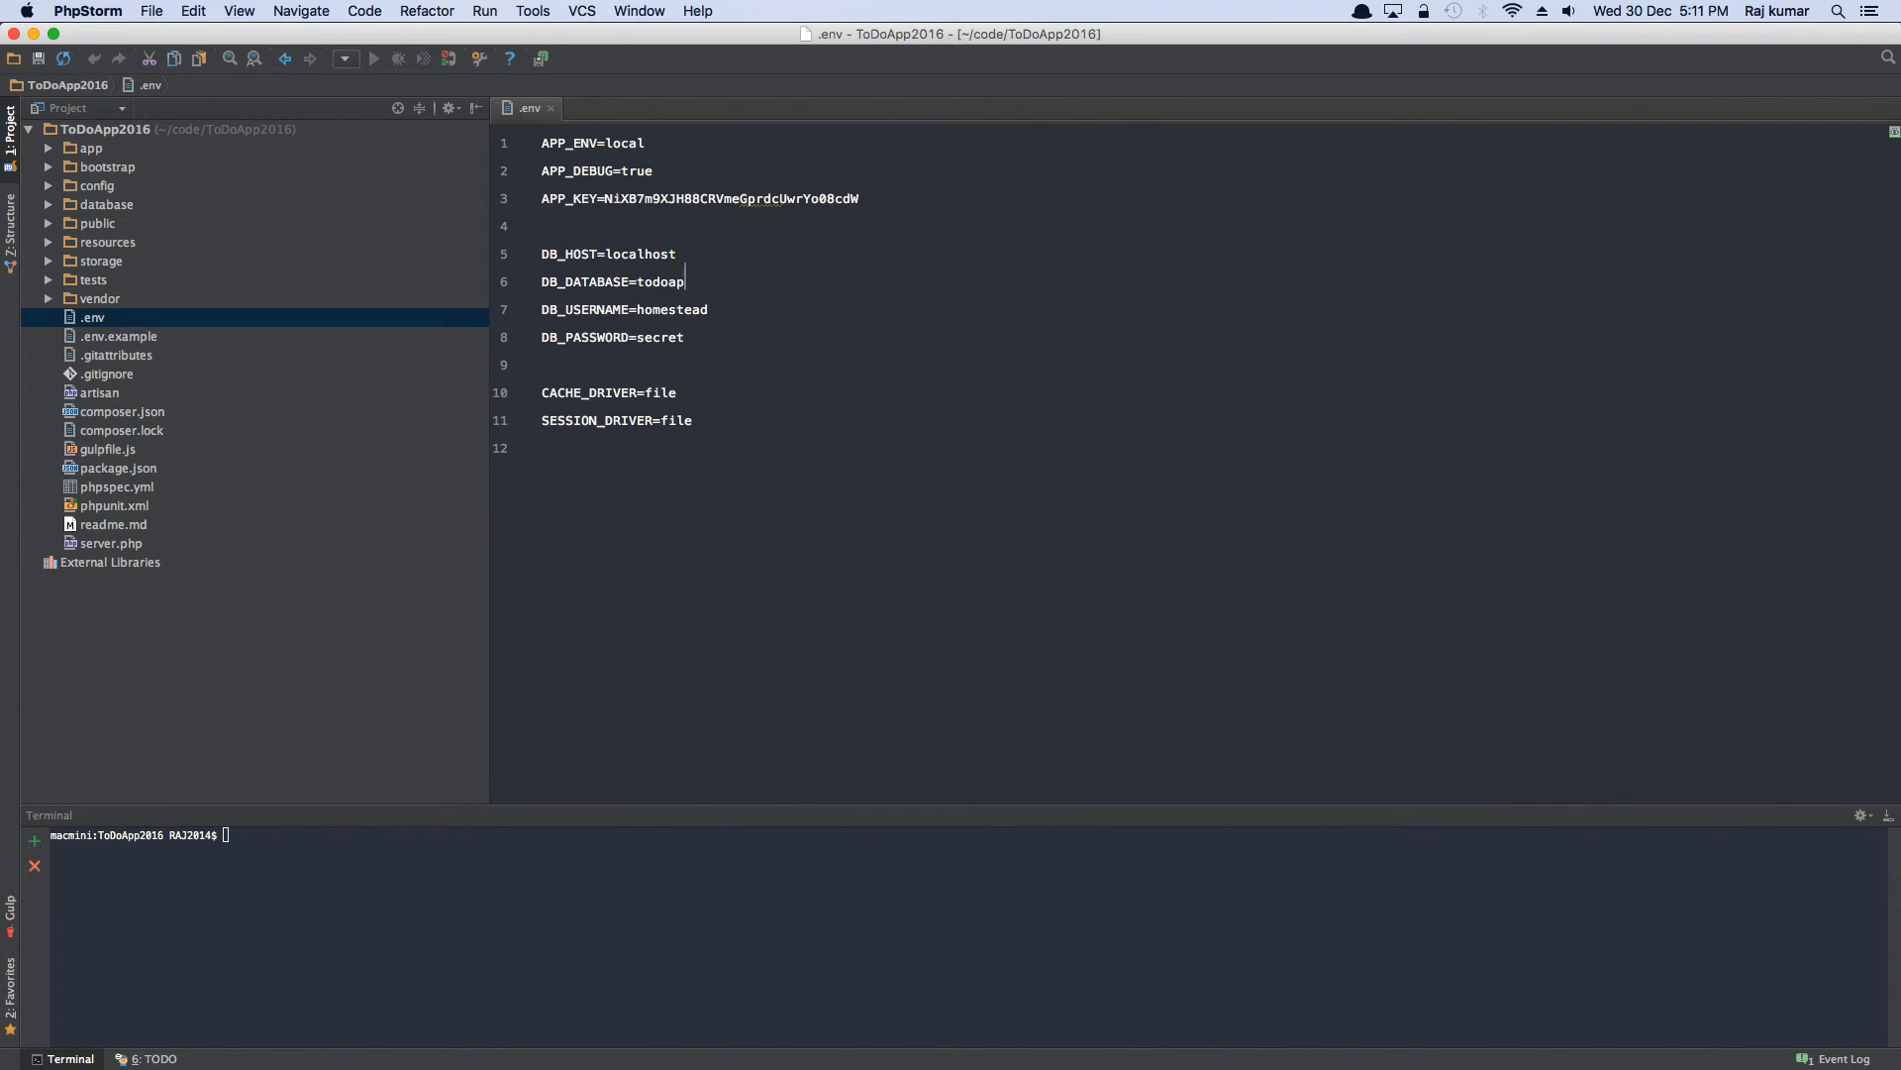
pyautogui.write('p2016')
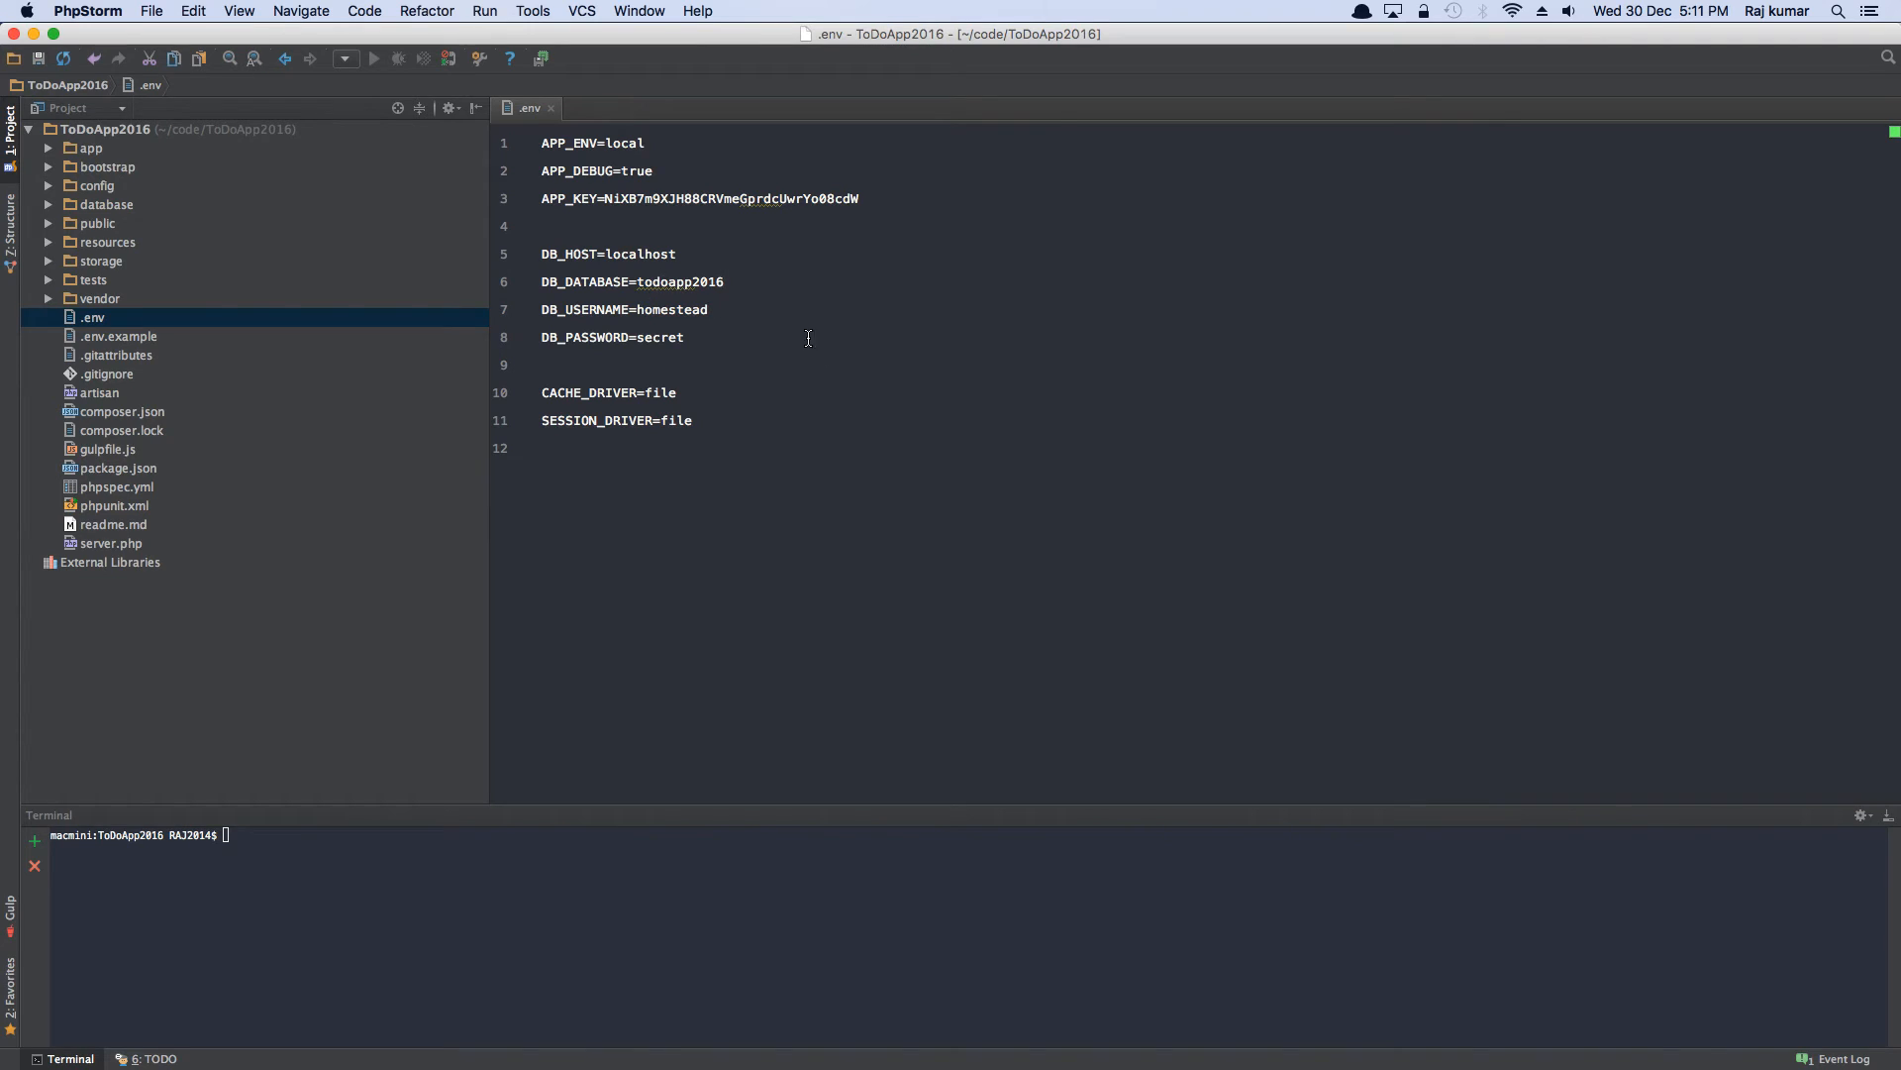
pyautogui.moveTo(668, 352)
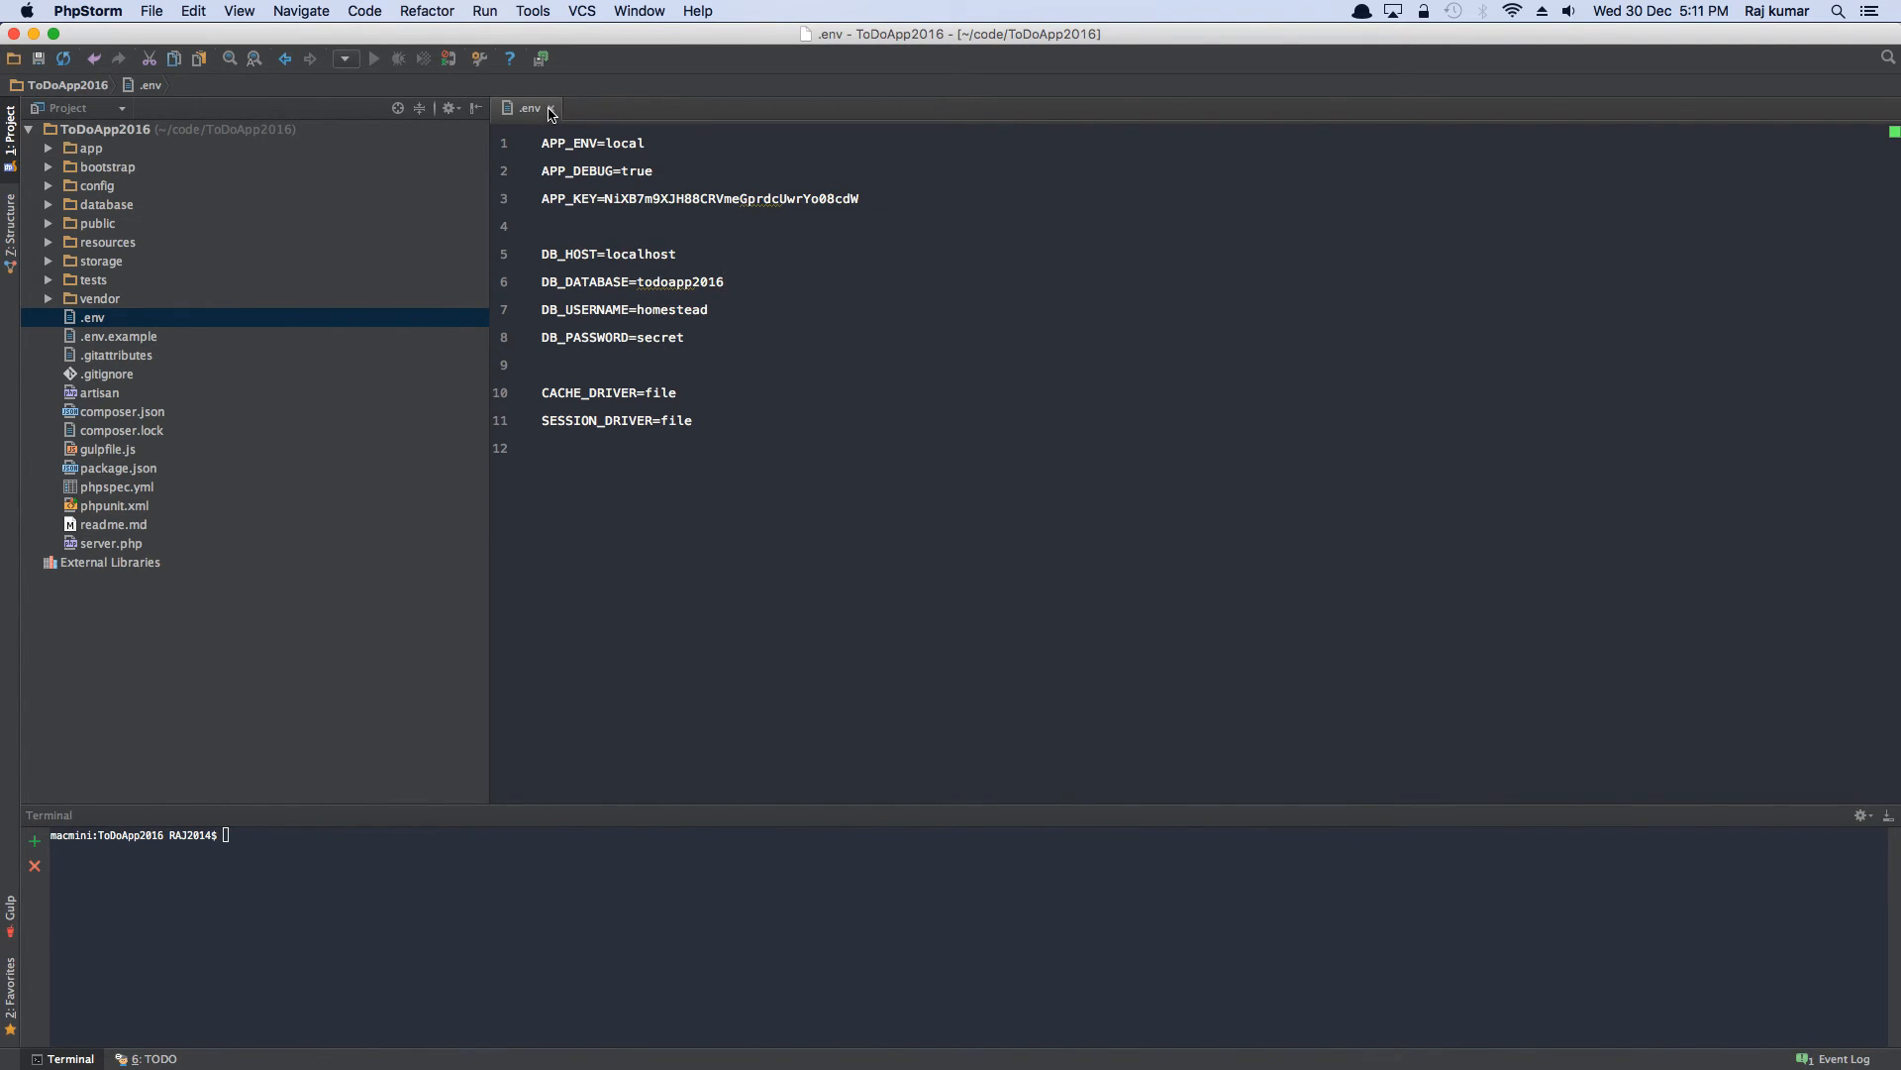
pyautogui.click(549, 107)
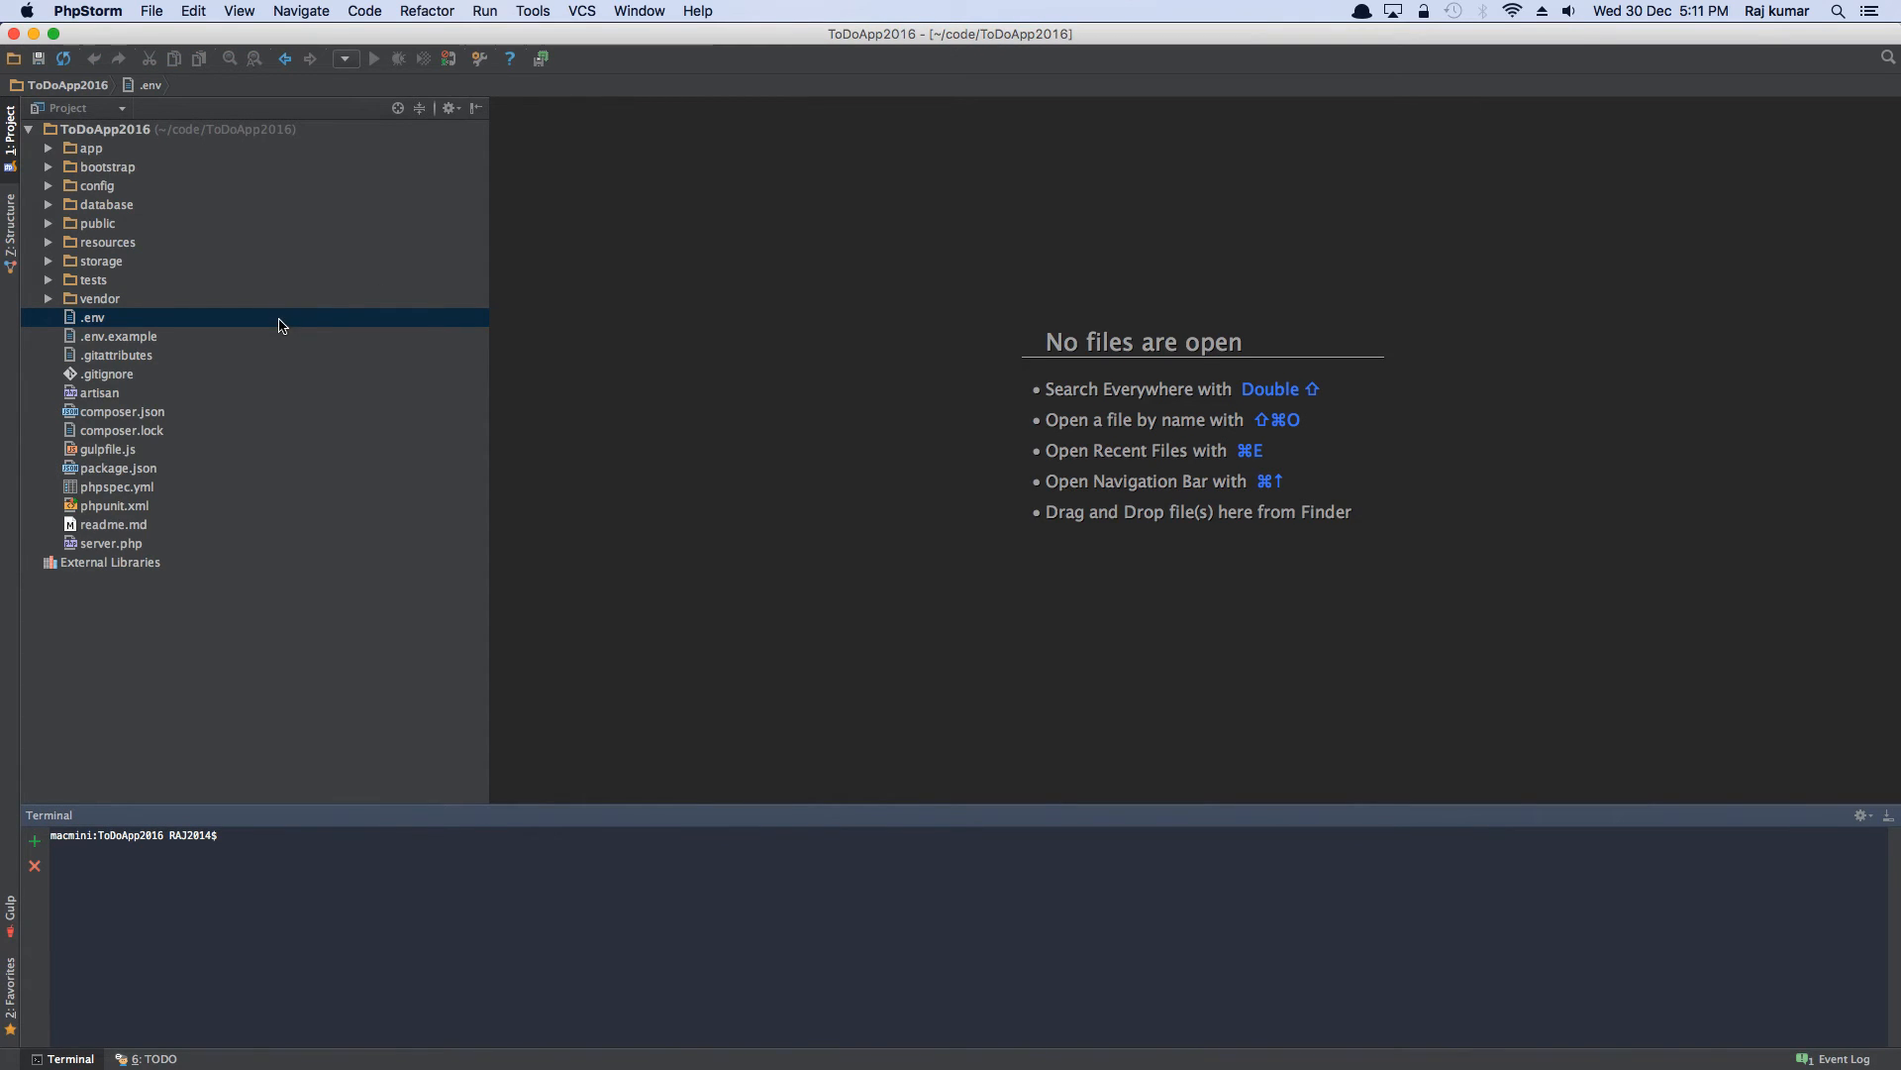
pyautogui.moveTo(272, 334)
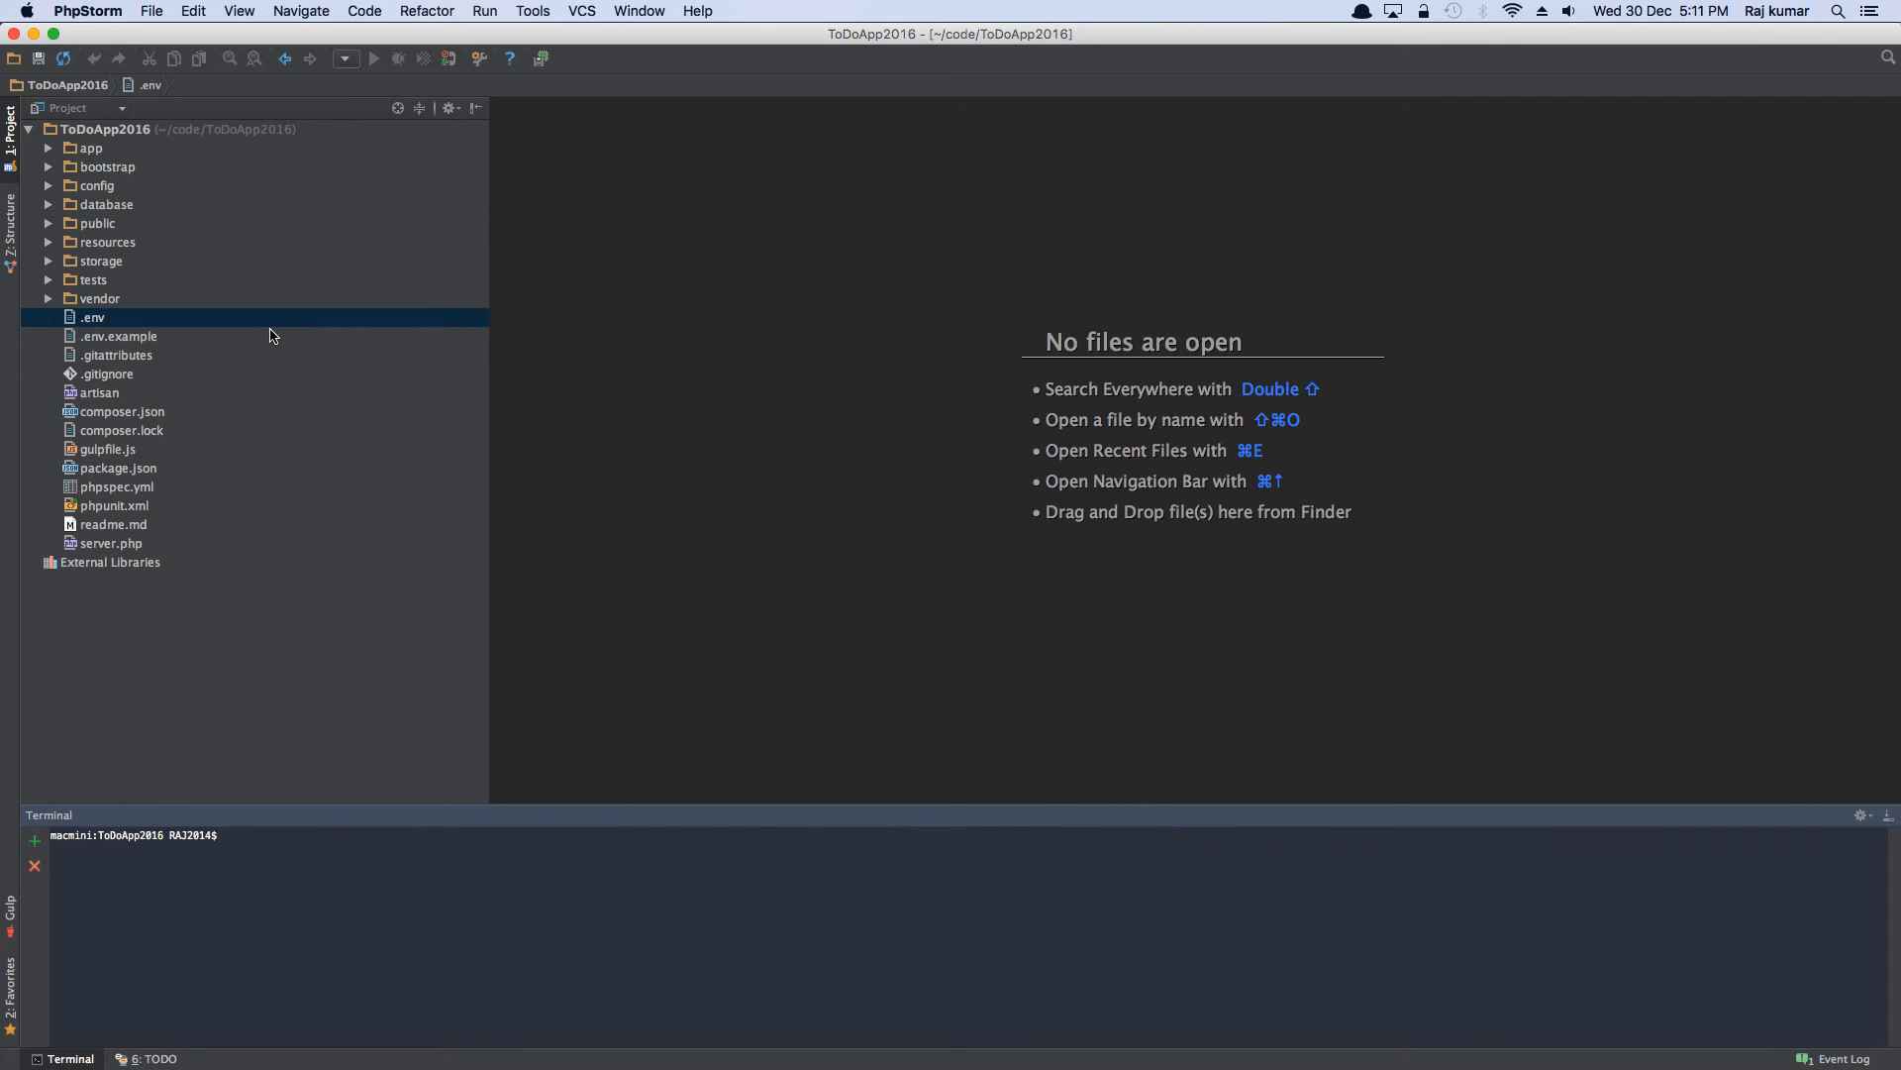
pyautogui.moveTo(116, 440)
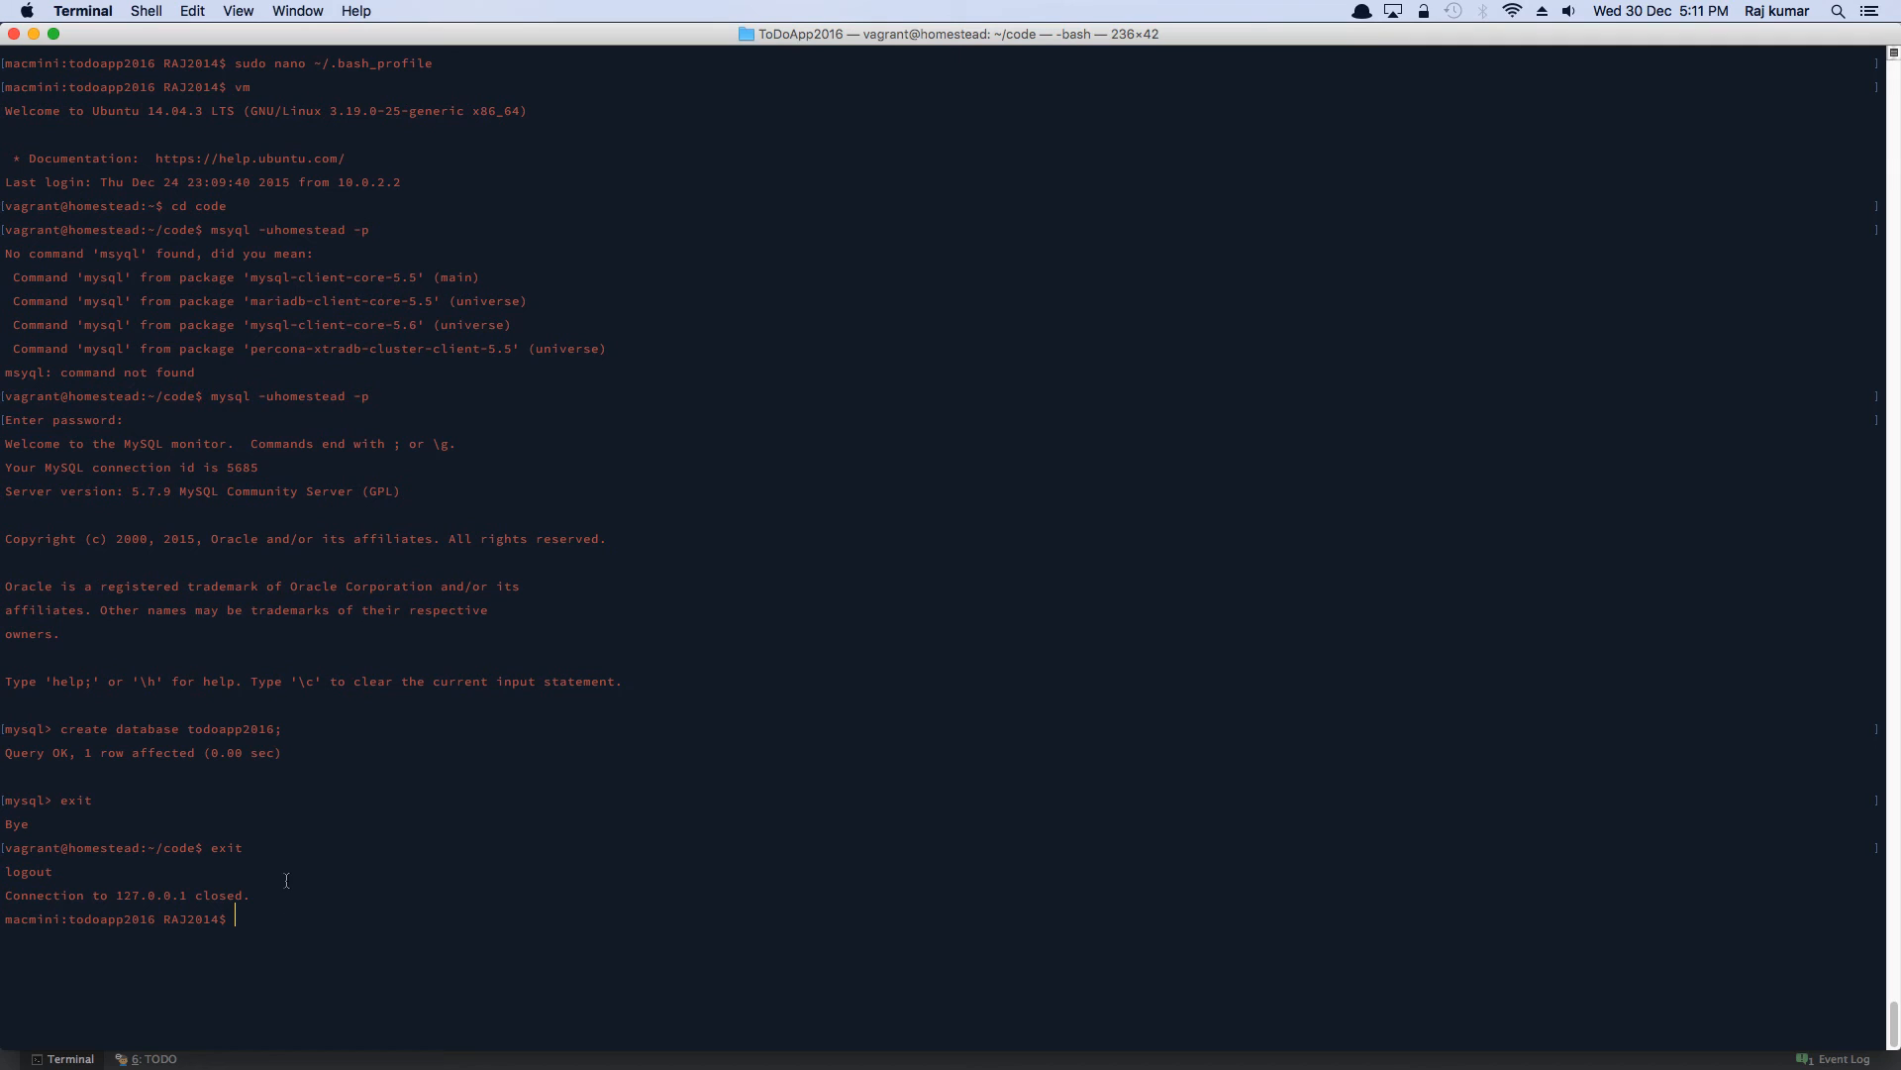
# - Add '127.0.0.1 todoapp2016.app' to /etc/hosts via the hosts alias in nano, save, then run sbash
pyautogui.write('hosts')
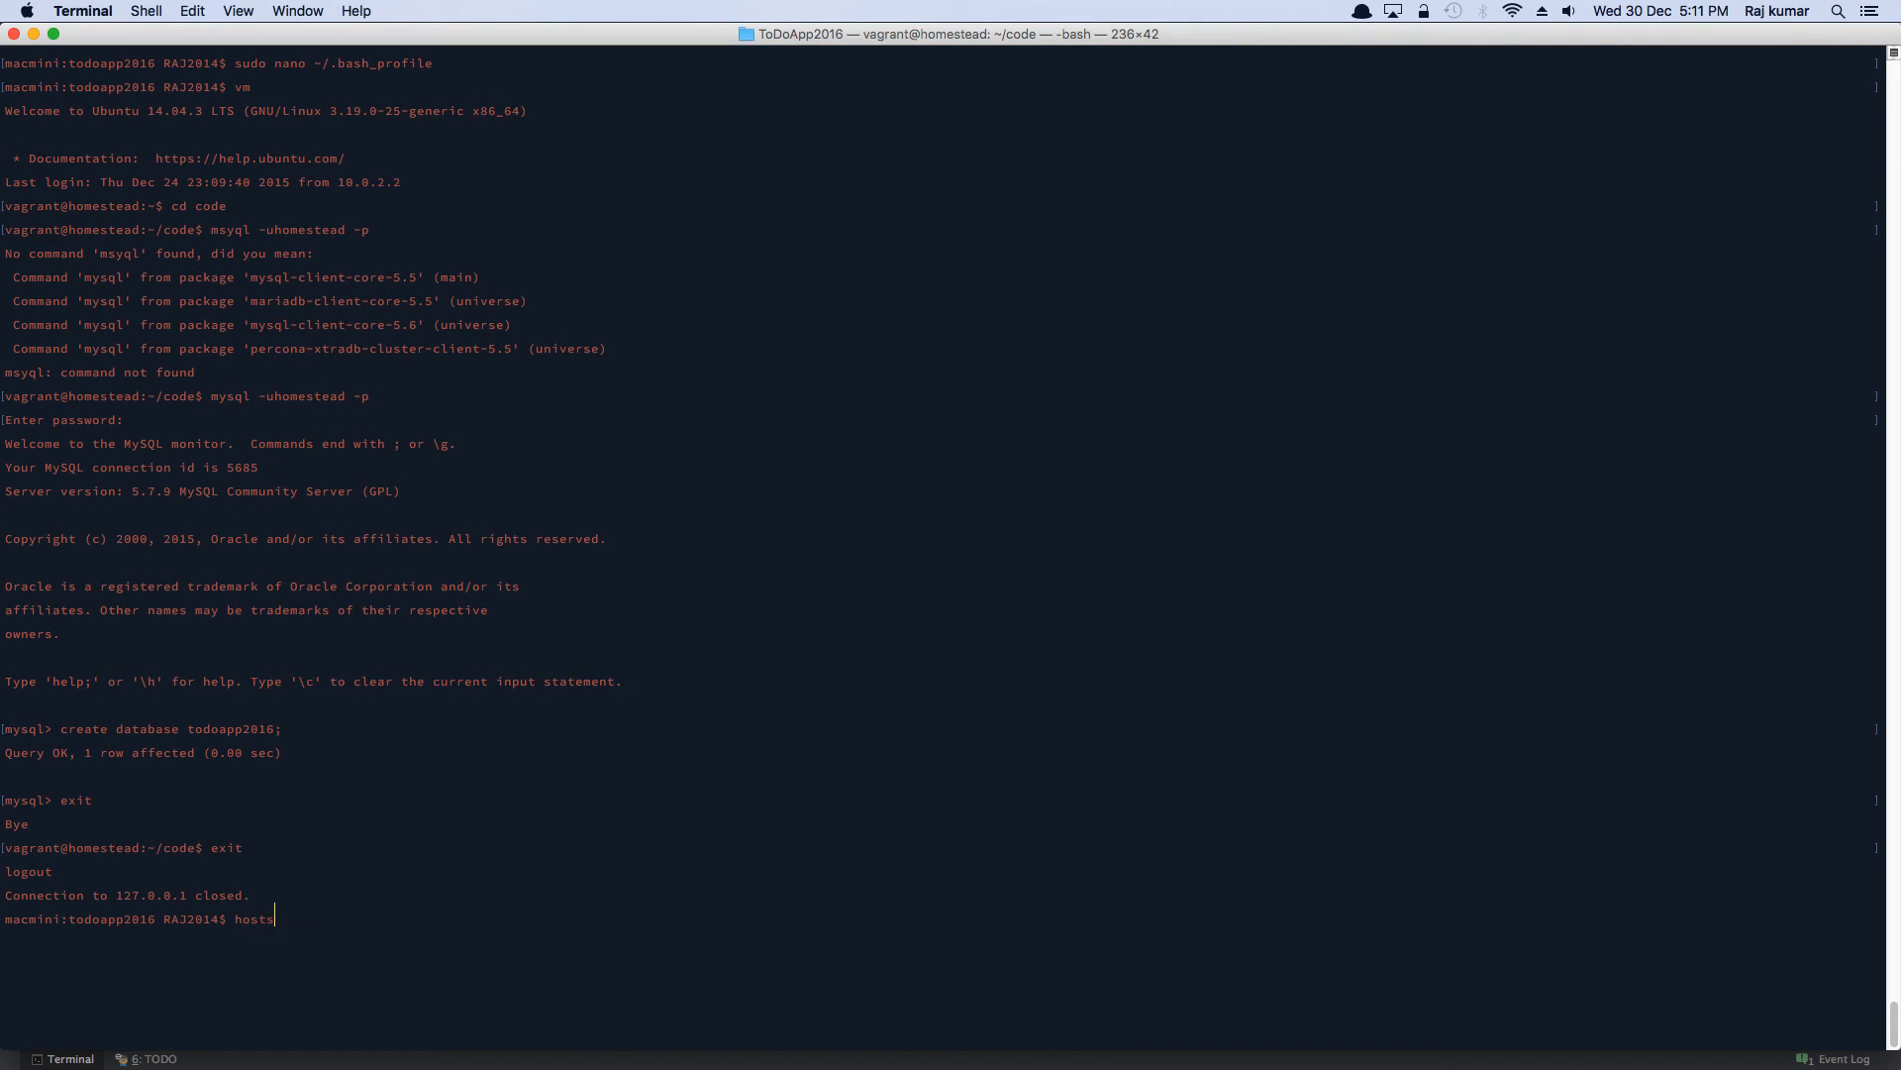
pyautogui.press('Return')
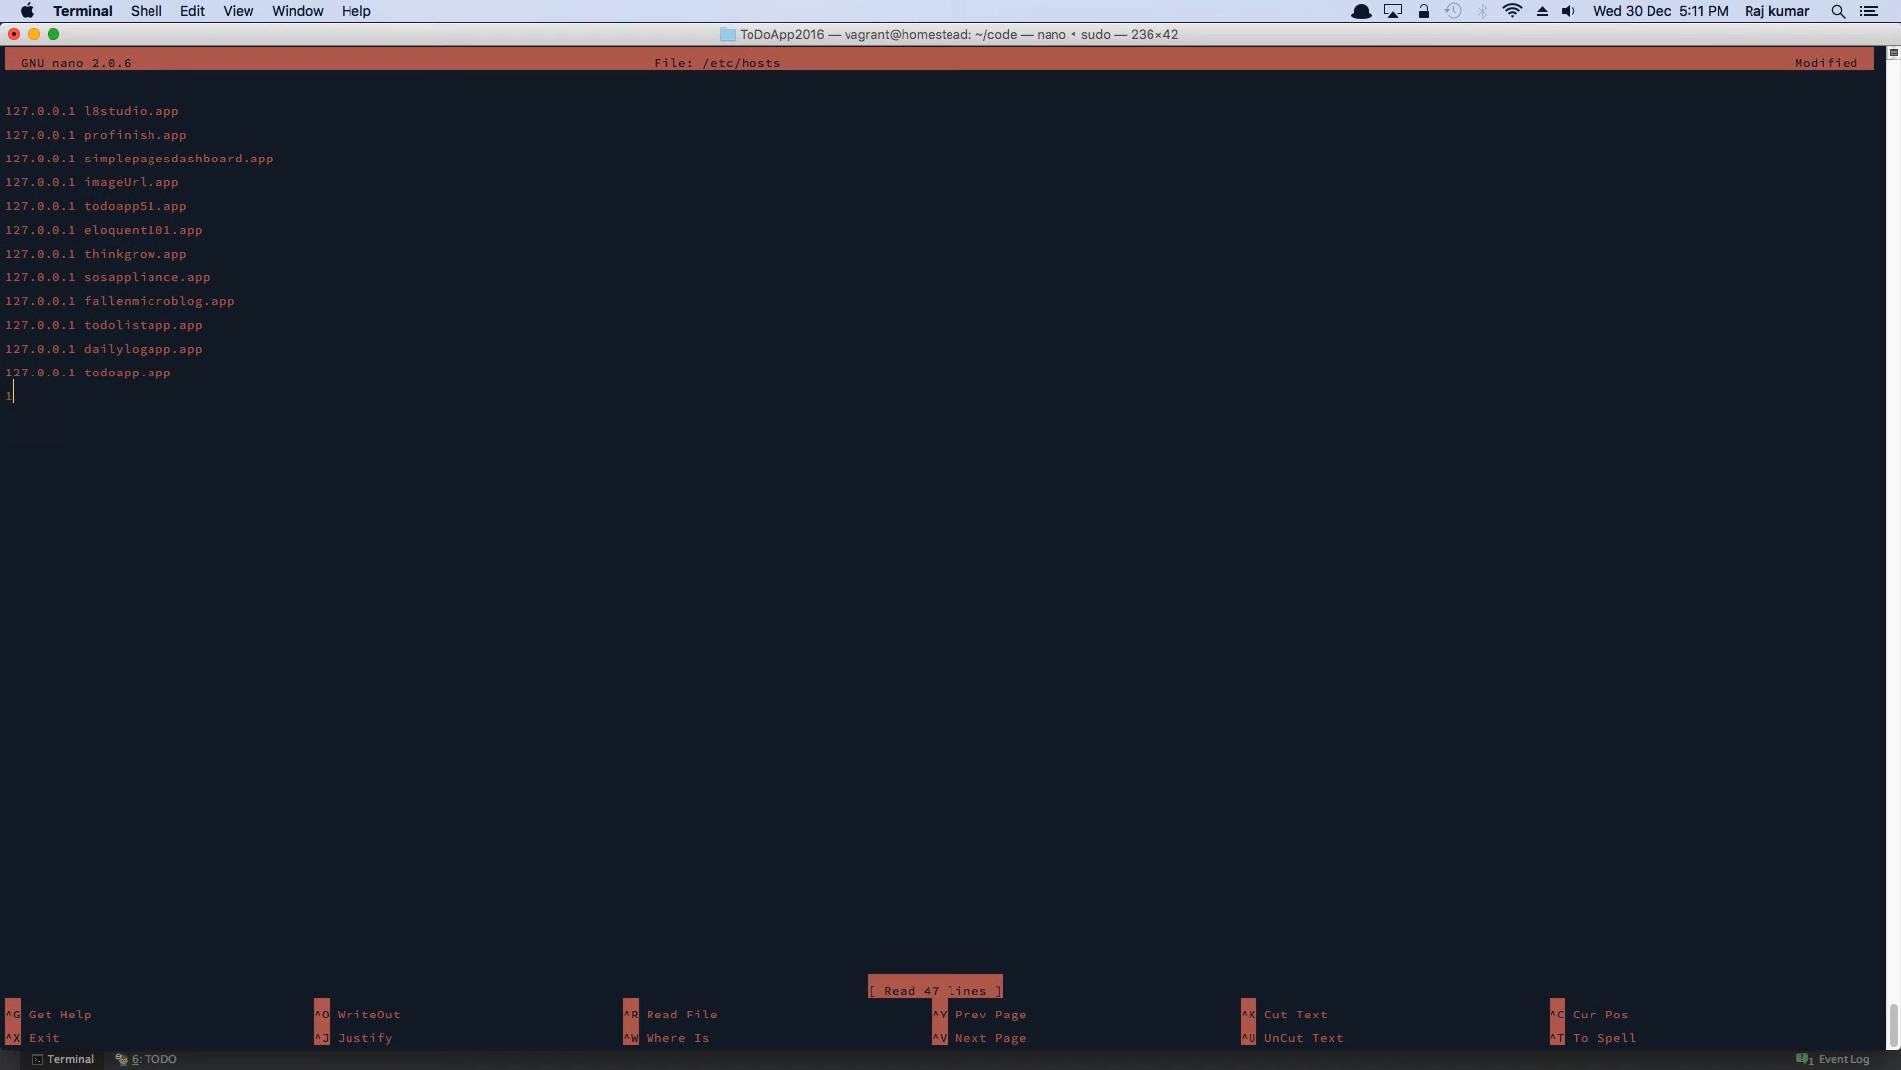
pyautogui.write('127.0.0.1 todoapp2')
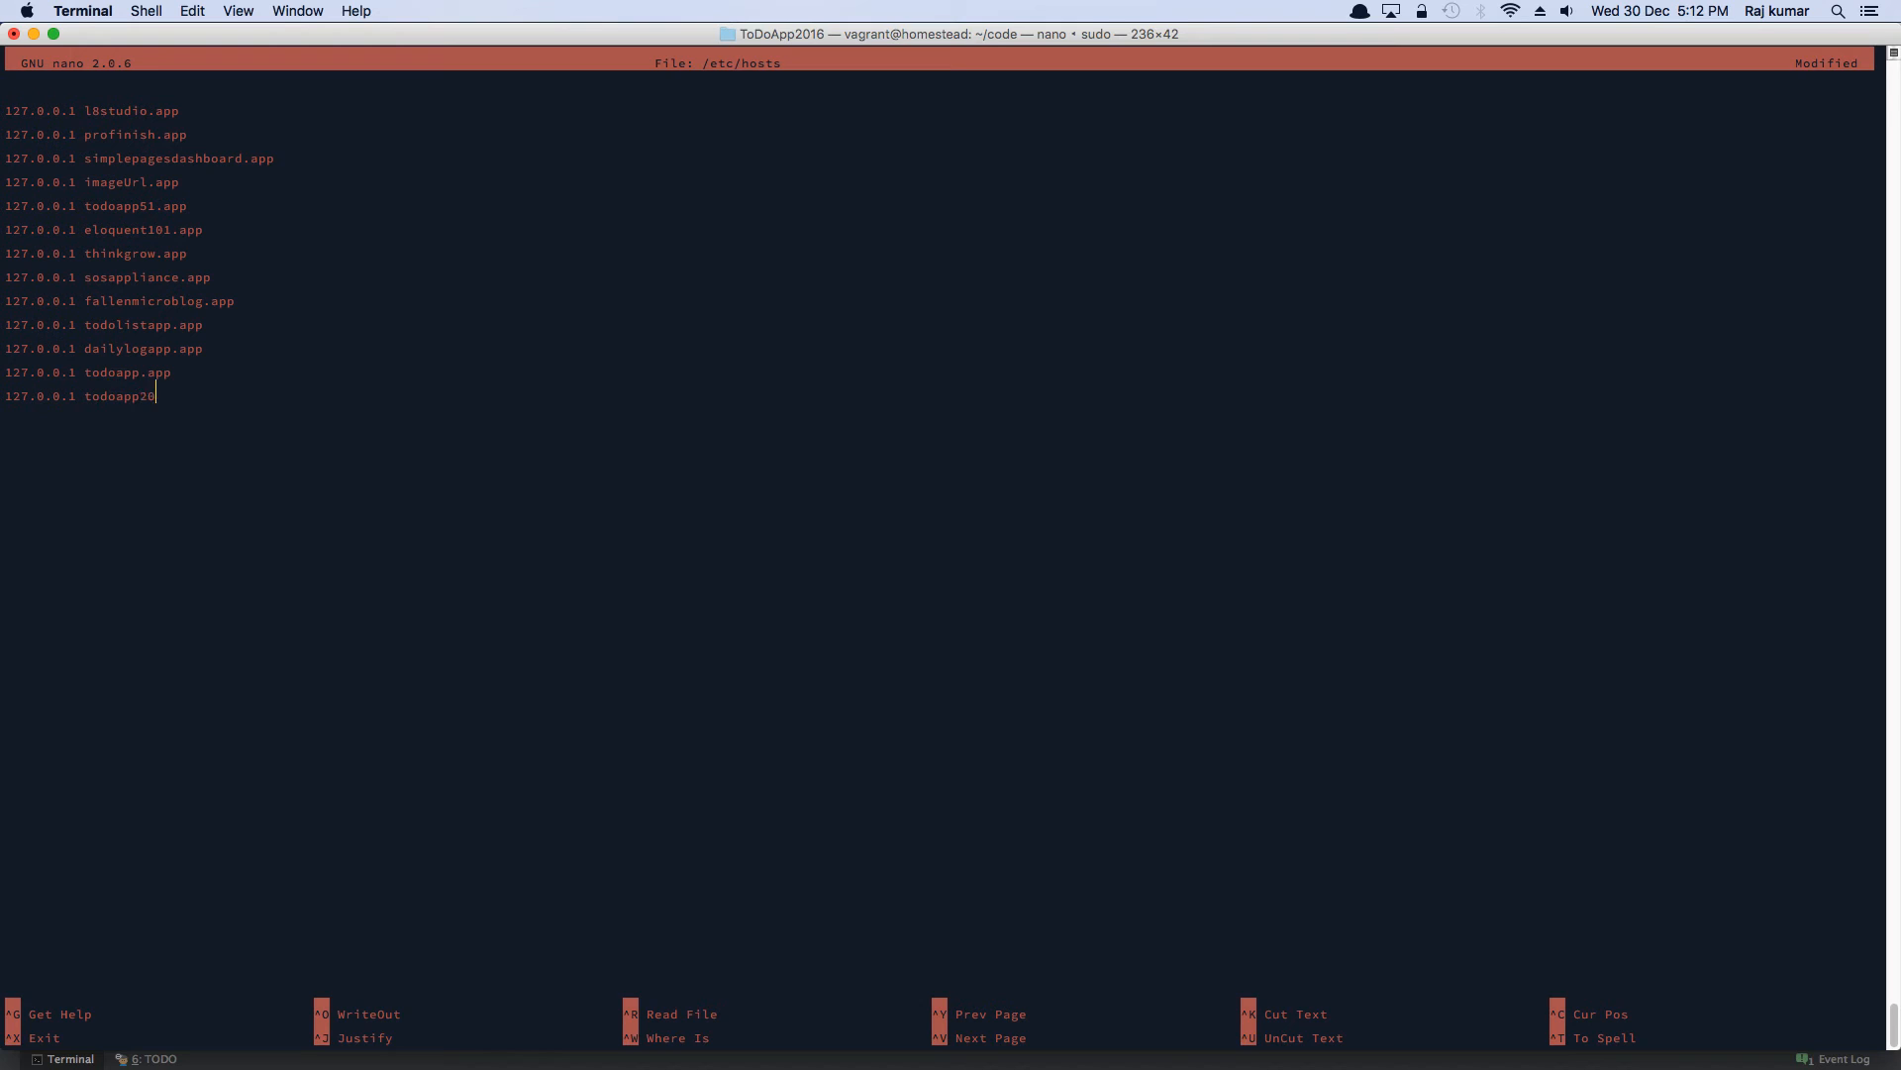
pyautogui.write('016.app')
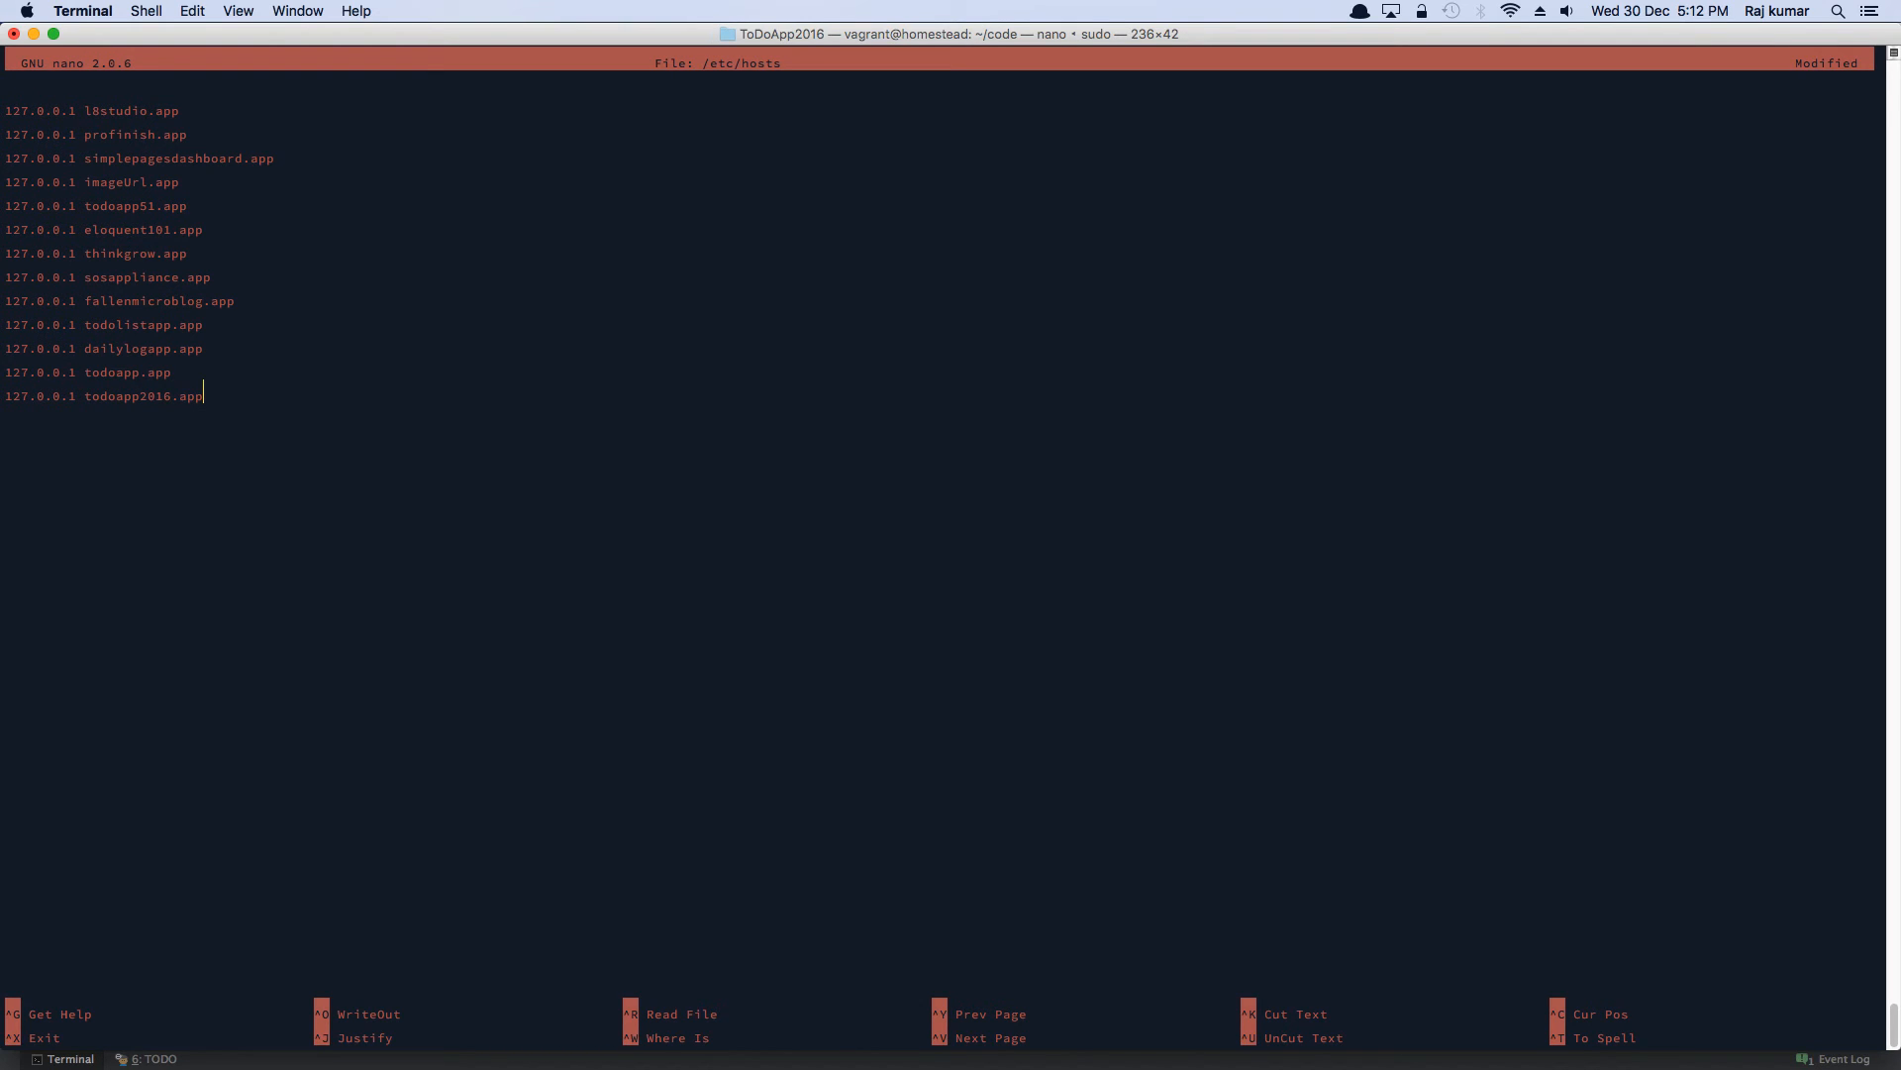
pyautogui.press('ctrl+o')
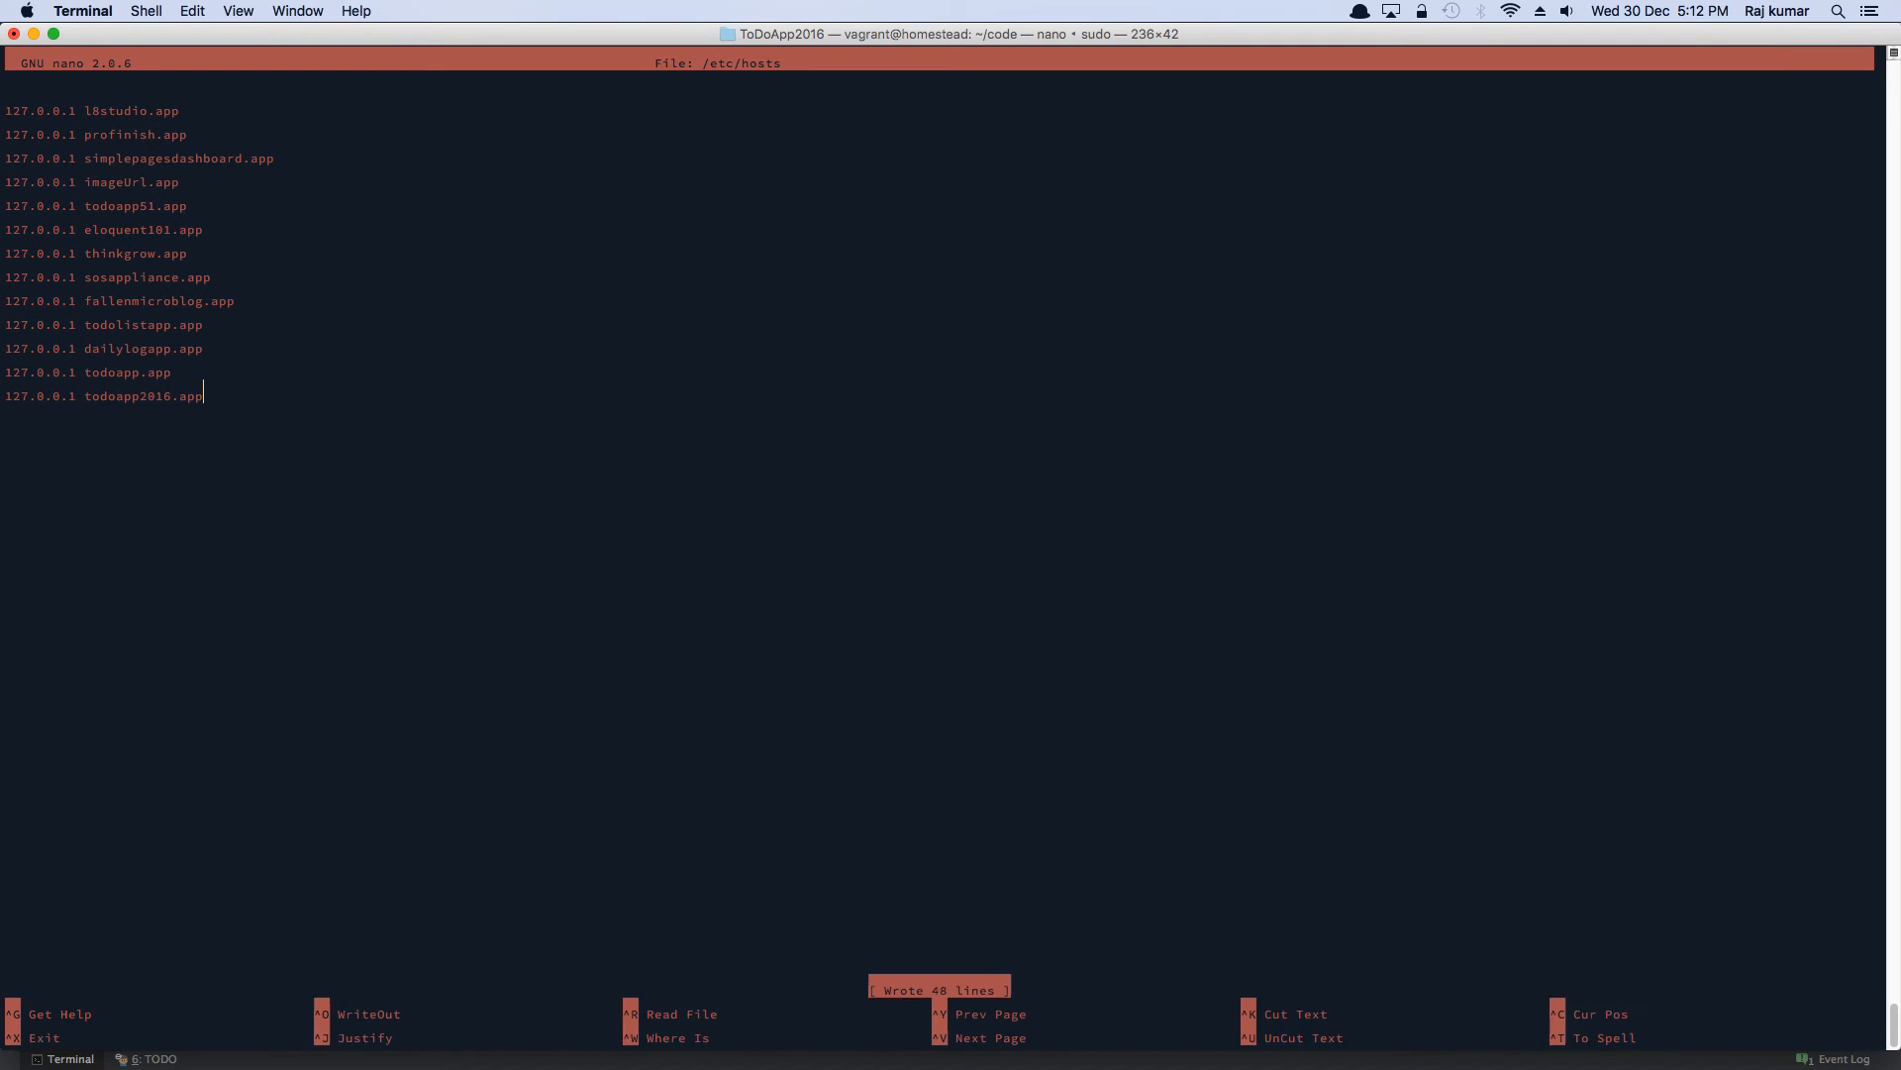
pyautogui.press('ctrl+x')
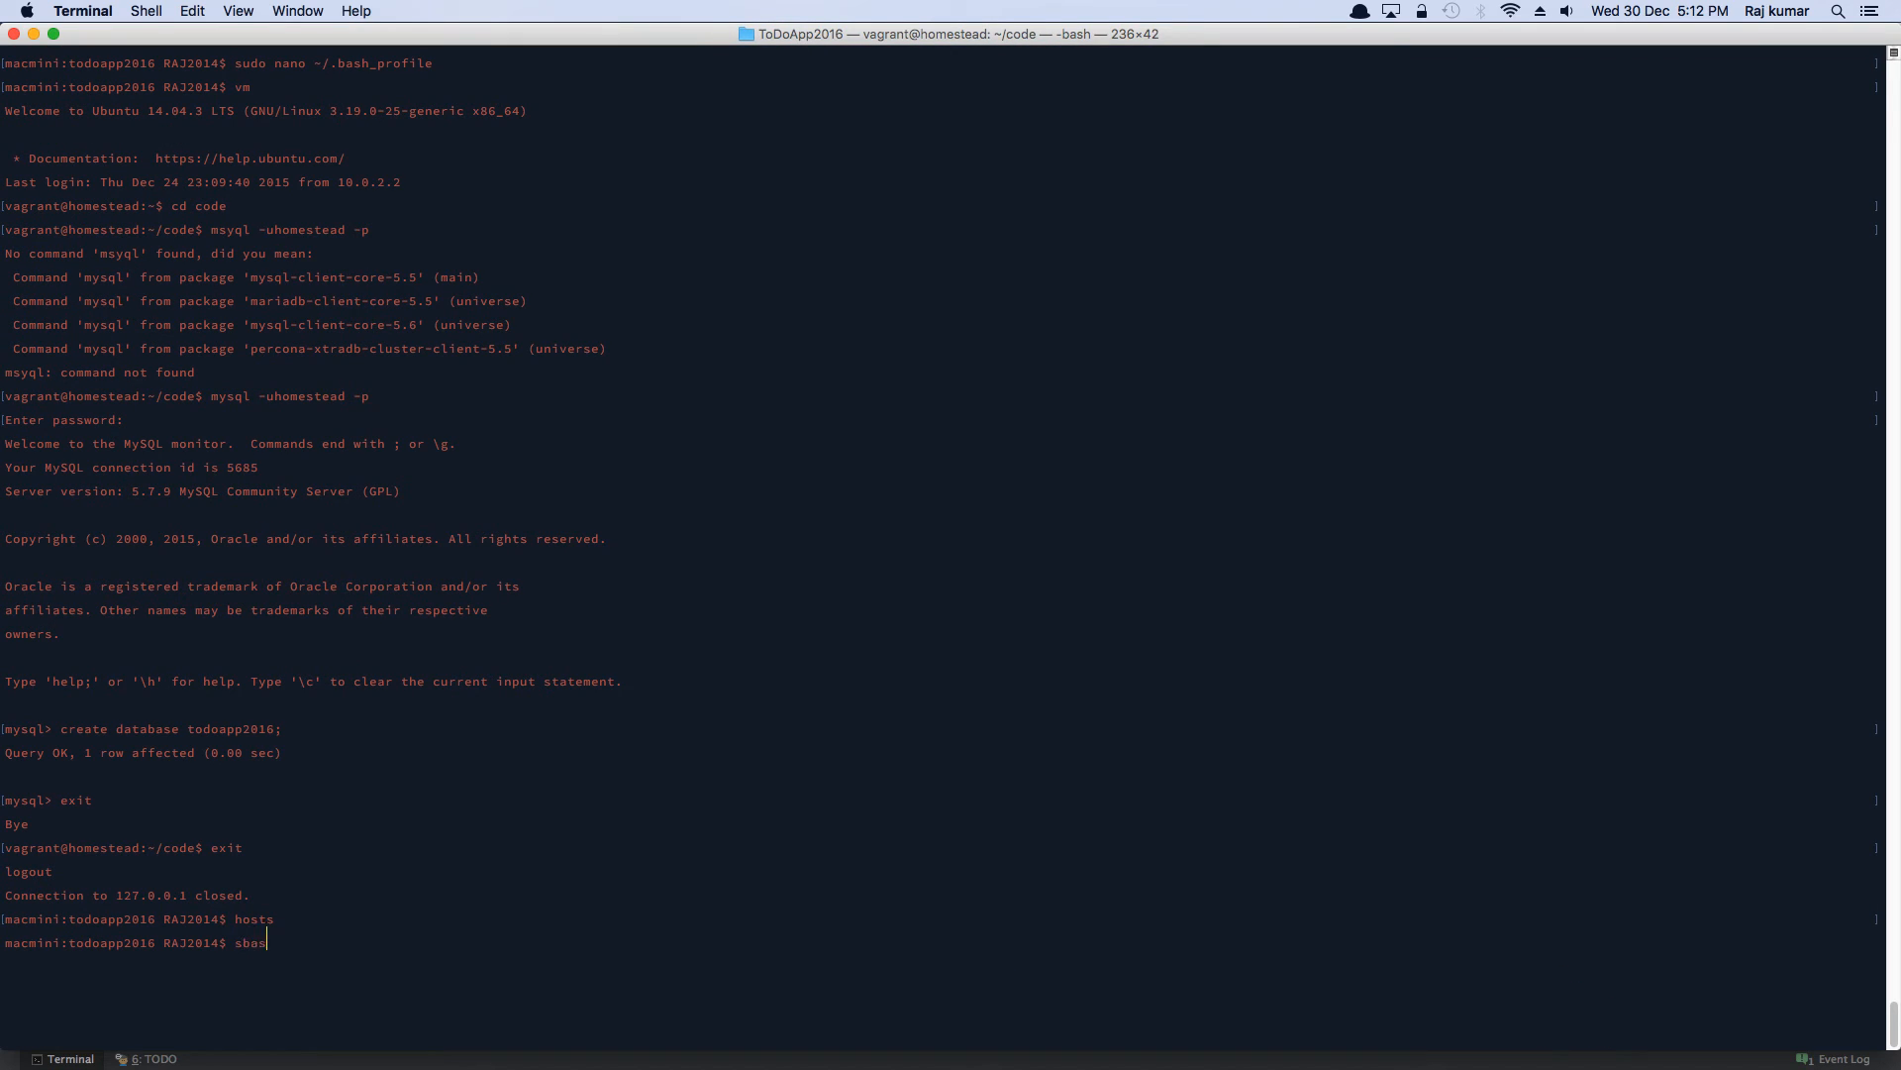
pyautogui.press('Return')
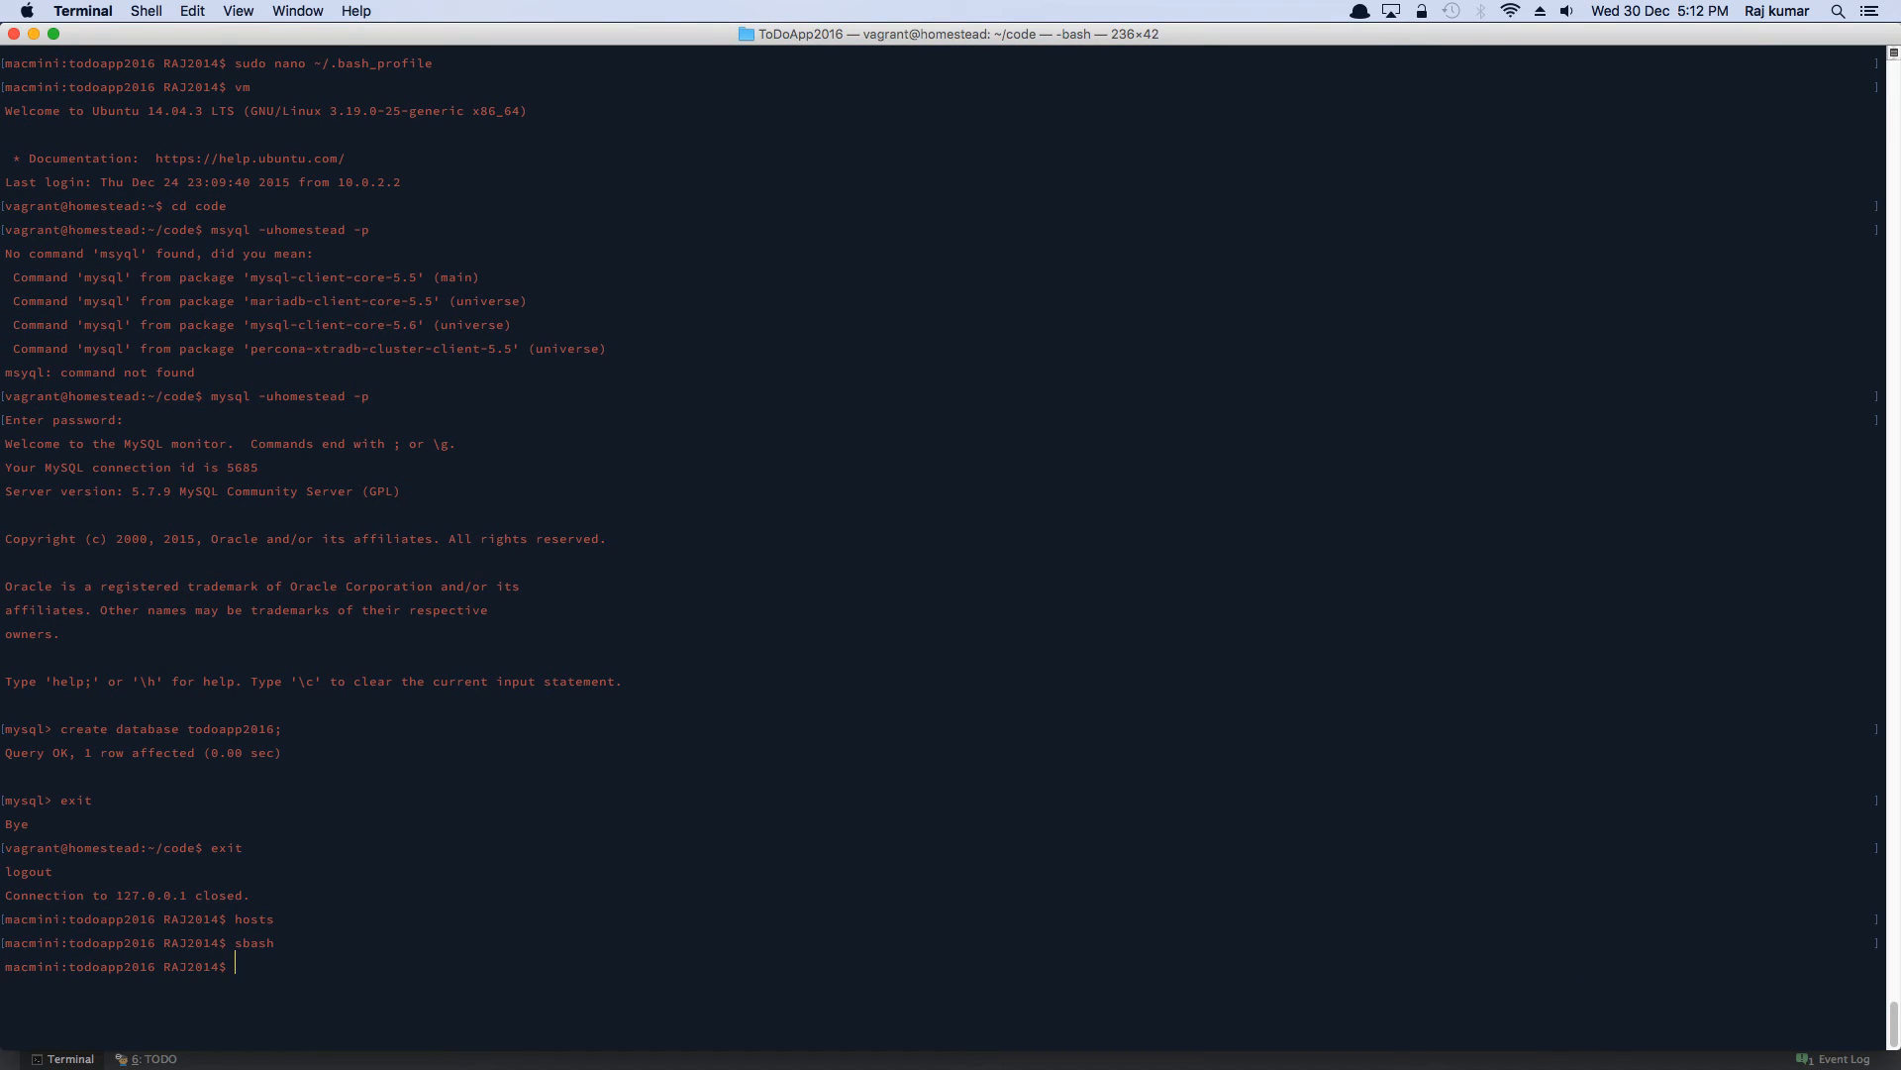
pyautogui.moveTo(246, 864)
pyautogui.write('serve todoapp2016.app')
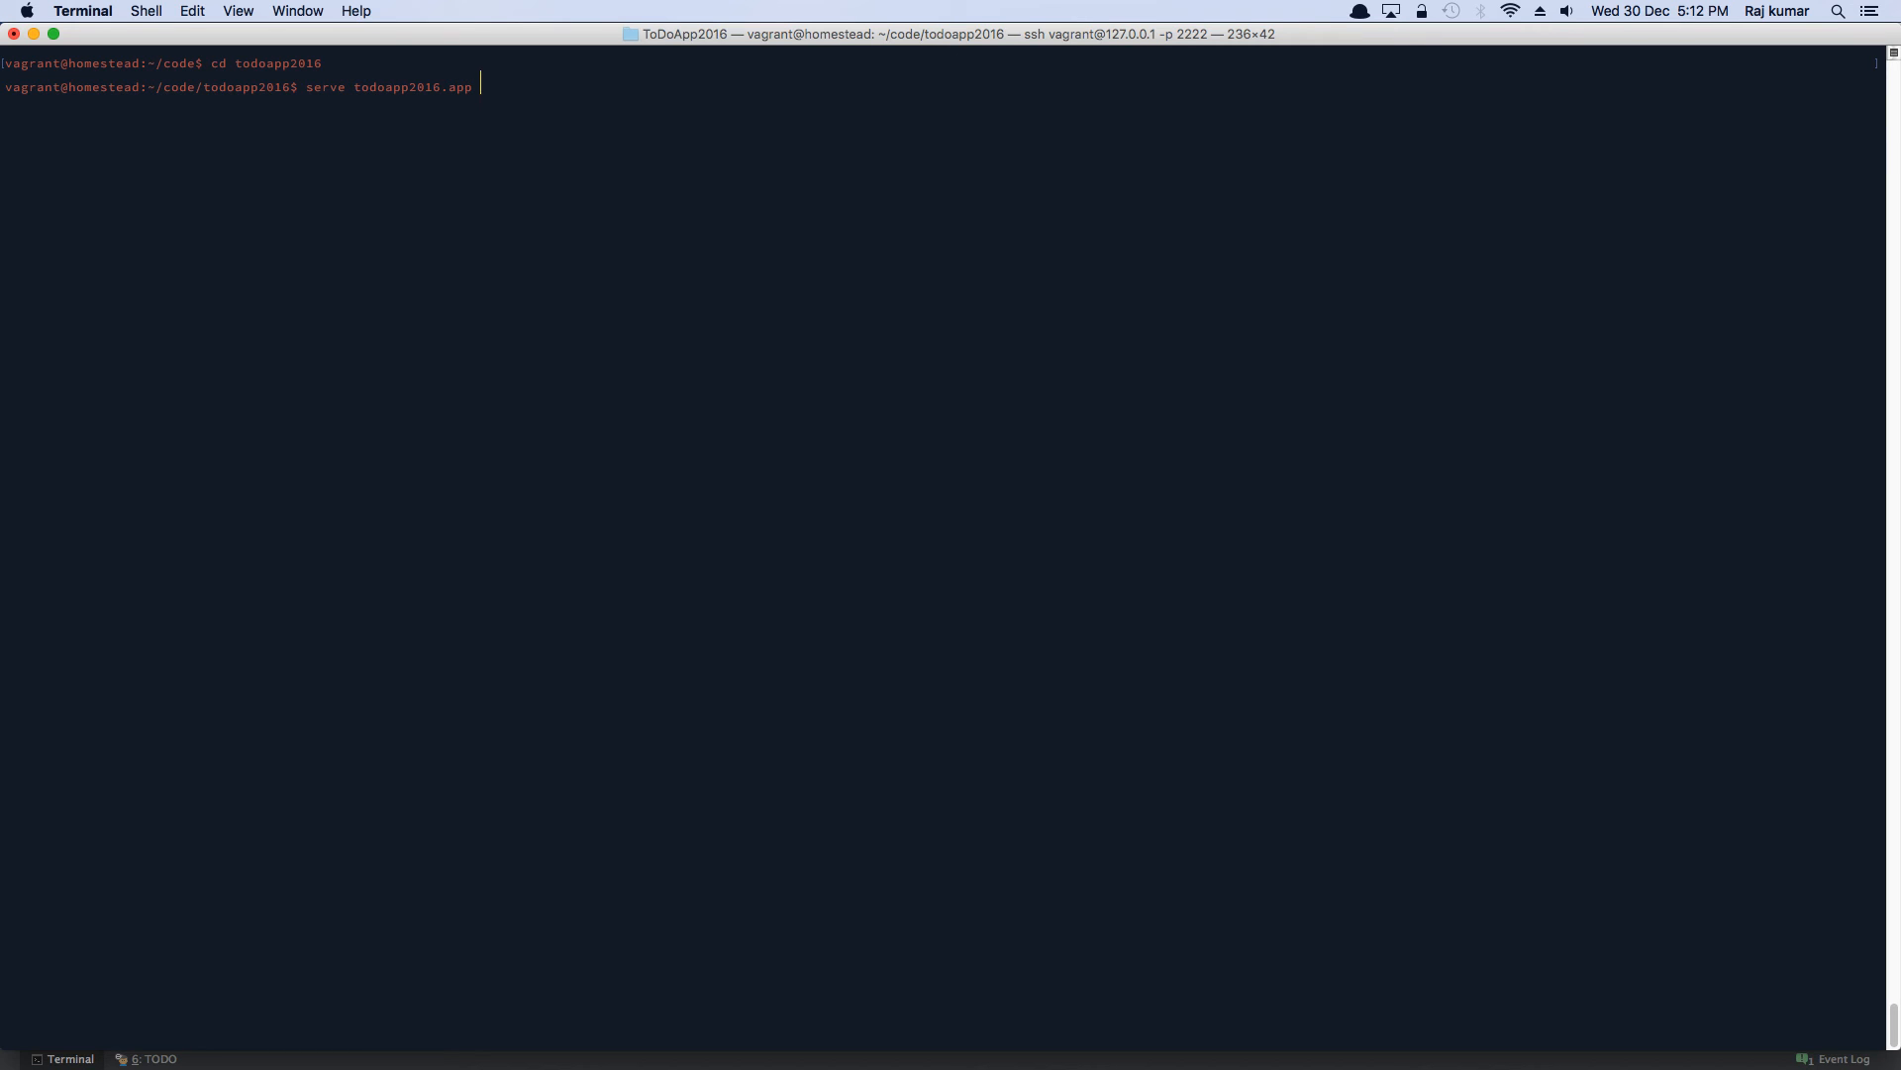
# - Run serve todoapp2016.app /home/vagrant/code/todoapp2016/public inside Homestead
pyautogui.write('/home/vag')
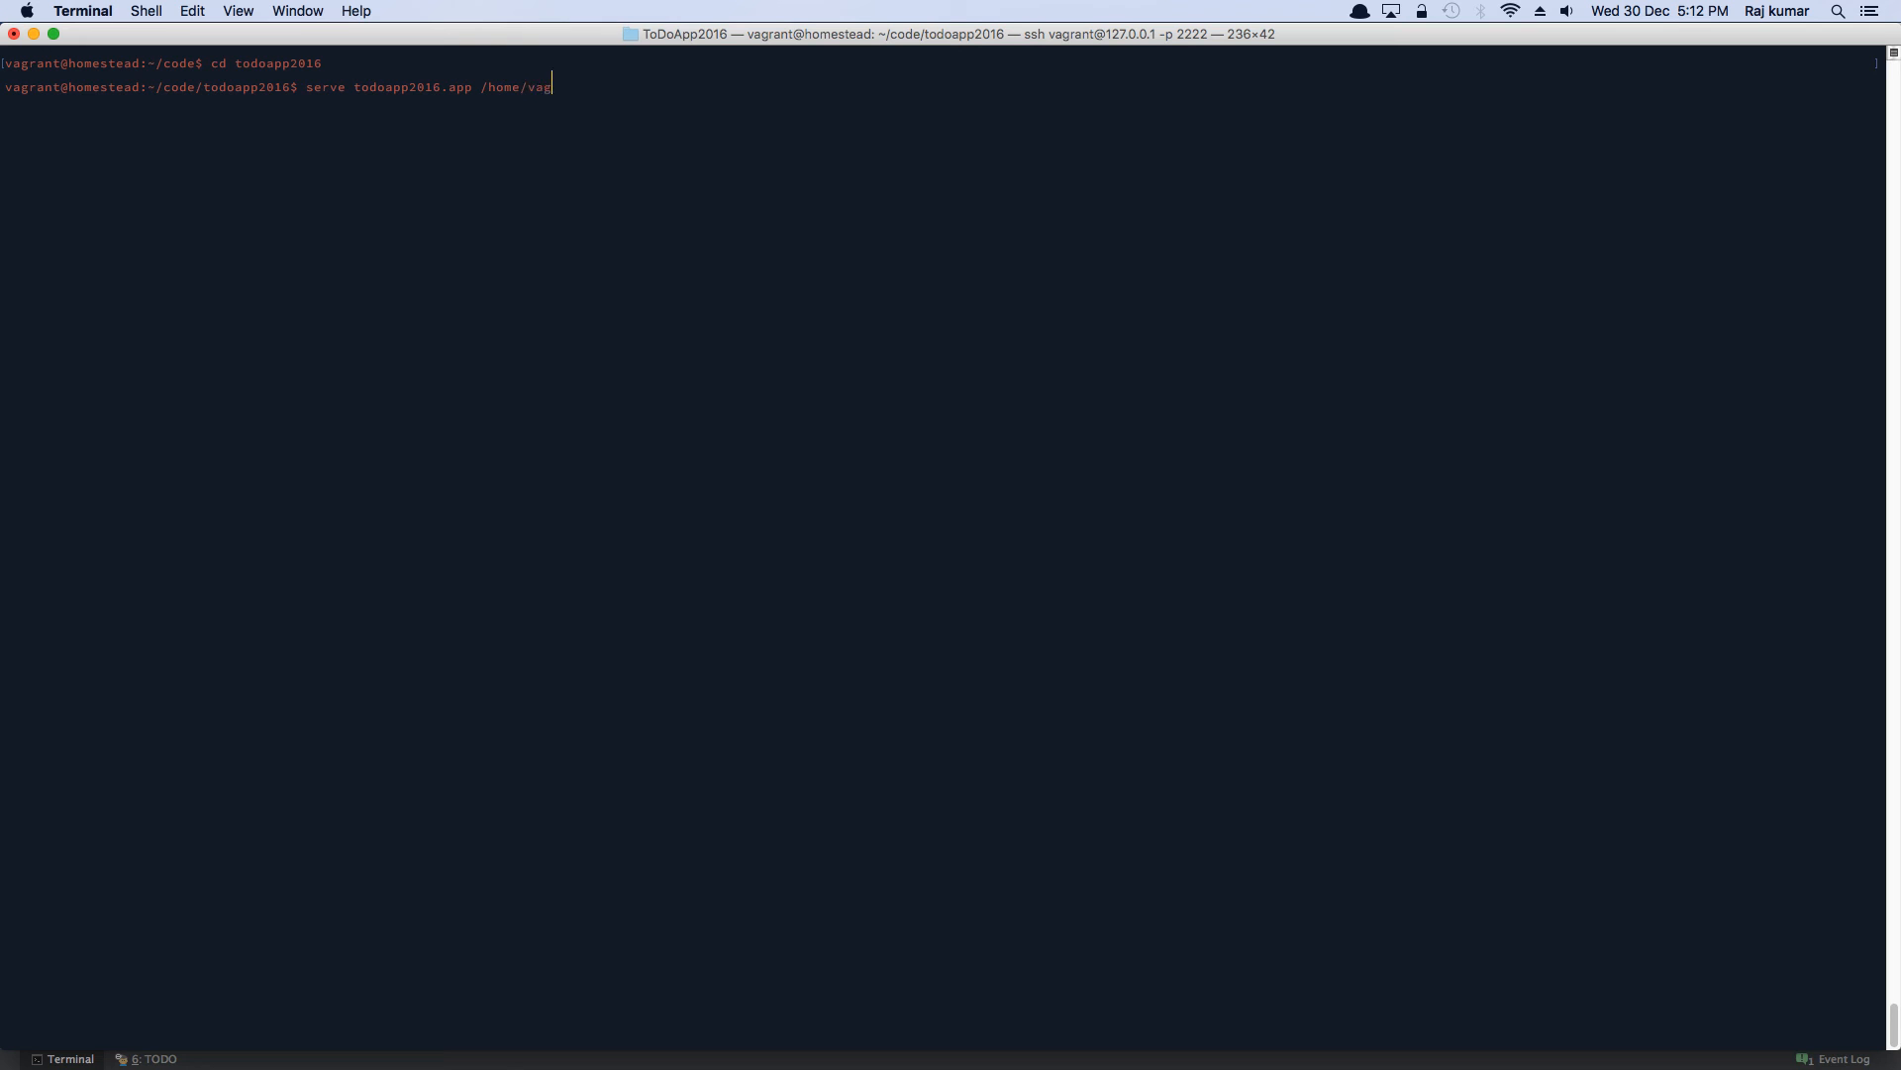
pyautogui.write('rant/cod')
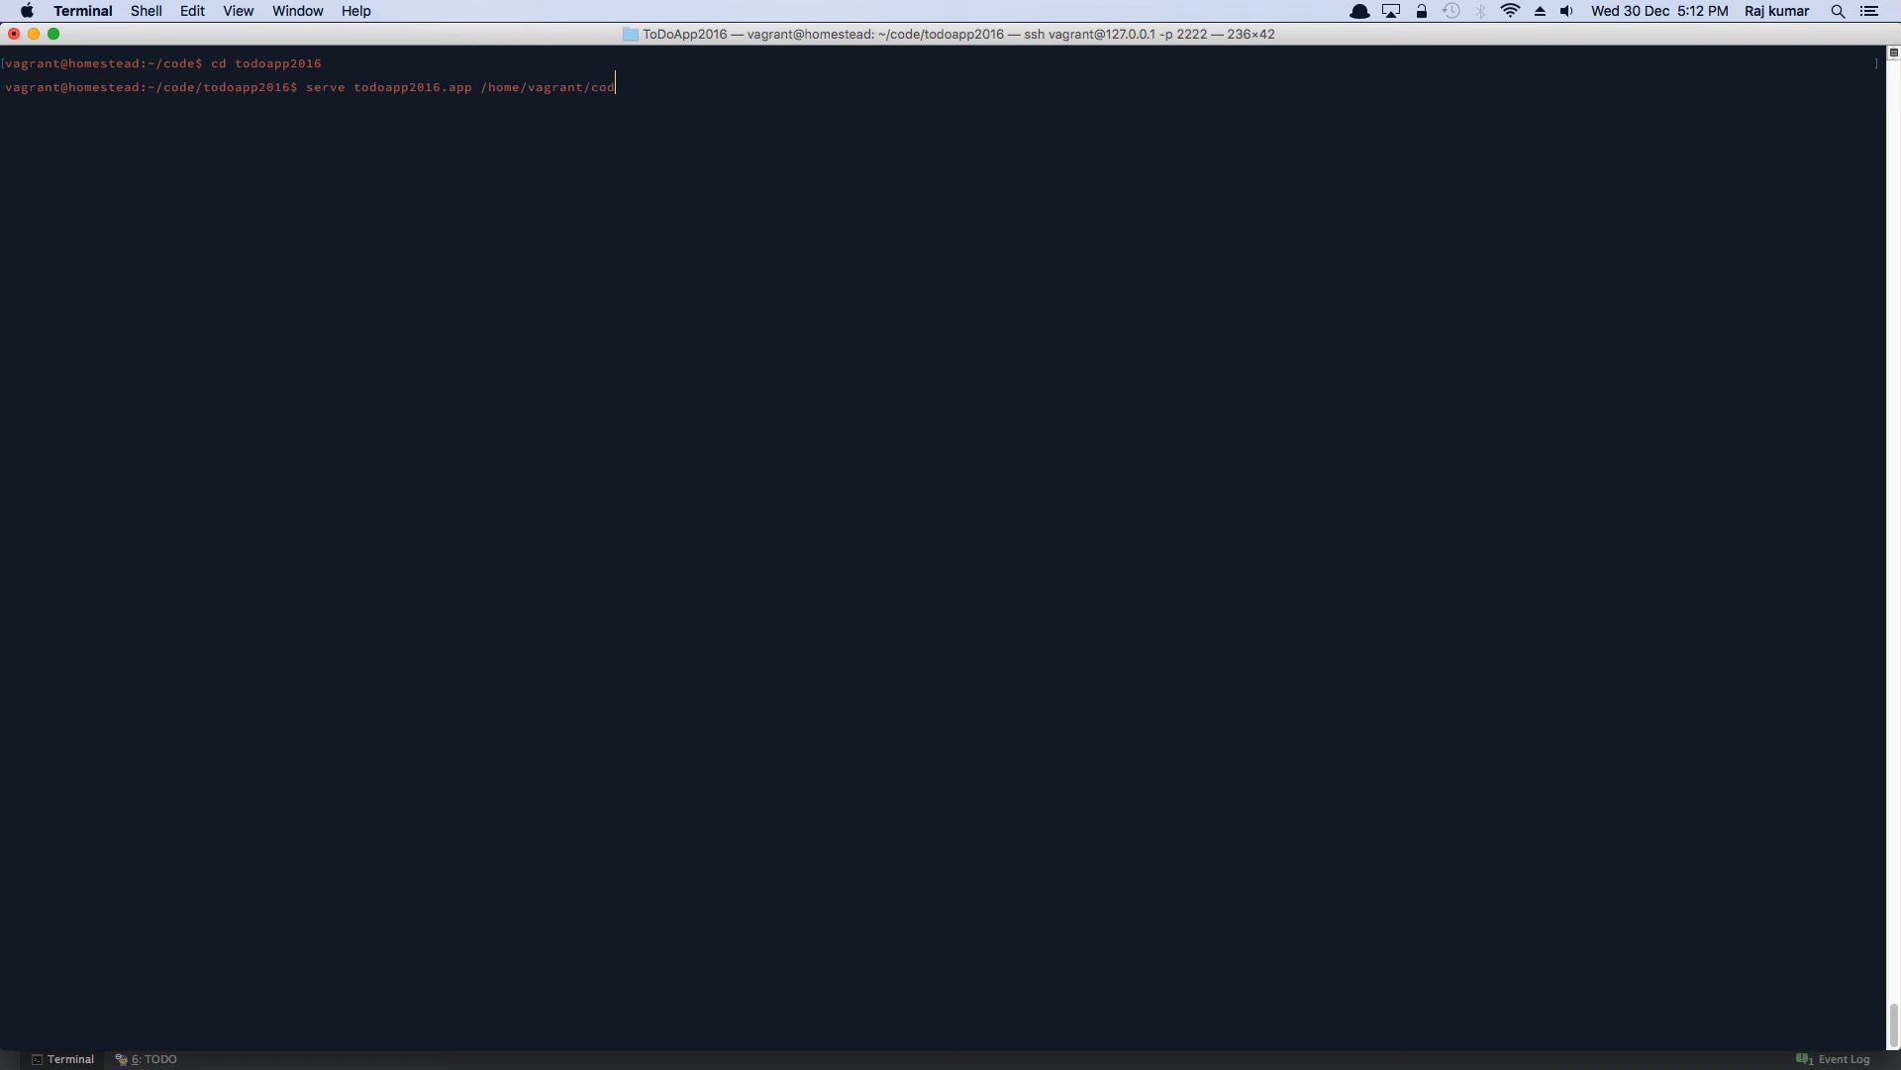
pyautogui.write('e/')
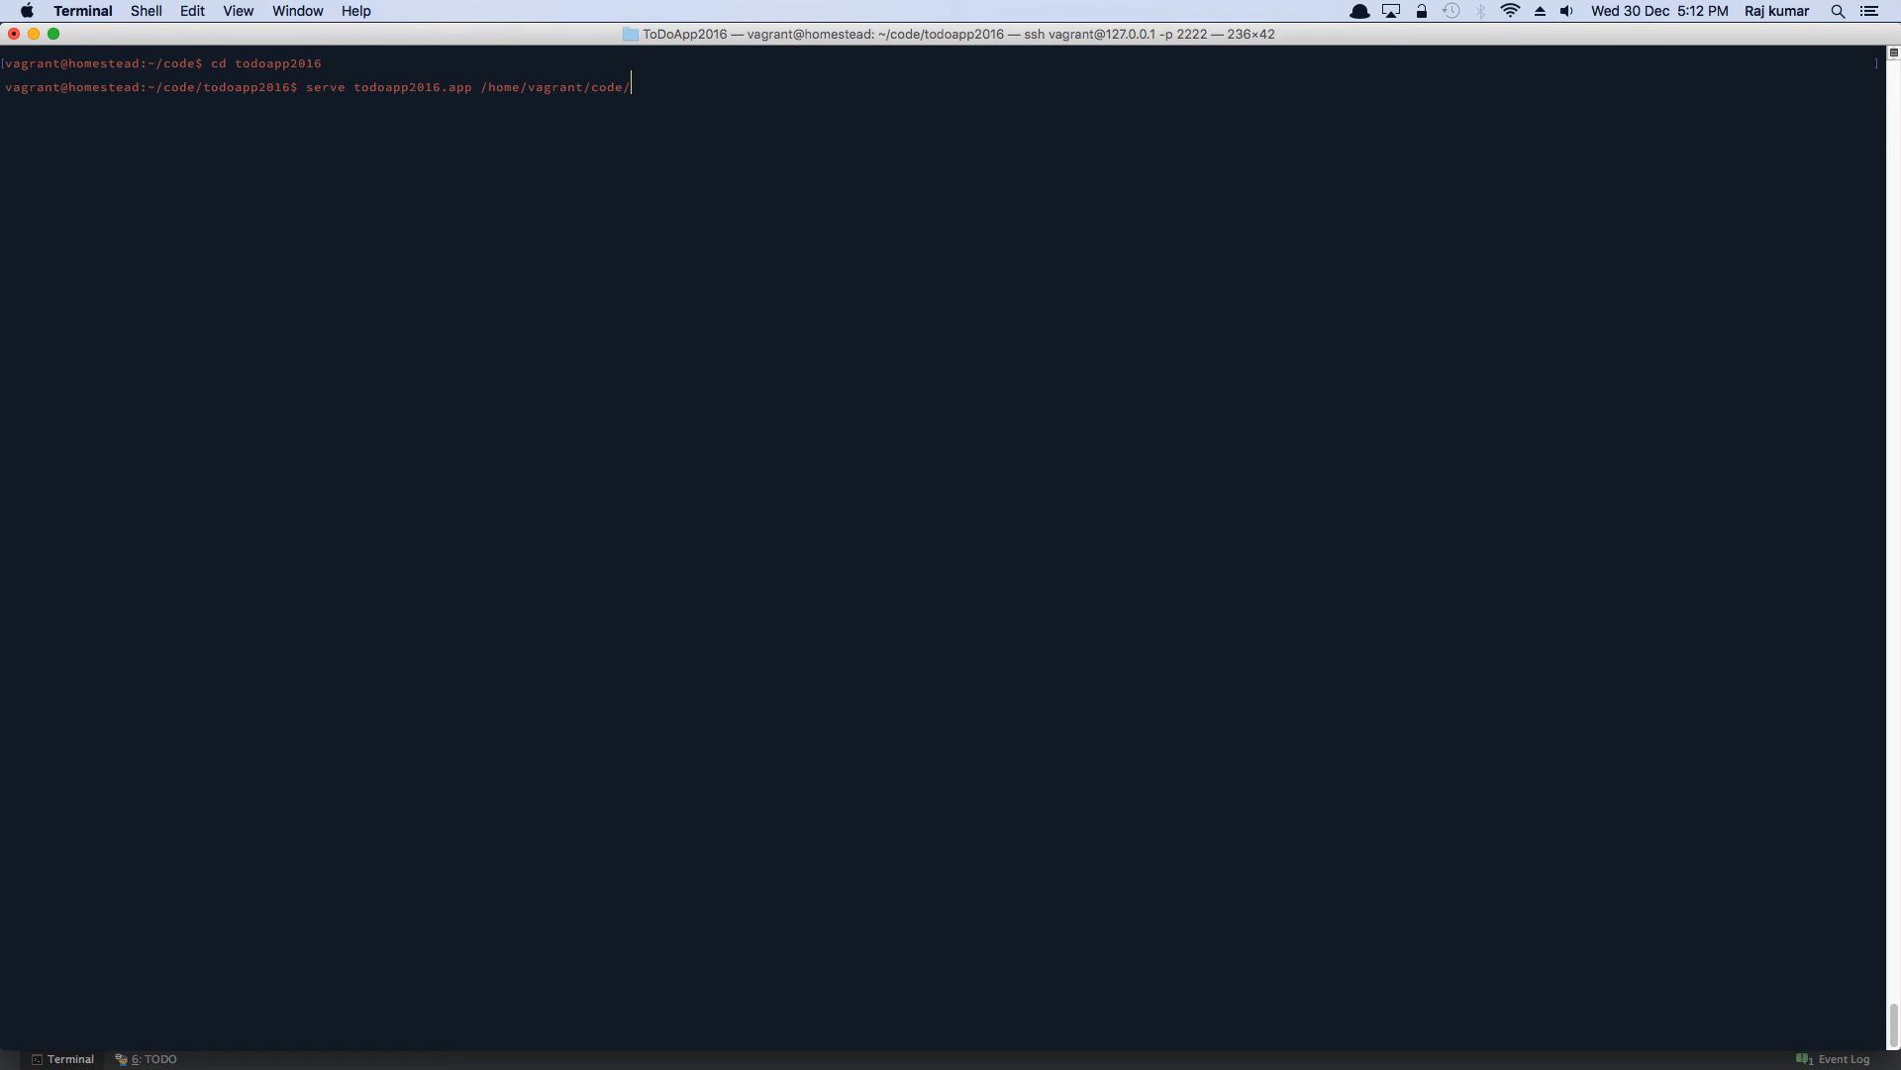
pyautogui.write('todoapp2016/')
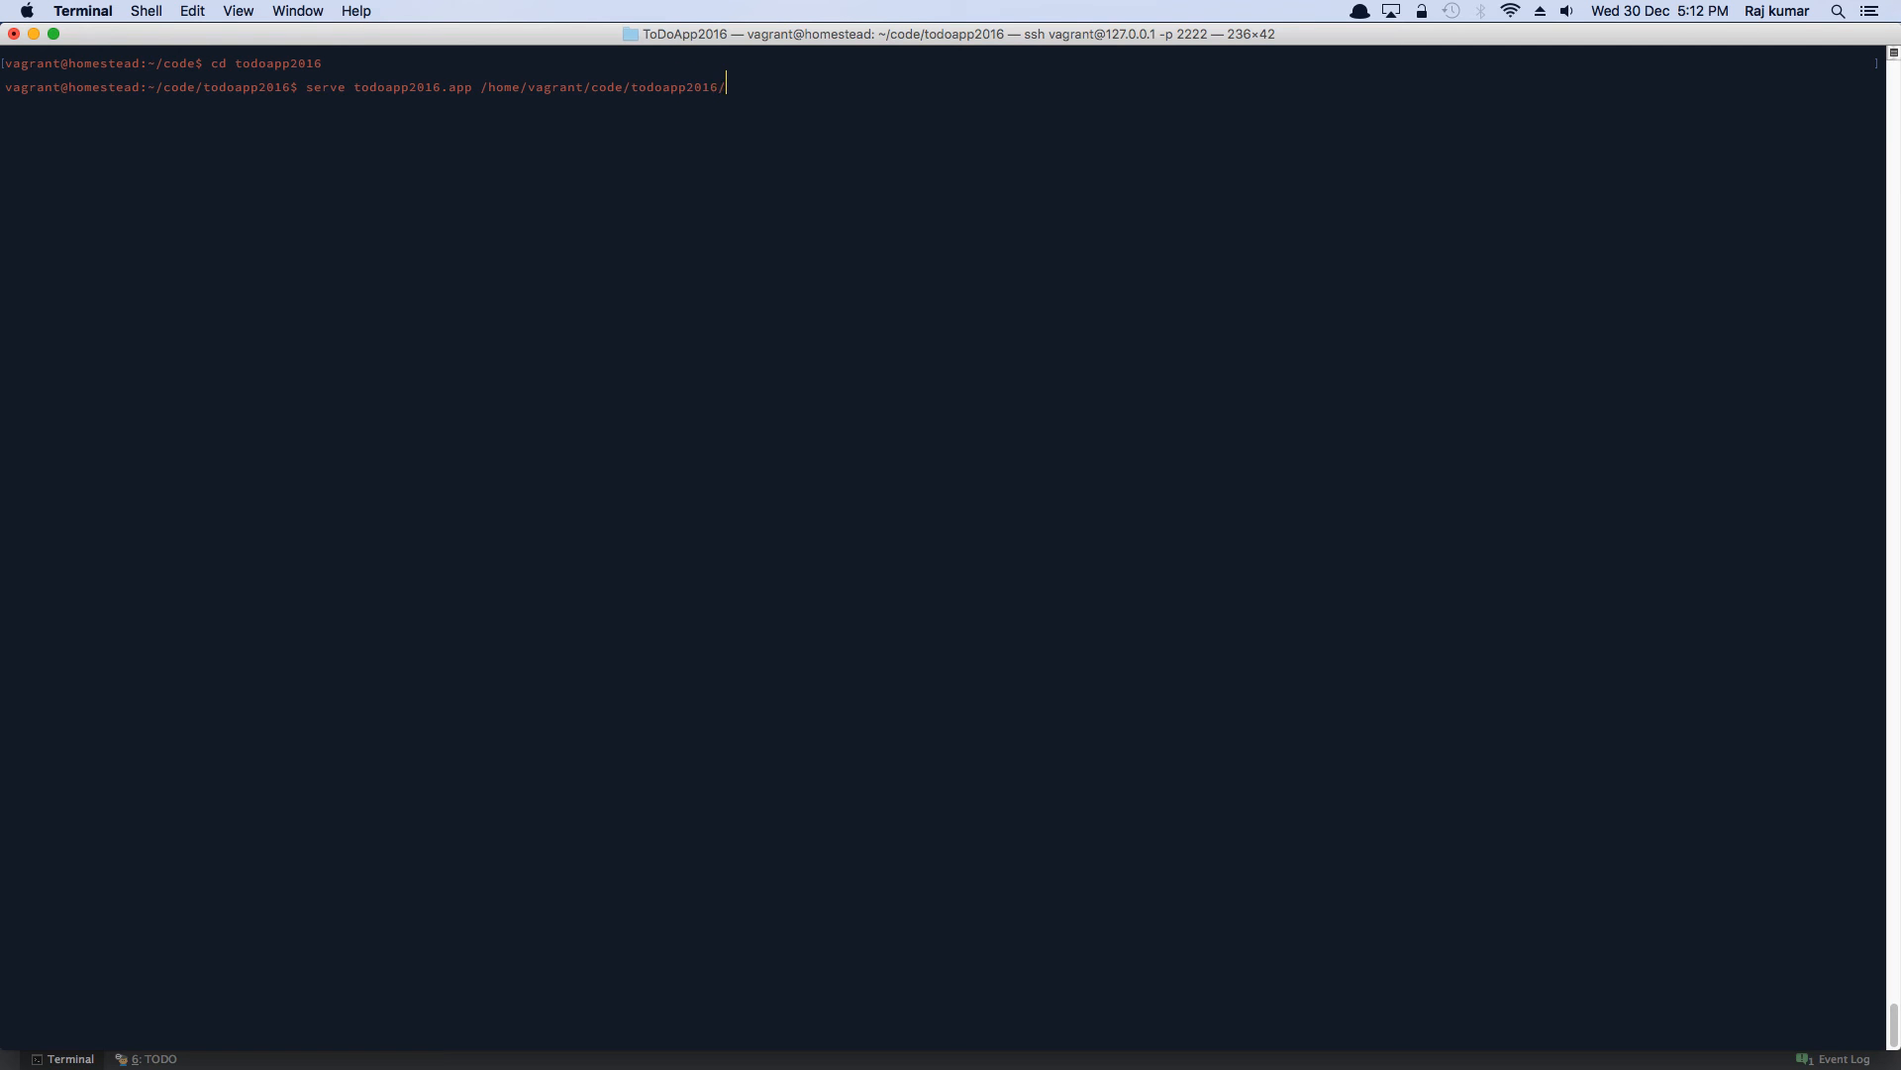
pyautogui.write('p')
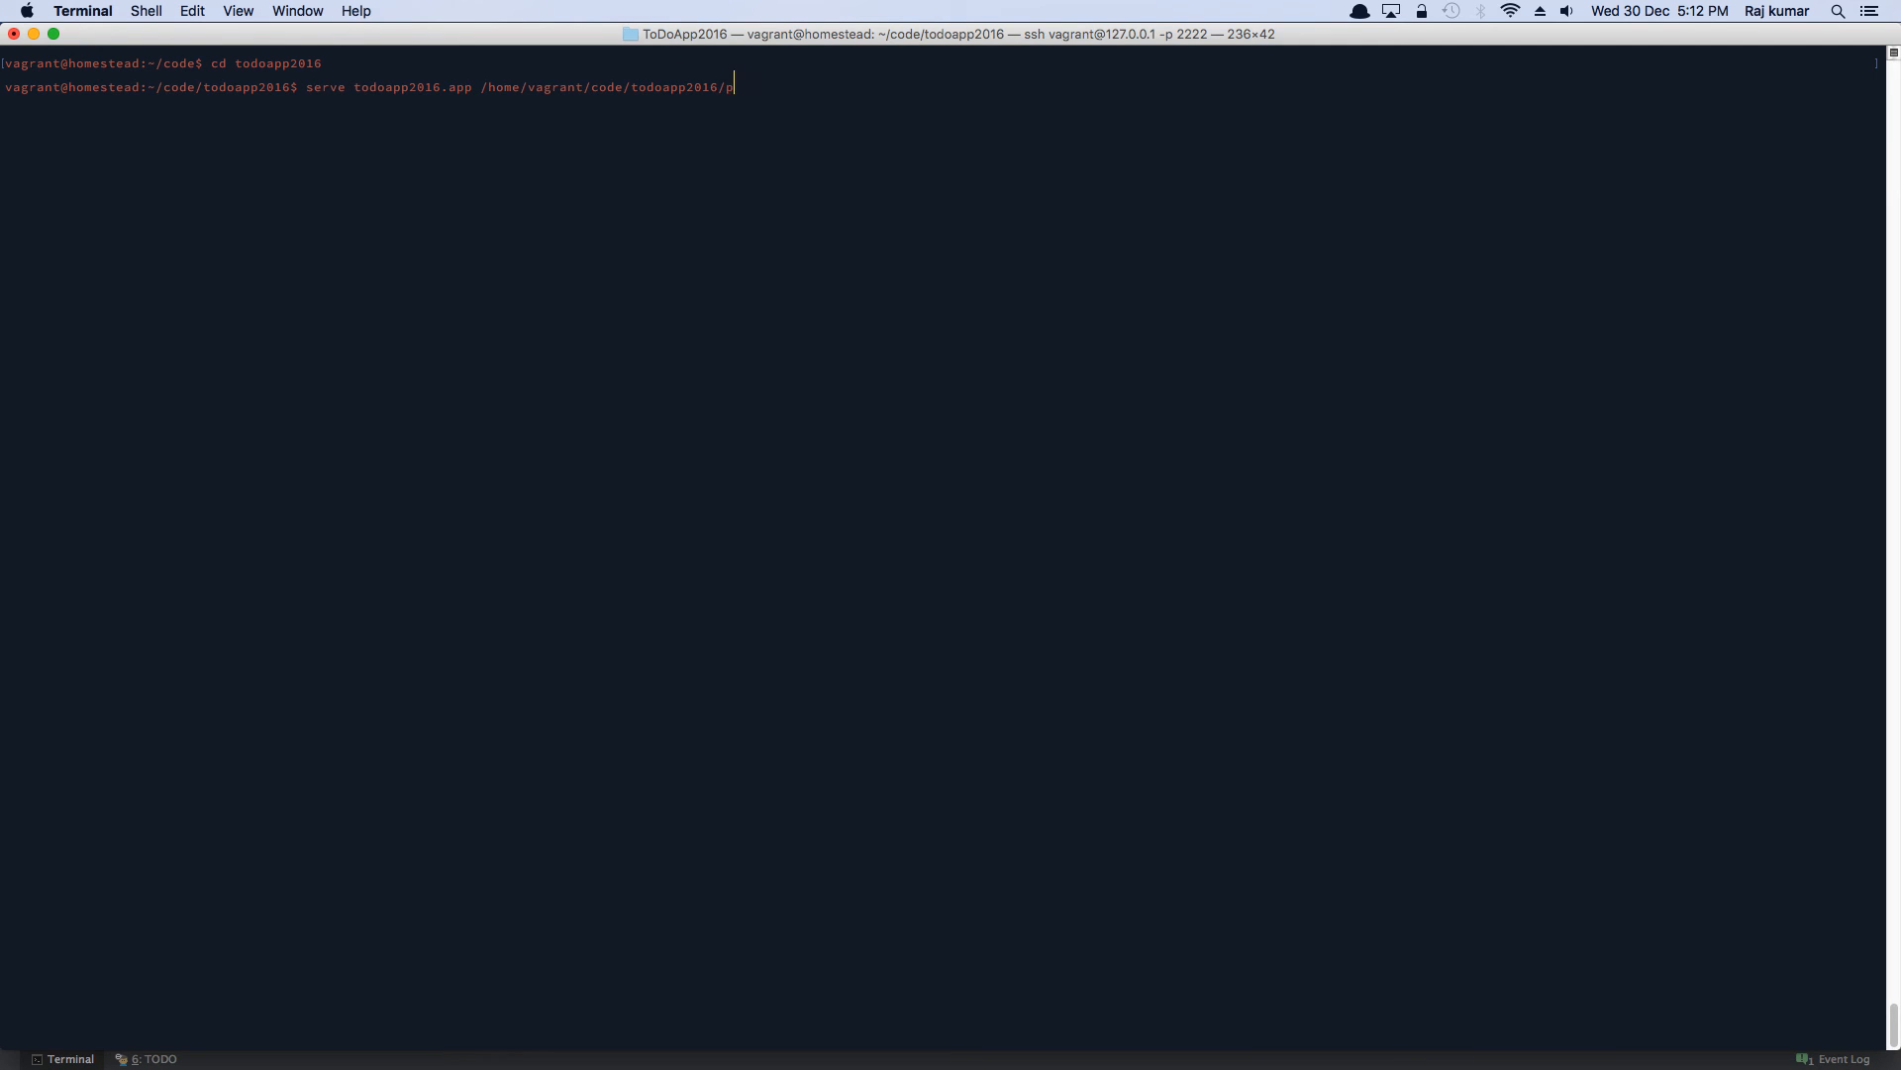
pyautogui.write('ublic')
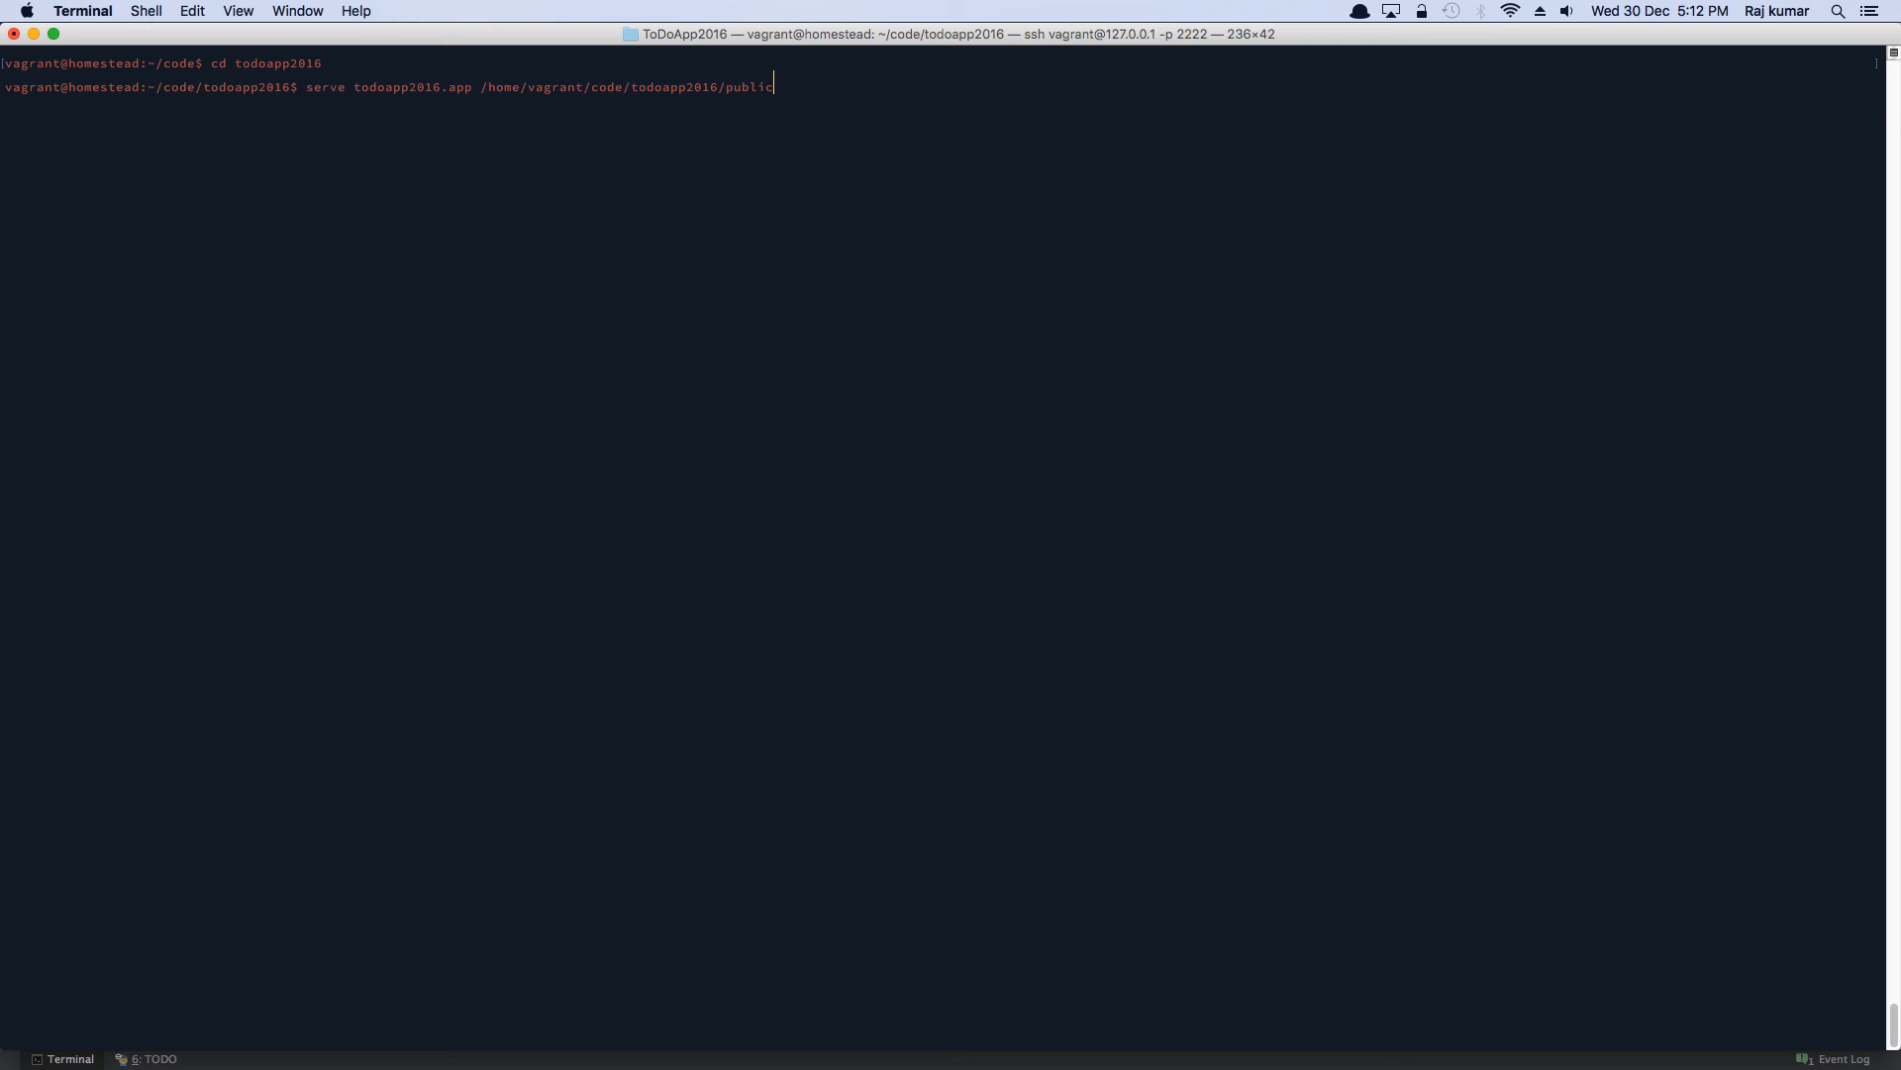
pyautogui.press('Return')
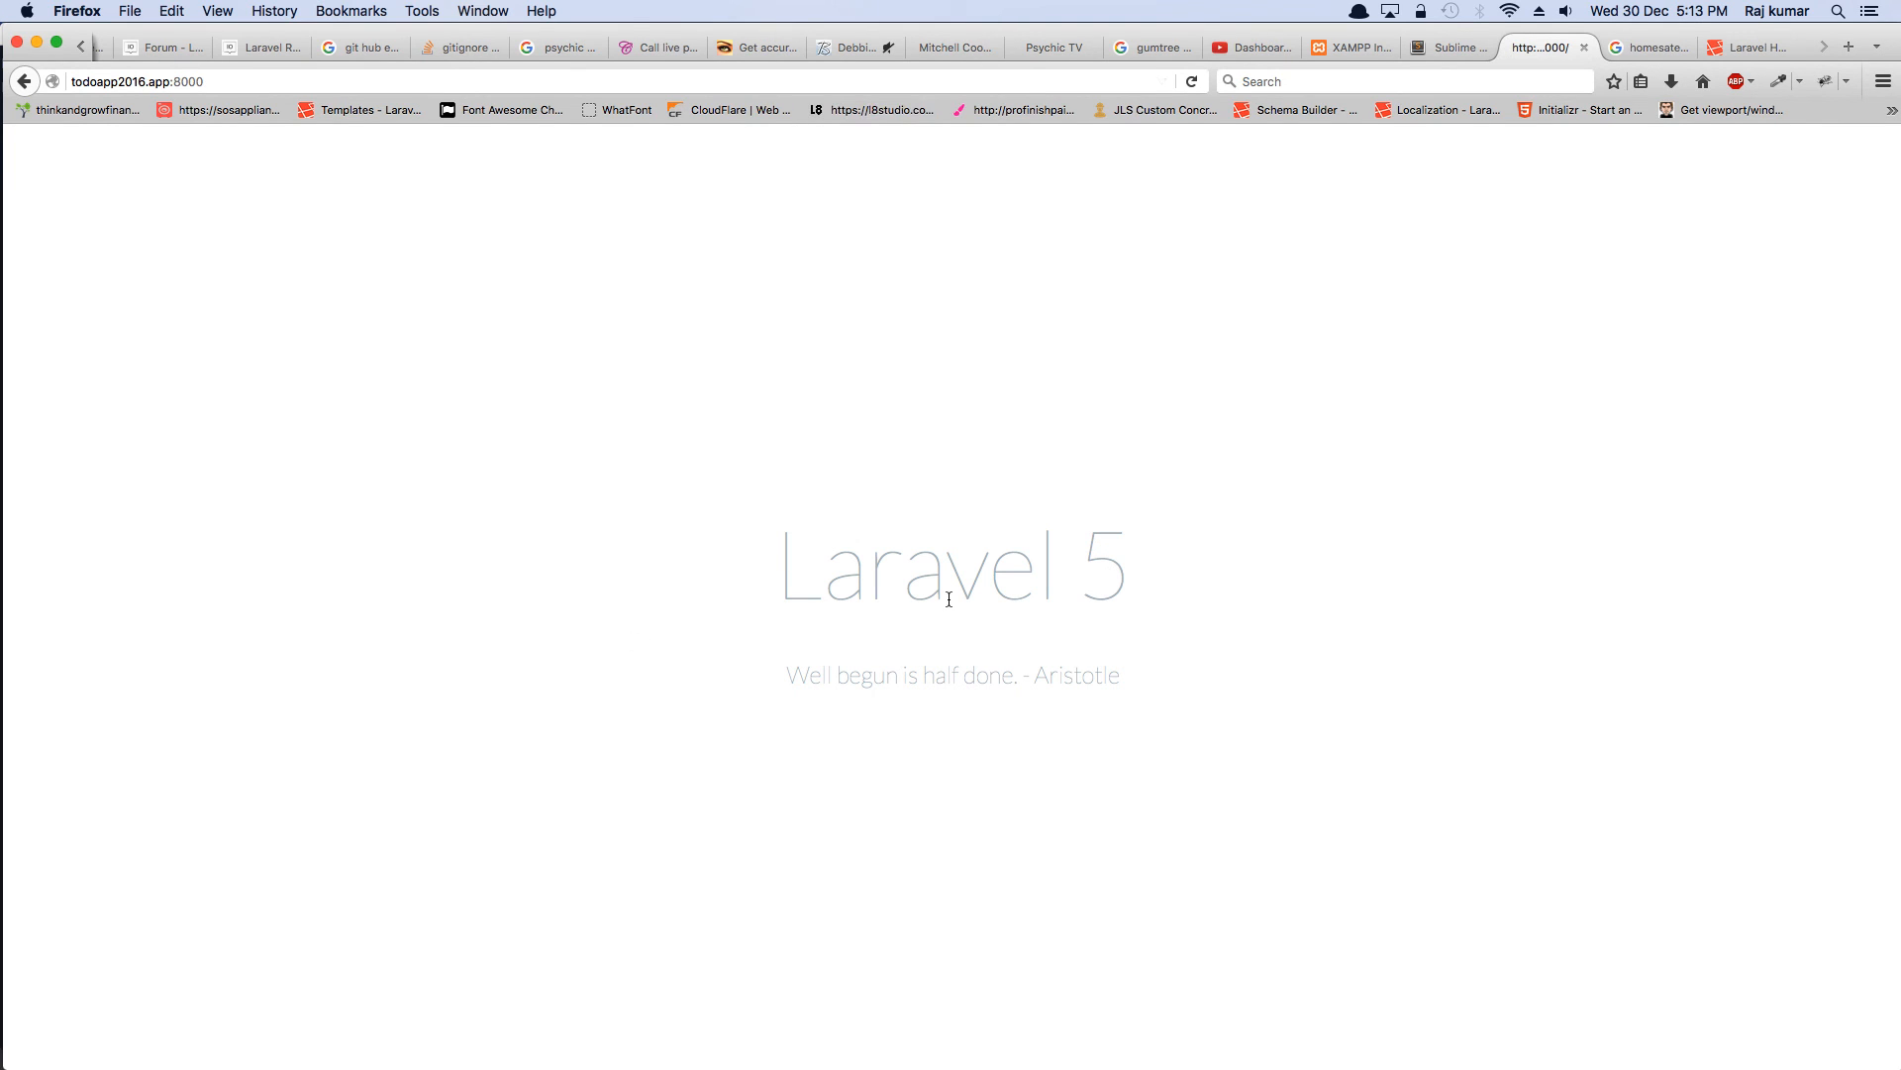
pyautogui.moveTo(944, 539)
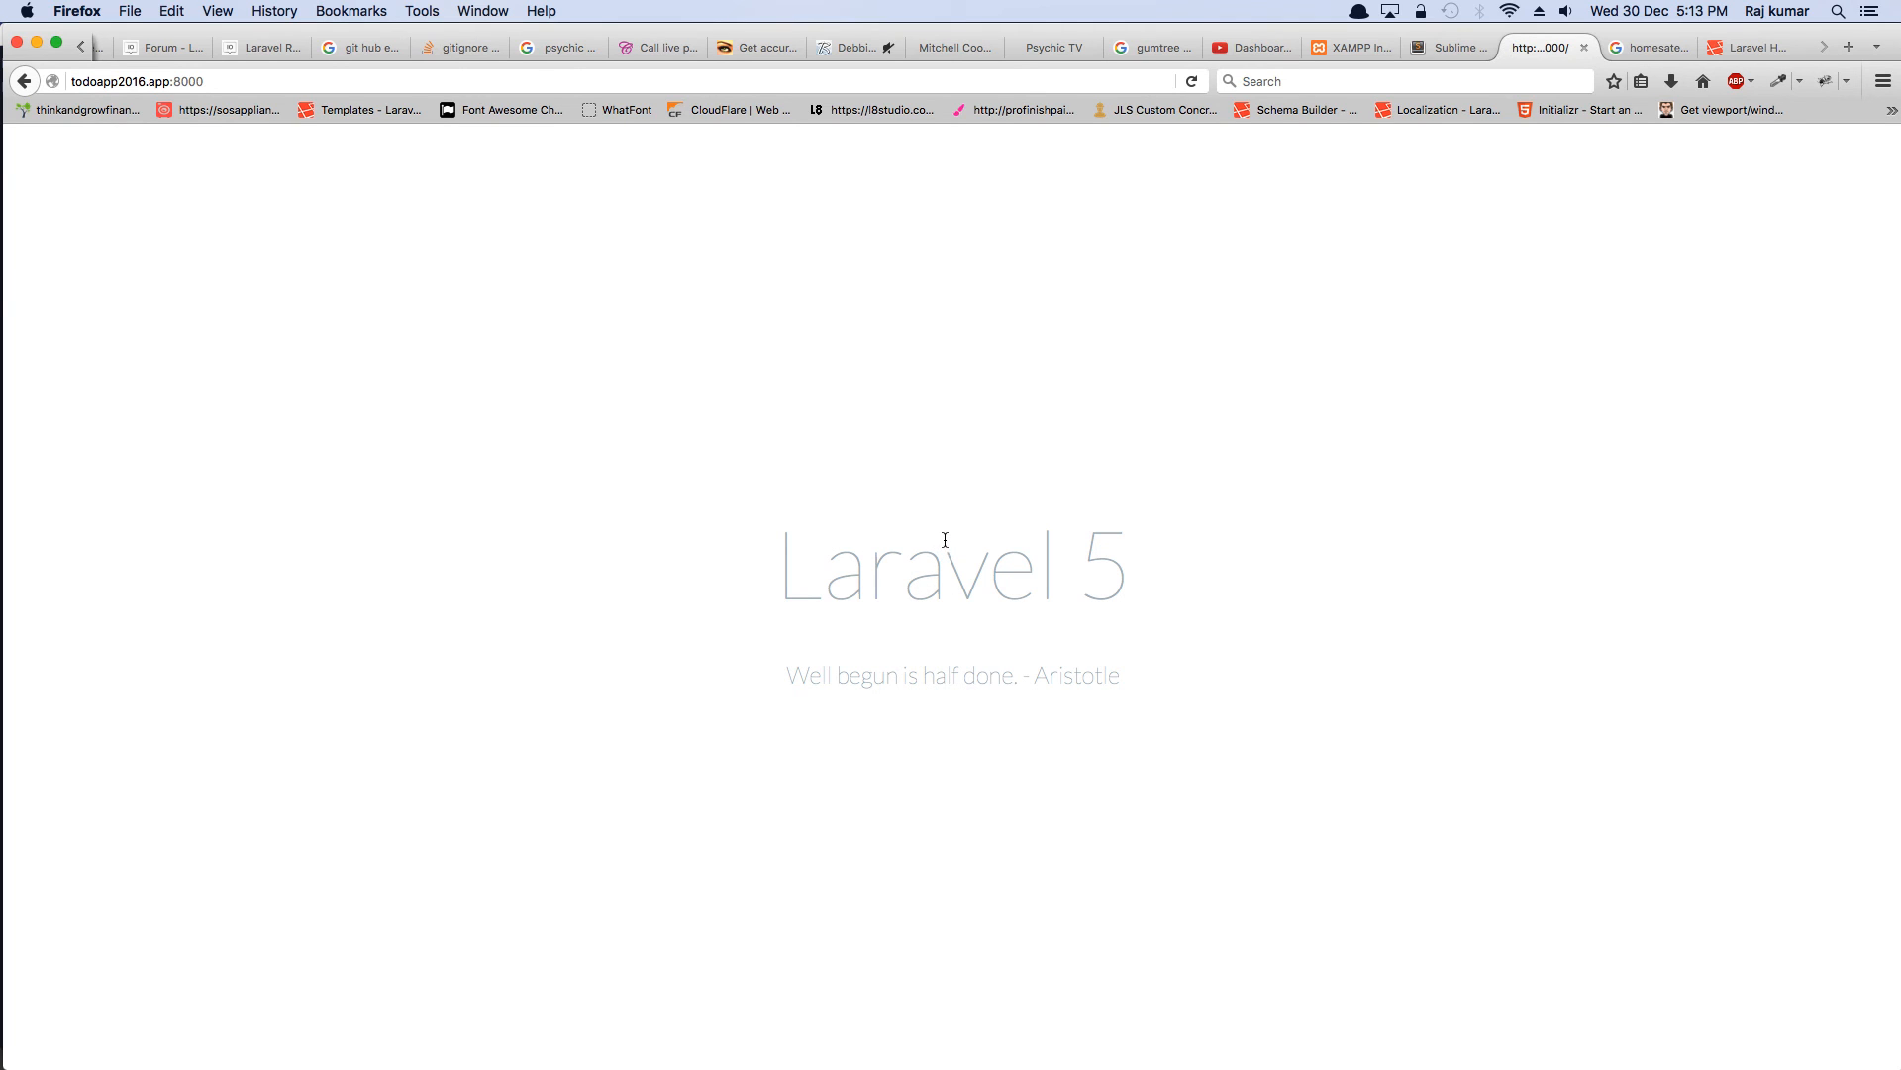
pyautogui.moveTo(1024, 536)
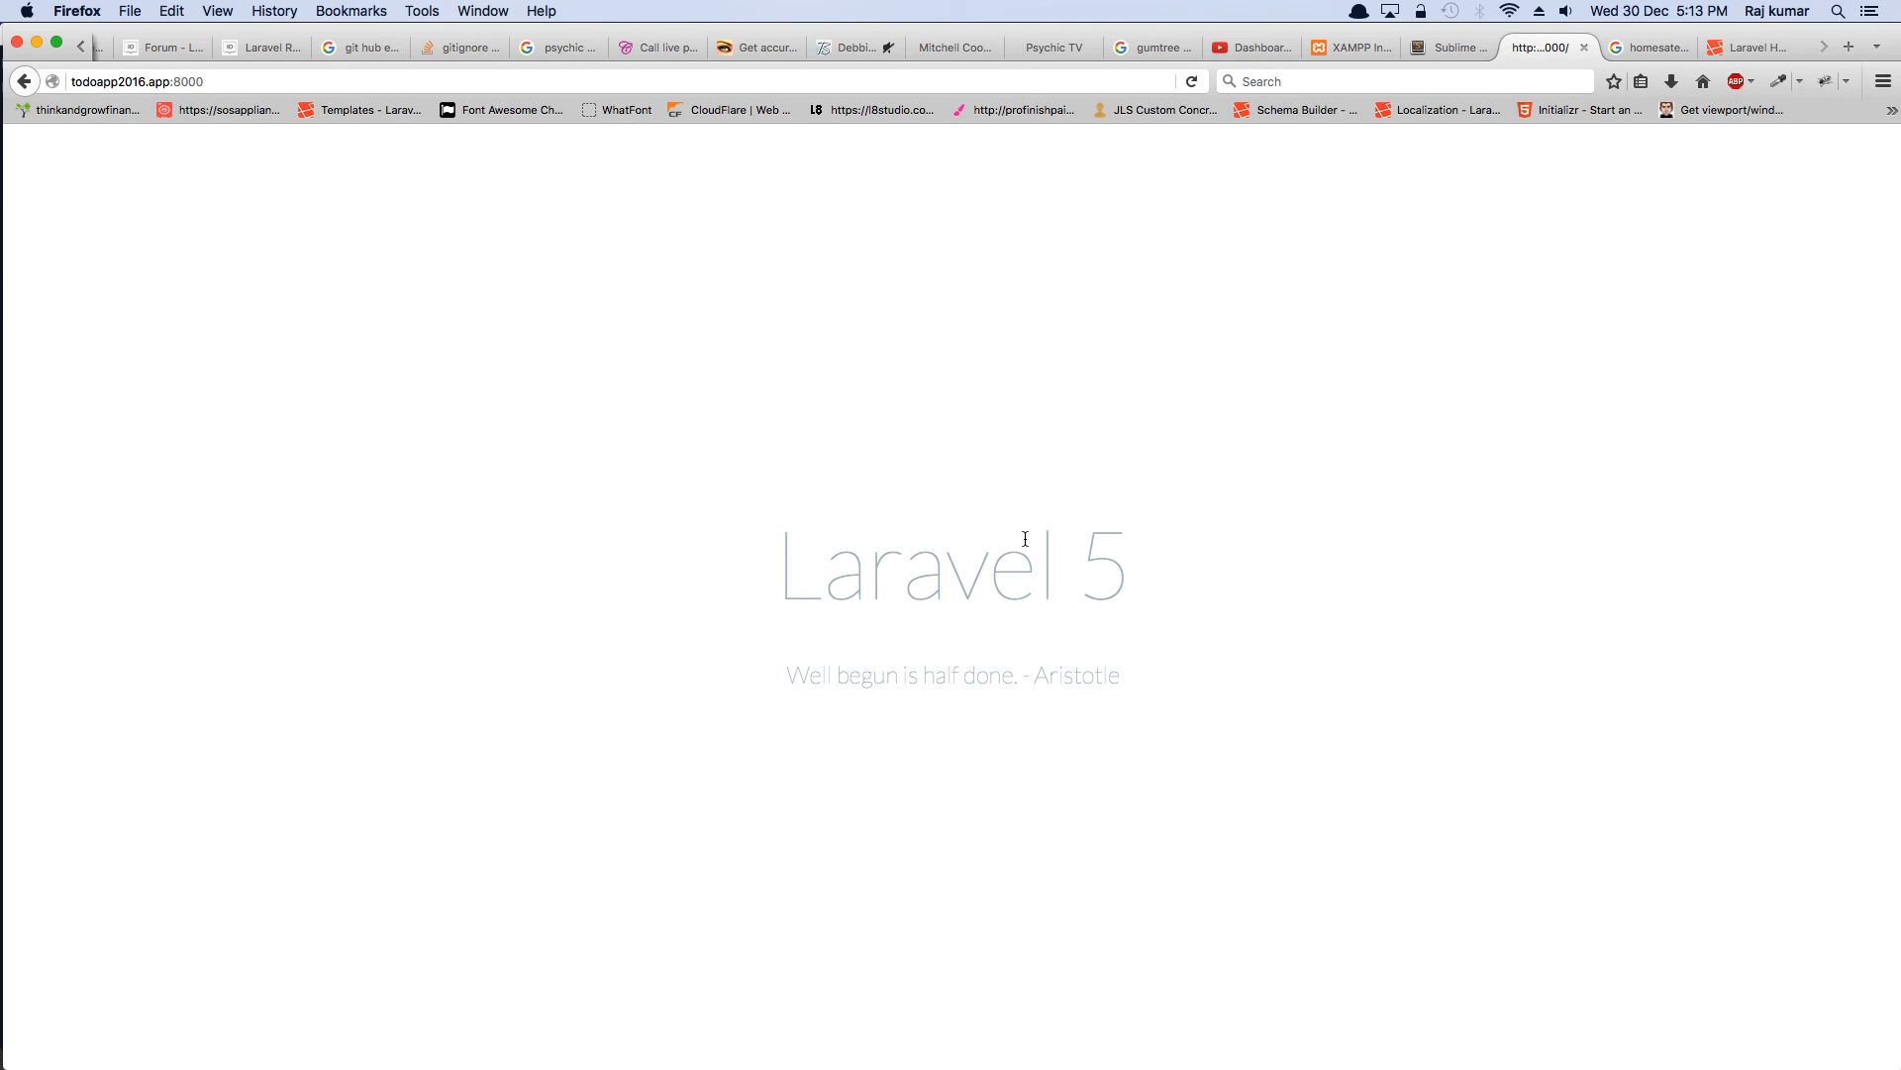
pyautogui.moveTo(1321, 442)
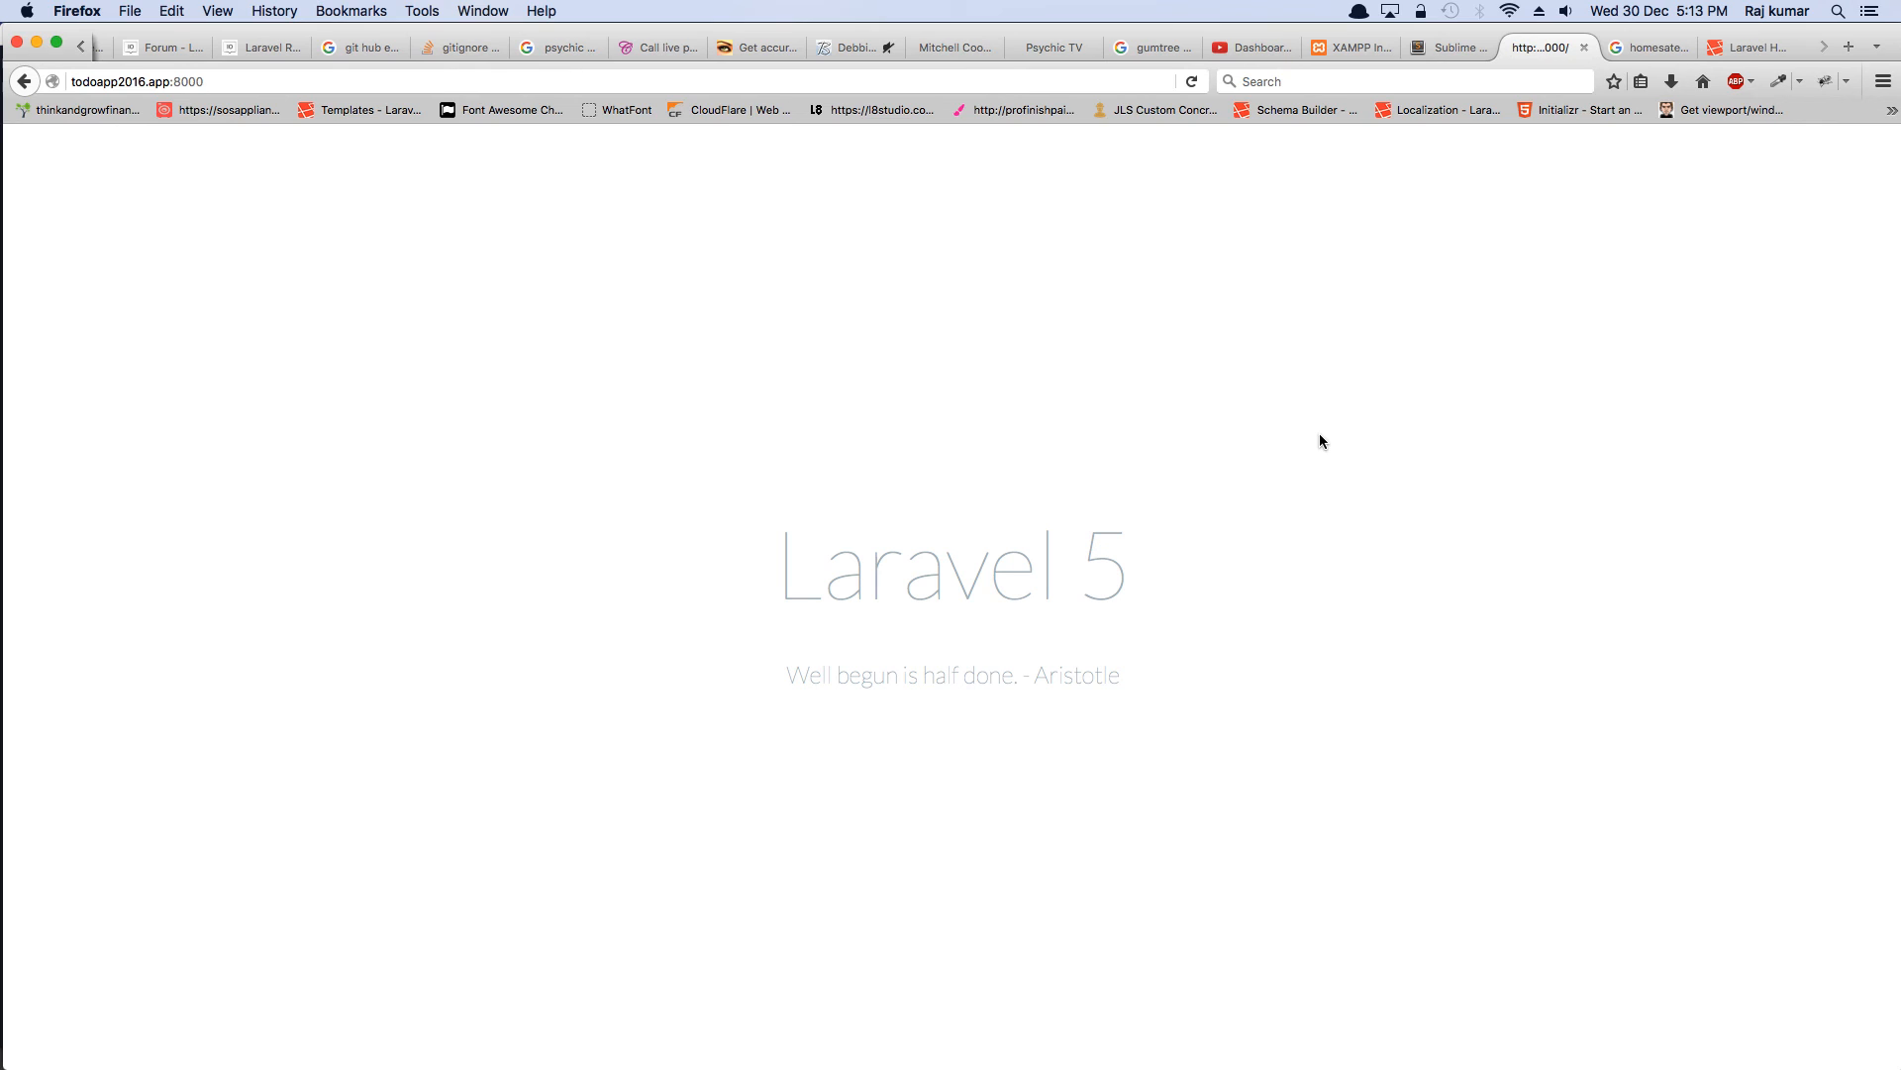
pyautogui.moveTo(1105, 594)
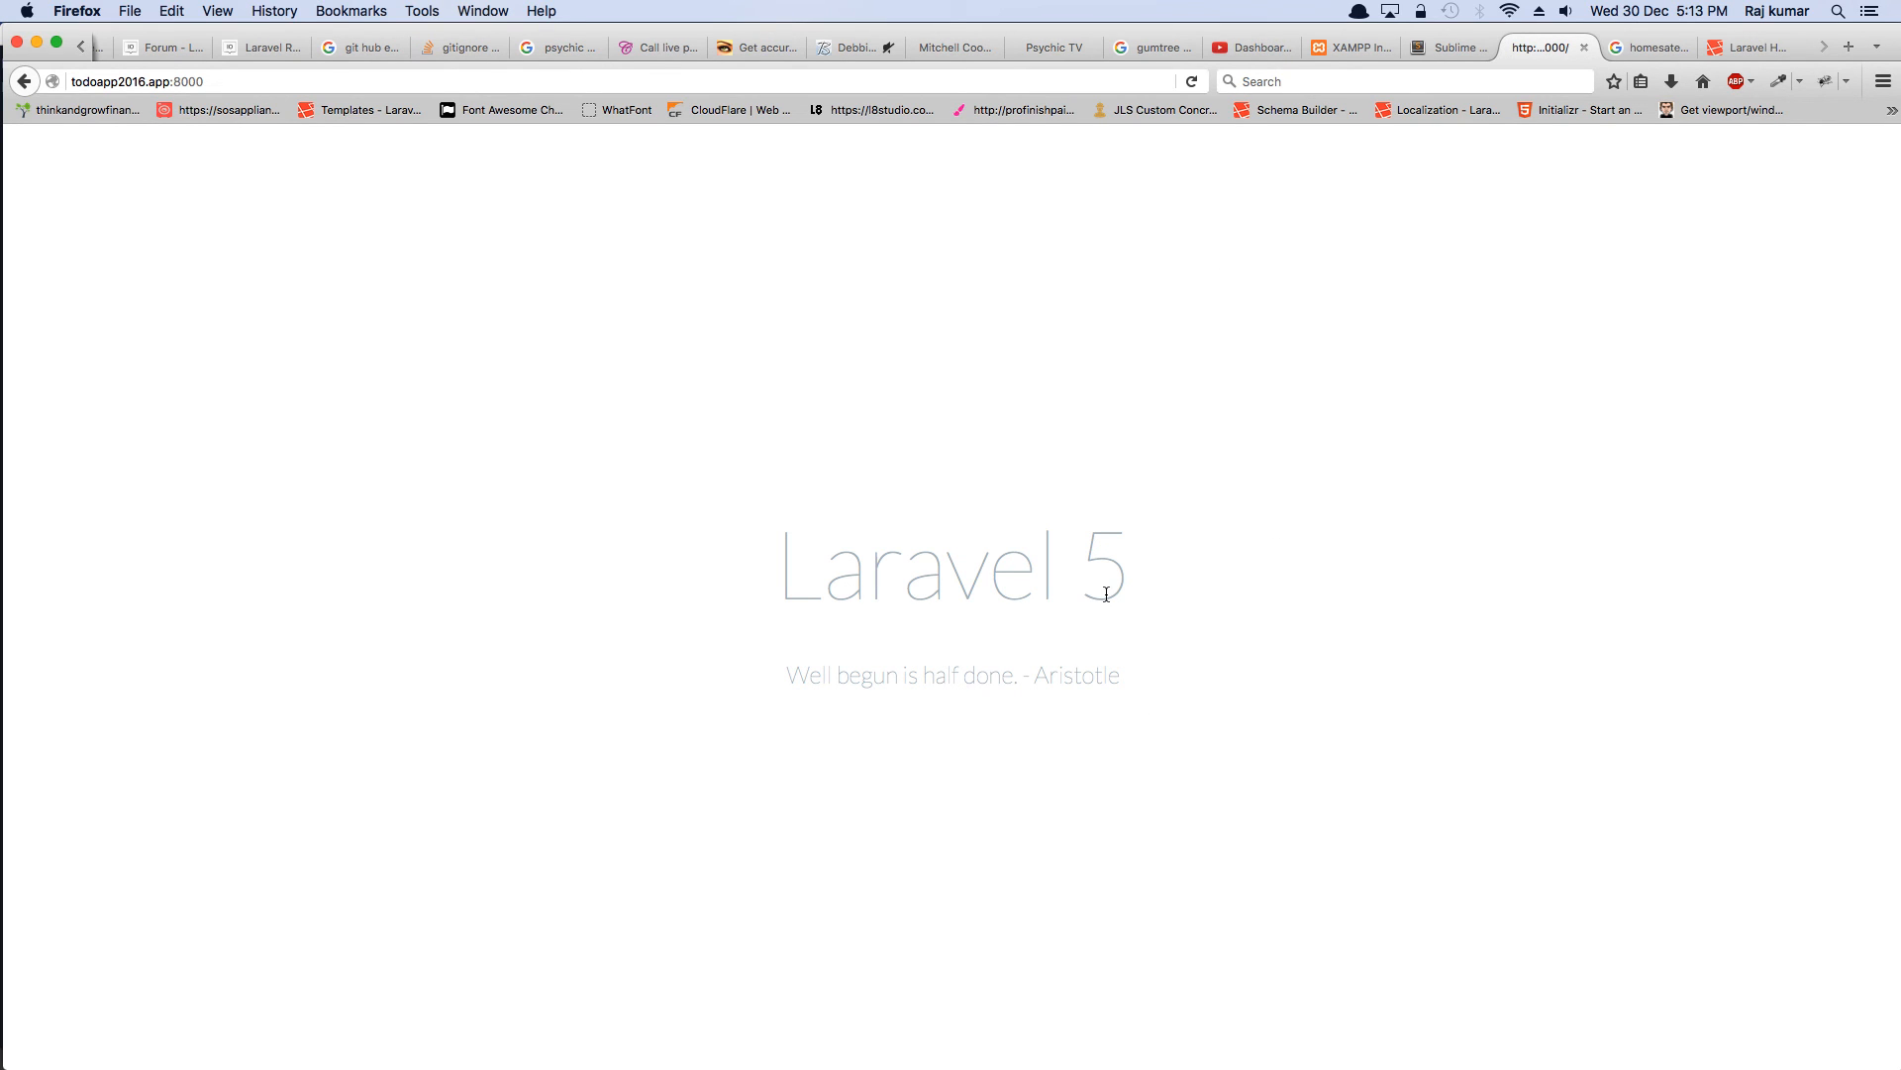
pyautogui.moveTo(1149, 553)
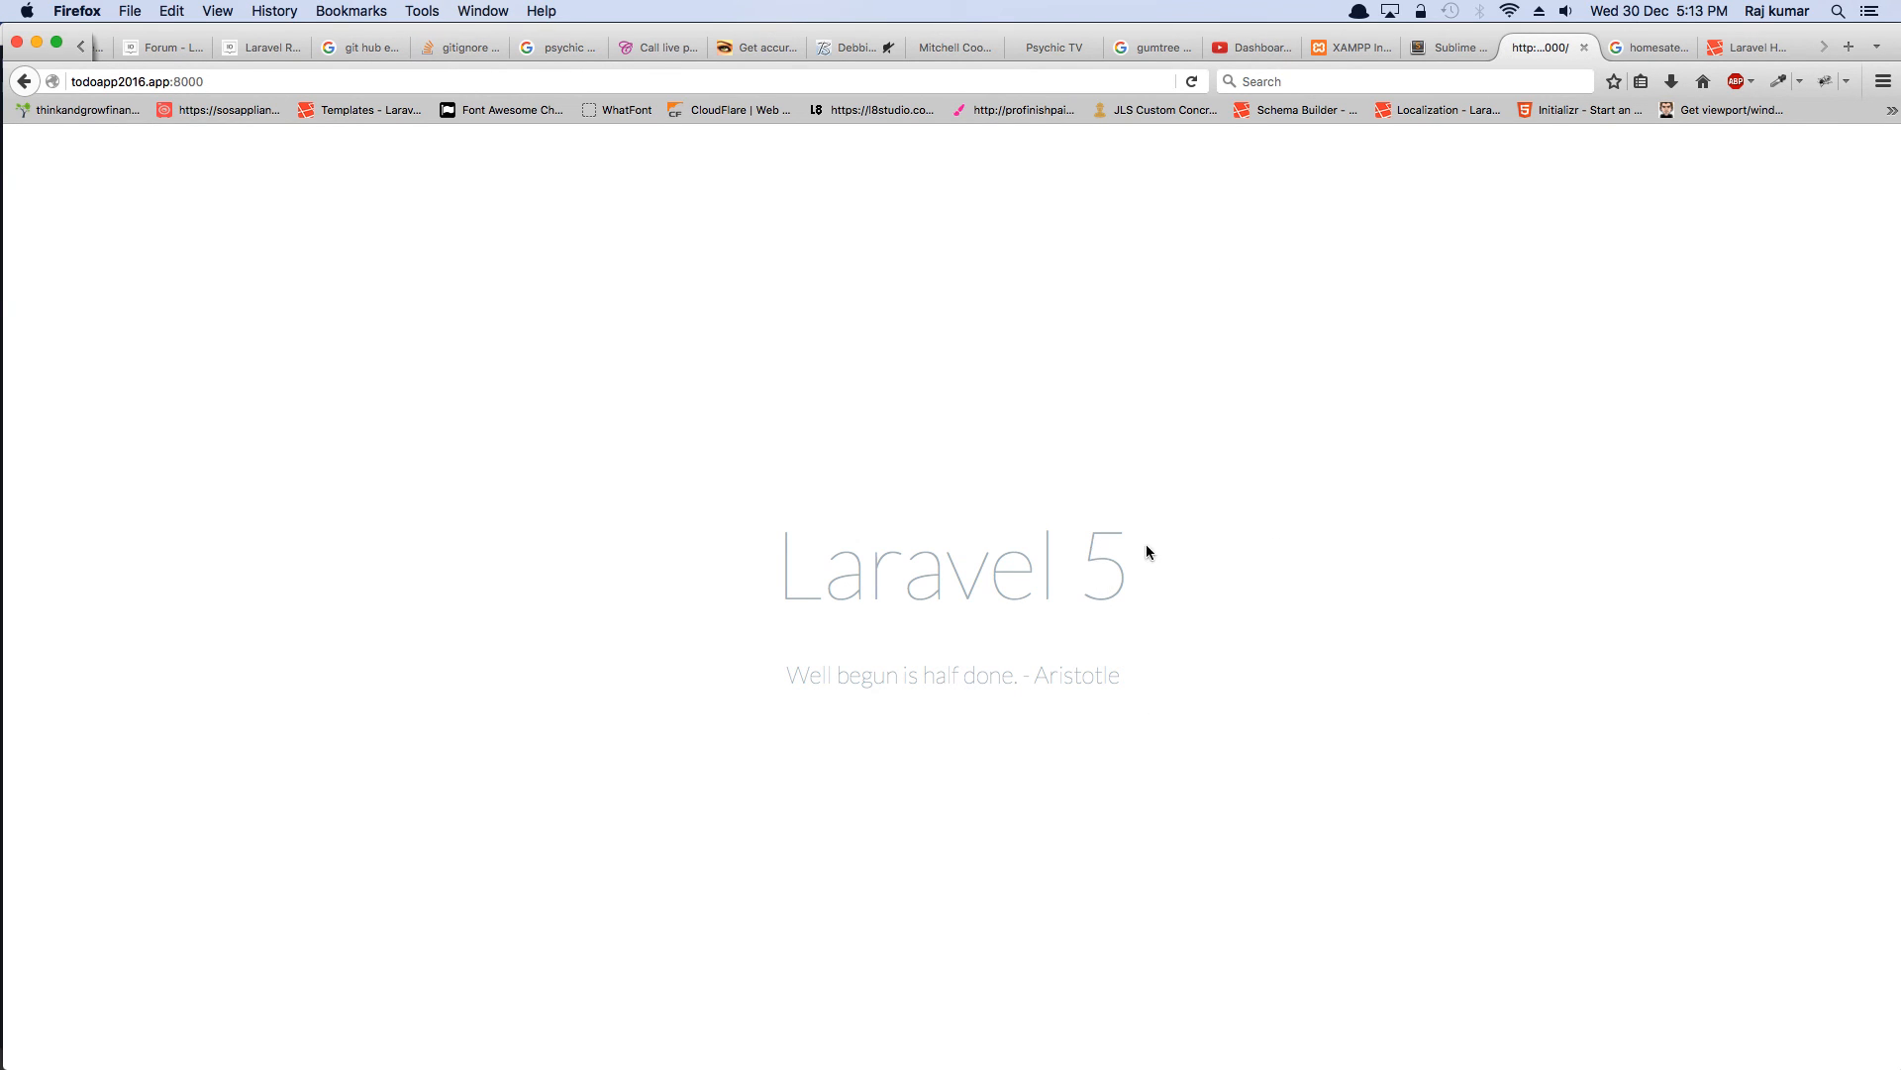
pyautogui.moveTo(1246, 503)
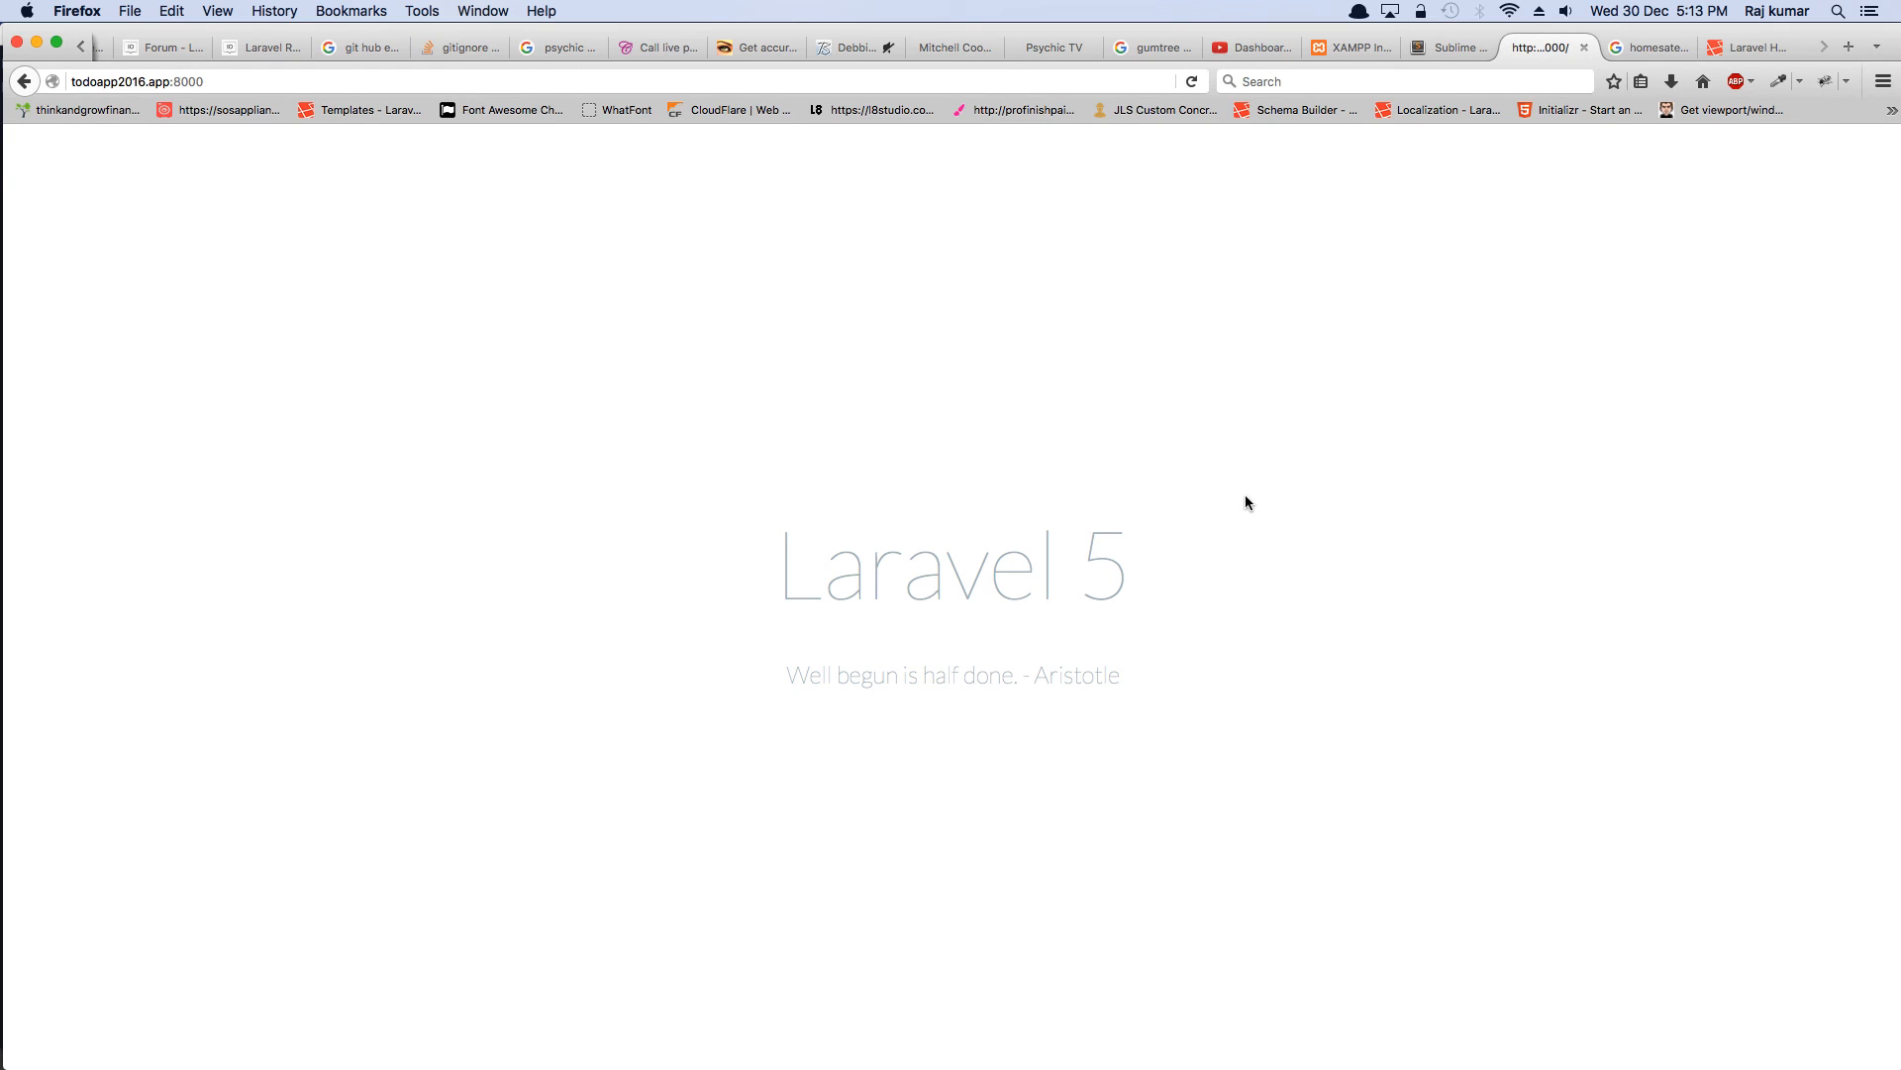